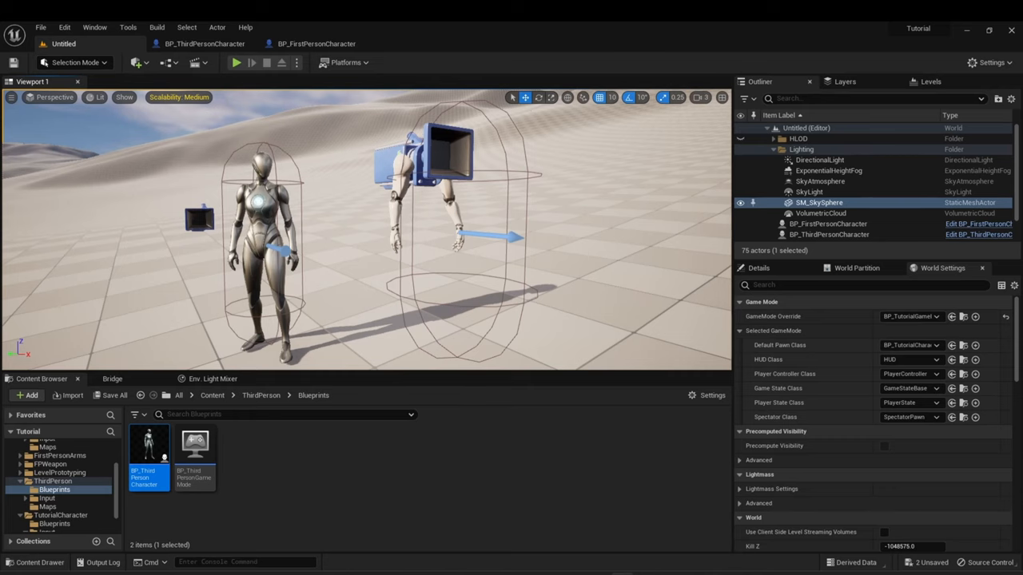
mouse_move(28, 396)
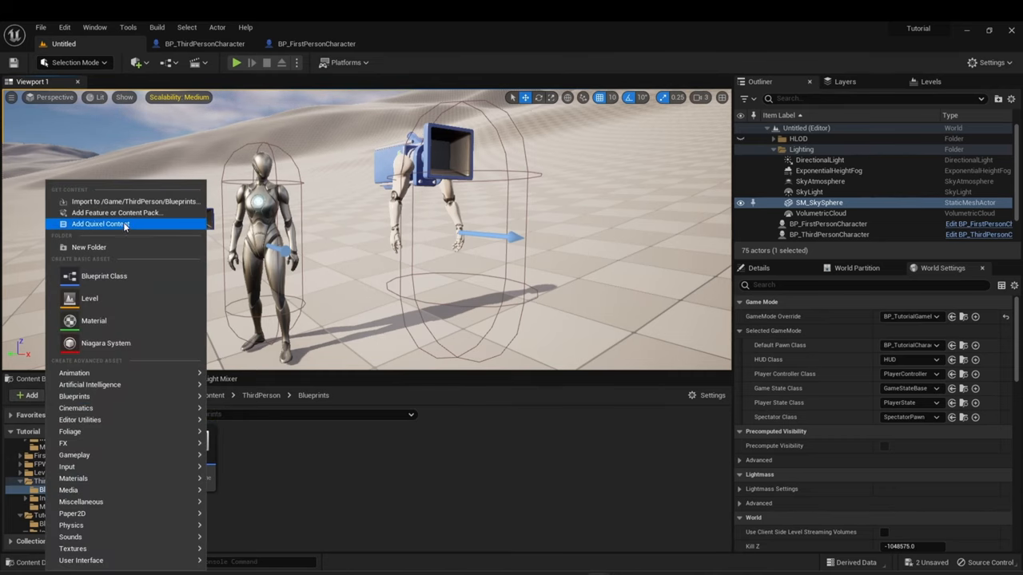
Bring up the content pack dialog and choose the Third Person template.
left_click(118, 212)
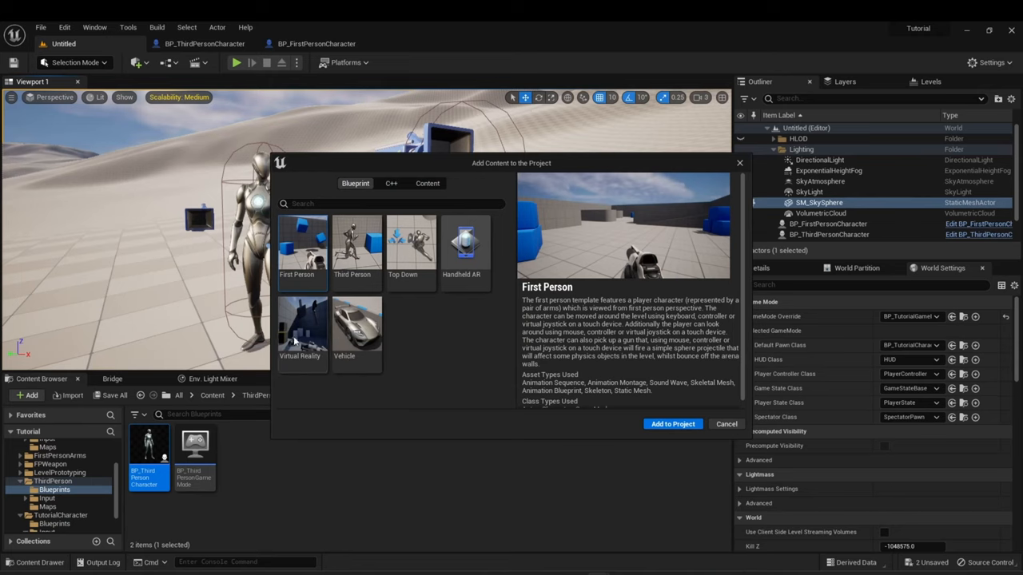
mouse_move(326, 275)
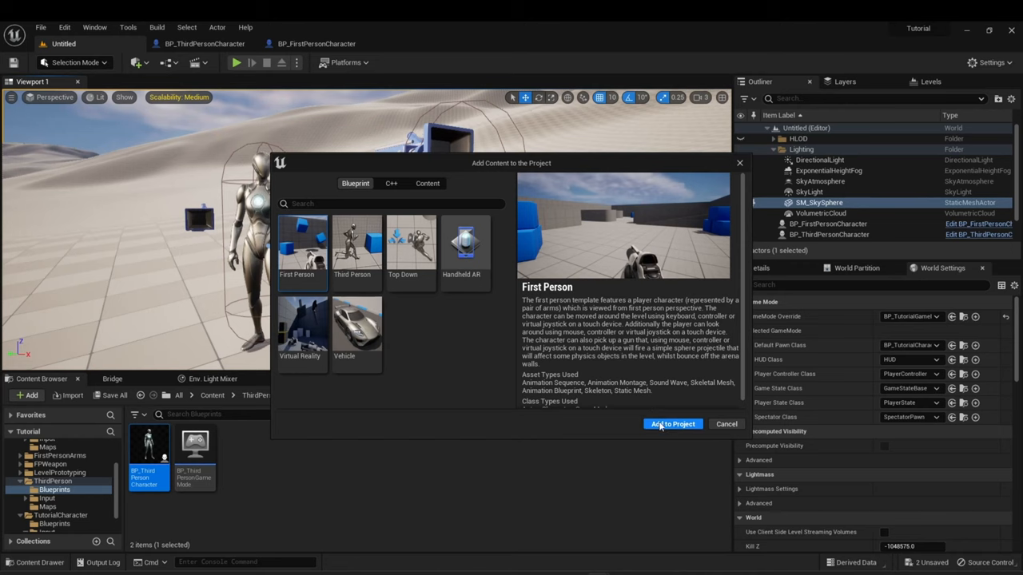
mouse_move(377, 287)
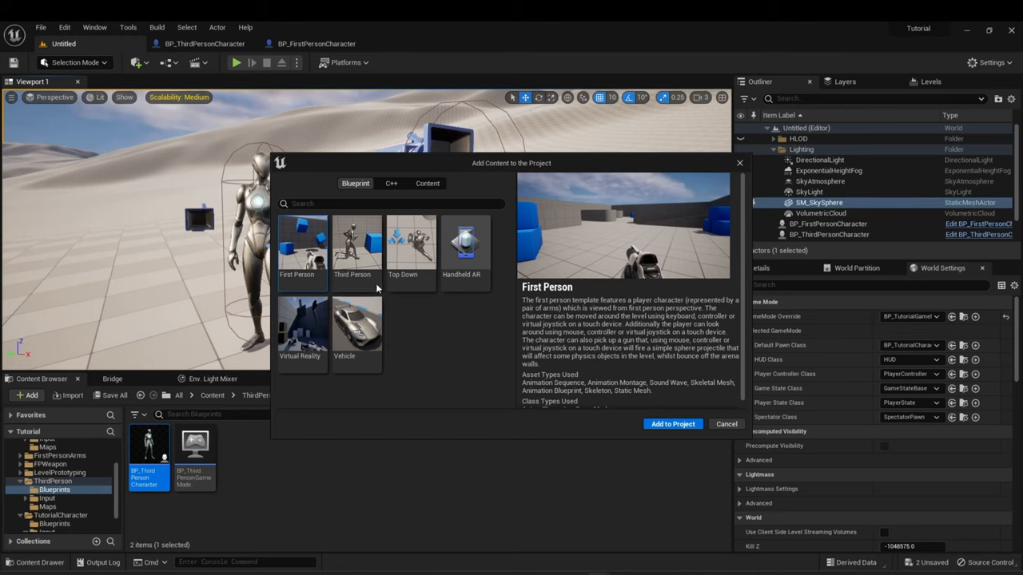
left_click(351, 253)
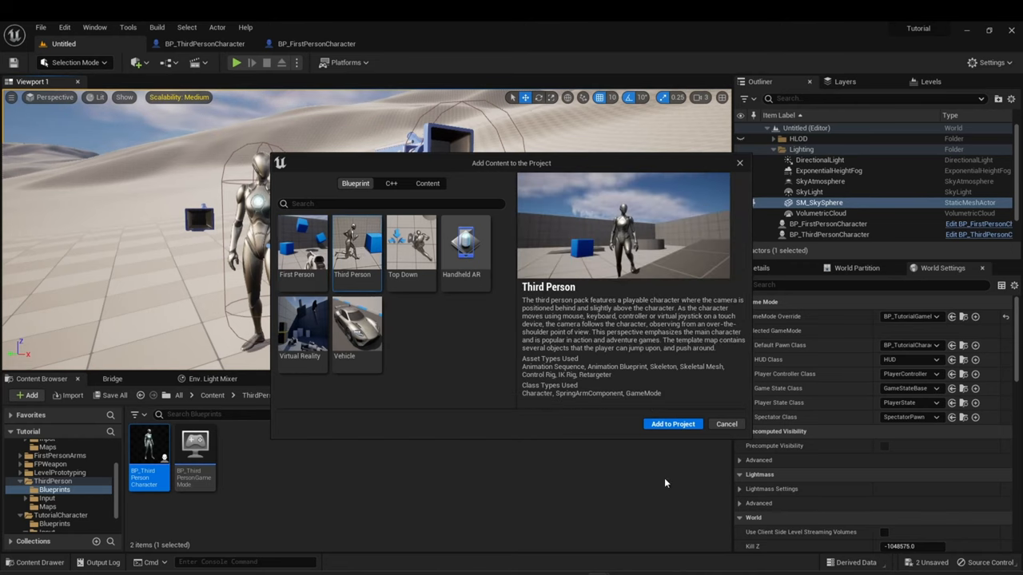
mouse_move(672, 423)
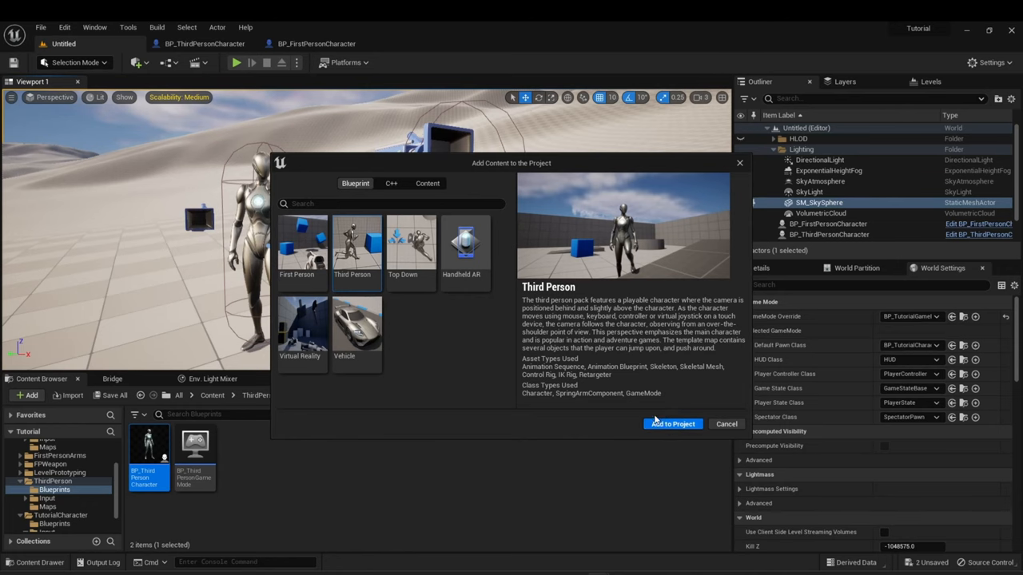
Add the Third Person pack and select the third- and first-person characters in the level.
left_click(672, 423)
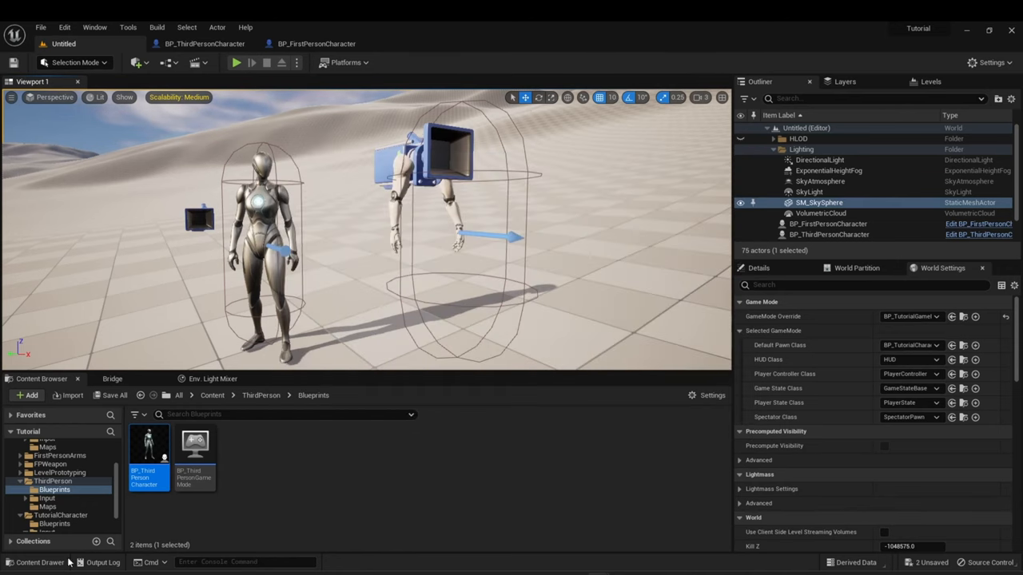
left_click(51, 482)
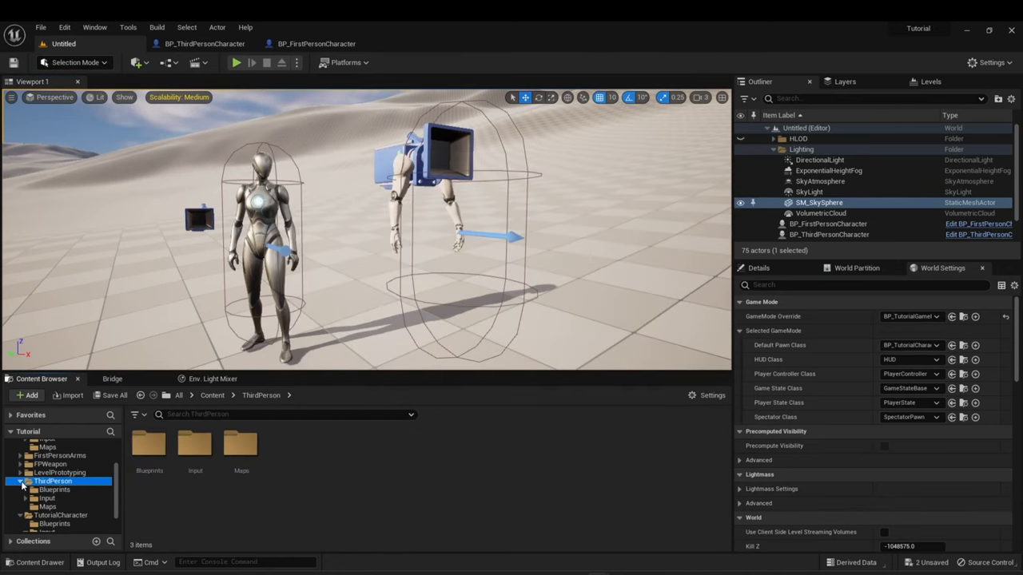
left_click(19, 489)
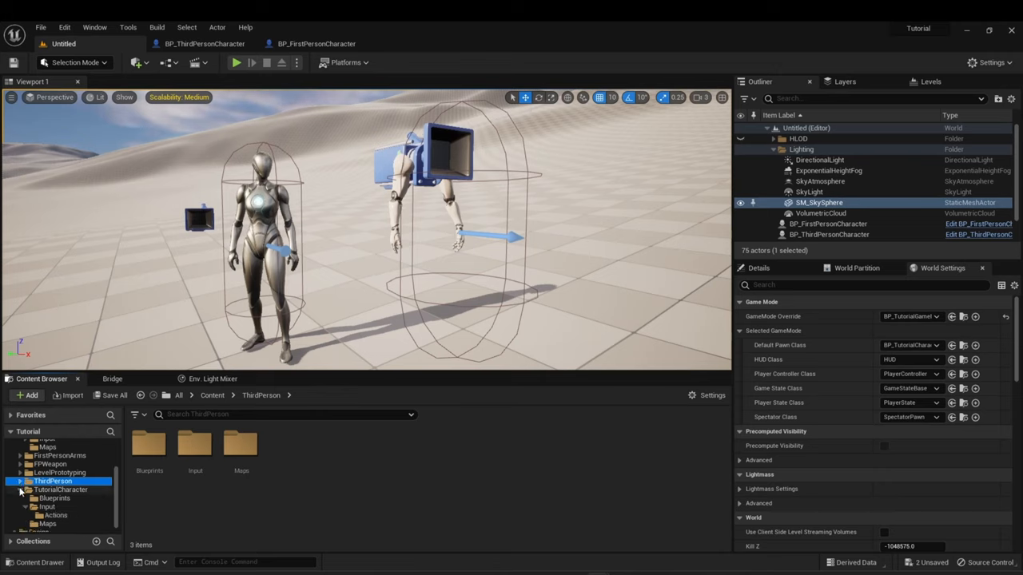
left_click(52, 451)
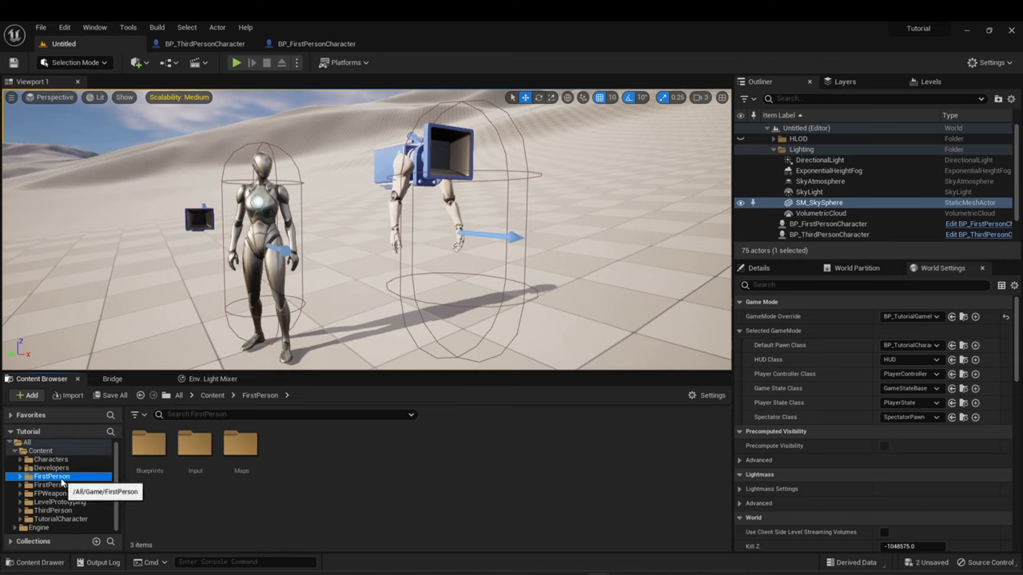
left_click(827, 234)
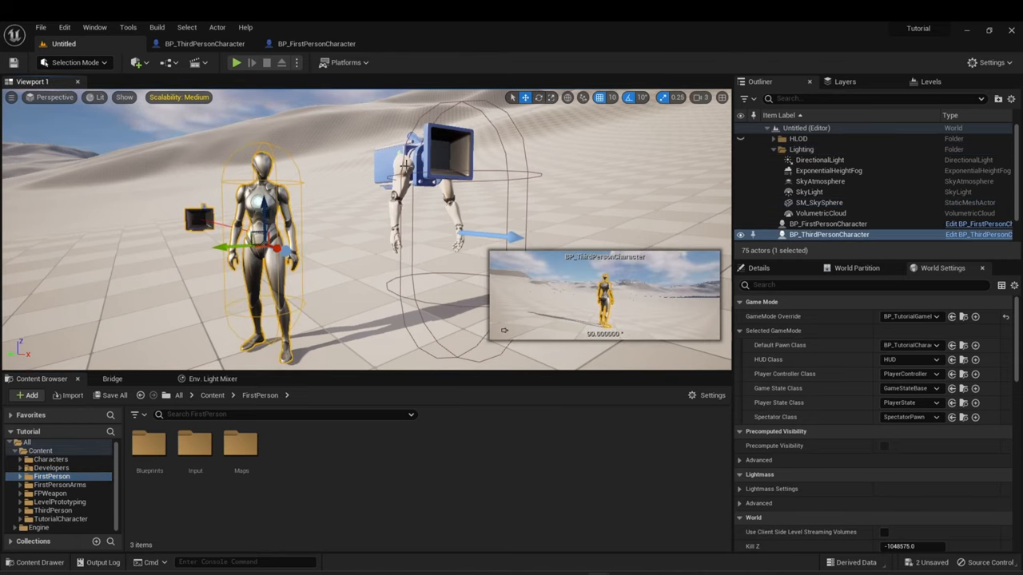
left_click(828, 224)
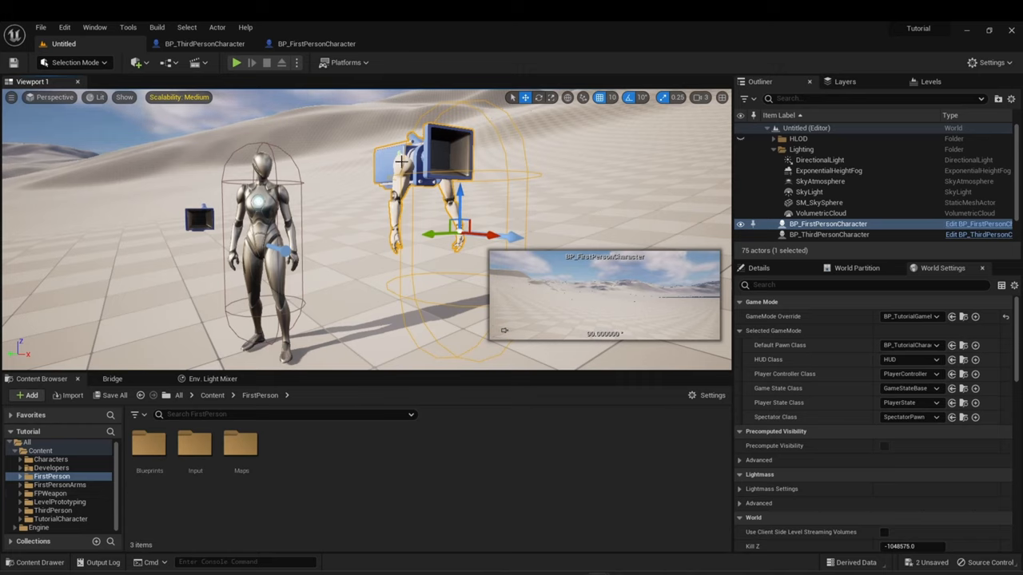
Browse the FirstPerson Blueprints and ThirdPerson content folders.
left_click(19, 476)
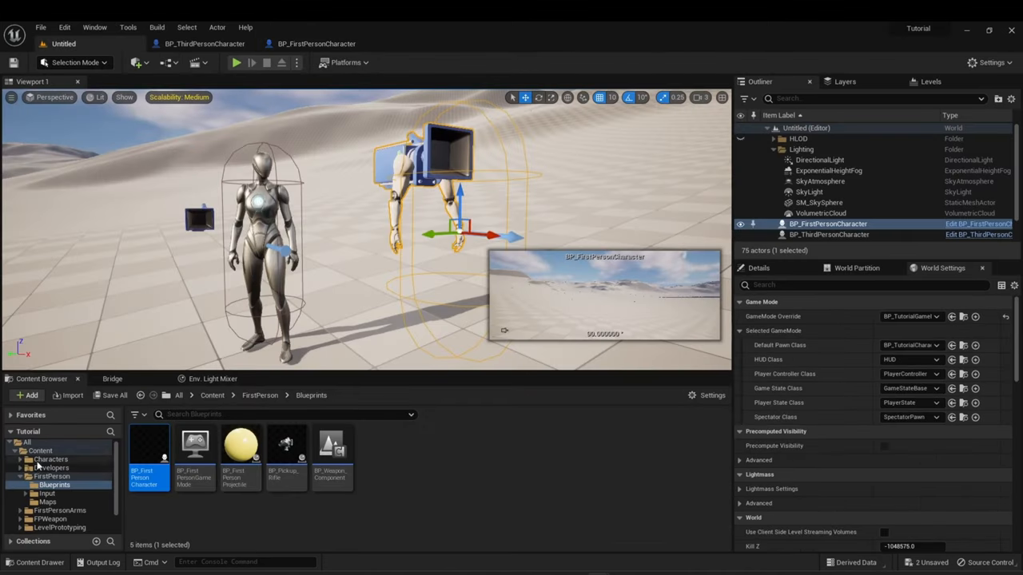
left_click(51, 476)
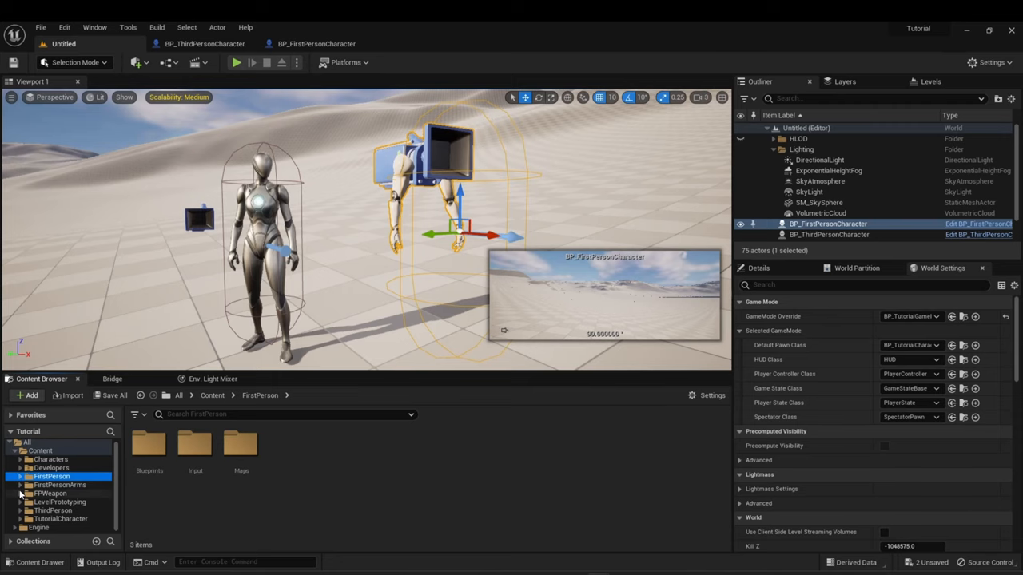
left_click(19, 511)
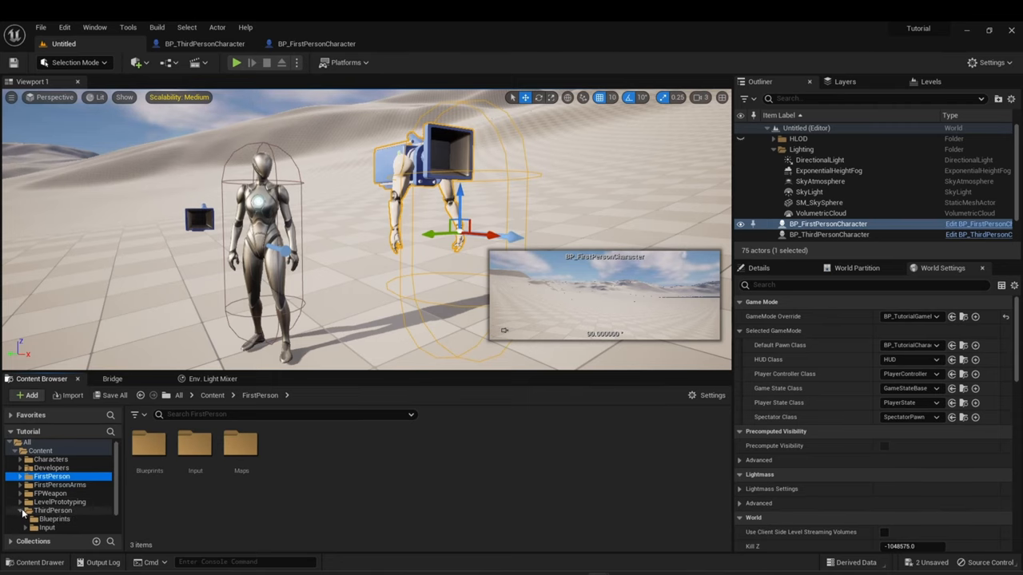
Compile BP_ThirdPersonCharacter and return to the level editor.
left_click(54, 518)
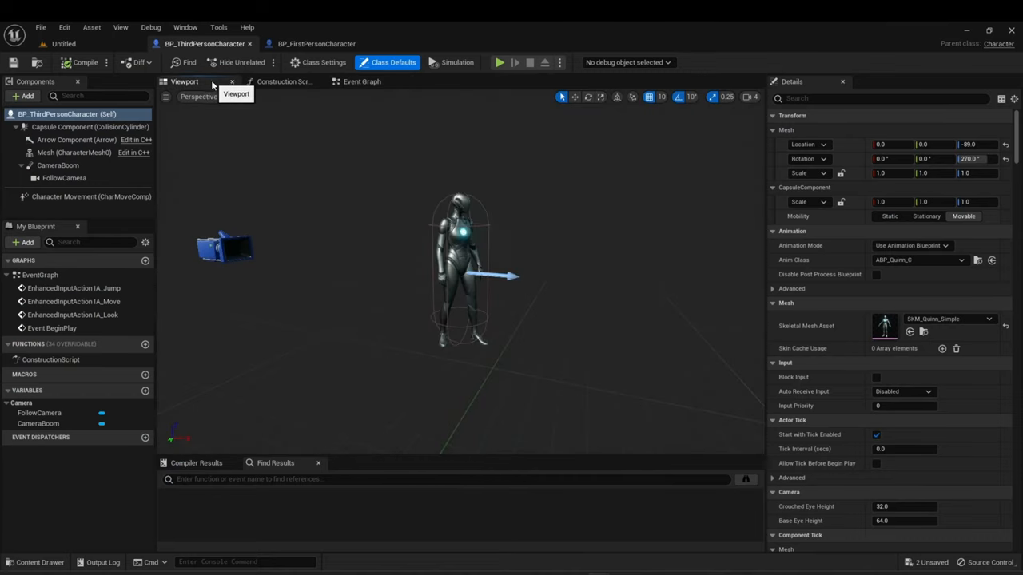
mouse_move(323, 214)
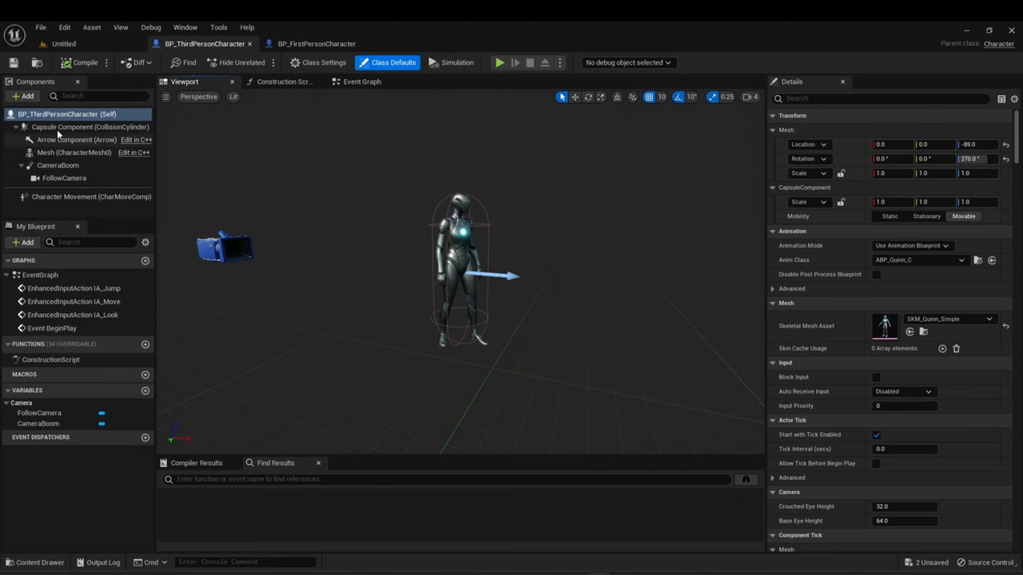
left_click(84, 63)
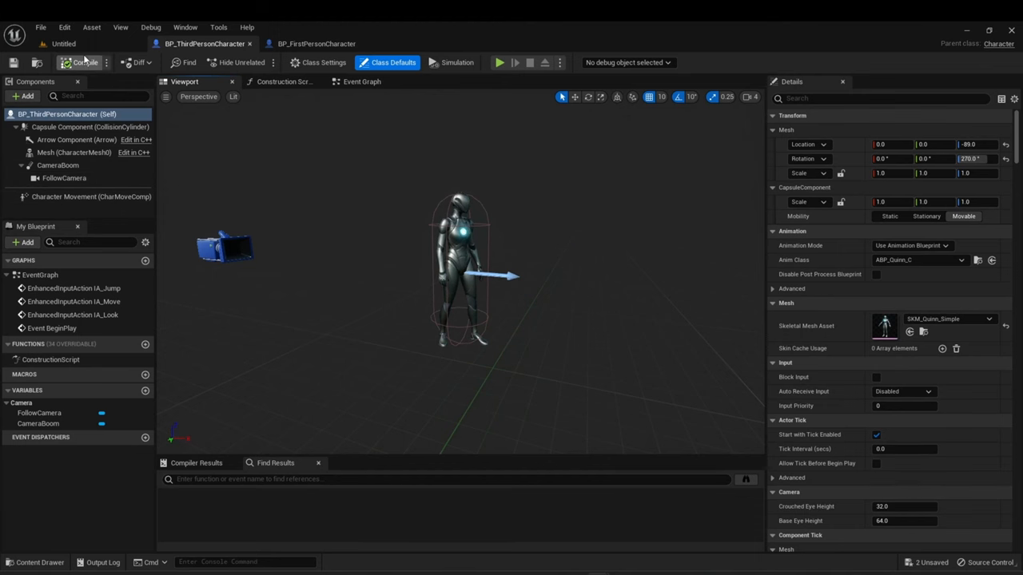
left_click(64, 43)
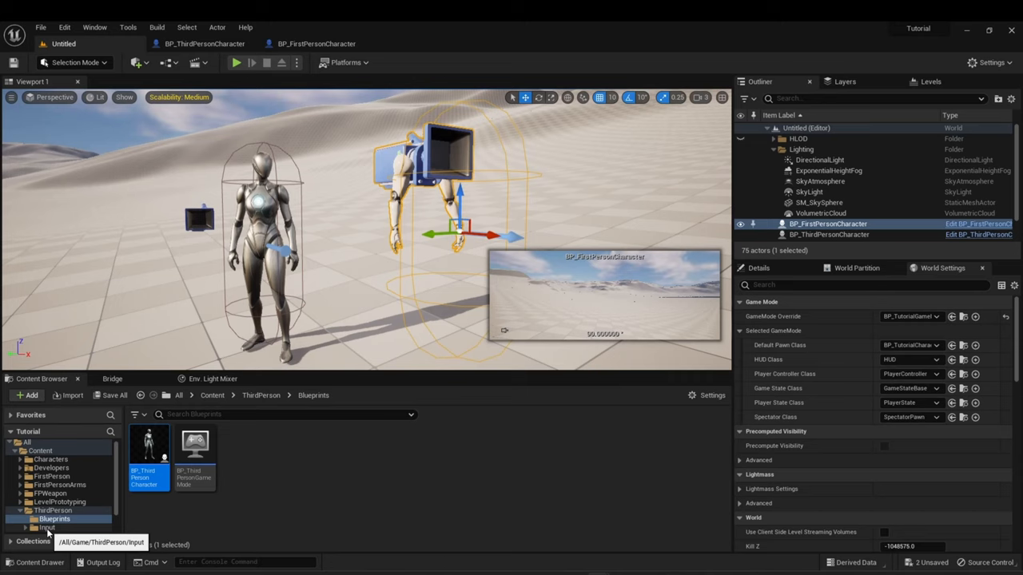
Browse the ThirdPerson Input folder holding IMC_Default.
left_click(45, 527)
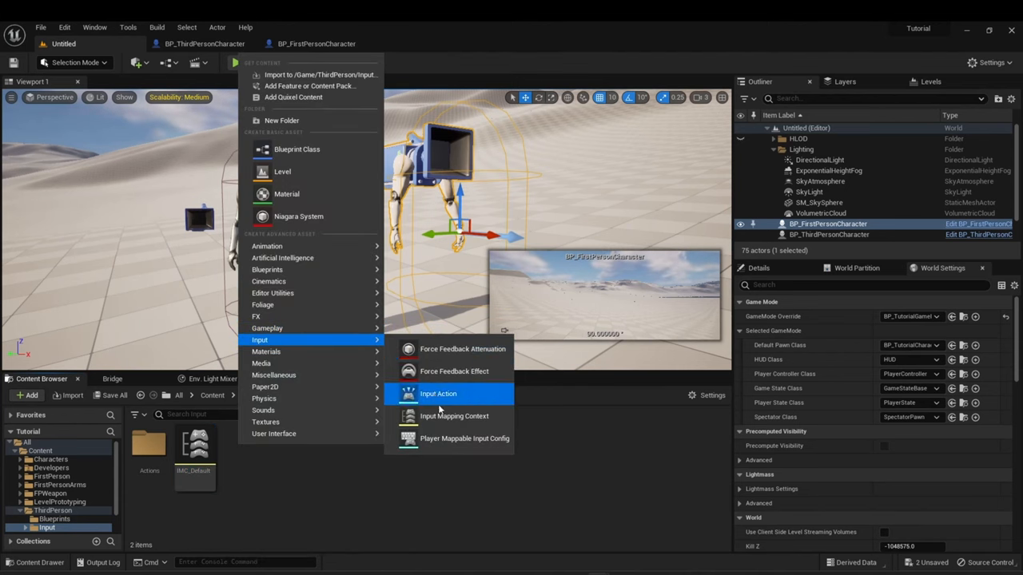
mouse_move(454, 416)
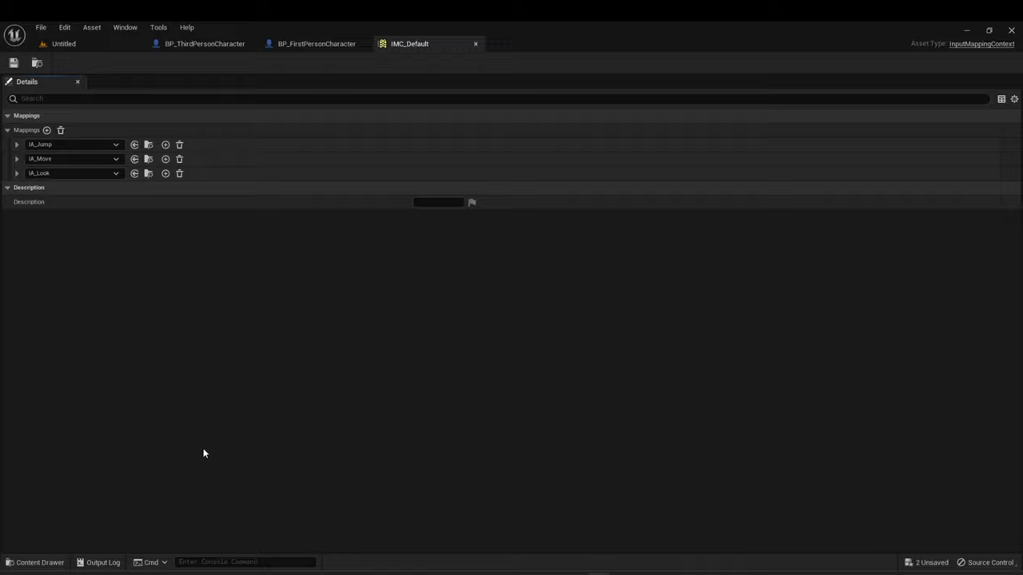
mouse_move(67, 170)
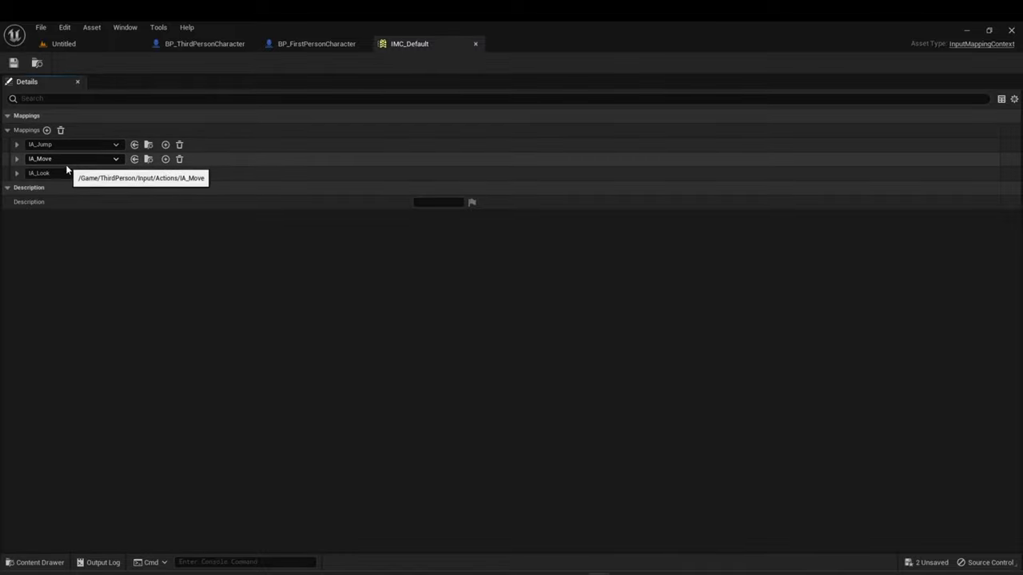
mouse_move(70, 173)
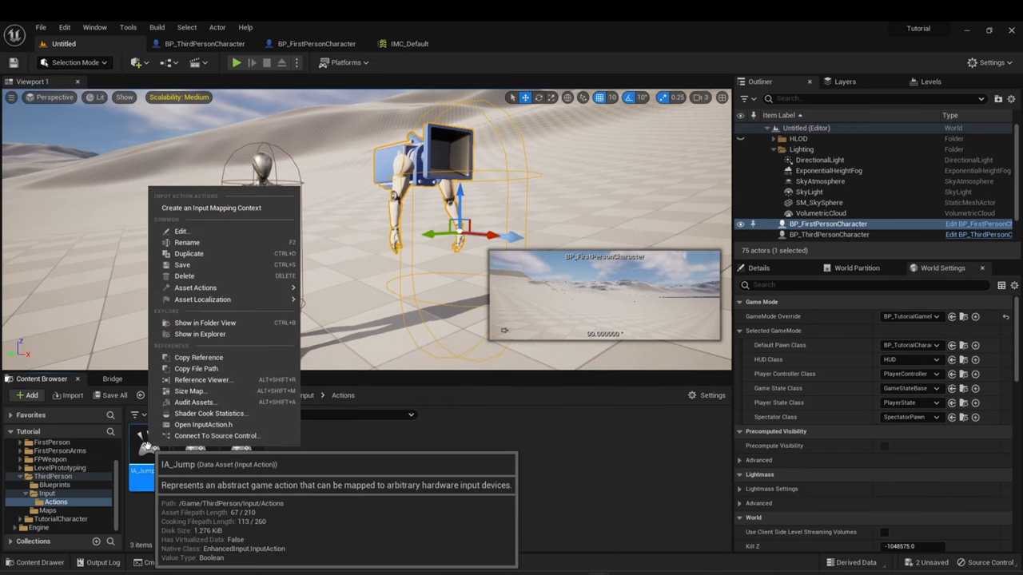
mouse_move(189, 252)
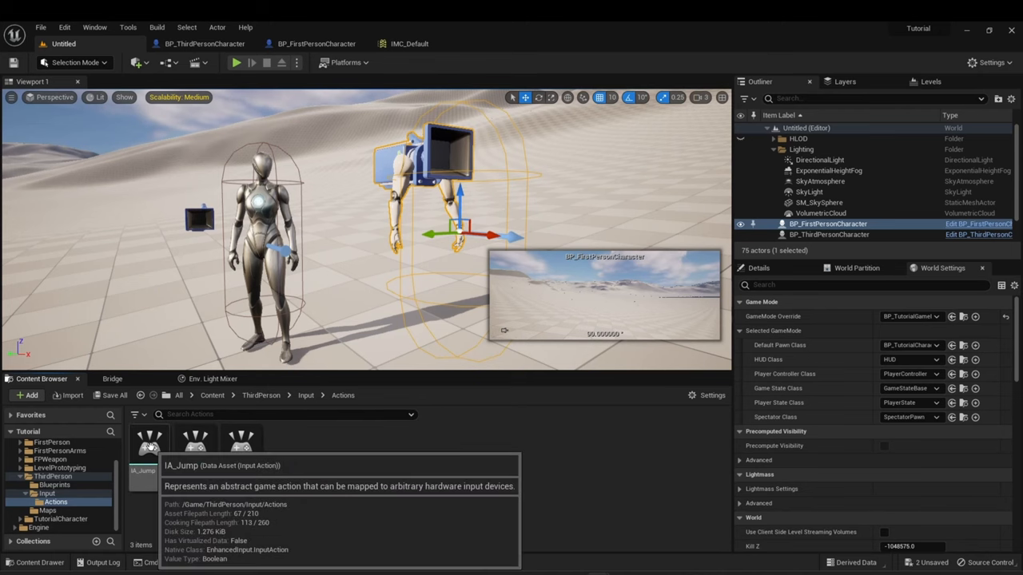
Duplicate IA_Jump as IA_ViewToggle and keep its value type Digital (bool).
right_click(150, 448)
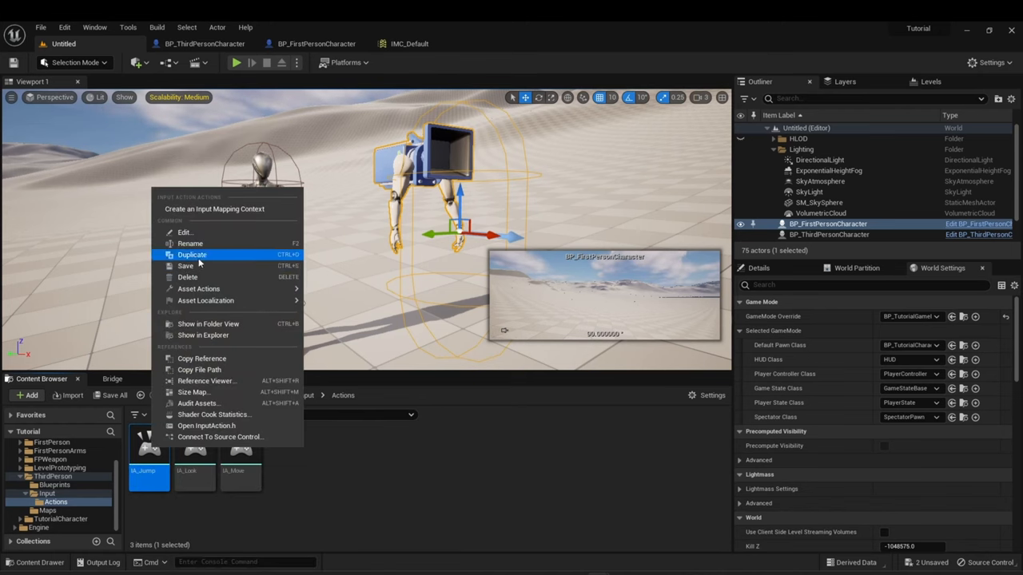
left_click(191, 254)
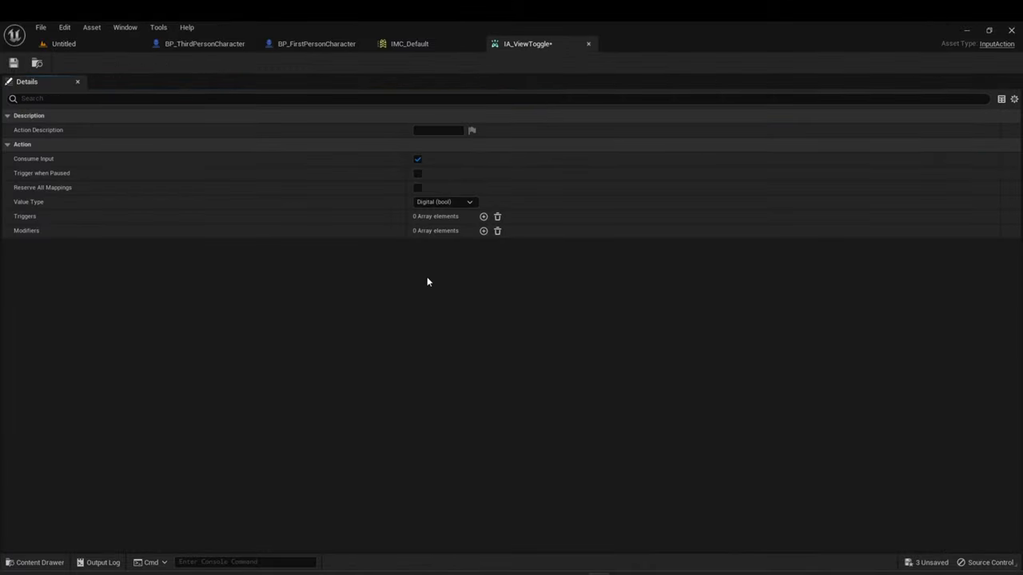
left_click(469, 202)
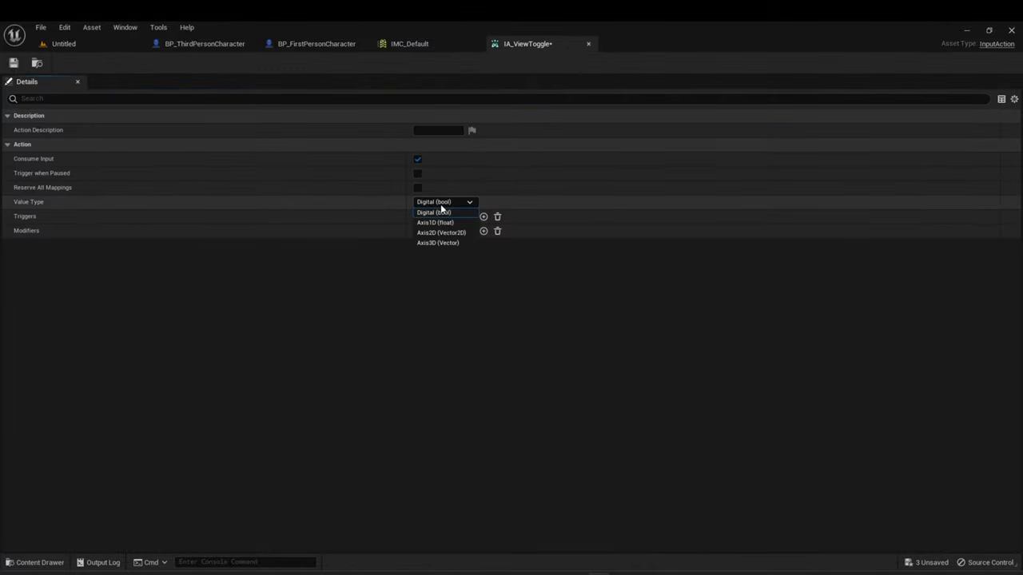
mouse_move(444, 233)
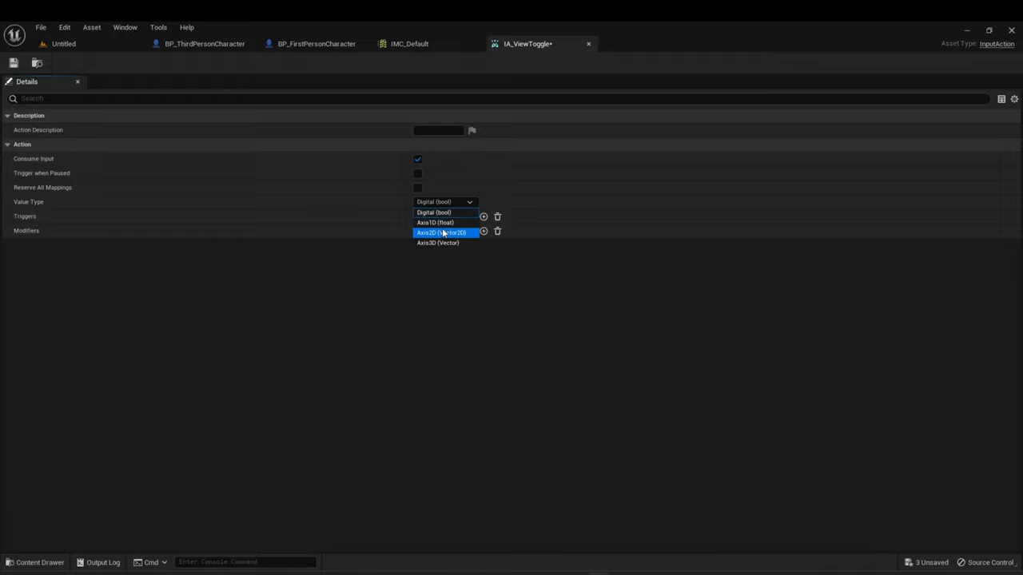
left_click(435, 211)
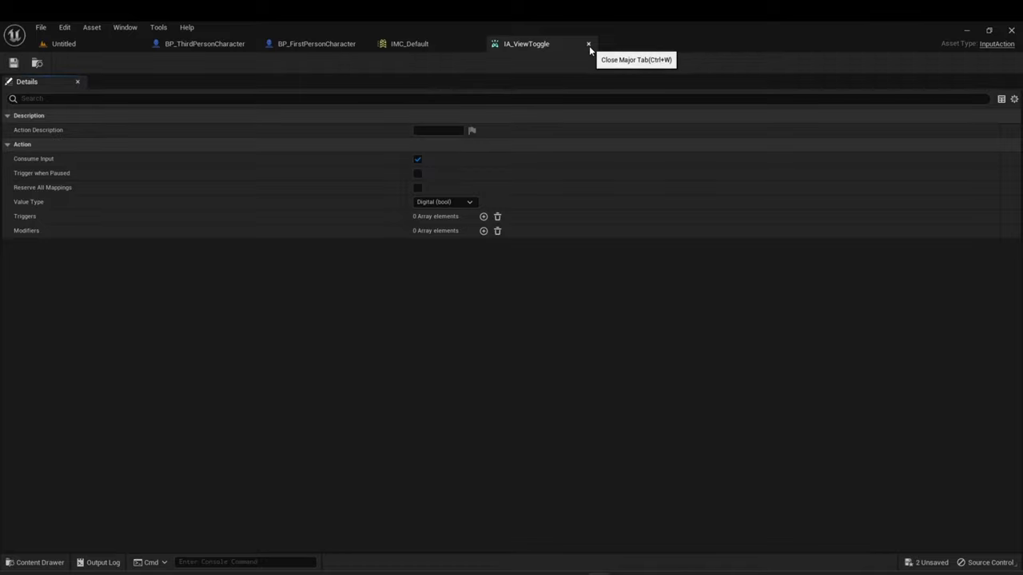
Add a new mapping to IMC_Default assigned to IA_ViewToggle.
left_click(588, 45)
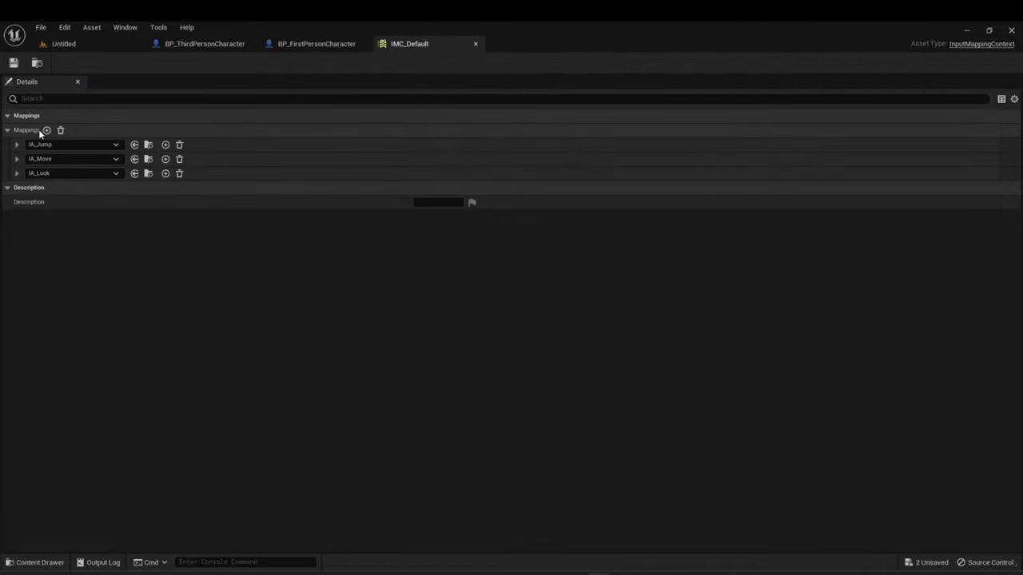
left_click(47, 129)
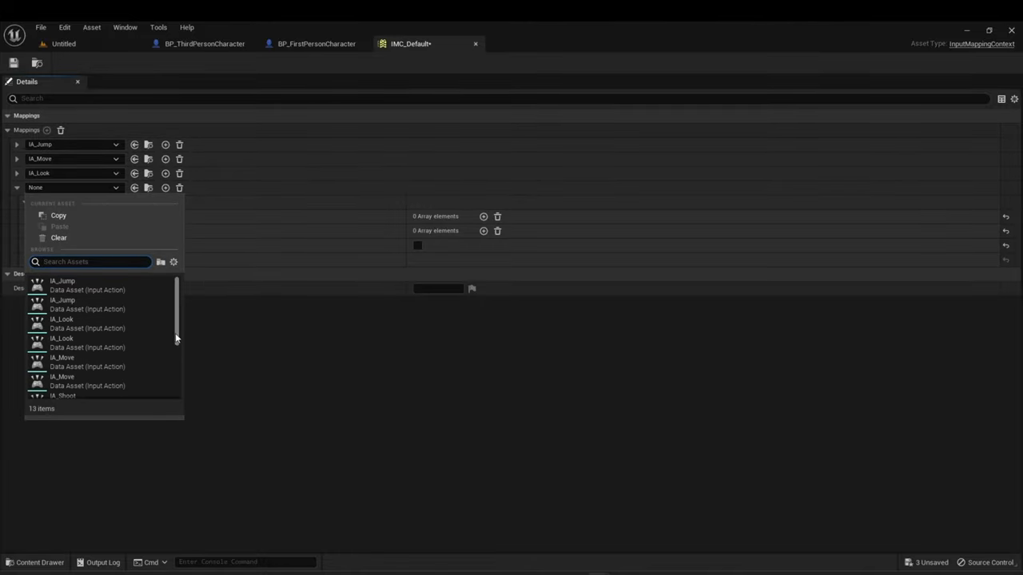
scroll("down", 3)
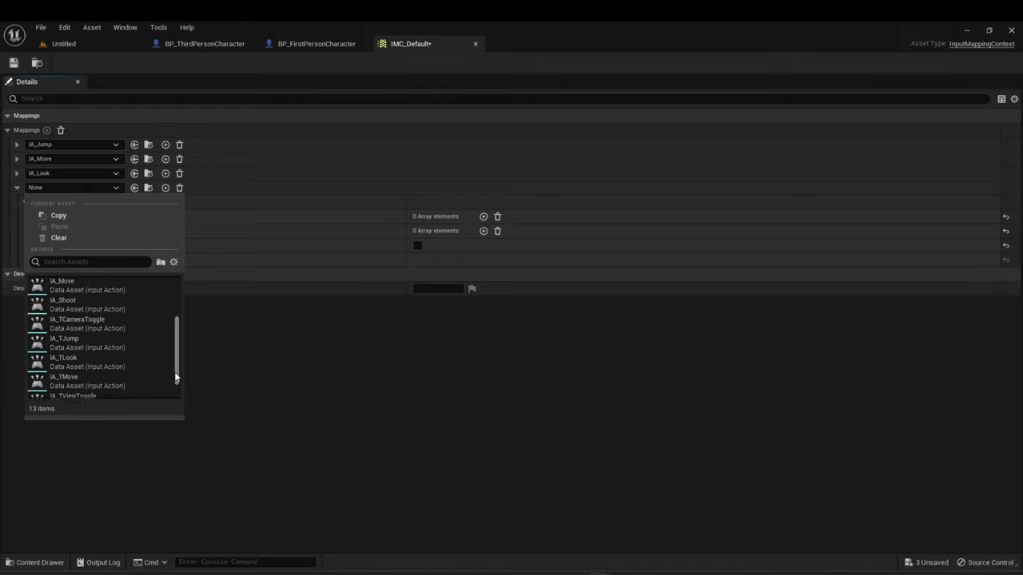
scroll("down", 3)
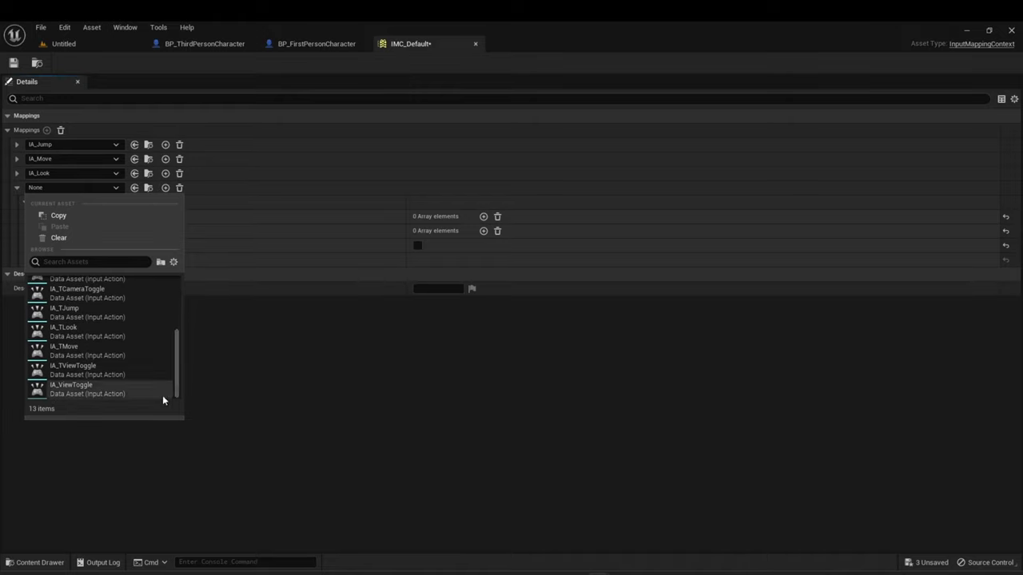
left_click(71, 384)
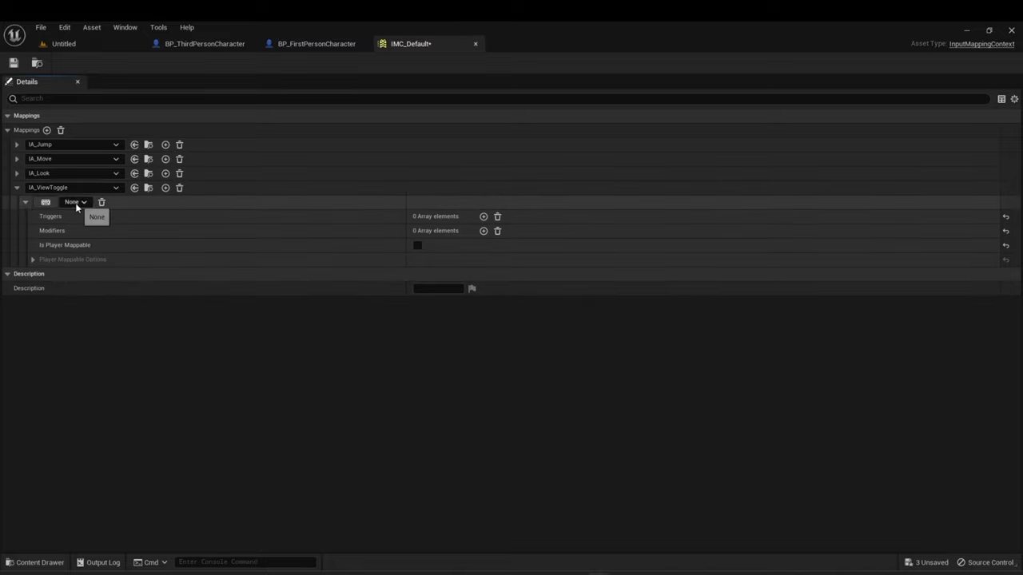
Bind the IA_ViewToggle mapping to Left Shift and save the context.
left_click(77, 201)
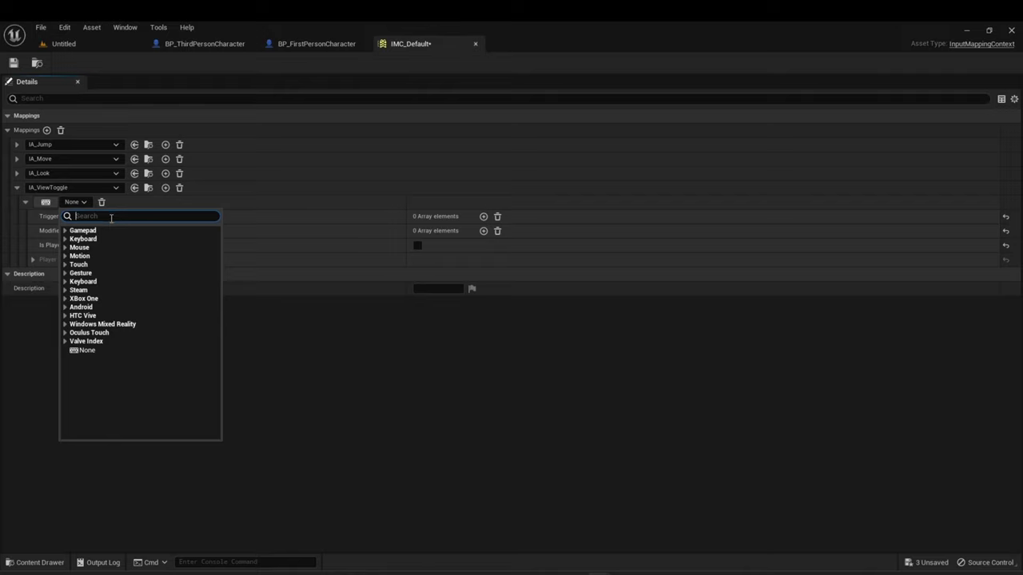
type("Sh")
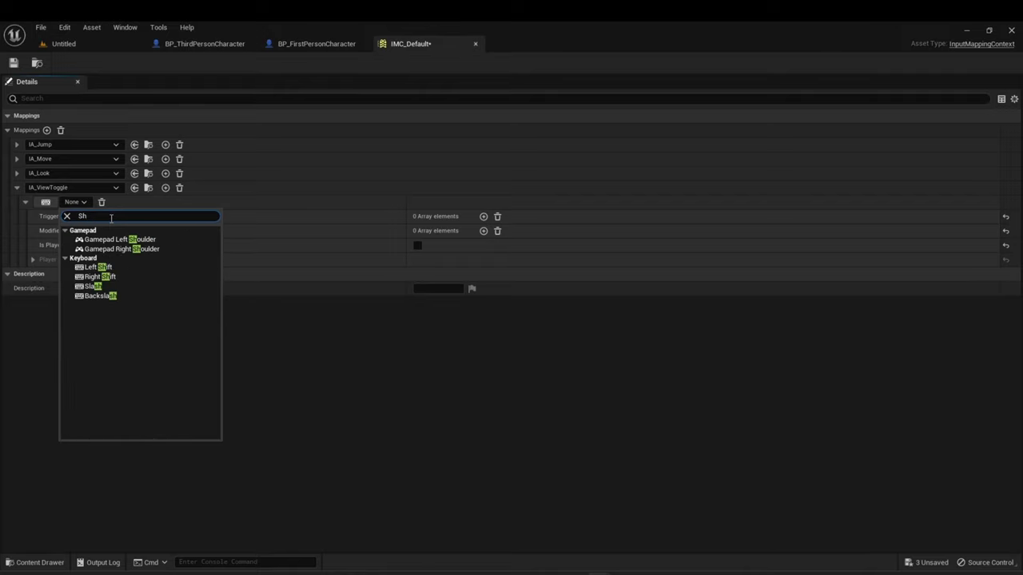
mouse_move(96, 267)
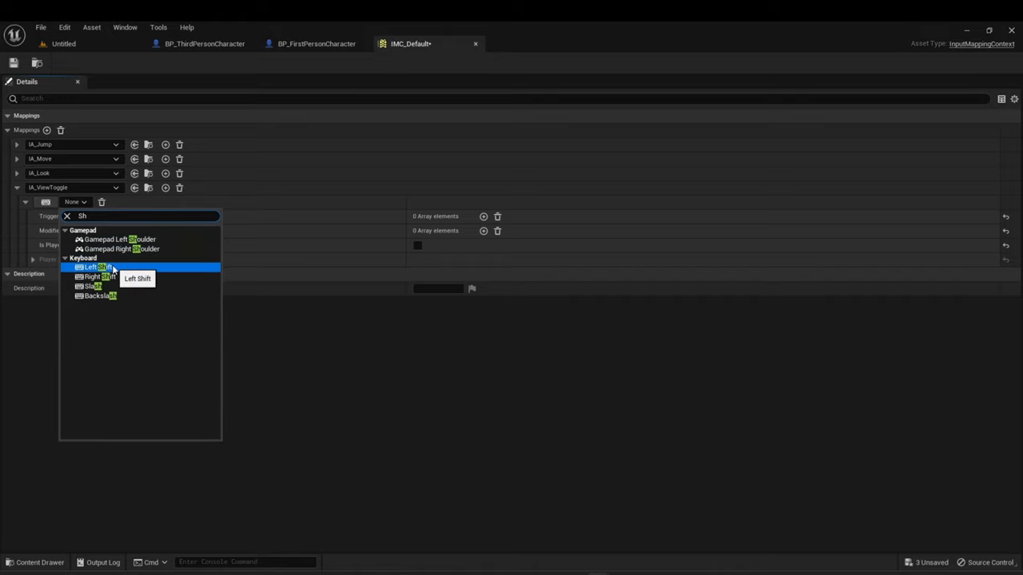
left_click(99, 267)
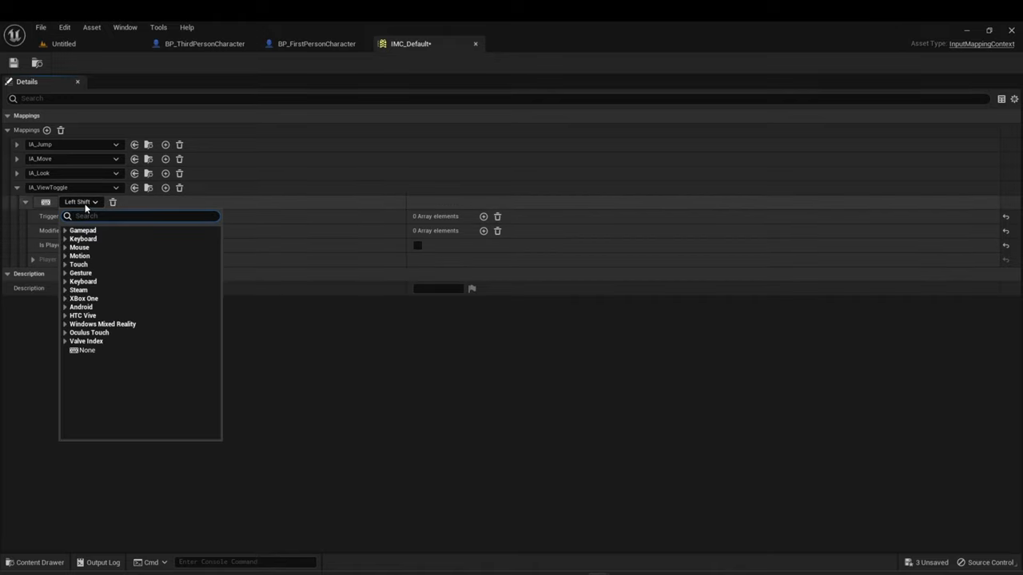
type("tab")
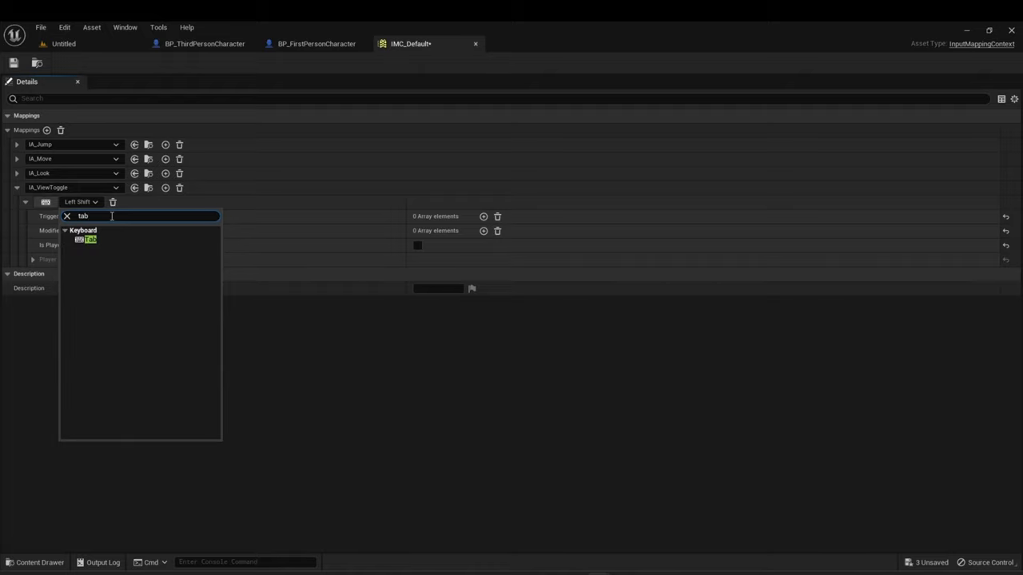
mouse_move(115, 229)
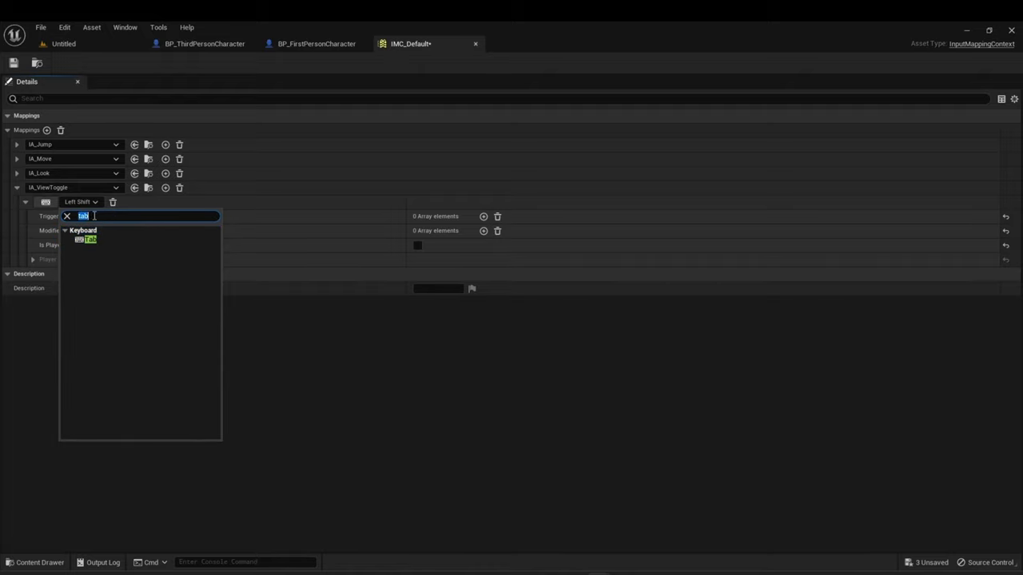
type("4")
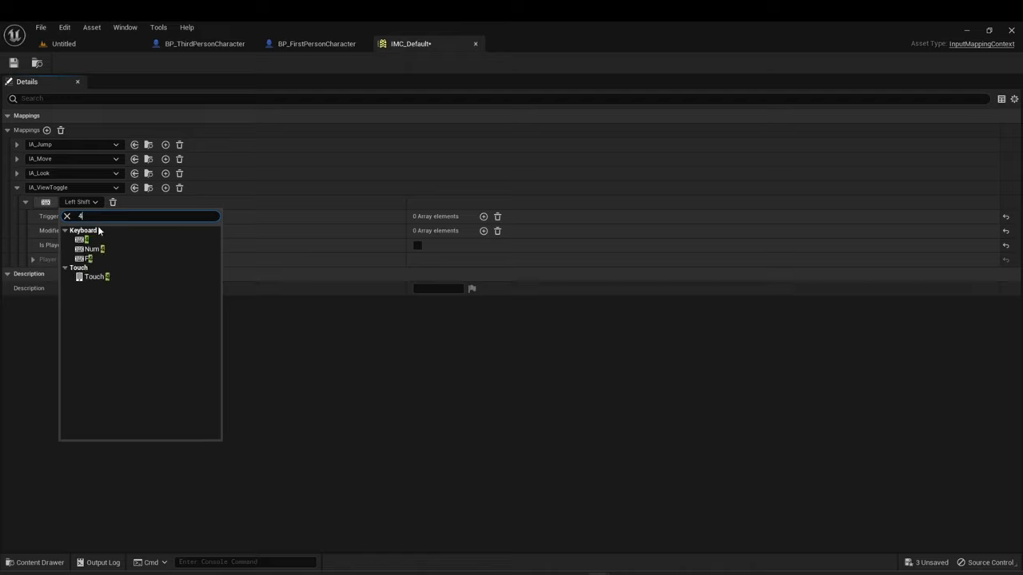
mouse_move(73, 224)
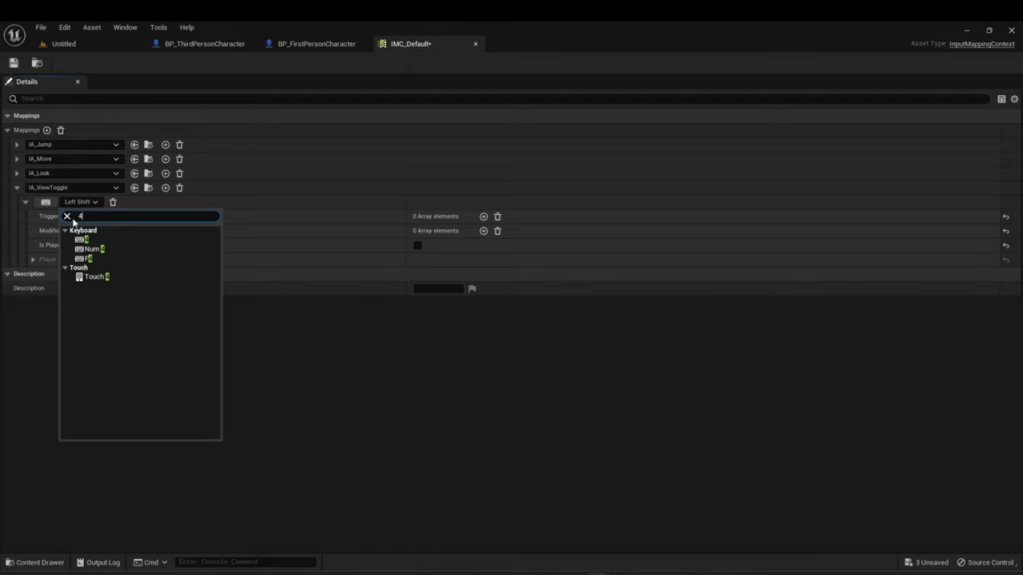
left_click(271, 320)
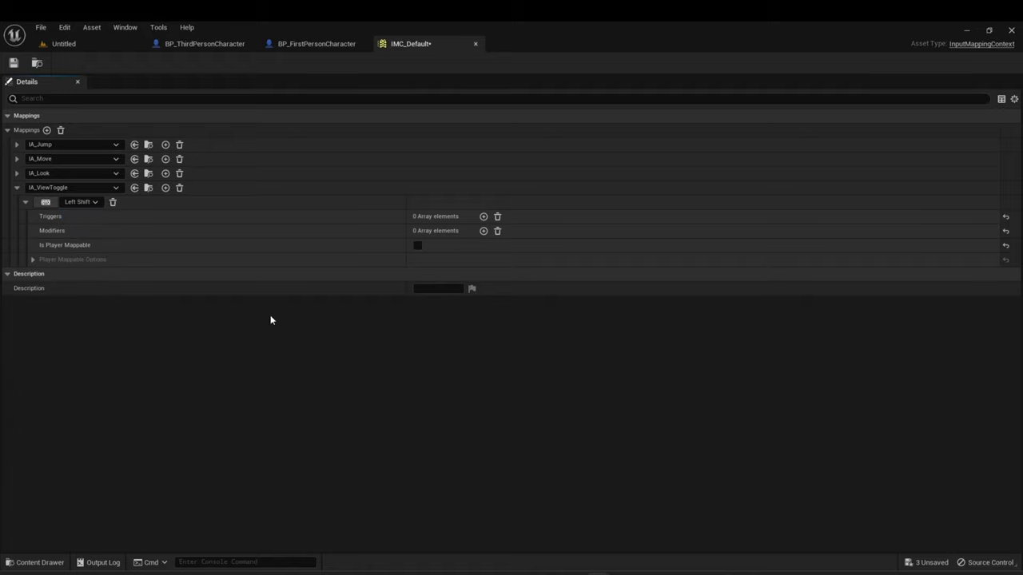
mouse_move(13, 64)
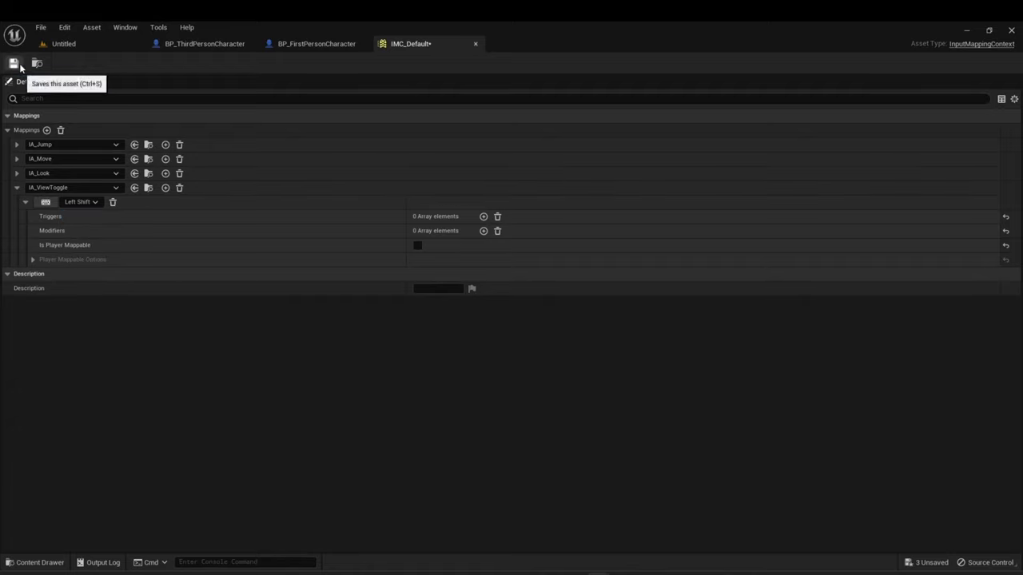
left_click(12, 64)
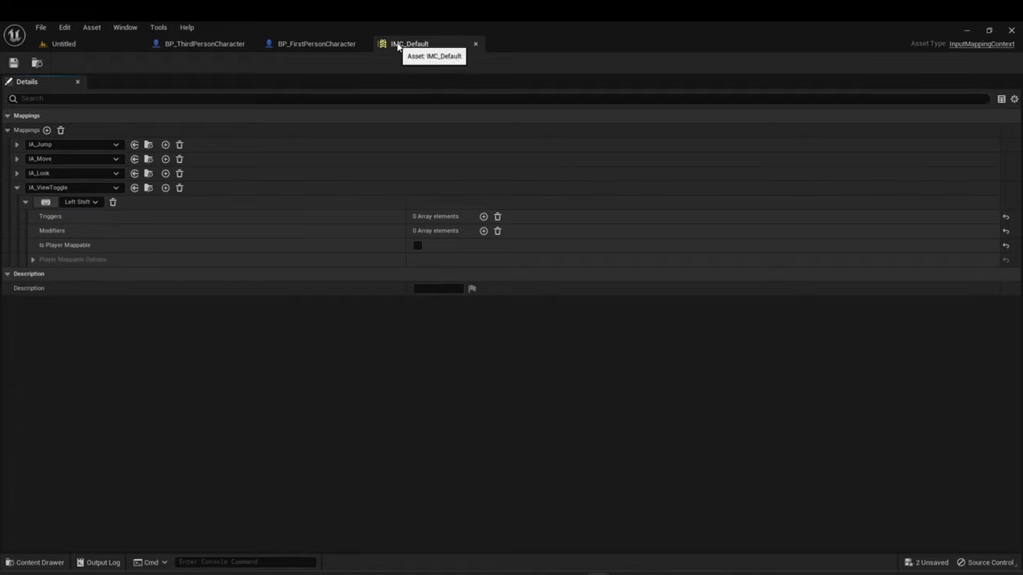
mouse_move(476, 45)
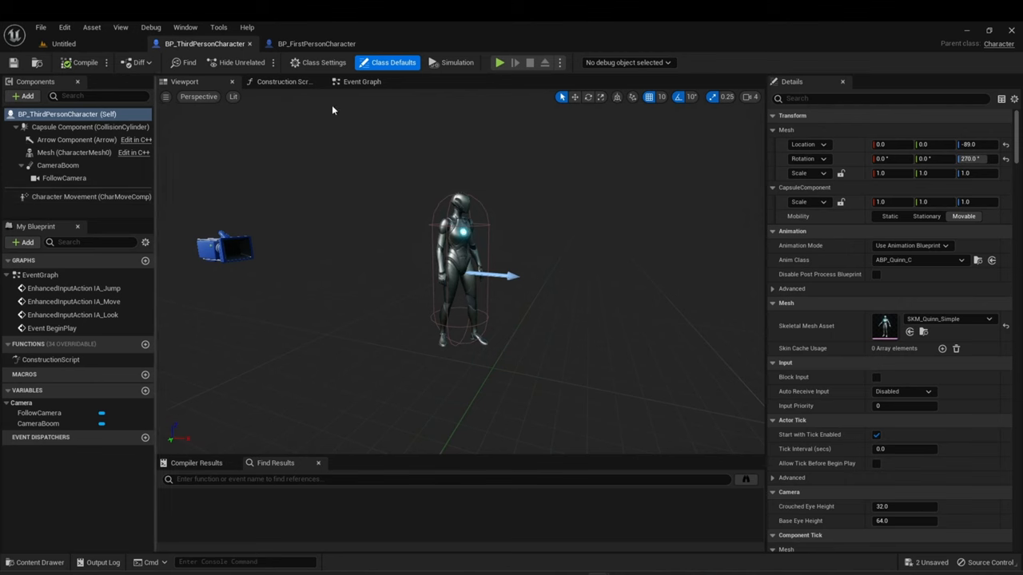
Check the character's Add Mapping Context node uses IMC_Default, then return to the level editor.
left_click(361, 82)
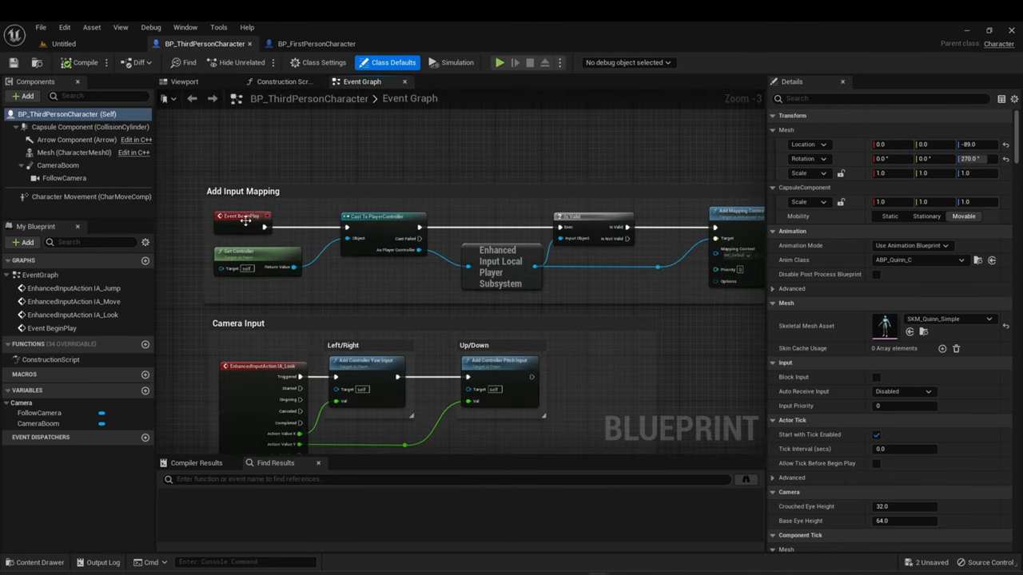
mouse_move(374, 222)
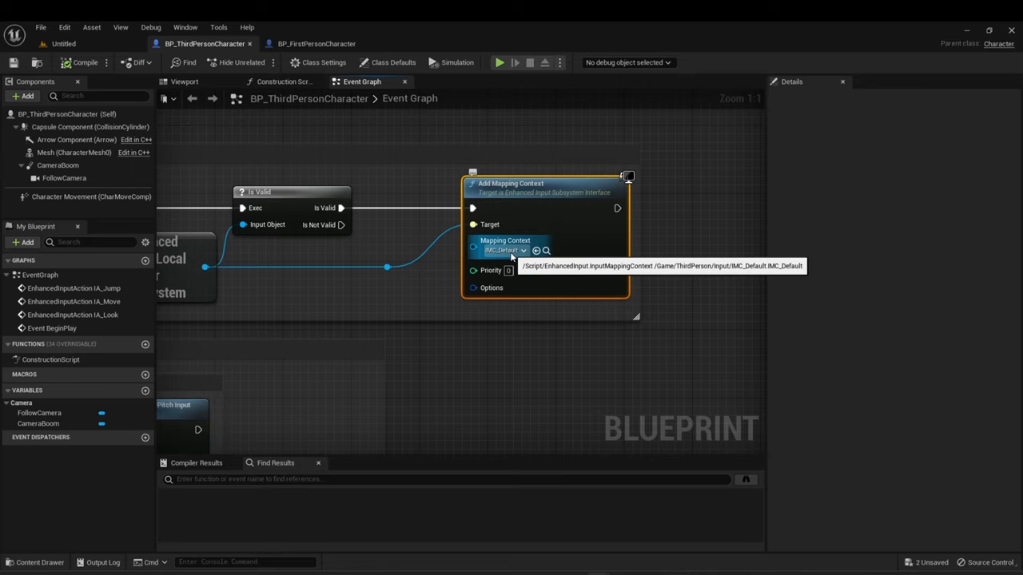
left_click(525, 249)
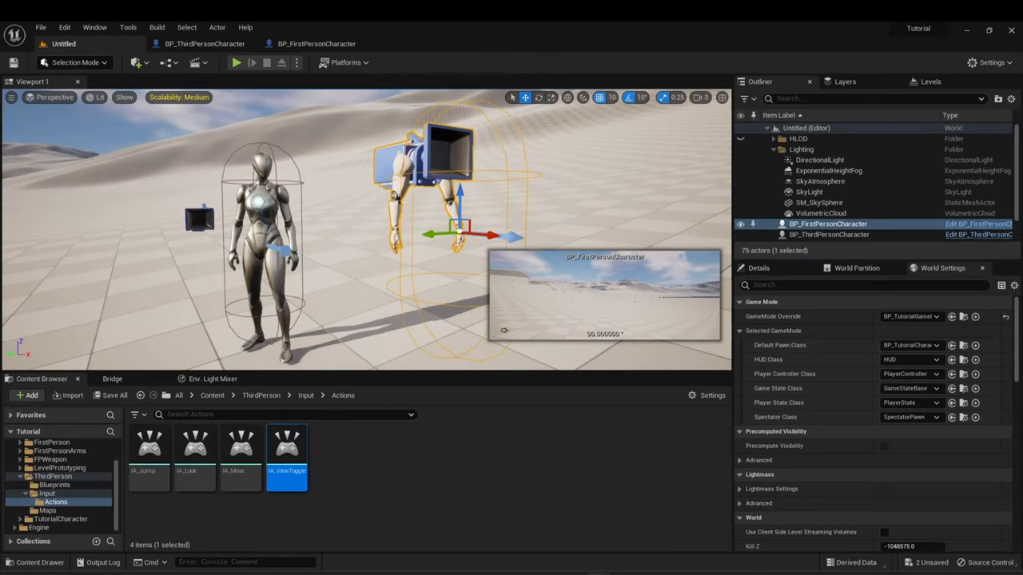
Duplicate IMC_Default and assign the new third-person context to the Add Mapping Context node.
left_click(53, 476)
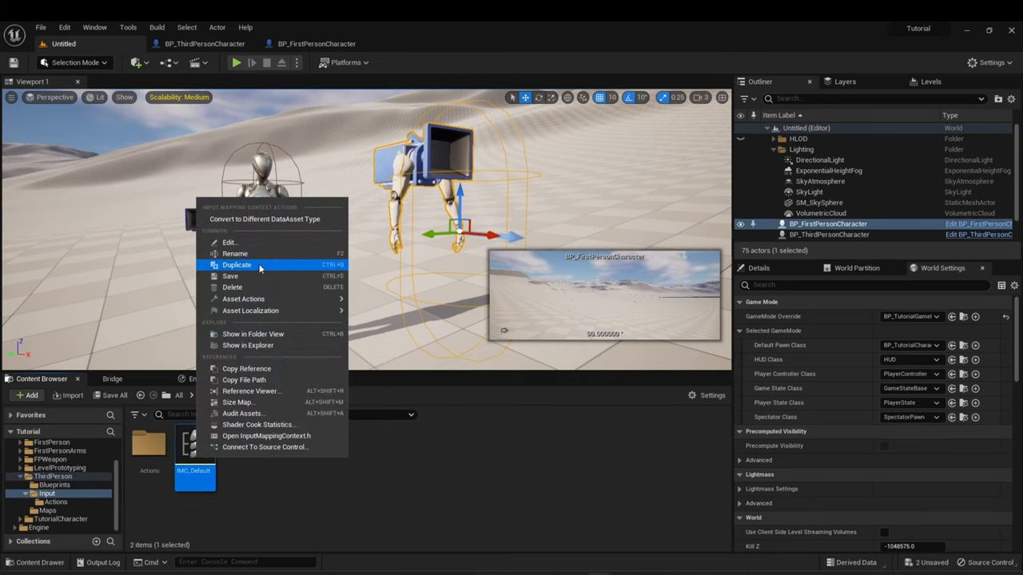
left_click(235, 253)
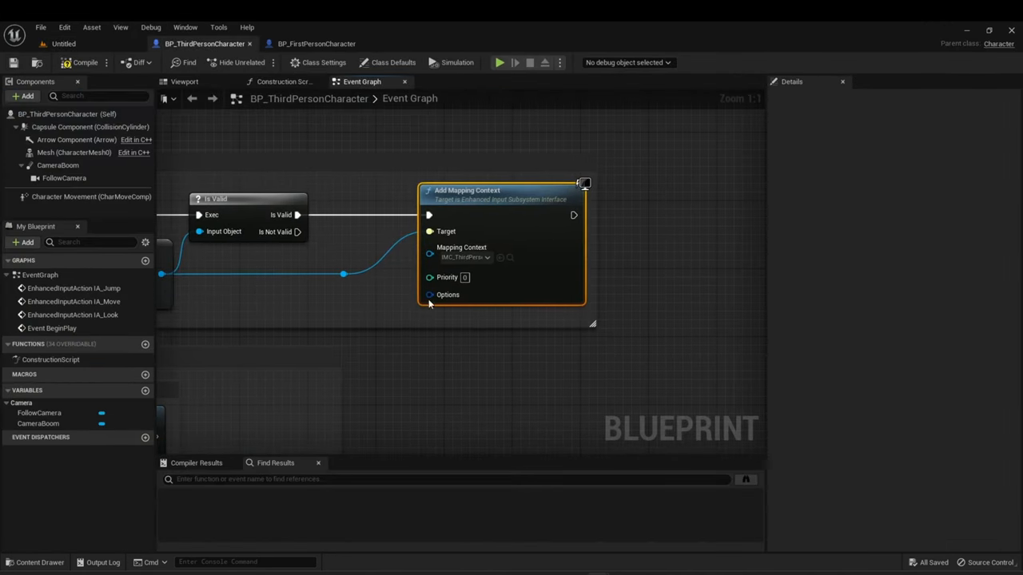
left_click(486, 256)
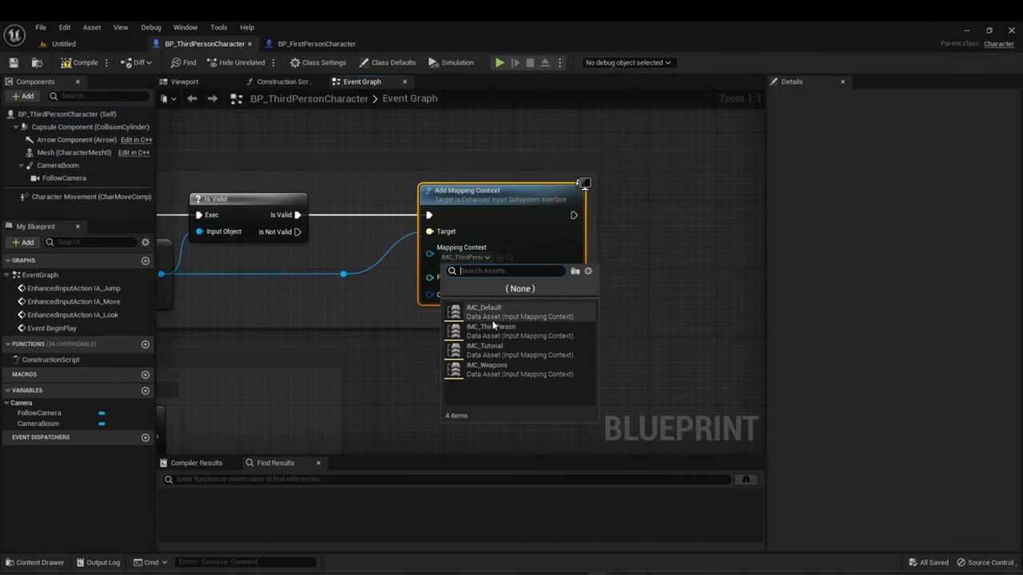
left_click(490, 329)
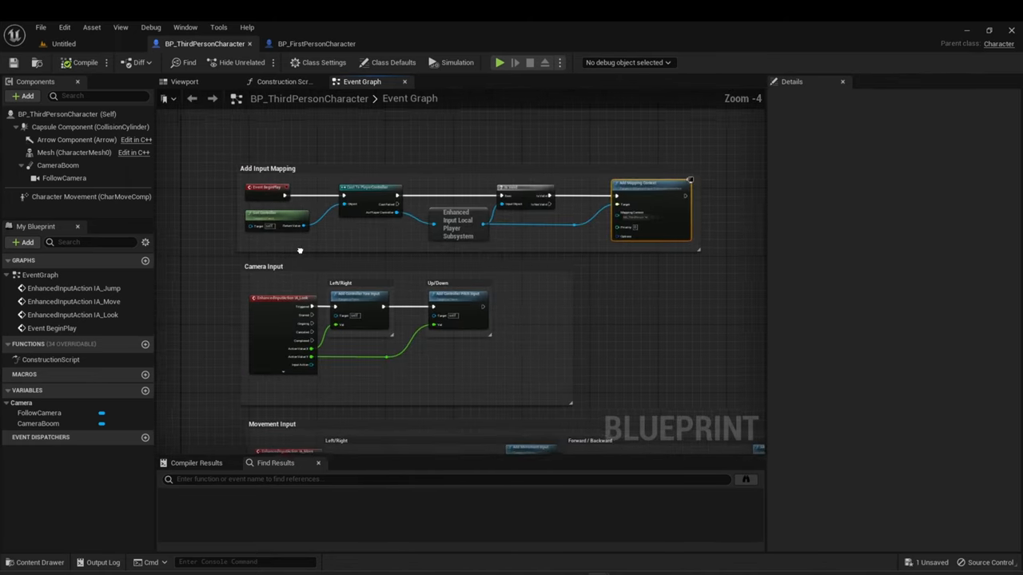
scroll("down", 3)
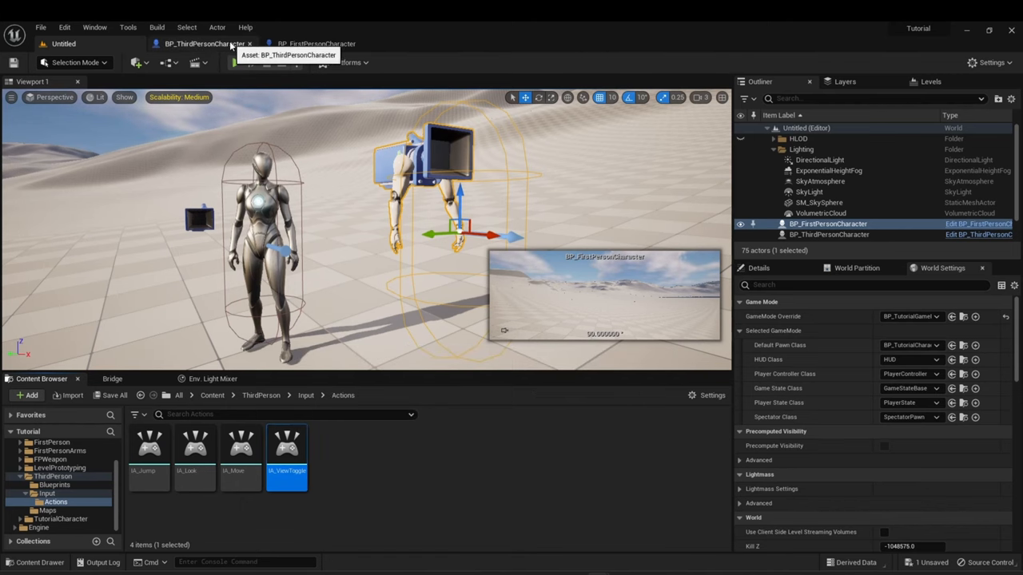
Add an IA_ViewToggle input event to the event graph and select the FollowCamera component.
left_click(205, 43)
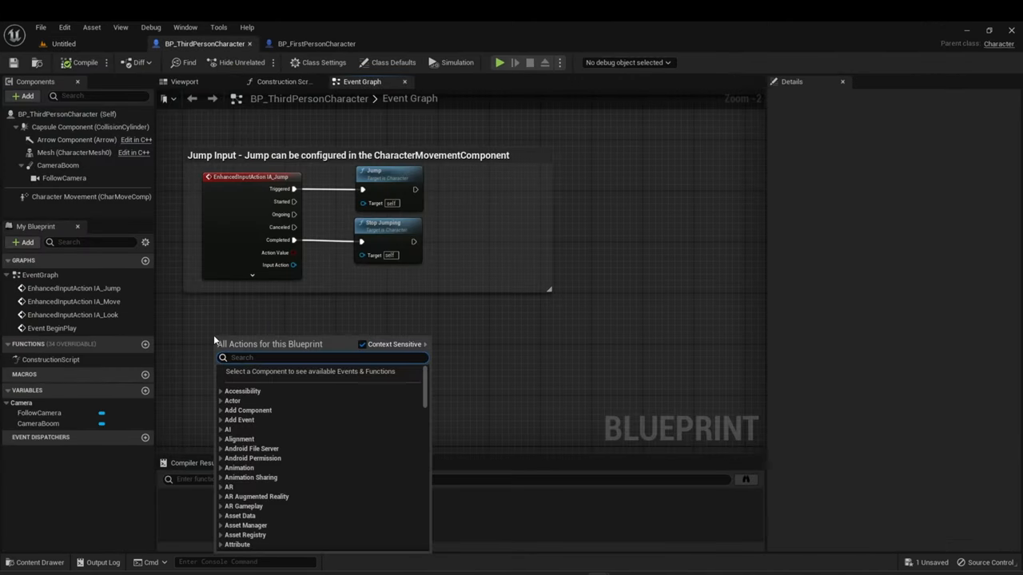
type("viewto")
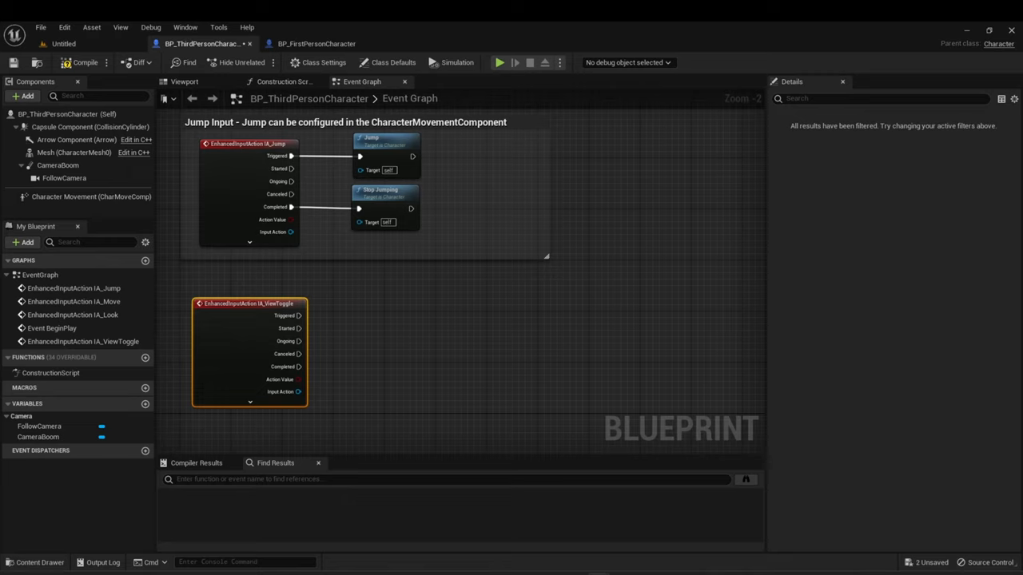
left_click(356, 331)
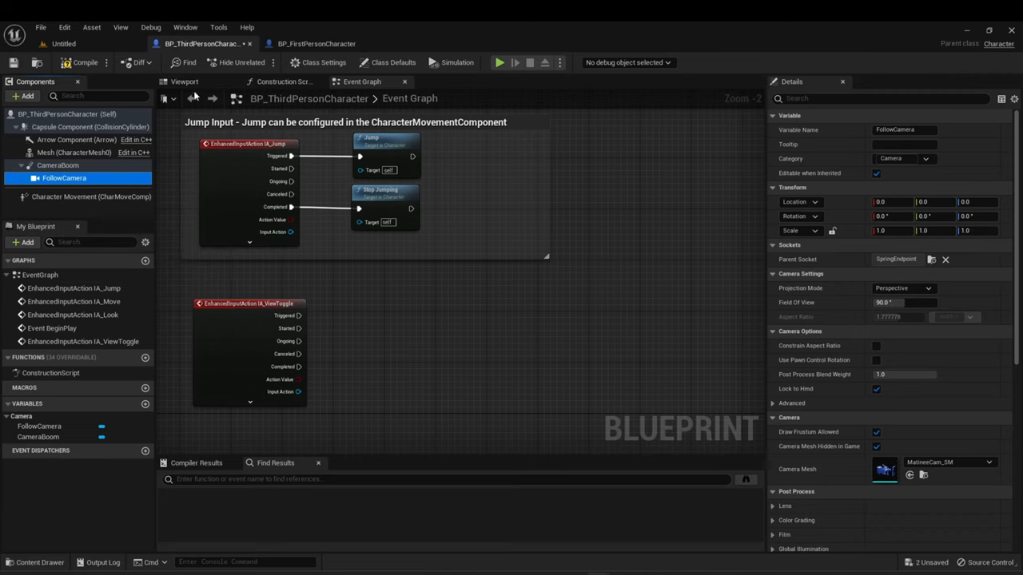
Add a new Camera component to the character in the blueprint viewport.
left_click(185, 80)
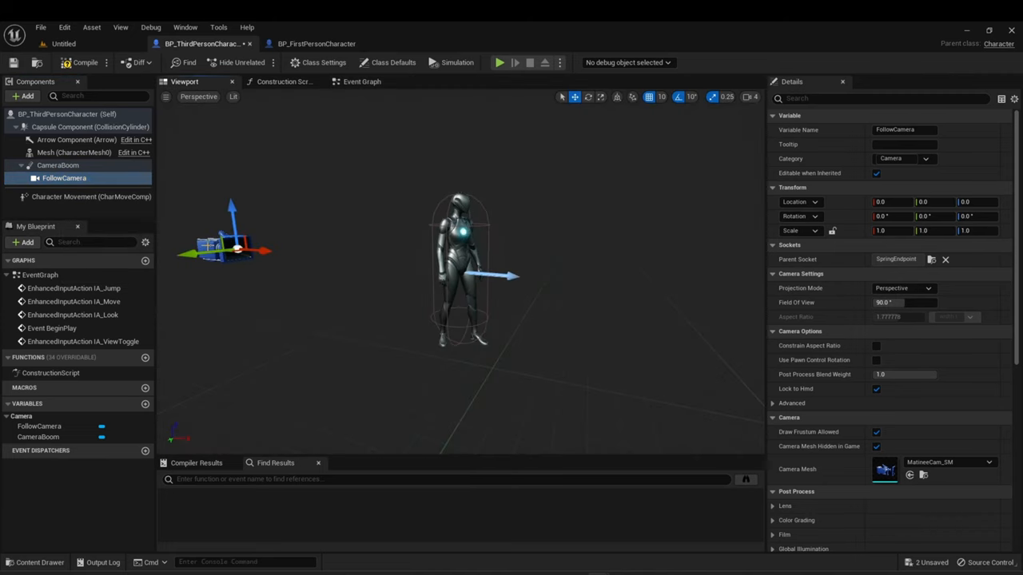
left_click(58, 165)
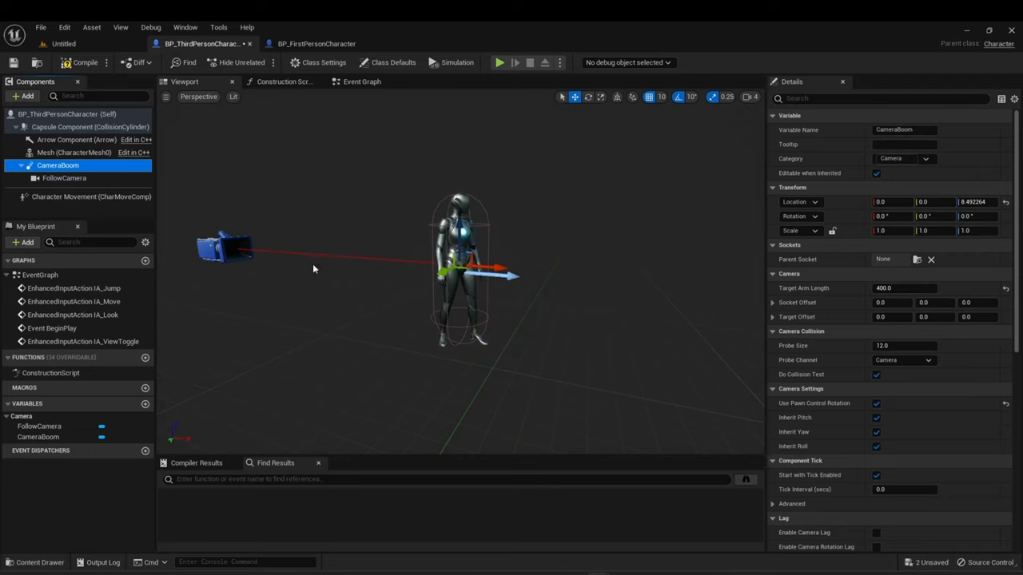
mouse_move(95, 210)
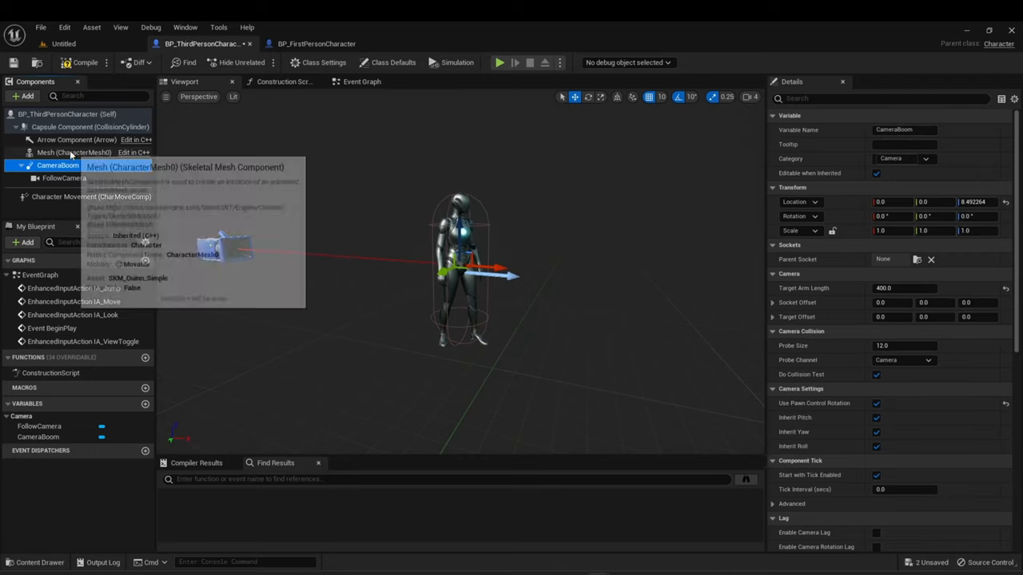
mouse_move(26, 96)
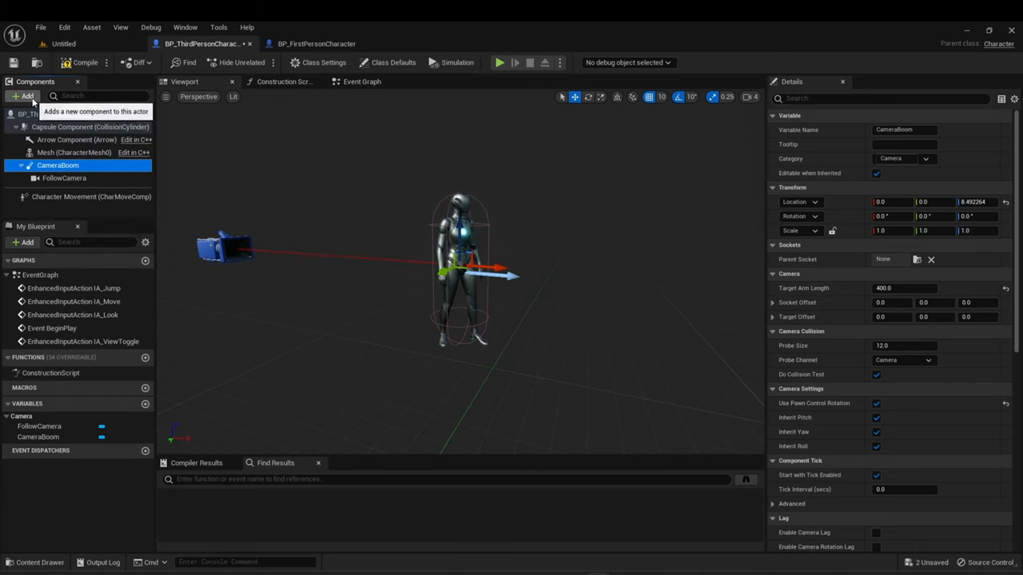
left_click(74, 152)
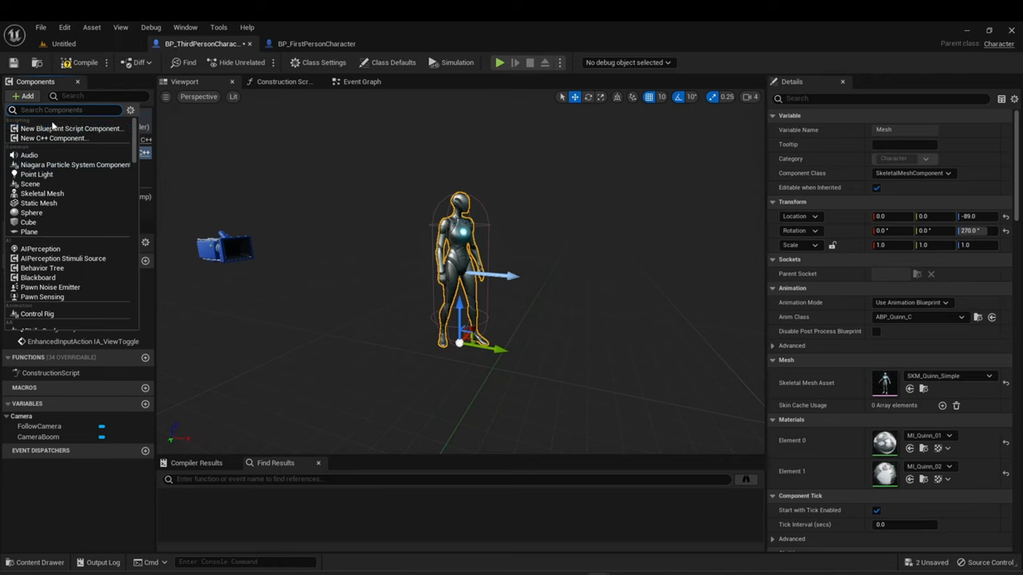
type("camera")
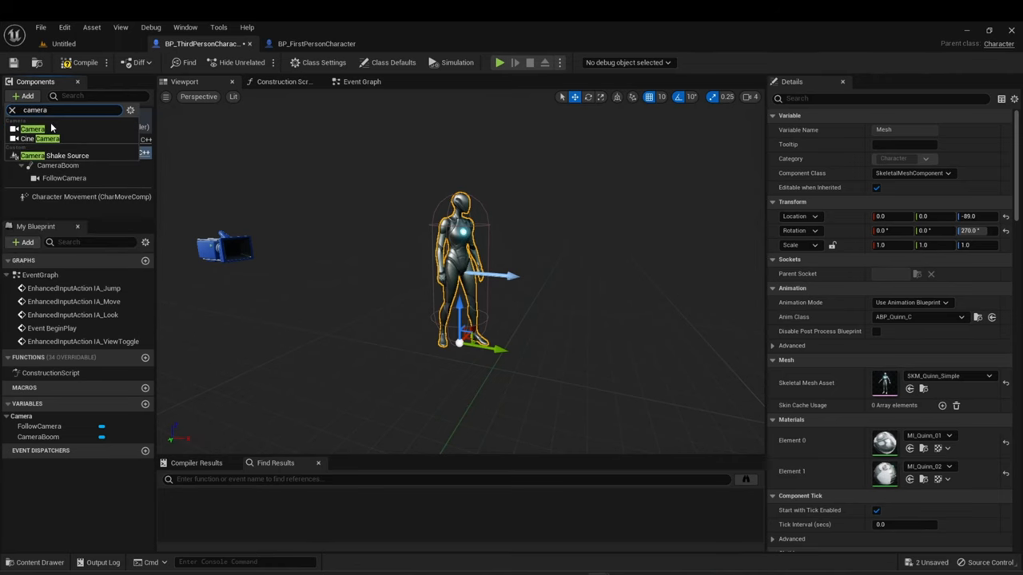
left_click(59, 153)
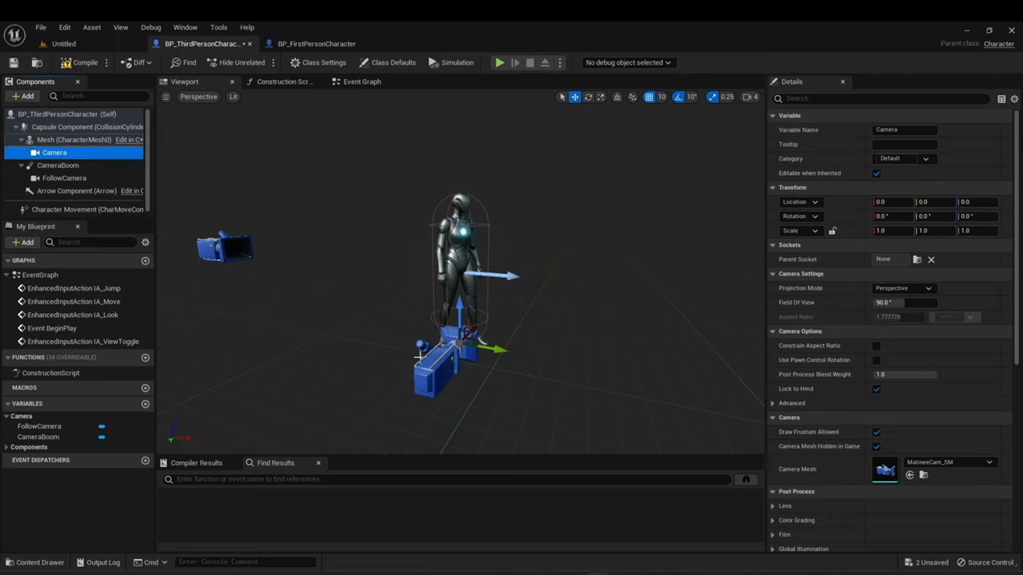
Parent the Camera under the Mesh and look up a head socket for it.
left_click(74, 139)
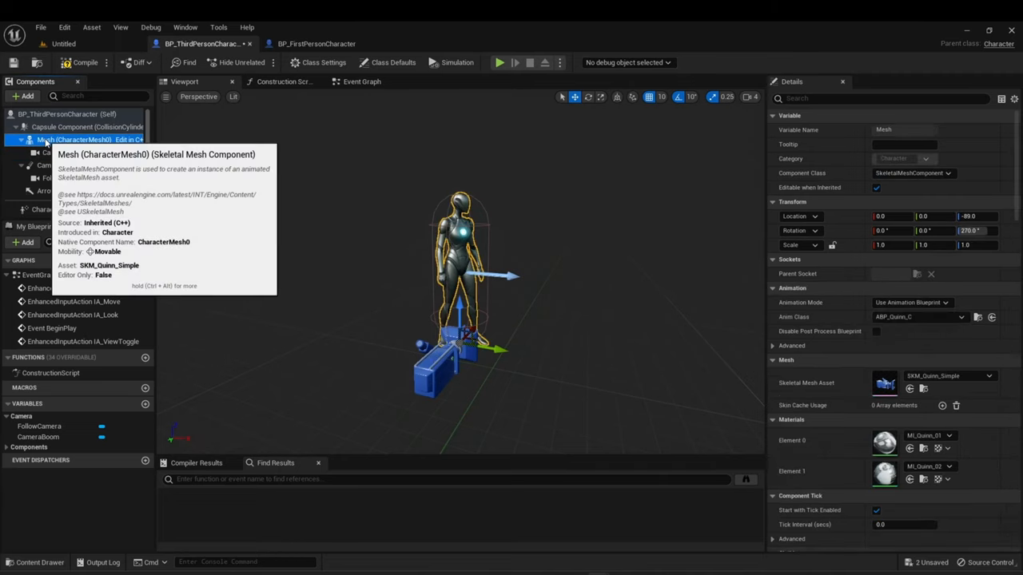
left_click(54, 152)
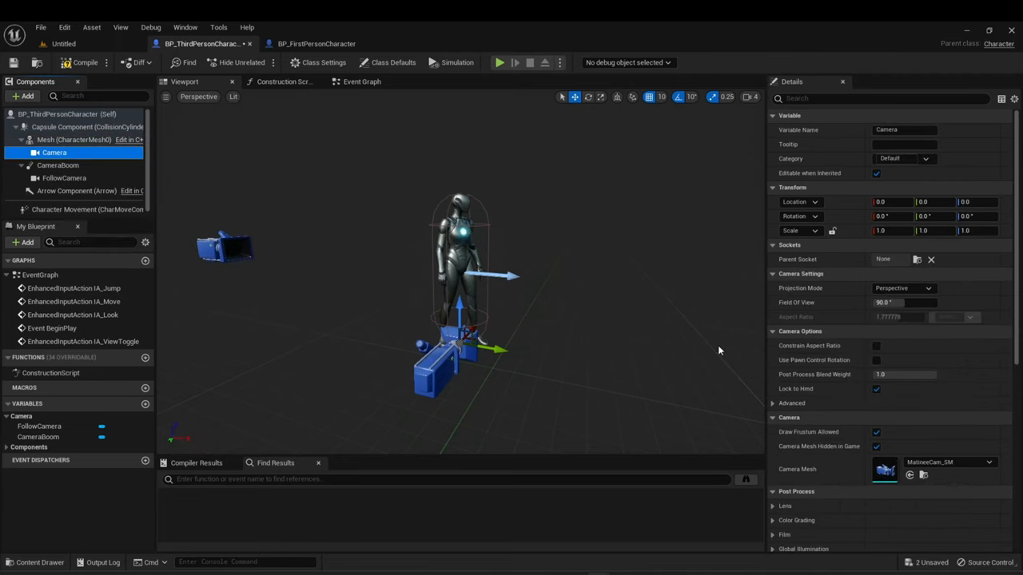
left_click(918, 259)
type("head")
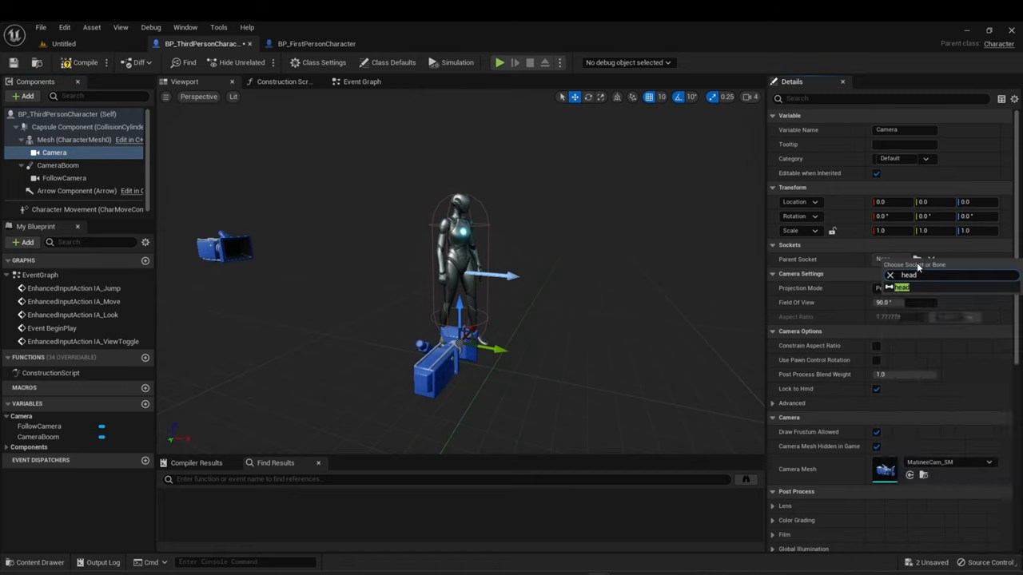
Attach the Camera to the head socket at location 10, 20, 0 with rotation -90, 0, 90.
left_click(908, 288)
type("90")
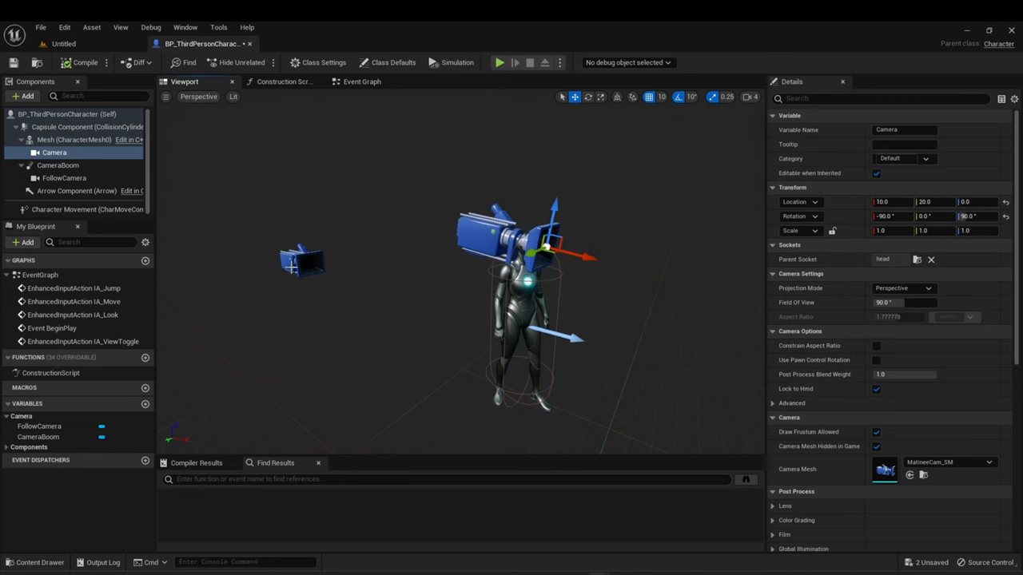
left_click(64, 178)
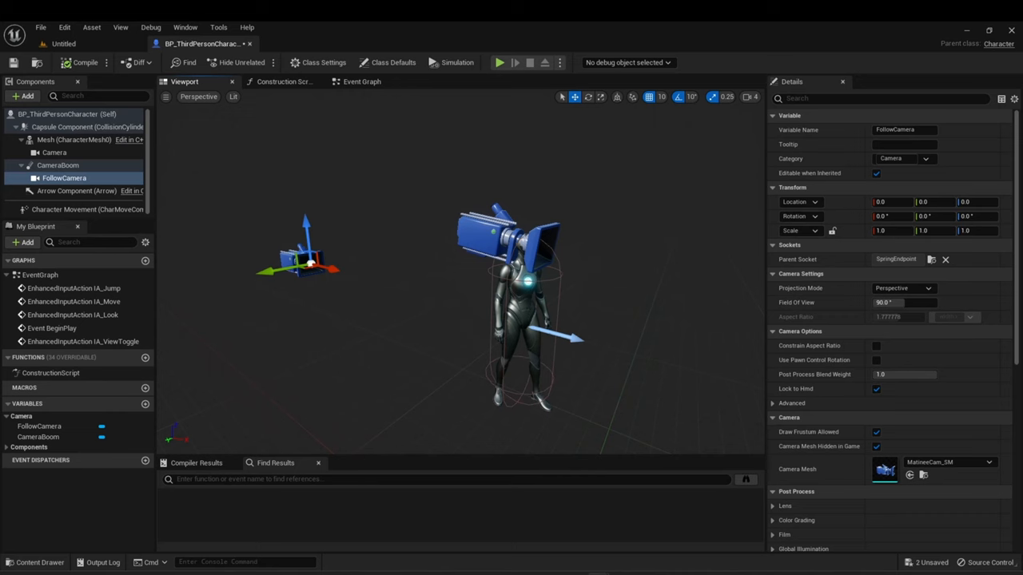
left_click(55, 152)
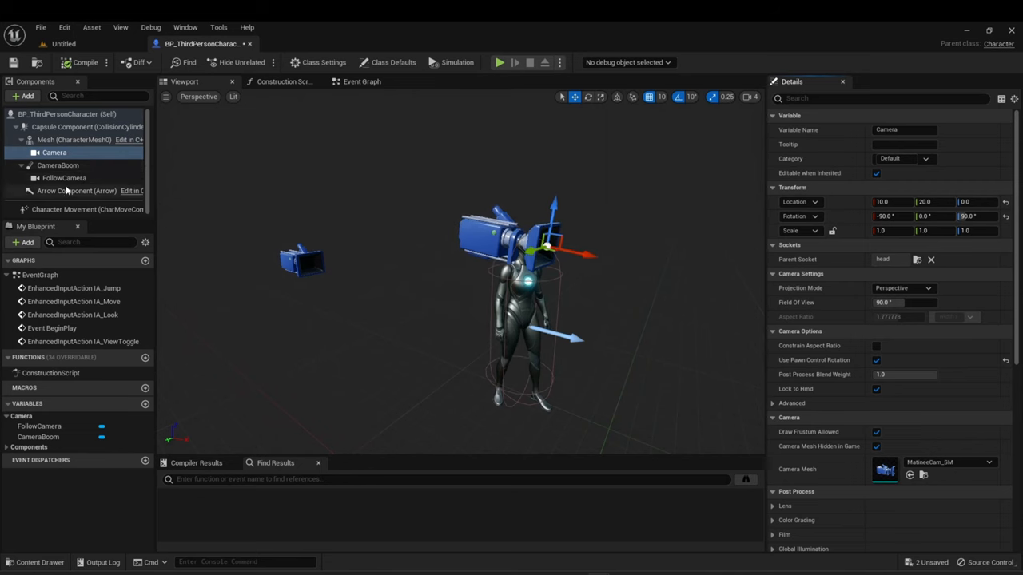
left_click(58, 164)
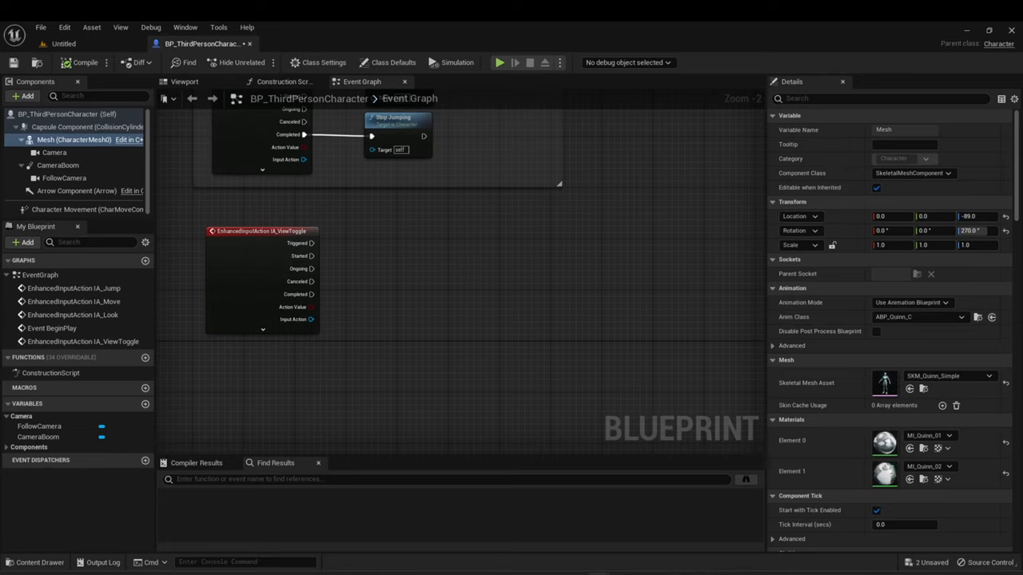
mouse_move(307, 256)
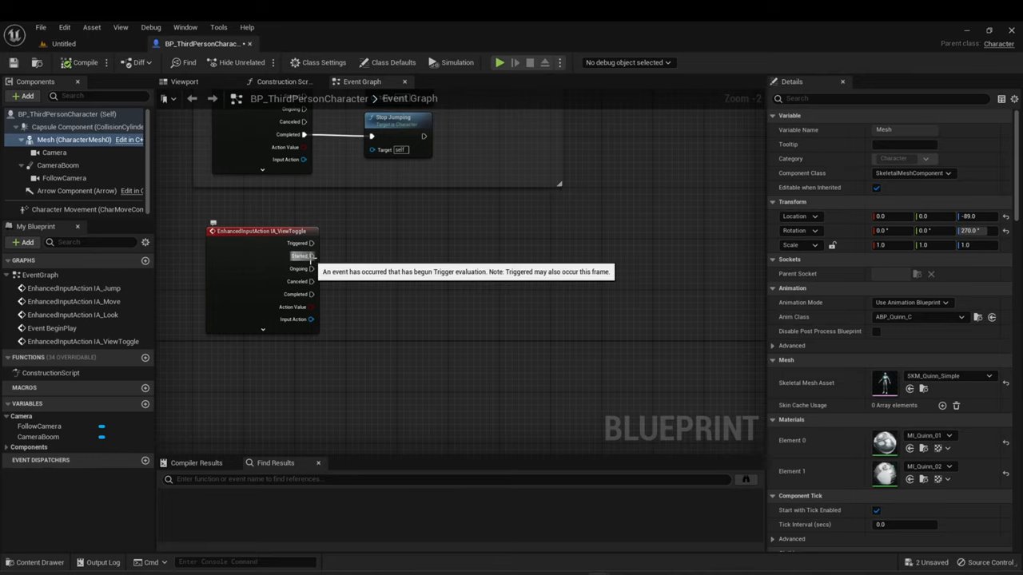
Add a Deactivate node driven by IA_ViewToggle's Started output, with a Camera reference beside it.
left_click_drag(312, 256, 371, 264)
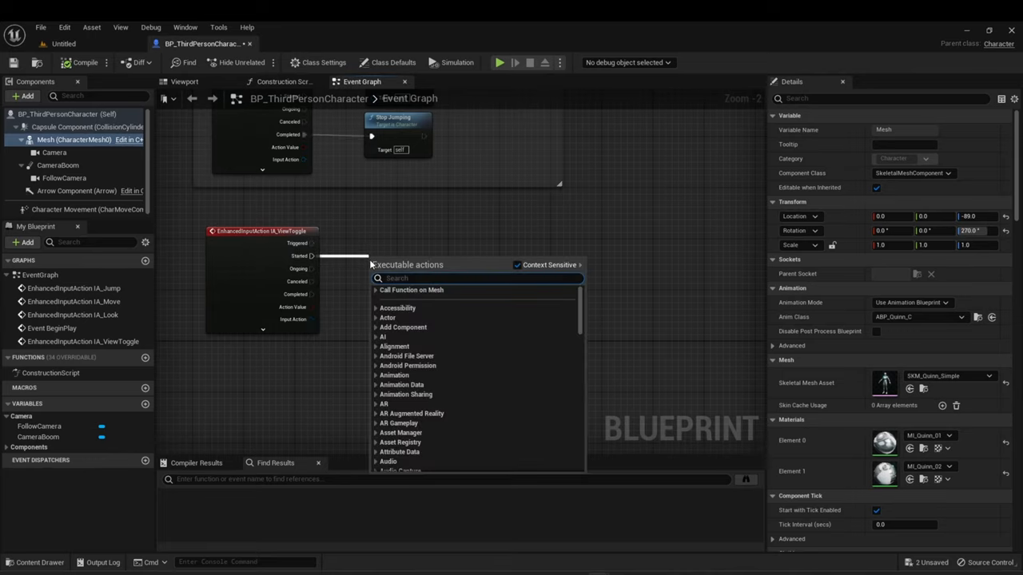
type("deact")
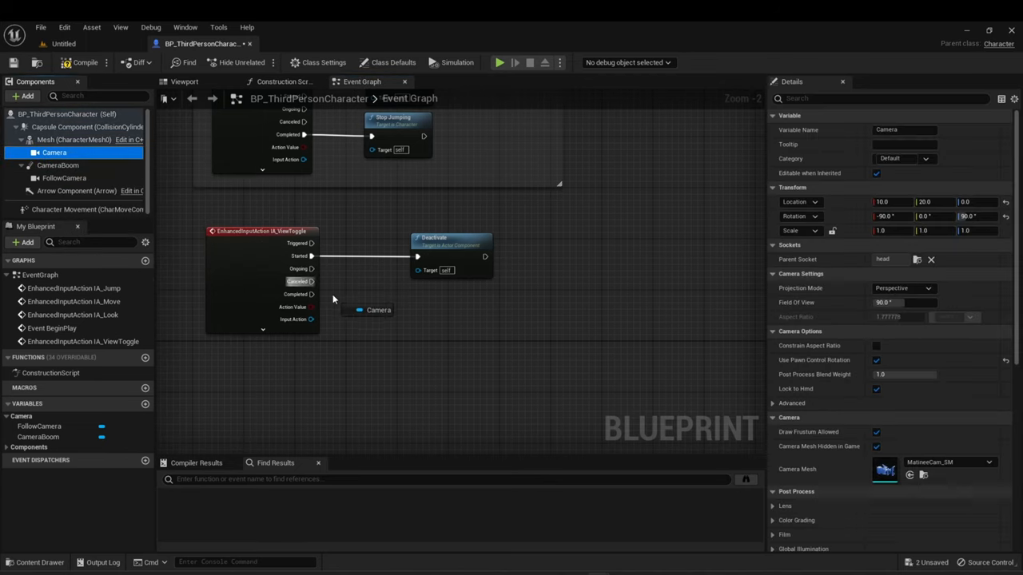
left_click(377, 299)
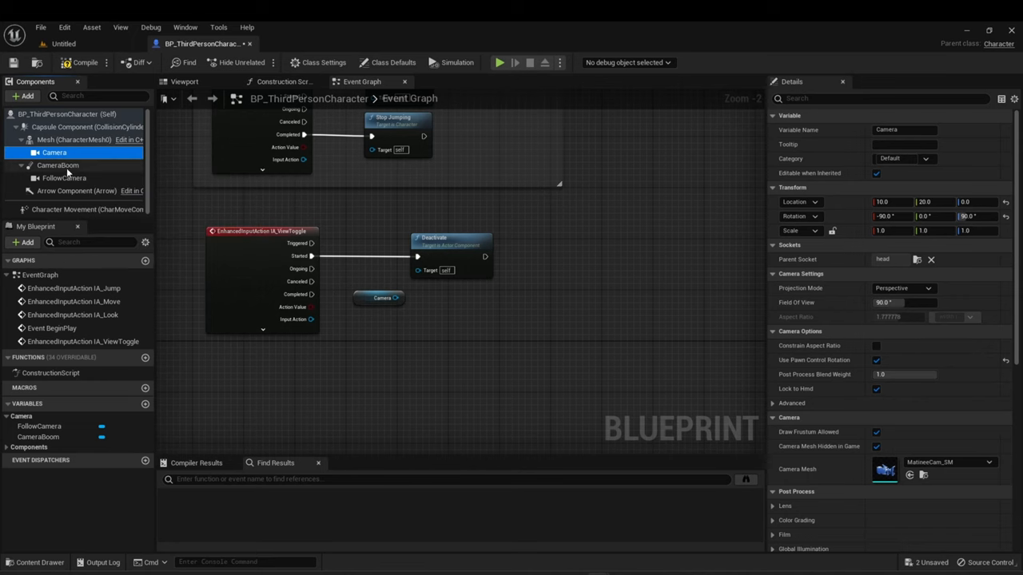
left_click(64, 176)
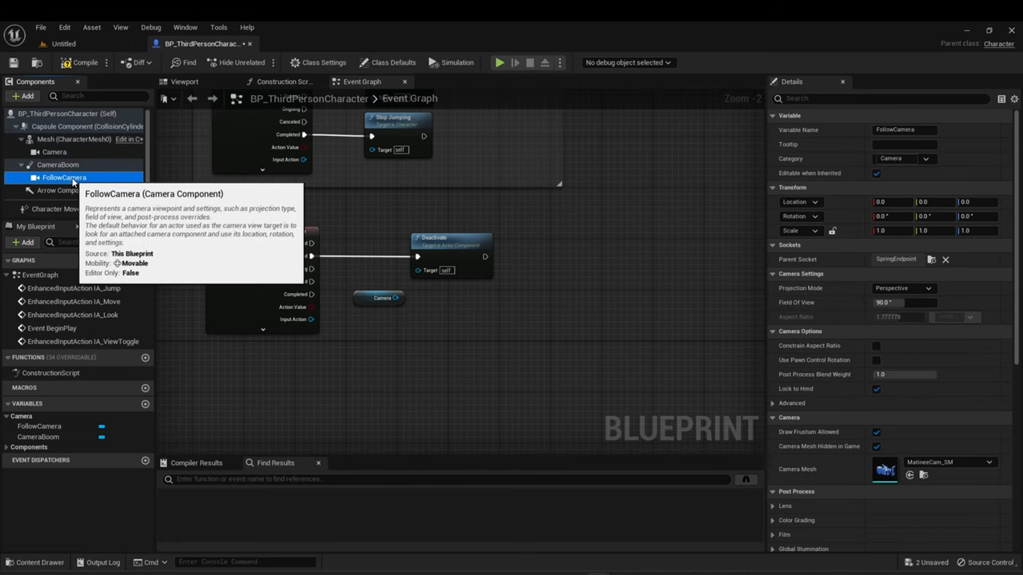
Rename FollowCamera to ThirdPersonCamera and Camera to FirstPersonCamera.
right_click(64, 177)
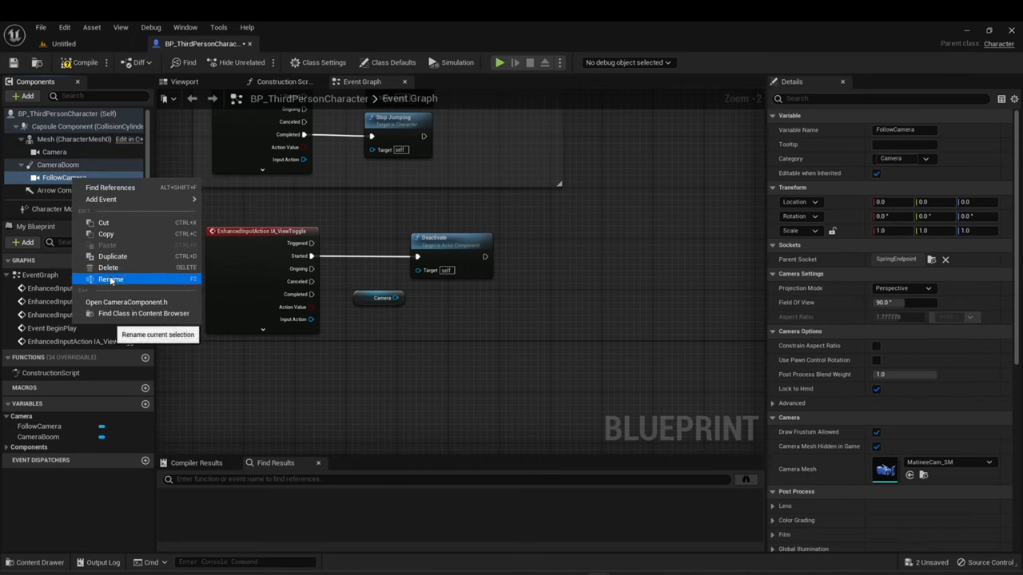
left_click(112, 278)
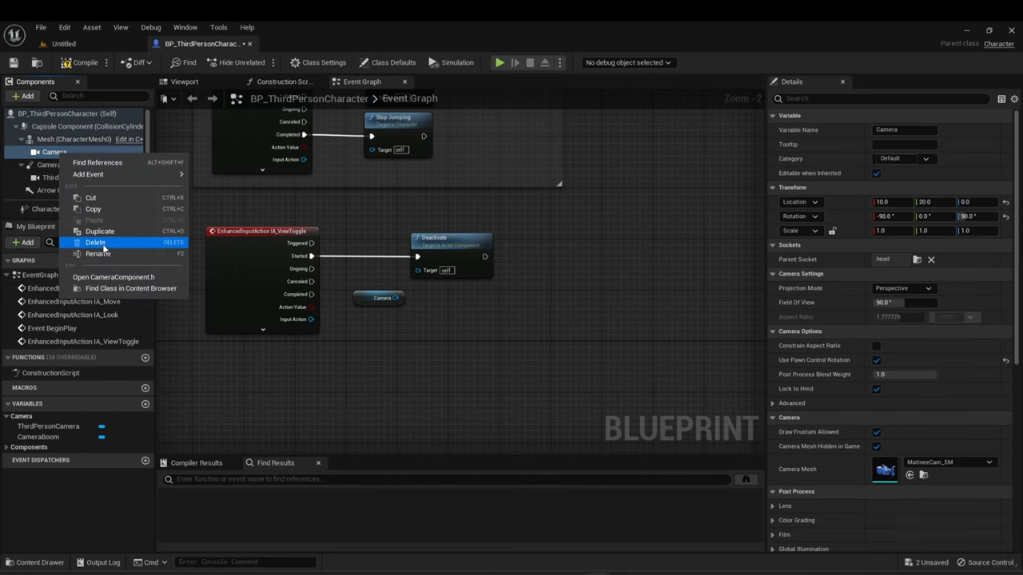
left_click(98, 253)
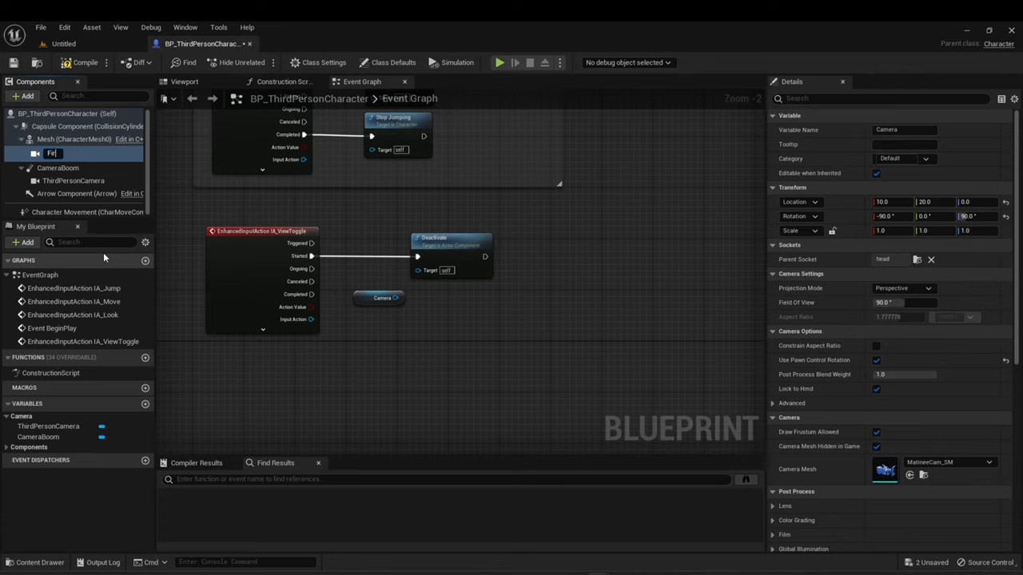
type("FirstPersonCamera")
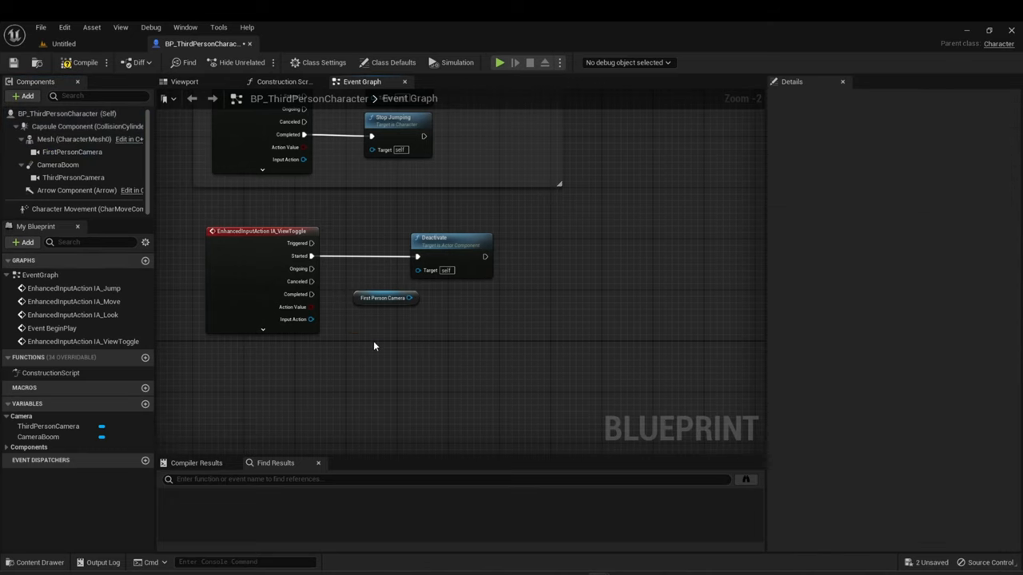
Wire both camera references into the Deactivate node's Target.
left_click(74, 176)
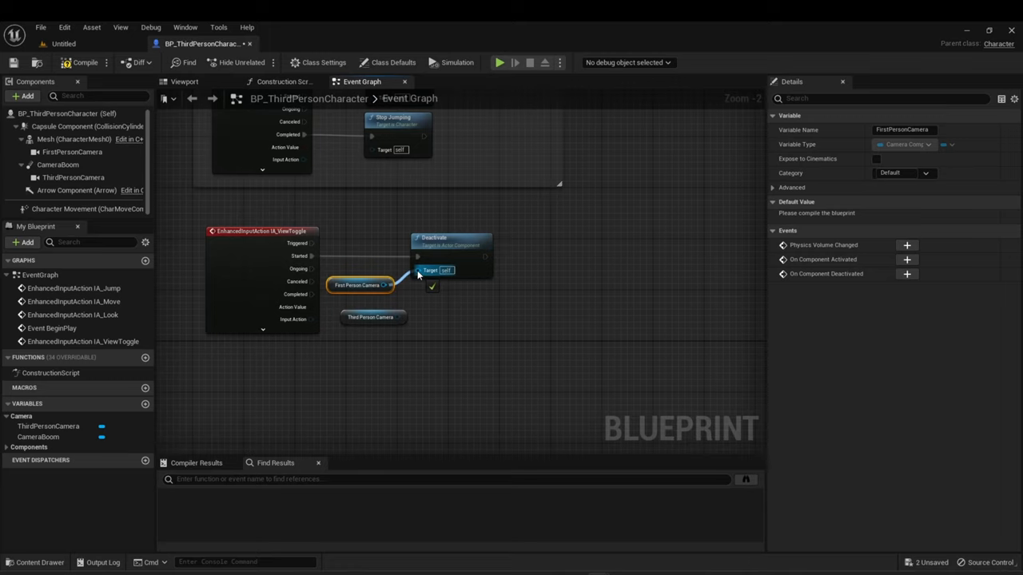
left_click_drag(396, 316, 419, 269)
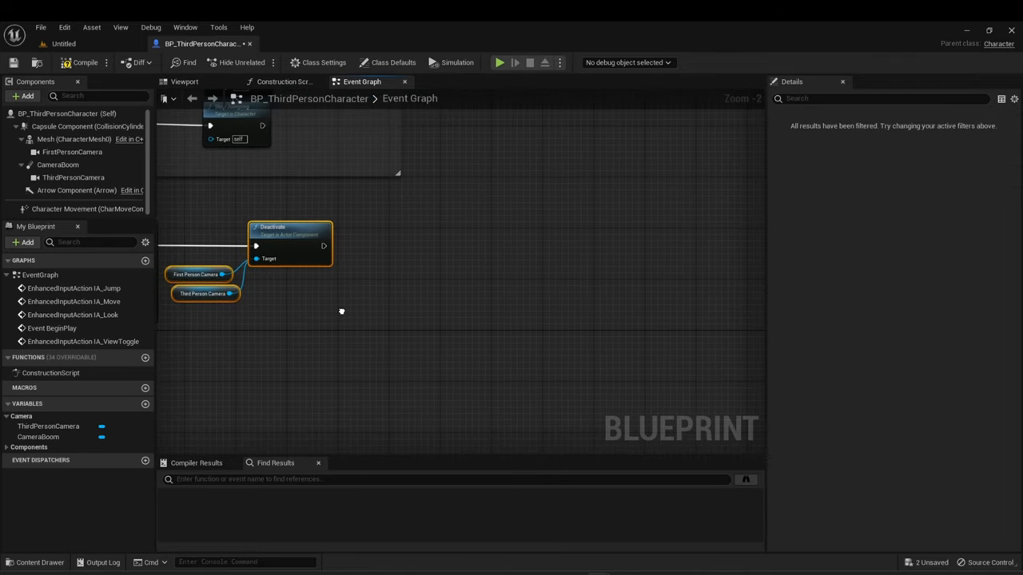
left_click_drag(323, 246, 400, 246)
type("br")
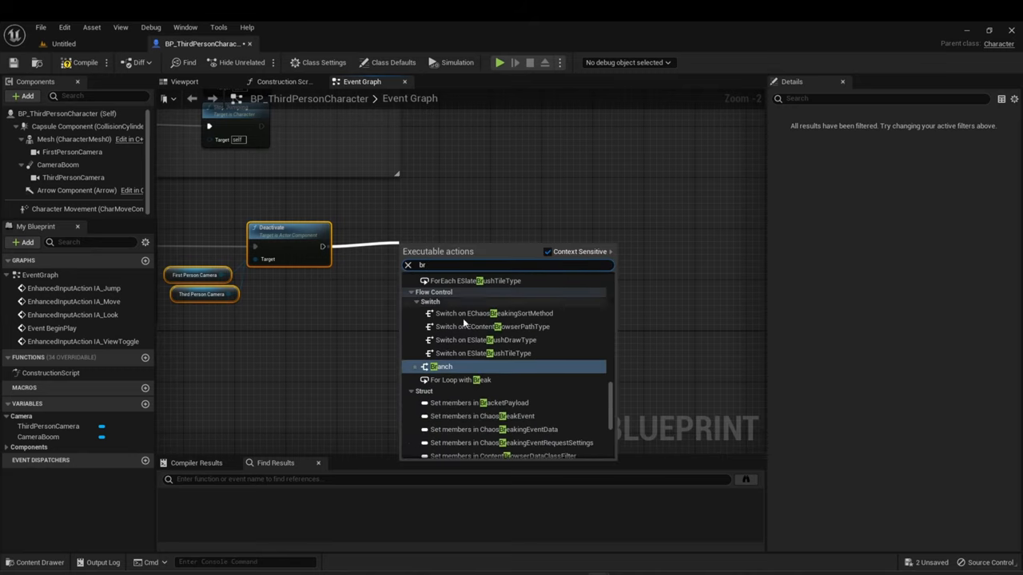
Add a Branch after Deactivate and create a Boolean variable isFP for its condition.
left_click(441, 366)
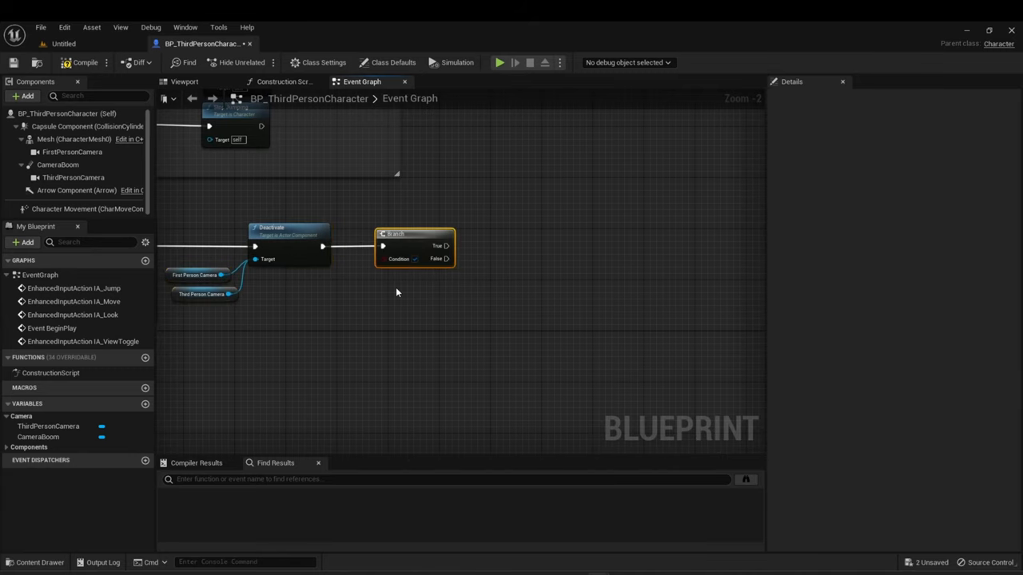
left_click_drag(396, 290, 464, 342)
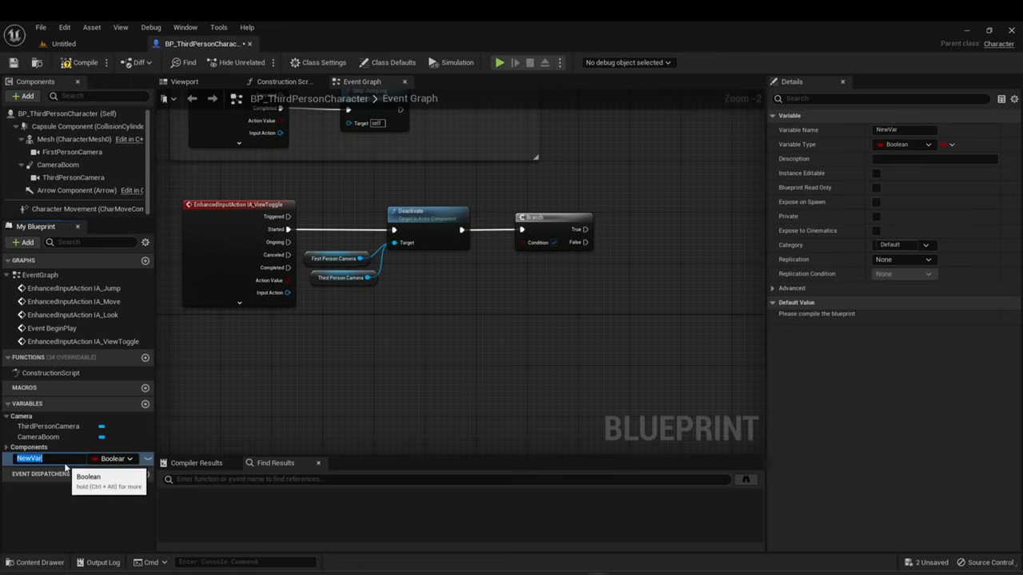
type("isF")
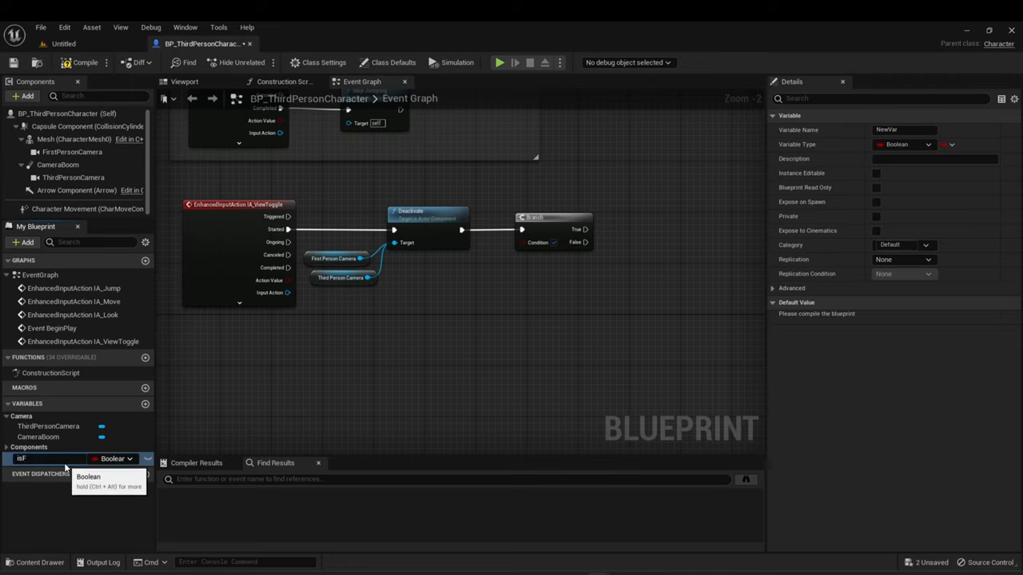
type("P?")
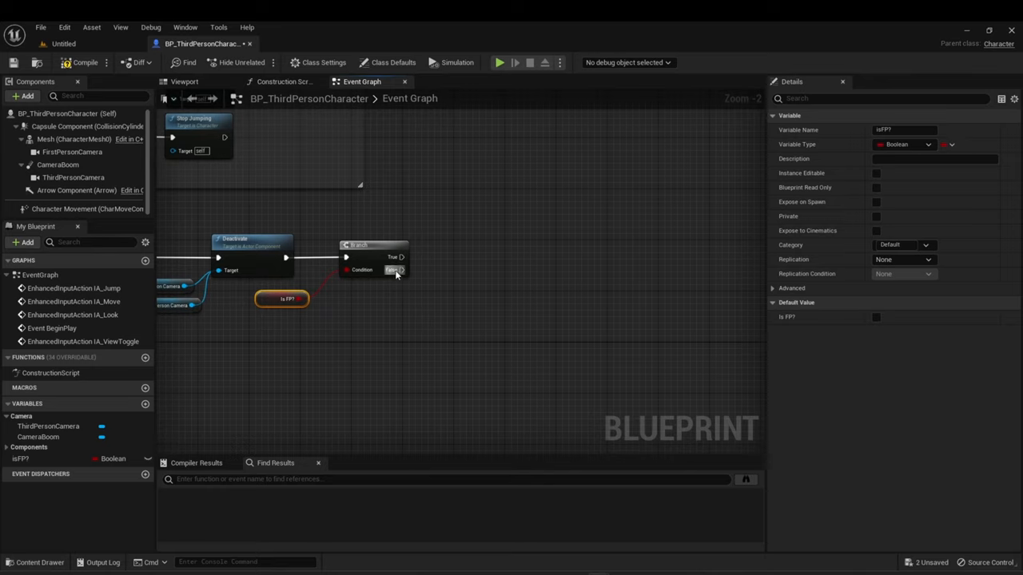
Place a FirstPersonCamera reference off the Branch's False output.
left_click_drag(403, 268, 485, 326)
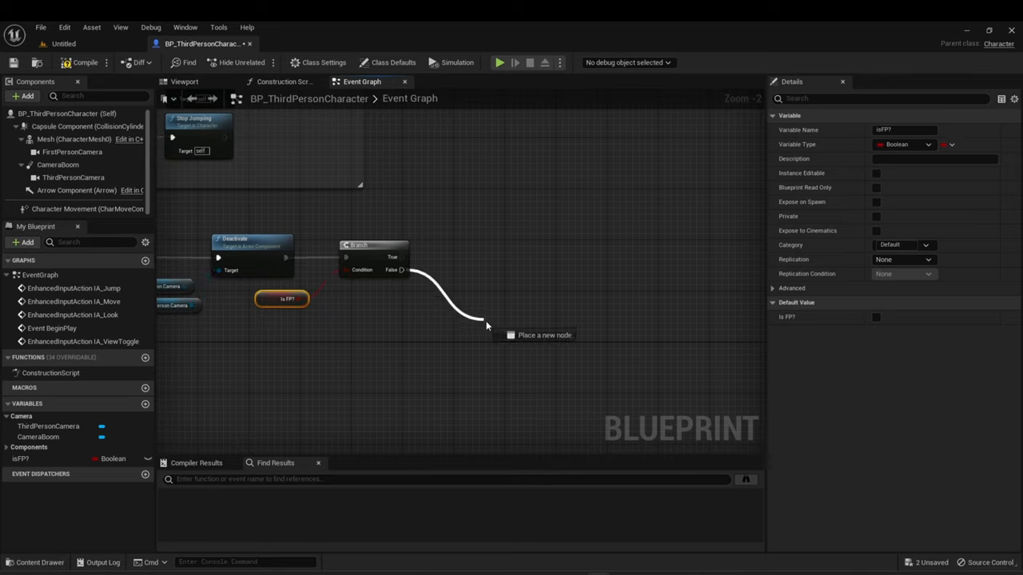
left_click(486, 326)
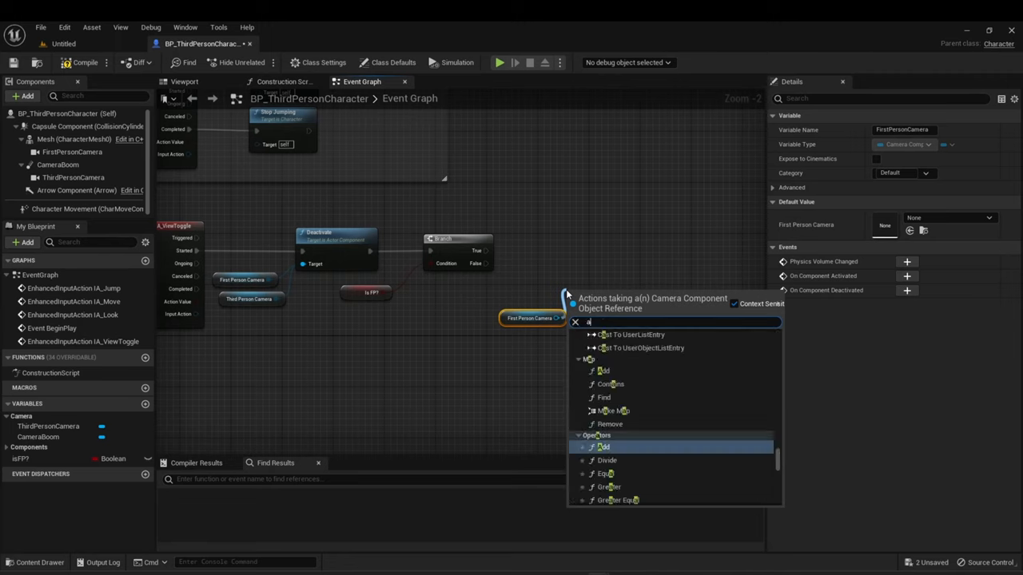
Activate FirstPersonCamera on the Branch's False path, followed by a Set isFP node.
type("activate")
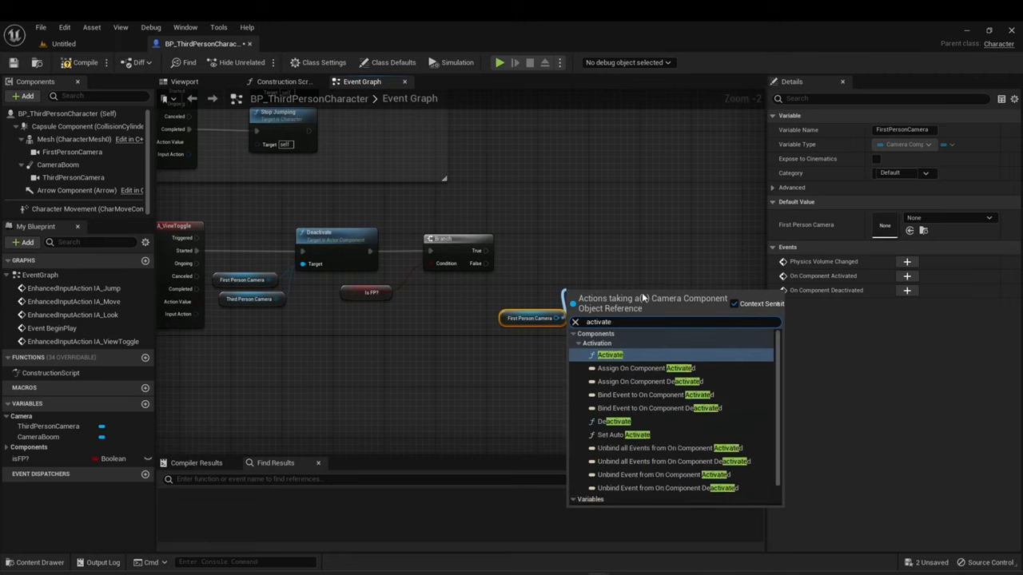
left_click(610, 355)
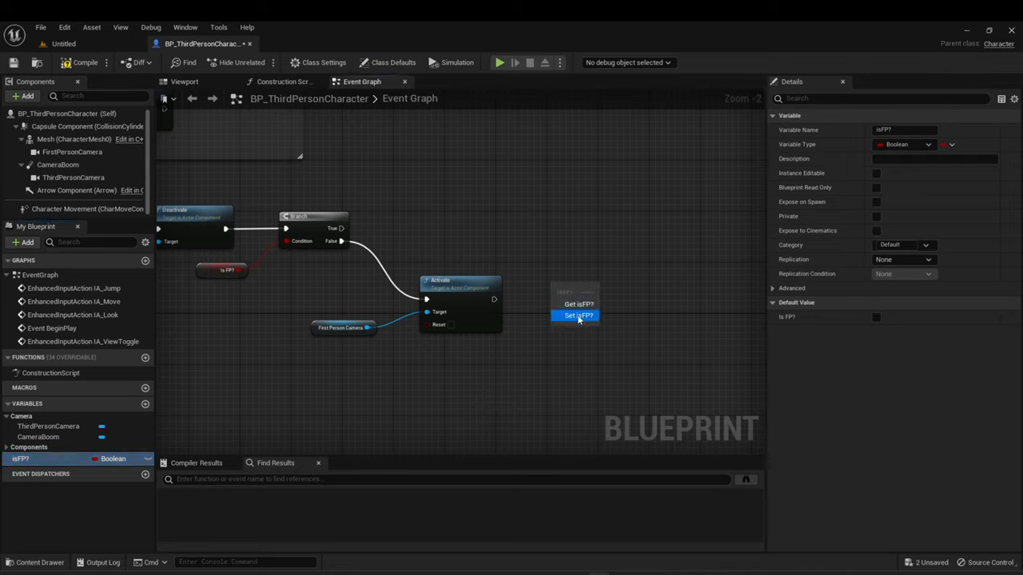
left_click(578, 315)
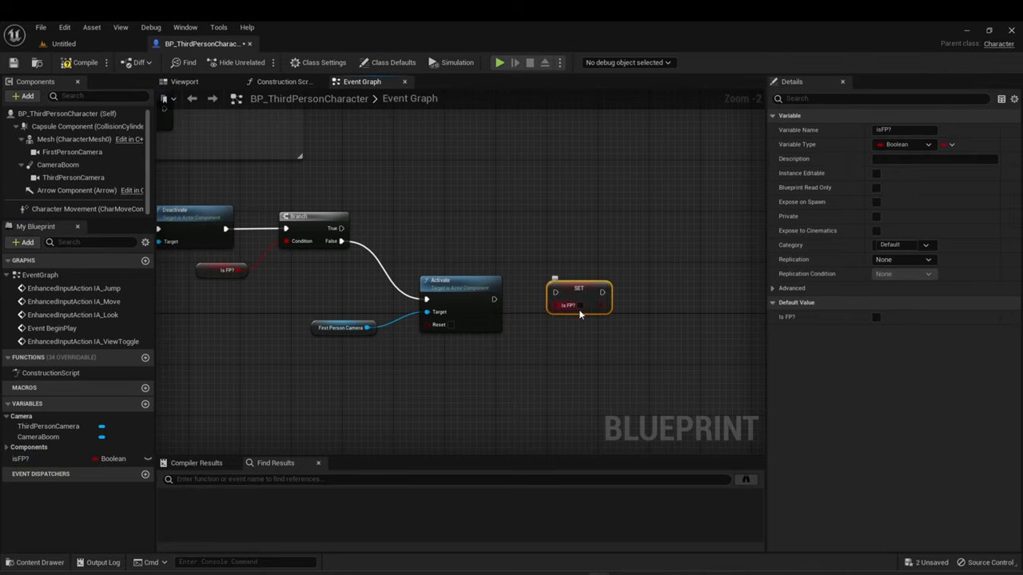
mouse_move(572, 303)
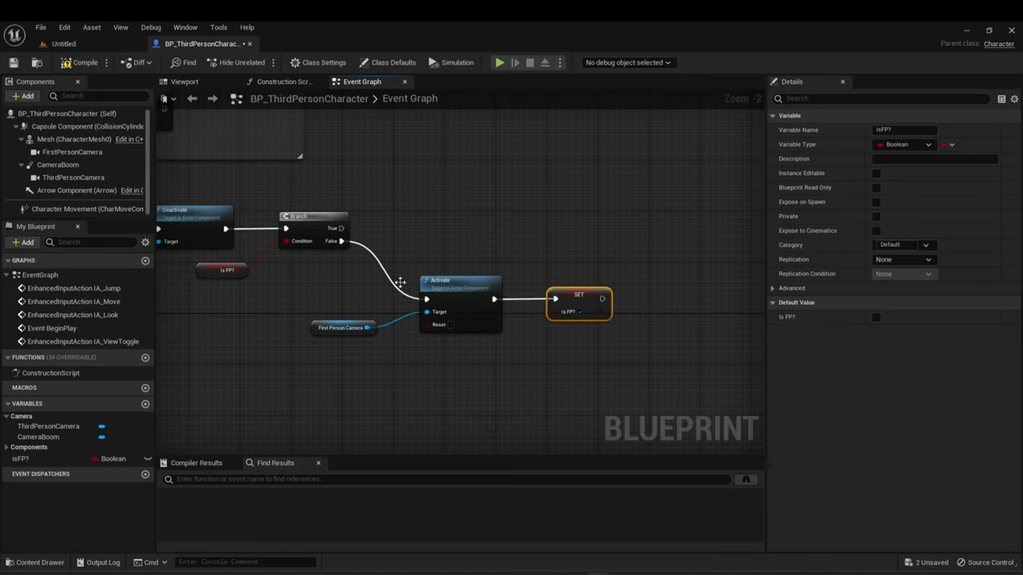
Add a Flip Flop node near the Activate and Set isFP? chain.
right_click(467, 239)
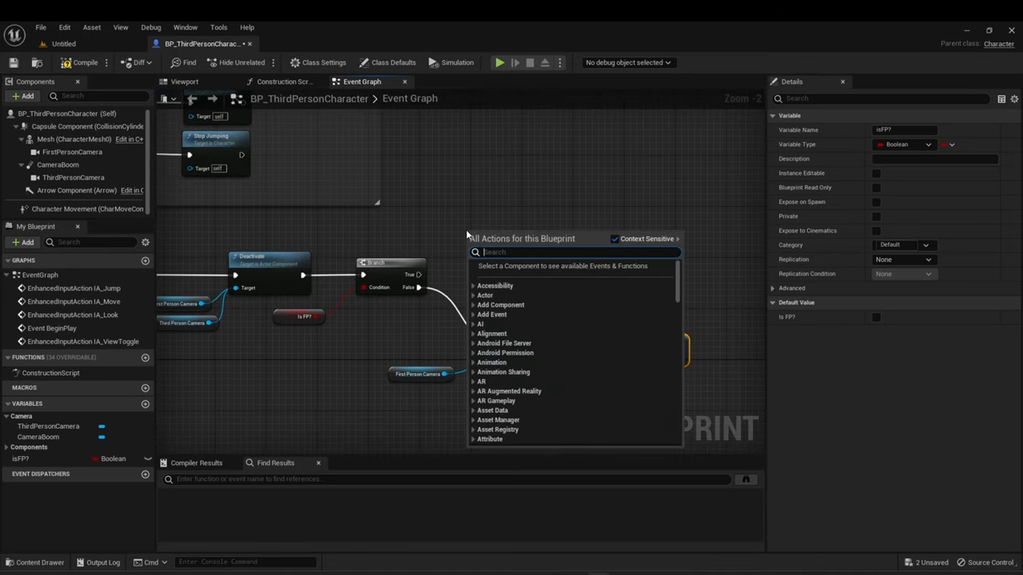
type("flip fl")
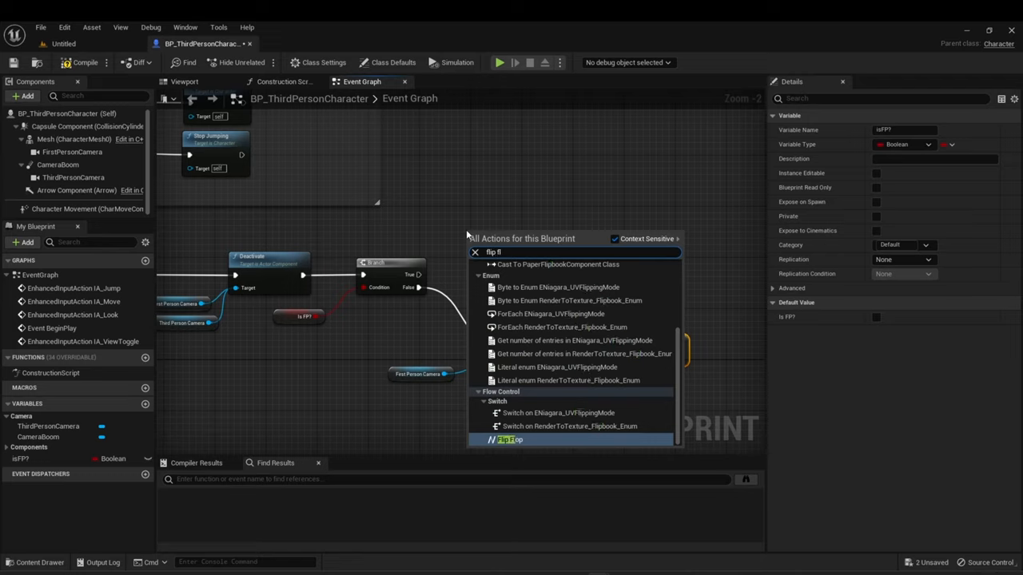
type("o")
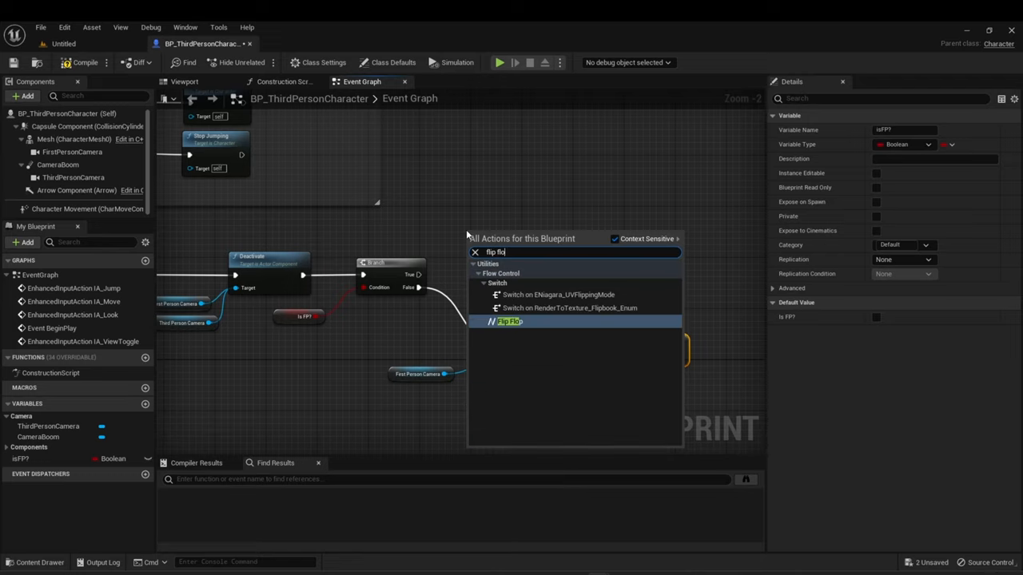
left_click(510, 321)
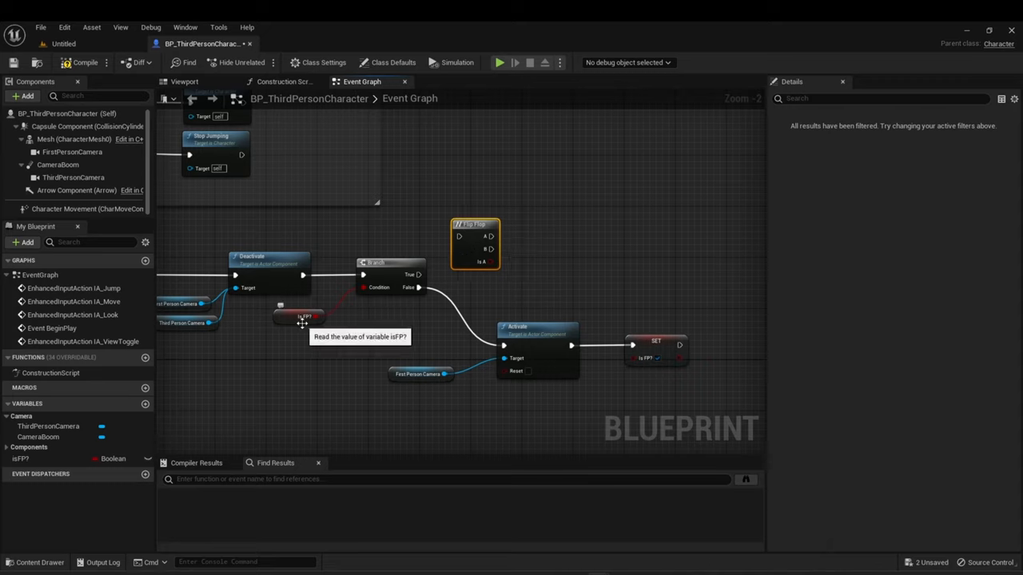
mouse_move(393, 286)
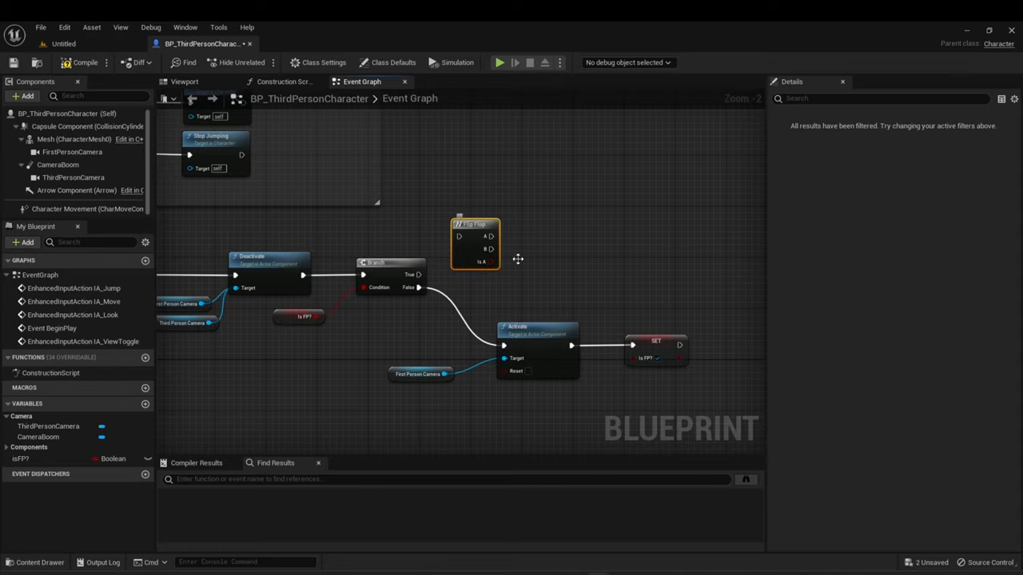
mouse_move(568, 265)
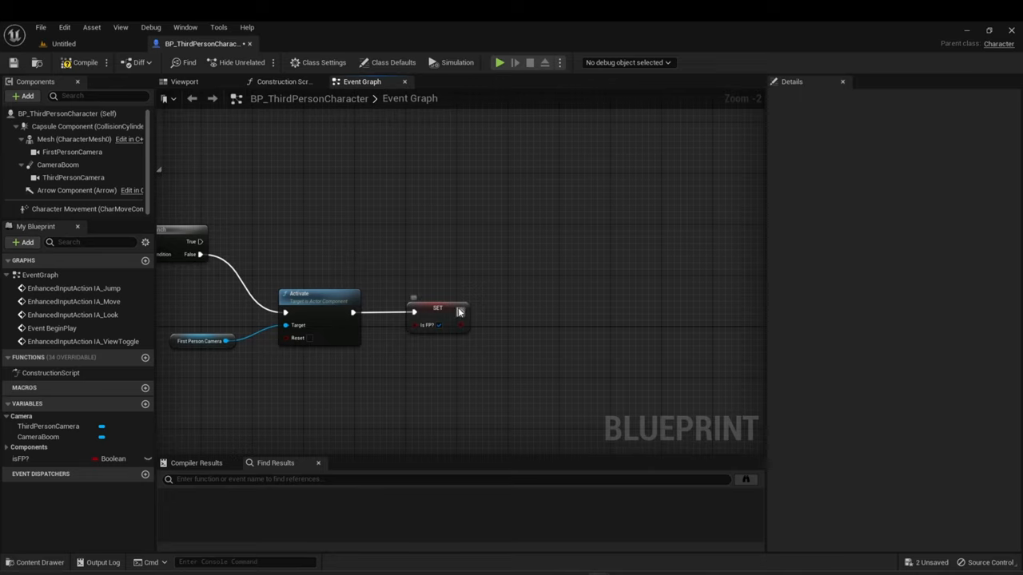
Add a Set Use Controller Rotation Yaw node after the isFP? setter.
left_click_drag(467, 312, 512, 319)
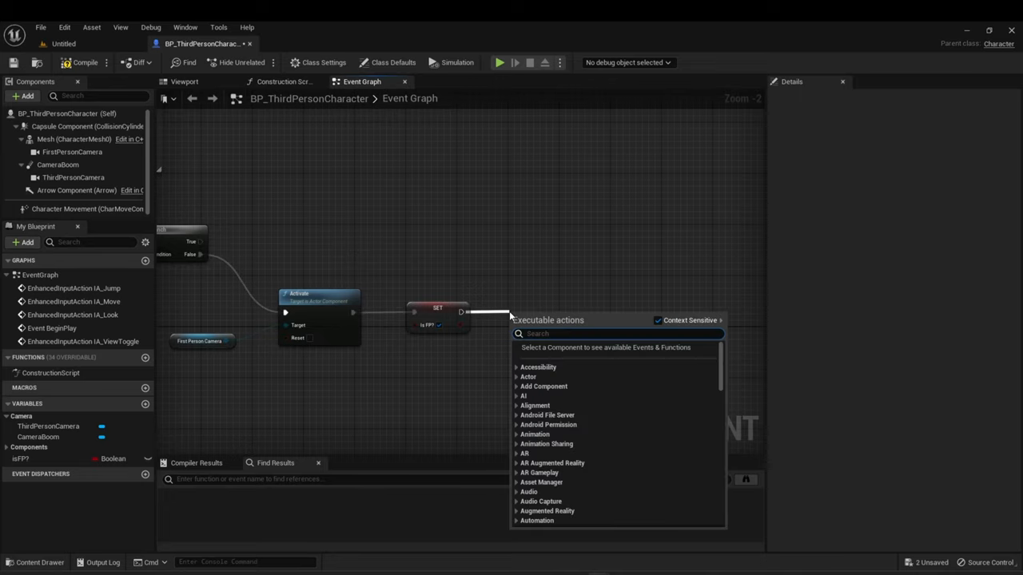
type("use controll")
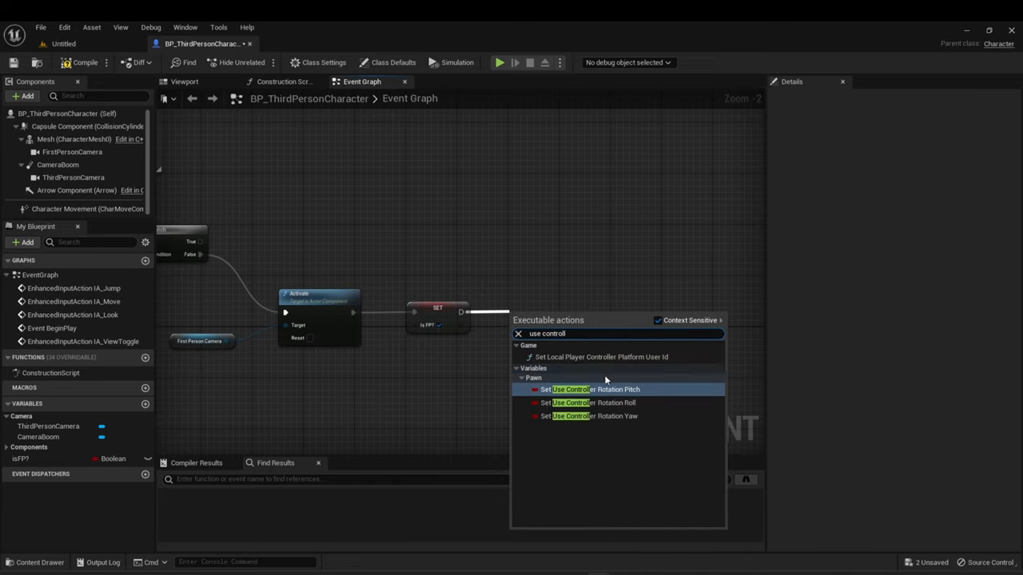
left_click(595, 416)
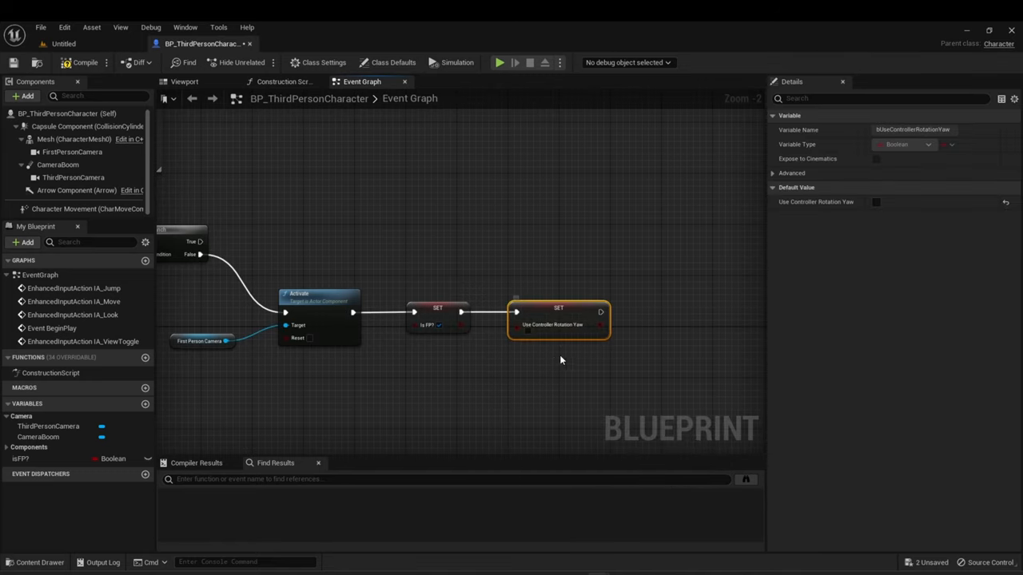
mouse_move(527, 334)
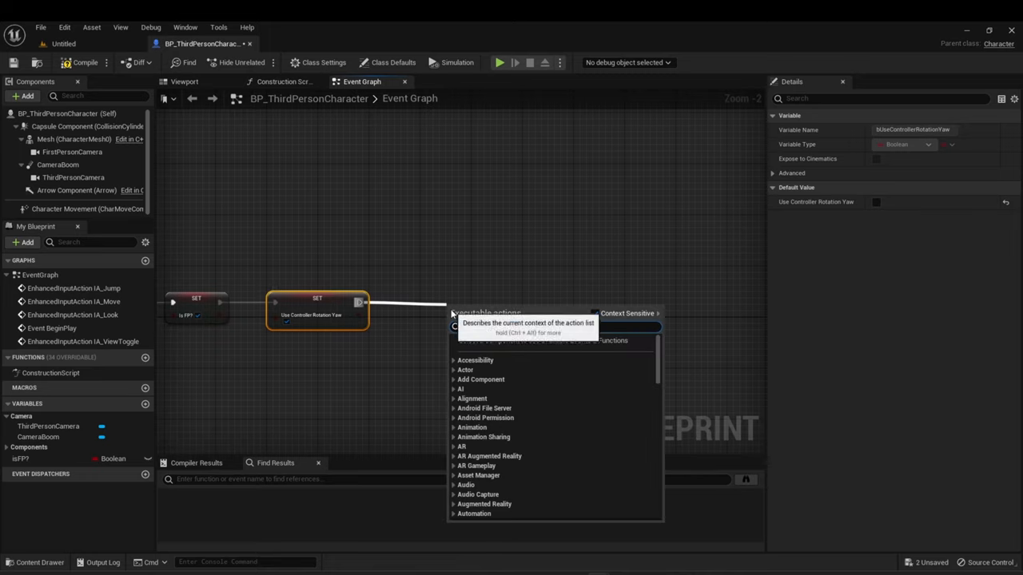
mouse_move(86, 208)
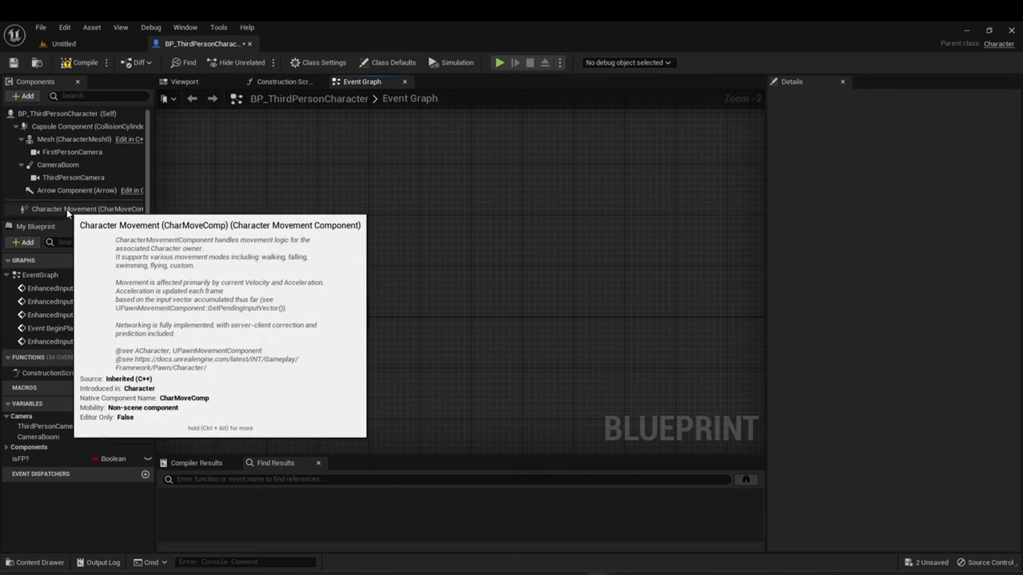
Add a Set Orient Rotation to Movement node targeting Character Movement after the Yaw setter.
left_click_drag(88, 208, 422, 358)
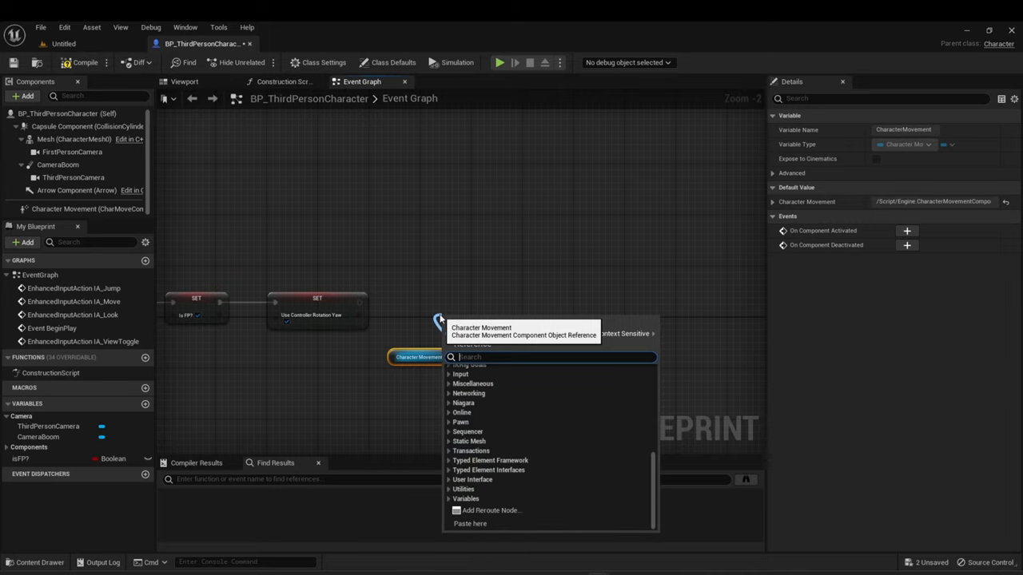
type("orien")
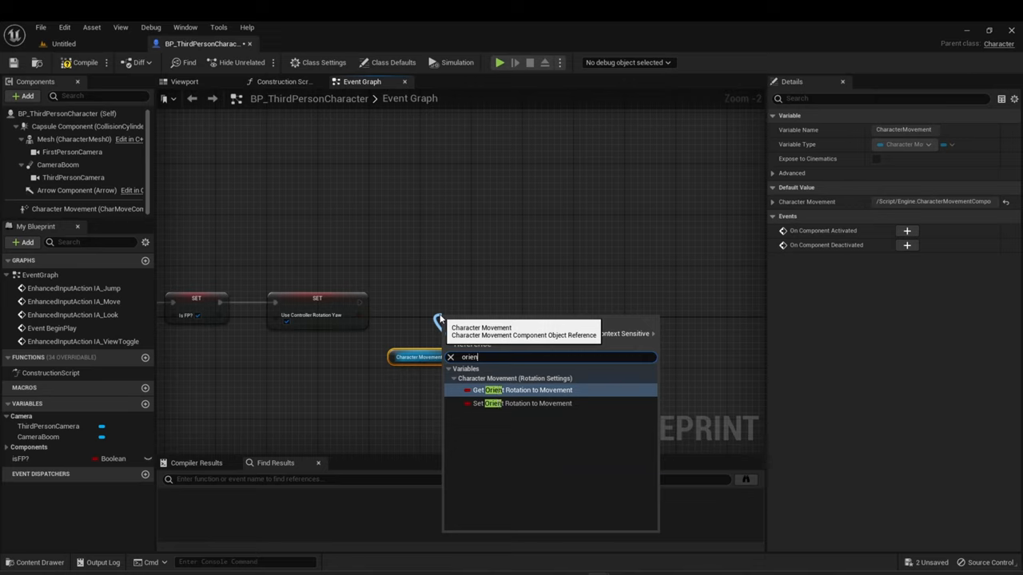
mouse_move(508, 374)
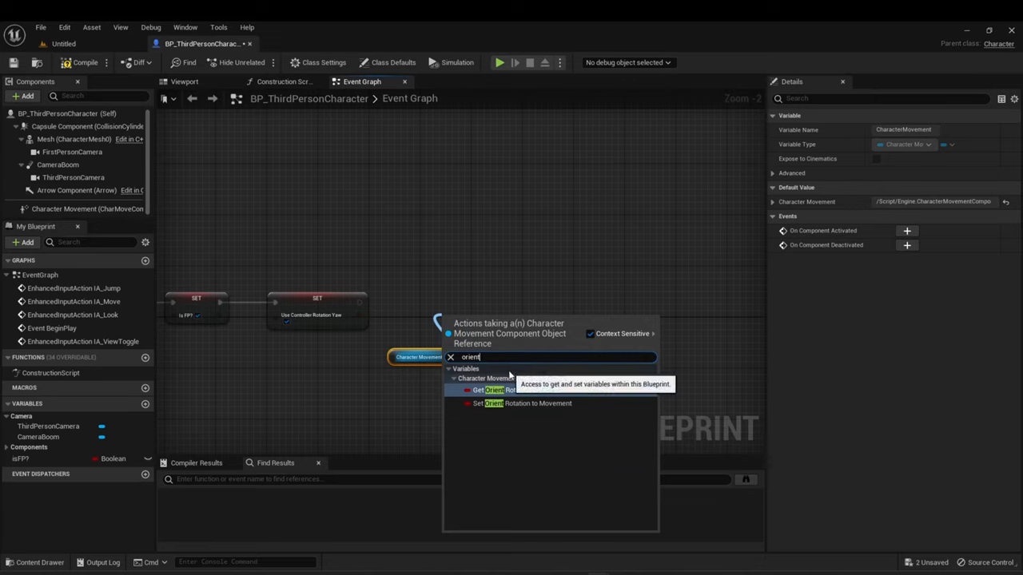
left_click(528, 403)
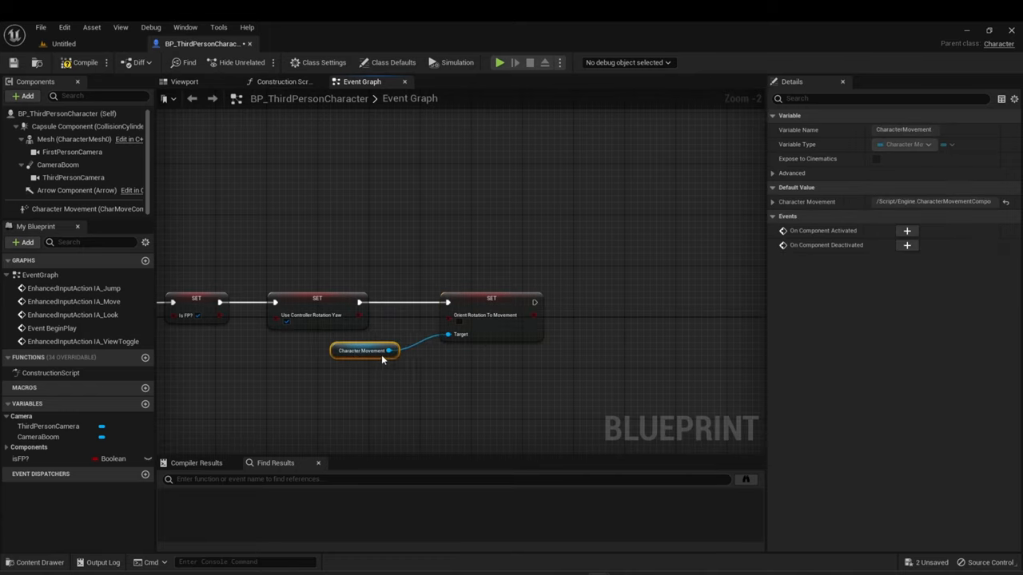
left_click_drag(364, 350, 473, 350)
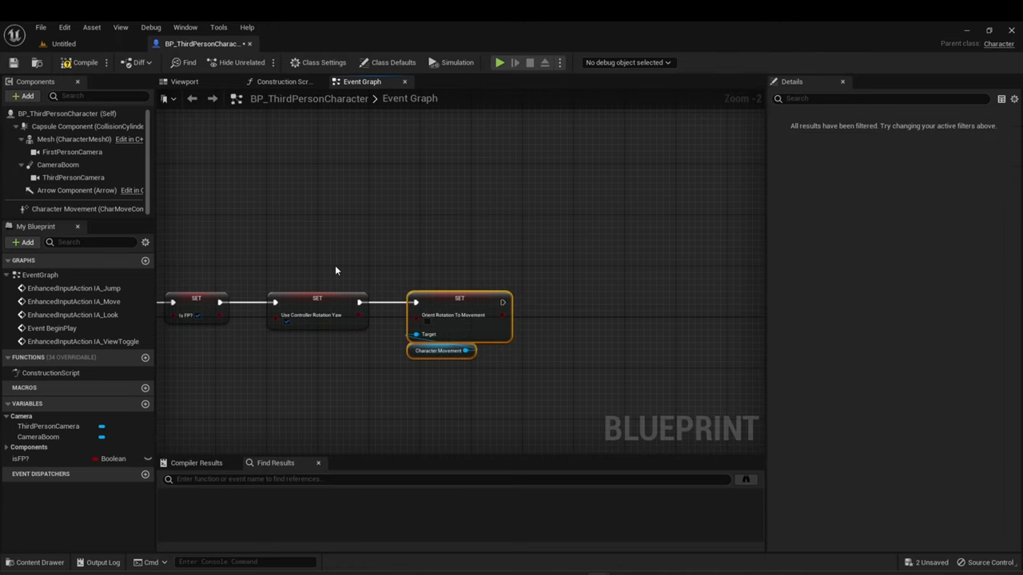
Feed ThirdPersonCamera into the copied Activate chain on the Branch's True path.
scroll("down", 3)
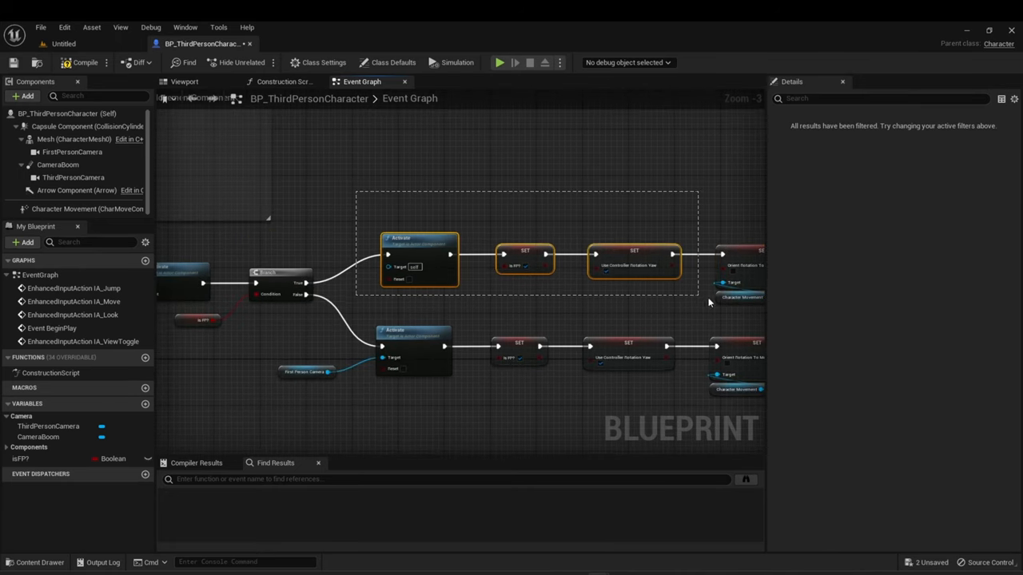
mouse_move(732, 284)
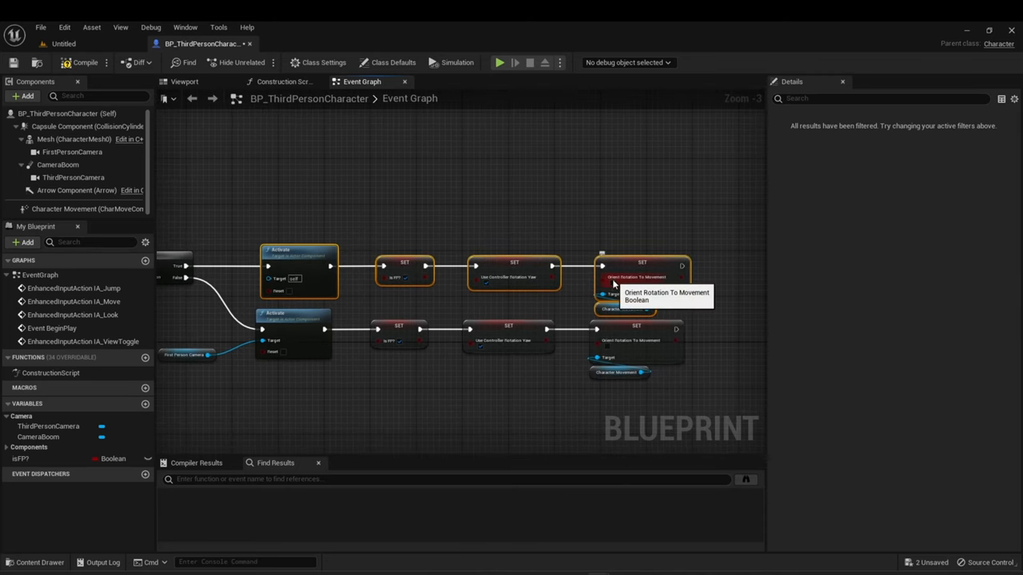
mouse_move(483, 286)
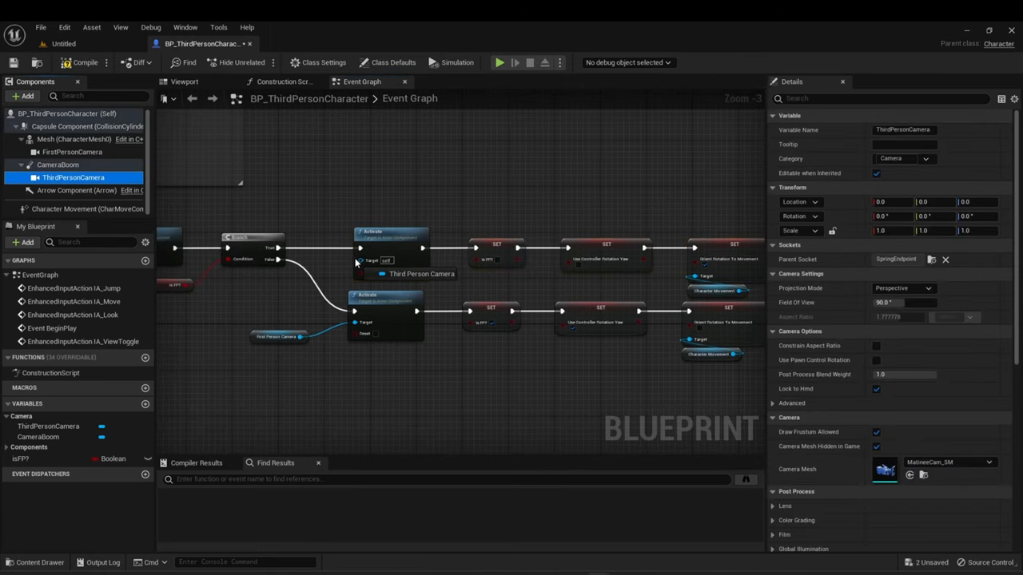
left_click(285, 291)
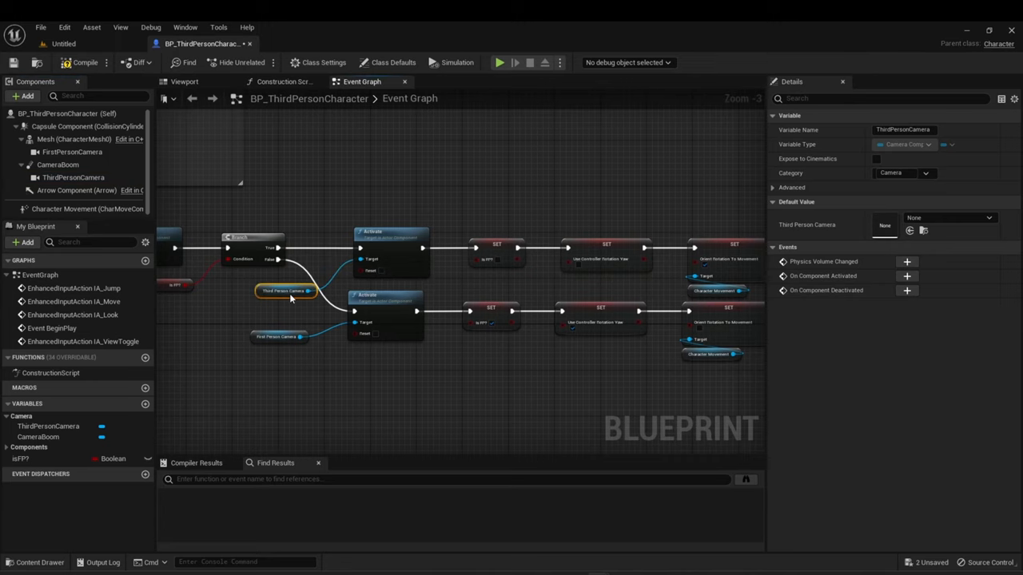
left_click_drag(285, 290, 387, 291)
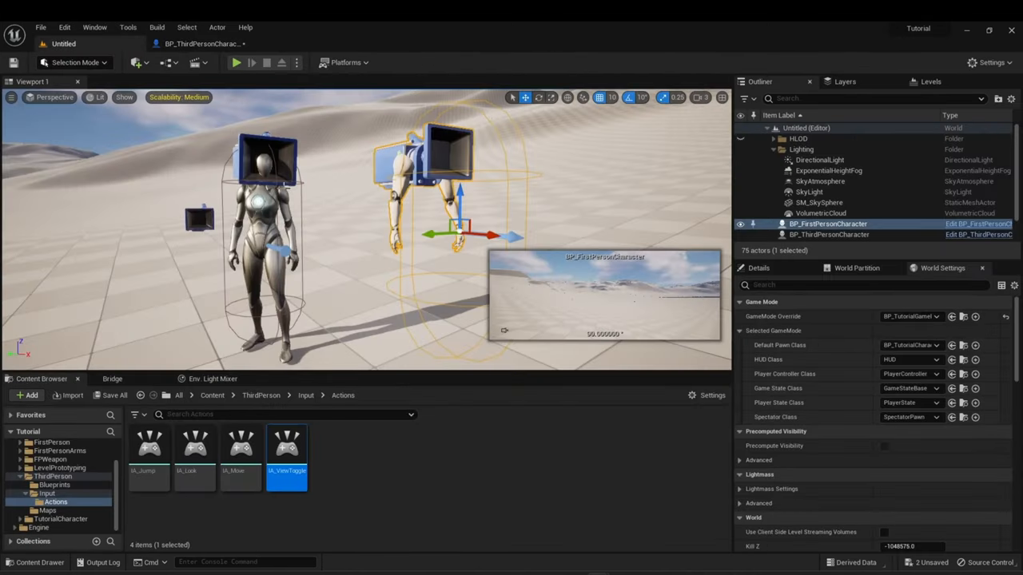
Set the World Settings Default Pawn Class to BP_ThirdPersonCharacter.
left_click(911, 316)
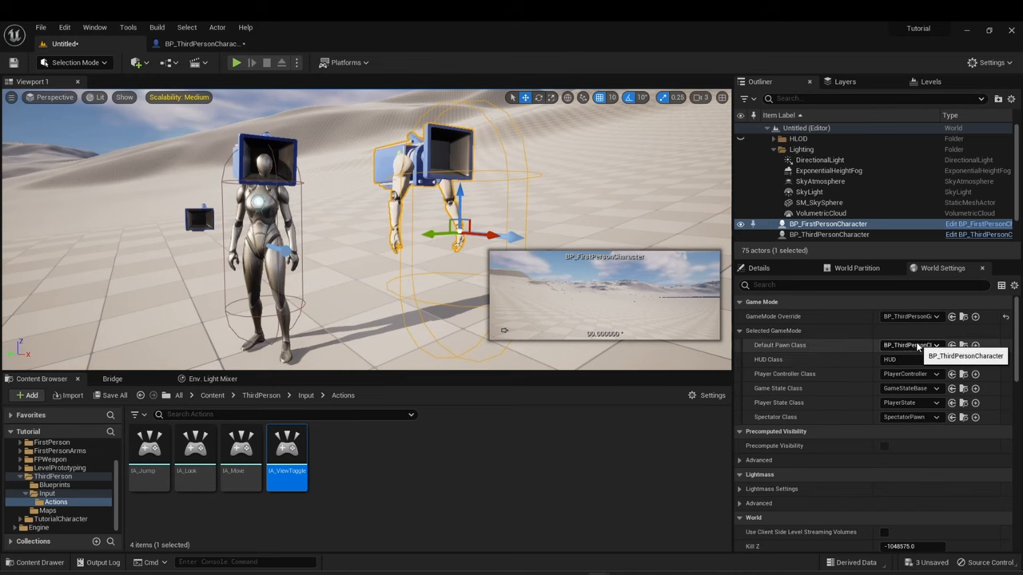
left_click(54, 486)
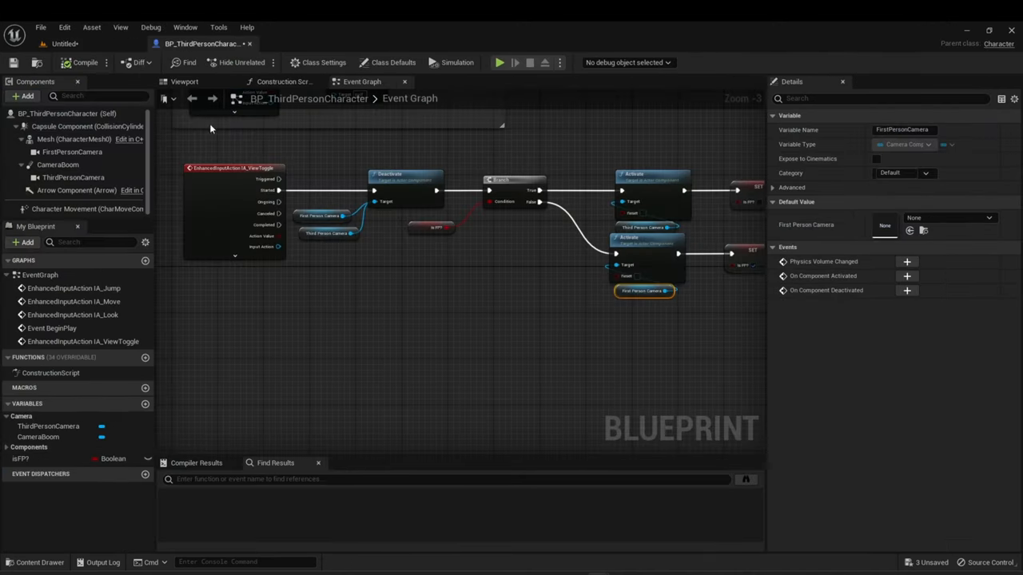
left_click(67, 44)
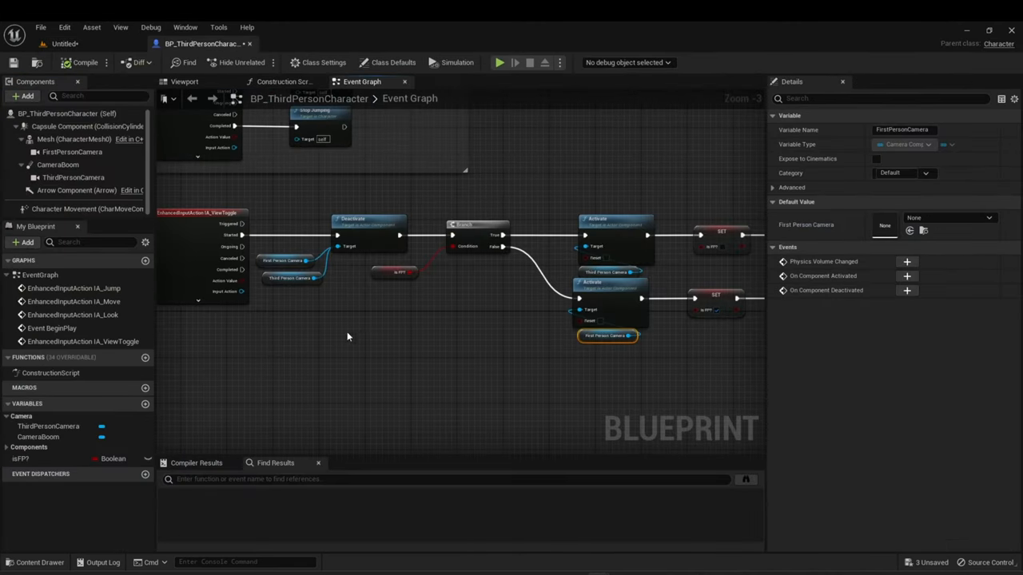
Wrap the ViewToggle camera nodes in a comment box titled SimpleThirdToFirstPersonToggle.
scroll("down", 3)
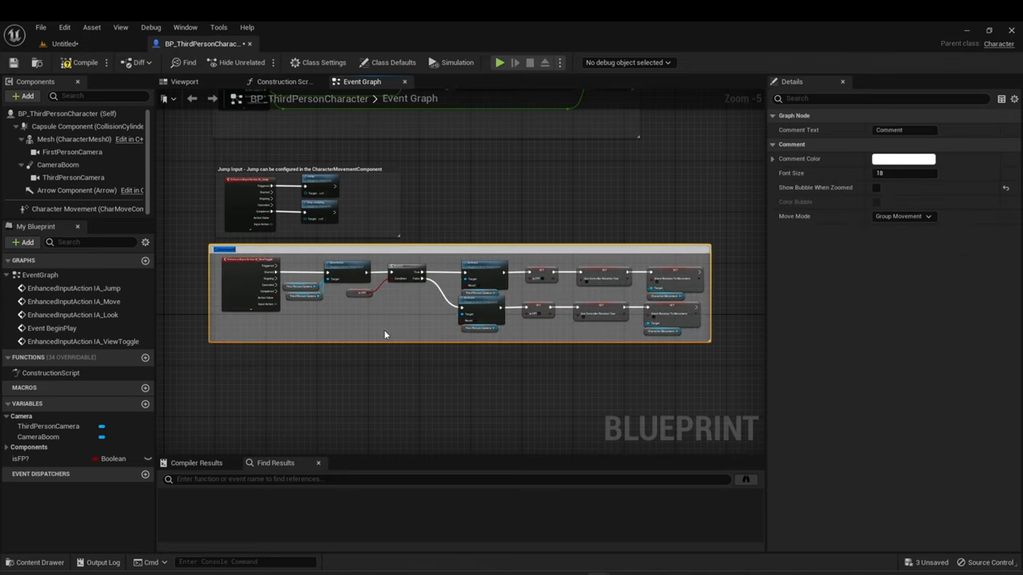
type("SimpleThirdToFirstPersonToggle")
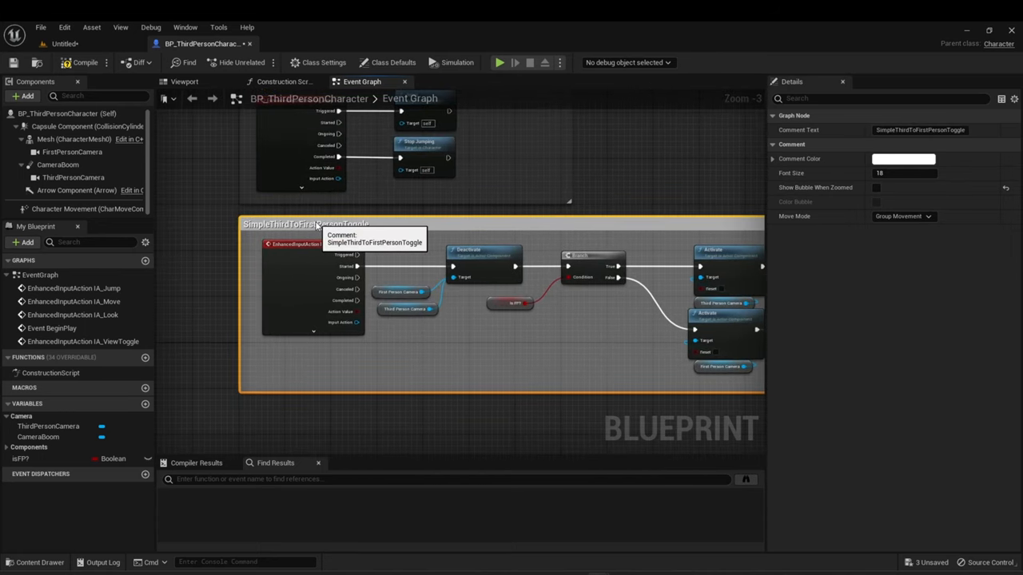
scroll("down", 3)
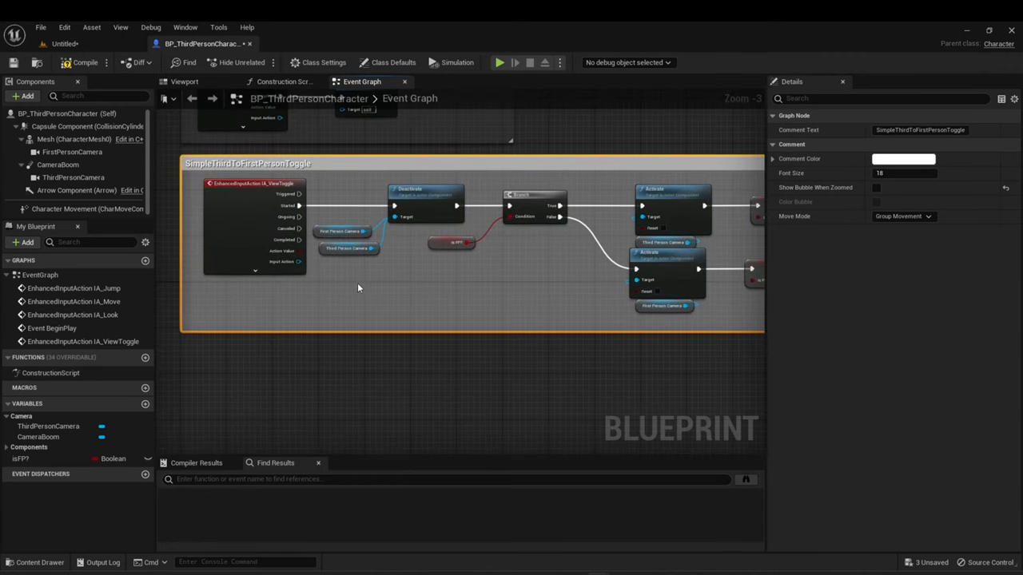
mouse_move(254, 227)
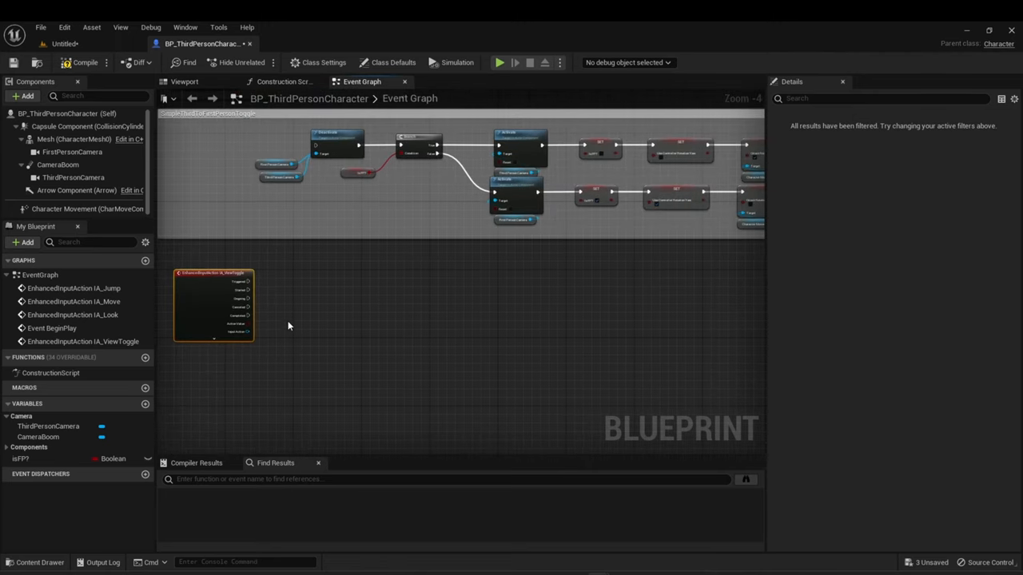
mouse_move(261, 284)
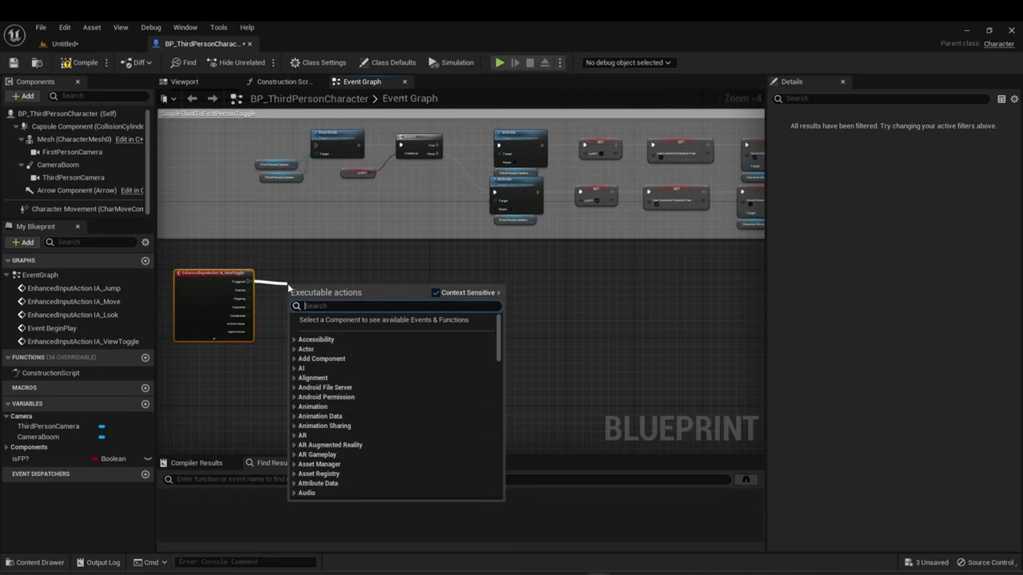
Add a Do Once node after the second ViewToggle event.
type("do once")
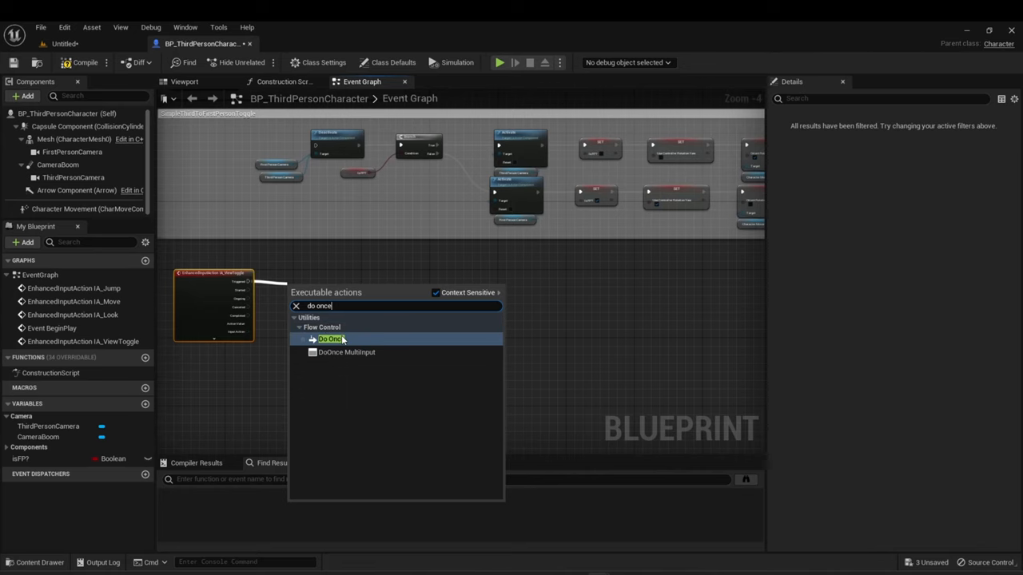
left_click(329, 339)
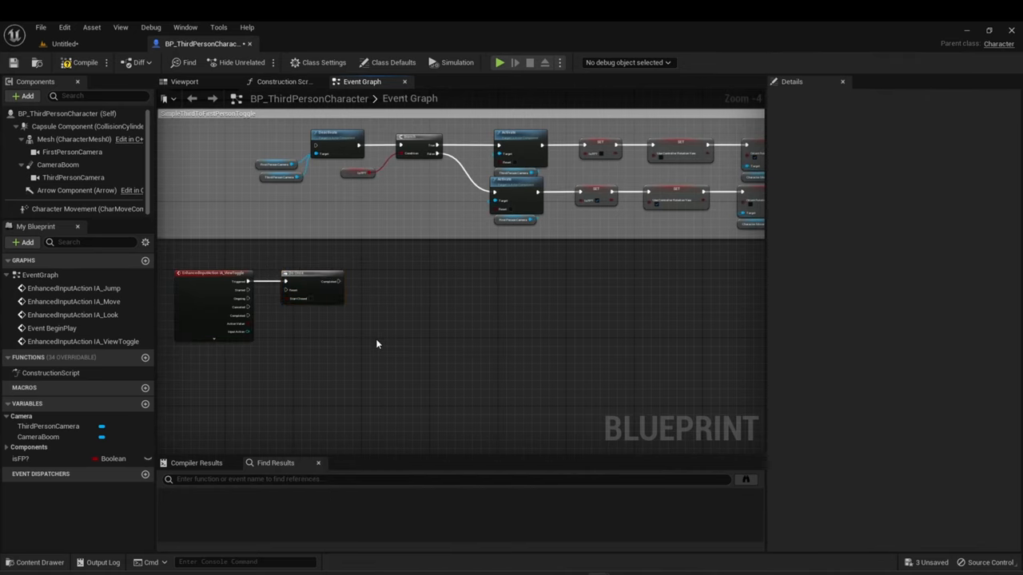
Add a Timeline node fed from the isFP Branch's True output.
right_click(377, 345)
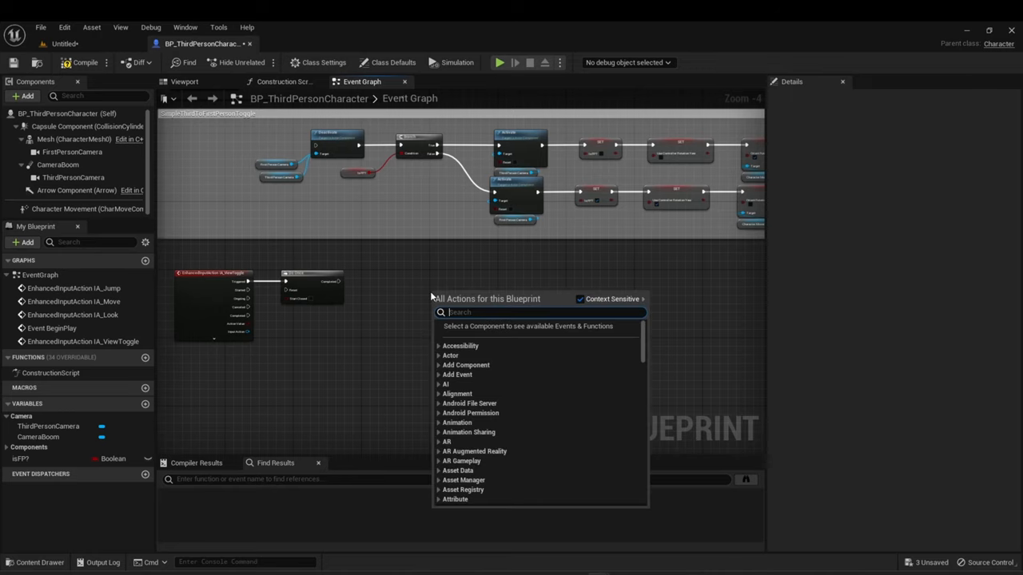
type("timeline")
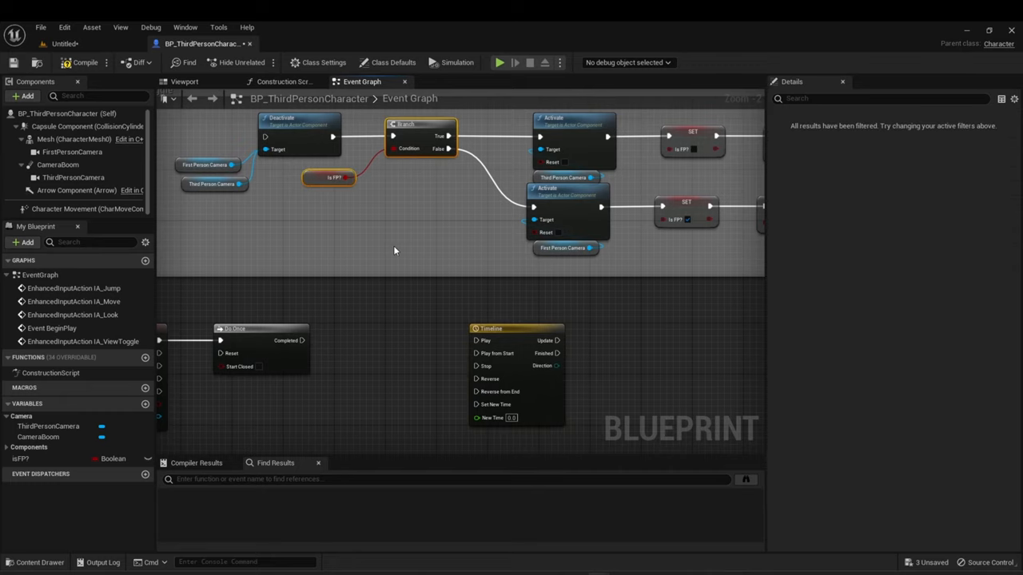
scroll("down", 3)
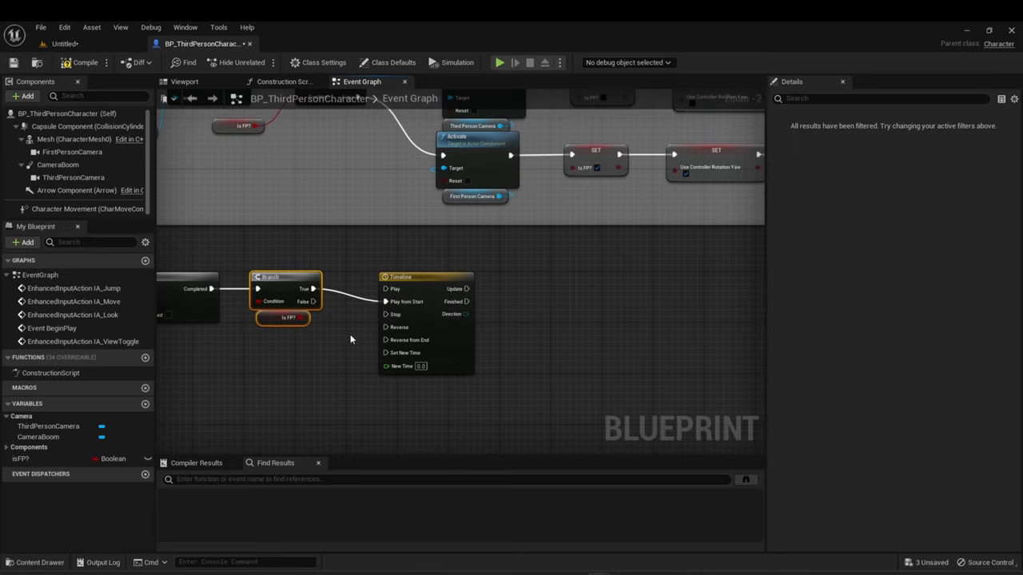
left_click(399, 276)
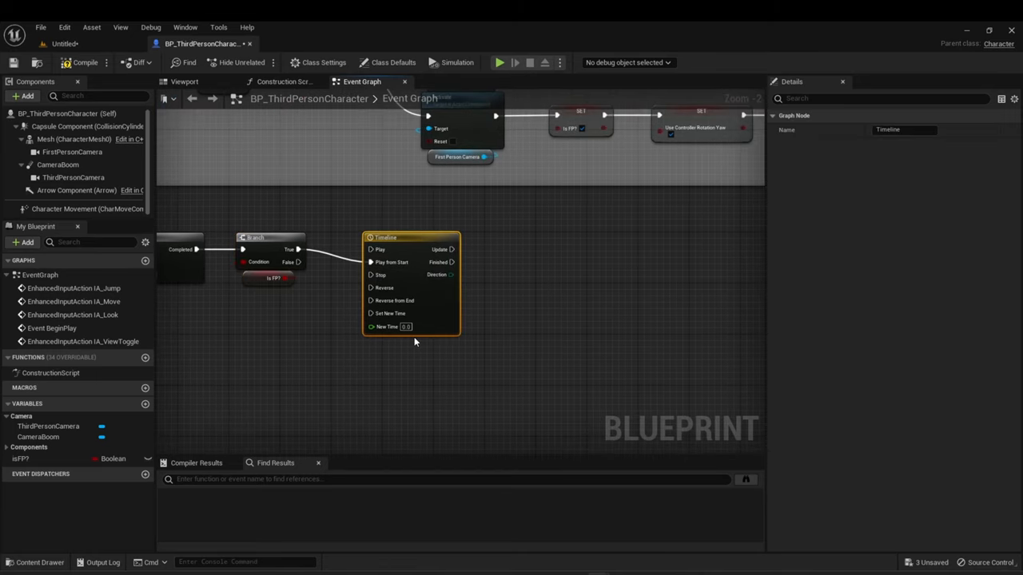
mouse_move(428, 300)
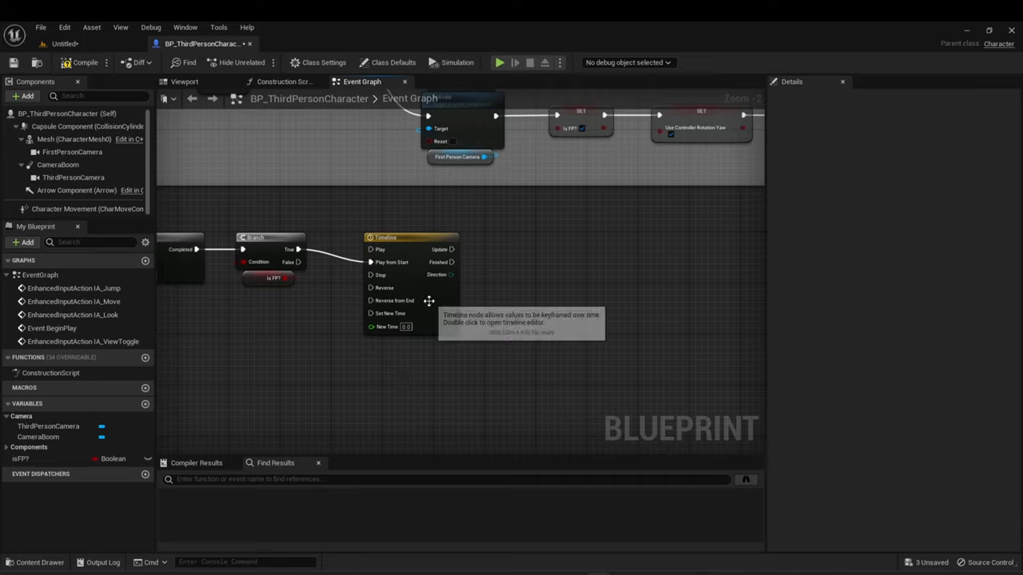
Inside the Timeline, add a vector track named Time and set the length to 1.00.
double_click(392, 236)
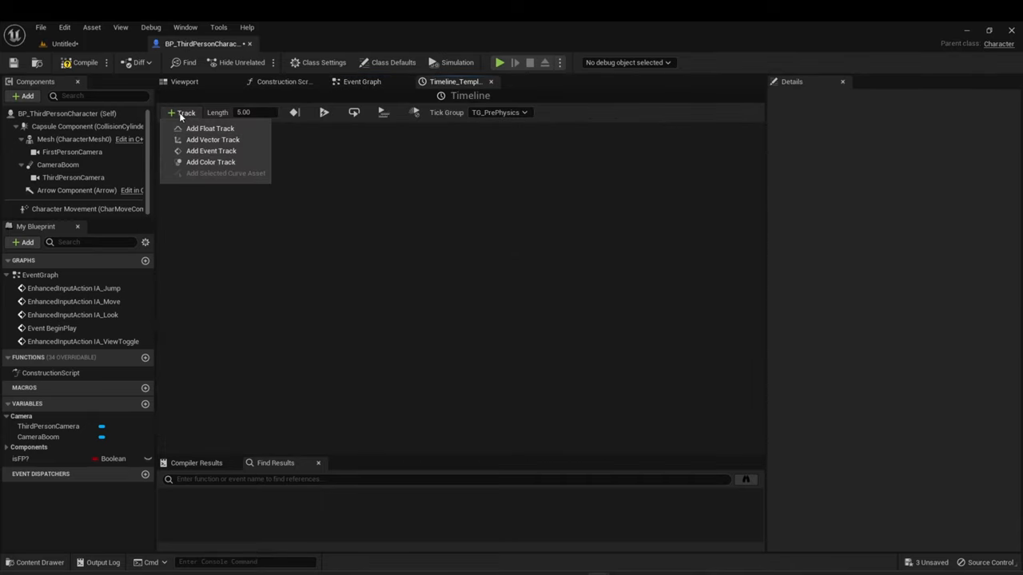
mouse_move(213, 139)
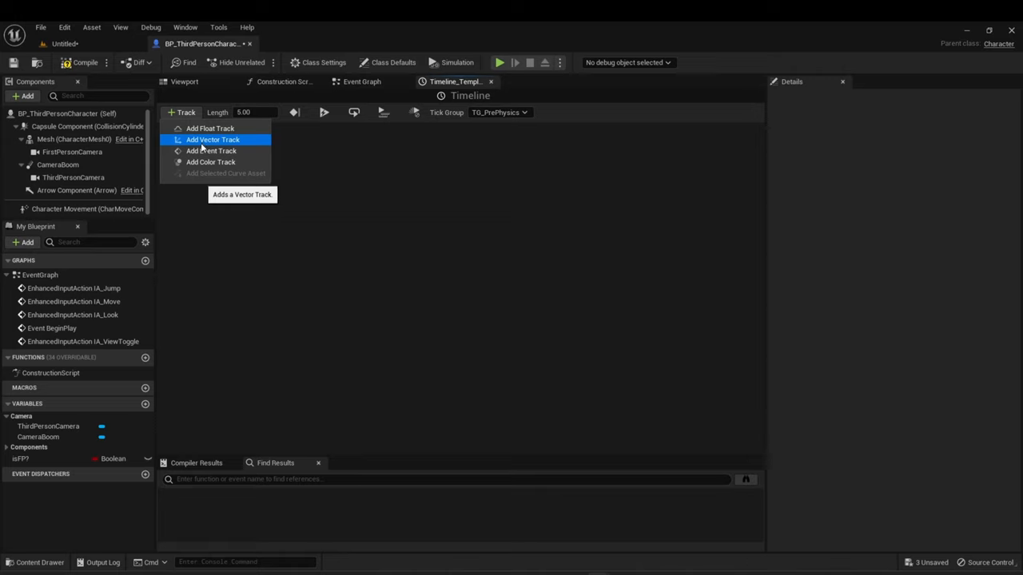
left_click(213, 139)
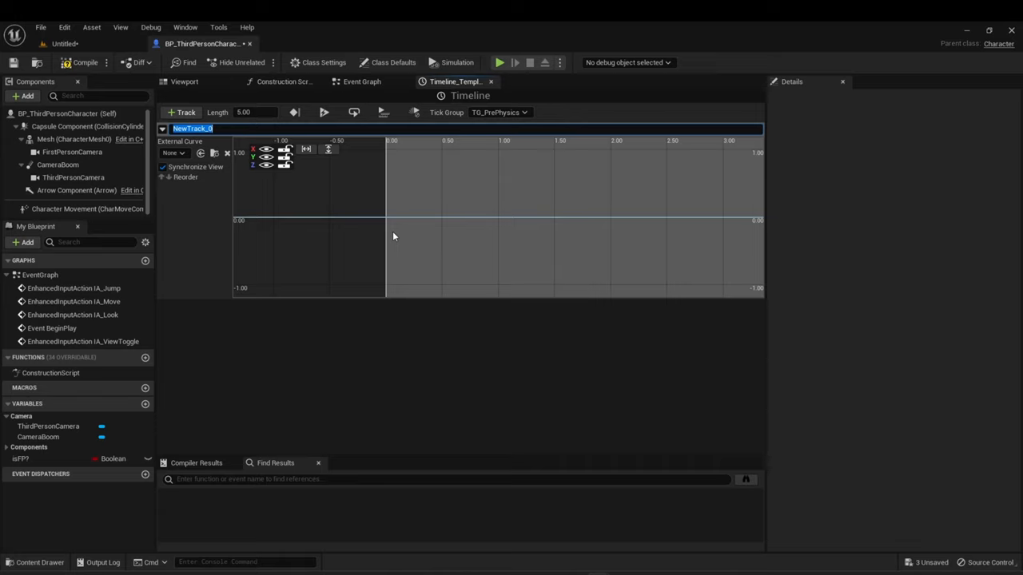
left_click(256, 112)
type("1")
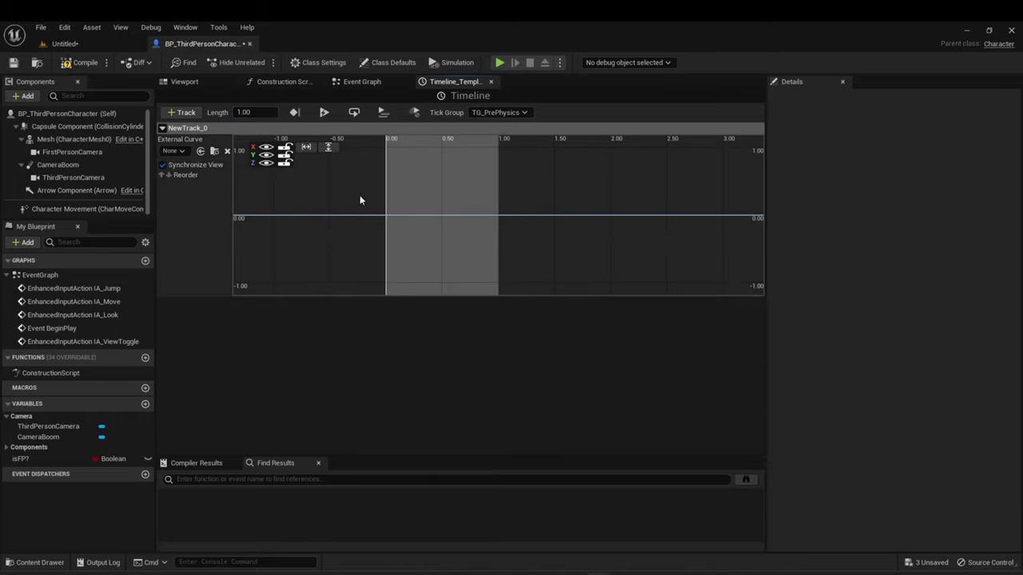
left_click(172, 151)
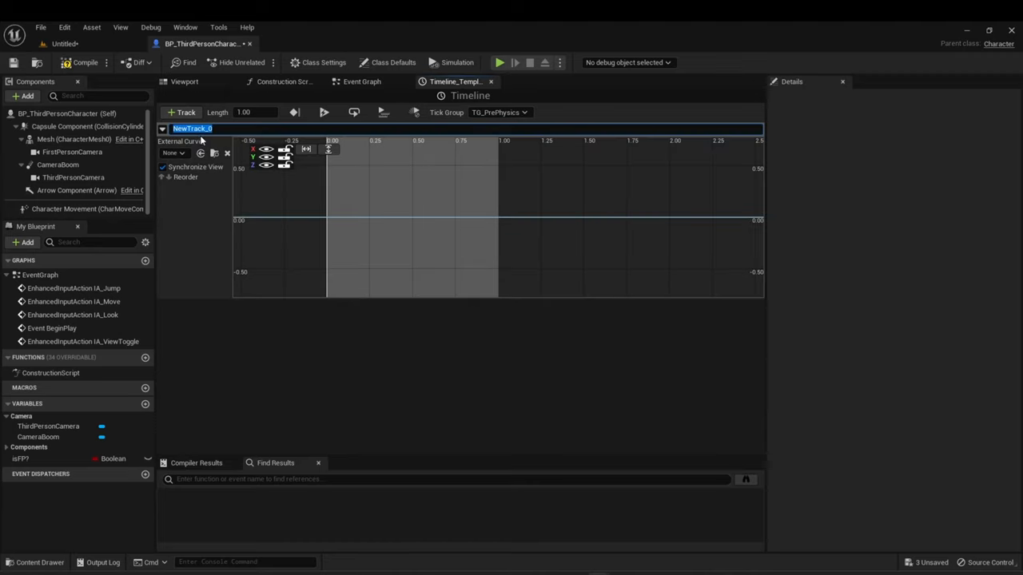
type("Time")
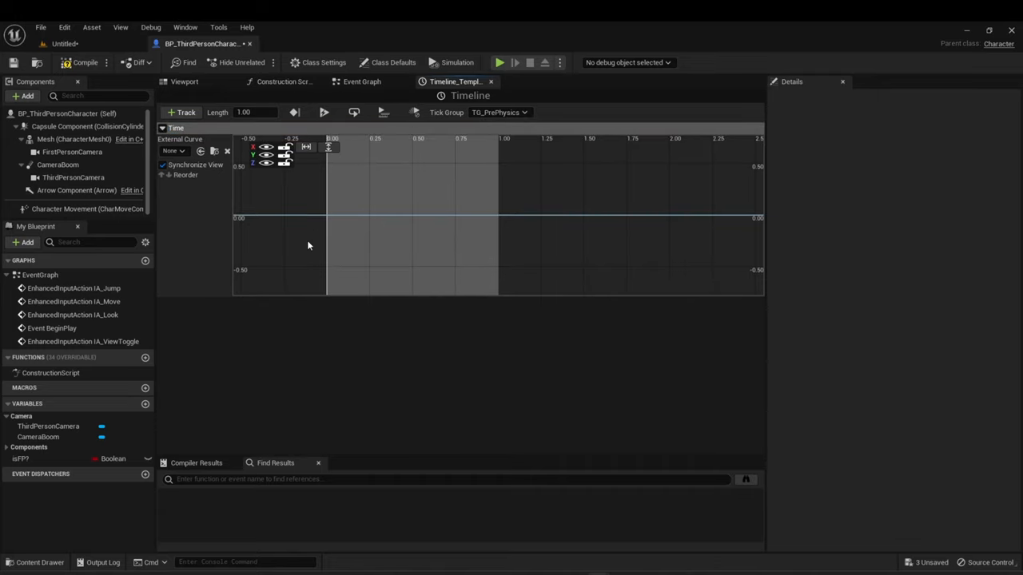
mouse_move(272, 167)
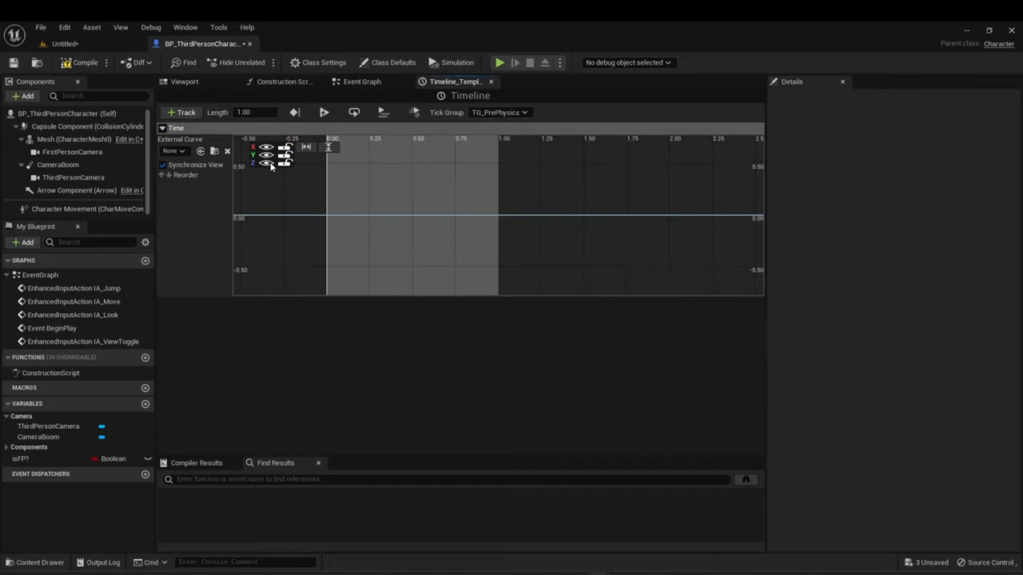
Add a key at the start of the curves and a second key at time 1.0.
right_click(288, 215)
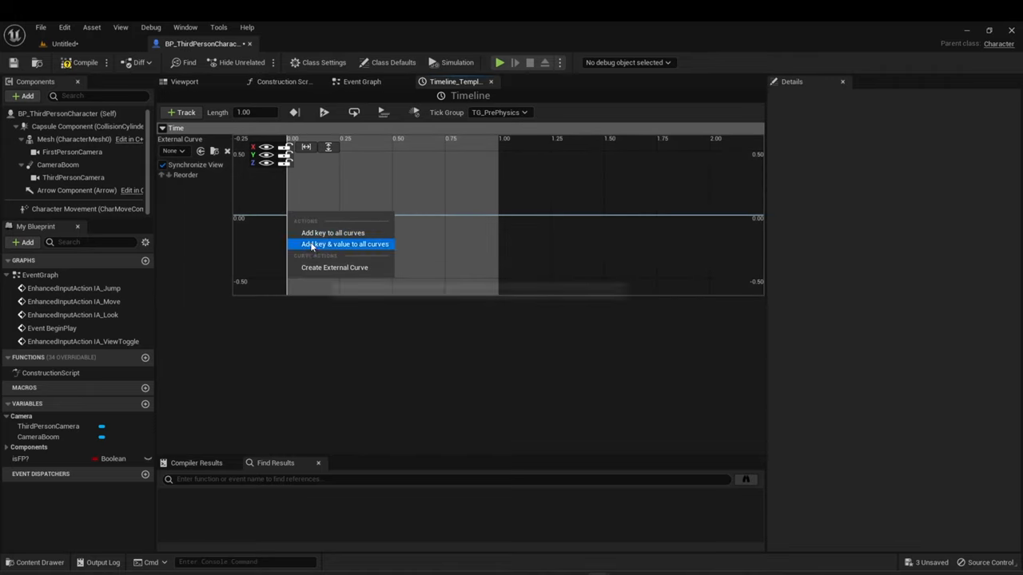
left_click(345, 243)
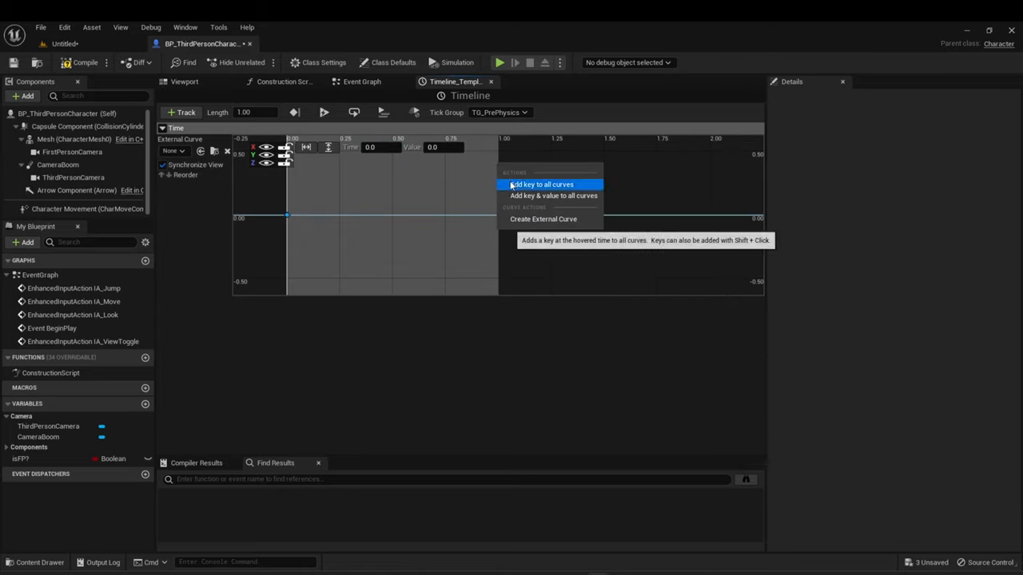
left_click(541, 185)
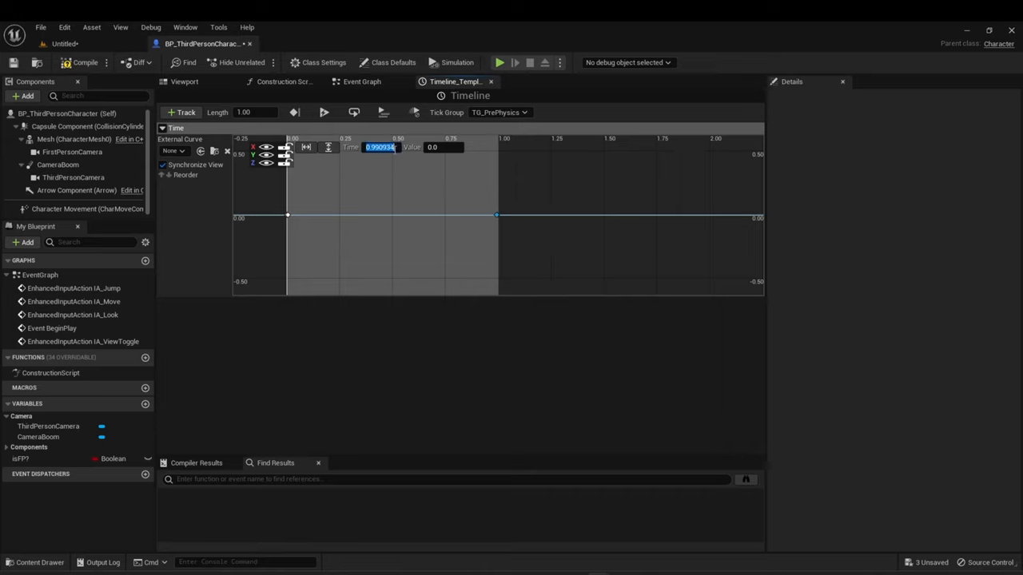
type("1.0")
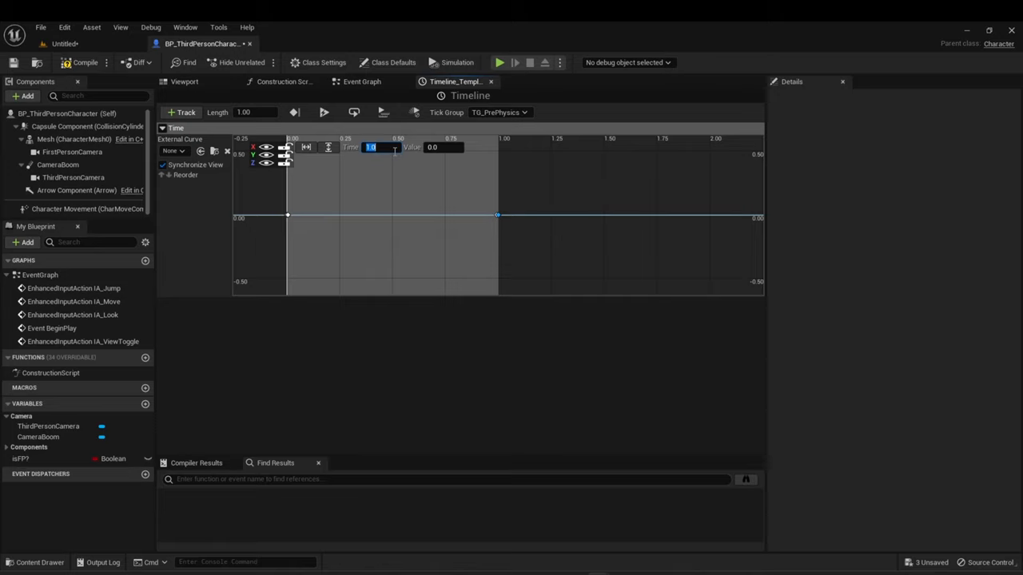
mouse_move(249, 49)
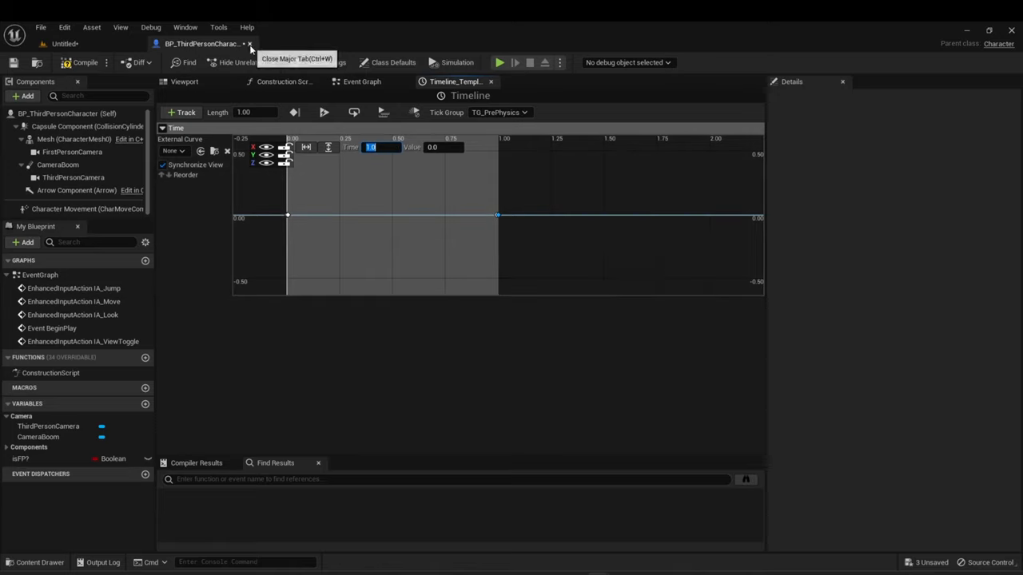
mouse_move(496, 102)
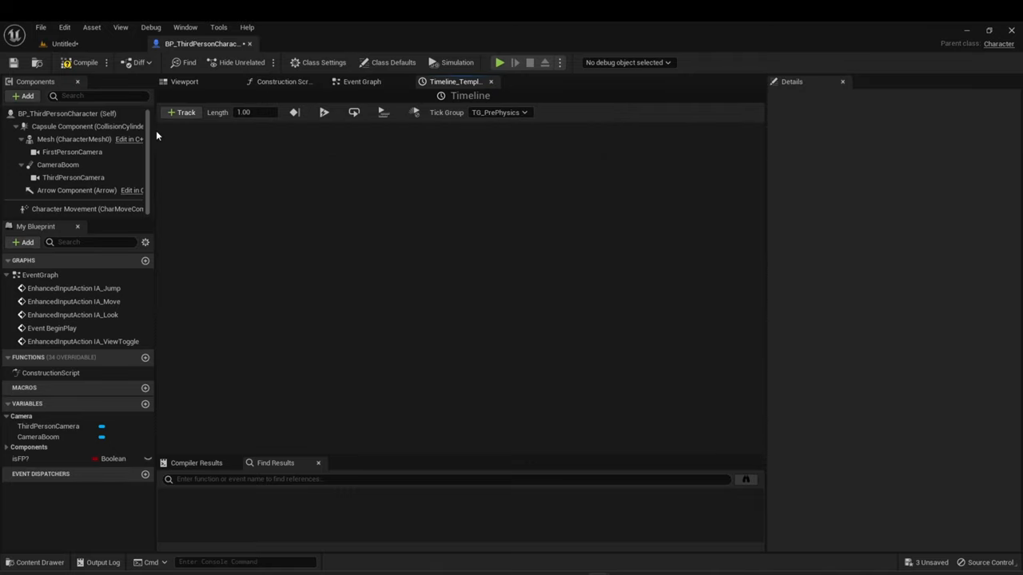
mouse_move(183, 111)
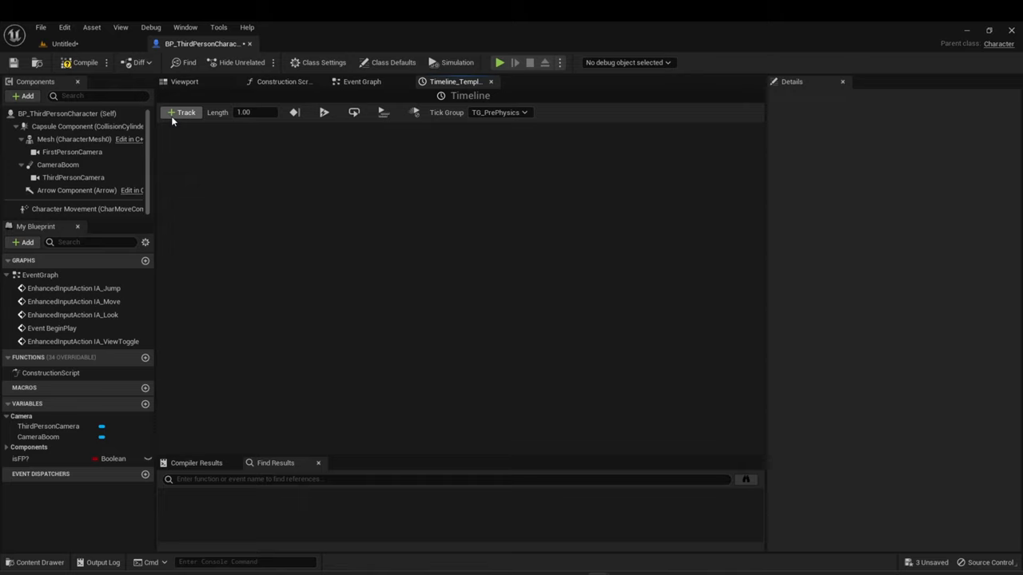
mouse_move(192, 121)
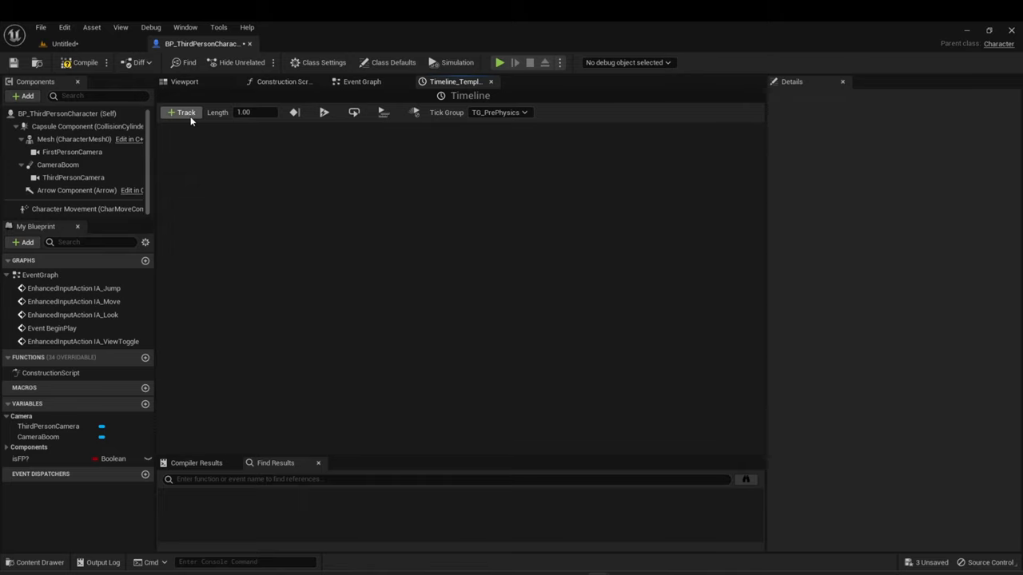
Add a float track with keys at time 0, value 0 and time 1, value 1.
left_click(182, 111)
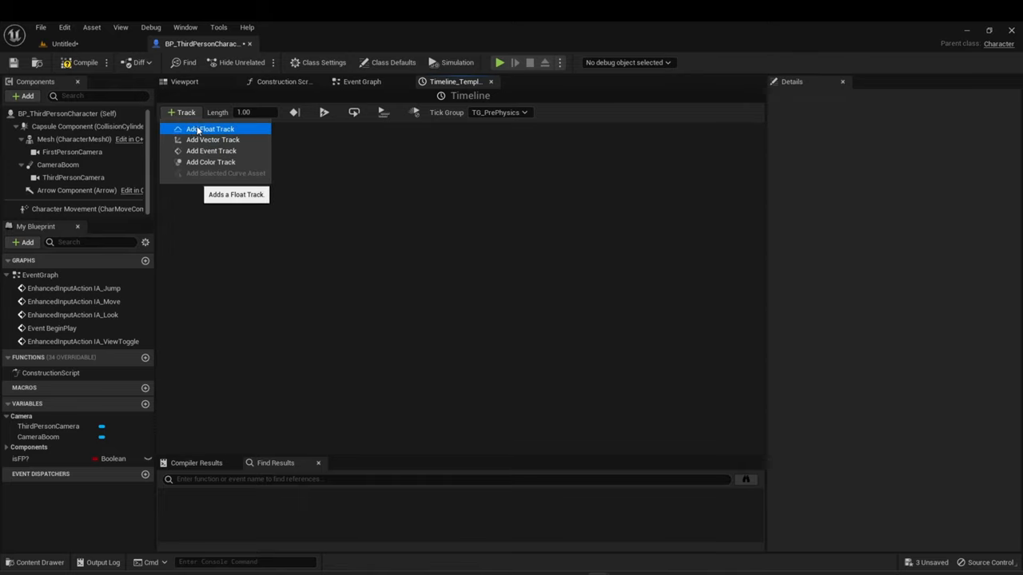
left_click(211, 128)
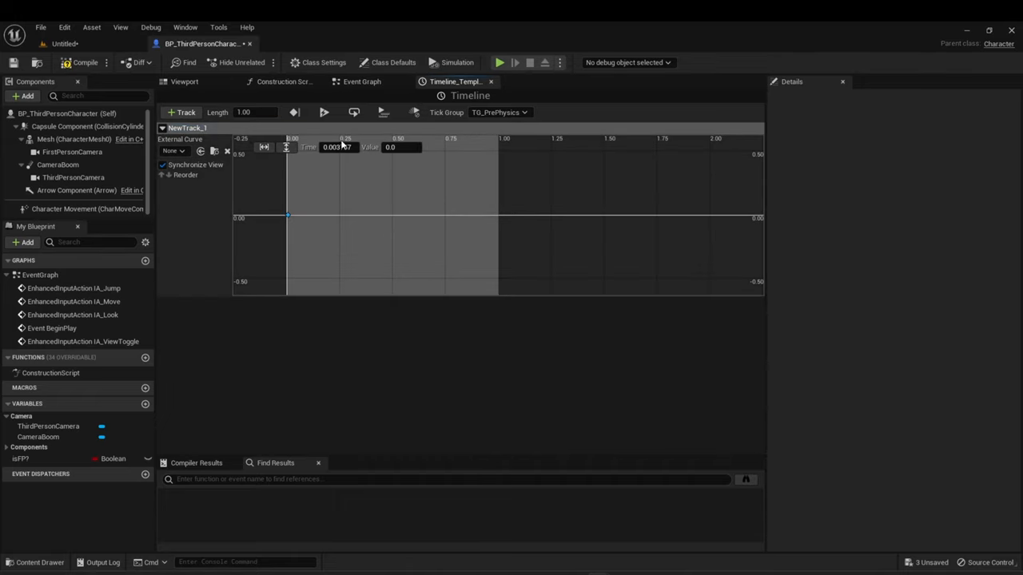
triple_click(337, 147)
type("0")
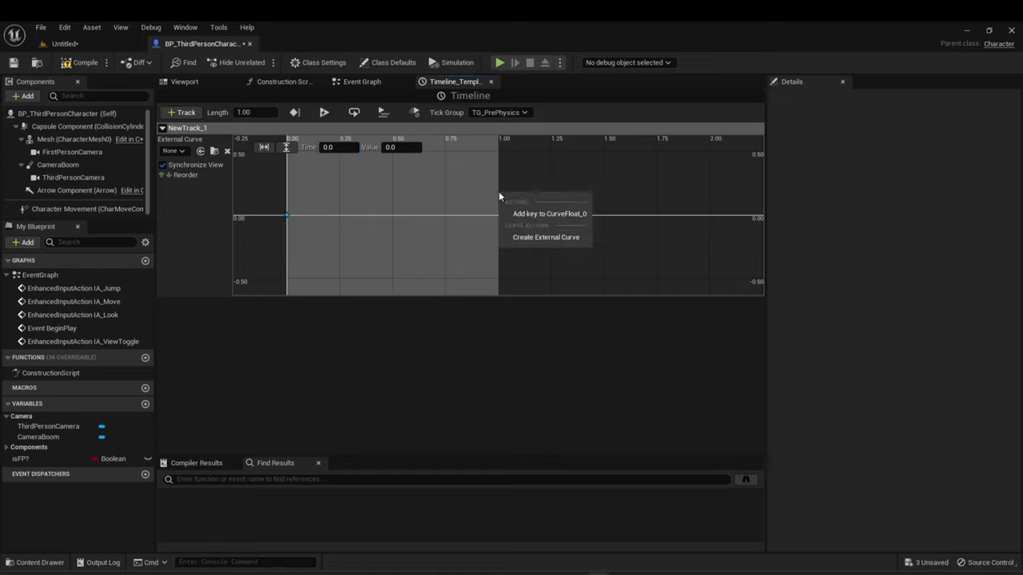
left_click(550, 214)
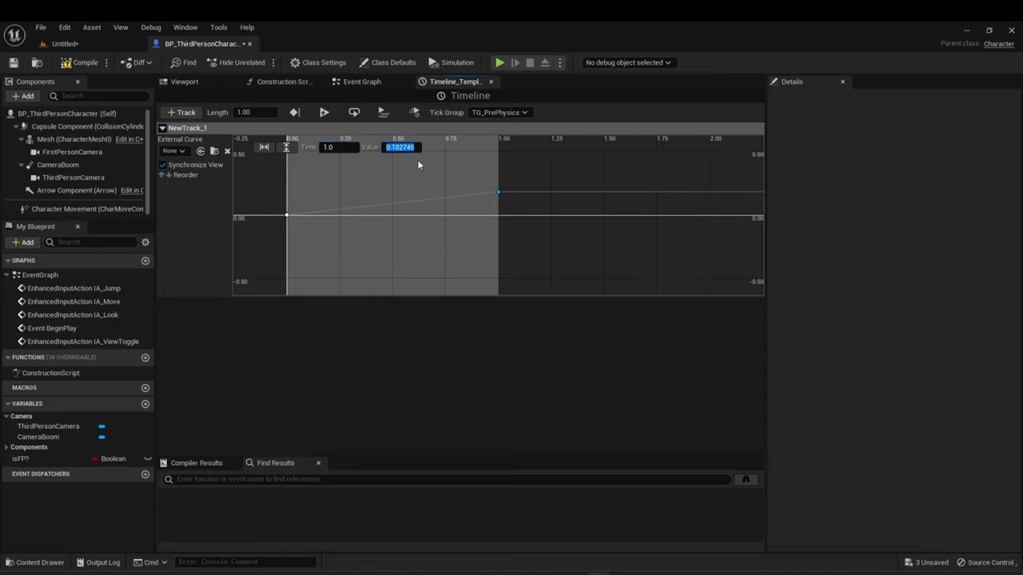
mouse_move(421, 168)
type("1")
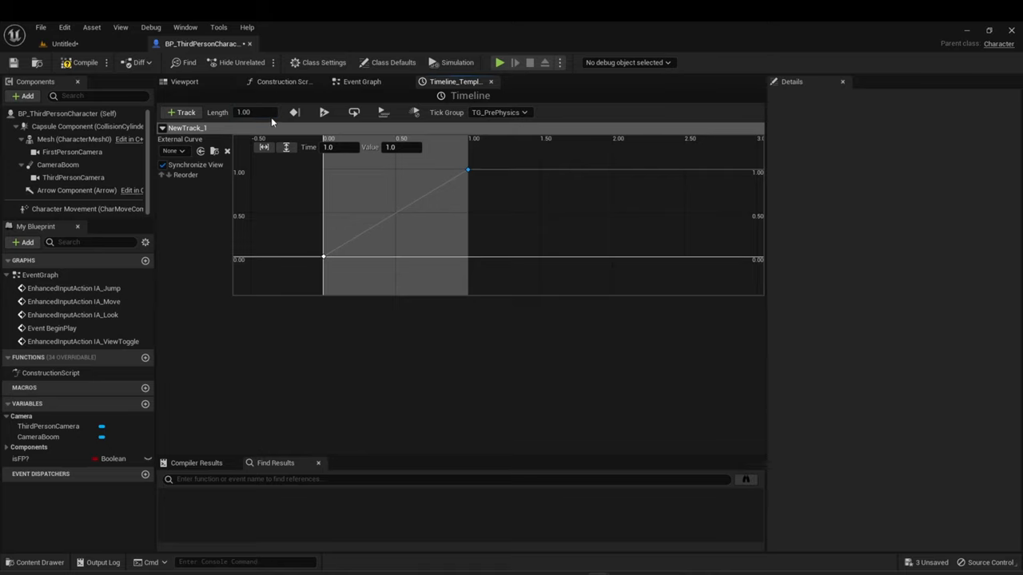
mouse_move(80, 67)
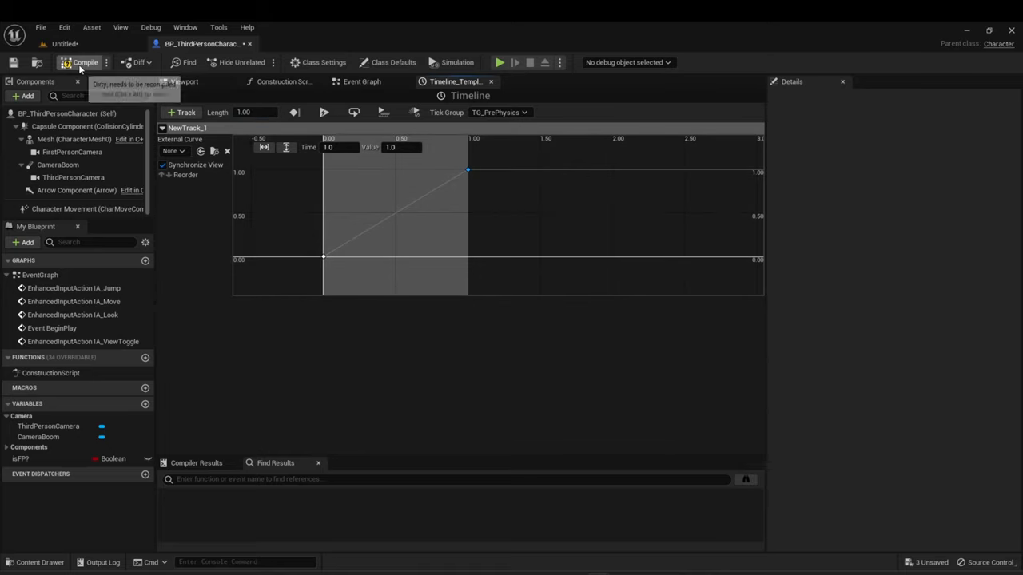
Compile the blueprint and rename the float track to Time.
left_click(361, 81)
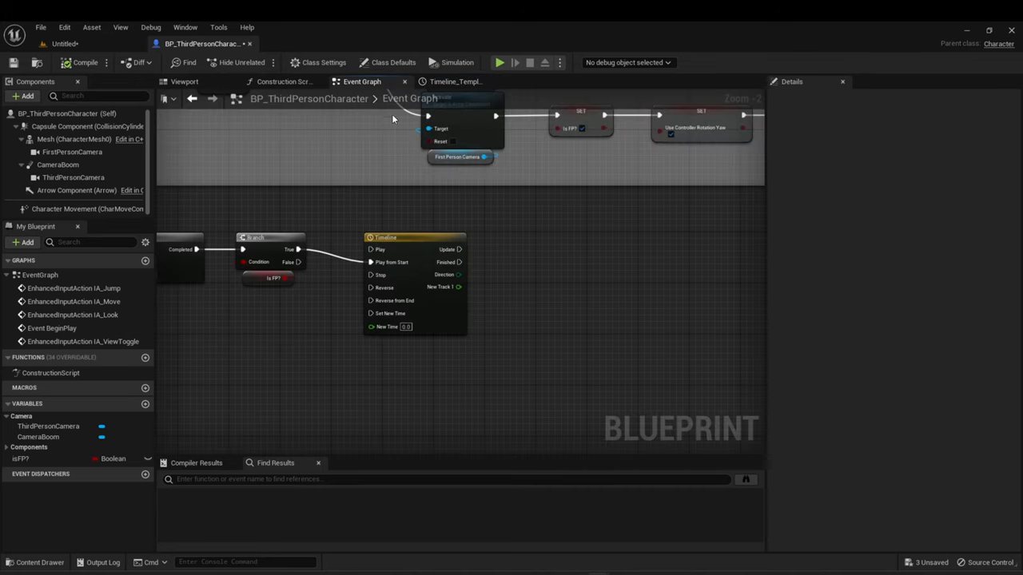
left_click(454, 80)
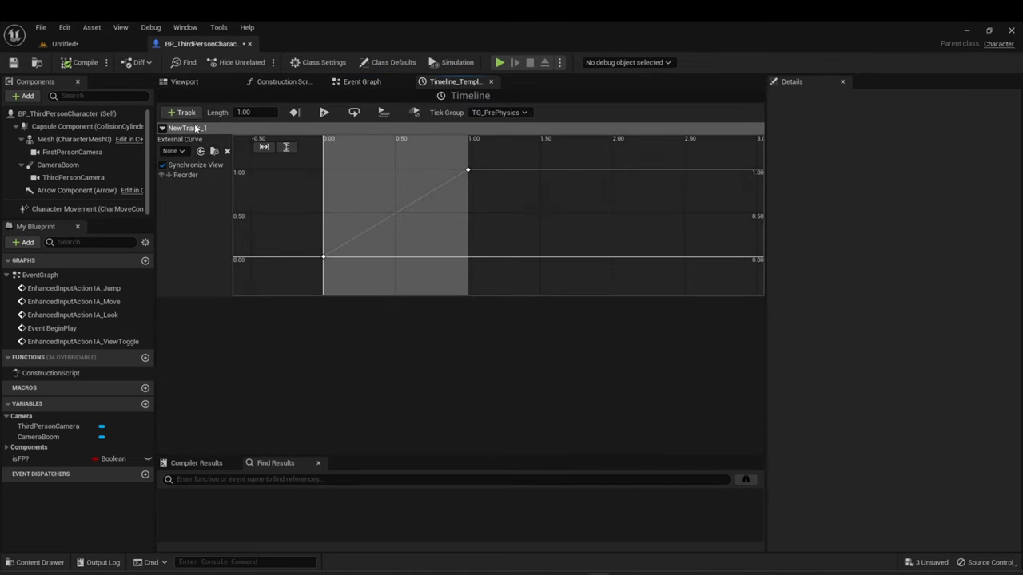
double_click(189, 128)
type("Time")
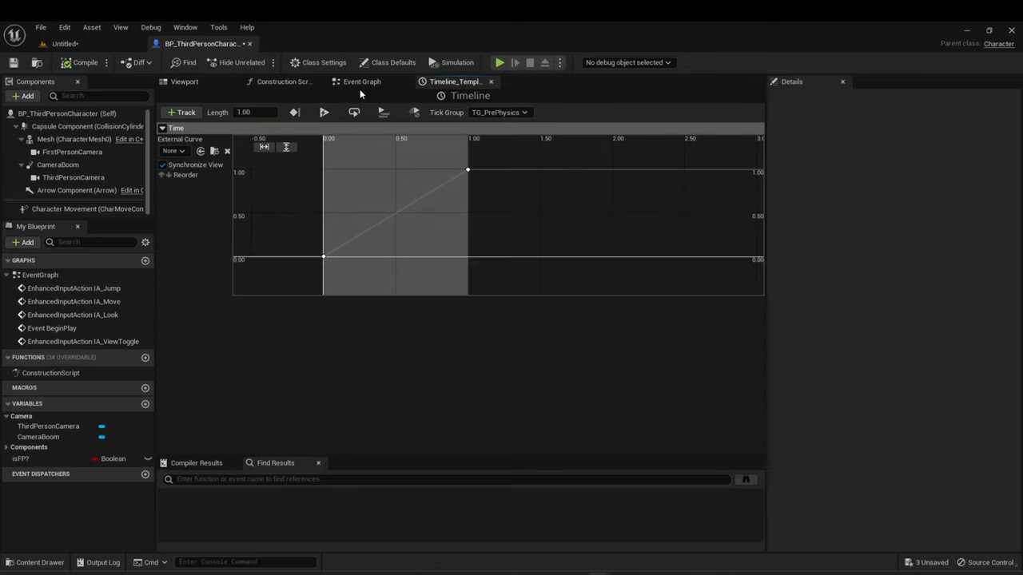
Set isFP on the branch path before the Timeline and duplicate the Timeline as Timeline_0 below it.
left_click(361, 80)
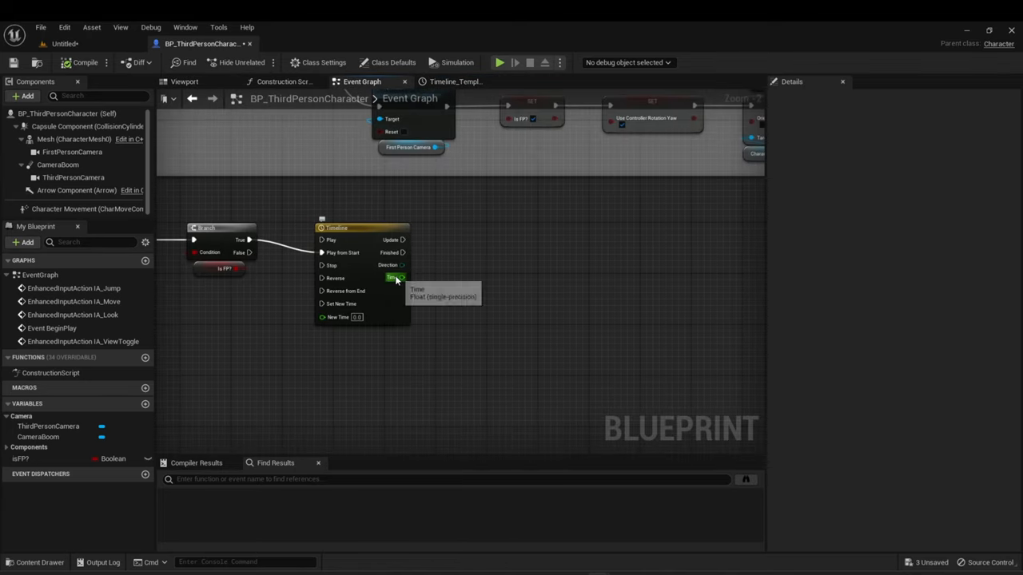
left_click(360, 227)
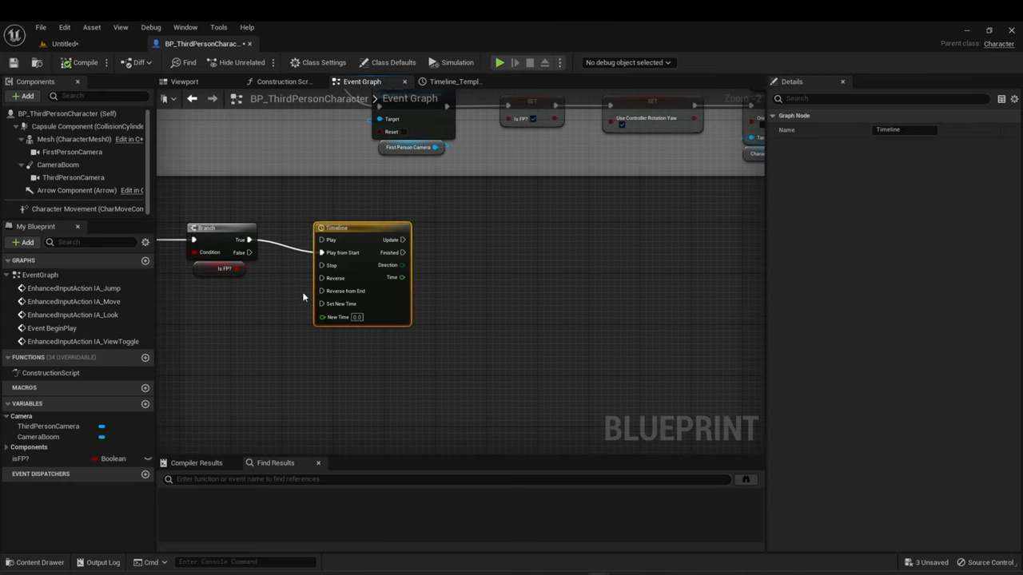
scroll("down", 3)
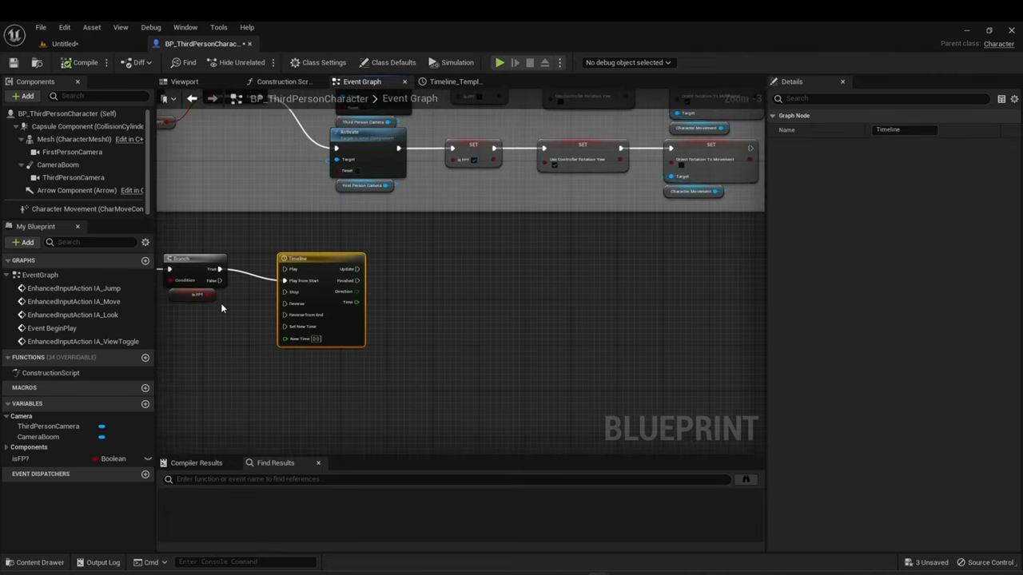
mouse_move(364, 270)
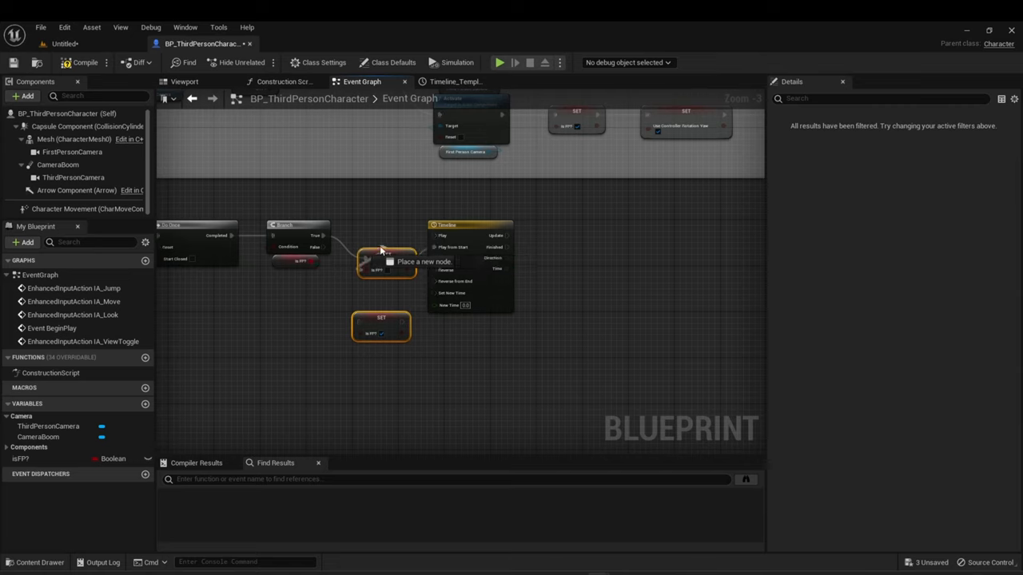
left_click(380, 249)
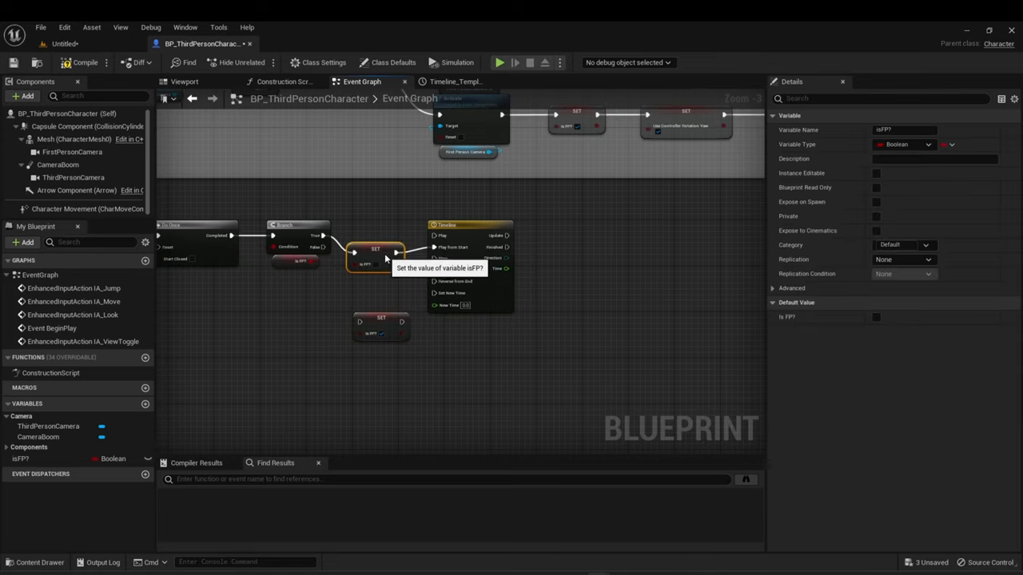
mouse_move(326, 246)
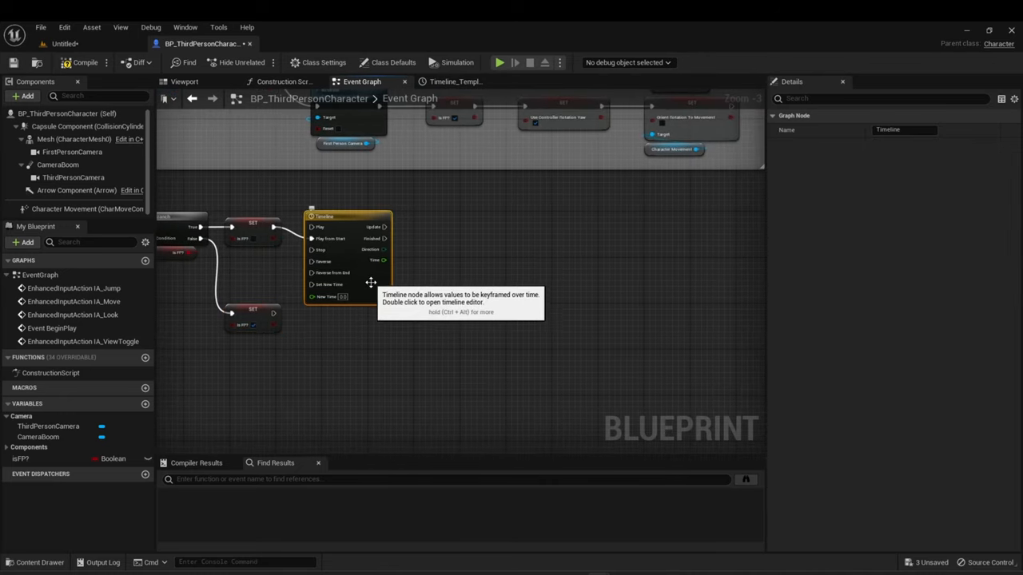
mouse_move(329, 342)
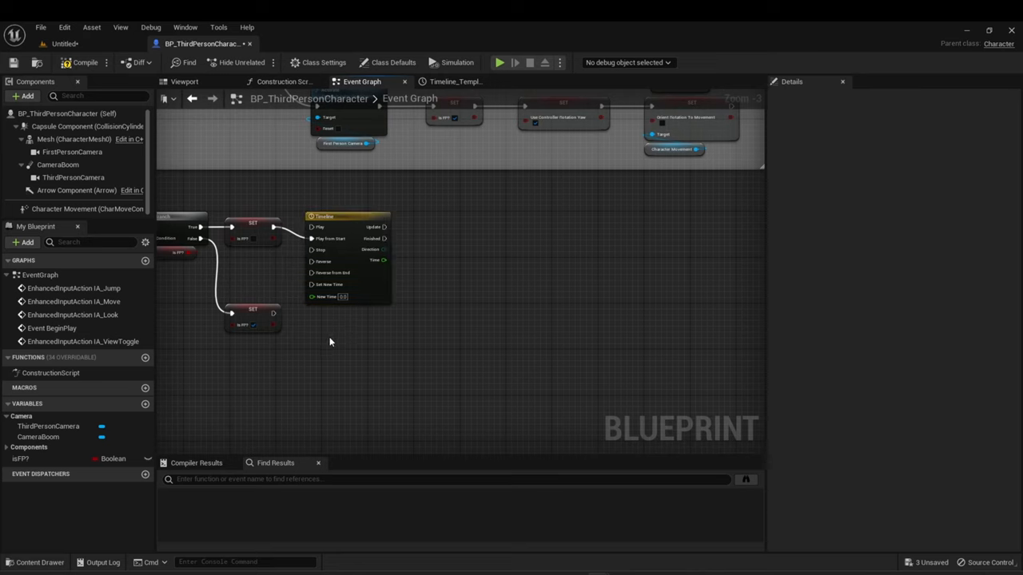
left_click(343, 313)
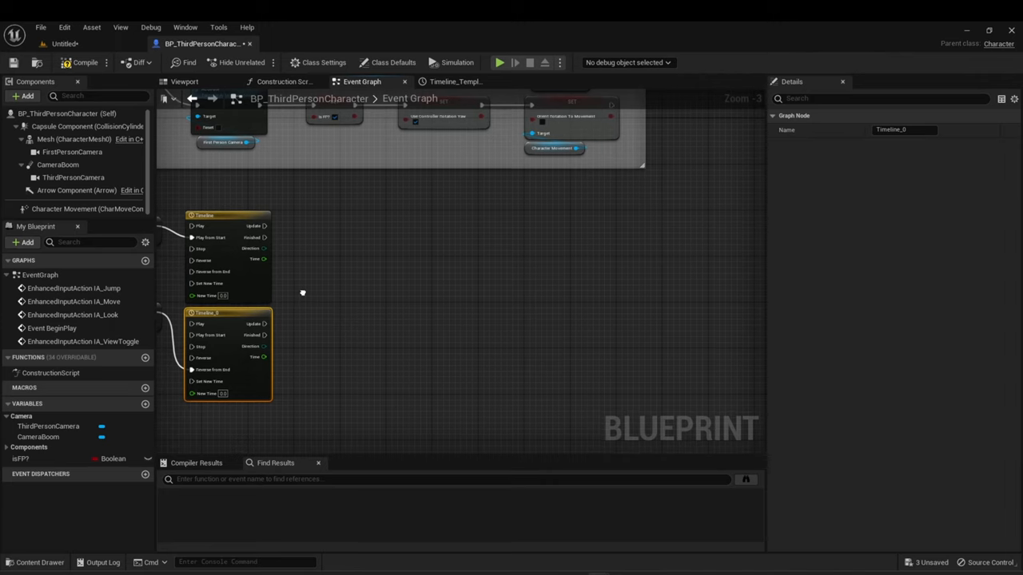
Check the ThirdPersonCamera and CameraBoom in the viewport, then drop a CameraBoom reference beside the timelines.
left_click(57, 164)
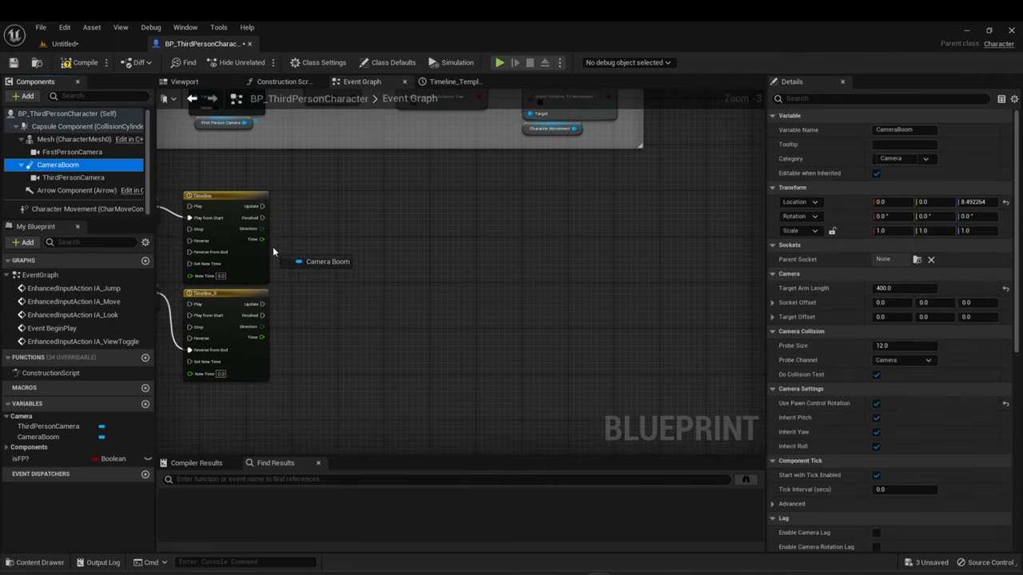
left_click(320, 272)
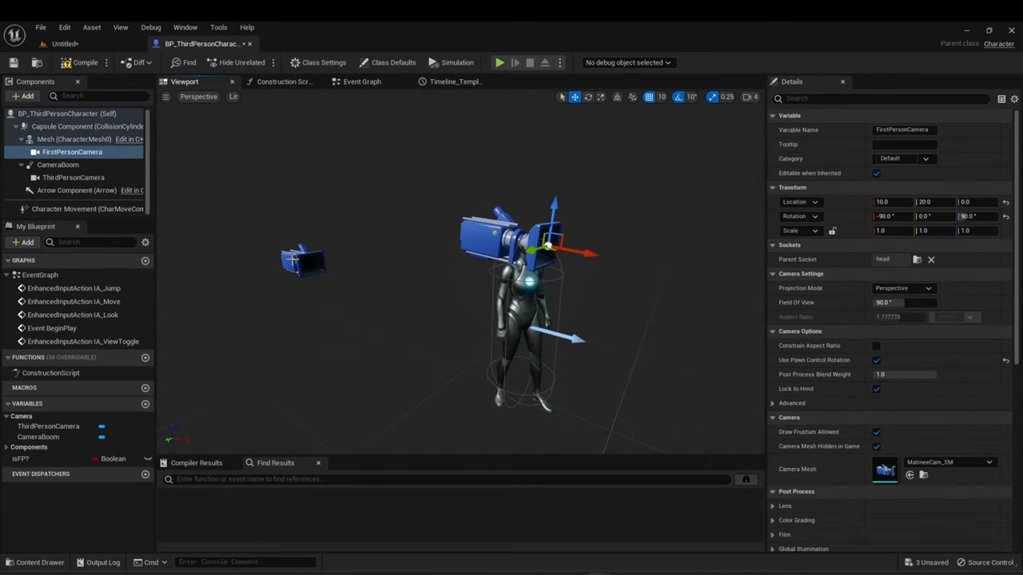
left_click(72, 176)
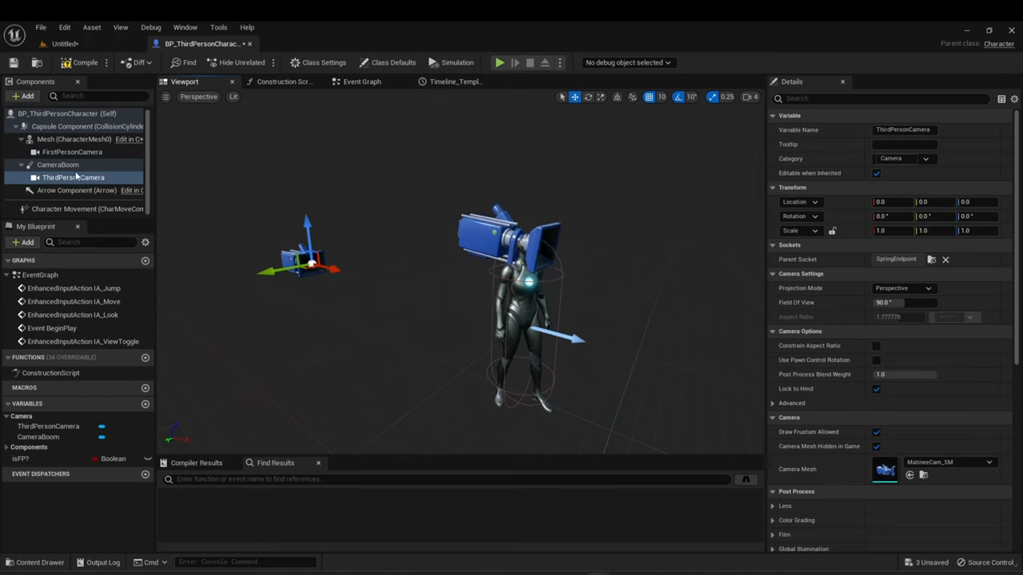
left_click(57, 164)
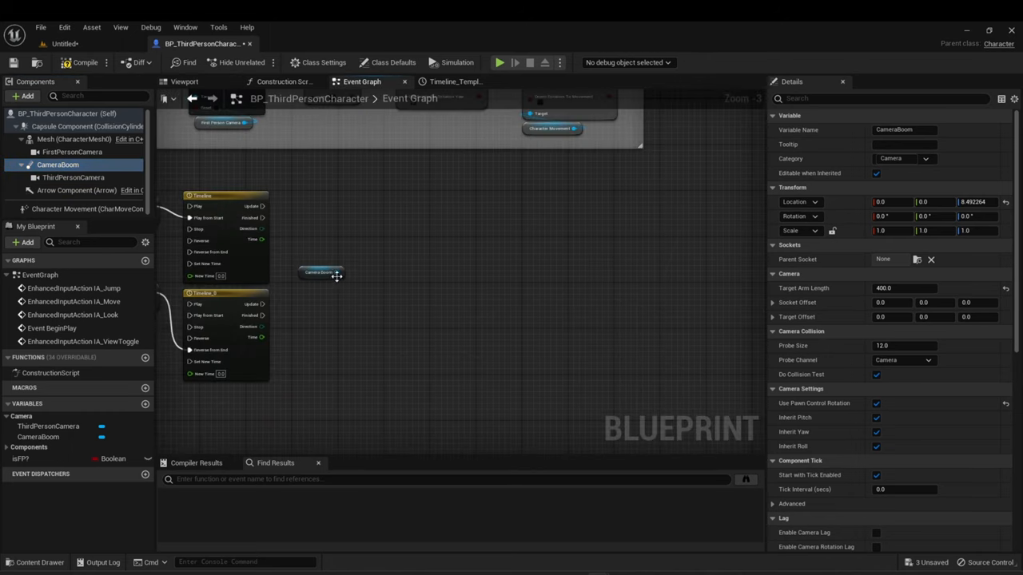
Add Set Target Arm Length on CameraBoom driven by Timeline's Update, and duplicate it for Timeline_0.
left_click_drag(335, 271, 349, 243)
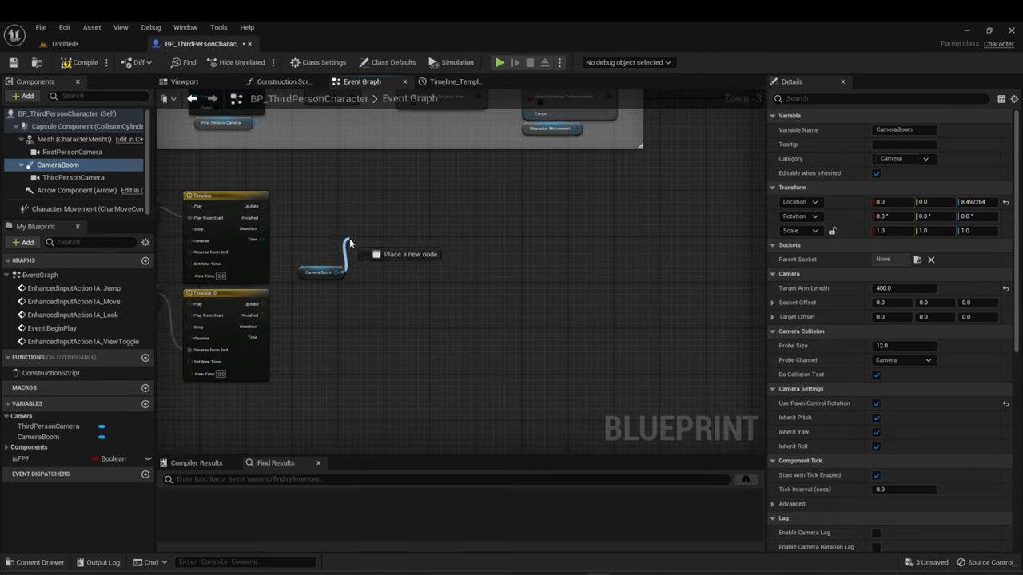
left_click(348, 255)
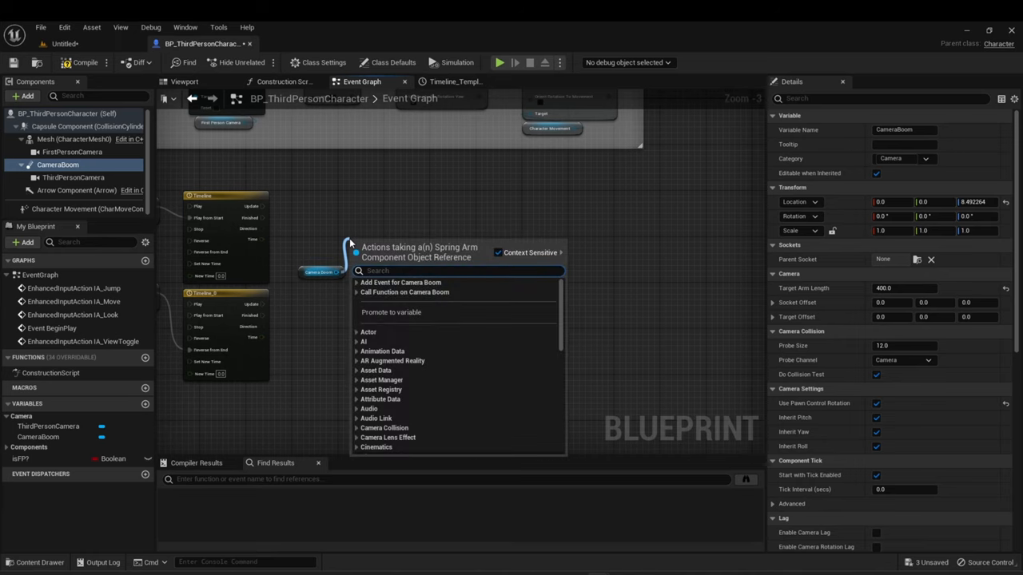
type("set target arm")
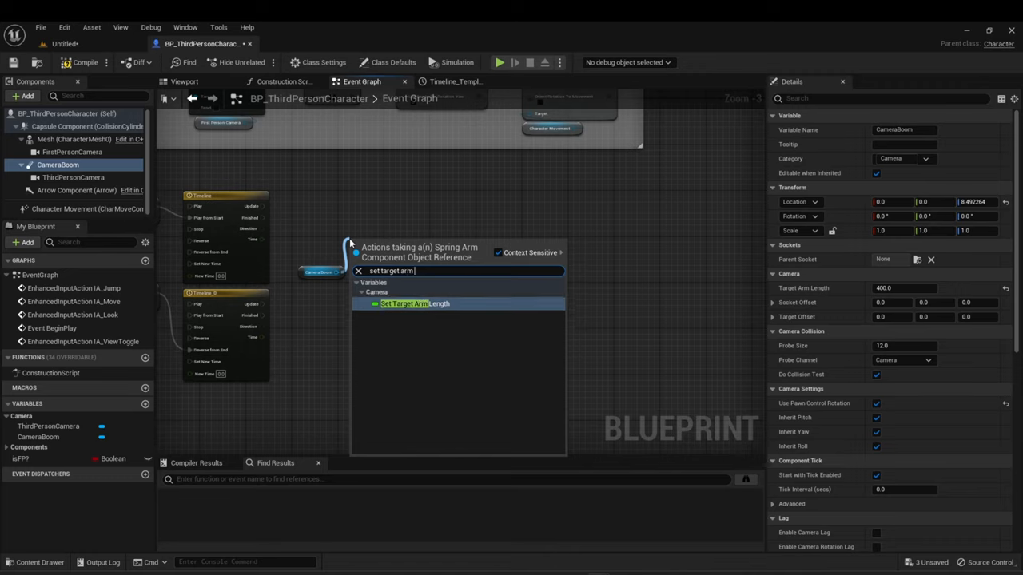
left_click(414, 303)
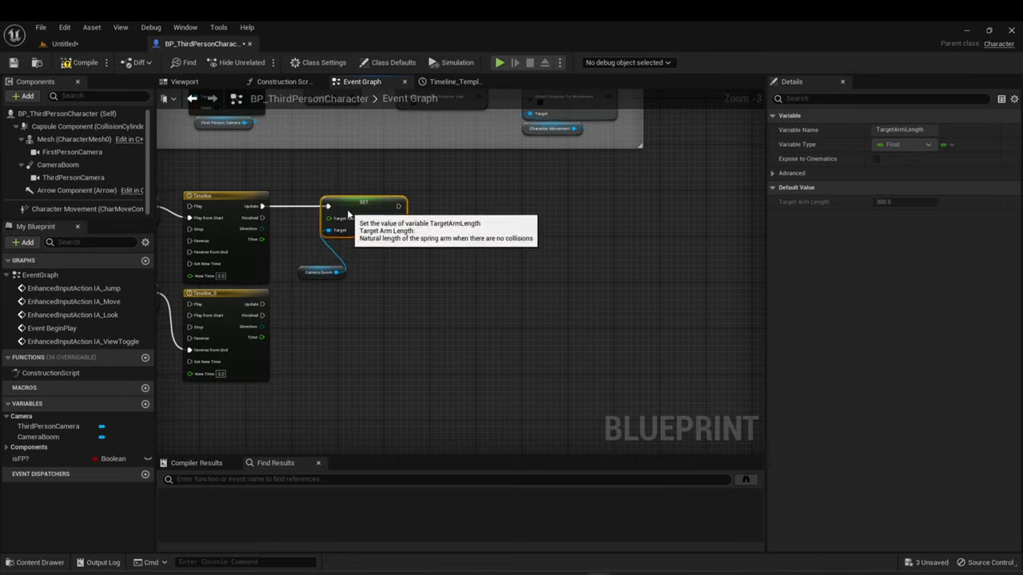
left_click(342, 242)
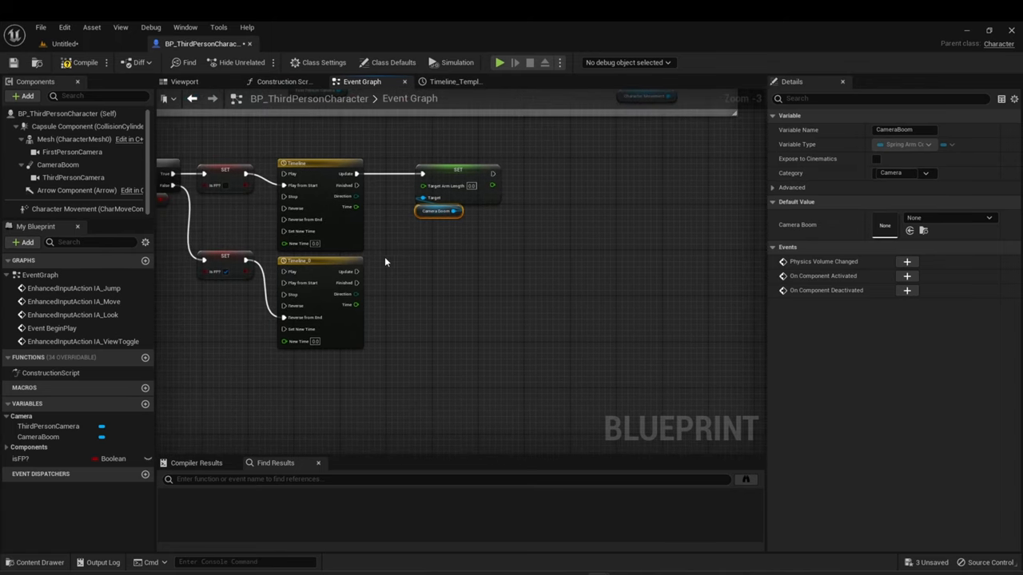
mouse_move(394, 161)
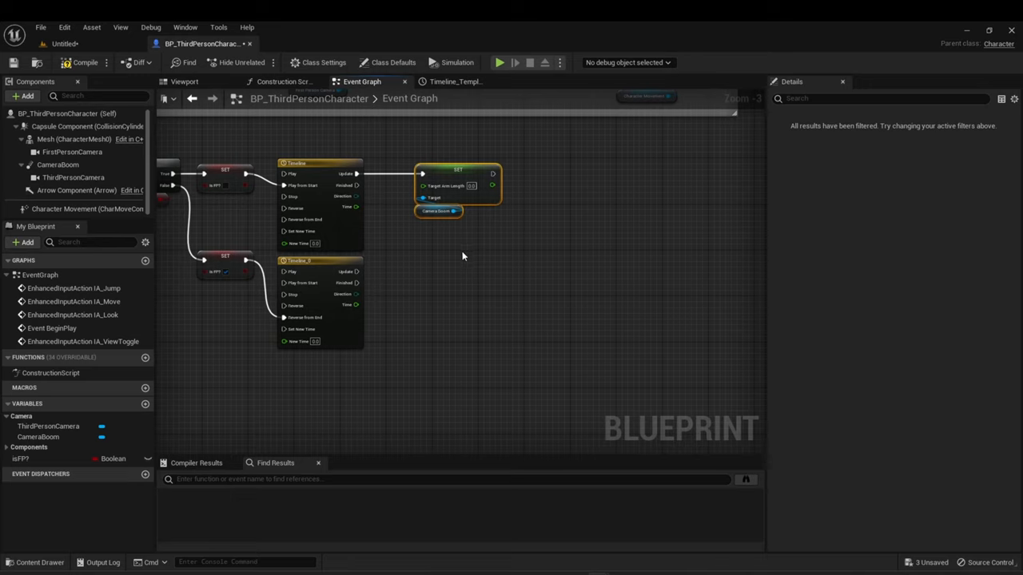
left_click_drag(458, 183, 464, 278)
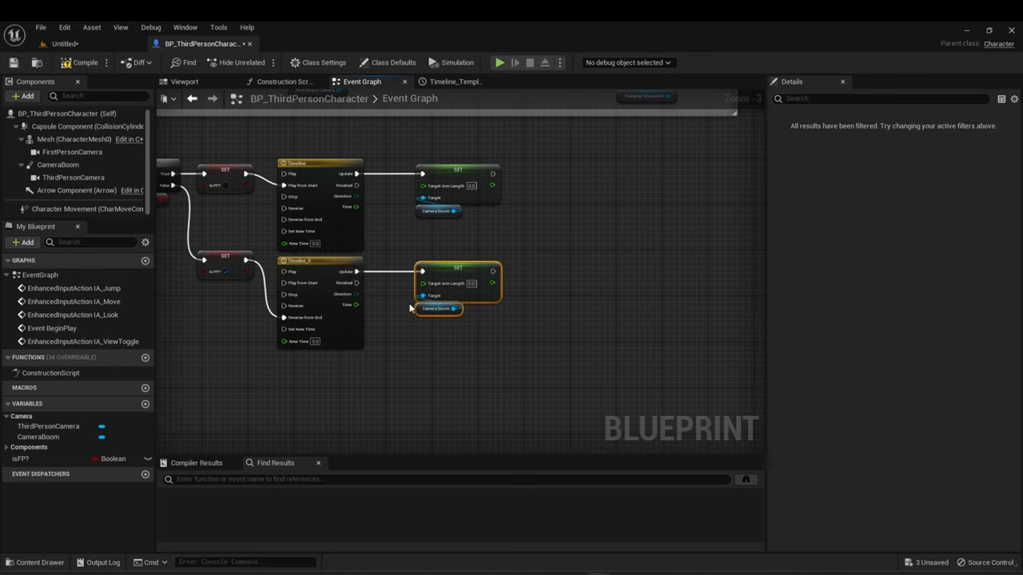
mouse_move(388, 310)
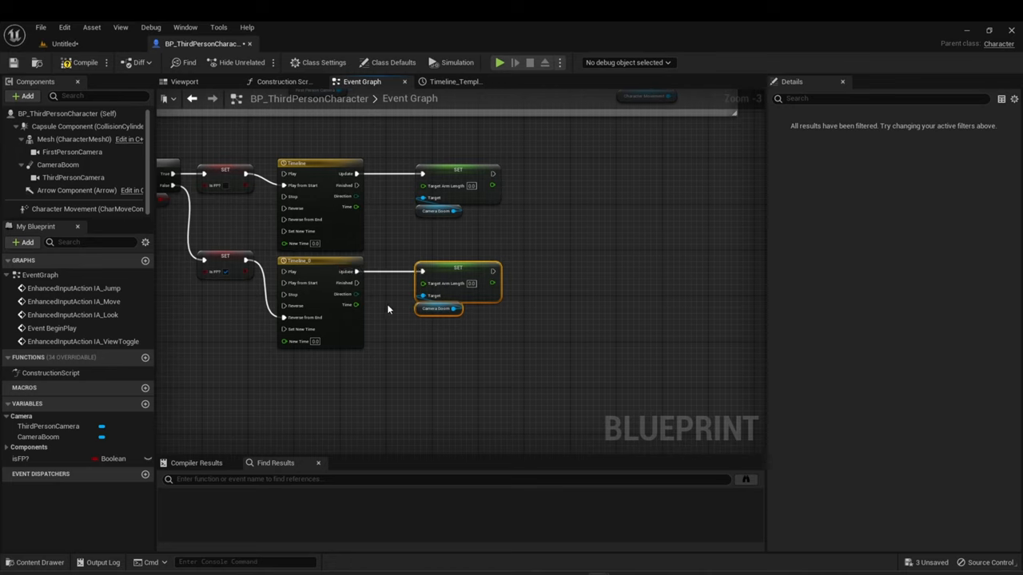
mouse_move(355, 210)
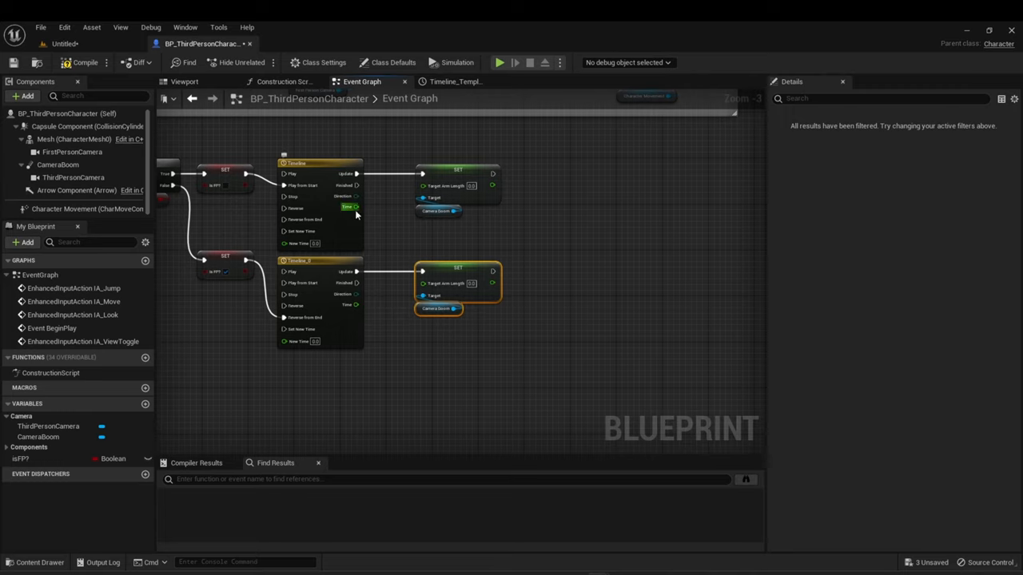
Pass each timeline's float output through a multiply node into its Target Arm Length setter.
left_click_drag(358, 208, 407, 242)
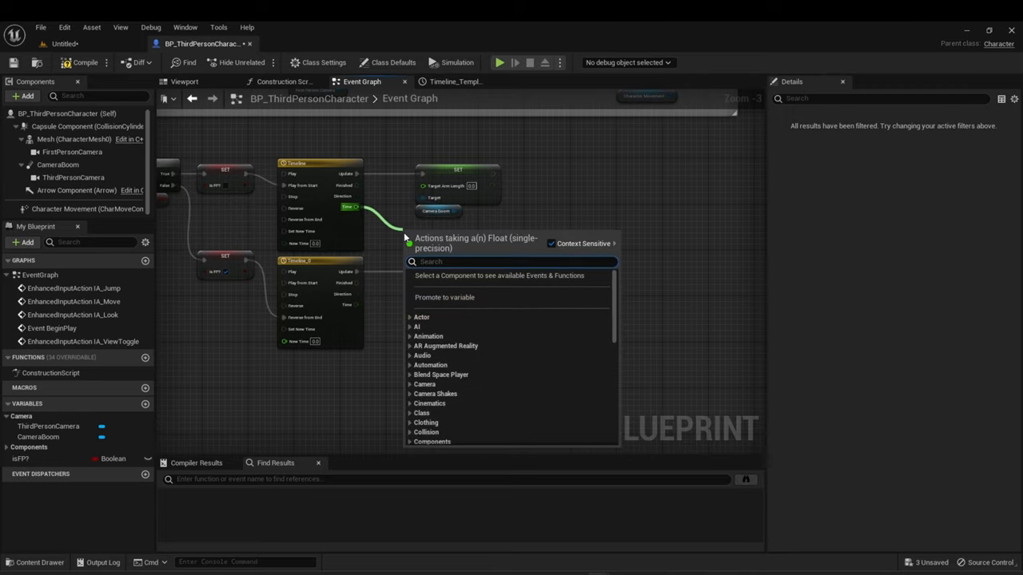
type("x")
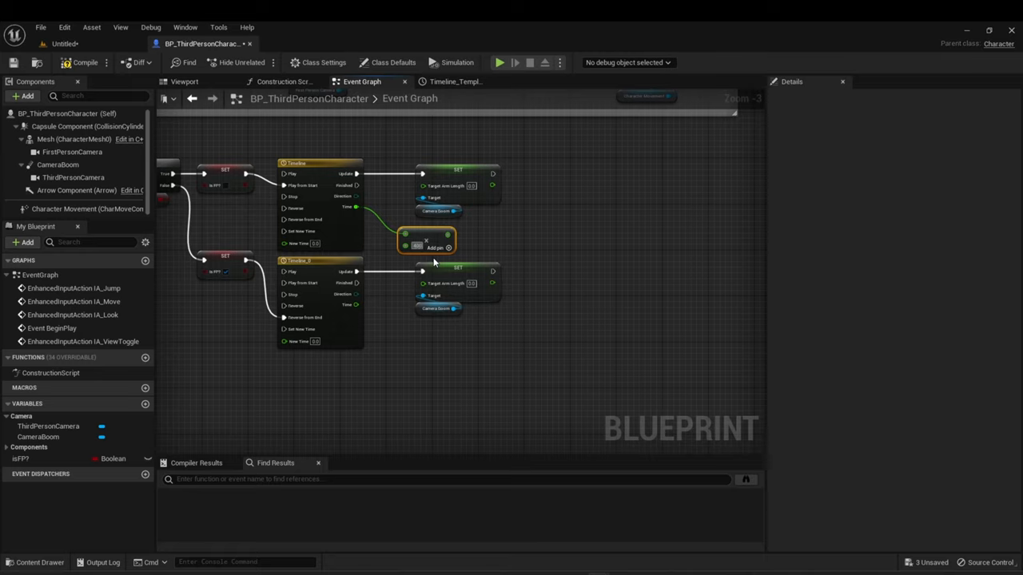
mouse_move(435, 246)
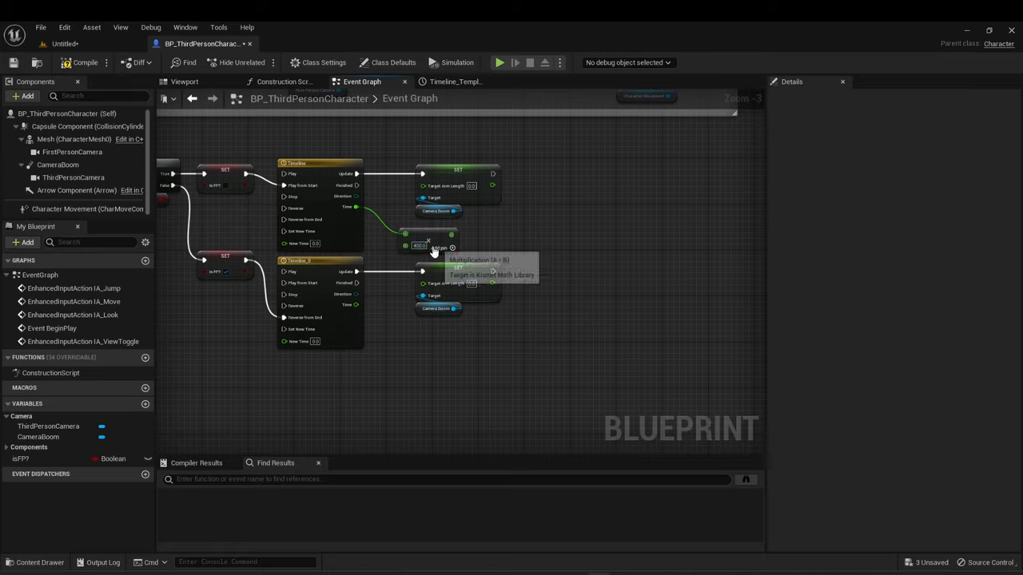
mouse_move(57, 165)
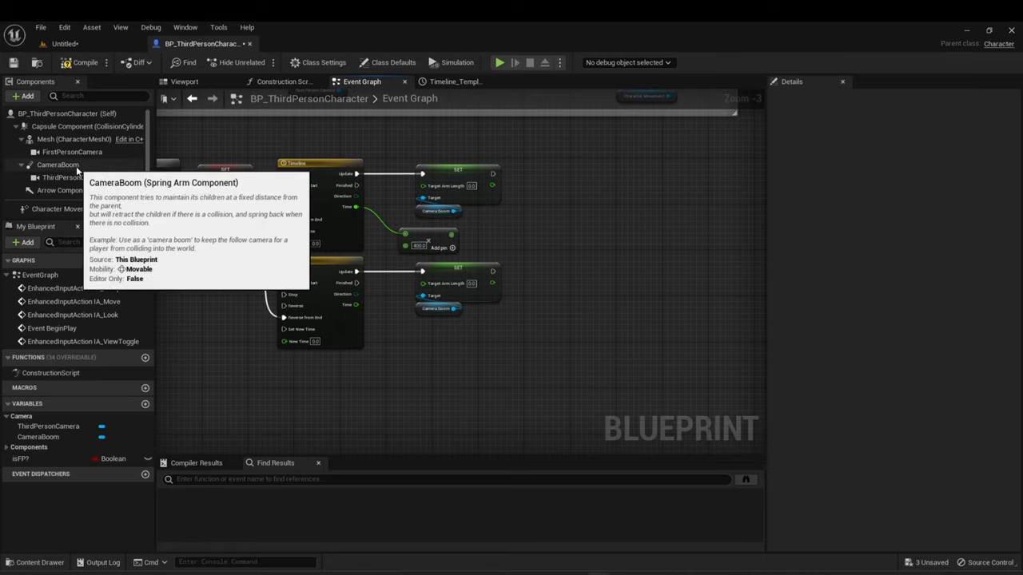
left_click(58, 165)
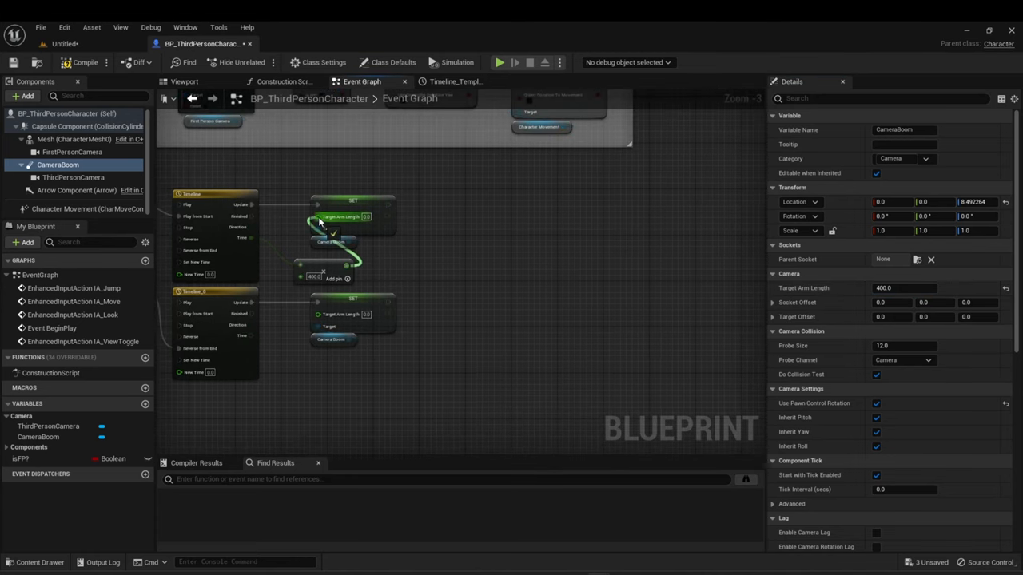
left_click(409, 214)
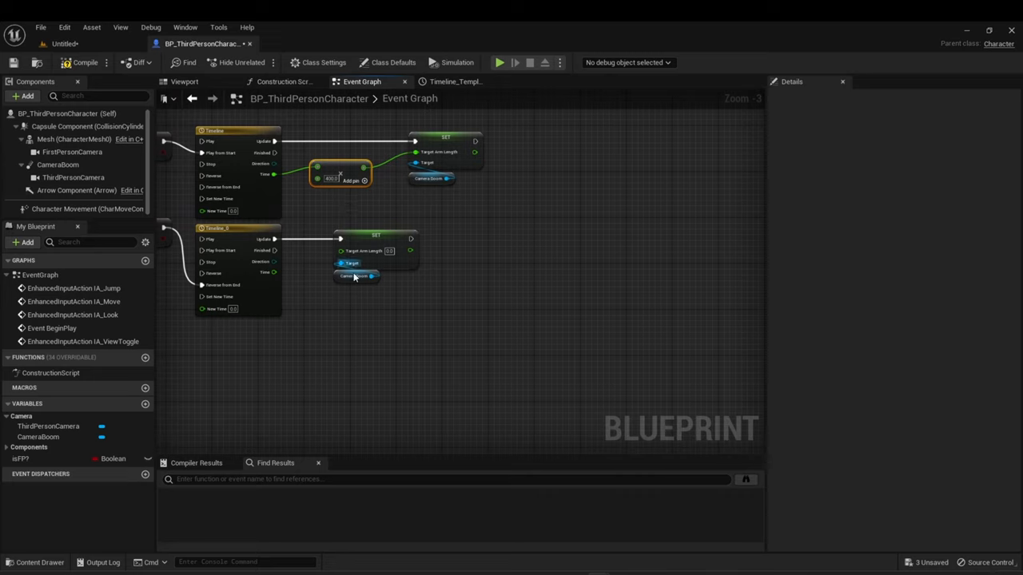
mouse_move(345, 168)
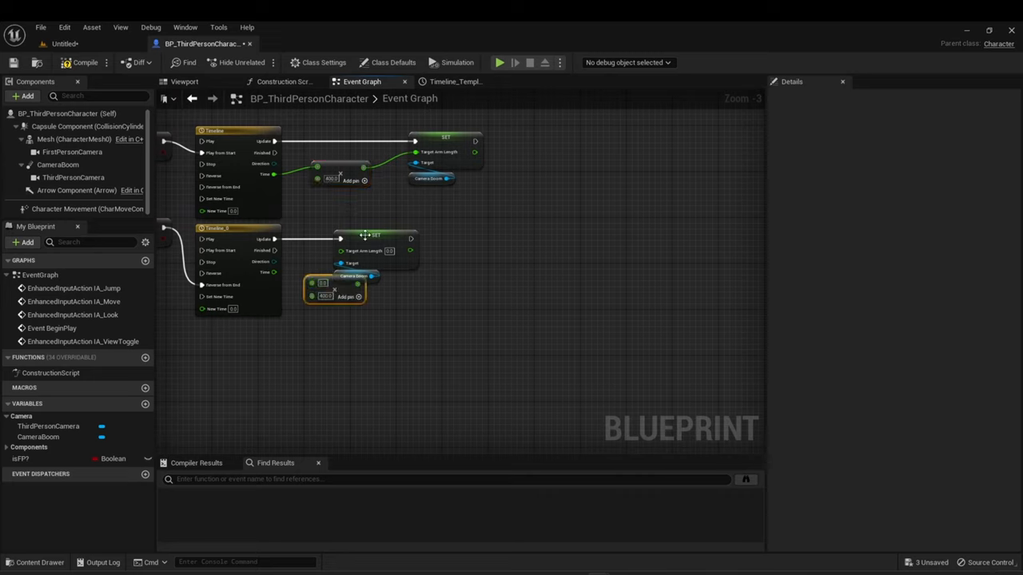
mouse_move(402, 233)
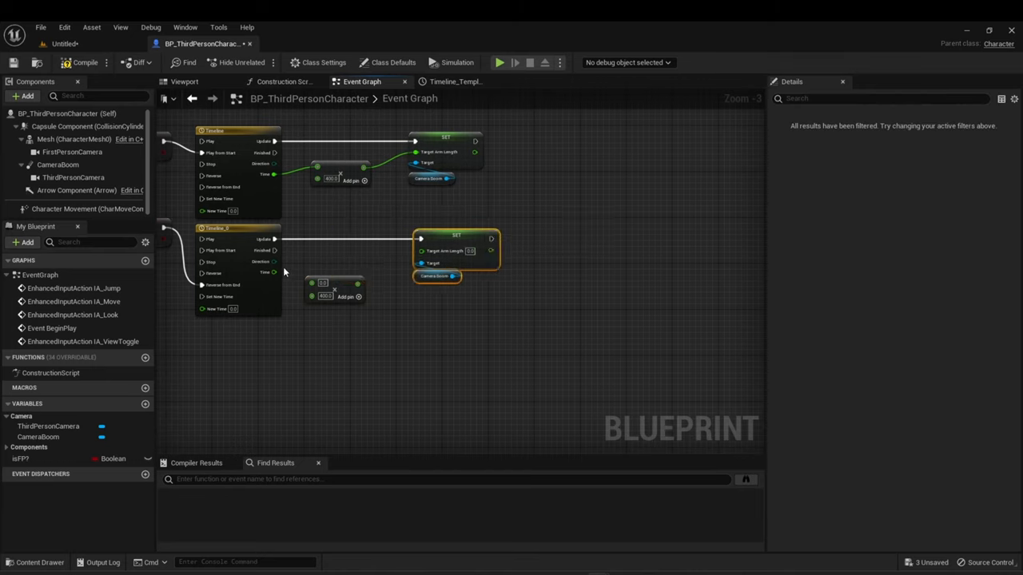
mouse_move(358, 284)
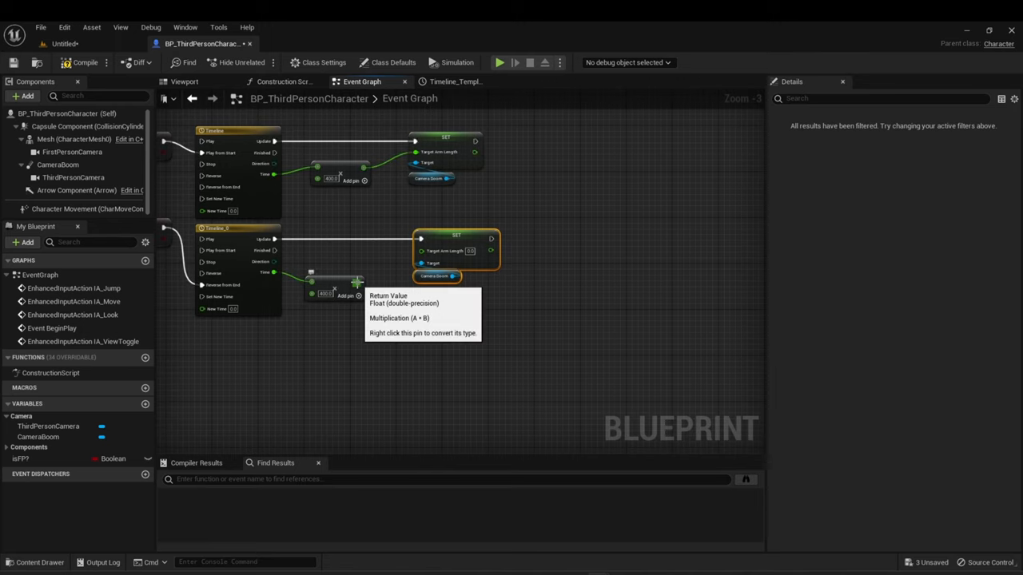
mouse_move(339, 264)
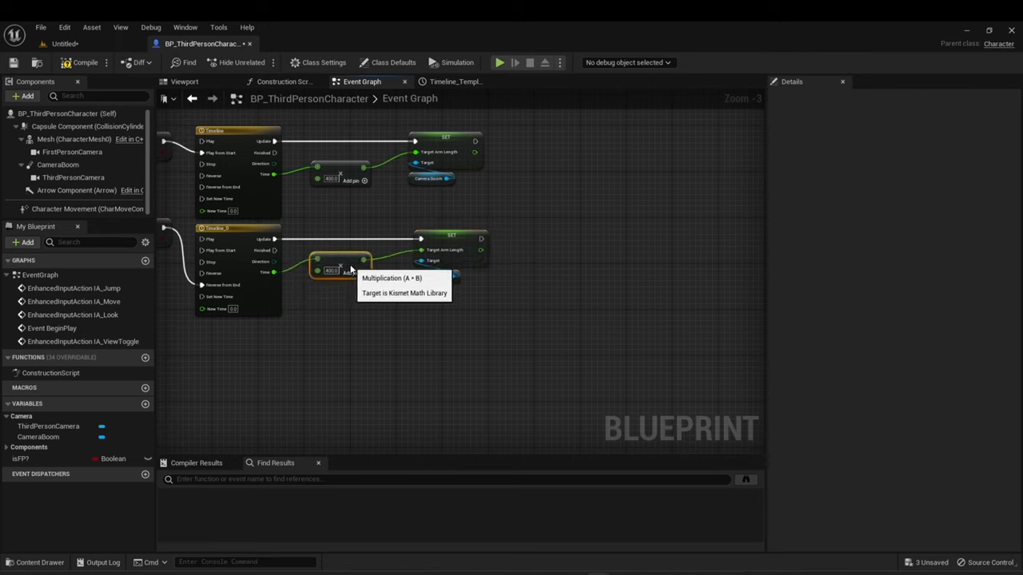
mouse_move(227, 187)
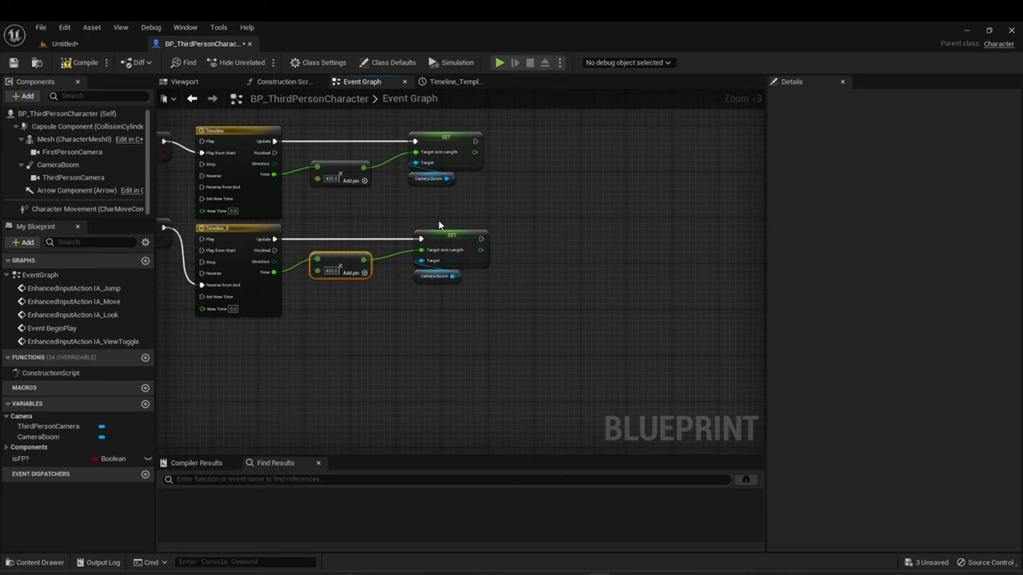
mouse_move(454, 249)
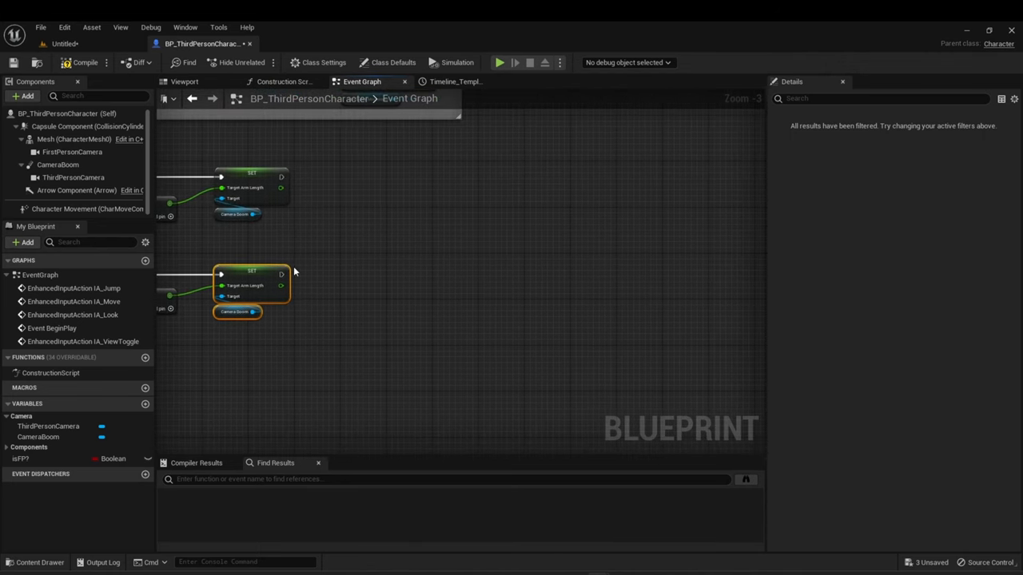
Inspect the ThirdPersonCamera and CameraBoom settings and place another CameraBoom reference near the setters.
left_click(57, 163)
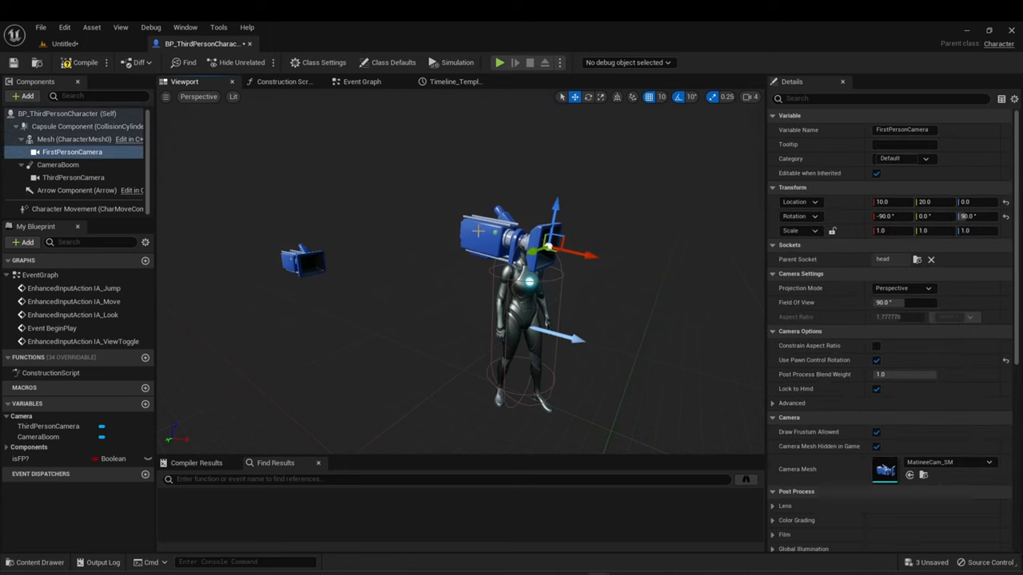
left_click(74, 176)
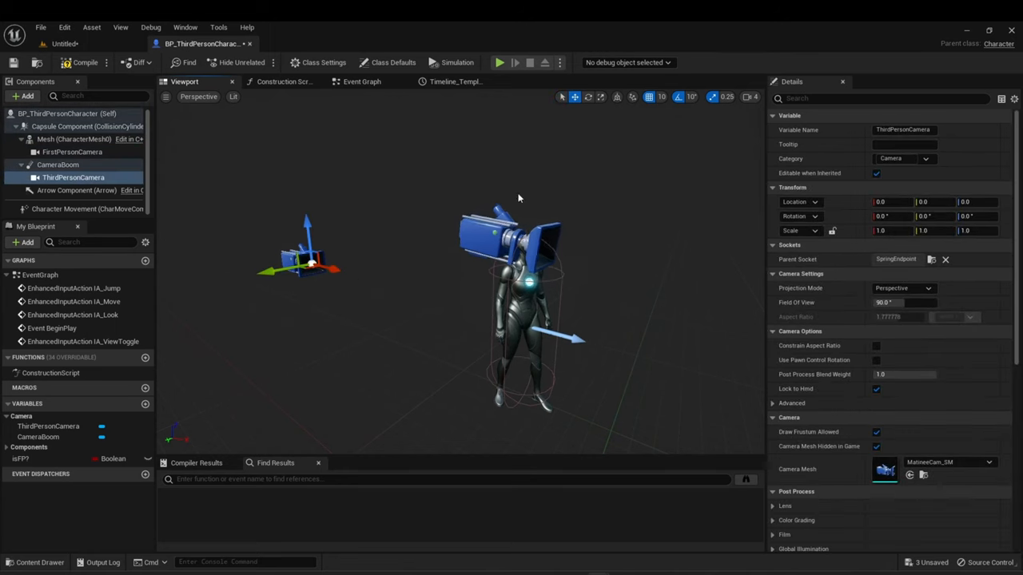
left_click(58, 163)
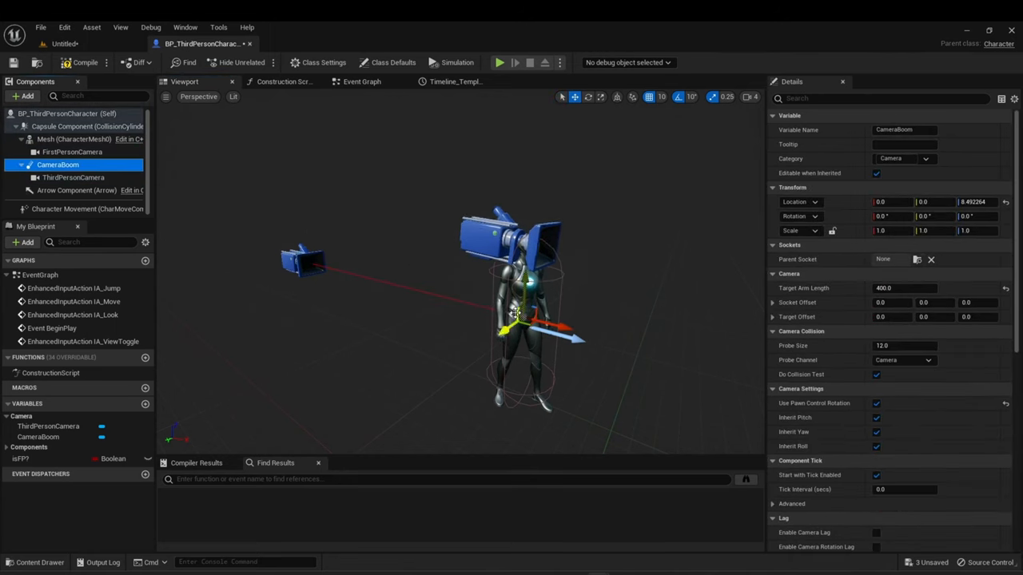
mouse_move(361, 81)
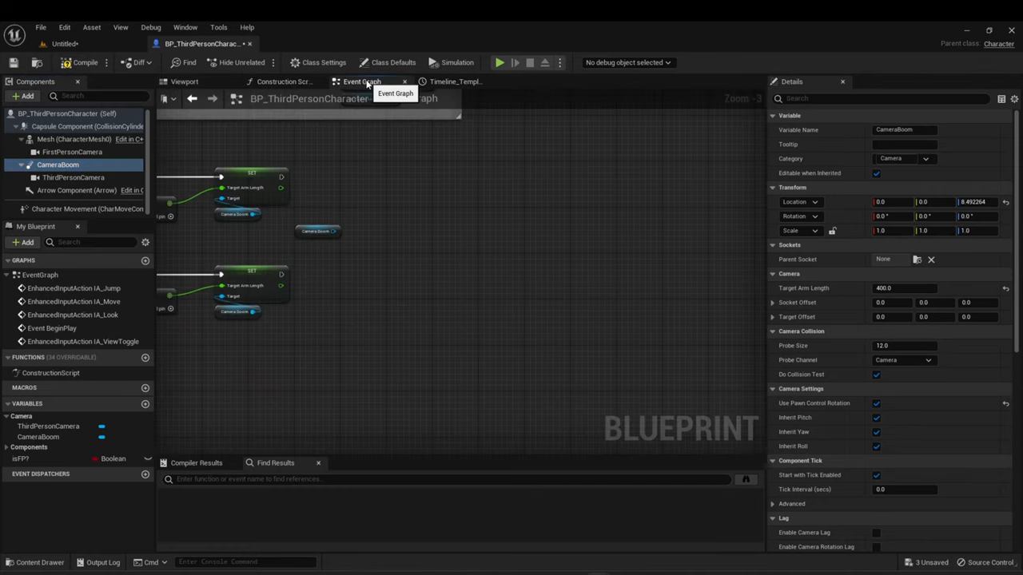
mouse_move(377, 124)
type("set relati")
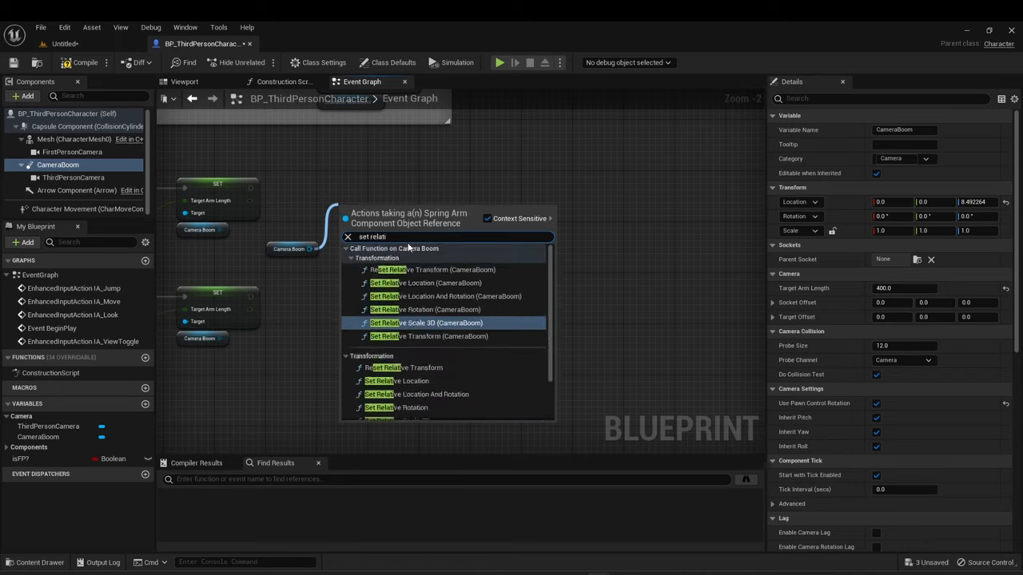
mouse_move(411, 283)
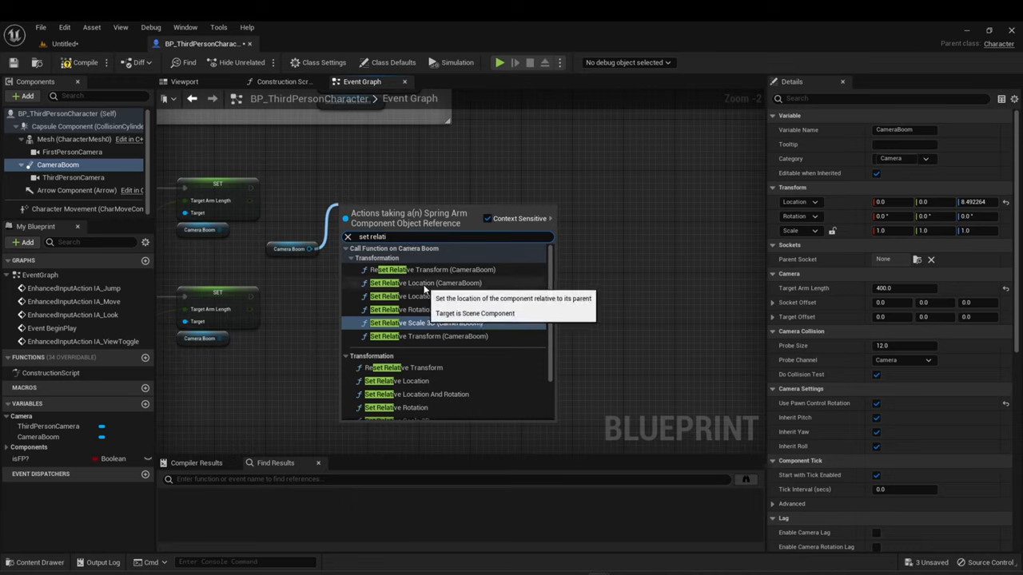
Add a CameraBoom Set Relative Location after the upper setter with New Location split into X, Y, Z.
left_click(425, 283)
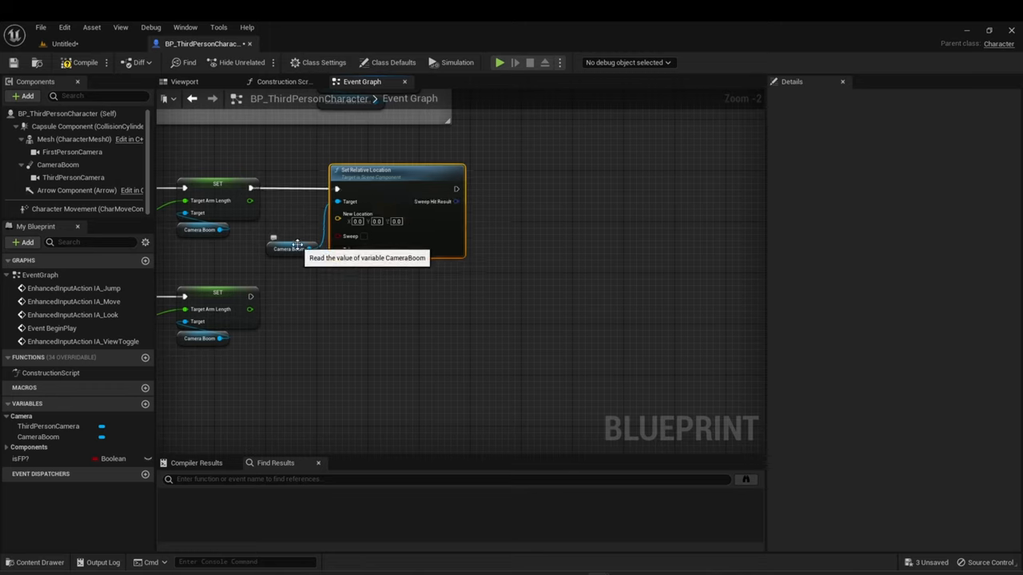
left_click(291, 211)
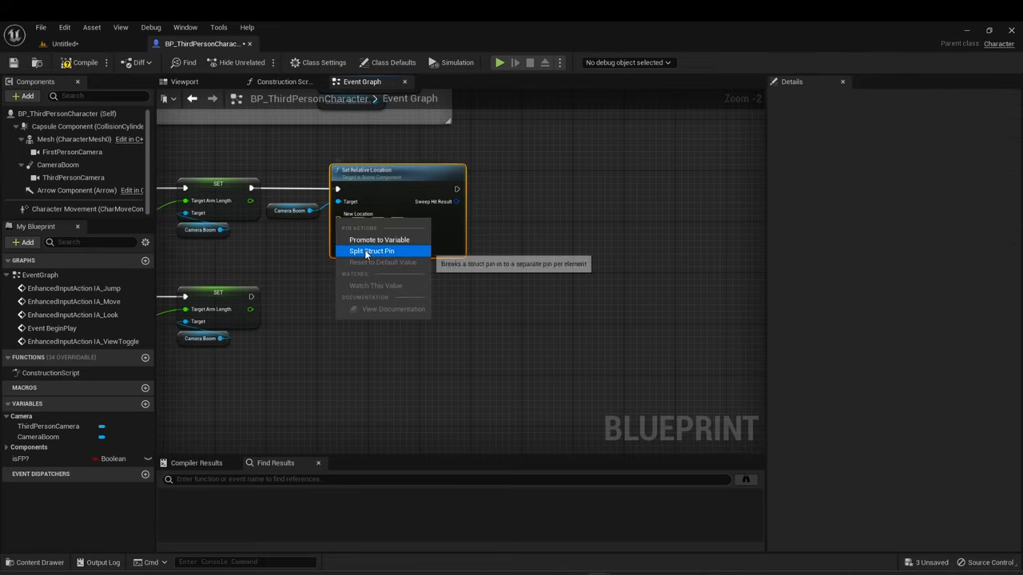
left_click(371, 251)
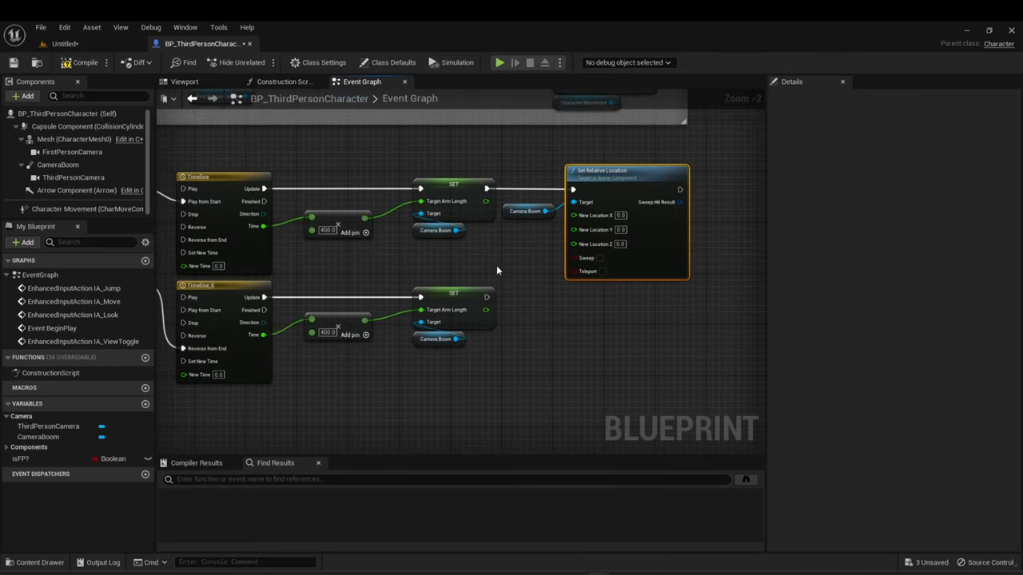
mouse_move(263, 227)
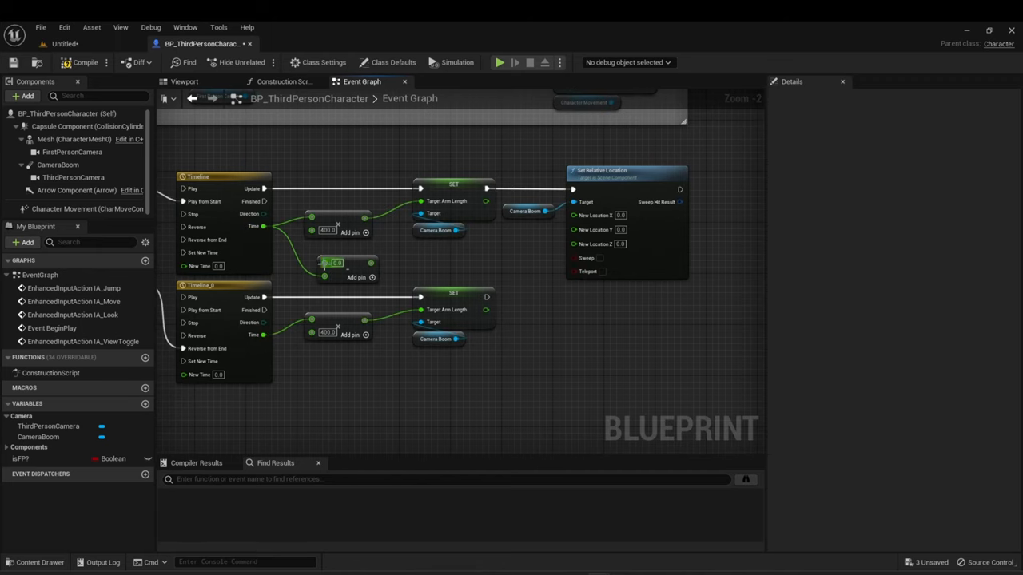
mouse_move(358, 284)
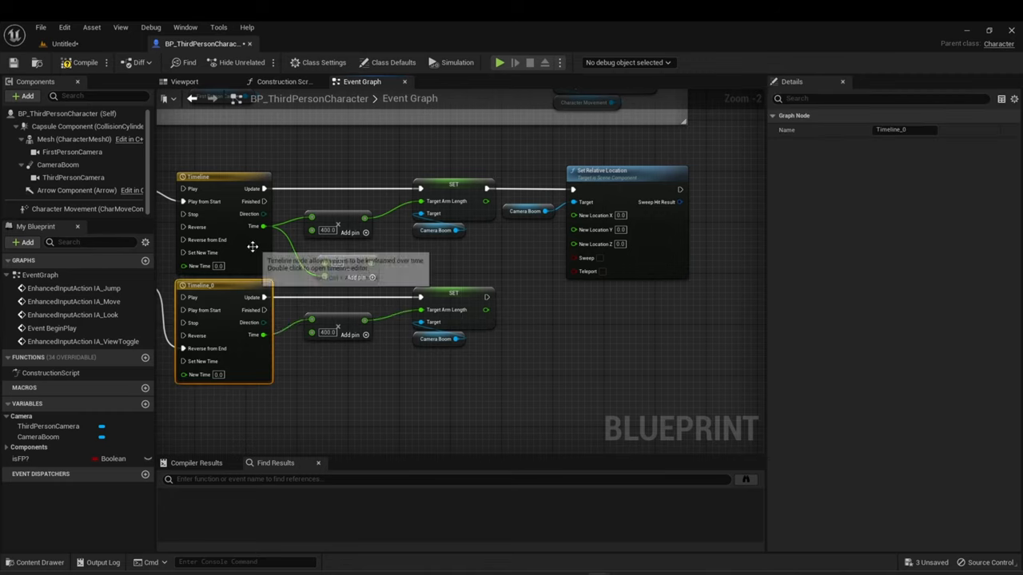
mouse_move(361, 268)
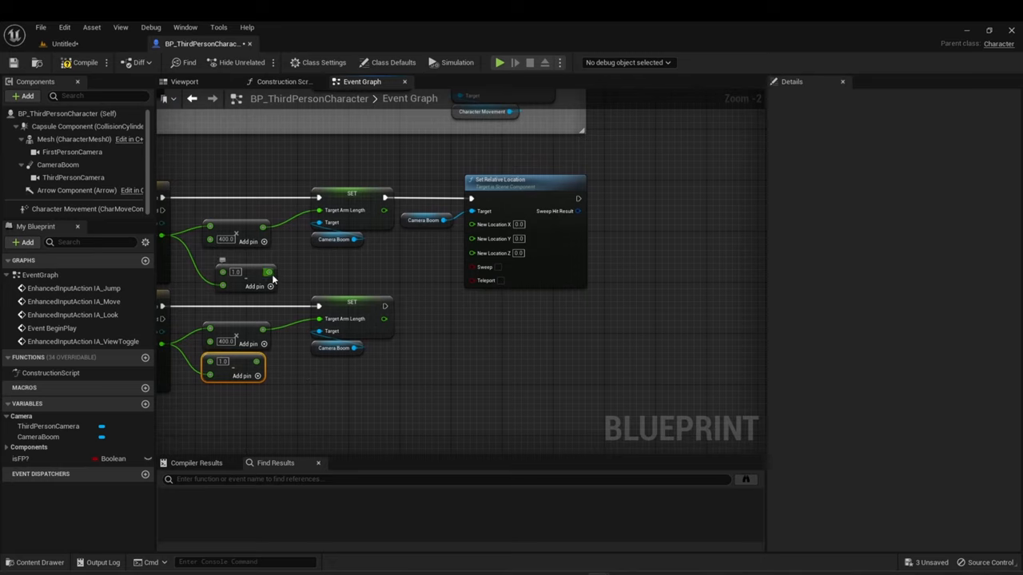
Add a Multiply node from the Add output into New Location Z, then select CameraBoom.
left_click_drag(269, 271, 326, 271)
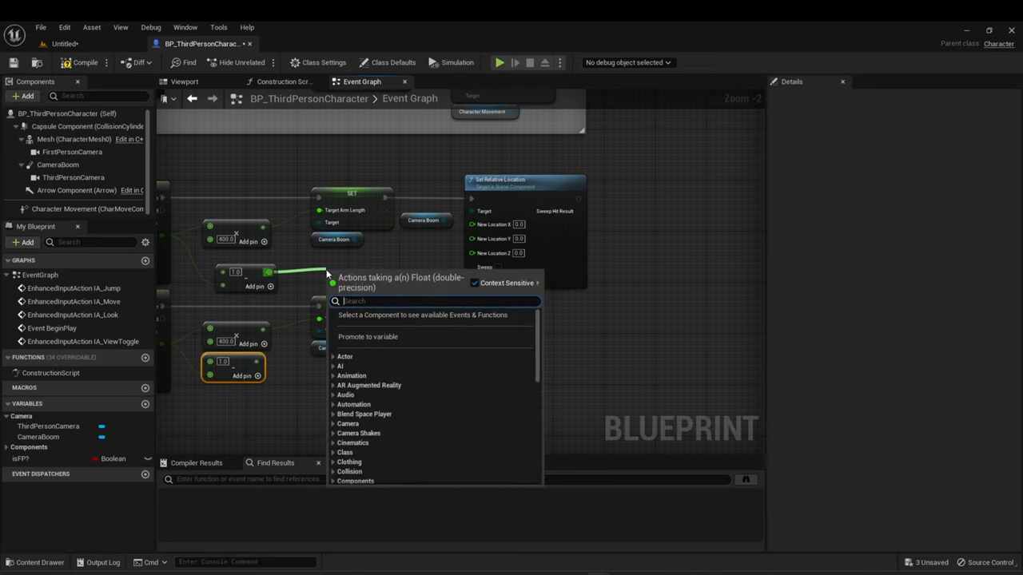
type("*")
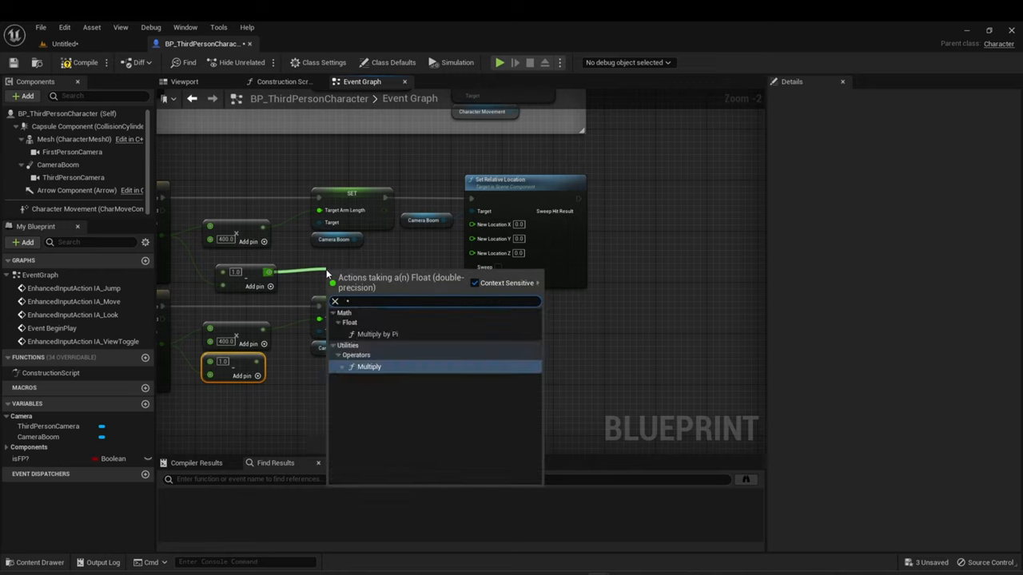
left_click(367, 366)
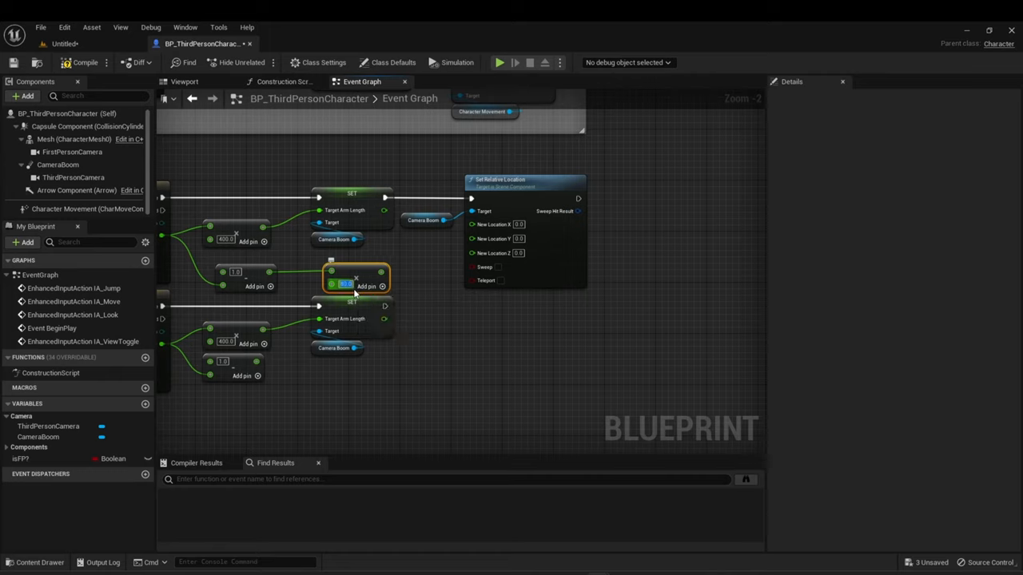
mouse_move(382, 284)
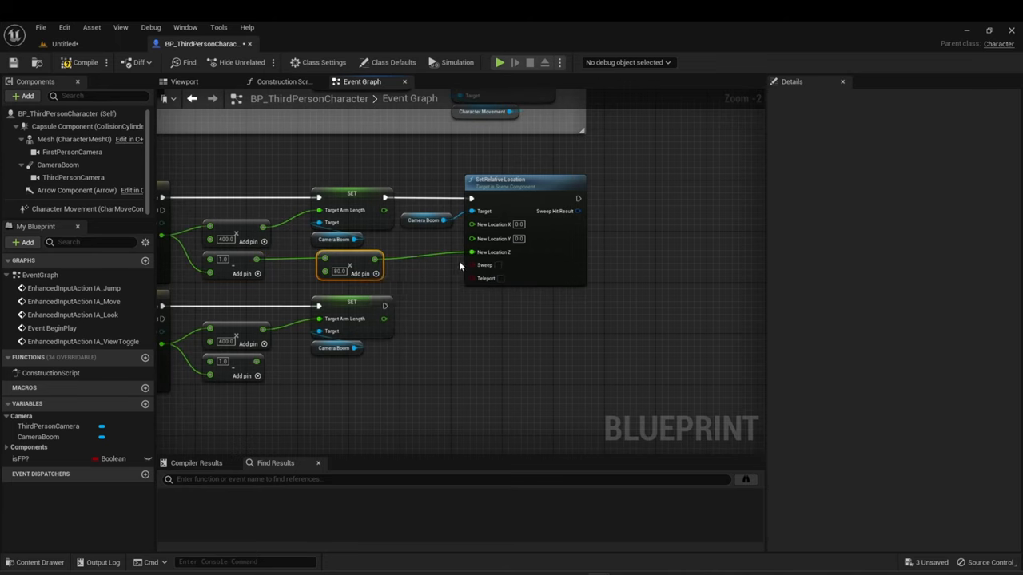
mouse_move(57, 165)
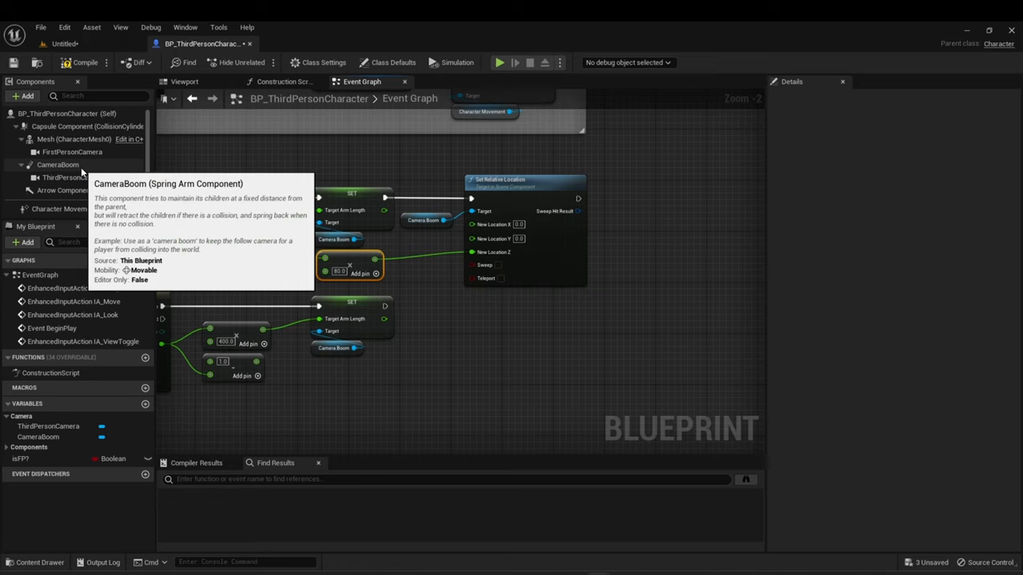
mouse_move(349, 270)
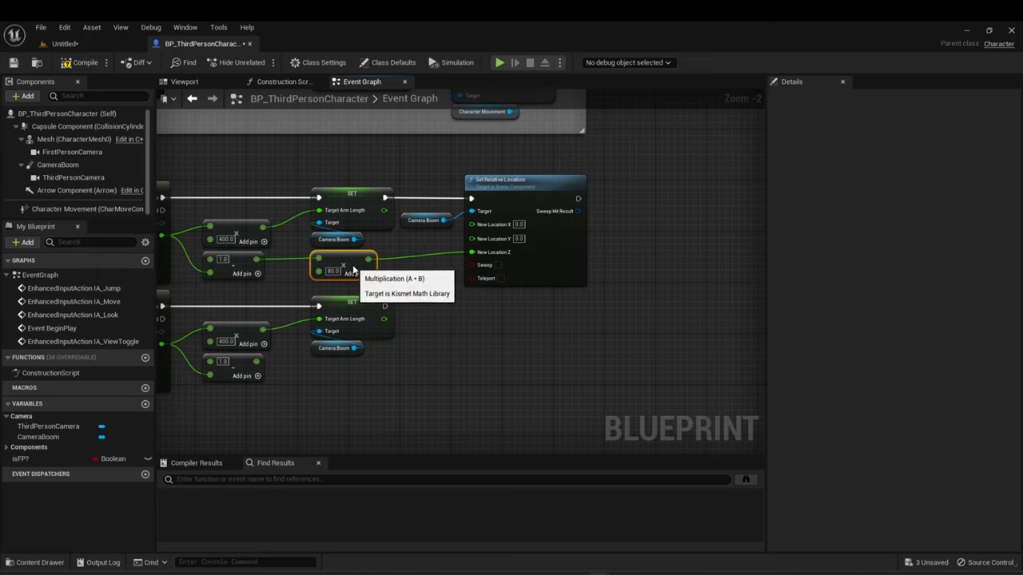
left_click(57, 164)
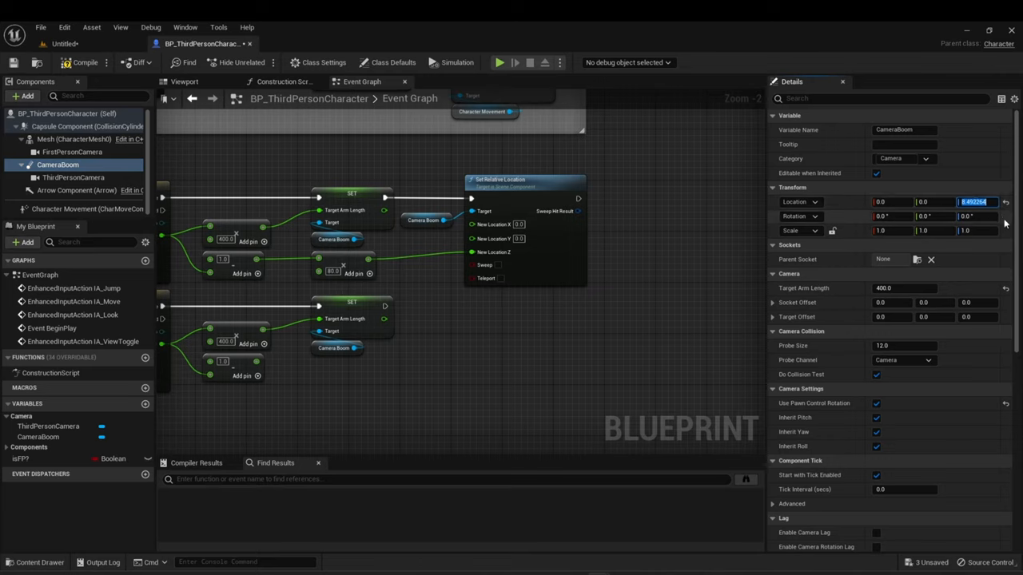
Set the camera boom's Location Z to 0 and X to 30.
type("0.0")
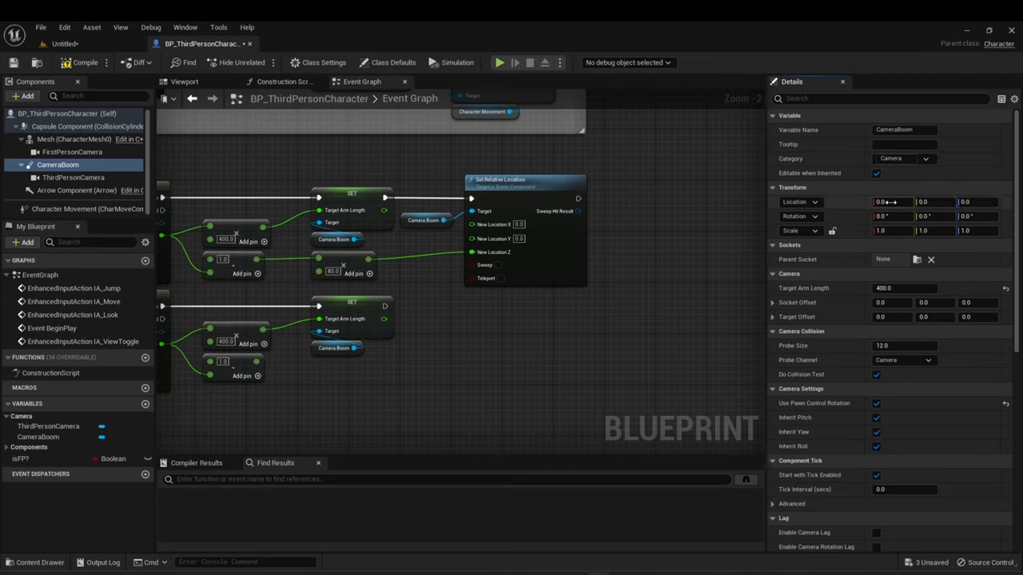
left_click(886, 202)
type("30")
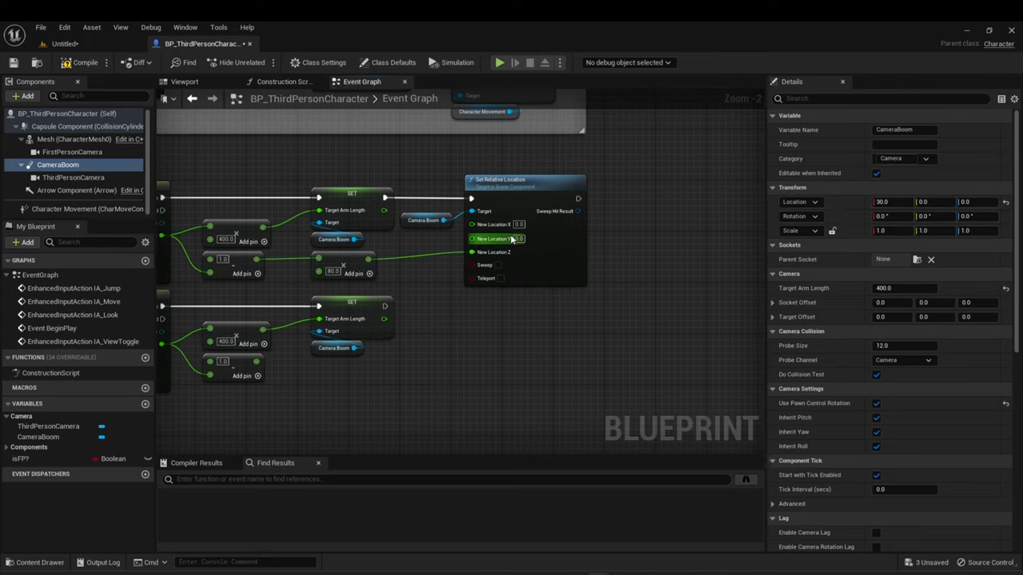
mouse_move(550, 240)
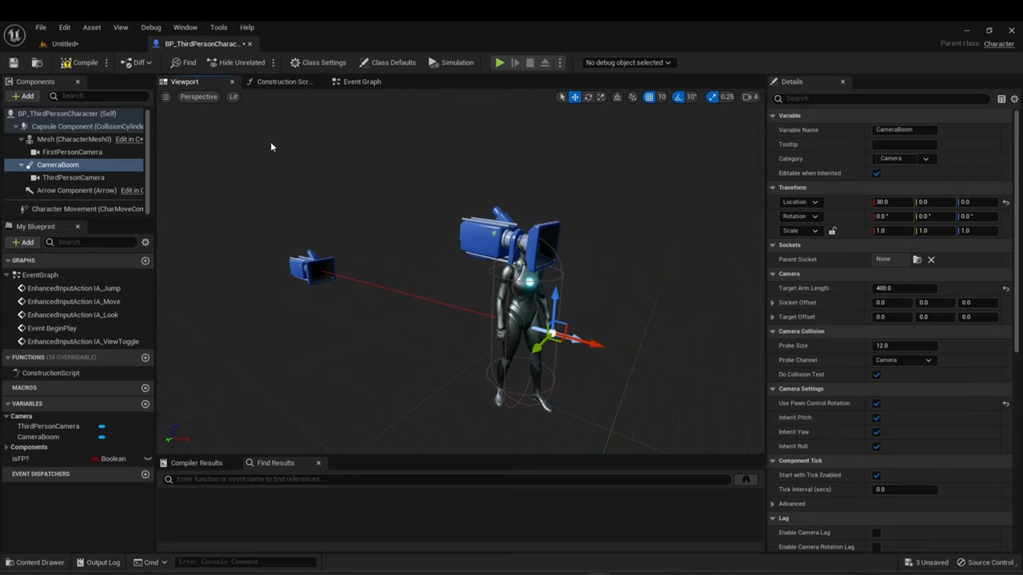
Return to the Event Graph to give the lower branch its own Set Relative Location.
left_click(361, 81)
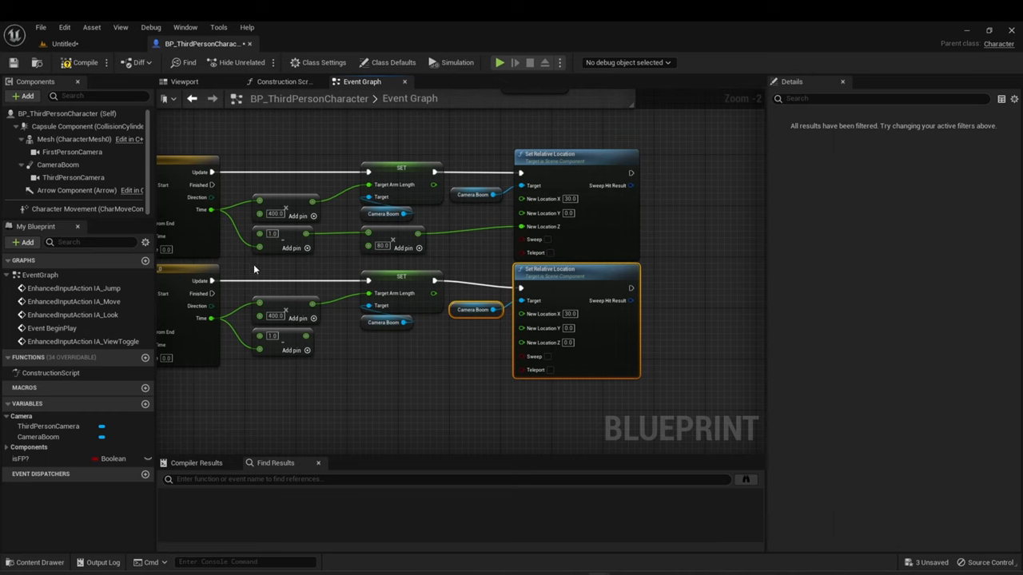
mouse_move(401, 286)
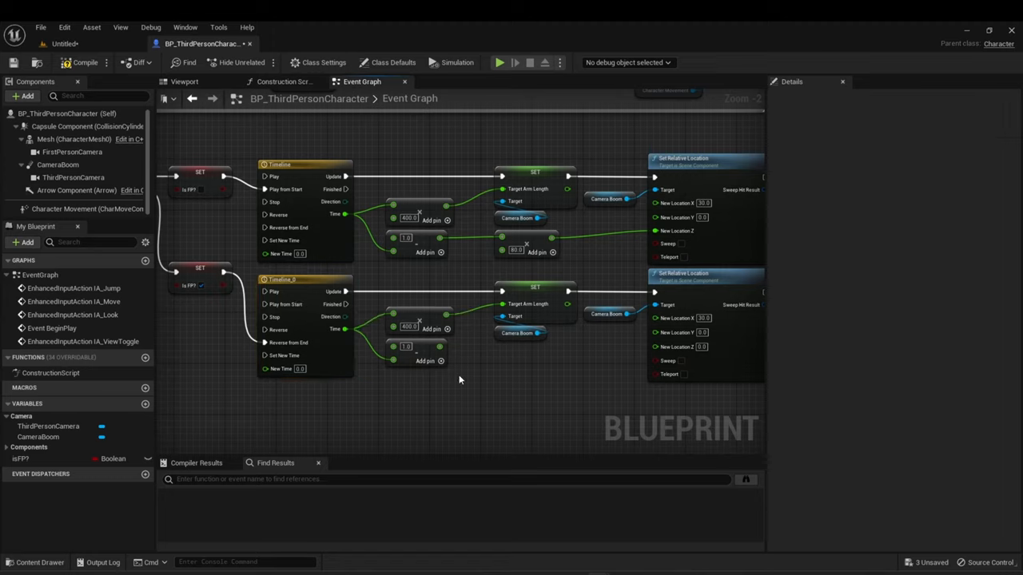
mouse_move(524, 246)
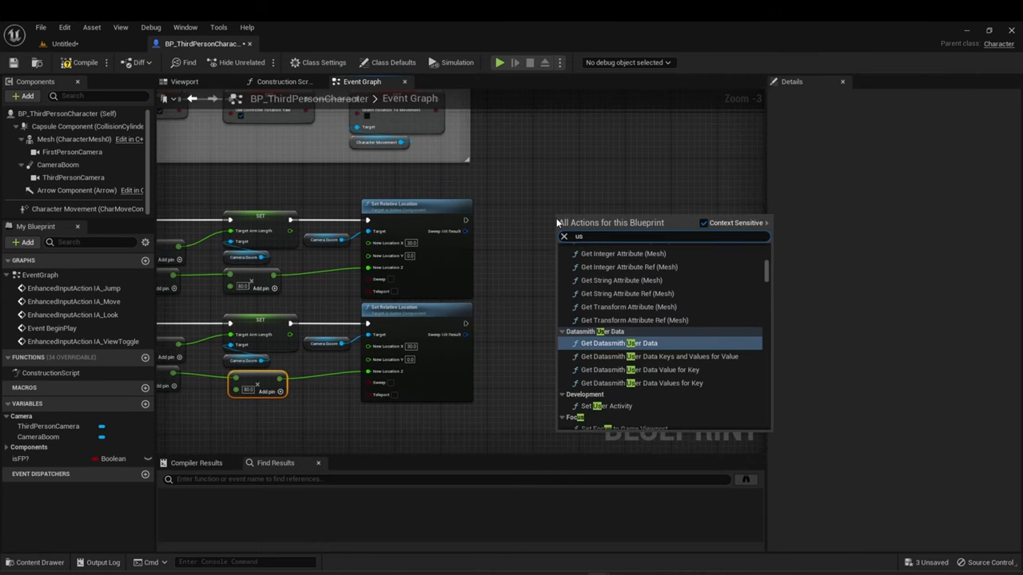
Add a Set Use Controller Rotation Yaw node and place it below the lower timeline branch.
type("use cont")
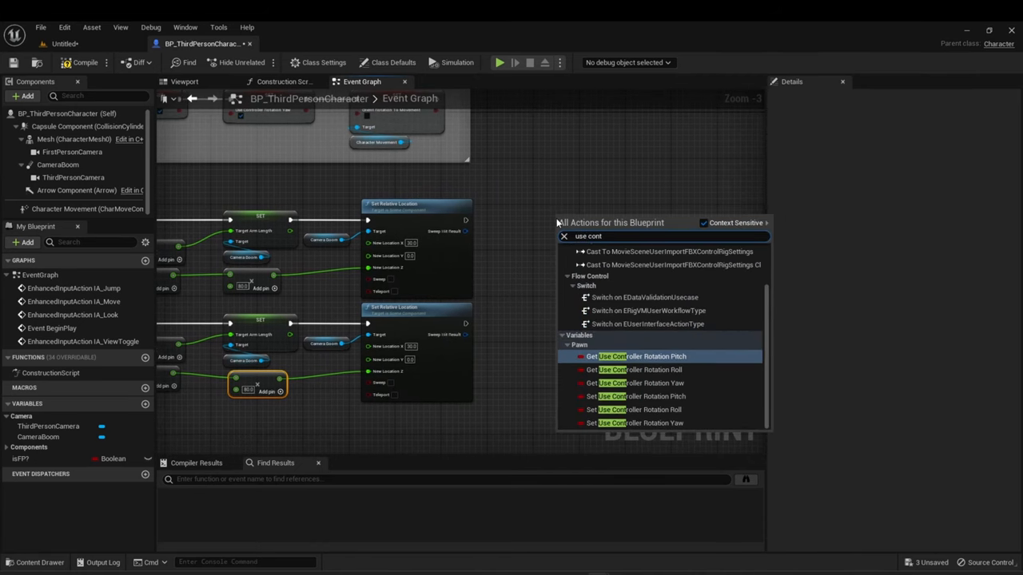
mouse_move(659, 422)
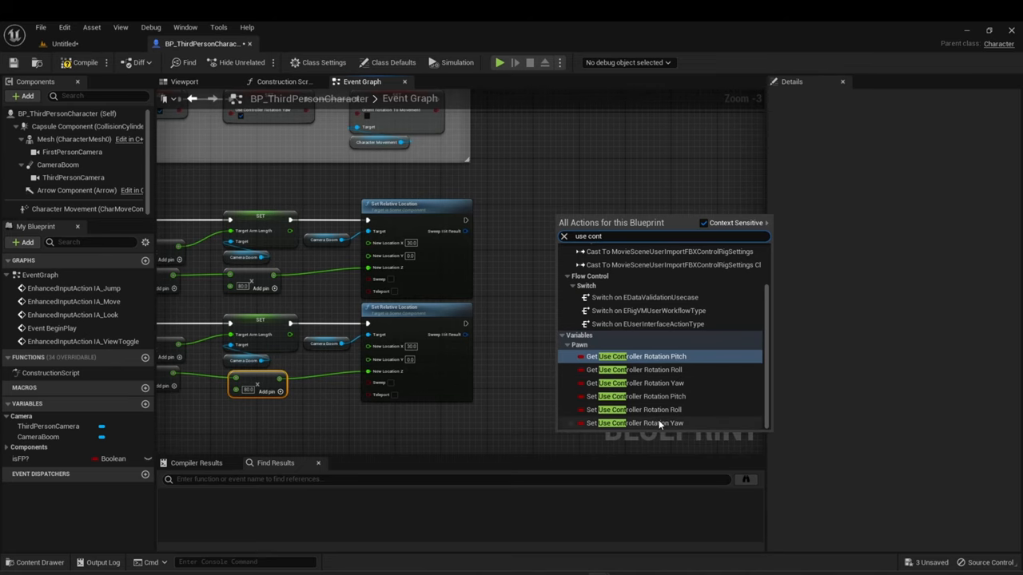
left_click(636, 422)
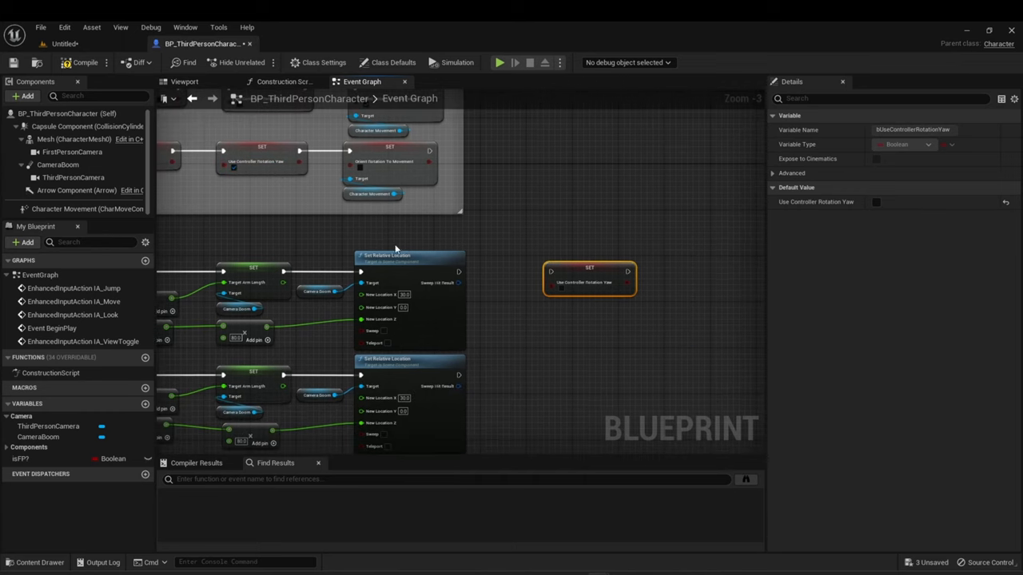
left_click_drag(590, 278, 537, 278)
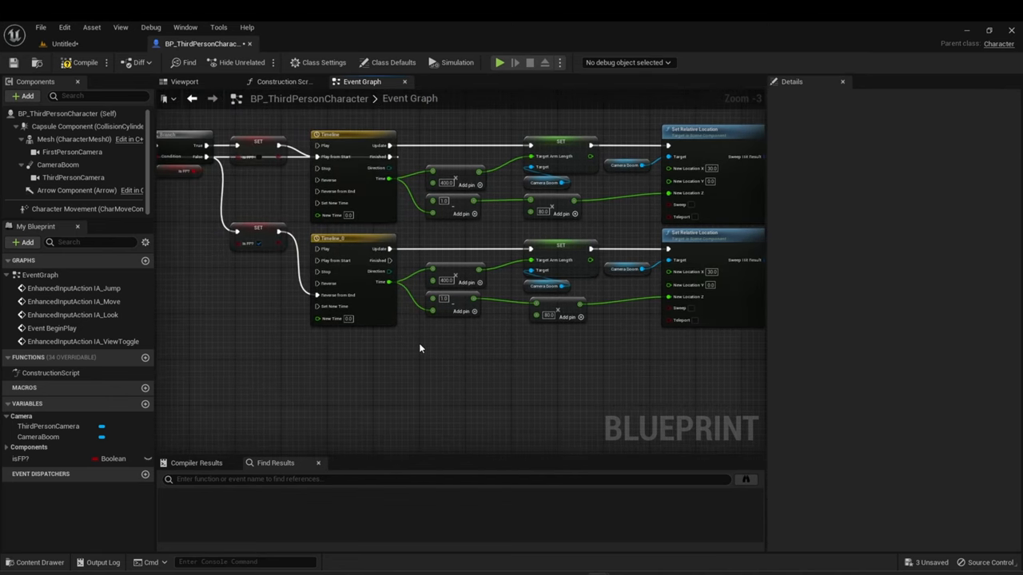
left_click(460, 358)
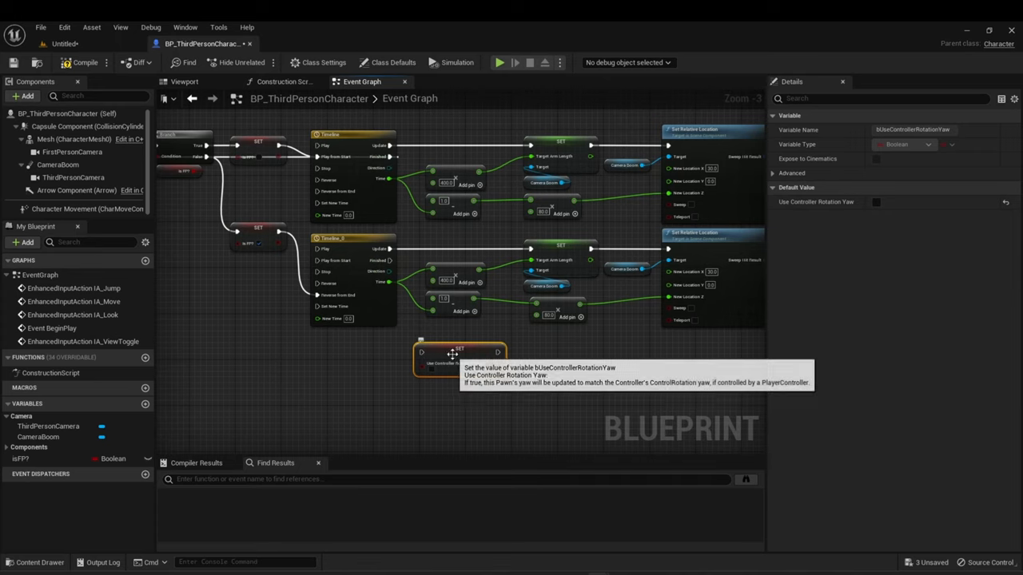
left_click_drag(460, 355, 455, 263)
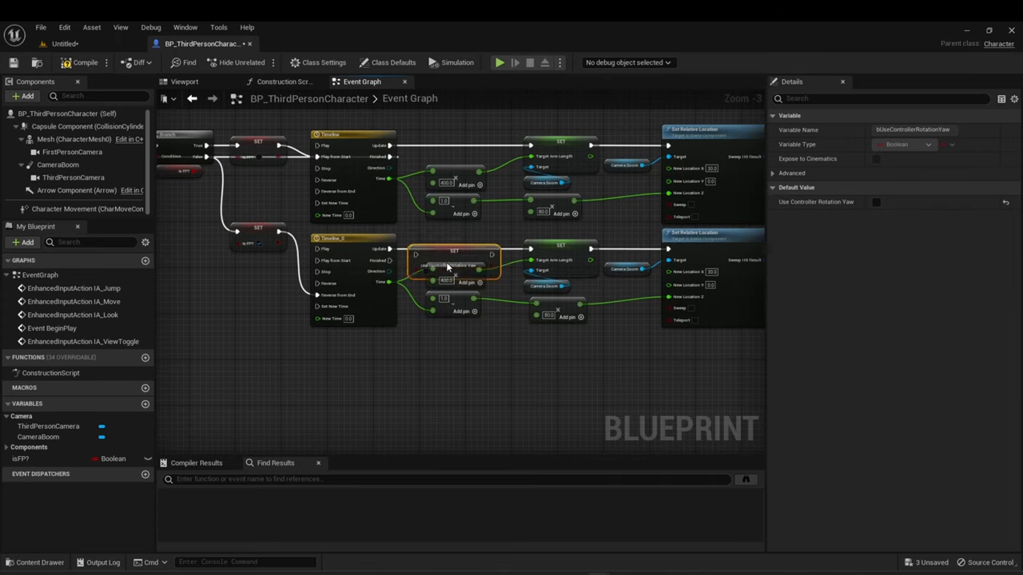
left_click_drag(454, 264, 461, 348)
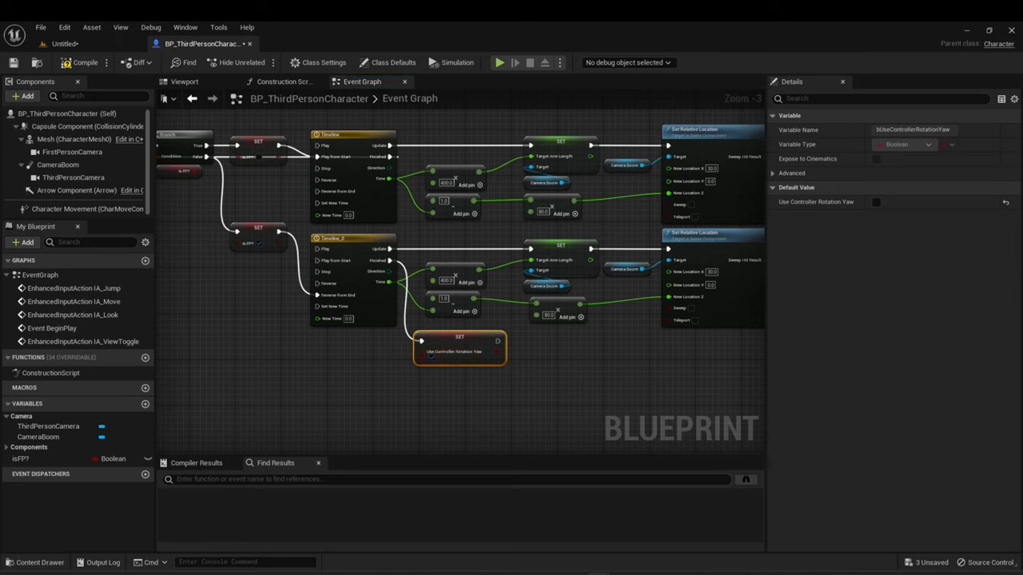
mouse_move(499, 339)
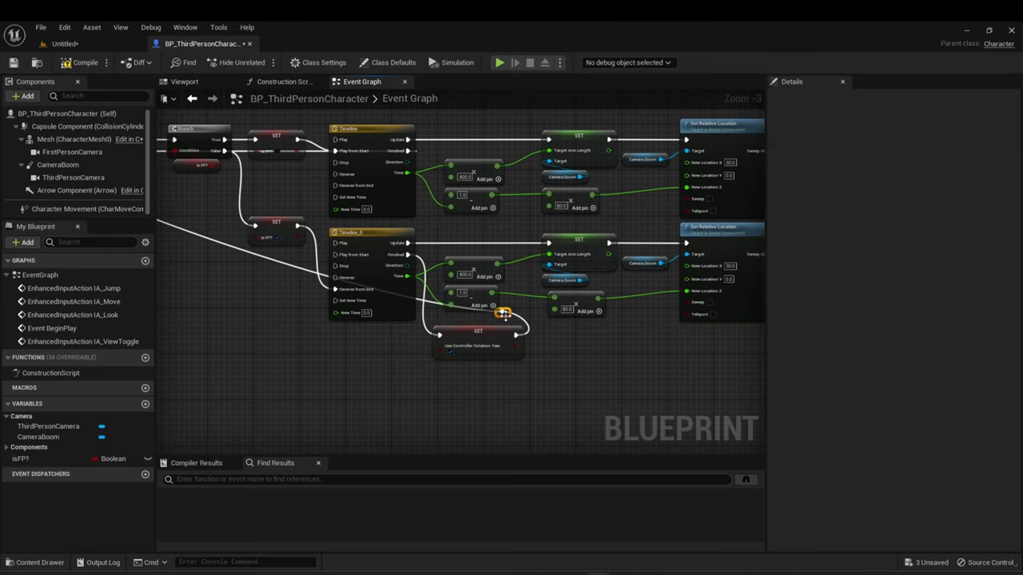
Wire the yaw setter's execution after the upper branch's Set Relative Location.
left_click_drag(503, 313, 514, 371)
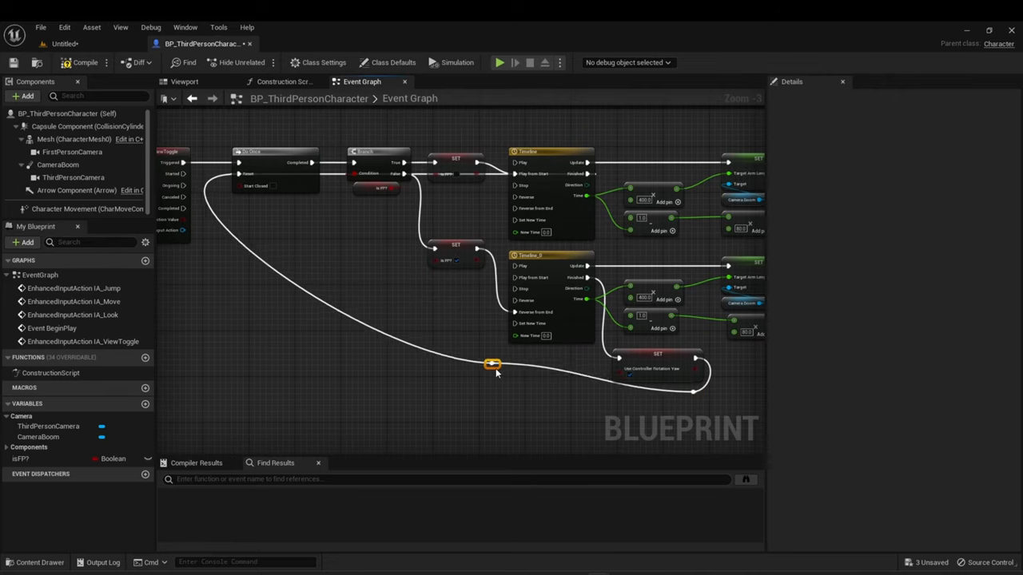
left_click_drag(493, 365, 521, 387)
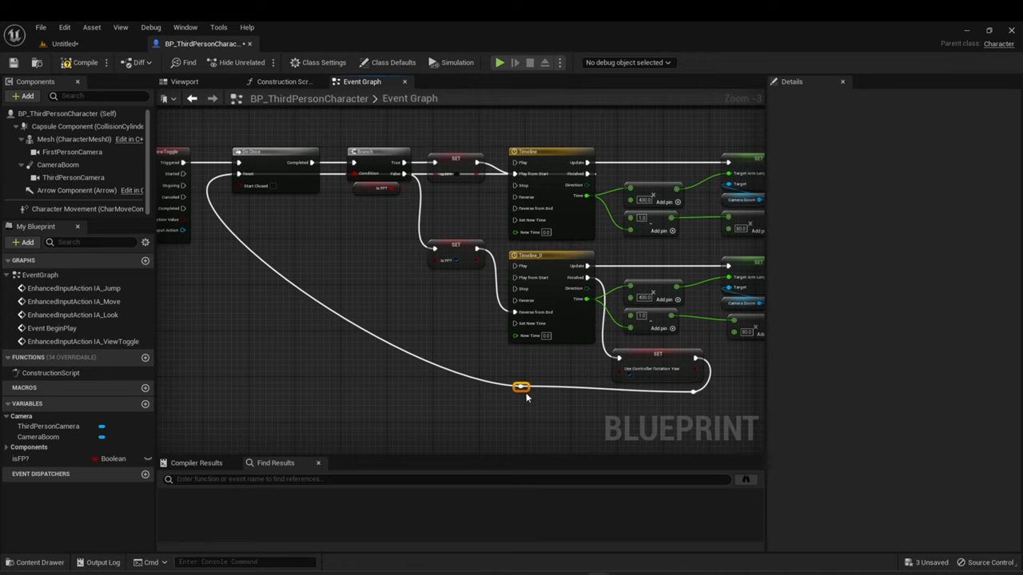
left_click_drag(521, 387, 525, 400)
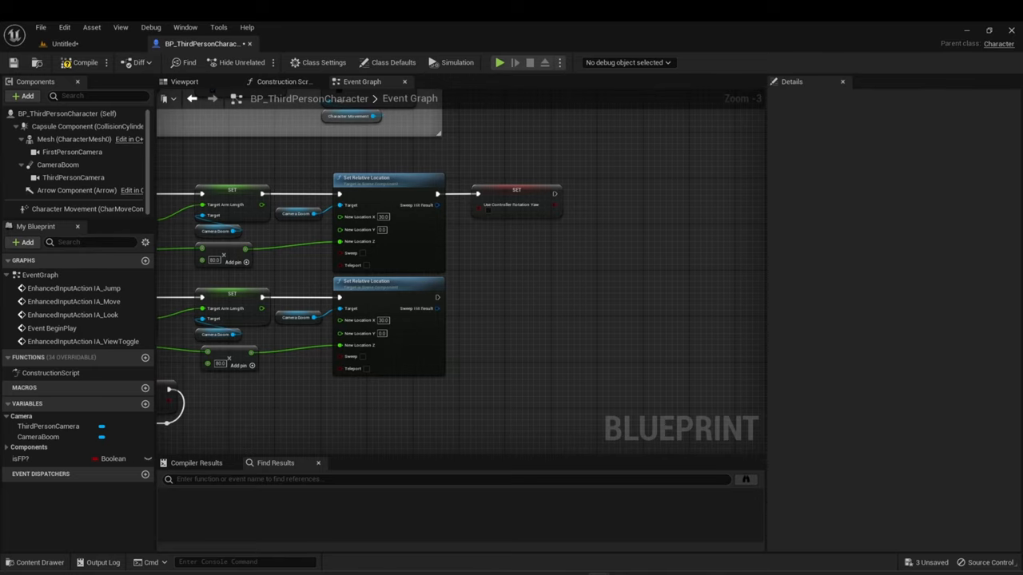
Rewire the Orient Rotation To Movement setters and drop a ThirdPersonCamera reference into the graph.
scroll("down", 3)
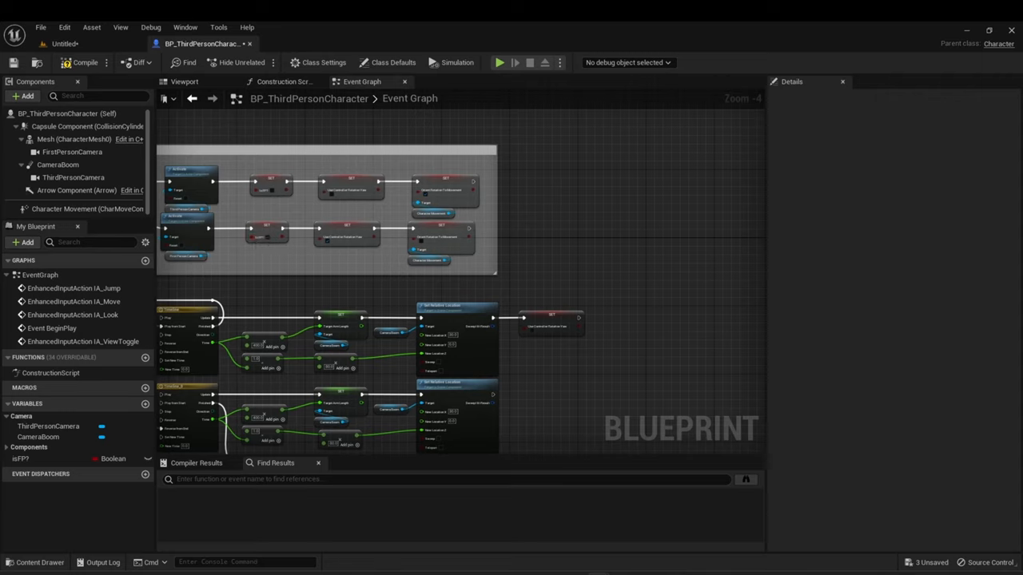
mouse_move(412, 173)
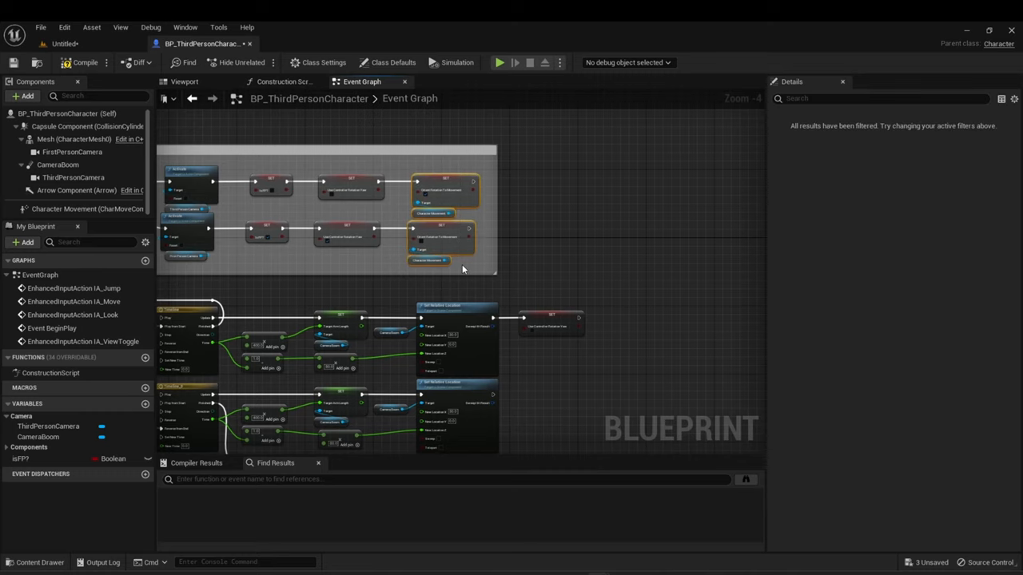
mouse_move(509, 270)
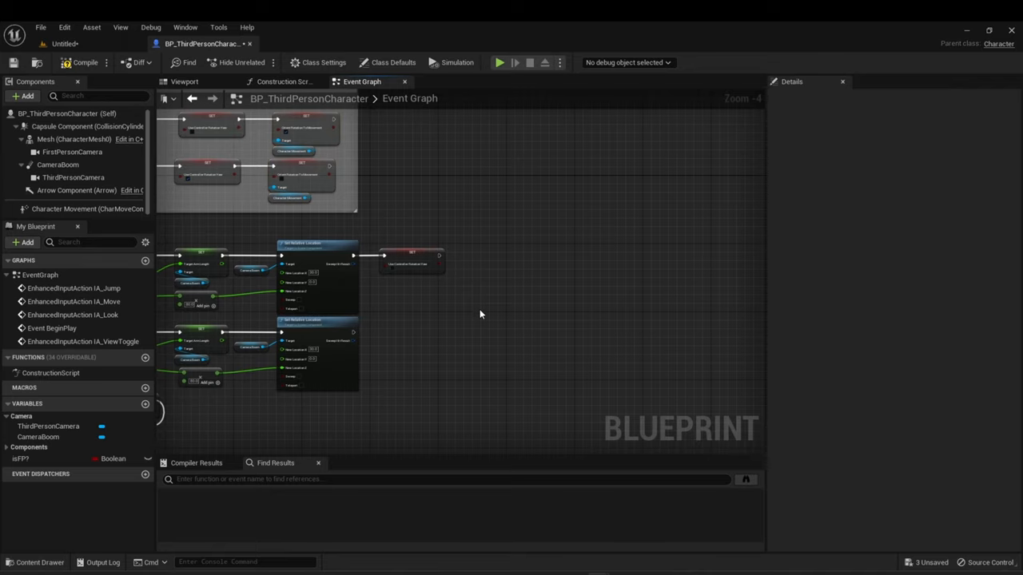
mouse_move(484, 300)
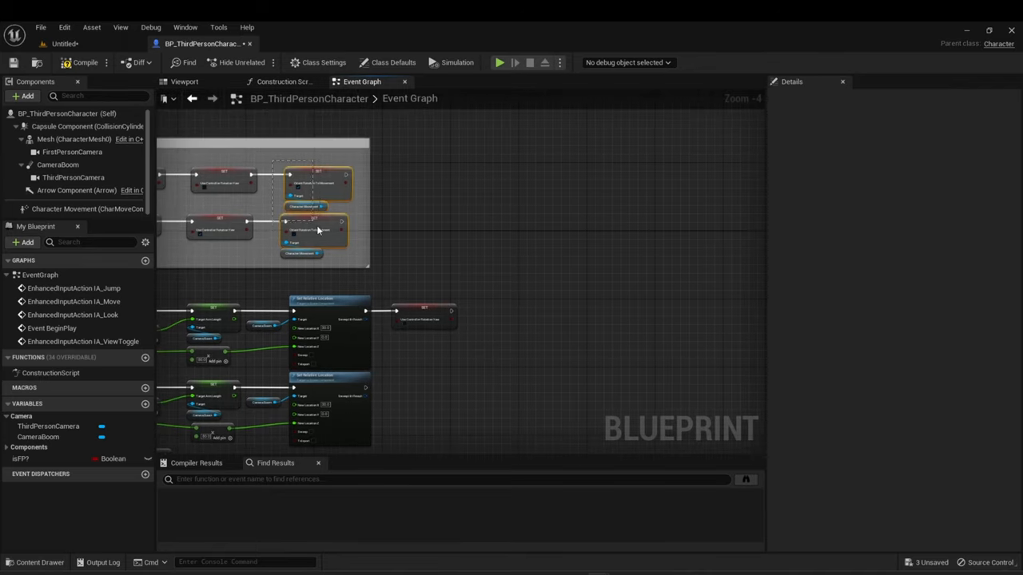
left_click(501, 350)
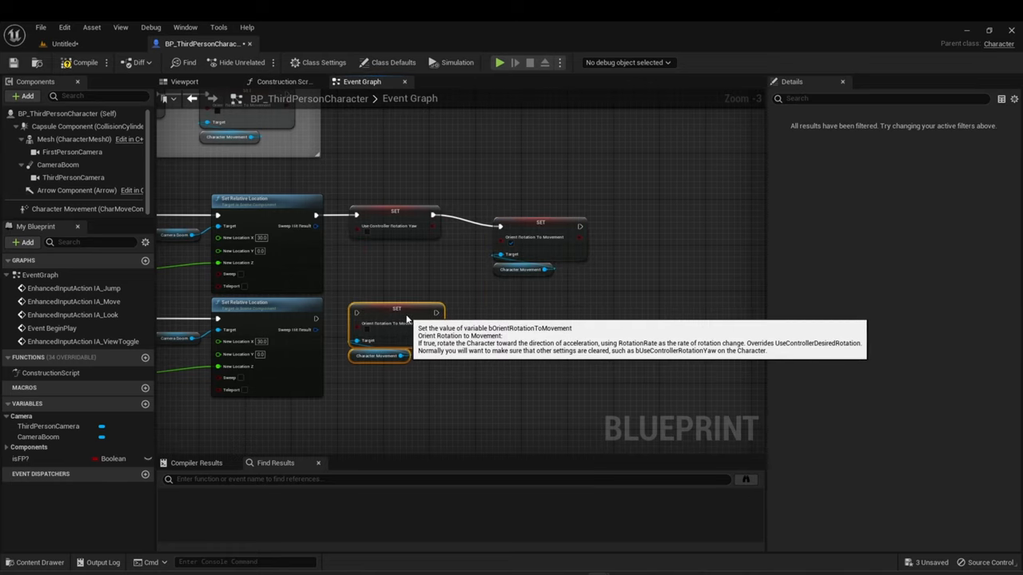
mouse_move(343, 294)
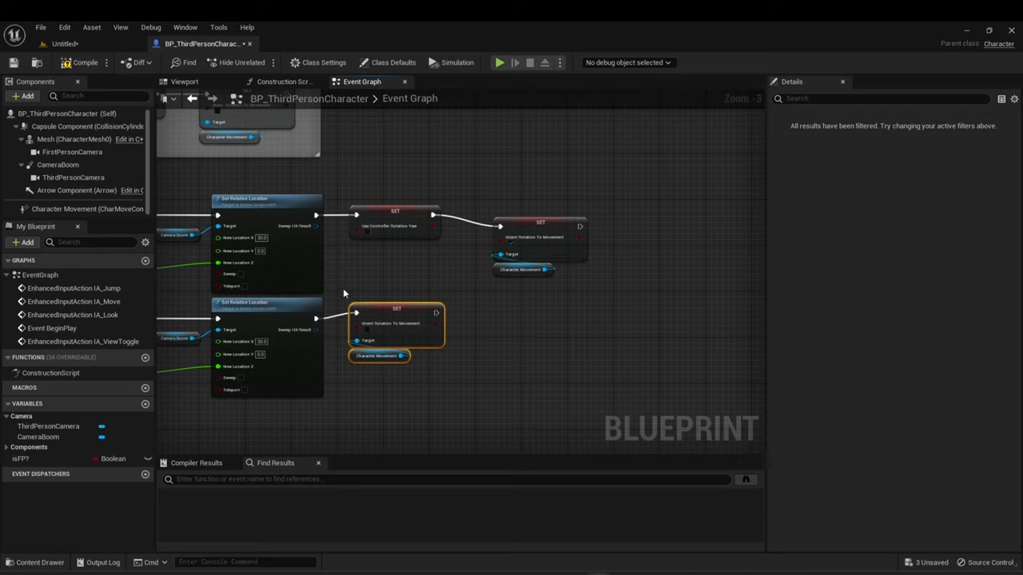
mouse_move(383, 326)
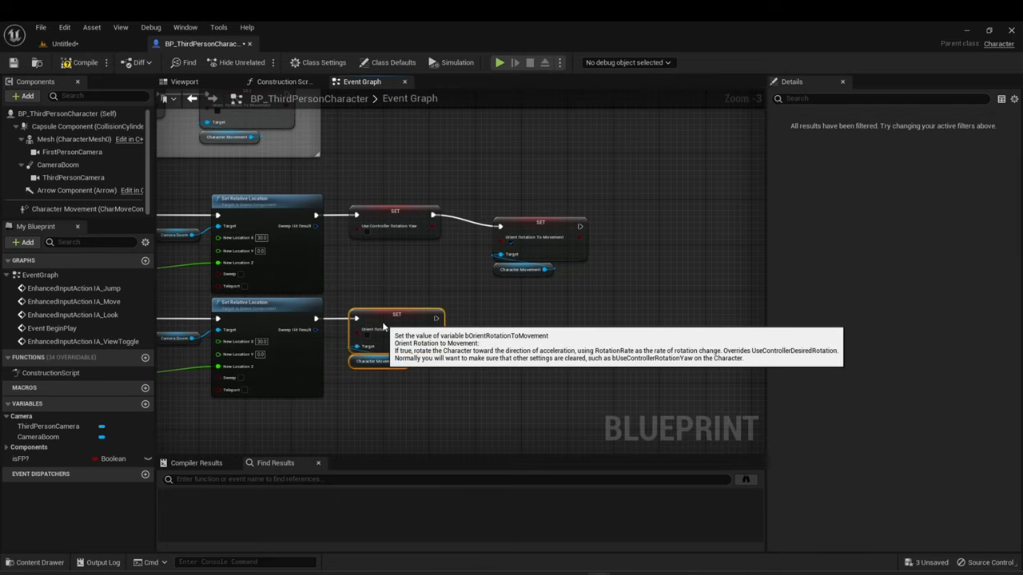
mouse_move(467, 232)
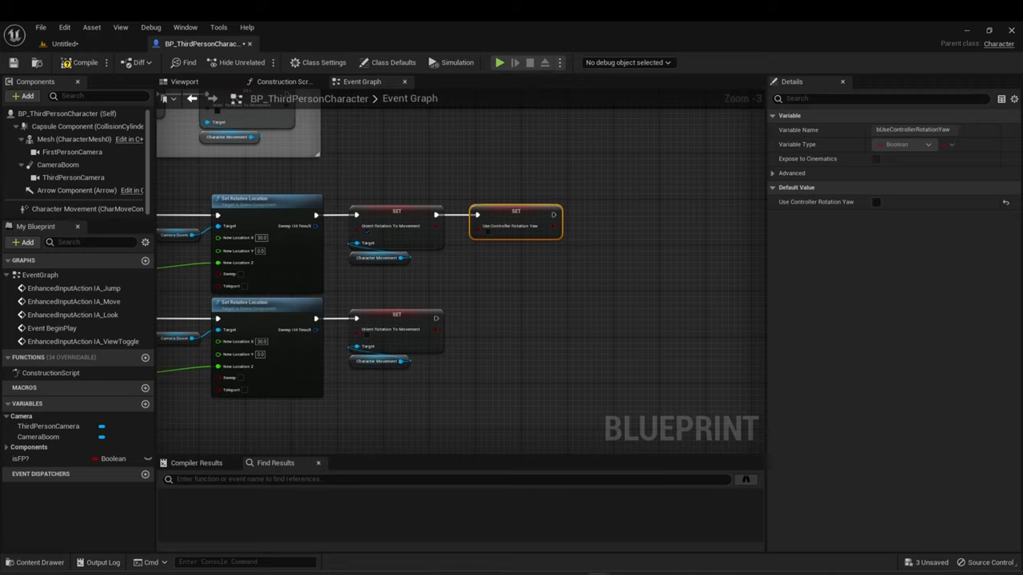
mouse_move(457, 224)
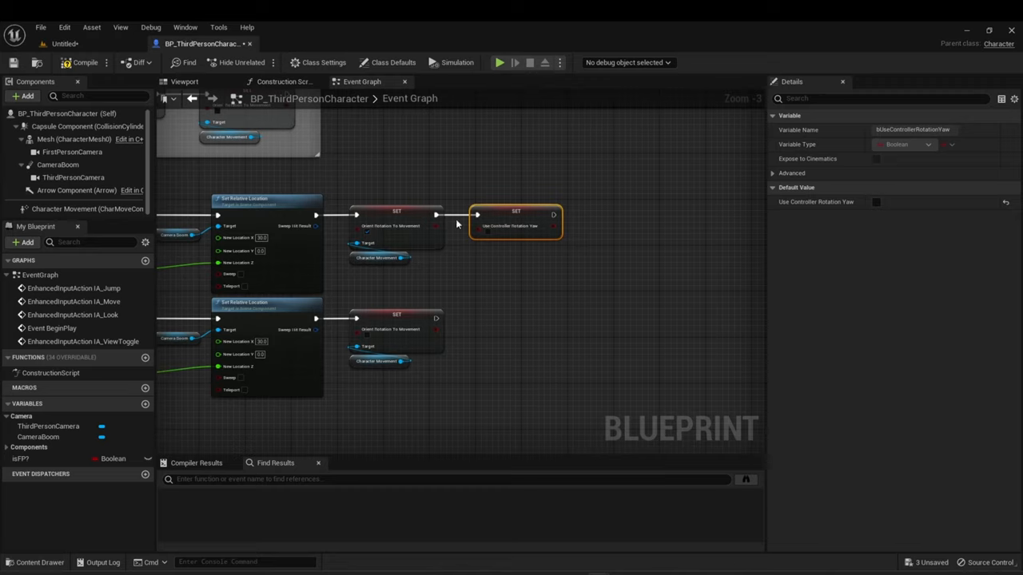
left_click_drag(514, 211, 648, 211)
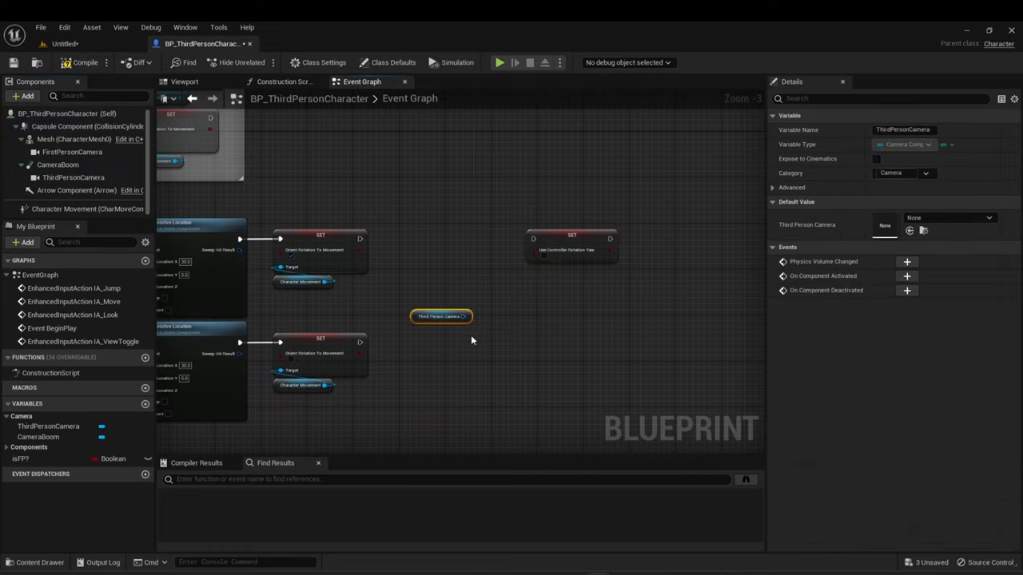
Add Set Use Pawn Control Rotation on ThirdPersonCamera for both branches and return to the level editor.
left_click_drag(462, 316, 428, 271)
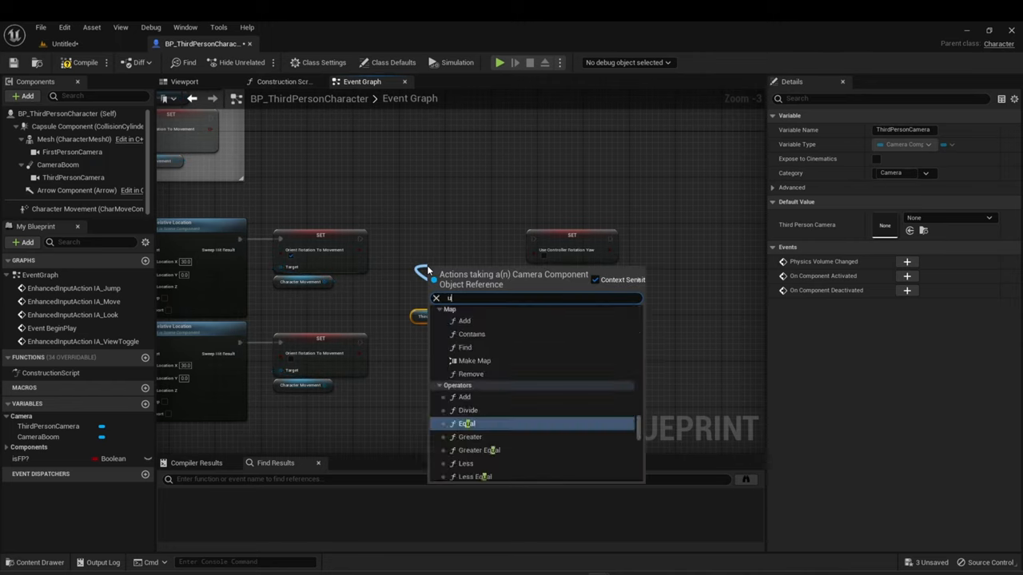
type("use pawn")
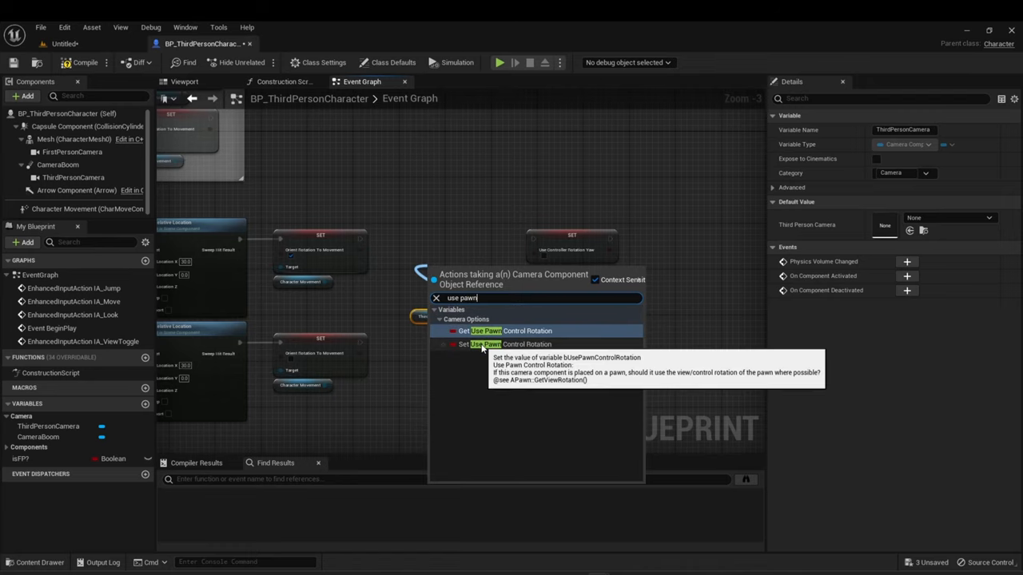
left_click(495, 343)
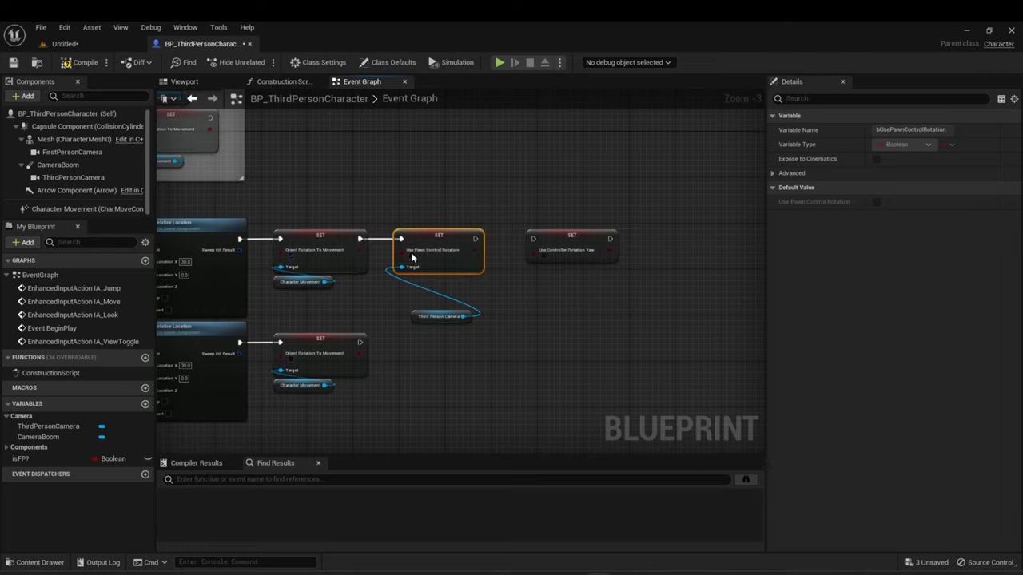
left_click(439, 281)
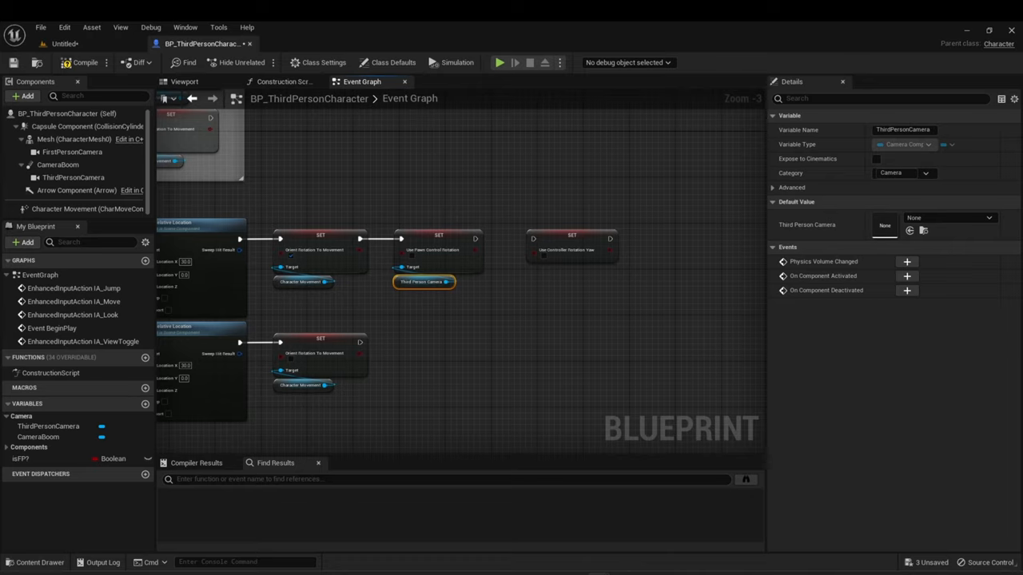
mouse_move(412, 259)
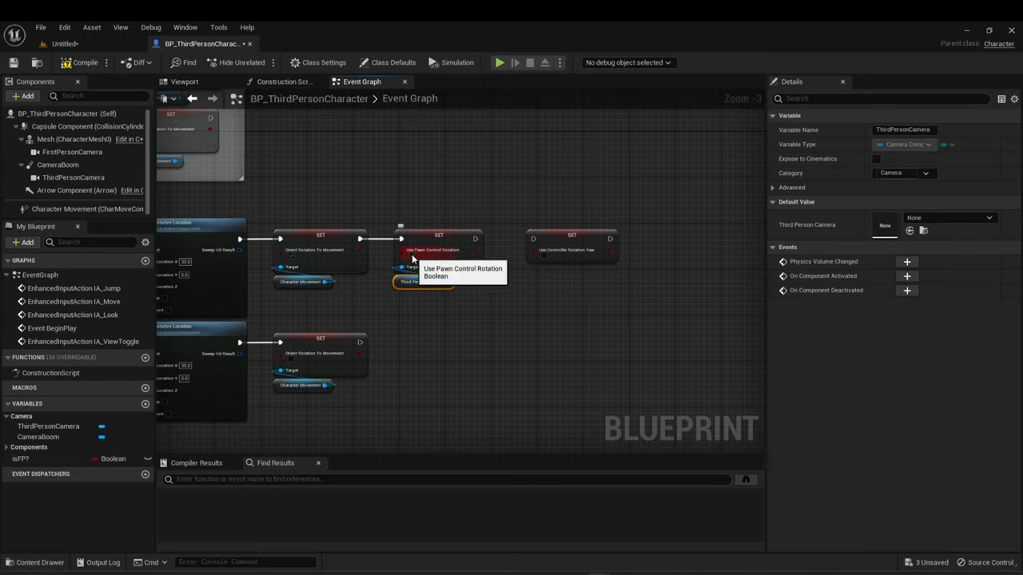
left_click(438, 249)
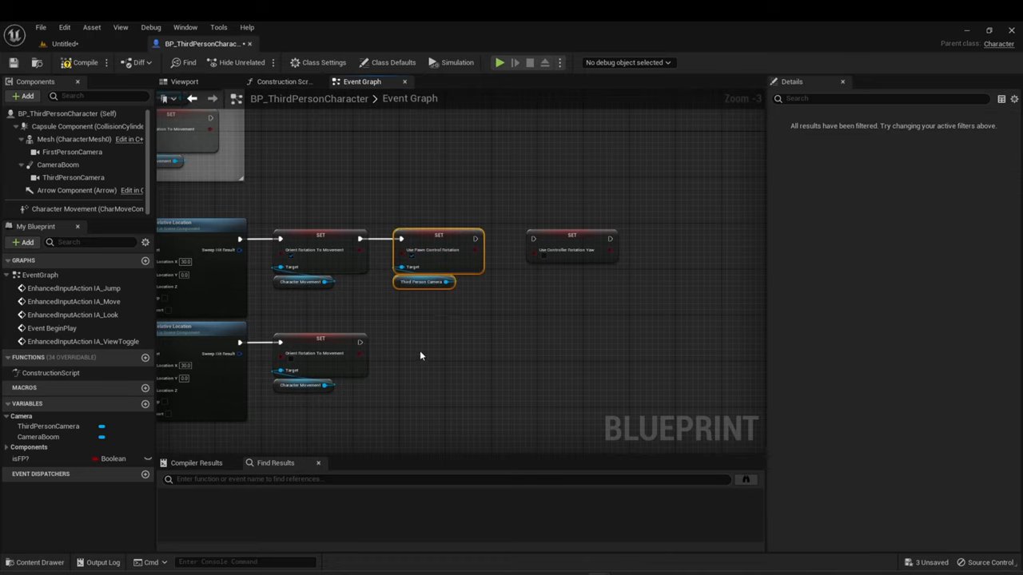
mouse_move(432, 344)
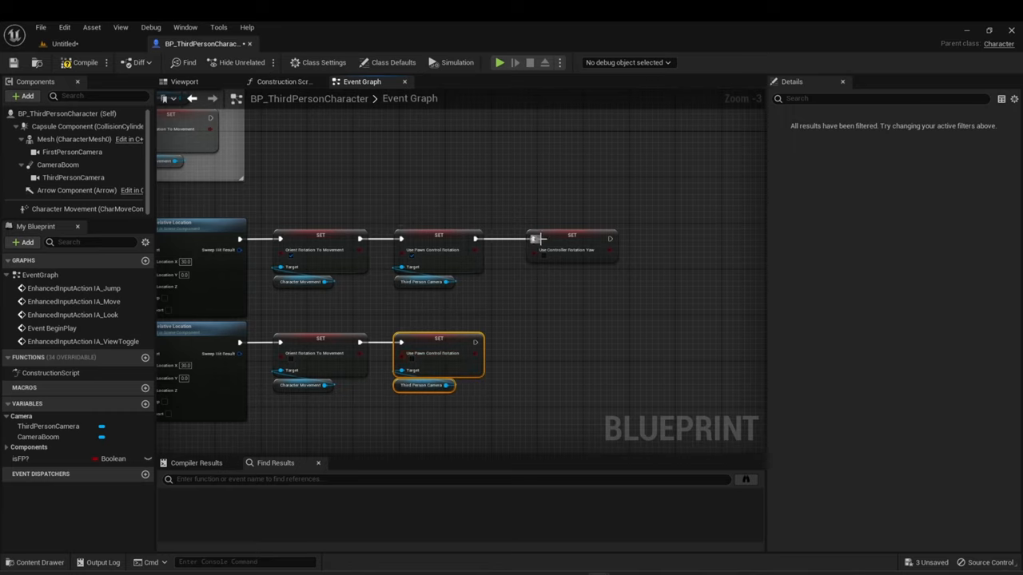
left_click(559, 240)
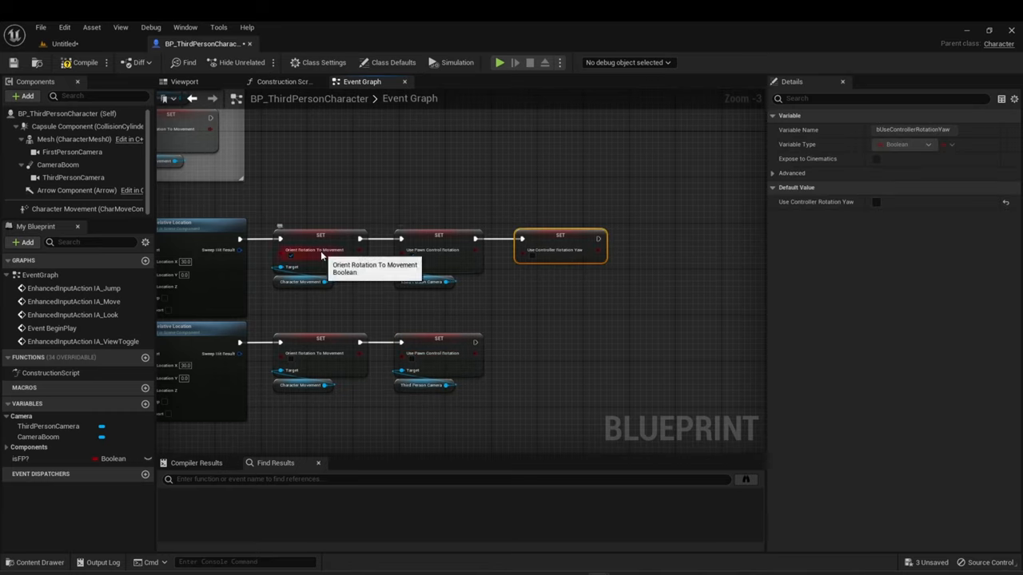
mouse_move(320, 355)
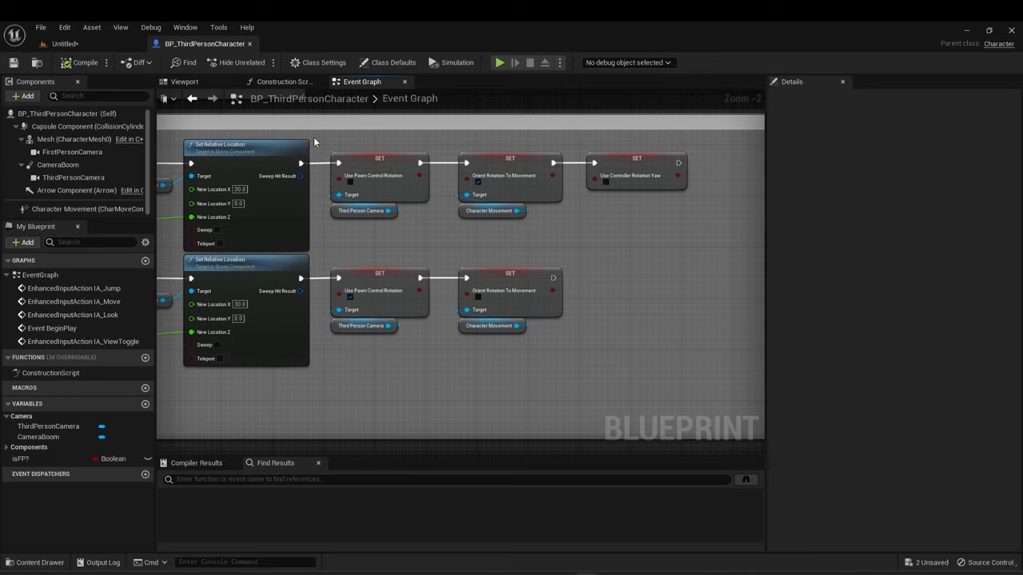
left_click_drag(313, 141, 684, 374)
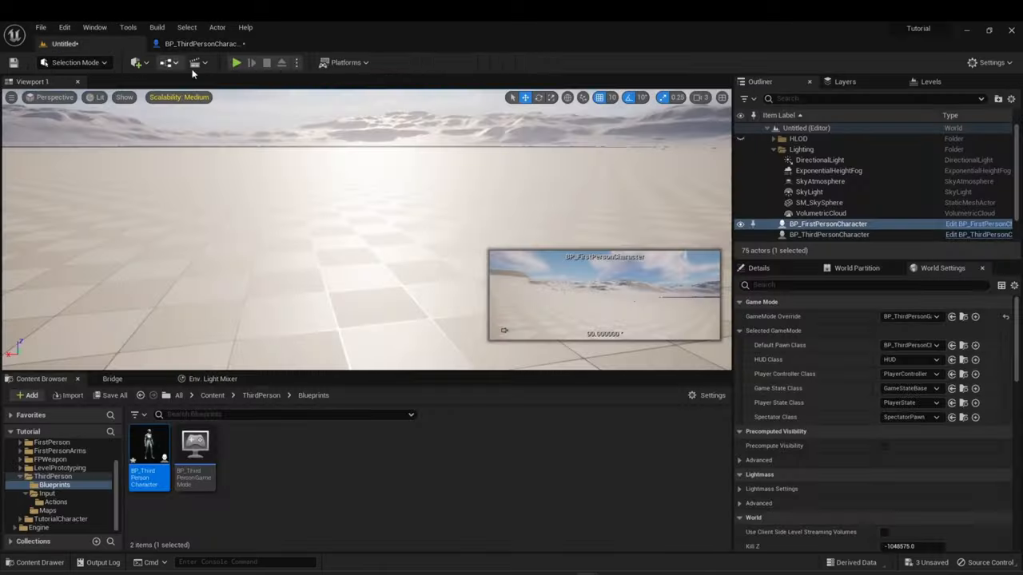
left_click(236, 62)
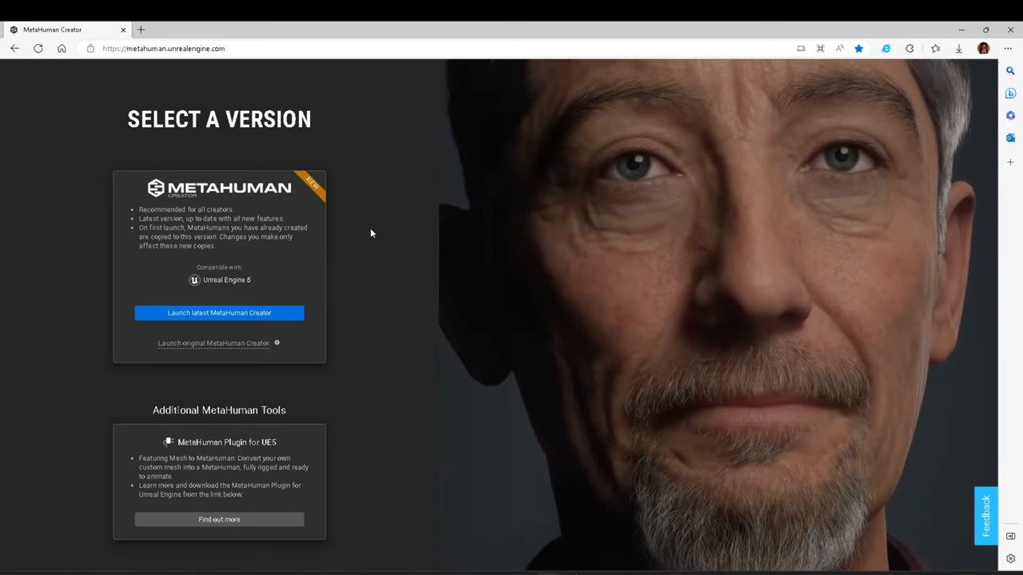
mouse_move(310, 362)
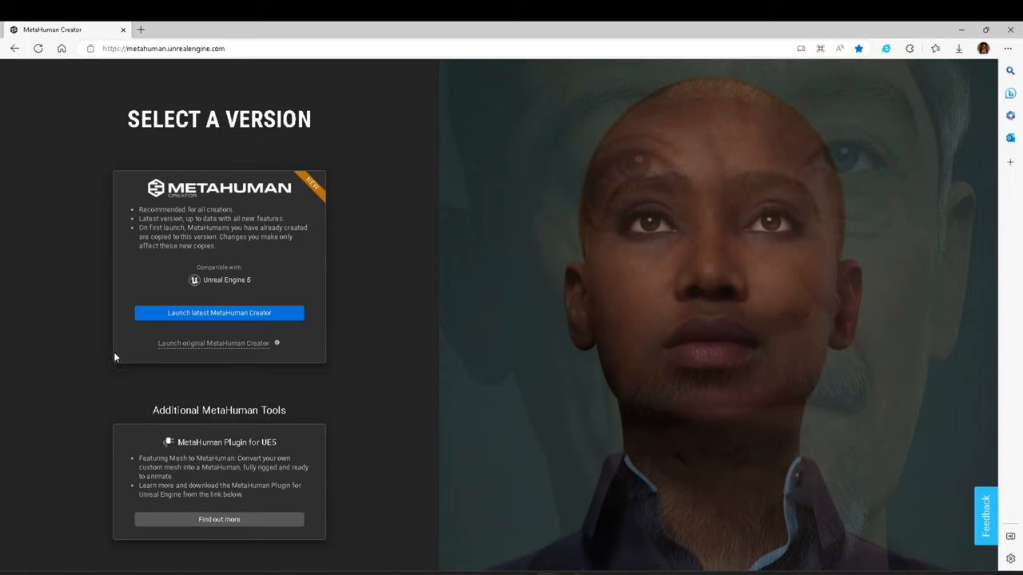
mouse_move(246, 312)
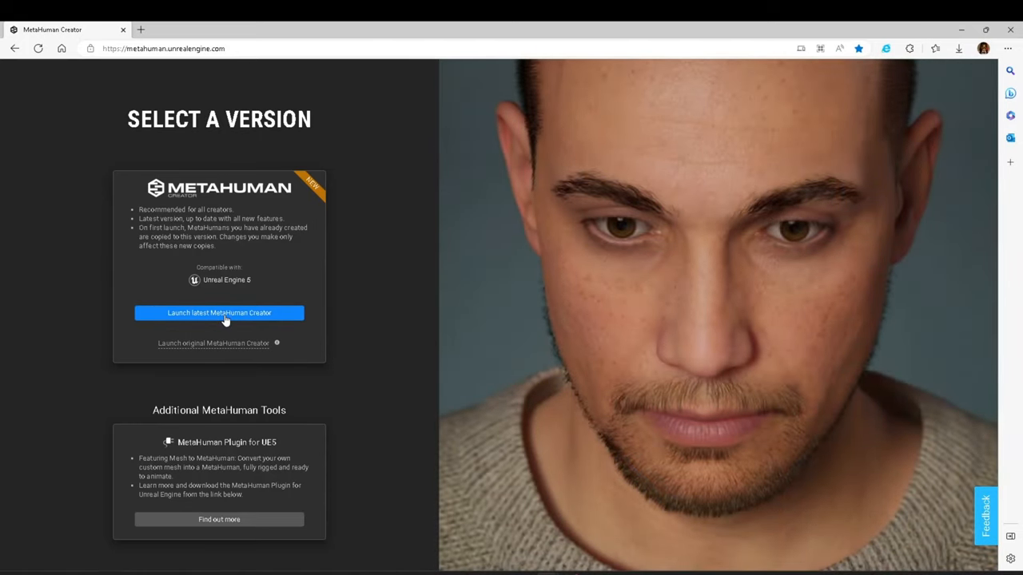
mouse_move(344, 351)
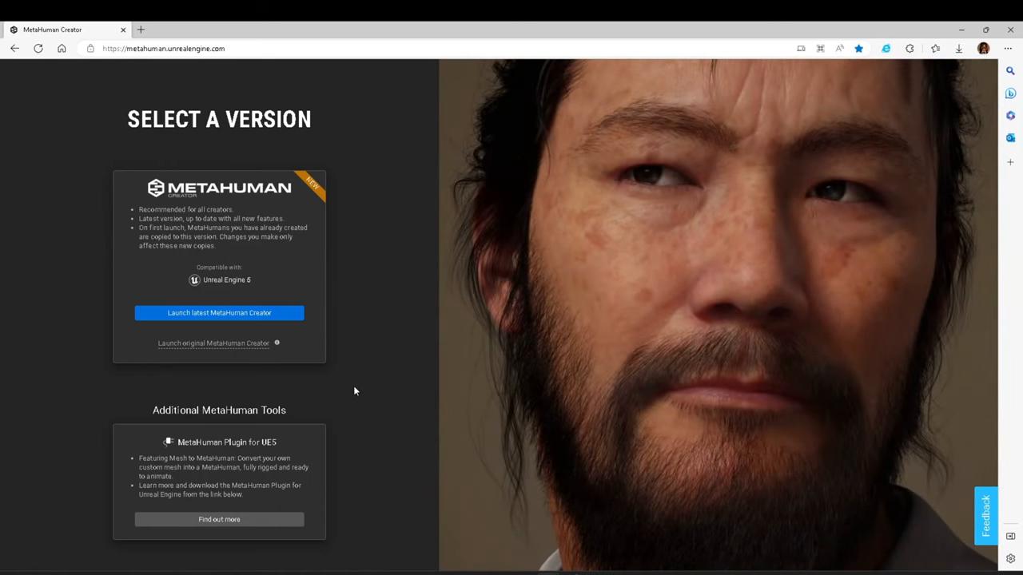
mouse_move(360, 291)
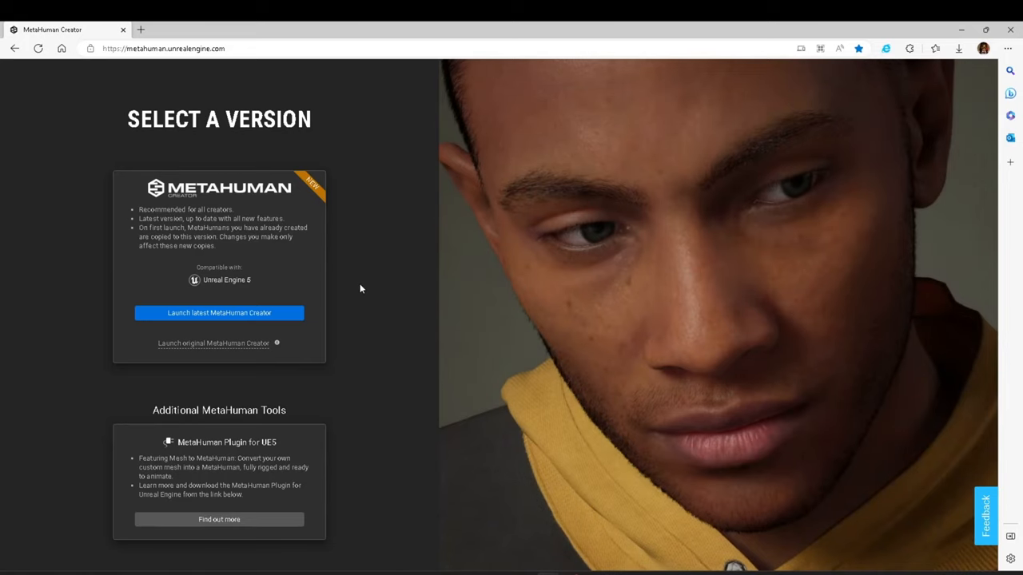
mouse_move(291, 282)
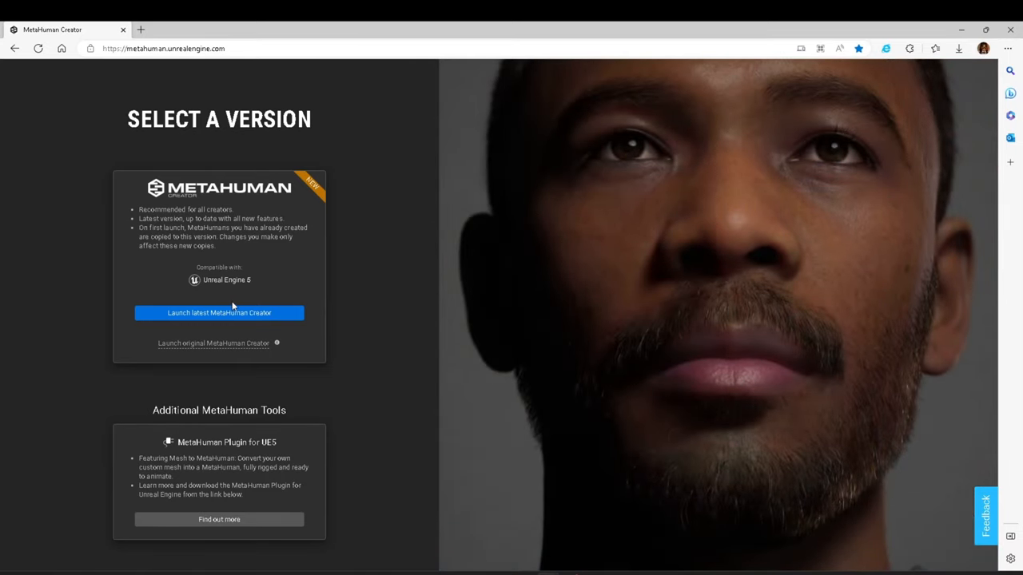
Launch the latest MetaHuman Creator version.
left_click(219, 311)
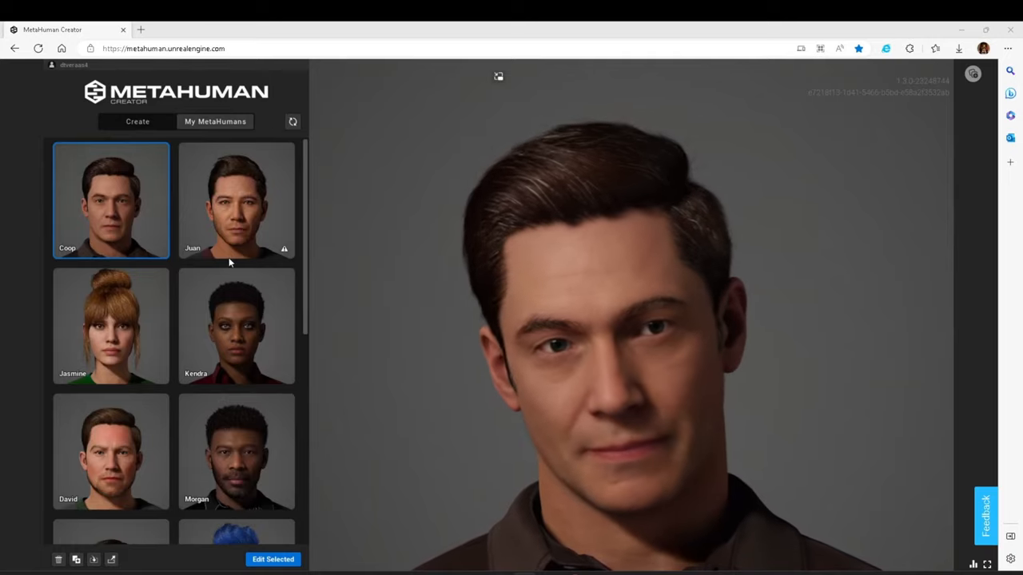
Browse the My MetaHumans library and select the first saved character.
scroll("down", 3)
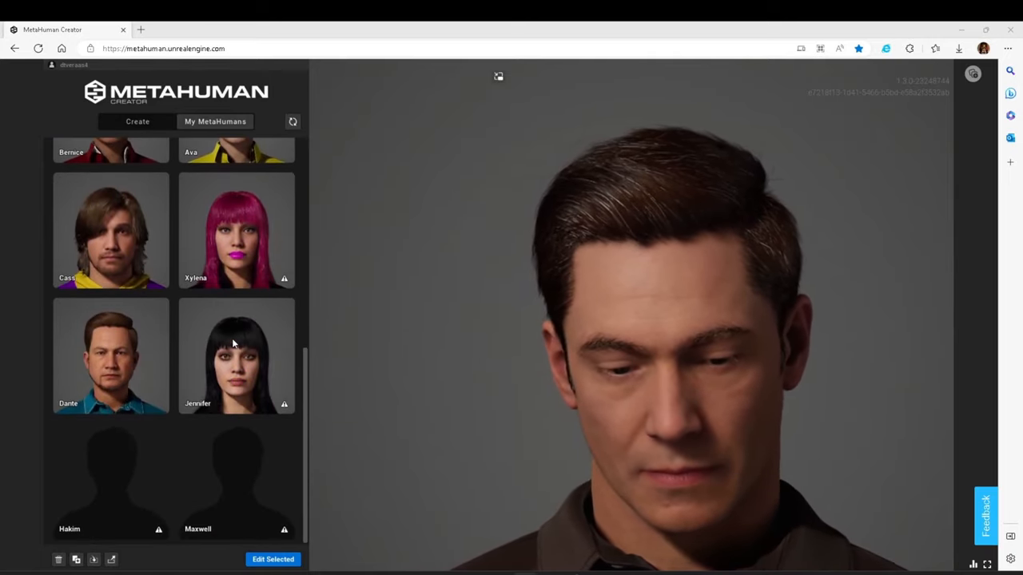
scroll("up", 3)
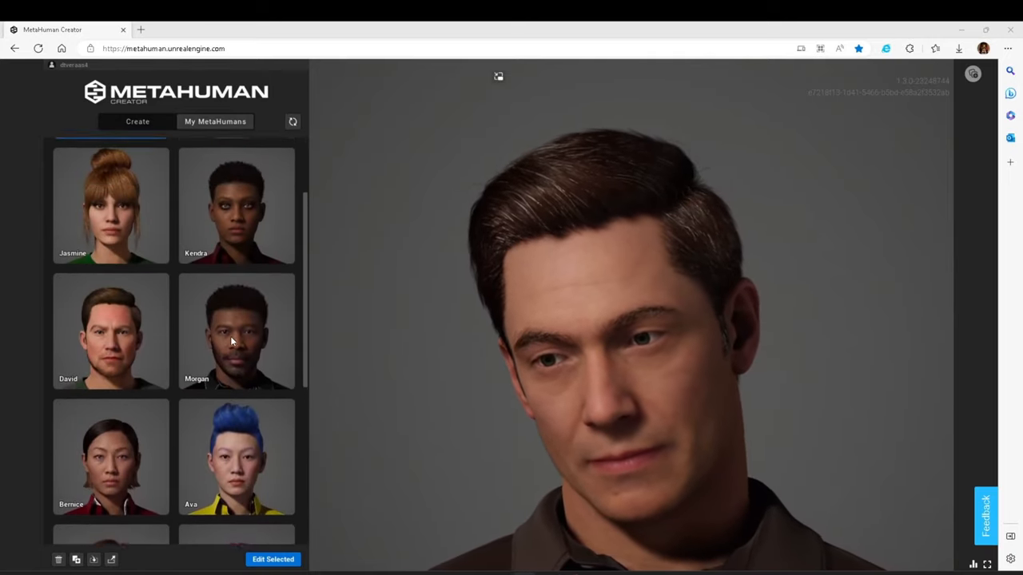
scroll("up", 3)
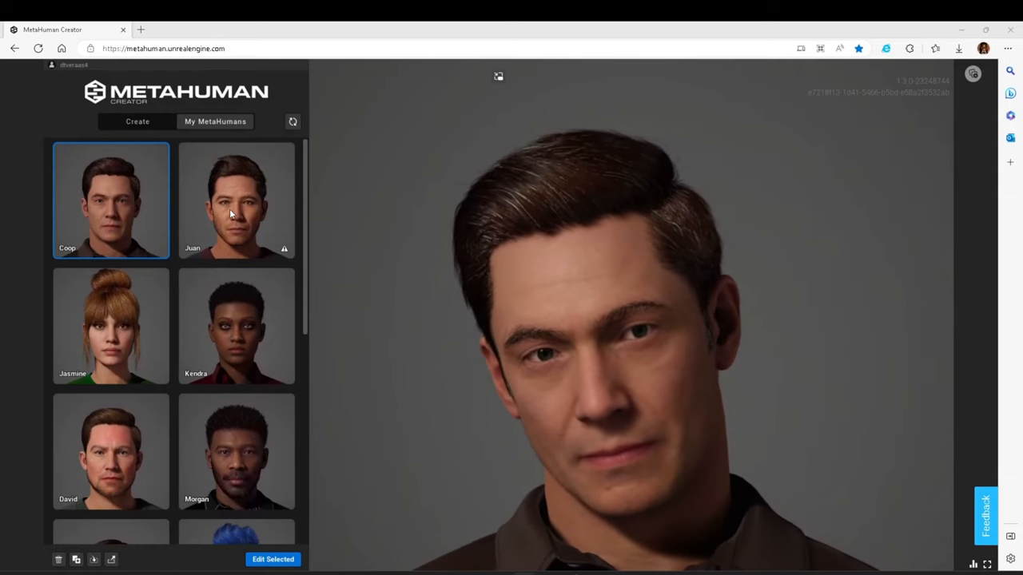
scroll("down", 3)
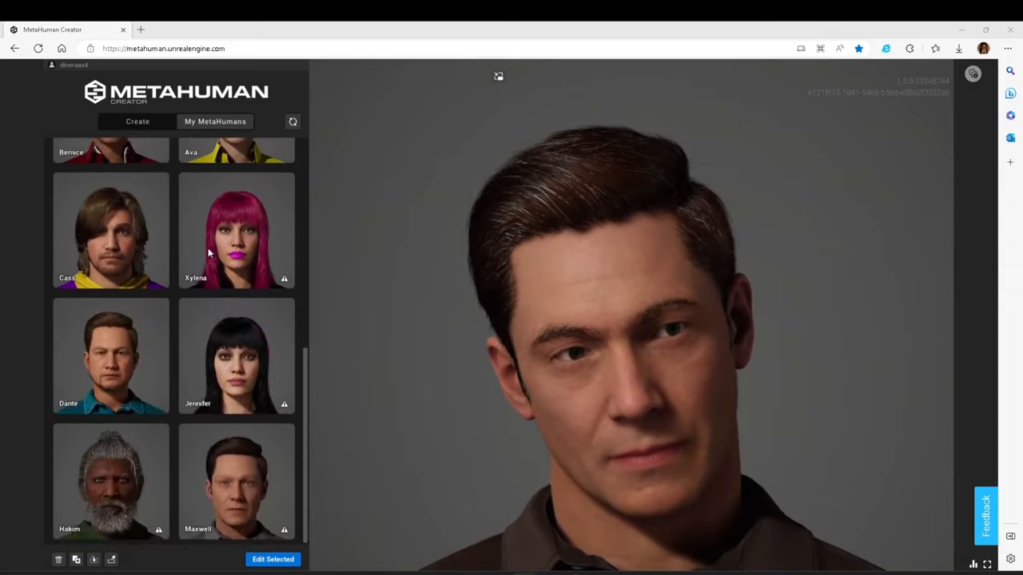
scroll("up", 3)
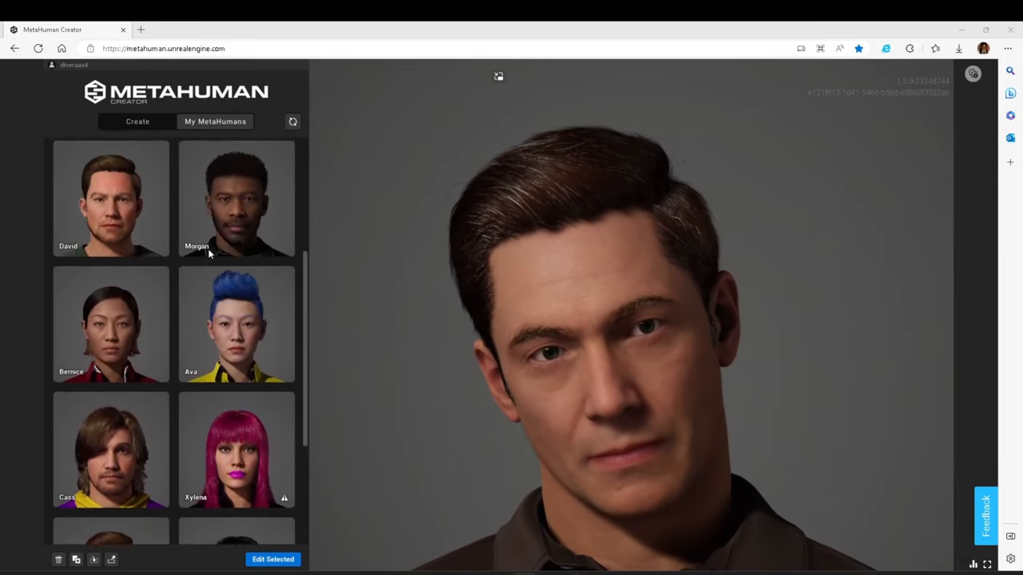
left_click(137, 122)
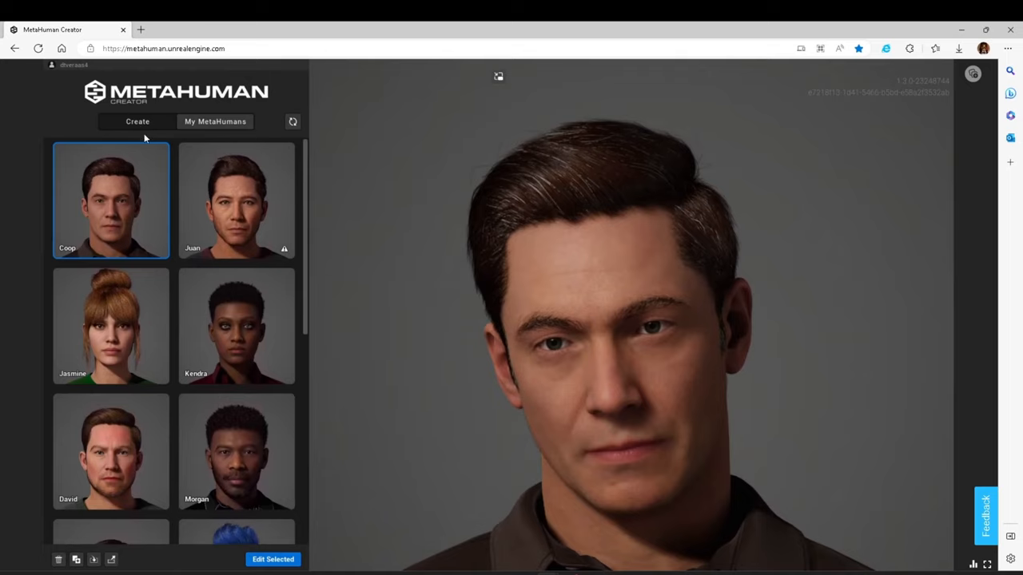
mouse_move(161, 151)
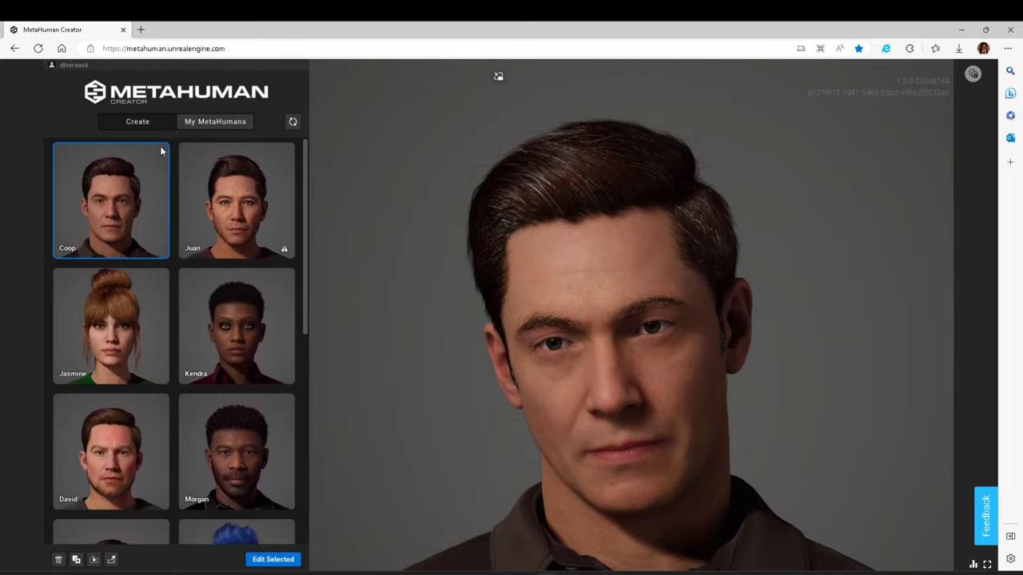
Browse the Create presets and preview the Ada preset.
left_click(138, 122)
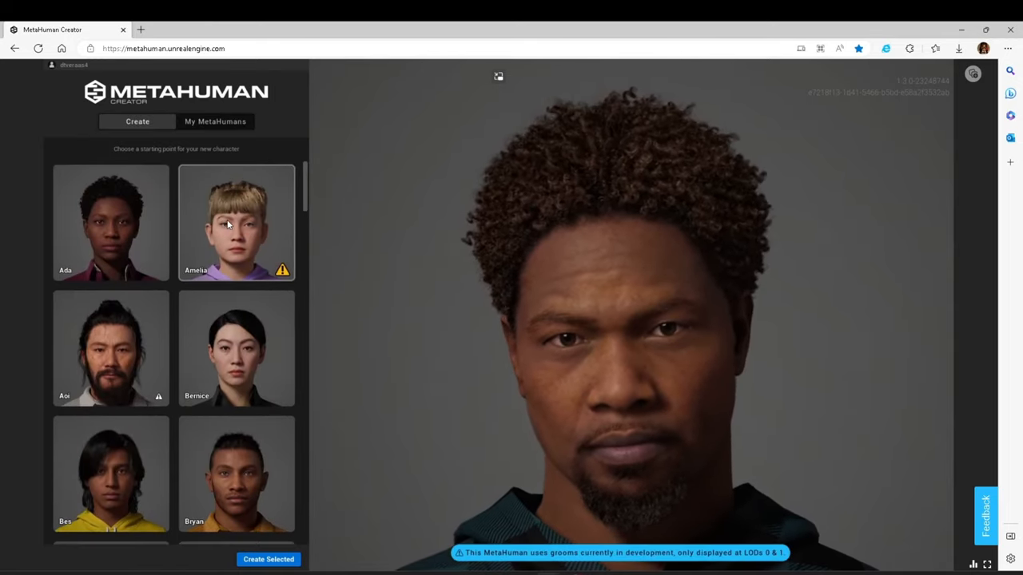
scroll("down", 3)
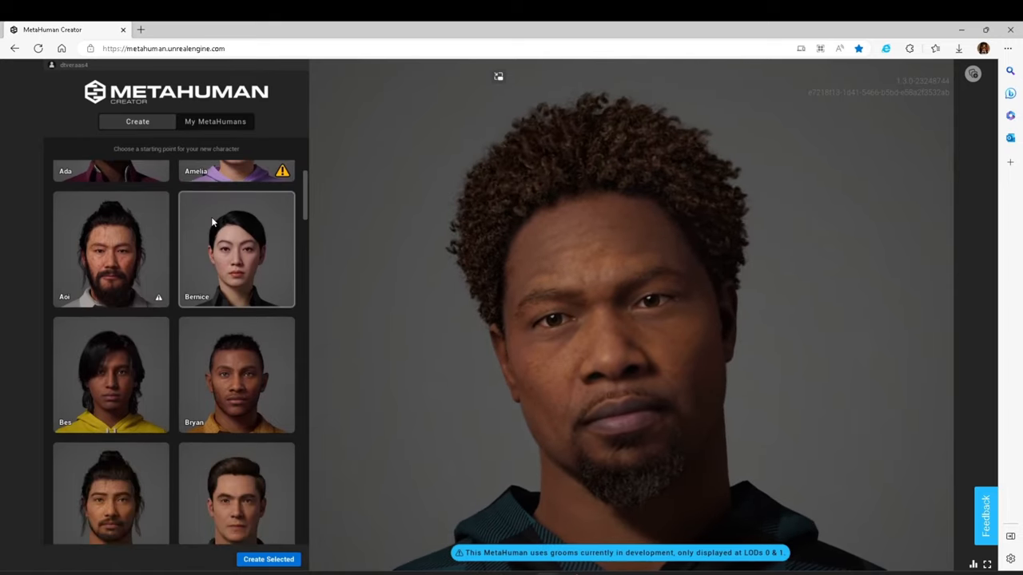
scroll("down", 3)
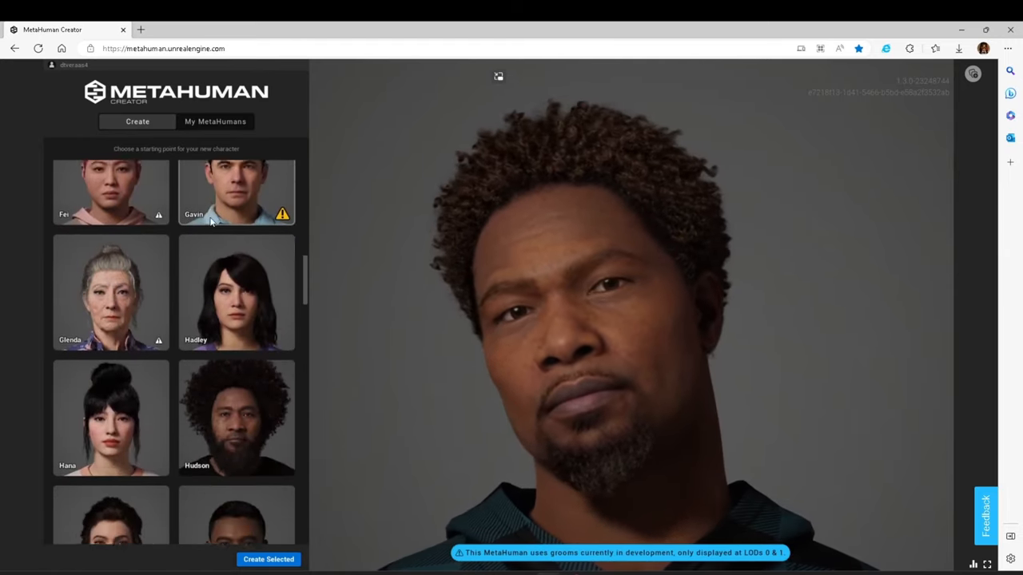
scroll("down", 3)
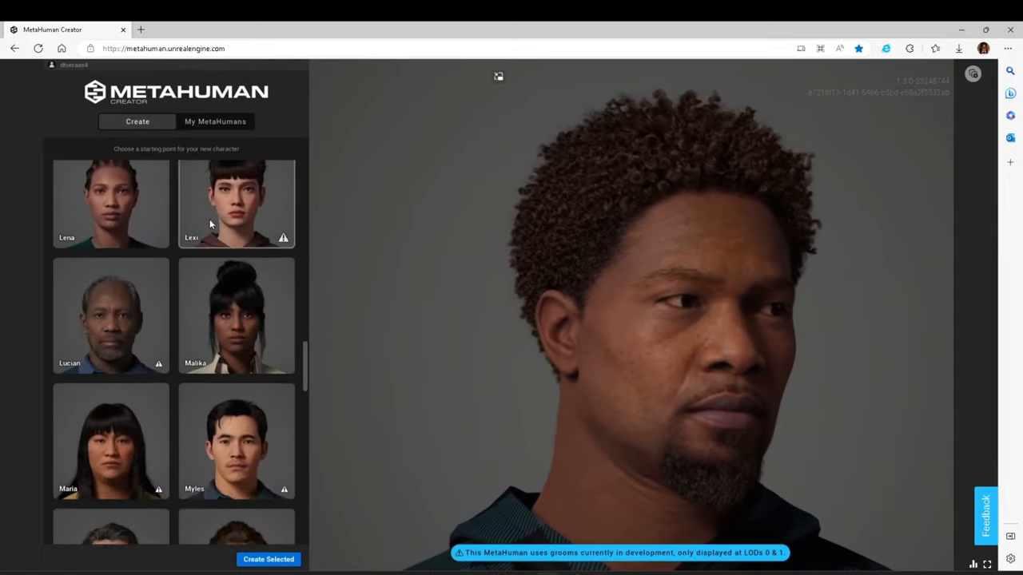
scroll("down", 3)
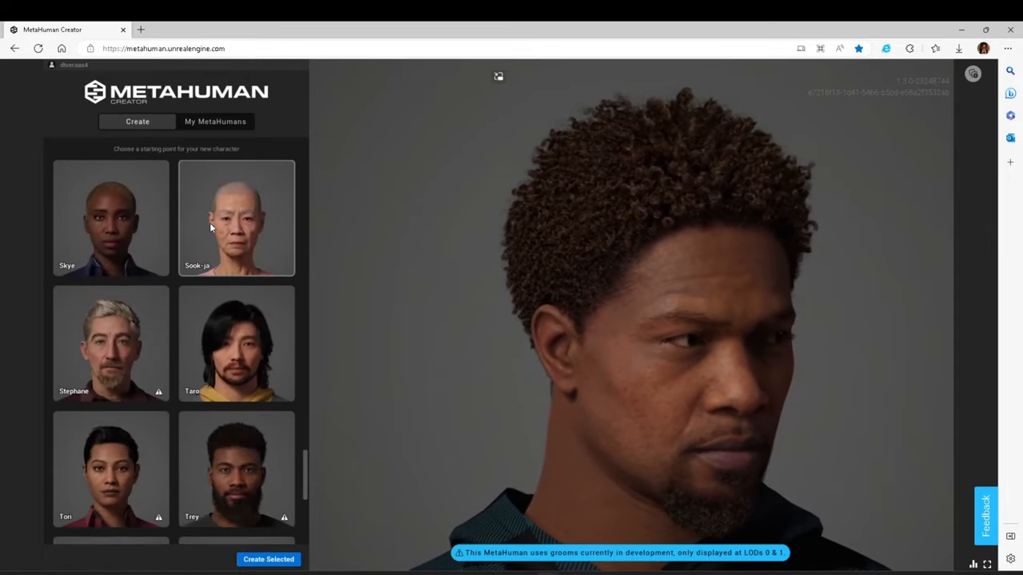
scroll("down", 3)
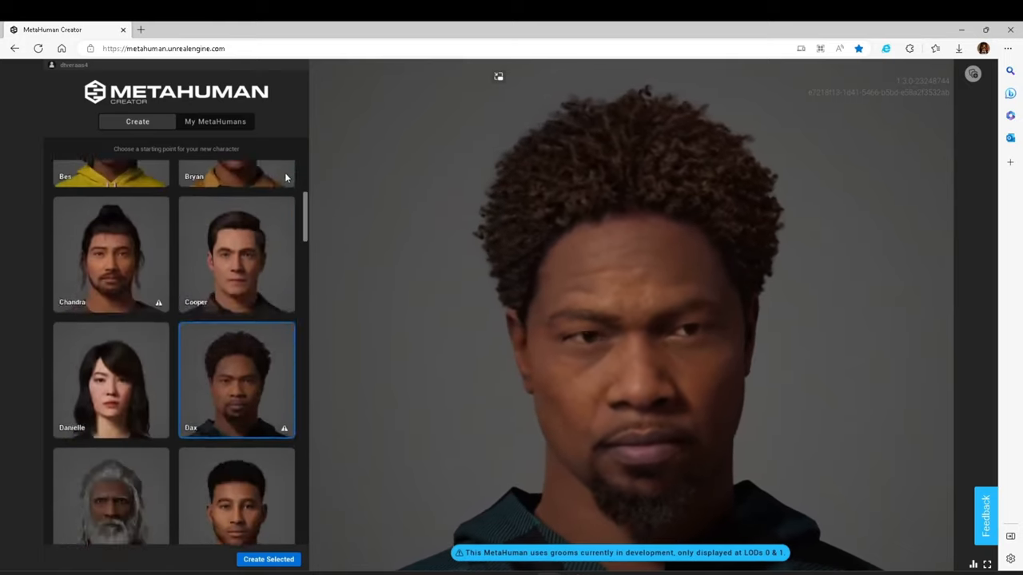
scroll("up", 3)
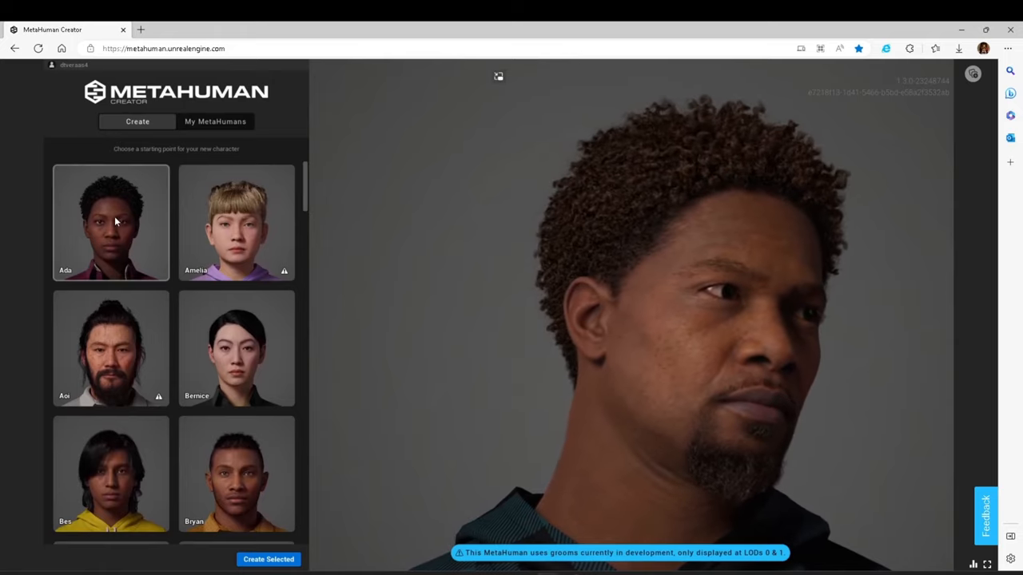
left_click(111, 222)
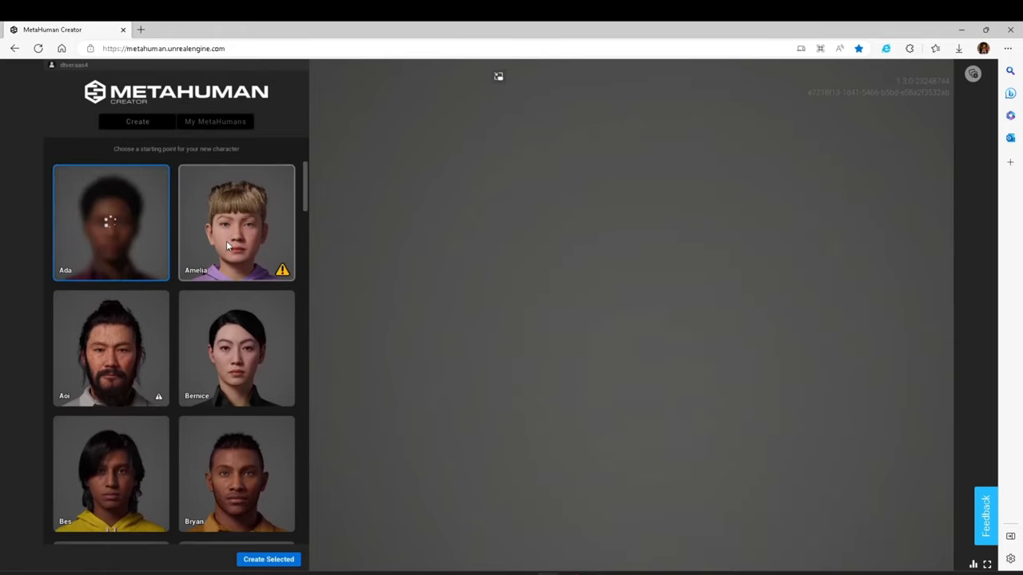
mouse_move(210, 354)
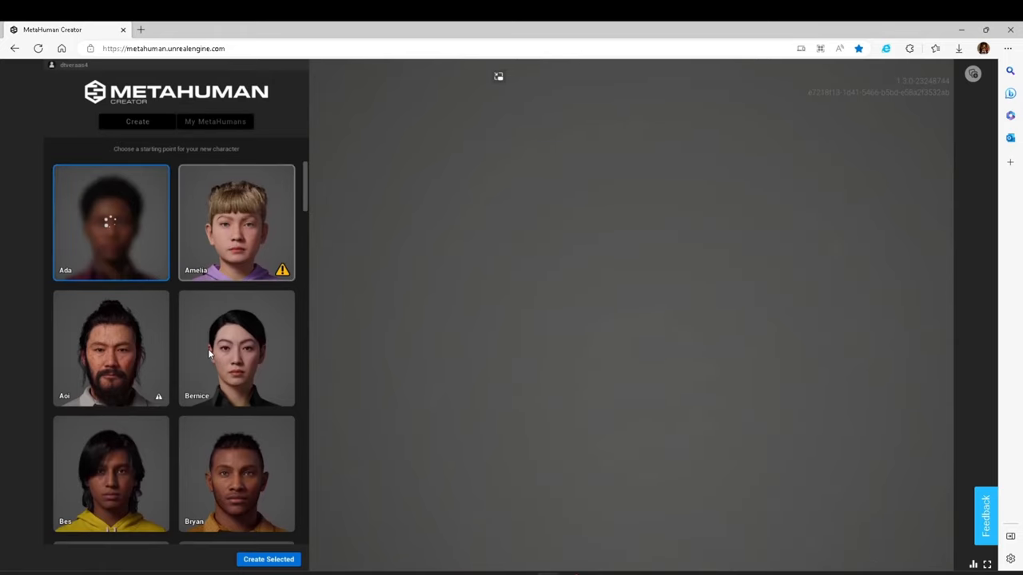
Preview Emory and neighbouring presets, then choose the elderly white-bearded preset.
scroll("down", 3)
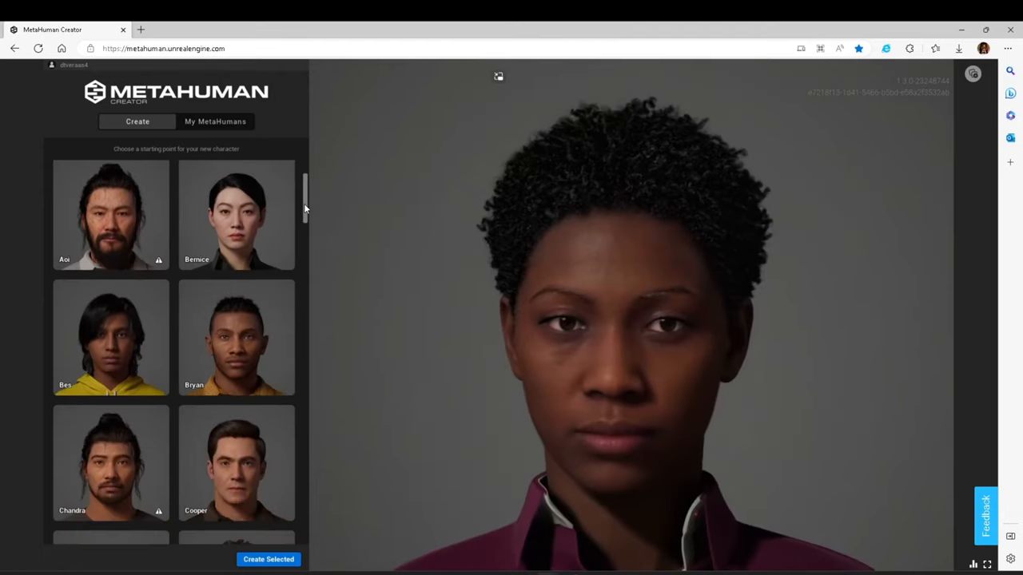
scroll("down", 3)
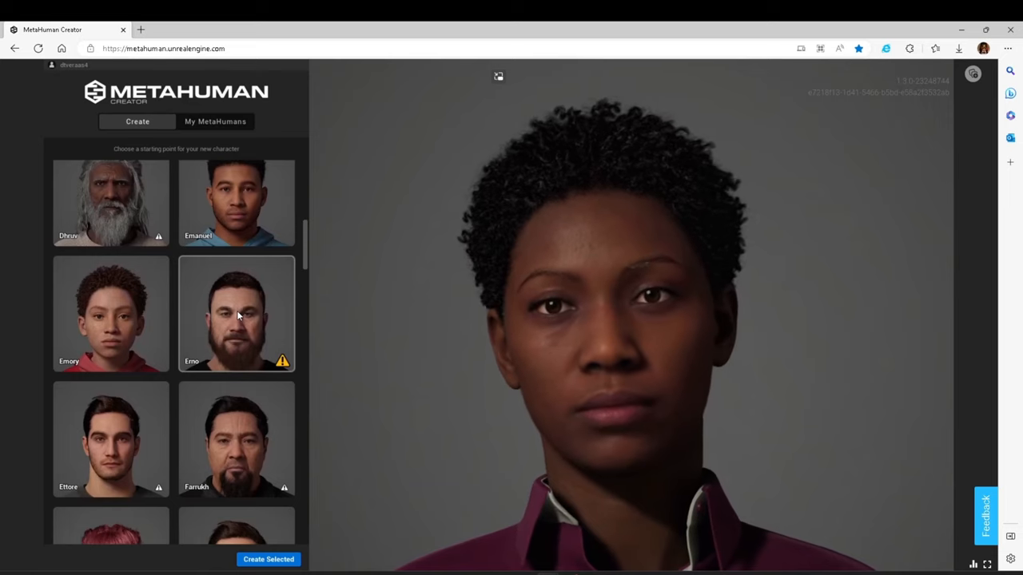
scroll("down", 3)
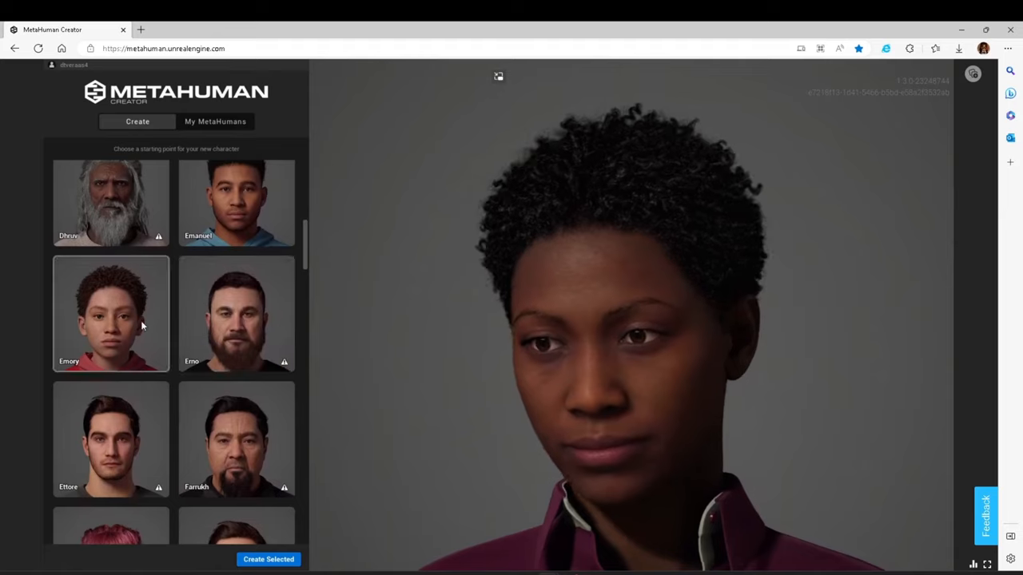
left_click(110, 312)
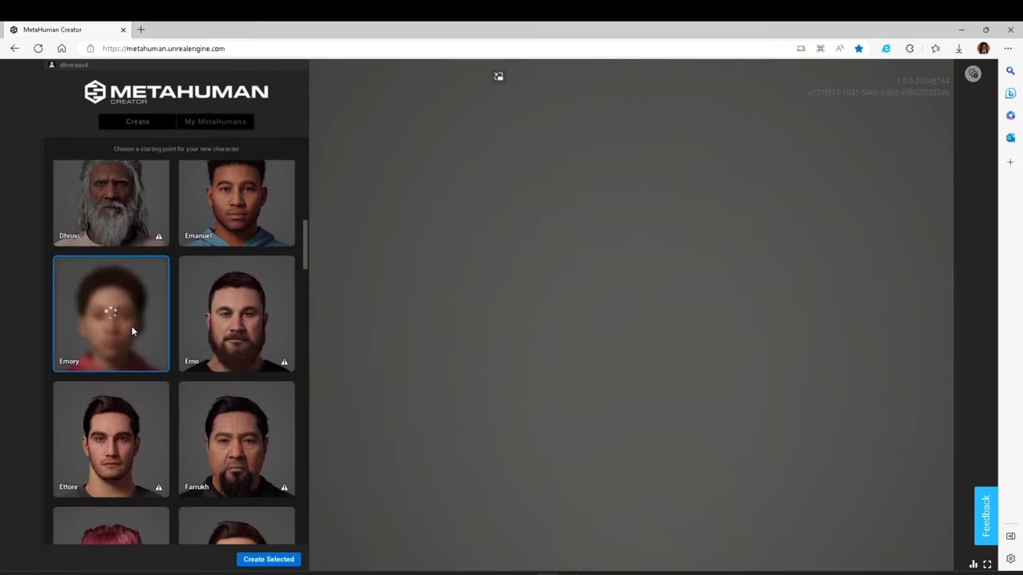
mouse_move(283, 361)
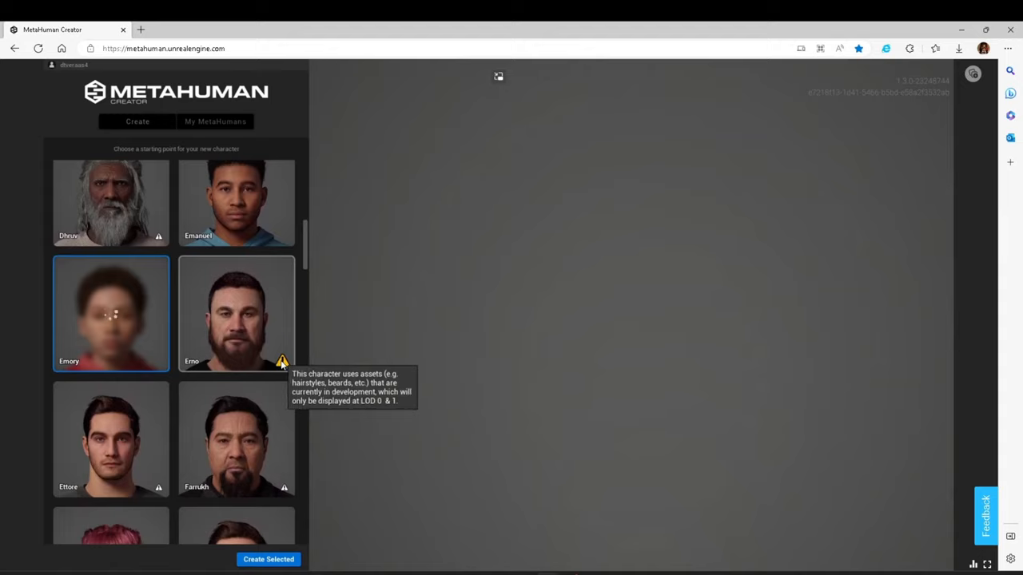
mouse_move(247, 320)
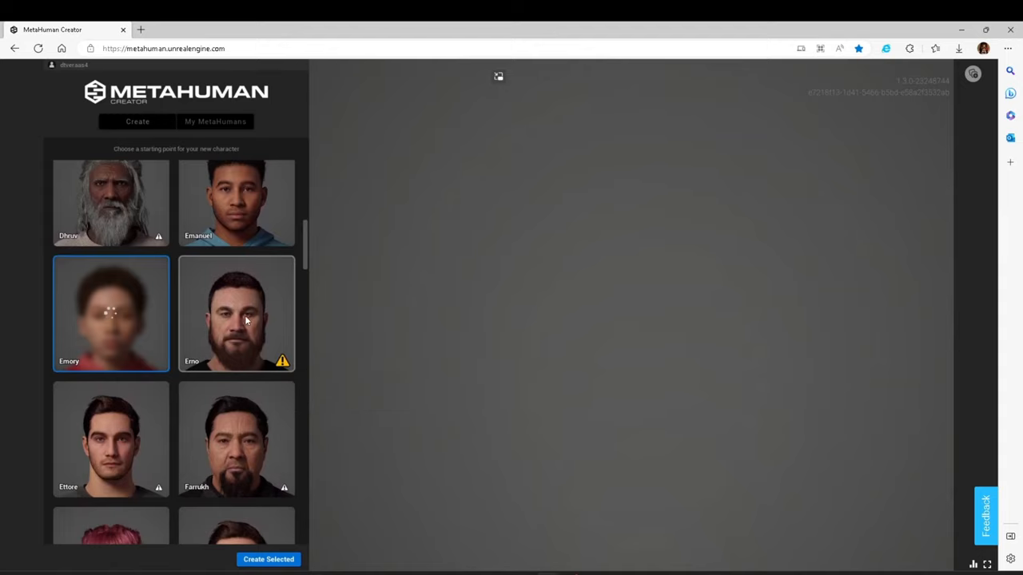
left_click(110, 313)
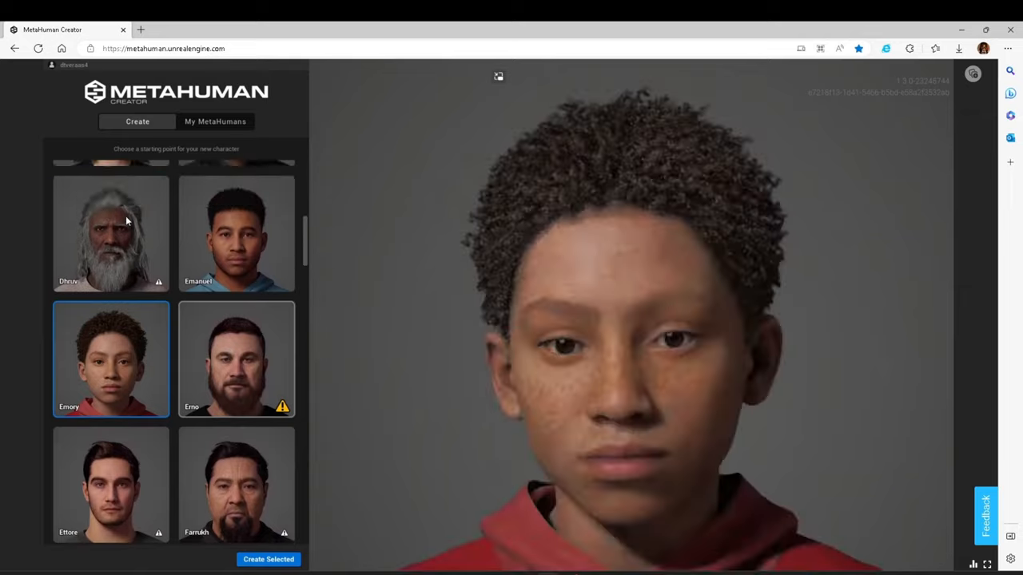
left_click(110, 231)
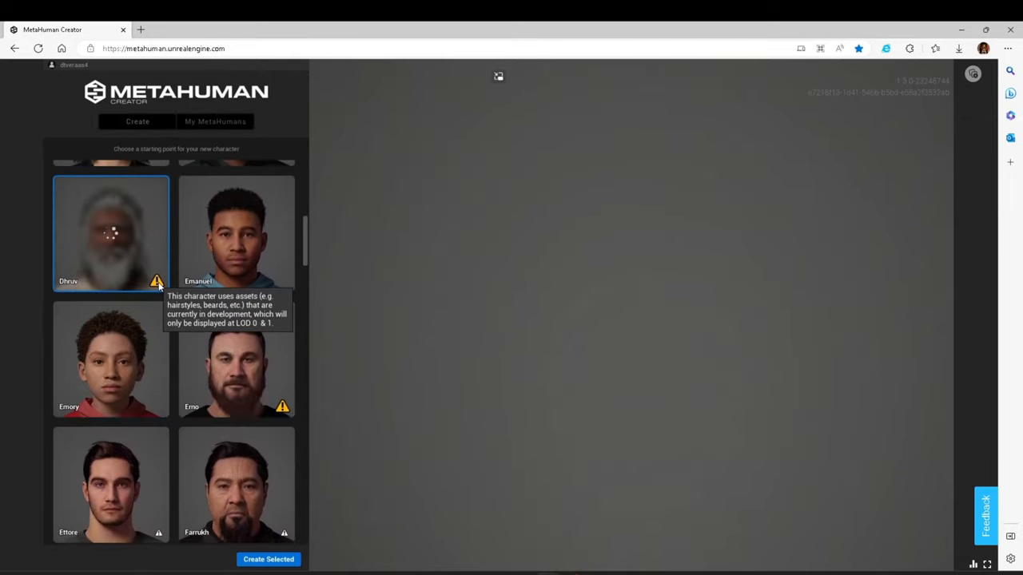
mouse_move(160, 306)
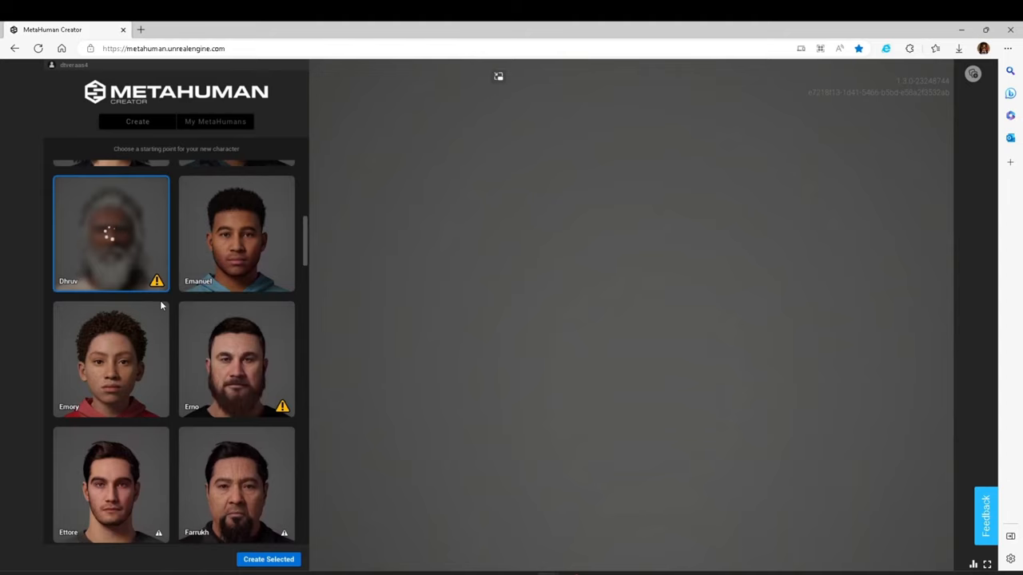
mouse_move(146, 304)
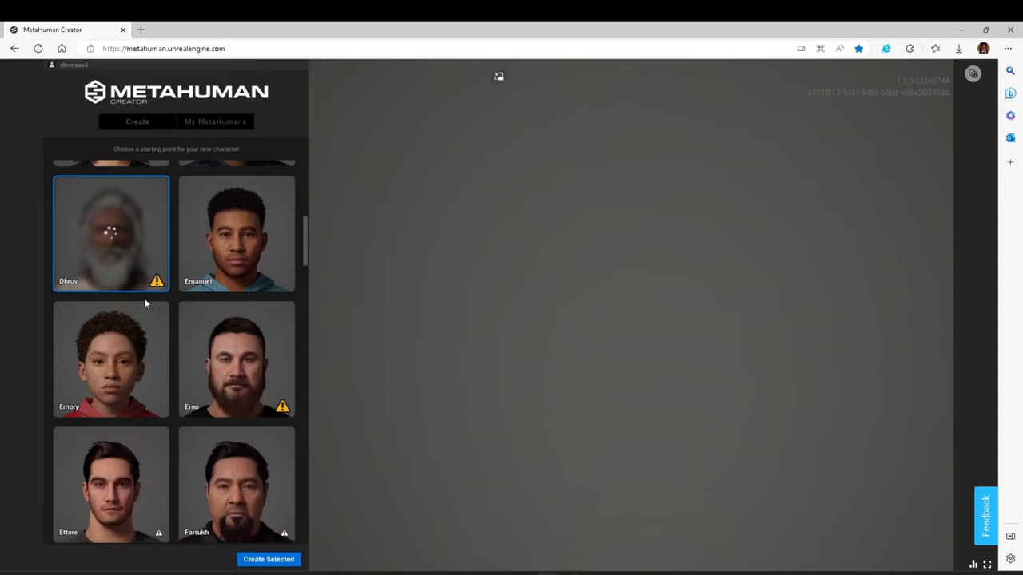
mouse_move(137, 303)
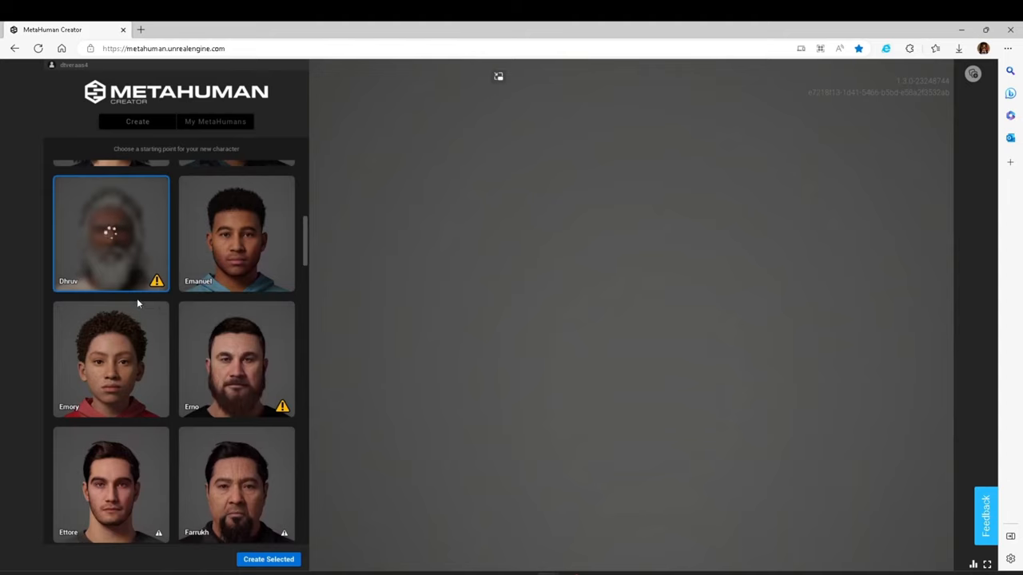
mouse_move(57, 289)
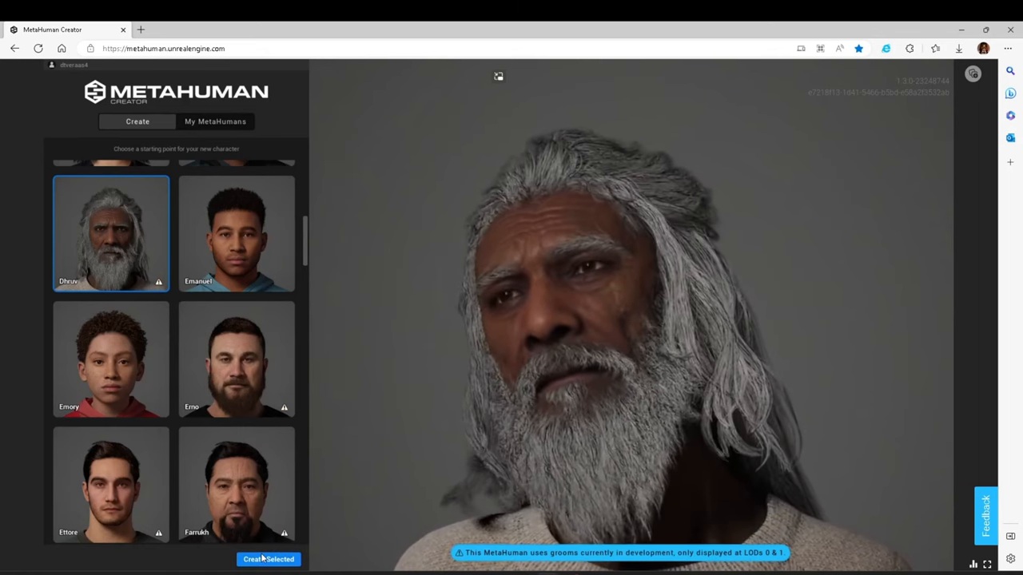
Create the new MetaHuman Danny from the elderly white-bearded preset and open its editor.
left_click(268, 560)
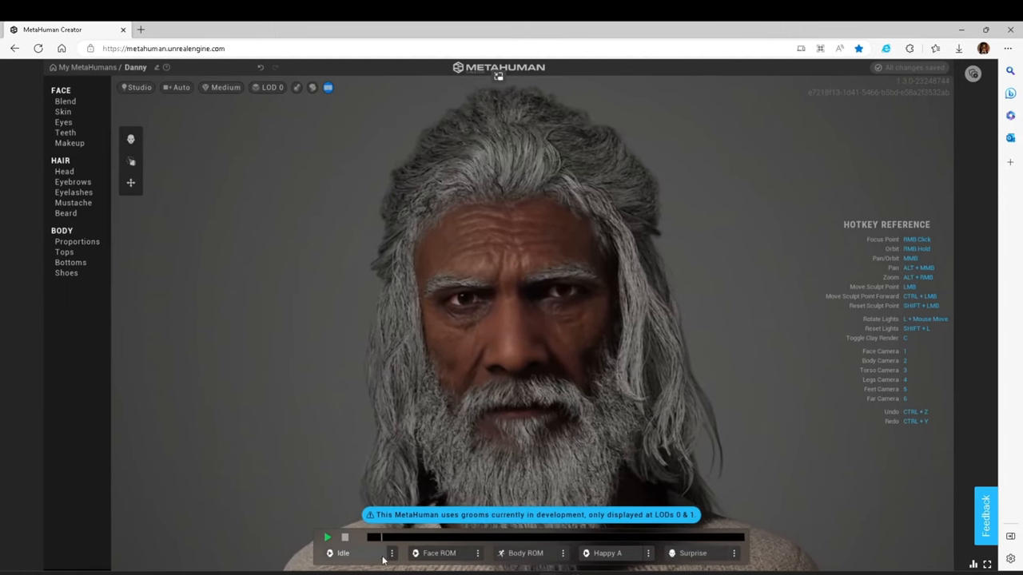
Apply the Happy facial pose and switch the preview to the Happy A expression loop.
left_click(393, 553)
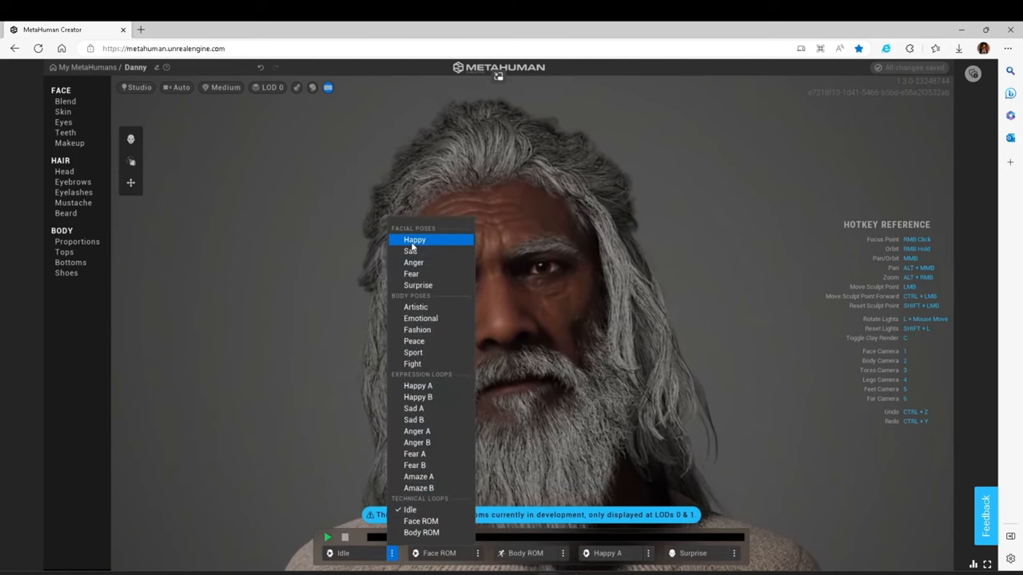
left_click(414, 240)
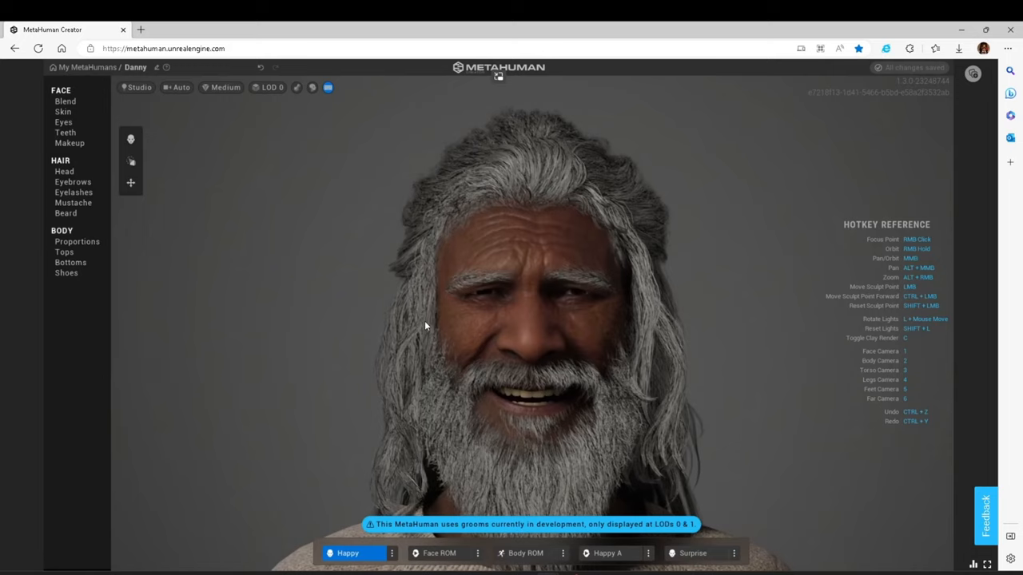
mouse_move(510, 294)
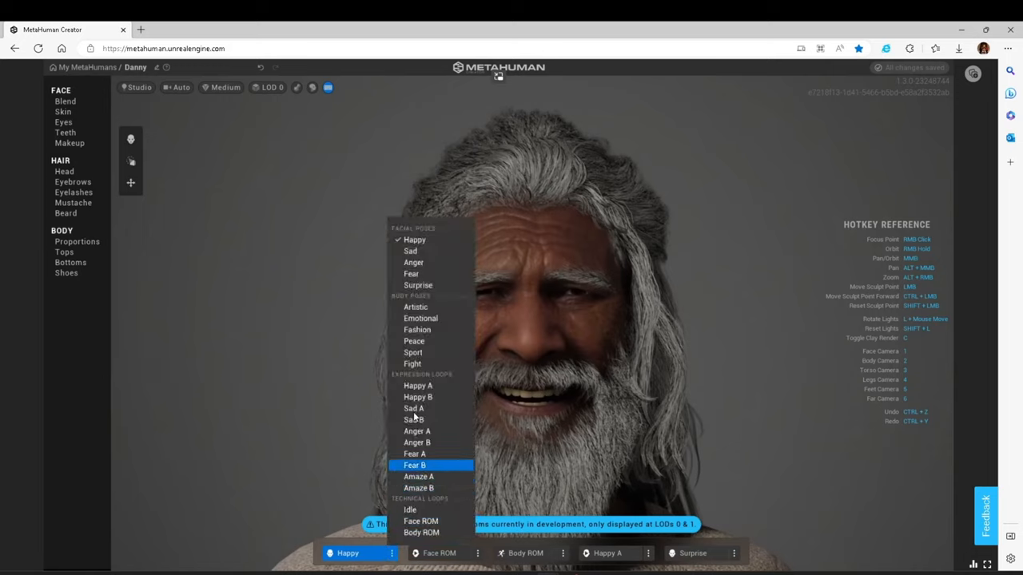
left_click(417, 385)
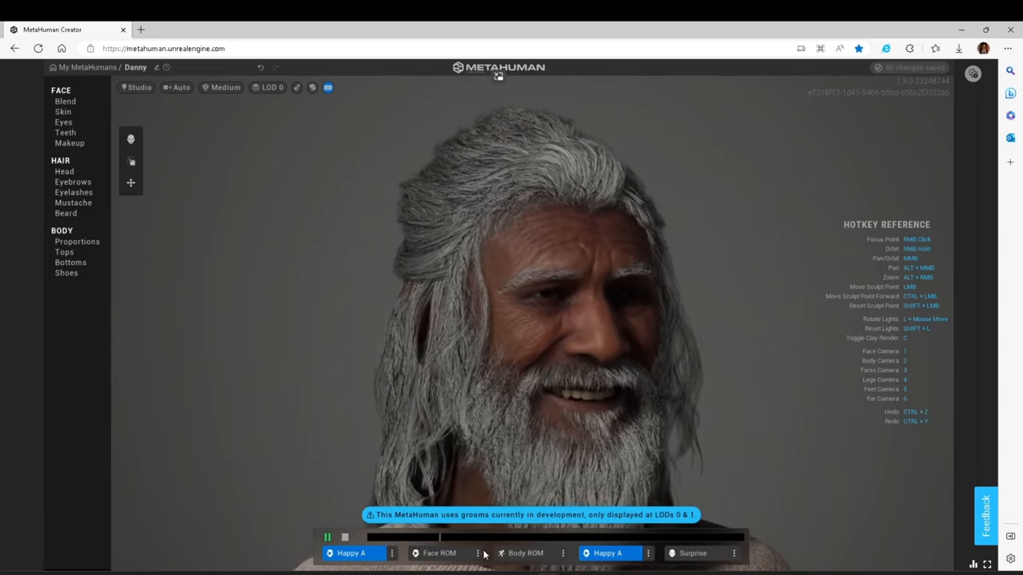
Scrub, pause and stop the expression playback, then play the Happy A animation again.
left_click(478, 553)
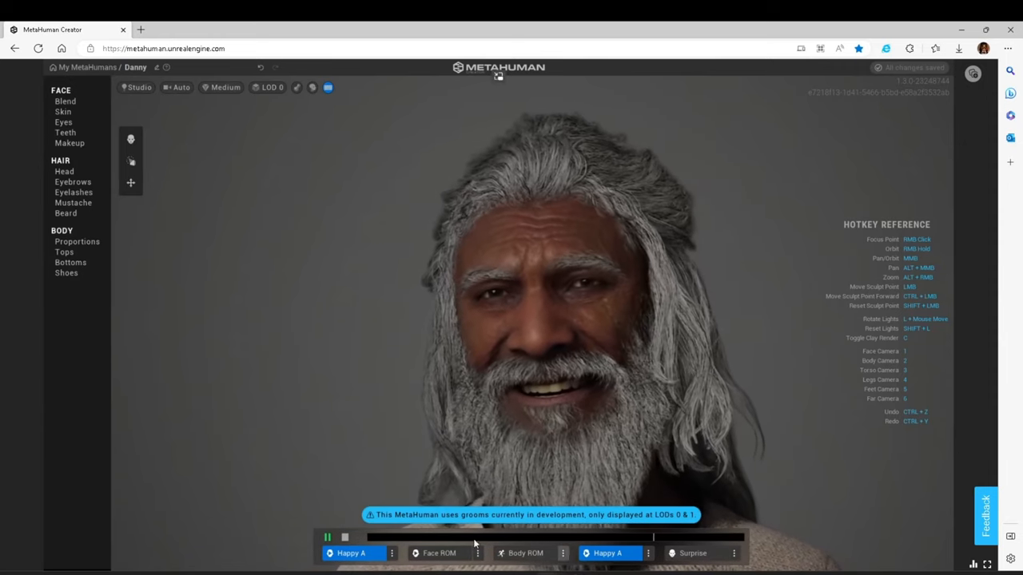
left_click(562, 553)
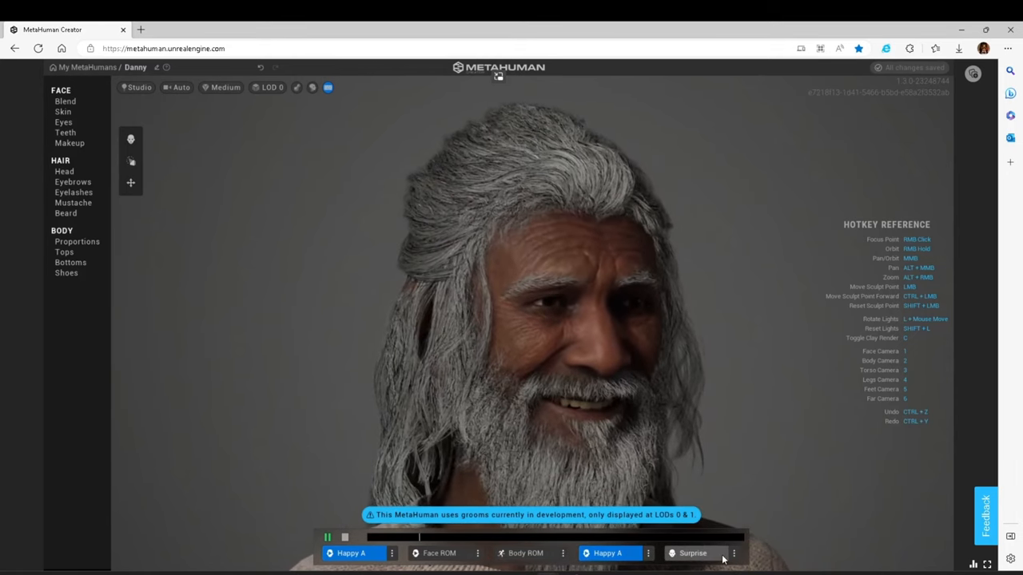
left_click(732, 553)
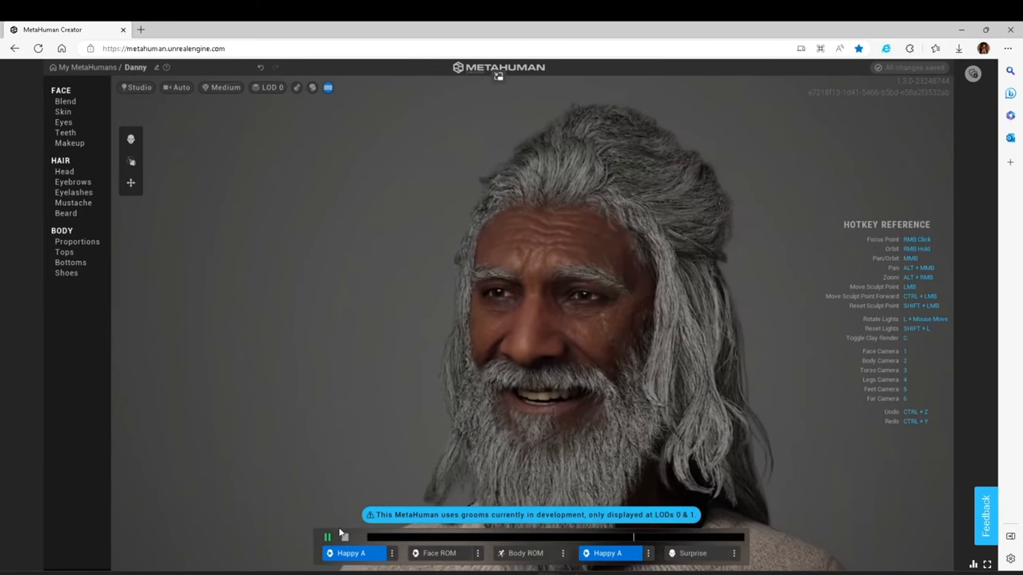
left_click(326, 537)
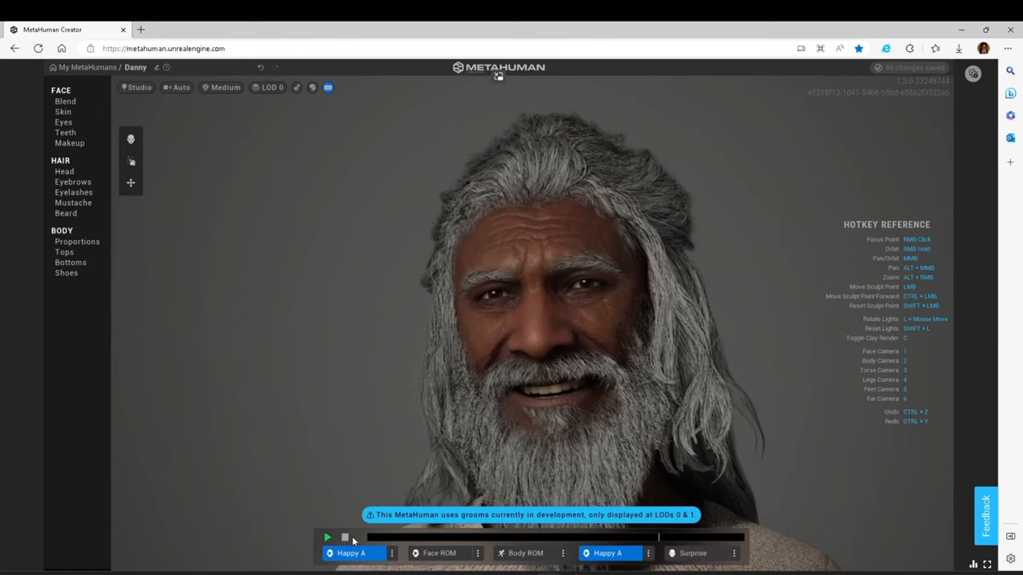
left_click(345, 537)
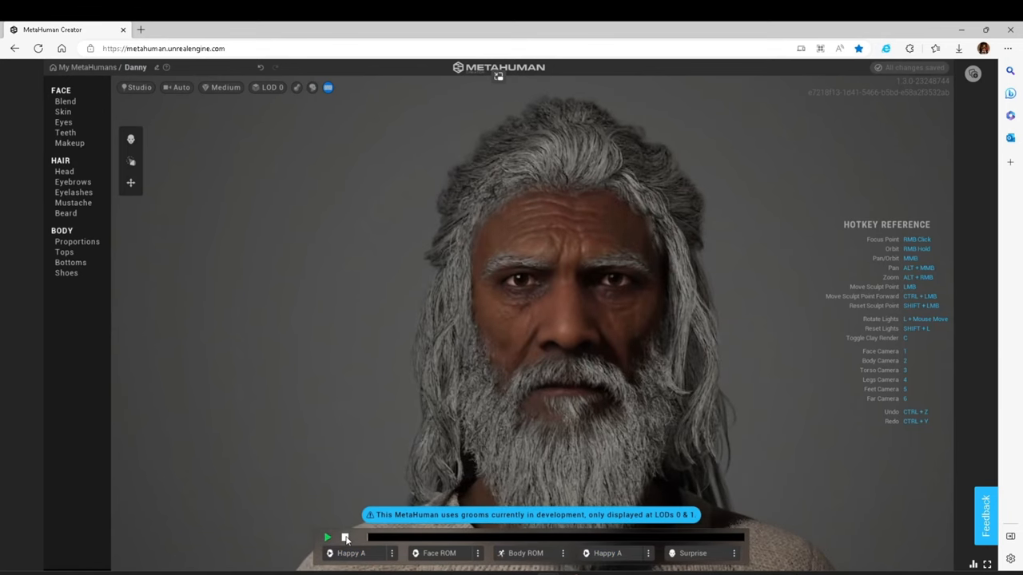
left_click(345, 537)
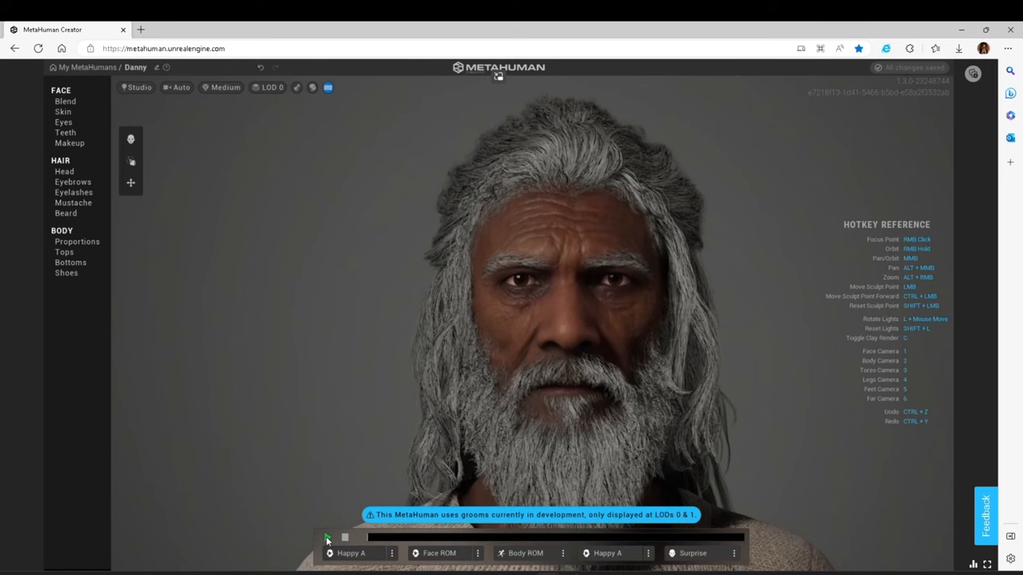
left_click(326, 537)
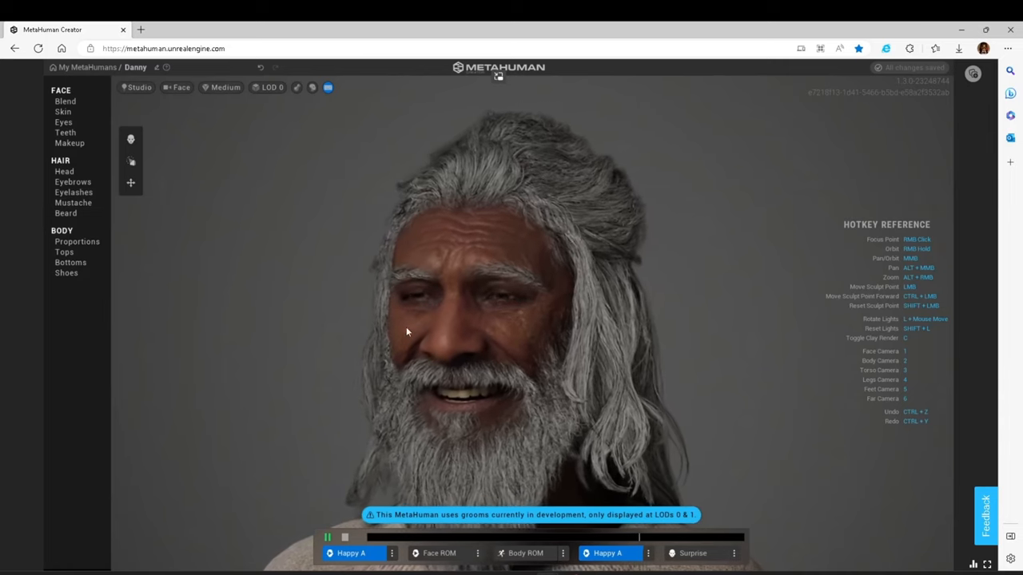
left_click(74, 201)
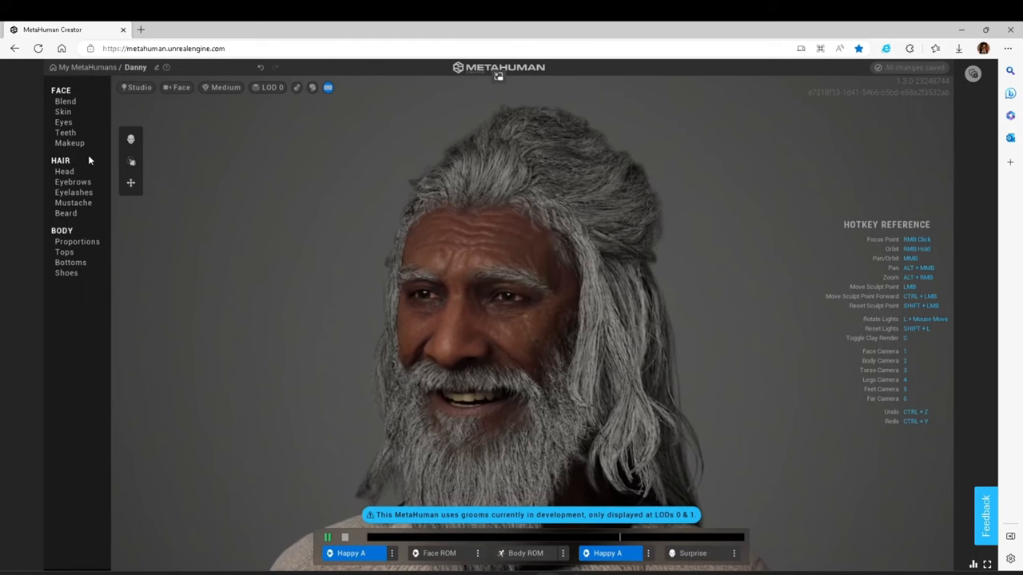
Try red and orange-red skin tints in the colour picker, then settle Danny's skin on dark brown.
left_click(64, 112)
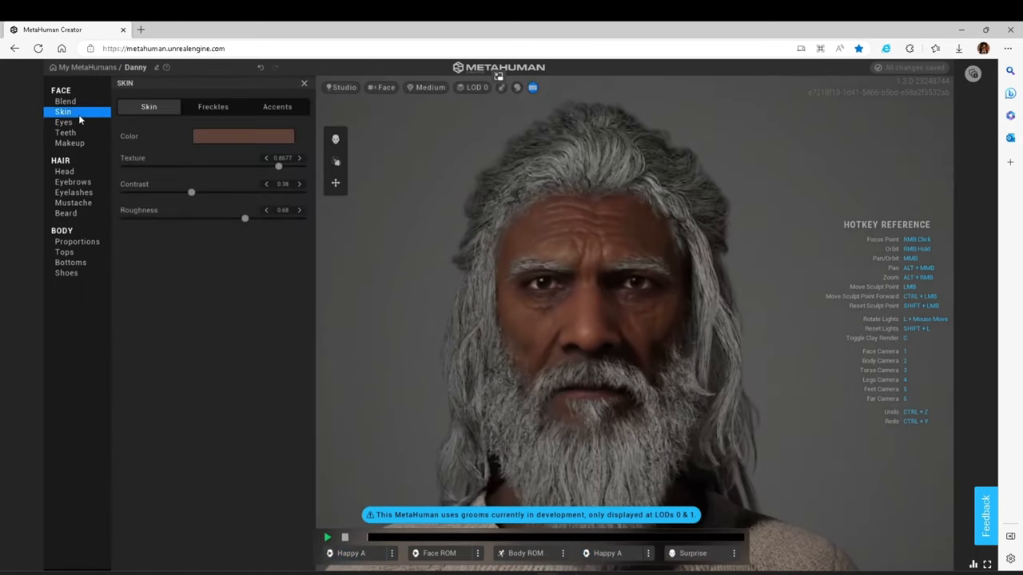
left_click(64, 121)
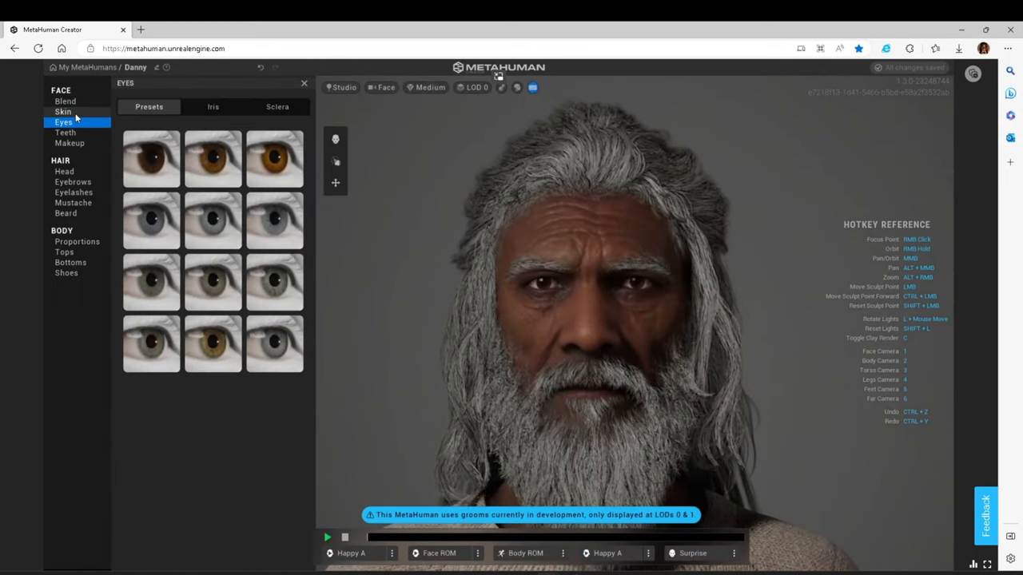
left_click(64, 112)
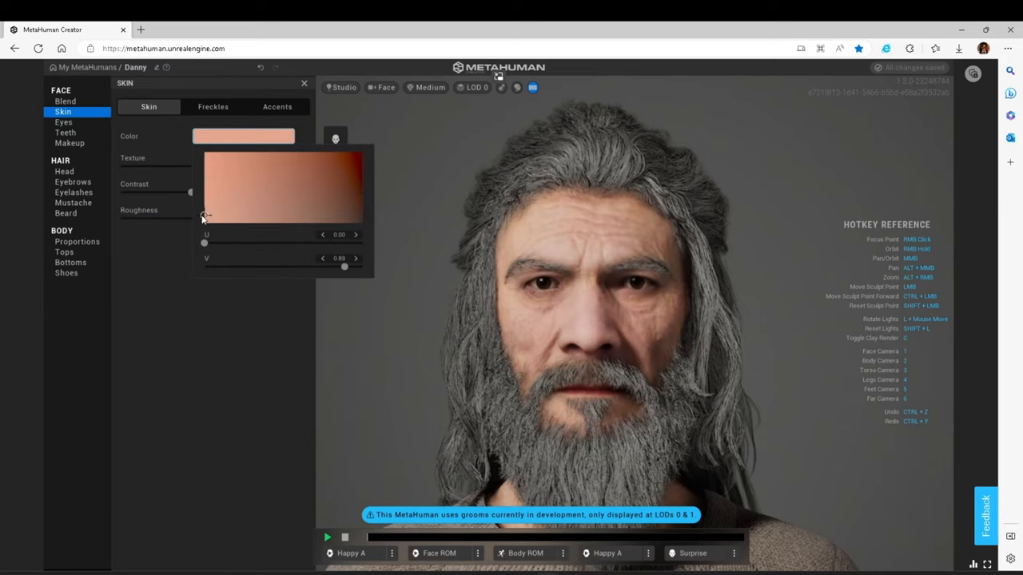
left_click_drag(202, 217, 361, 174)
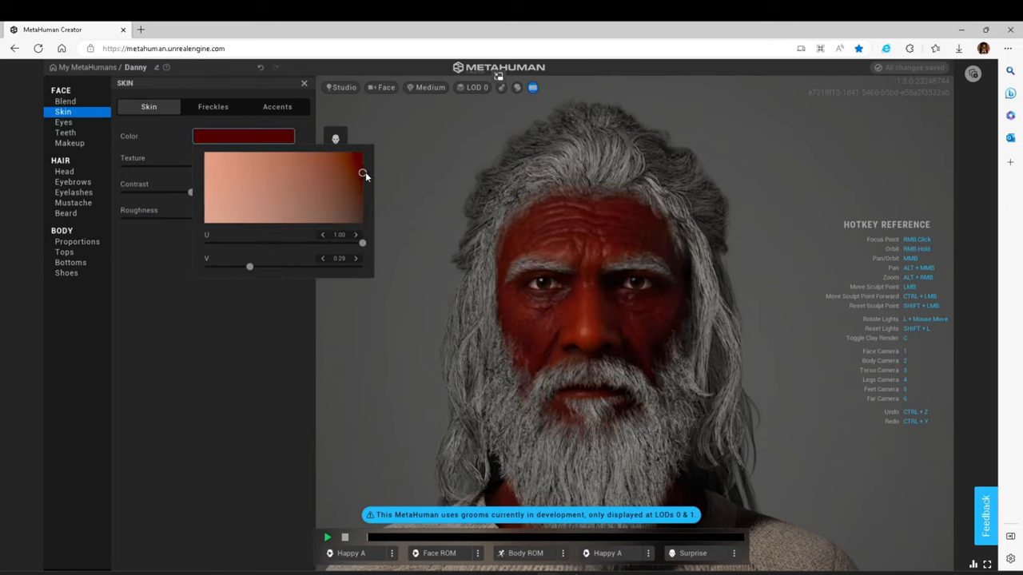
left_click_drag(361, 175, 361, 171)
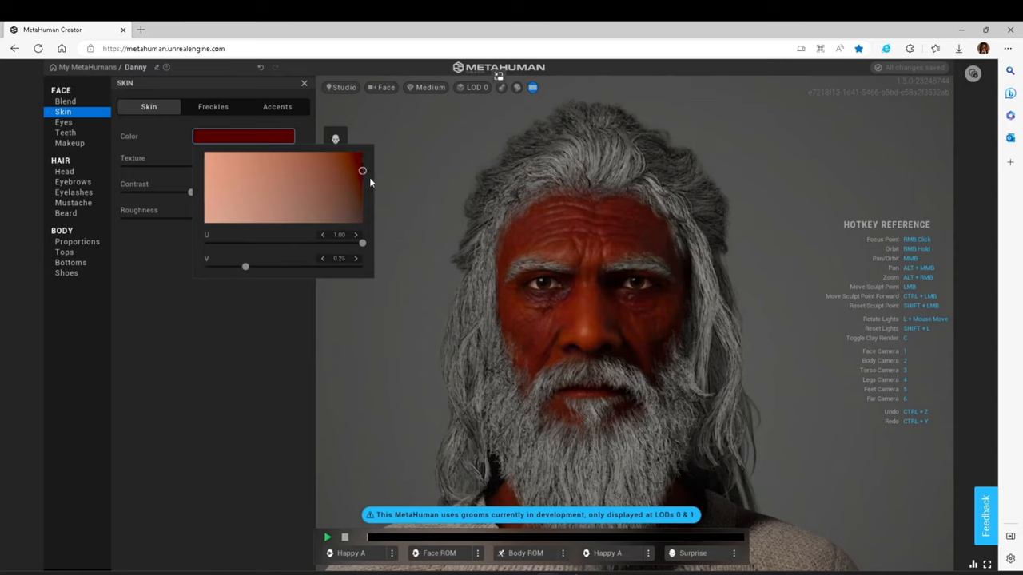
left_click_drag(361, 171, 362, 201)
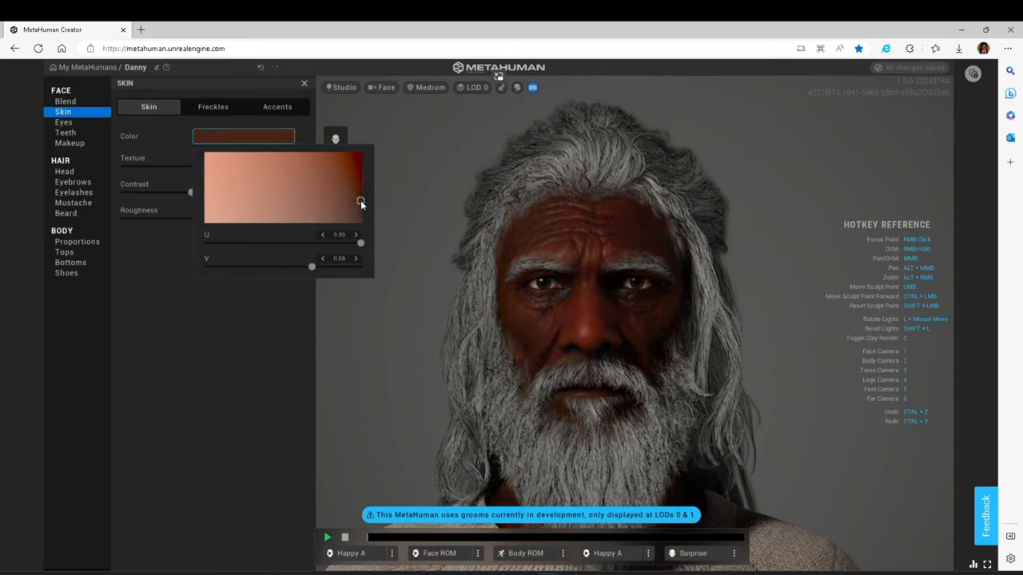
left_click_drag(360, 204, 355, 214)
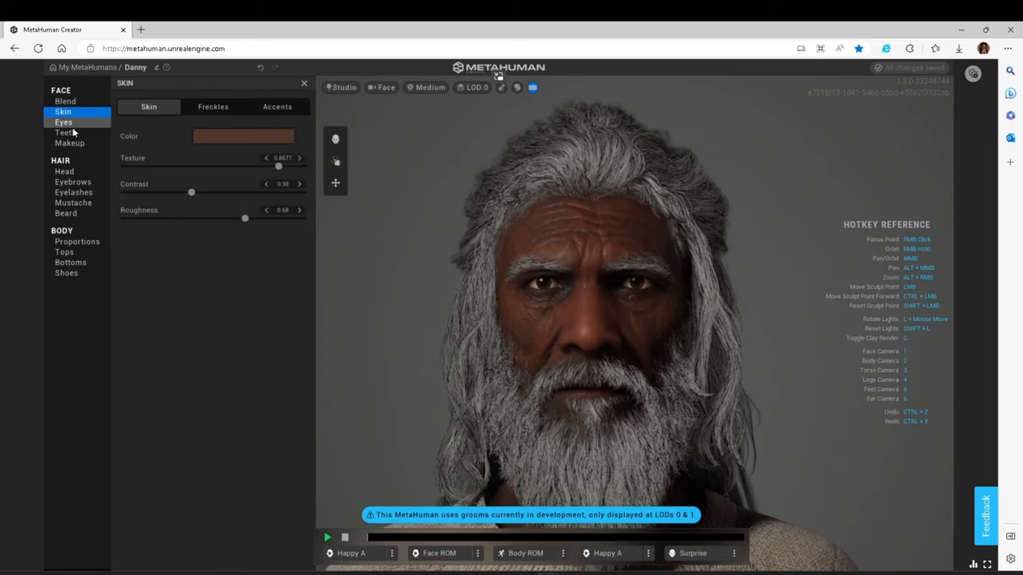
Give Danny the first iris pattern, lower iris saturation and retint the iris detail colour brown.
left_click(64, 121)
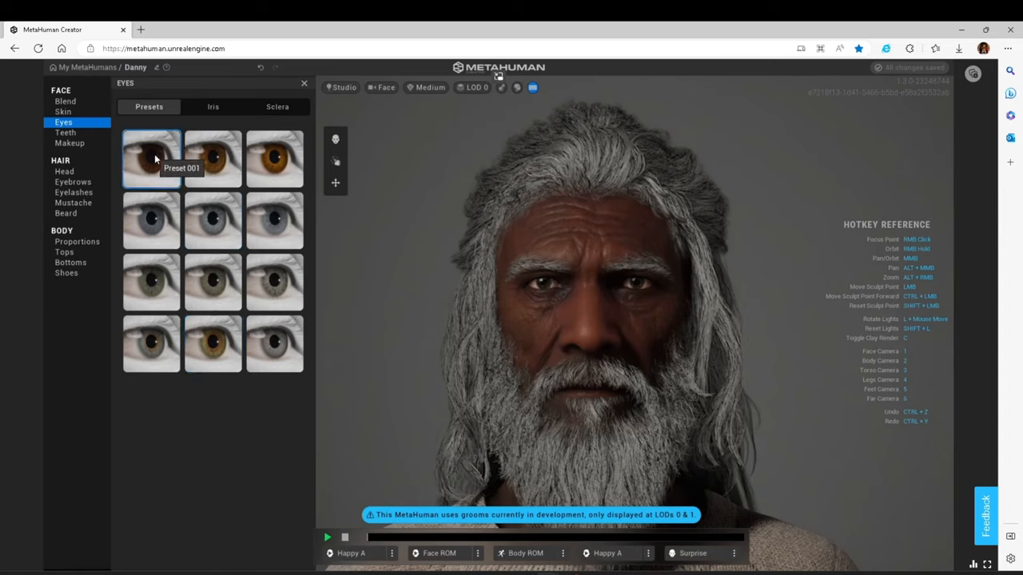
left_click(278, 105)
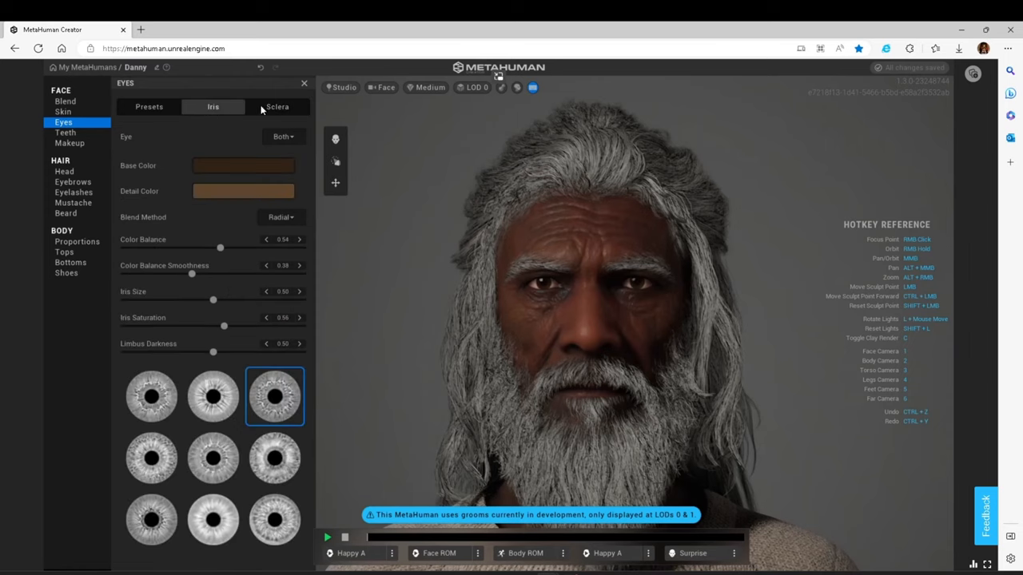
left_click(277, 105)
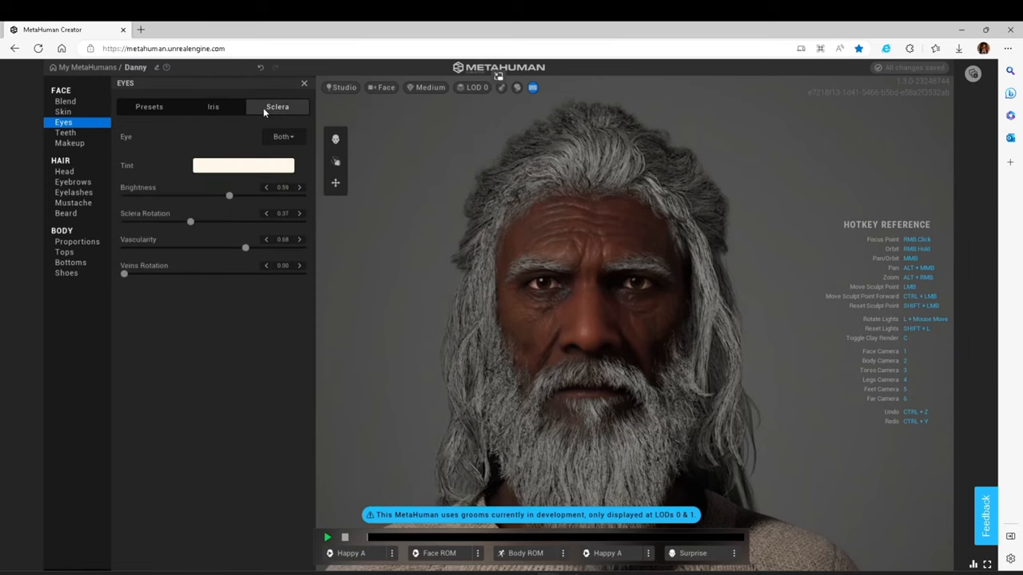
left_click(212, 106)
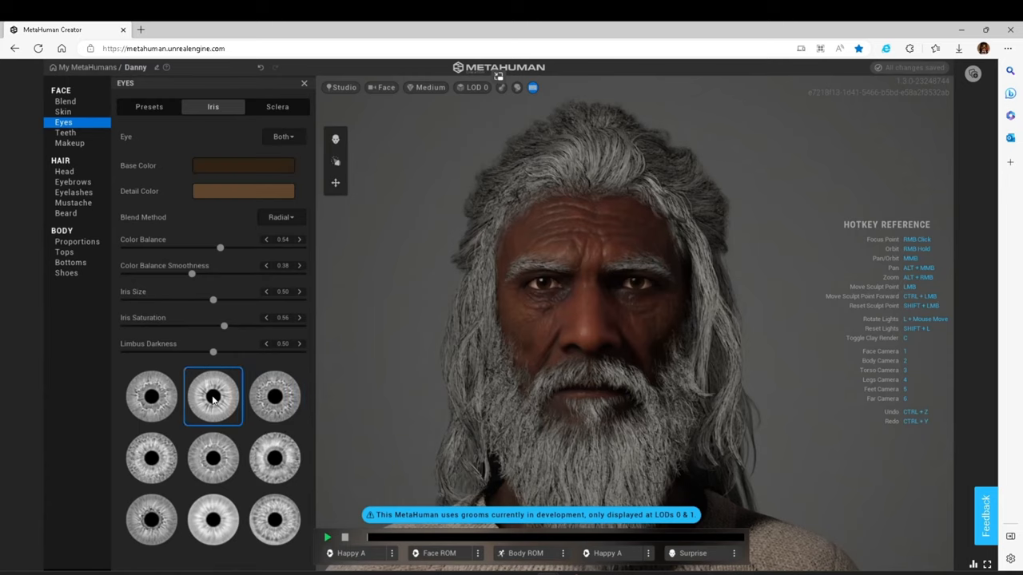
left_click(150, 397)
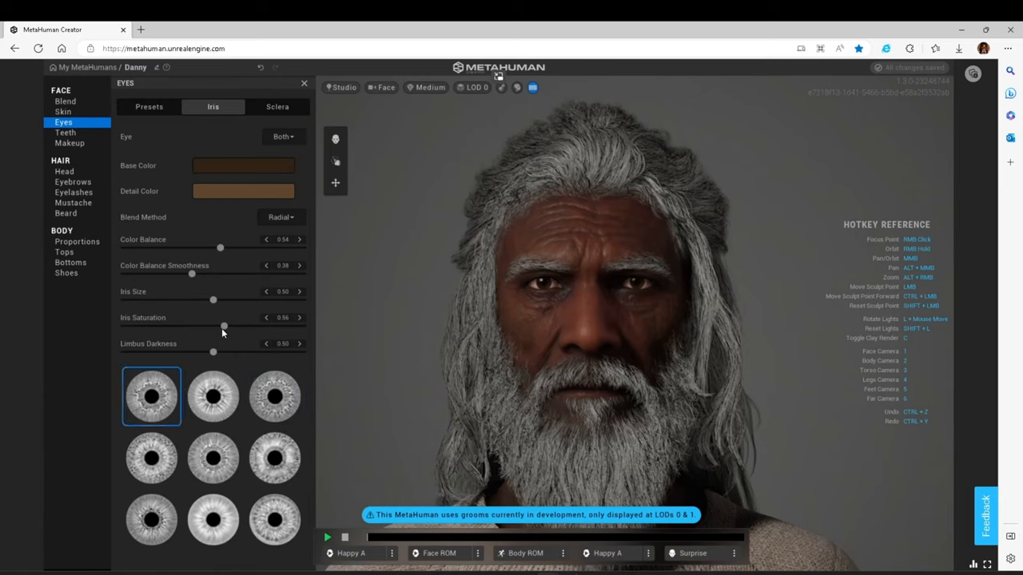
left_click_drag(224, 326, 177, 326)
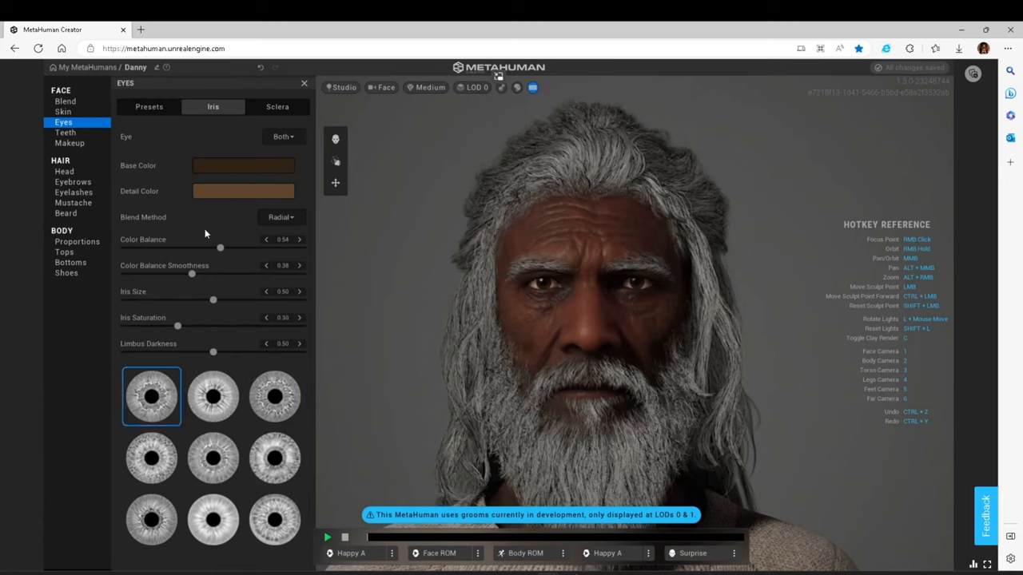
left_click(243, 192)
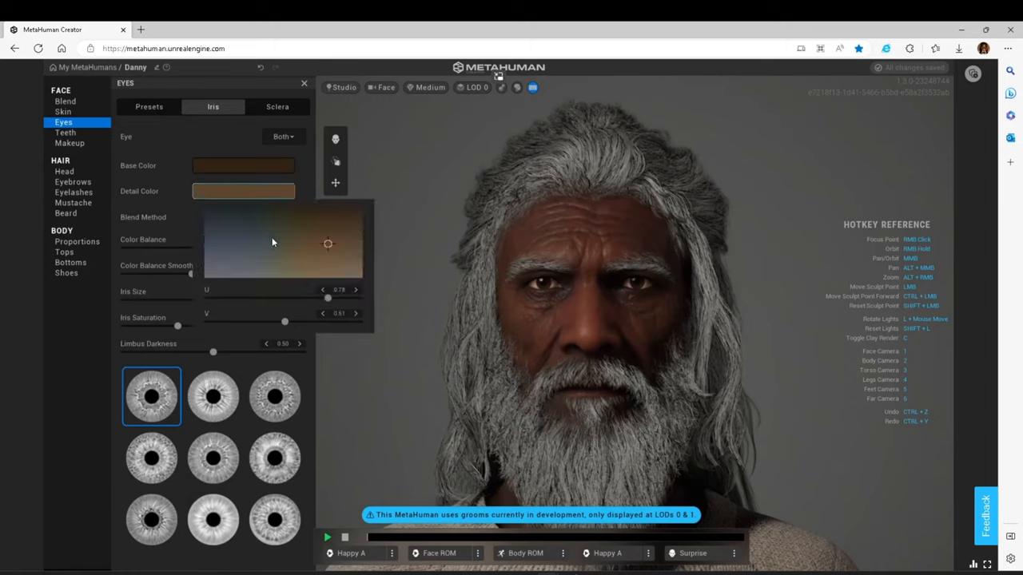
left_click_drag(327, 243, 301, 248)
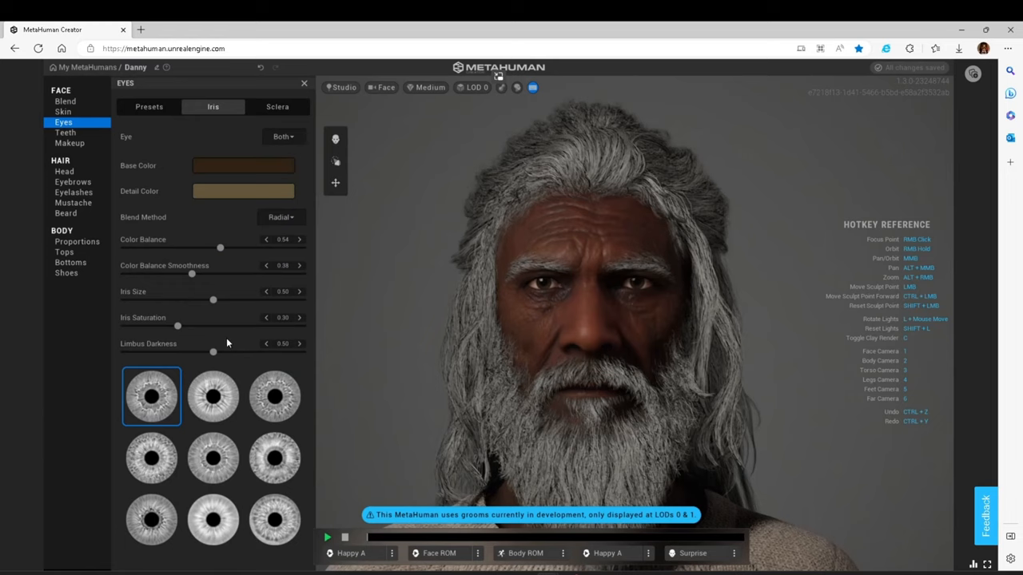
mouse_move(67, 154)
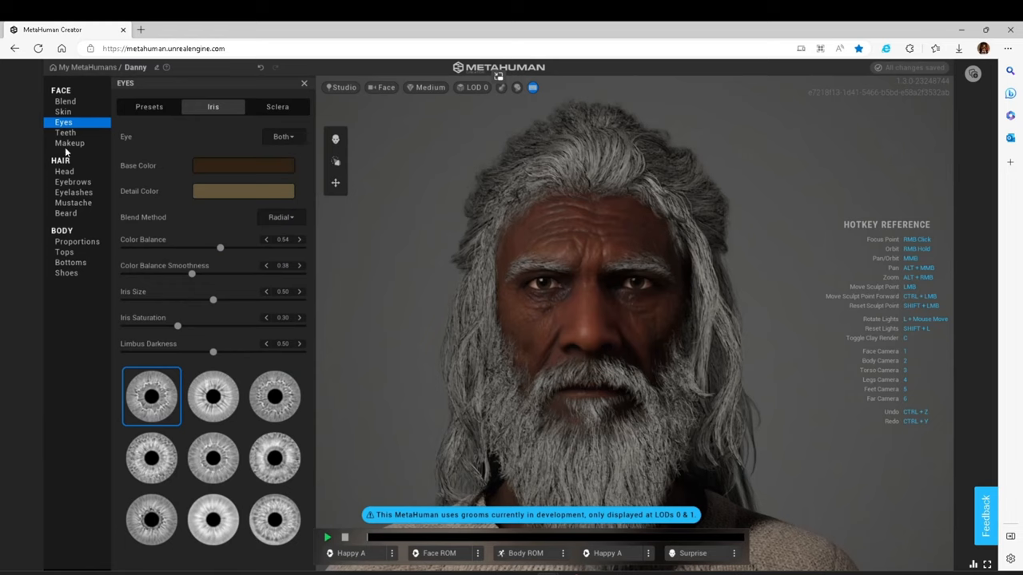
Raise tooth variation to about 0.46 and adjust the tooth colour shade.
left_click(65, 131)
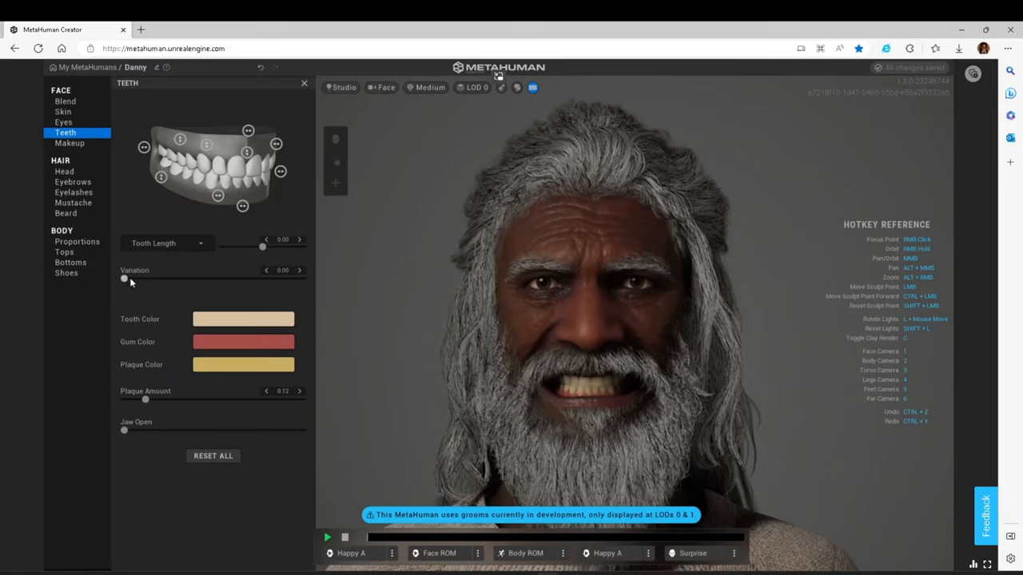
left_click_drag(125, 278, 204, 278)
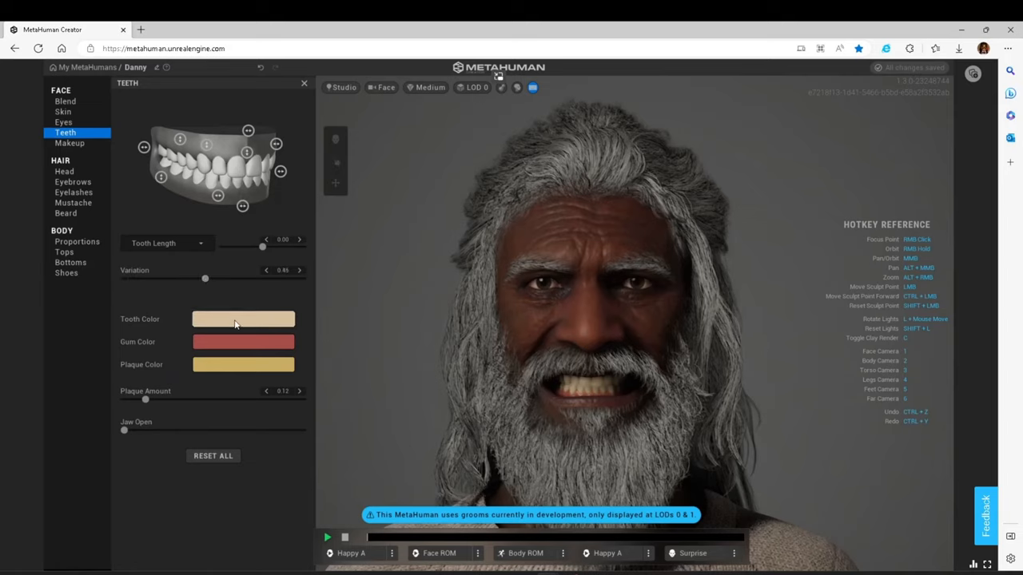
left_click(243, 319)
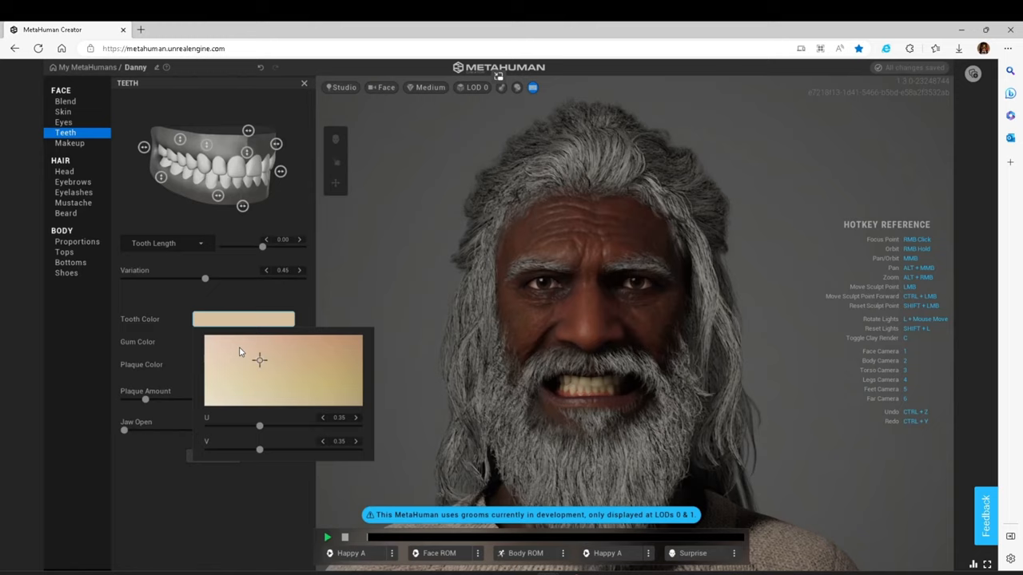
left_click_drag(259, 361, 237, 347)
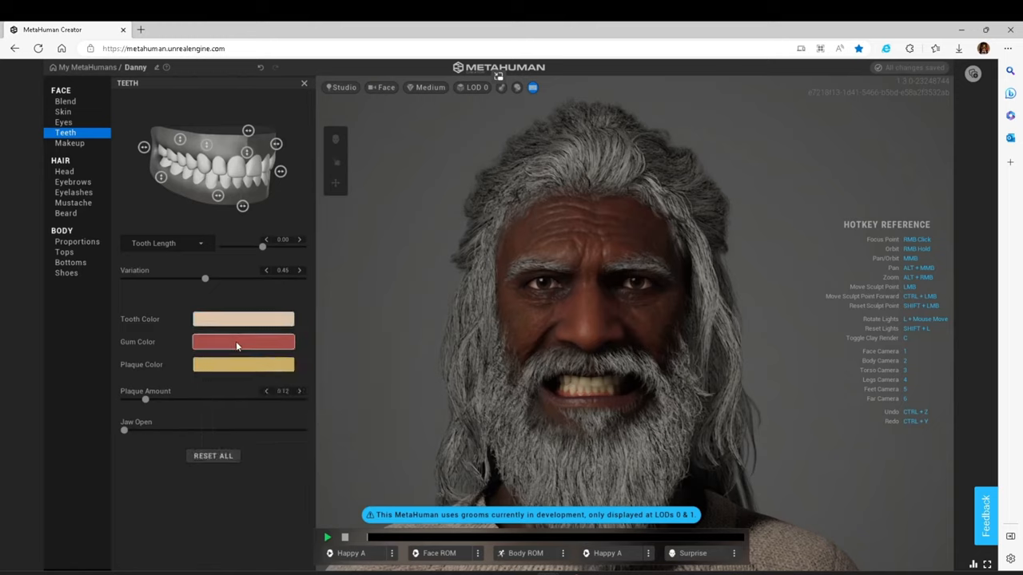
left_click(243, 342)
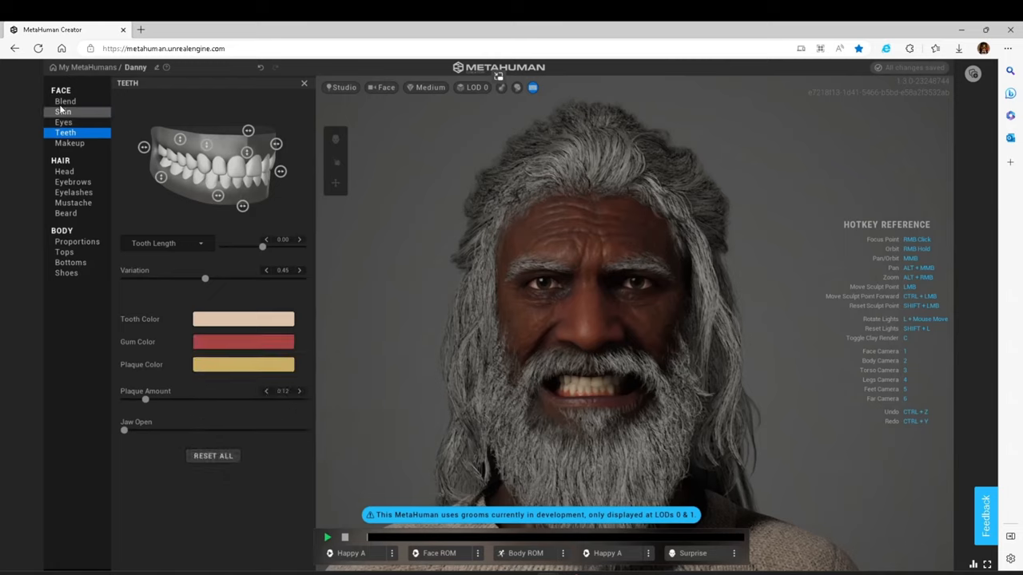
Load preset faces from the Presets list into the outer blend circle slots around Danny.
left_click(64, 102)
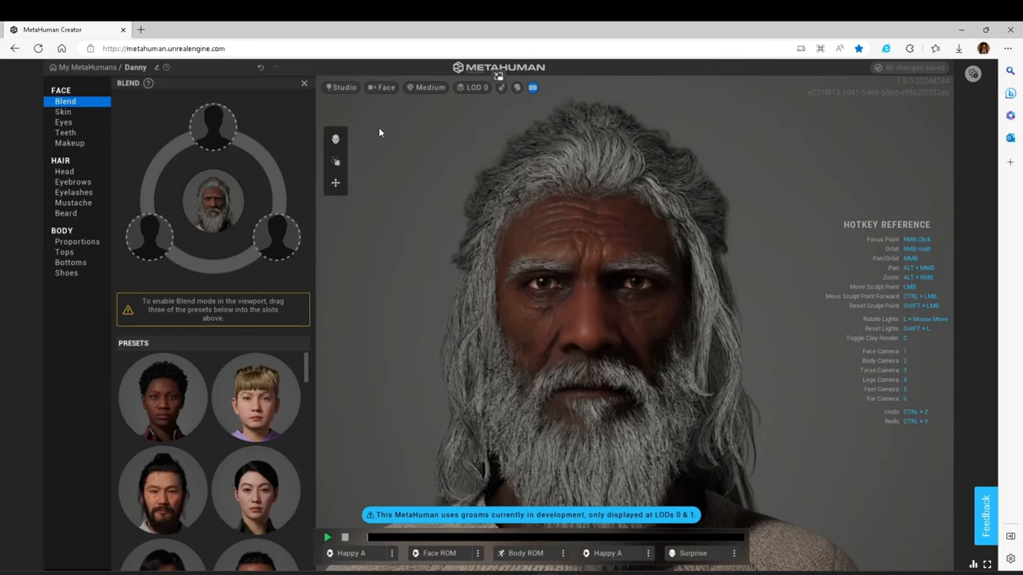
mouse_move(336, 138)
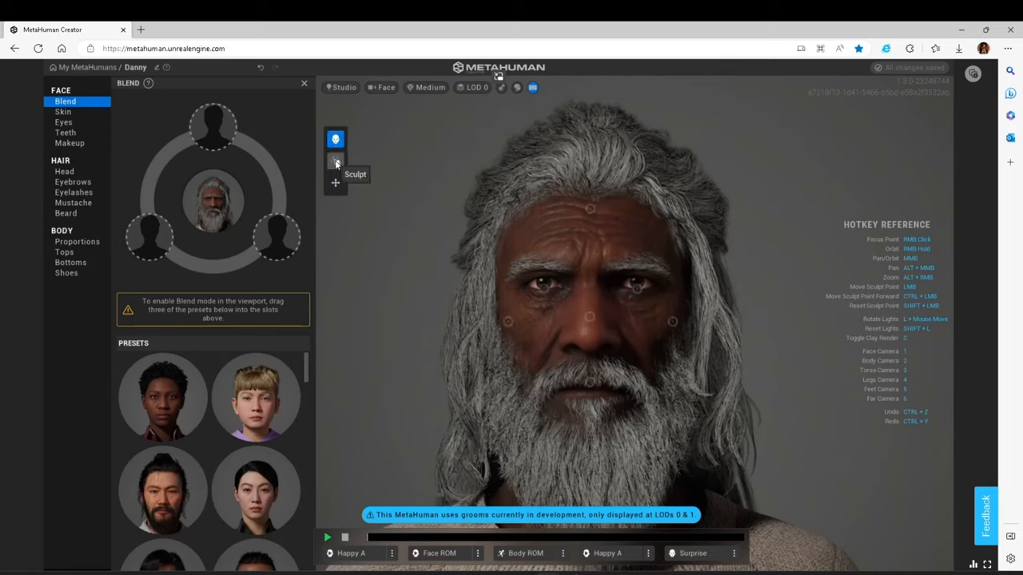
mouse_move(335, 182)
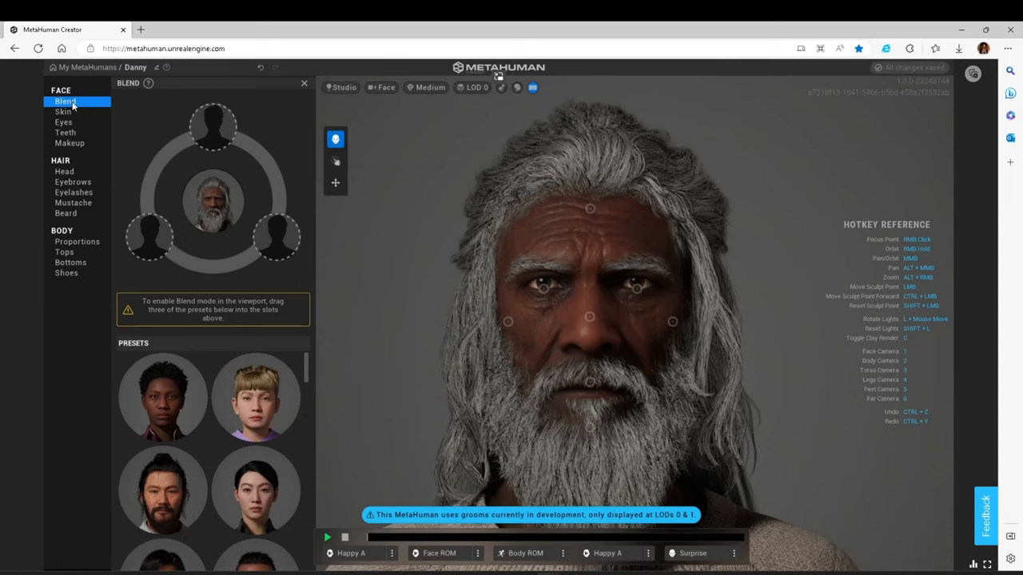
mouse_move(266, 332)
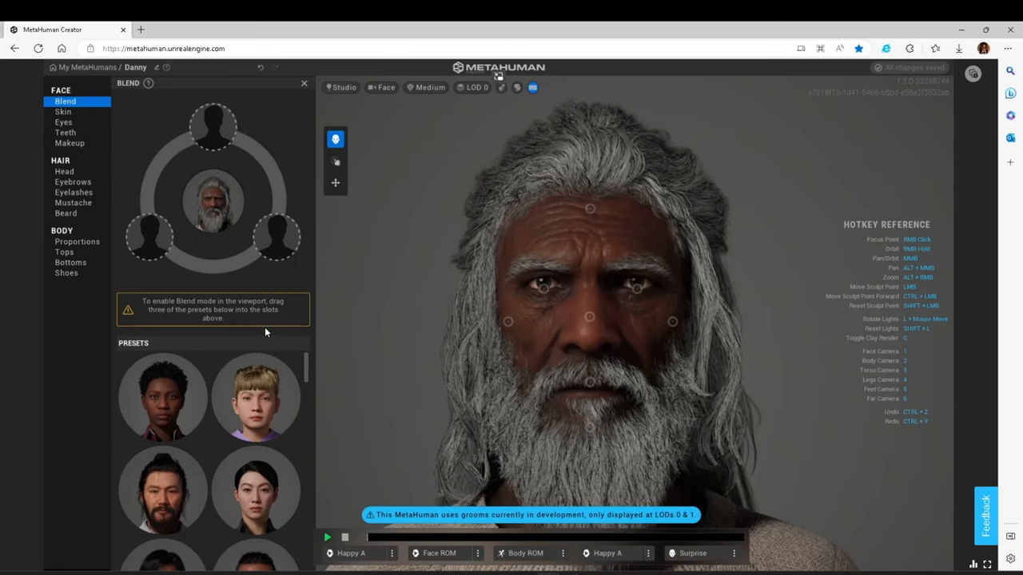
scroll("down", 3)
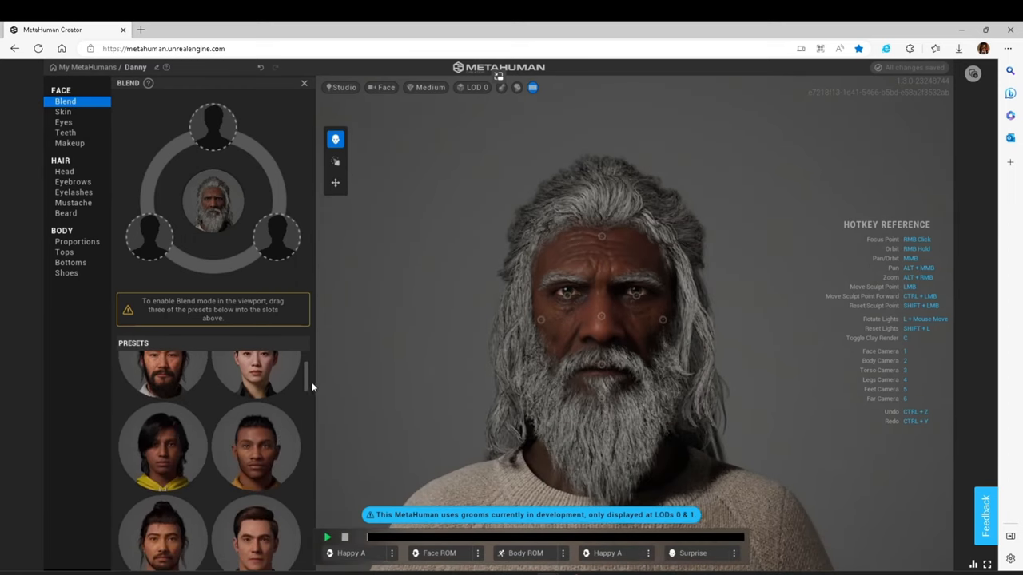
scroll("down", 3)
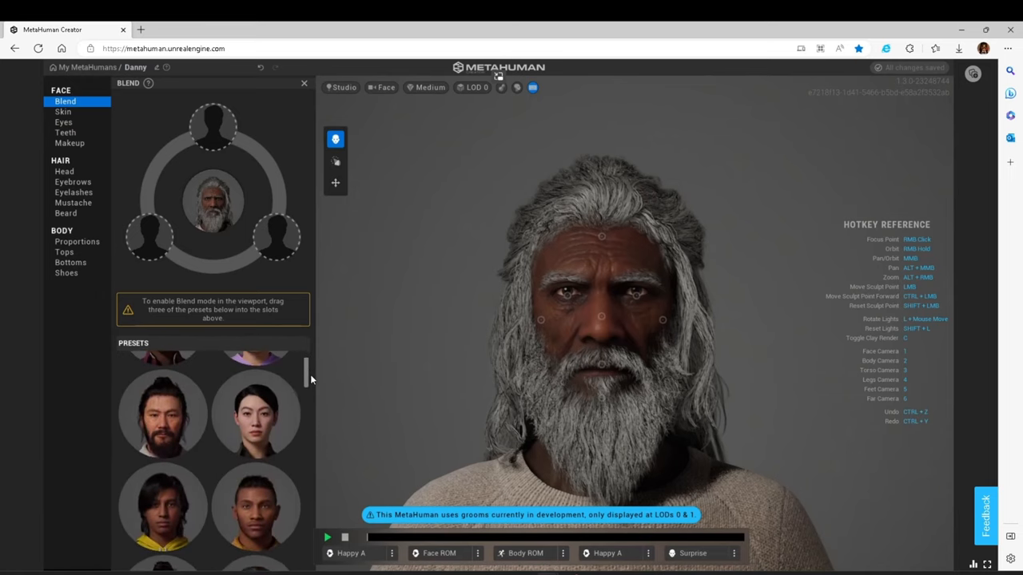
left_click_drag(256, 412, 211, 131)
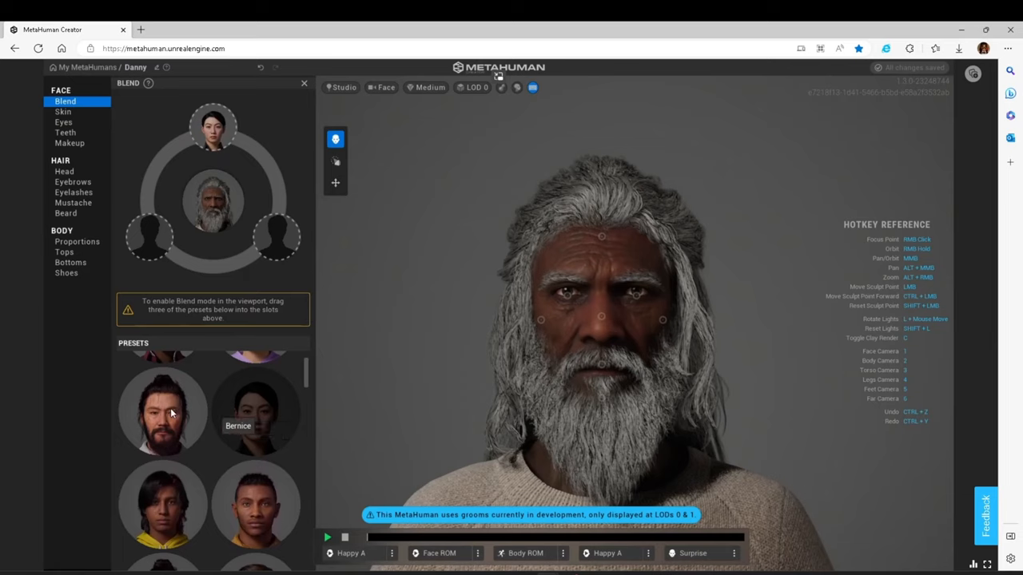
mouse_move(163, 413)
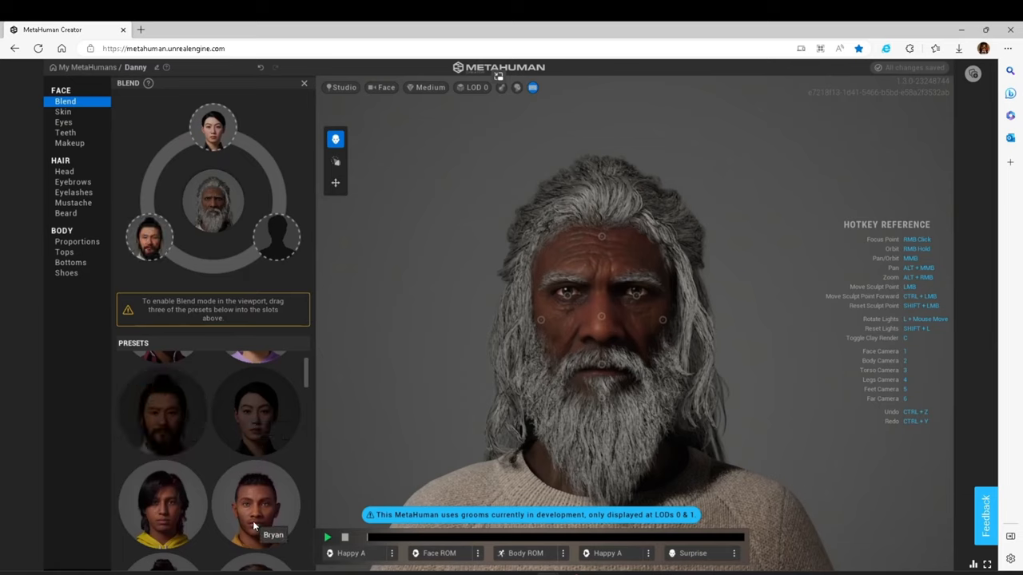
left_click_drag(256, 504, 277, 237)
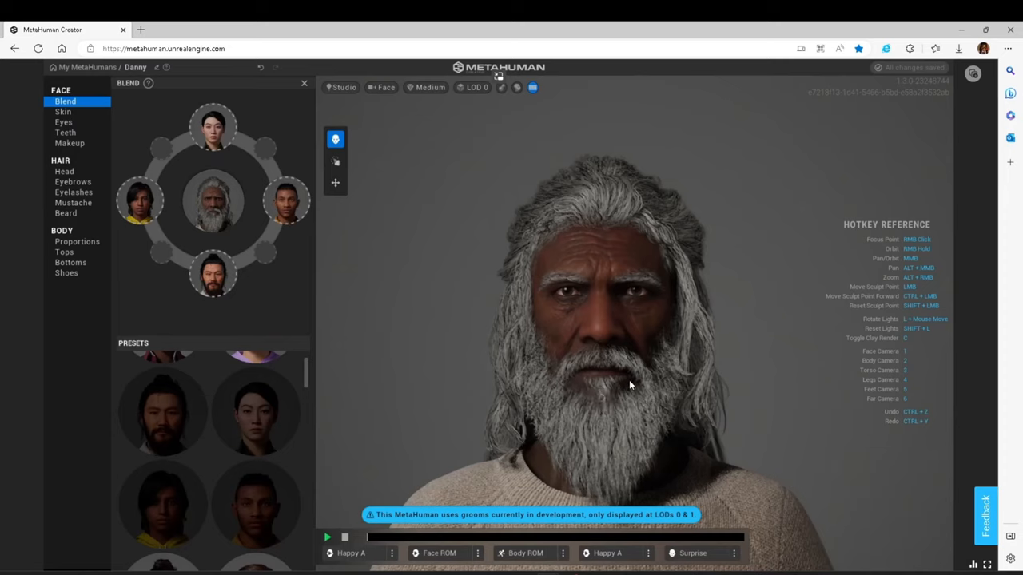
mouse_move(248, 284)
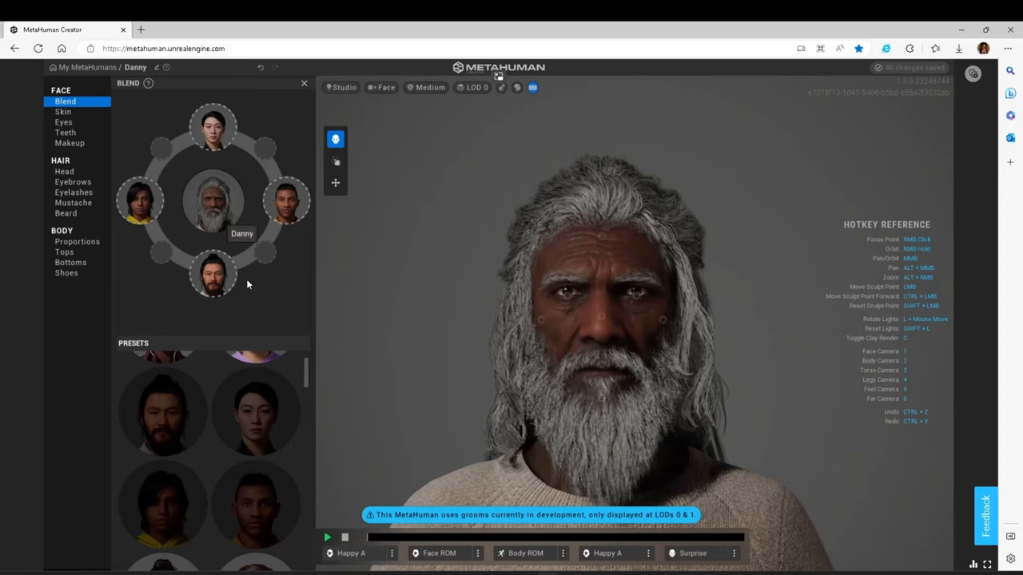
Review a blend circle preset, then return to the skin settings with texture, contrast and roughness.
left_click(286, 202)
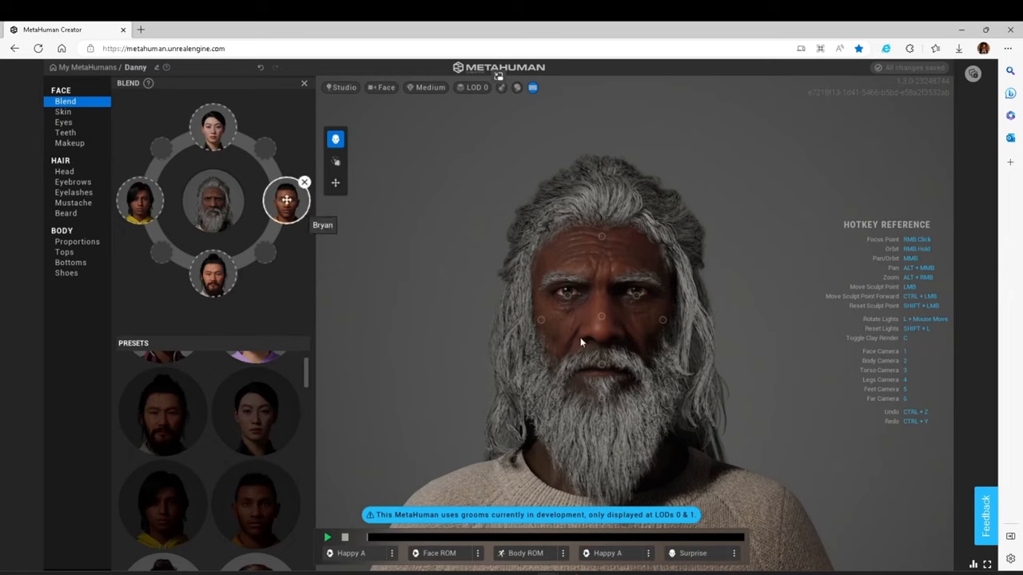
mouse_move(604, 370)
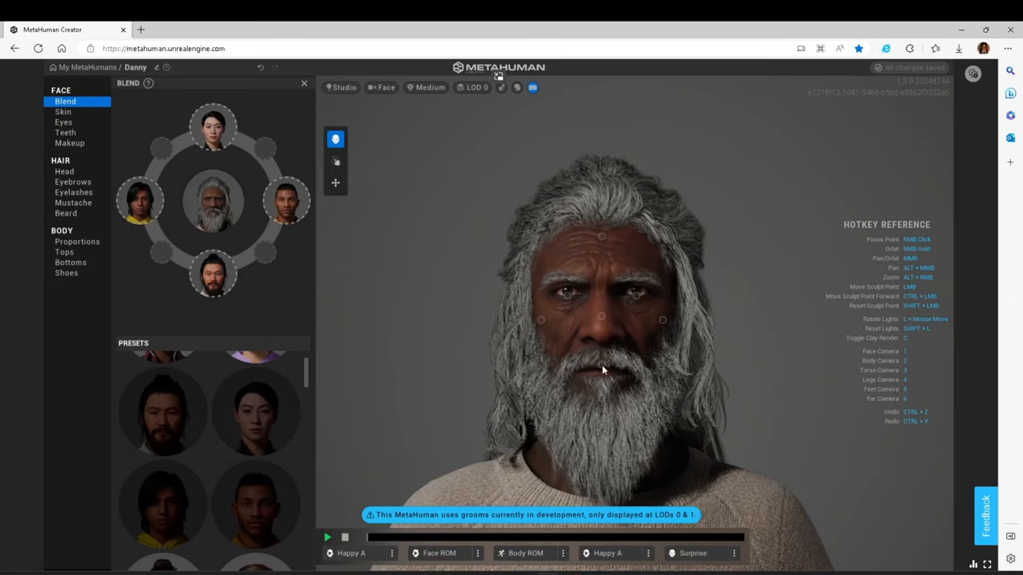
mouse_move(540, 322)
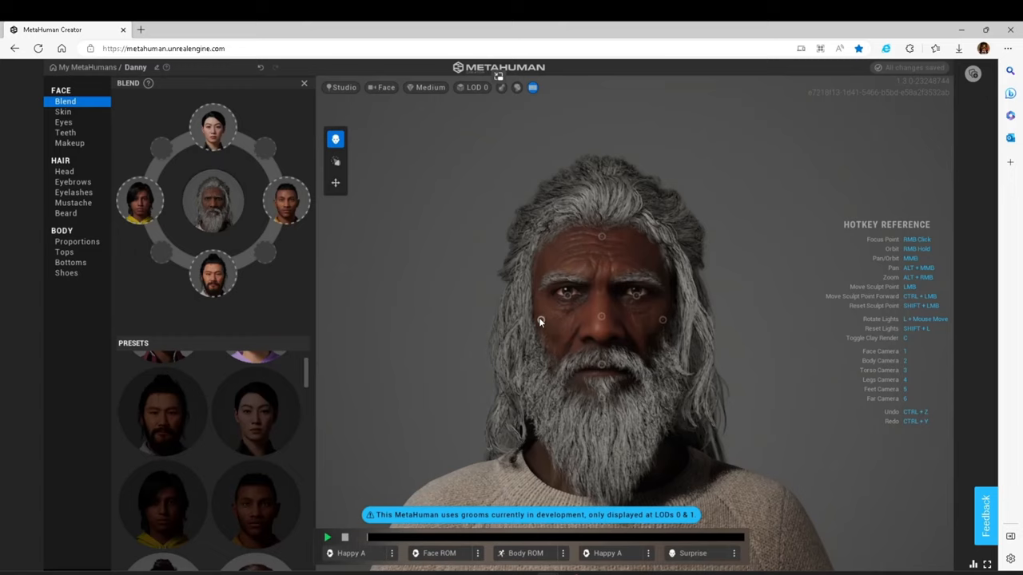
mouse_move(540, 320)
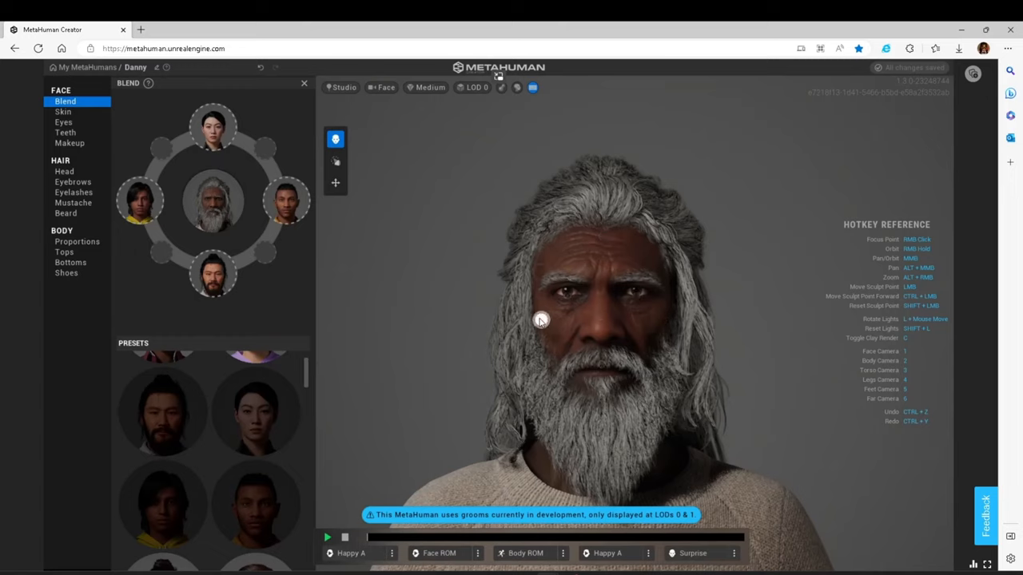
mouse_move(583, 320)
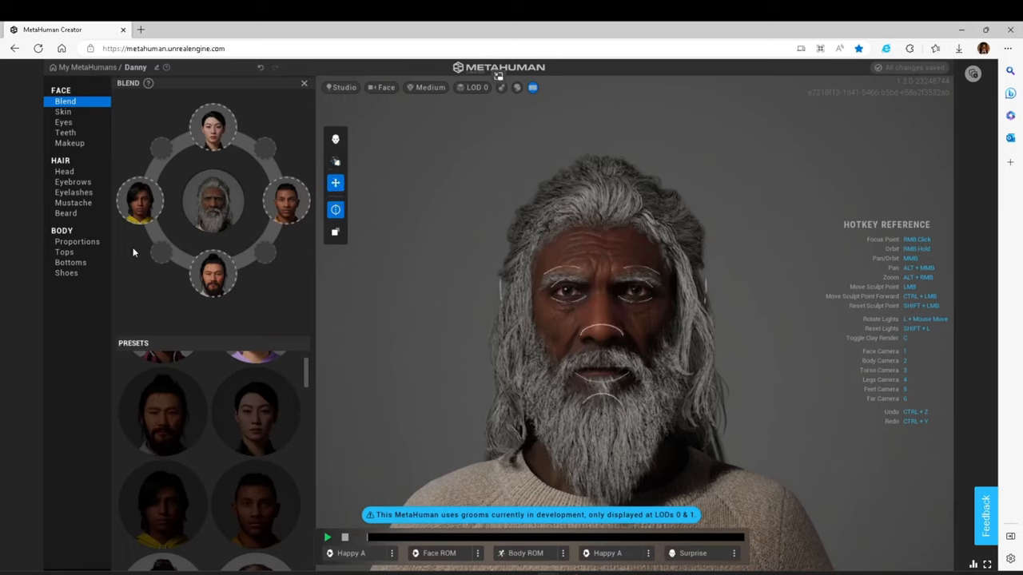
left_click(64, 112)
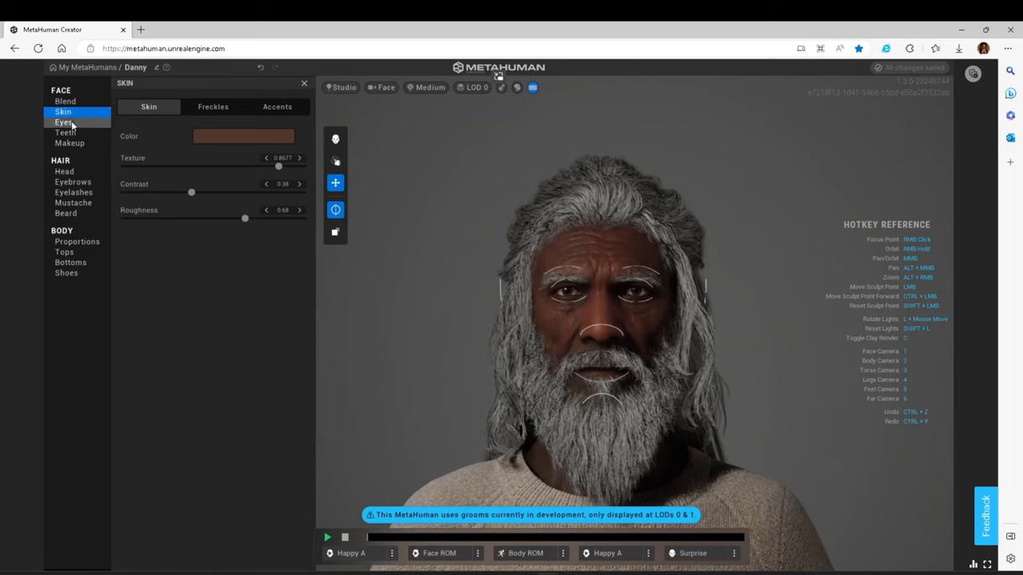
Browse teeth and eye makeup, then choose the bare no-lipstick option for Danny's lips.
left_click(66, 132)
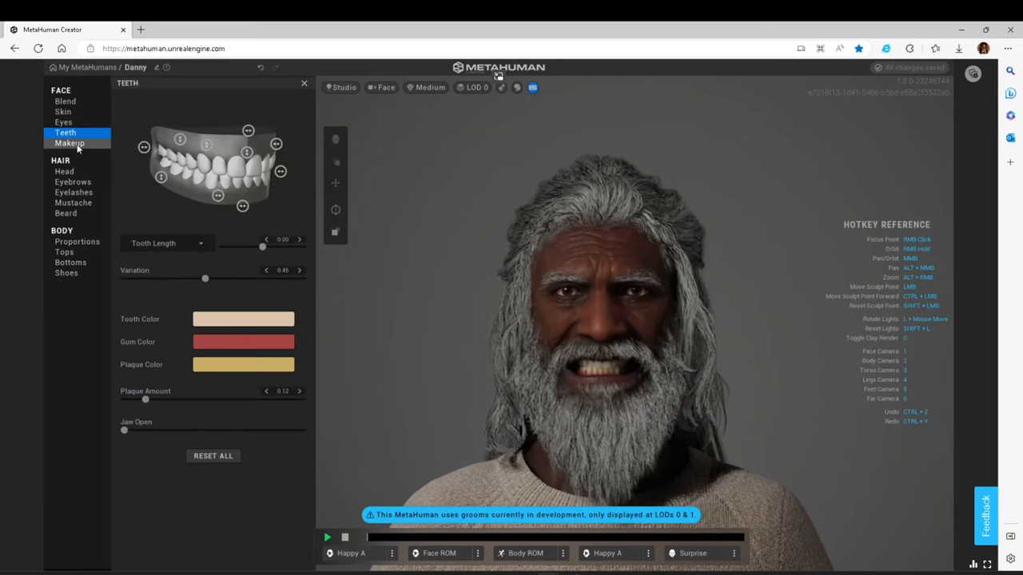
left_click(69, 143)
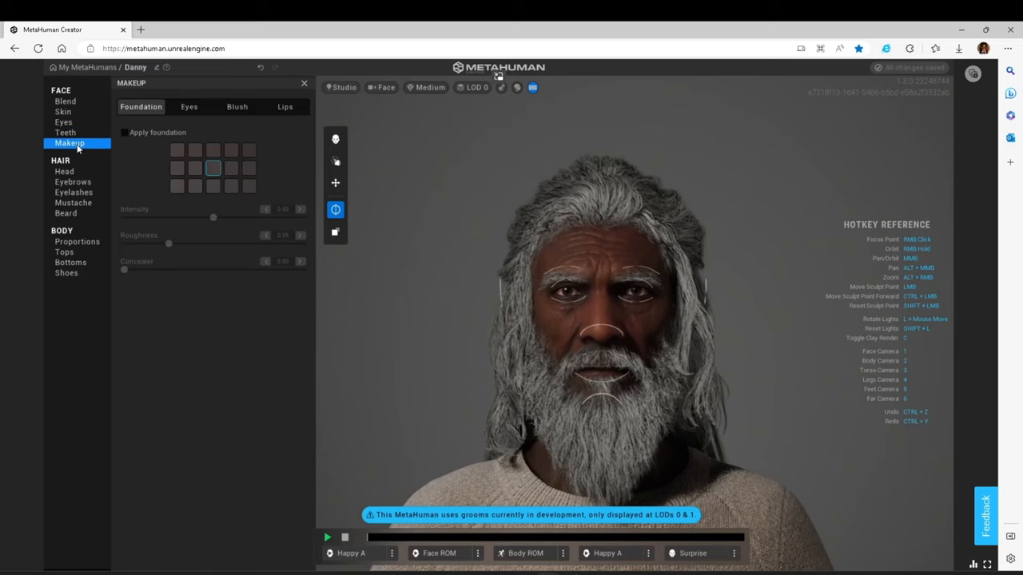
left_click(188, 105)
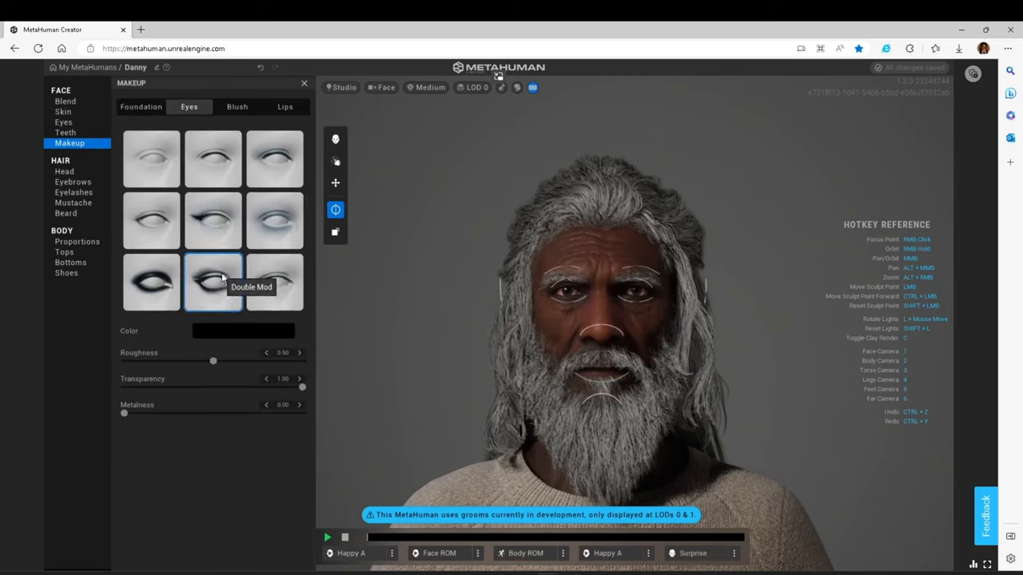
left_click(275, 158)
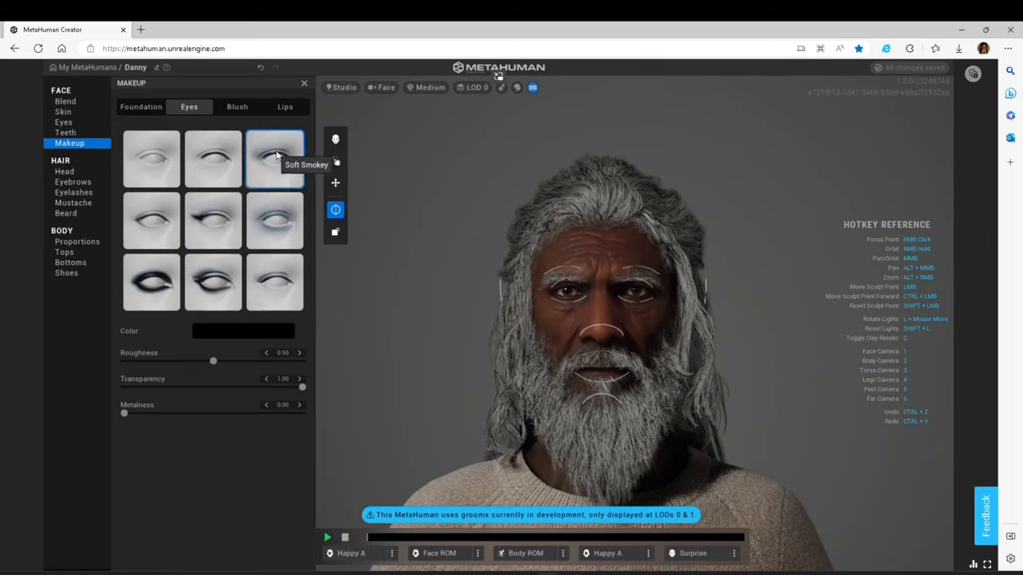
left_click(285, 106)
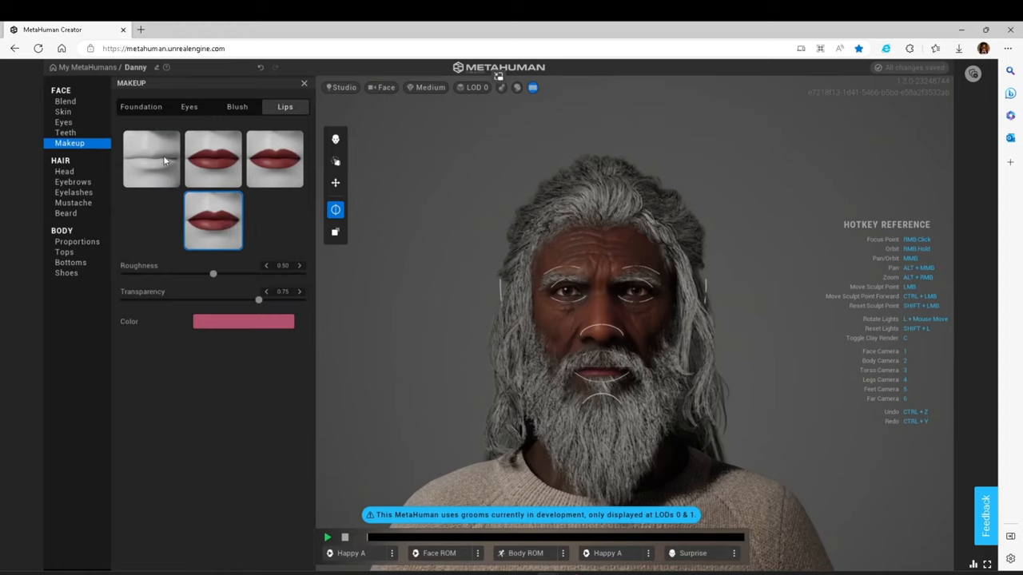
left_click(151, 158)
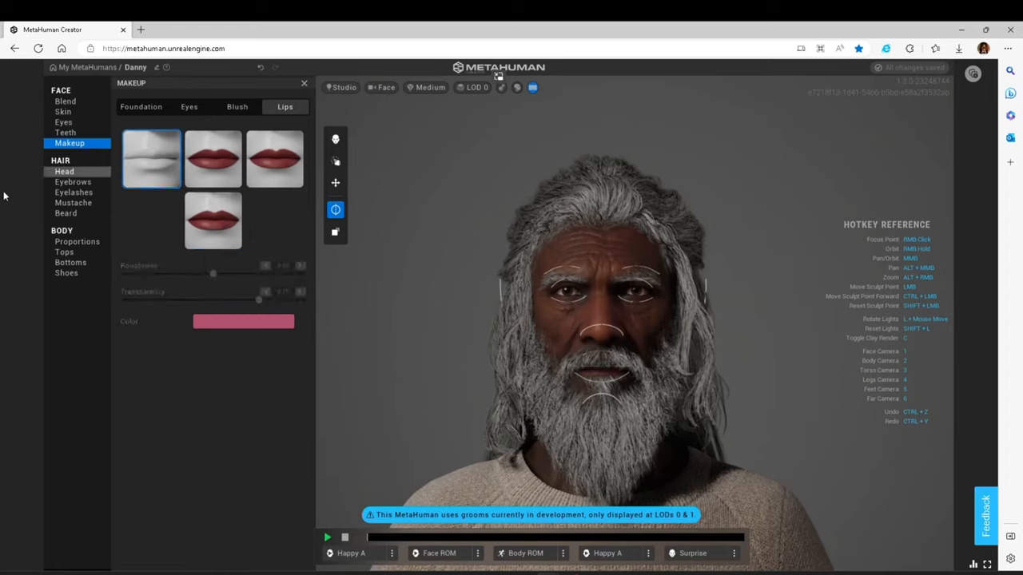
Browse eyelashes, proportions, mustache, beard and head hair, keeping the long beard style.
left_click(74, 191)
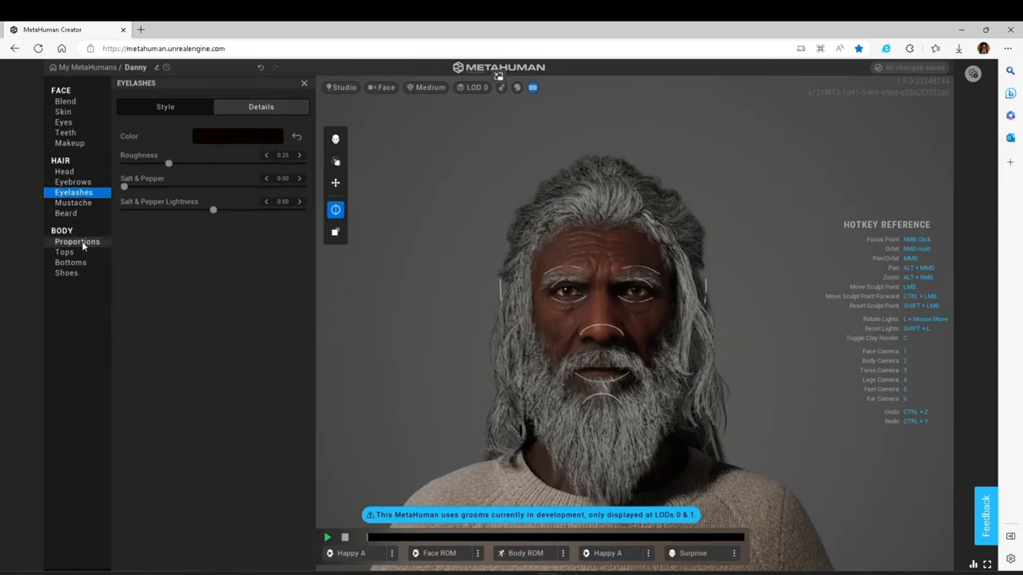
left_click(77, 242)
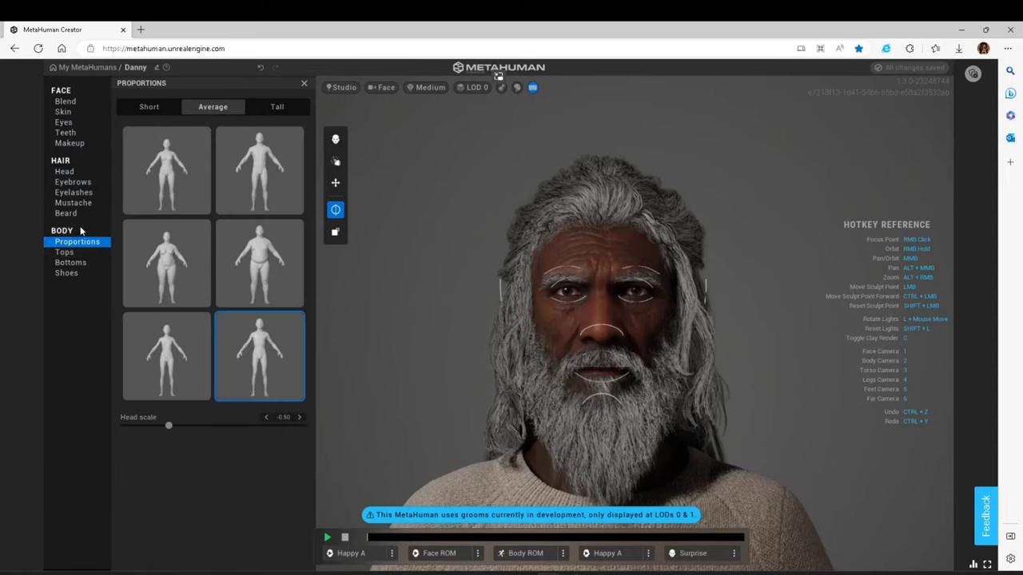
left_click(74, 202)
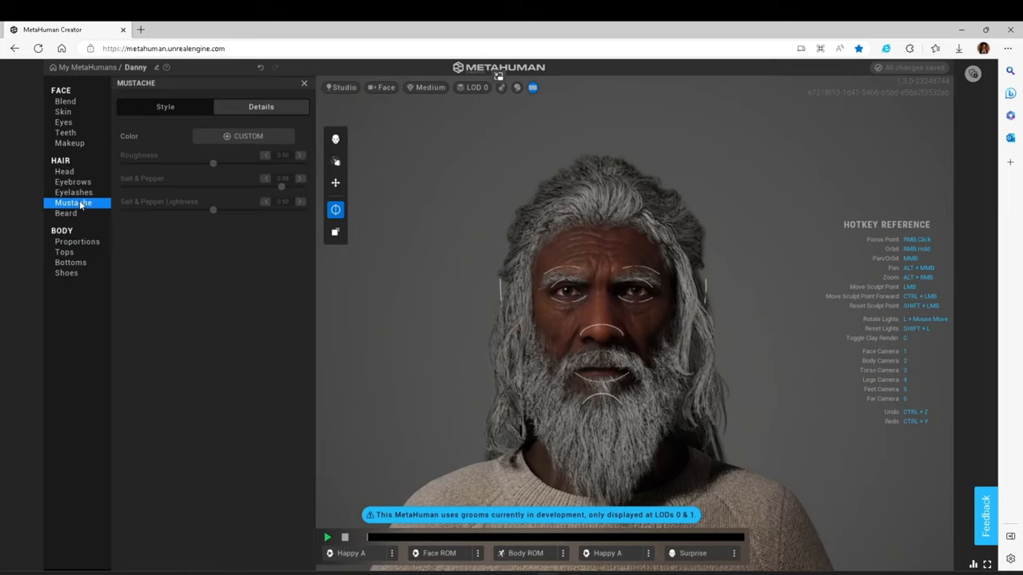
left_click(65, 212)
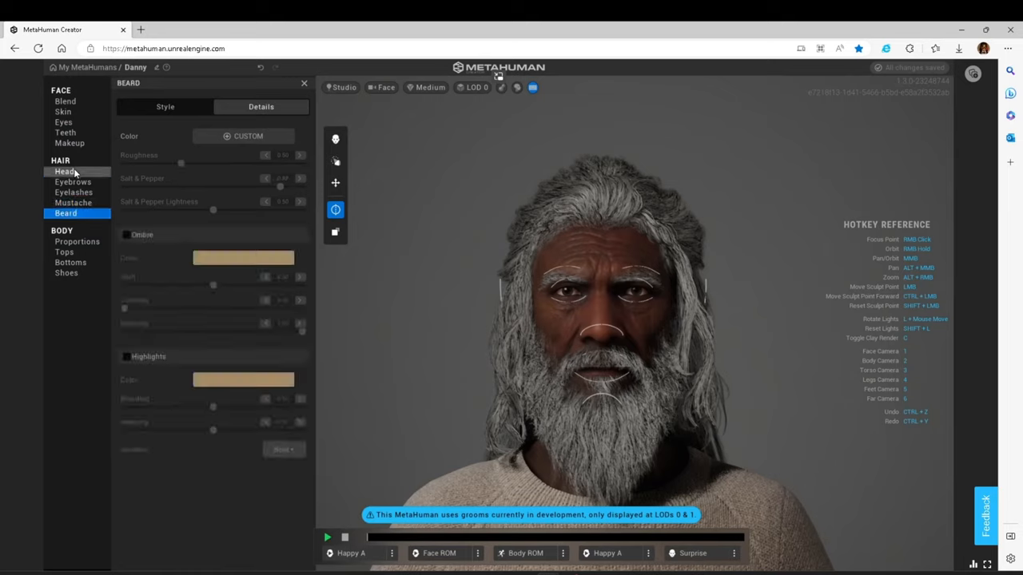
left_click(65, 171)
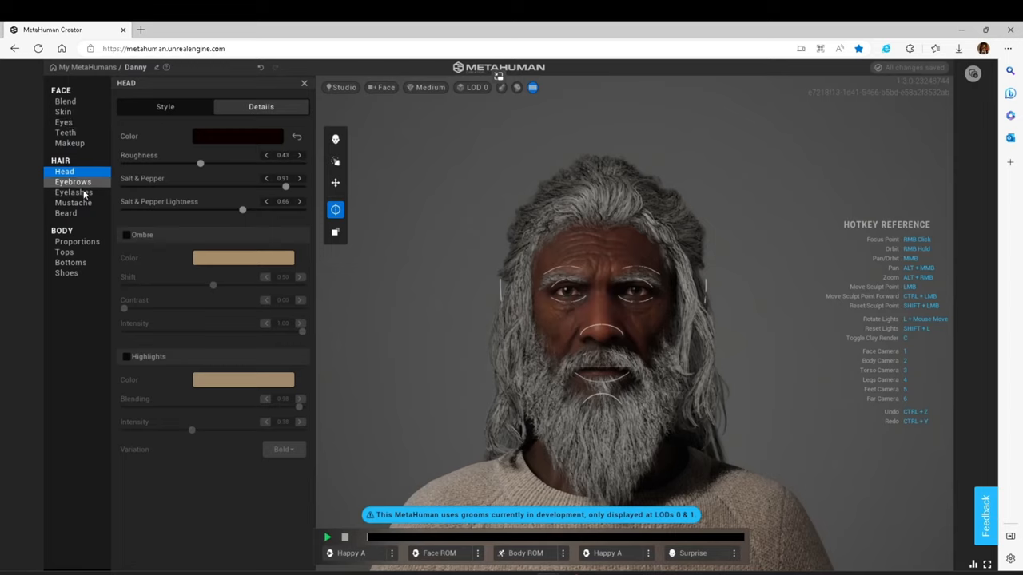
left_click(66, 212)
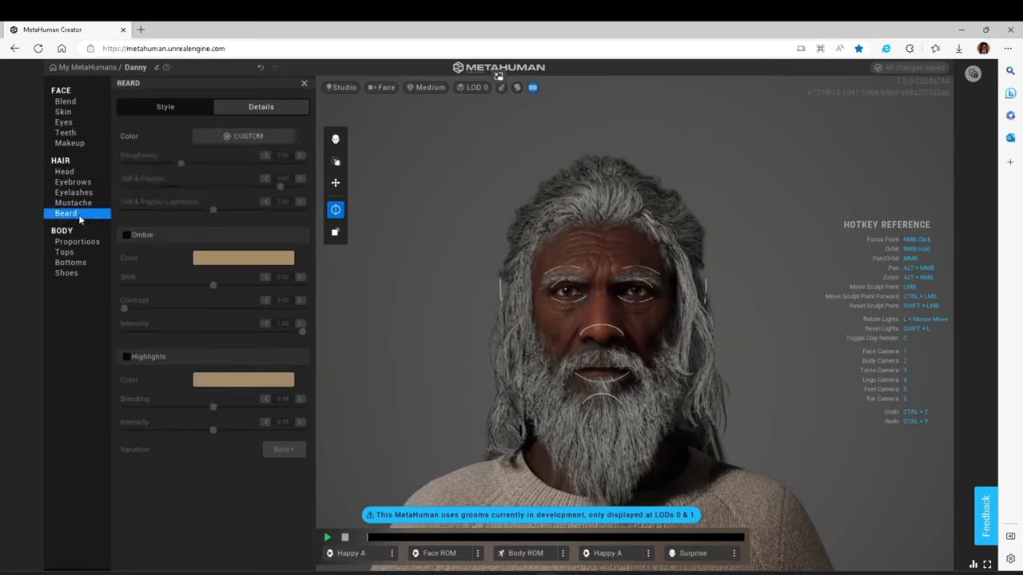
left_click(165, 105)
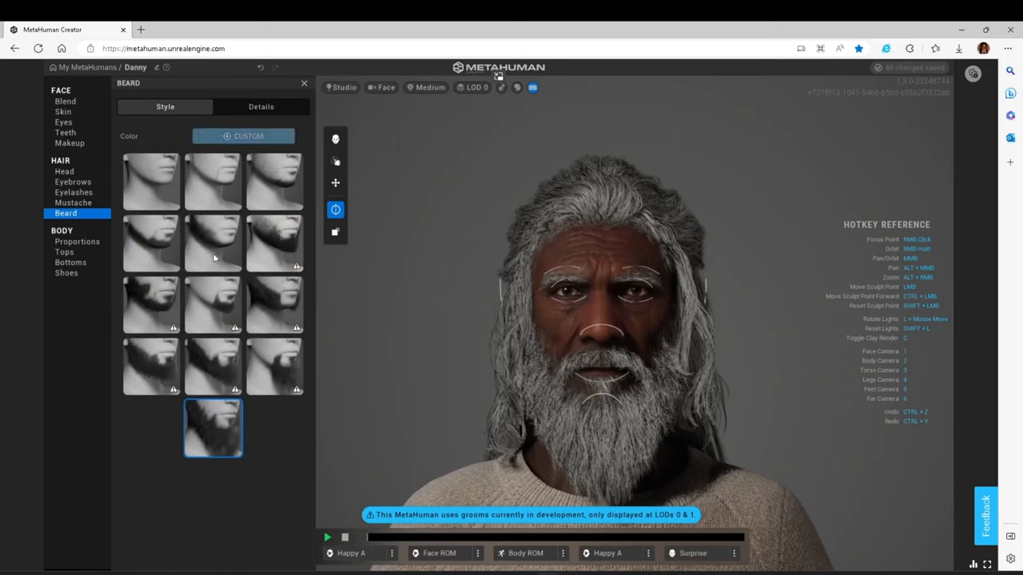
mouse_move(214, 428)
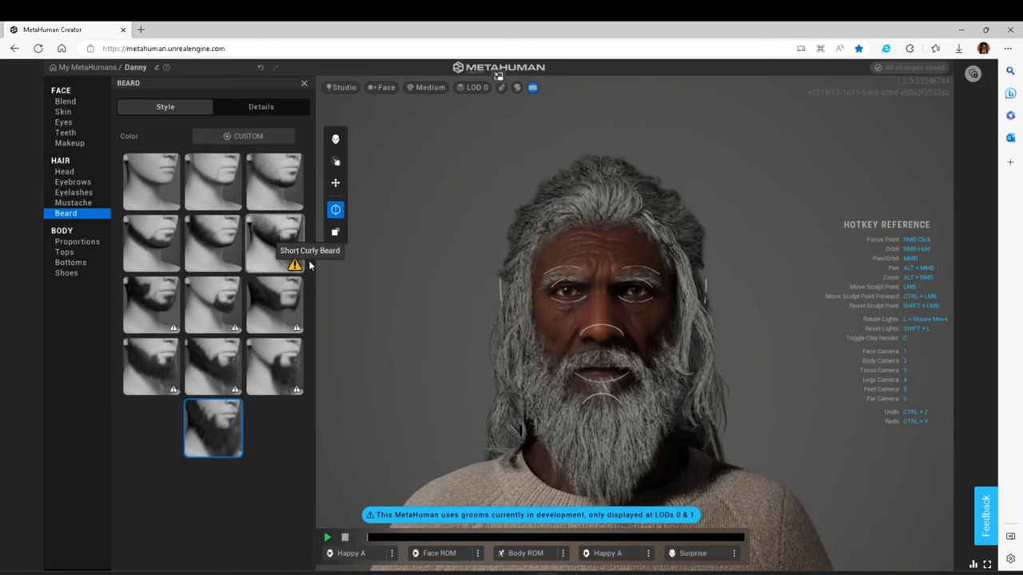
mouse_move(268, 403)
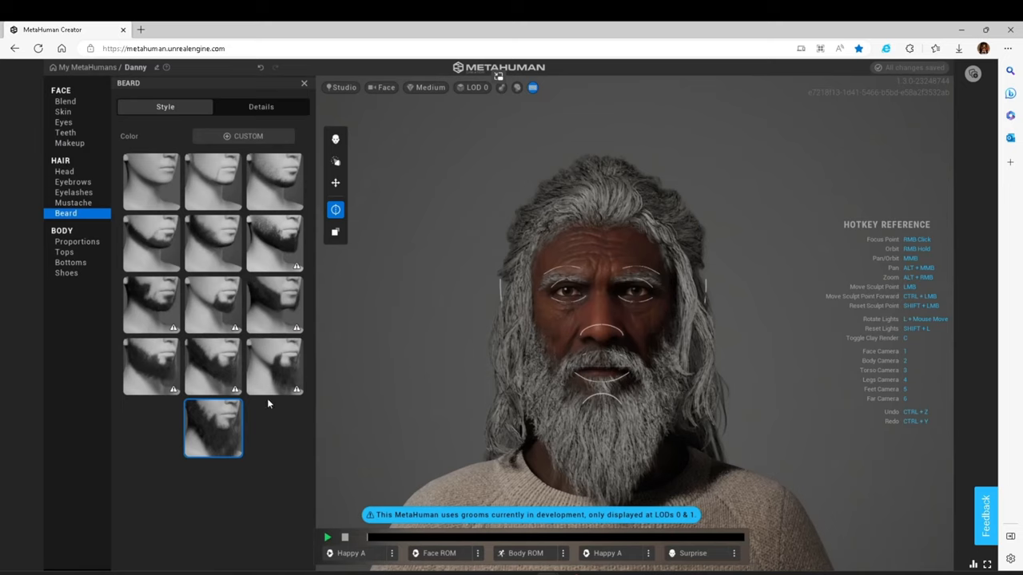
mouse_move(594, 371)
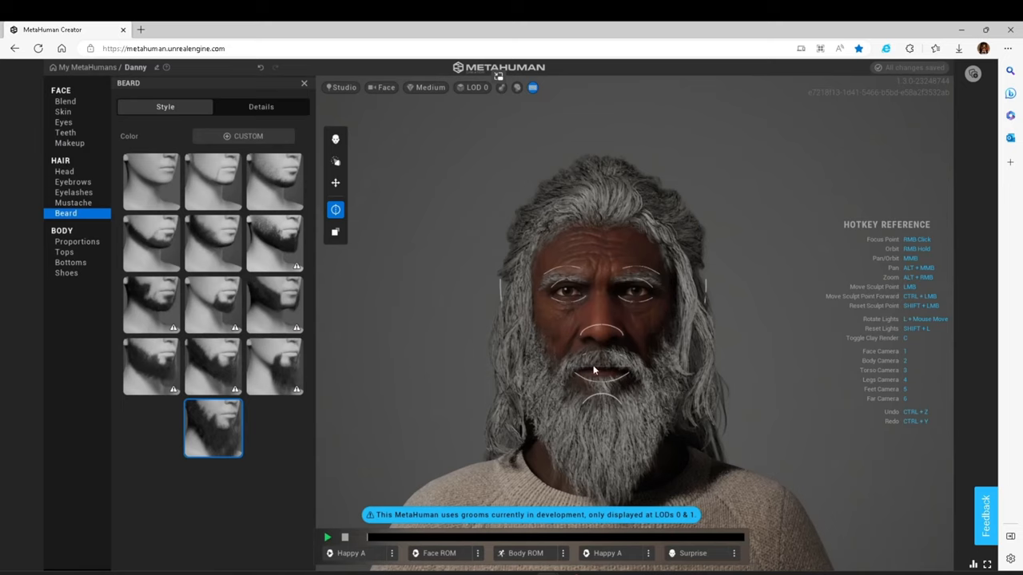
mouse_move(334, 138)
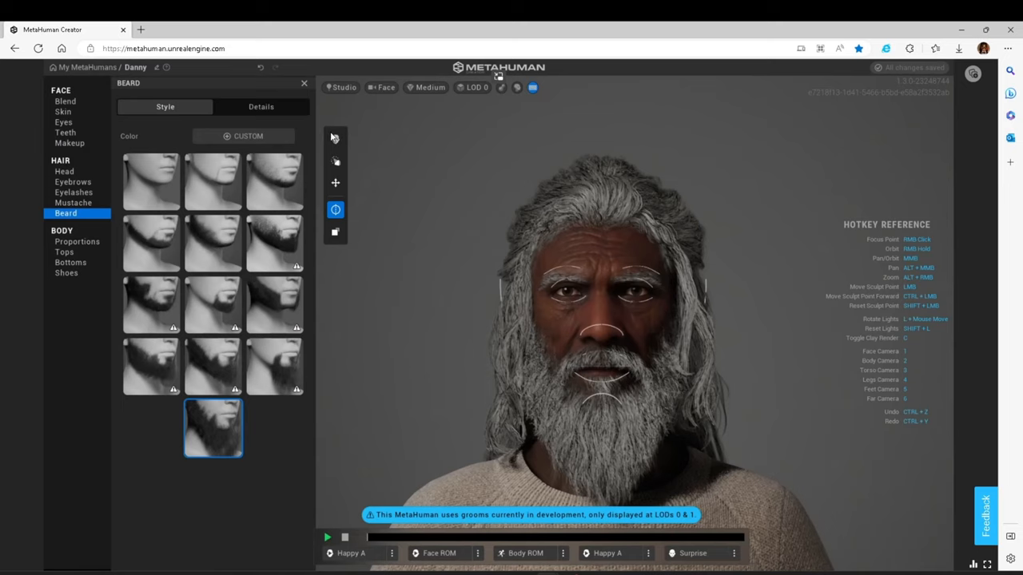
mouse_move(212, 243)
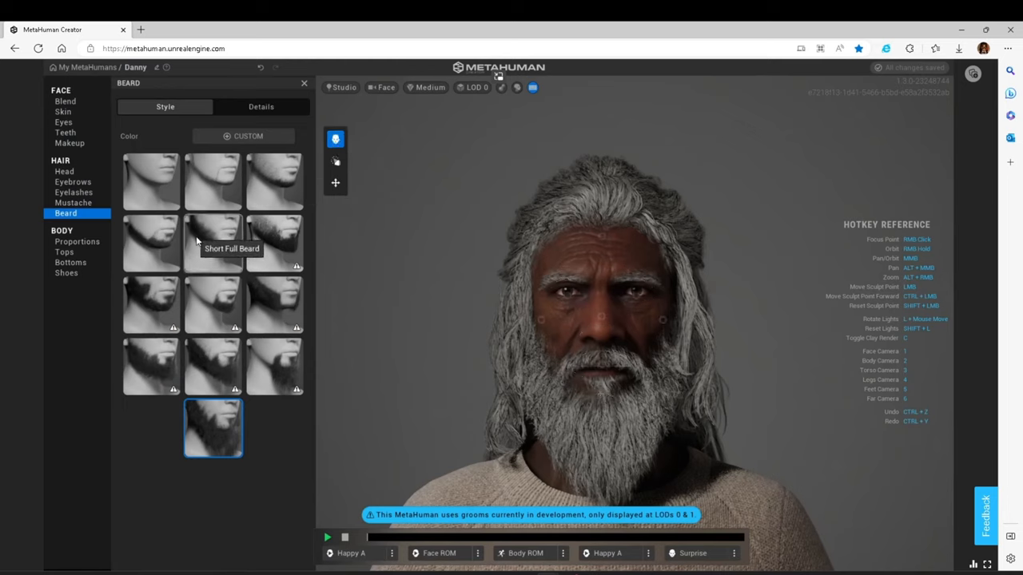
mouse_move(335, 160)
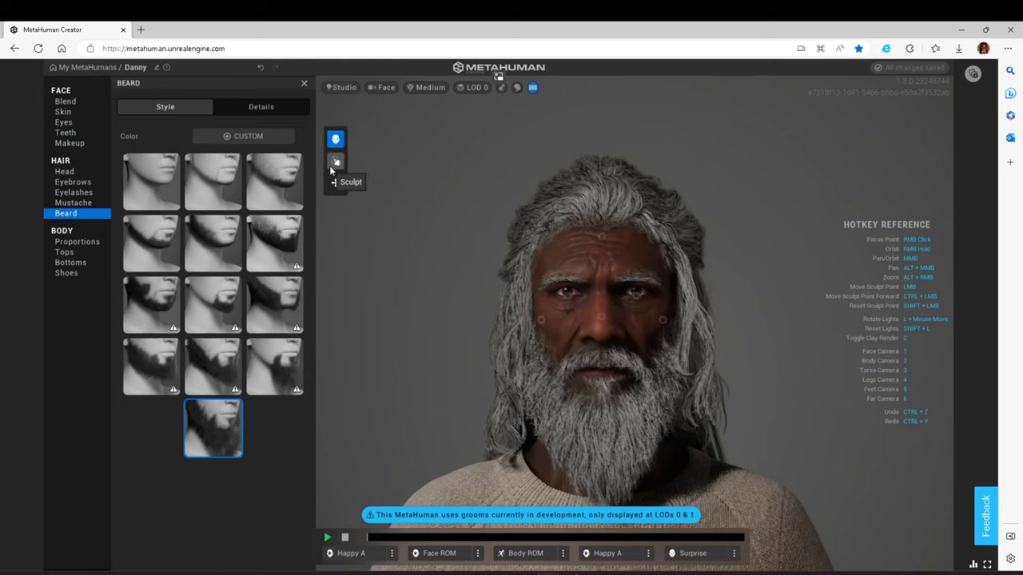
mouse_move(76, 241)
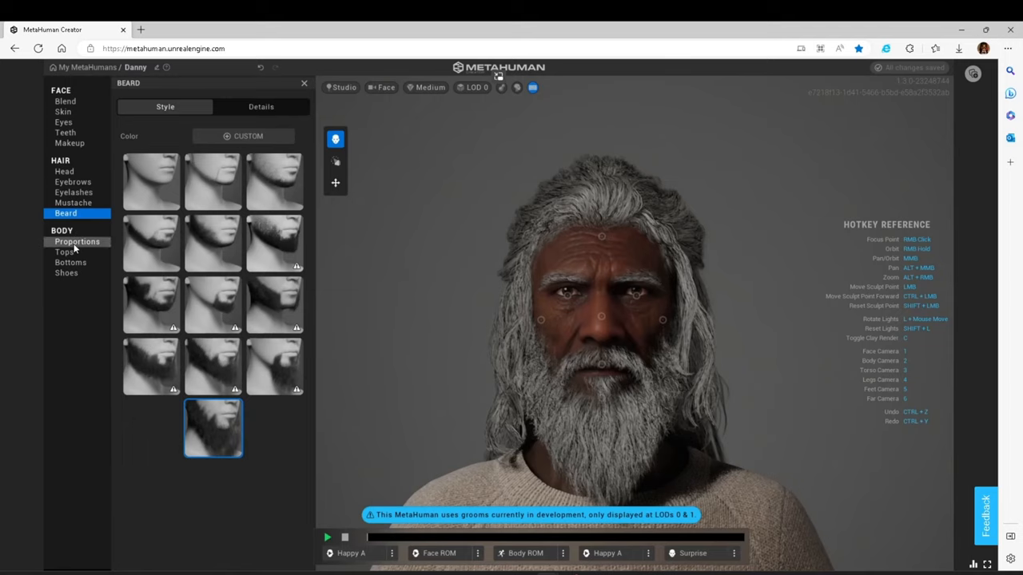
left_click(64, 171)
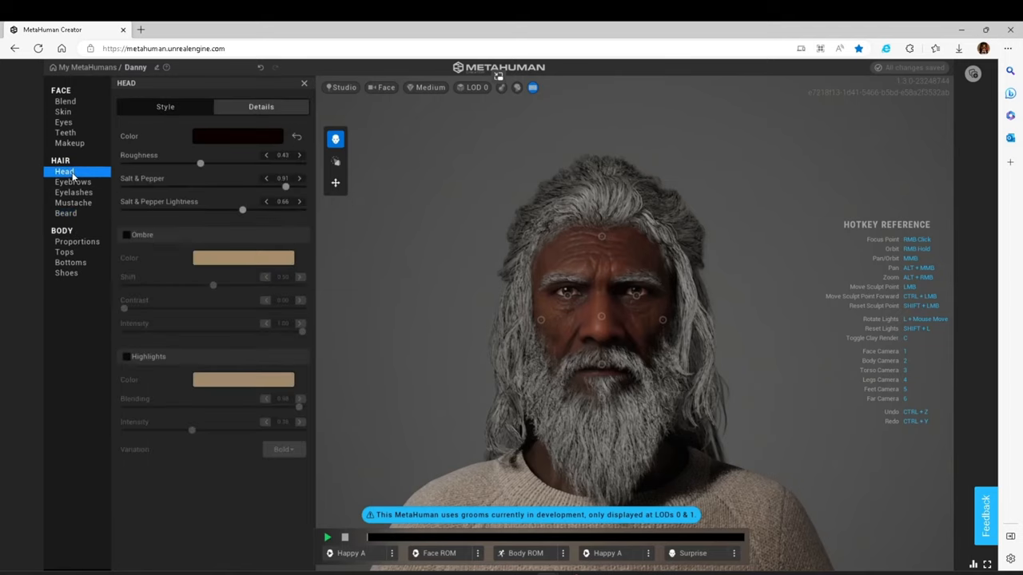
left_click(165, 106)
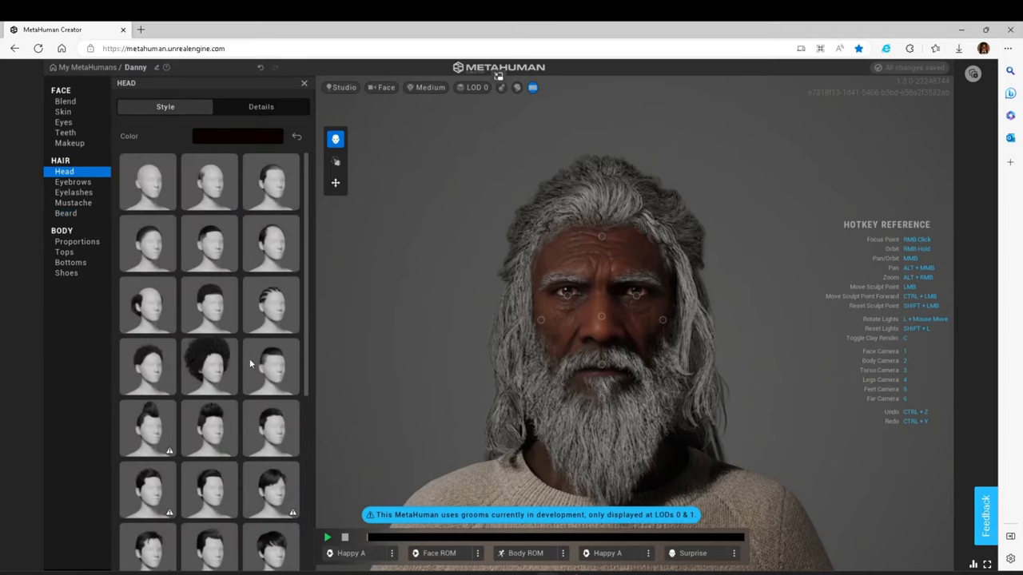
scroll("down", 3)
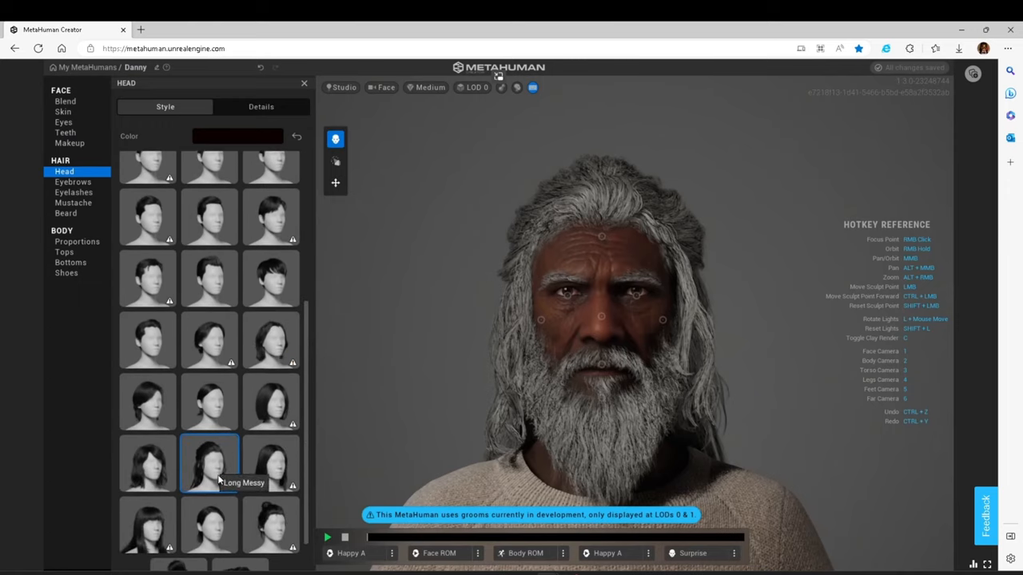
mouse_move(227, 487)
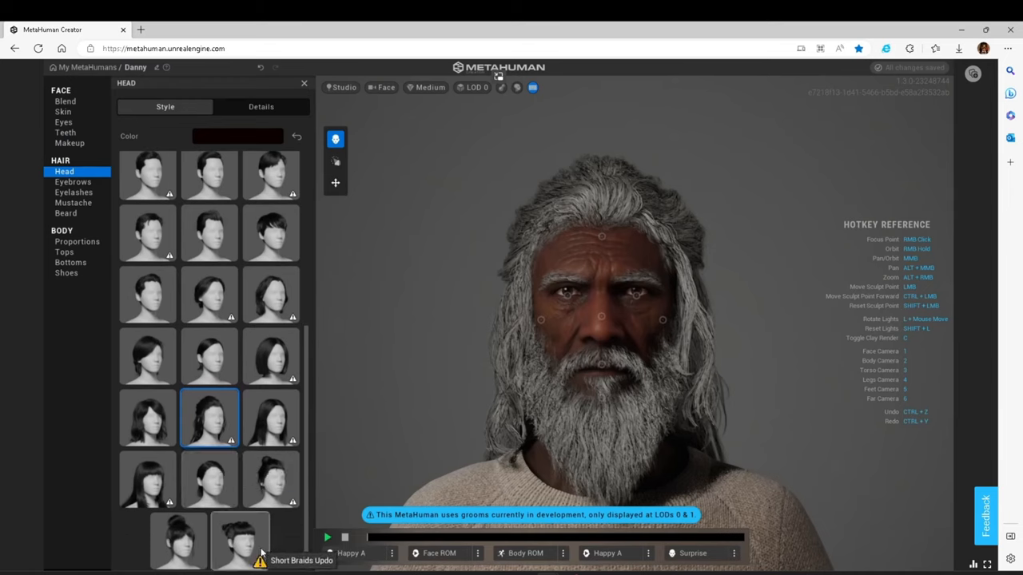
scroll("down", 3)
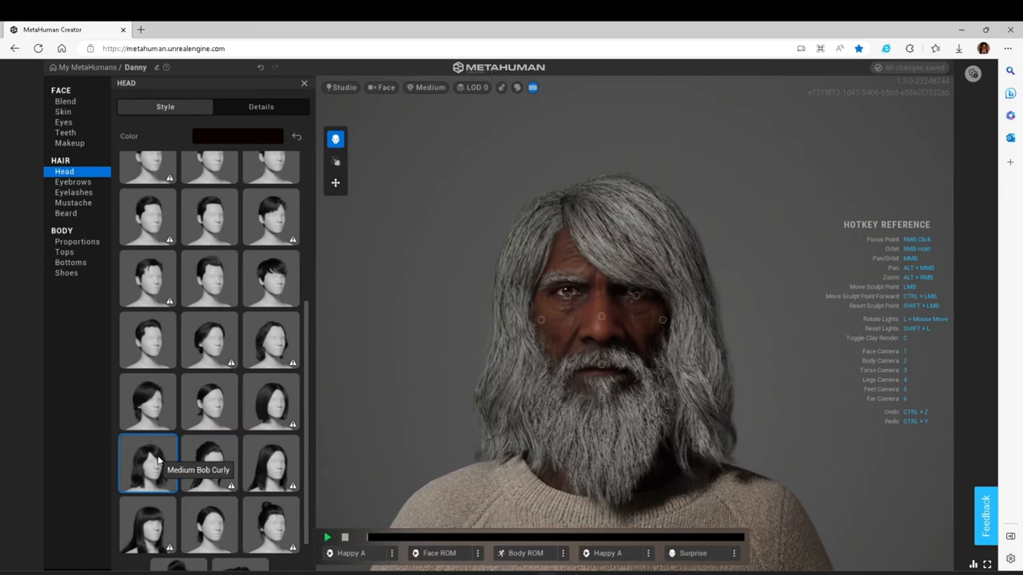
left_click(147, 463)
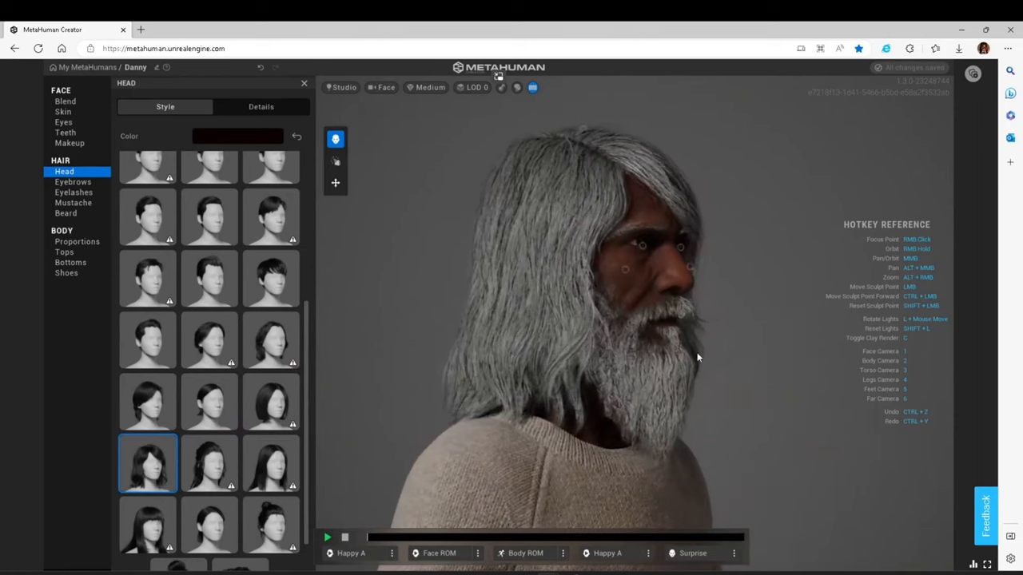
left_click_drag(700, 358, 487, 354)
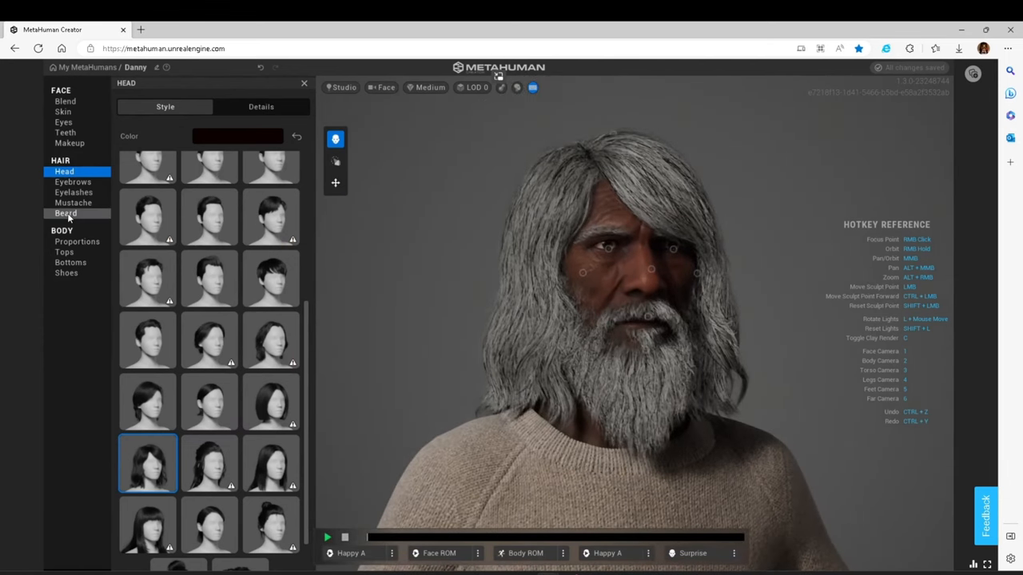
Check mustache and proportions, then dress Danny in the beige hoodie top.
left_click(73, 201)
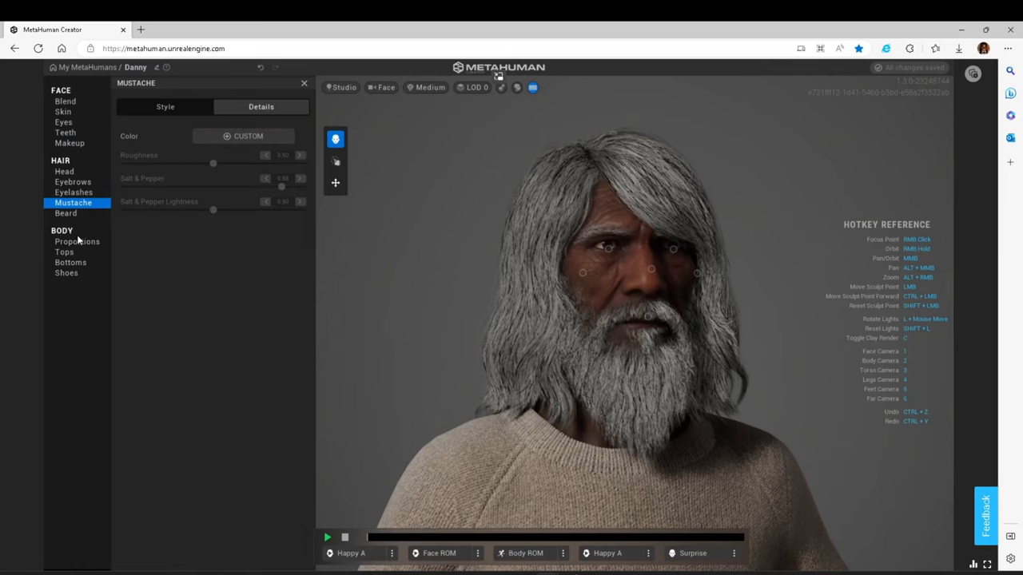
left_click(76, 241)
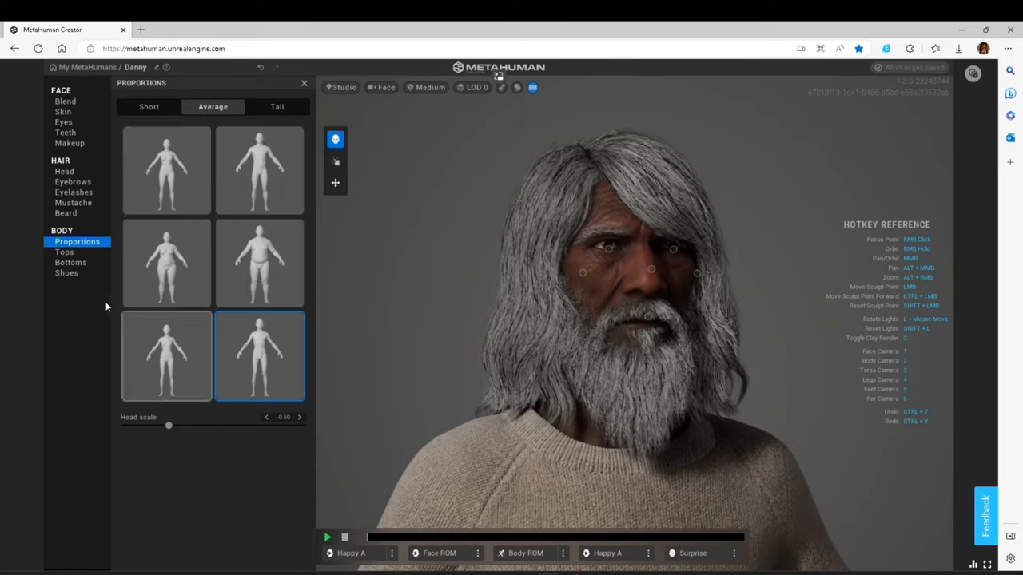
left_click(64, 253)
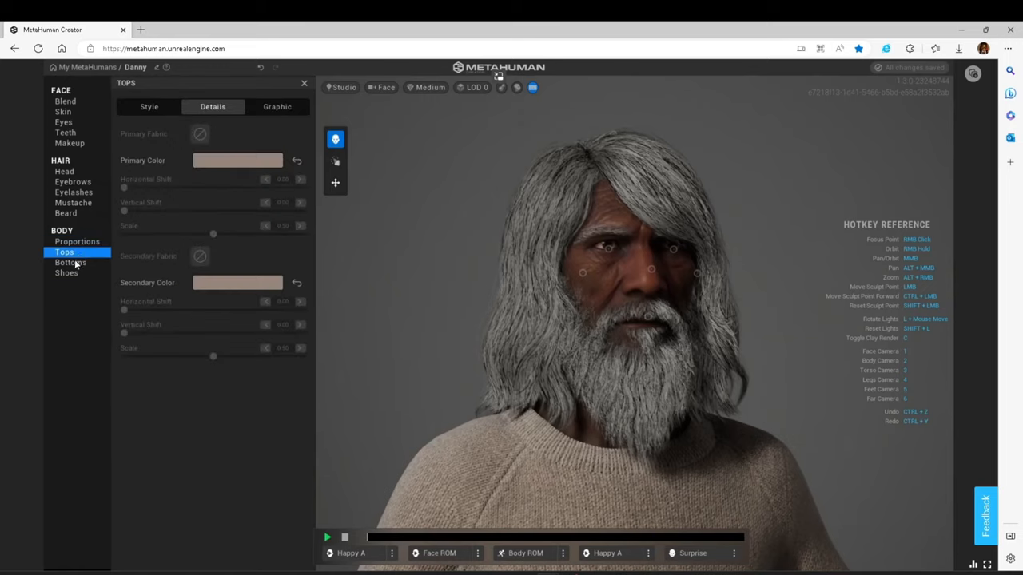
left_click(149, 105)
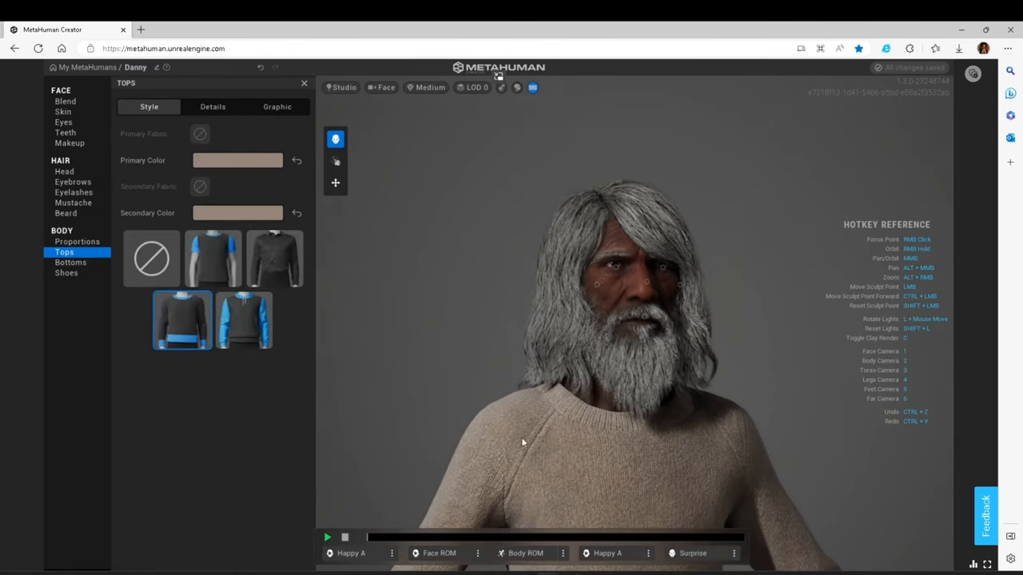
mouse_move(243, 320)
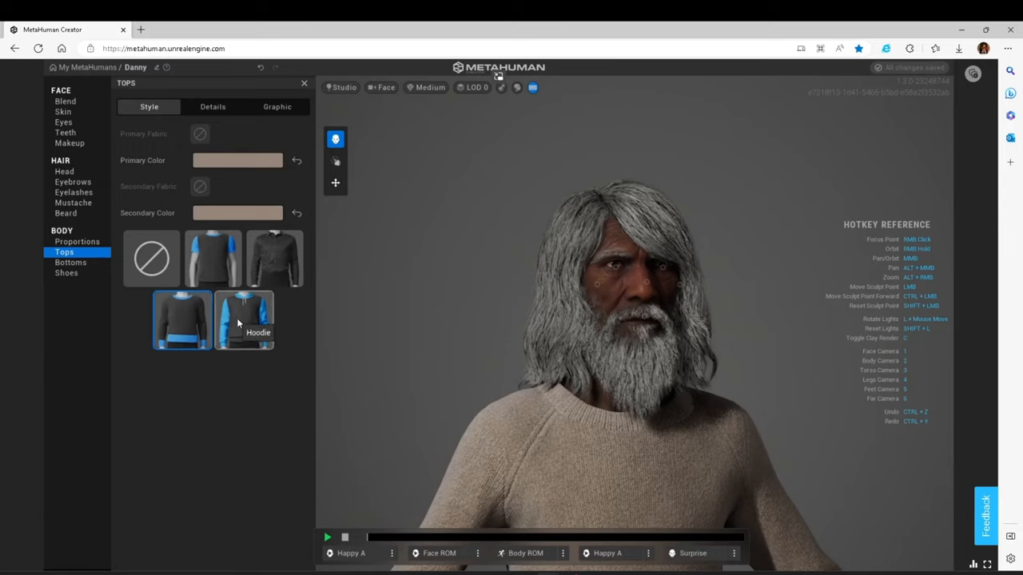
left_click(242, 320)
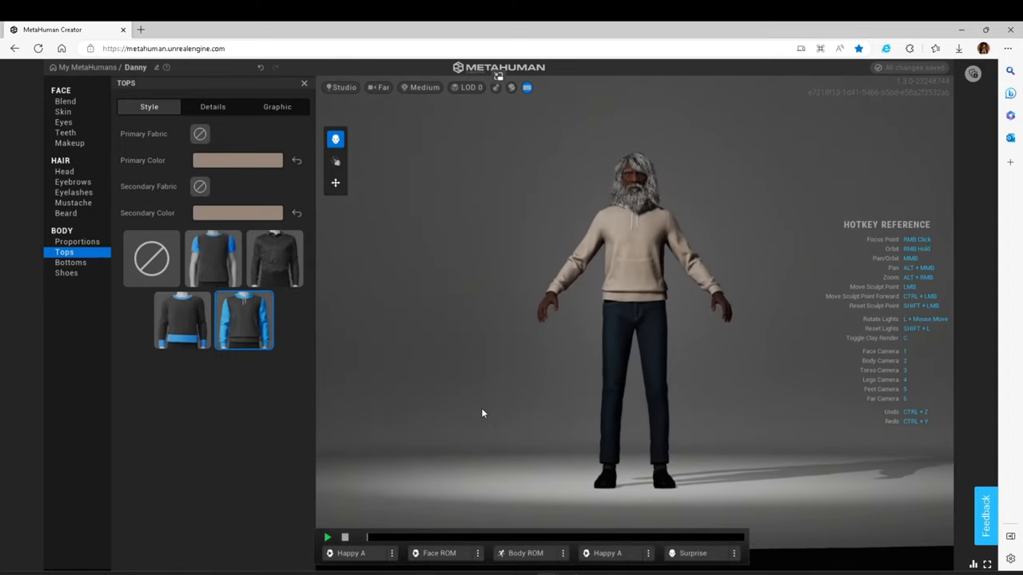
Print the Surfboards graphic on the front of Danny's hoodie from the Graphic choices.
left_click(213, 106)
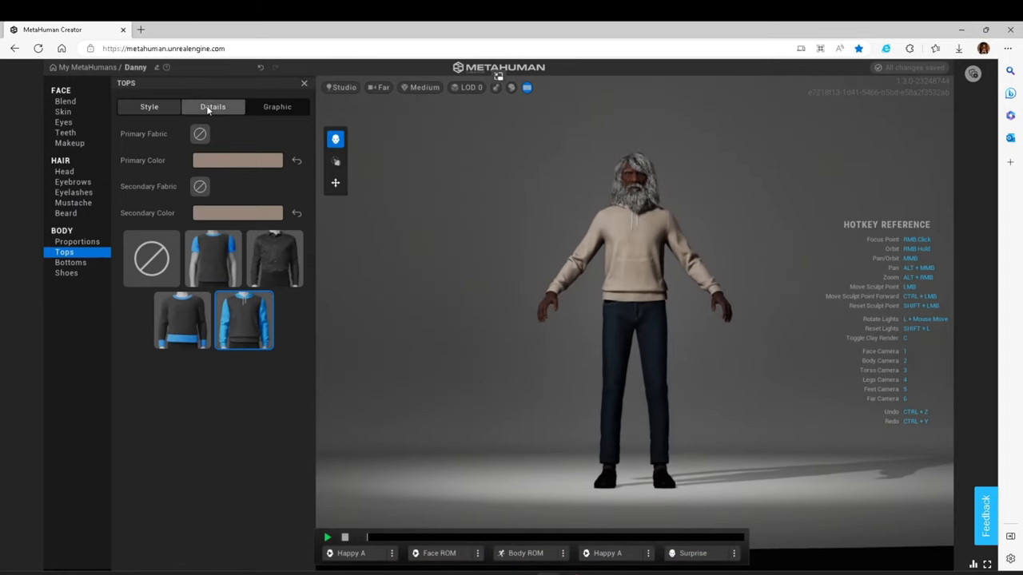
left_click(278, 105)
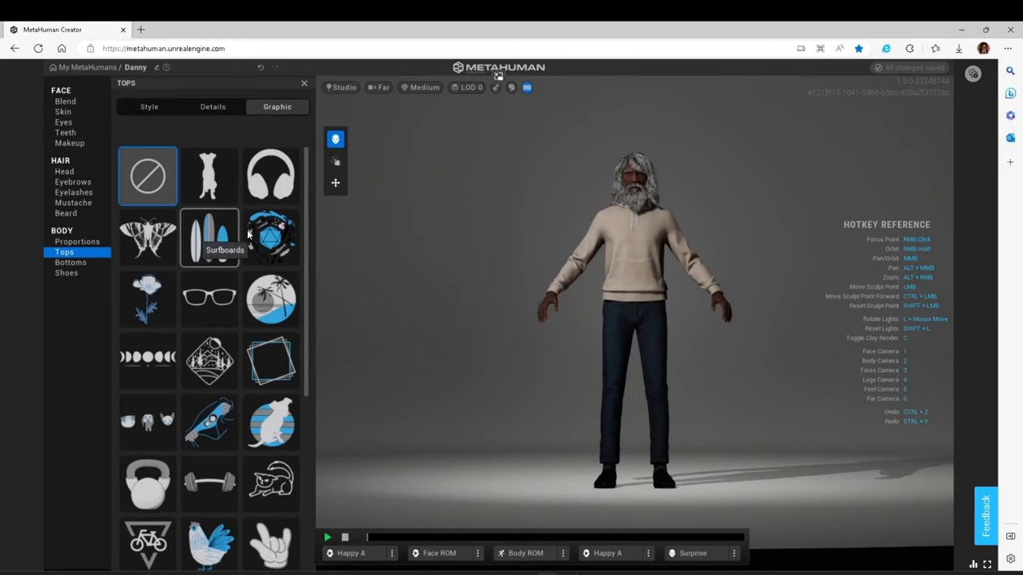
mouse_move(207, 422)
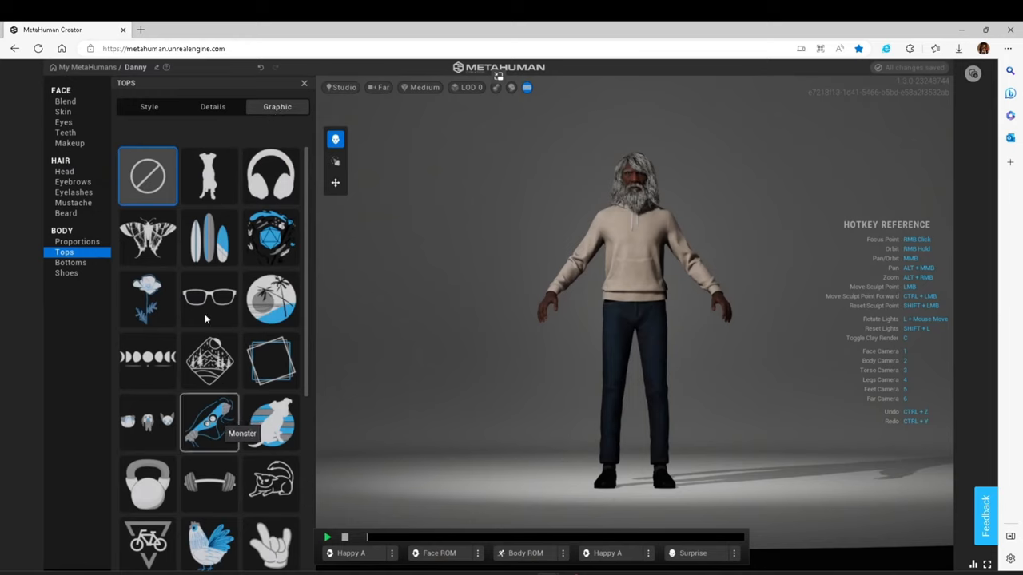
left_click(210, 237)
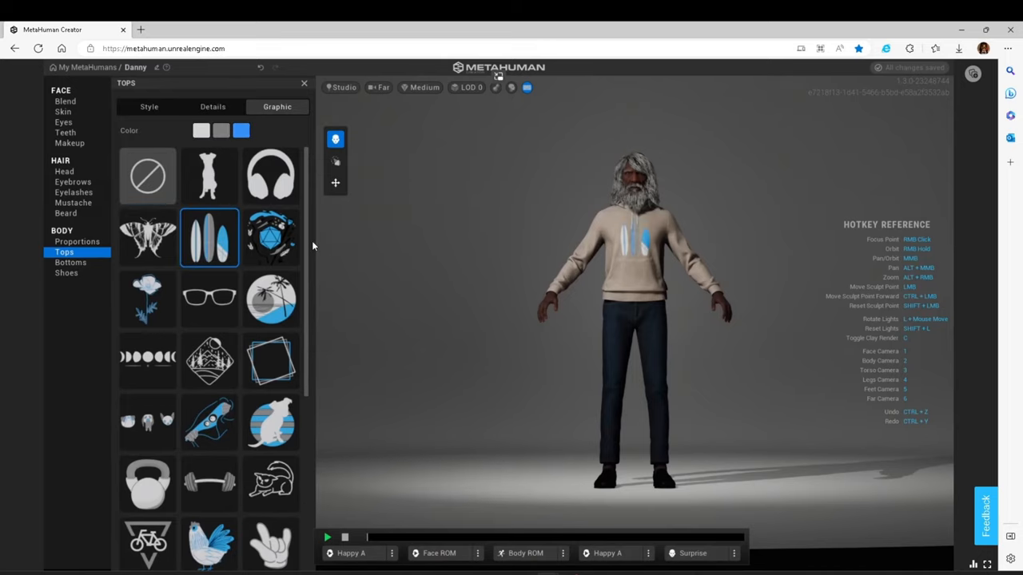
Set the hoodie's primary body colour to magenta.
left_click(213, 106)
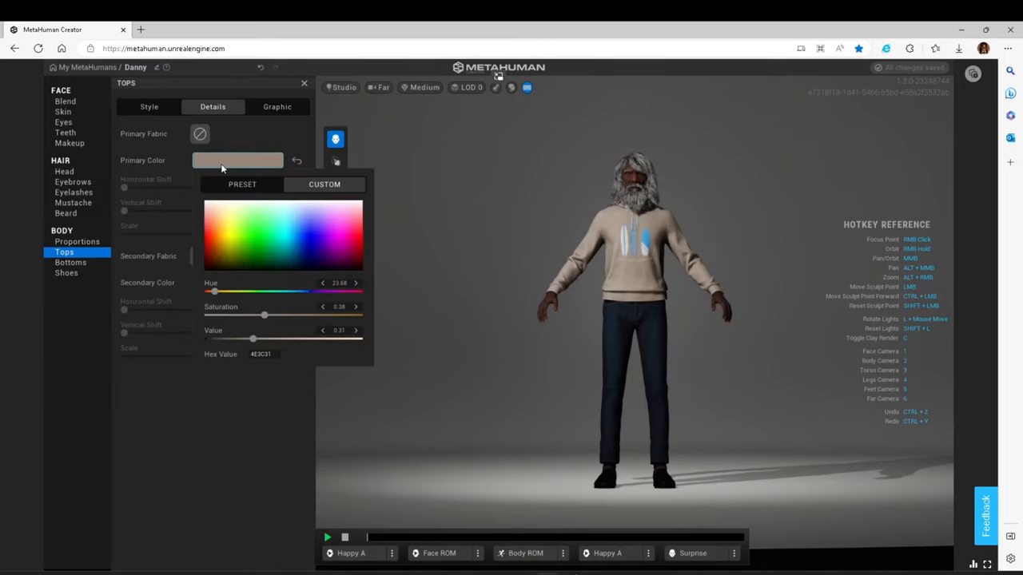
left_click(257, 238)
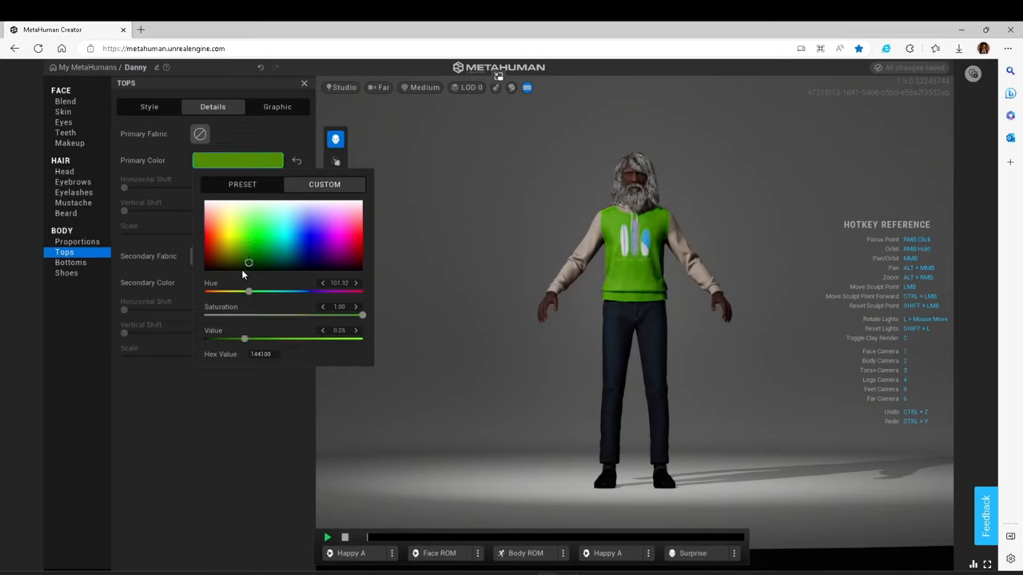
left_click_drag(249, 262, 339, 266)
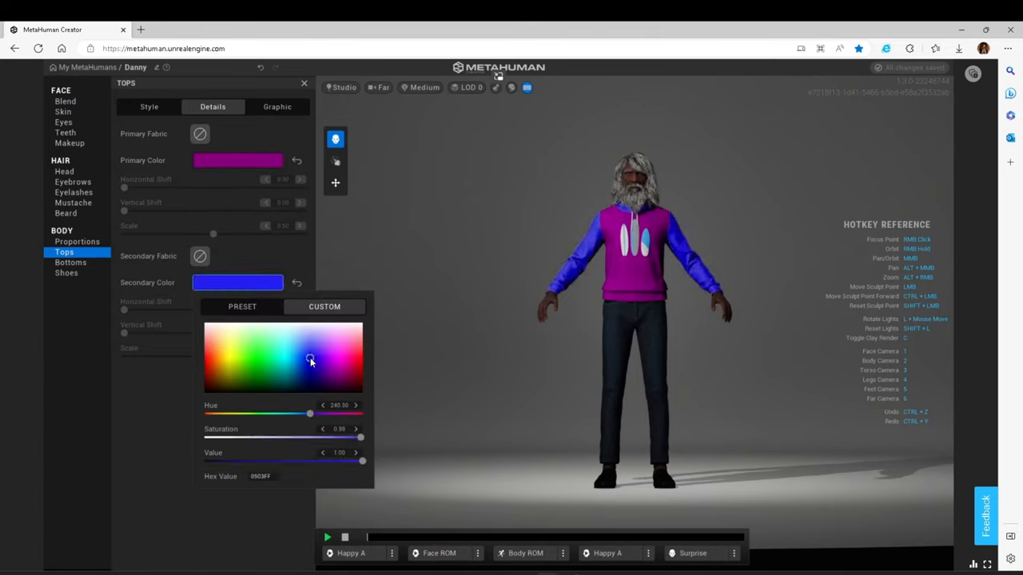
Set the hoodie's secondary sleeve colour to pink after trying several shades.
left_click(310, 345)
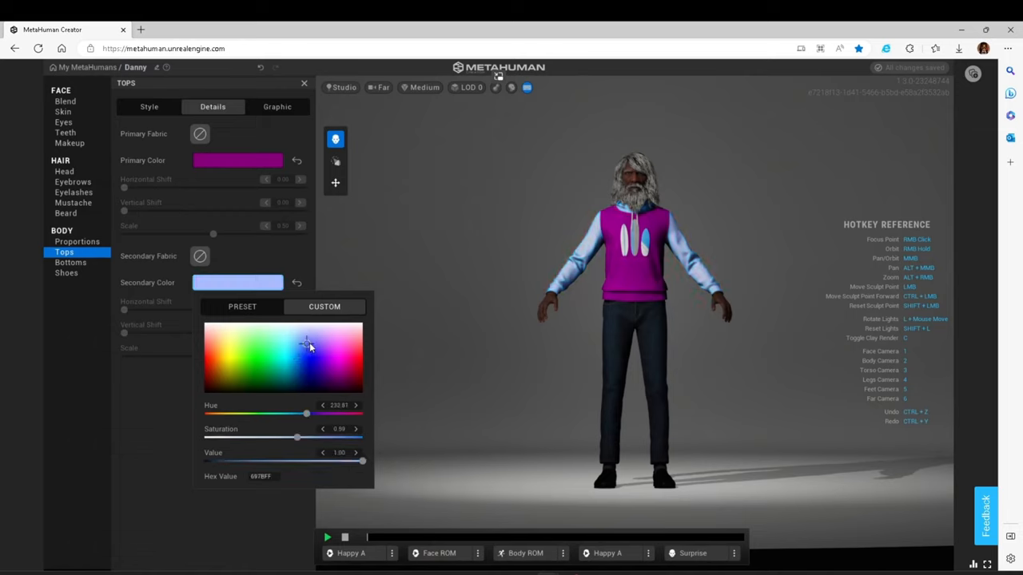
left_click_drag(307, 342, 358, 352)
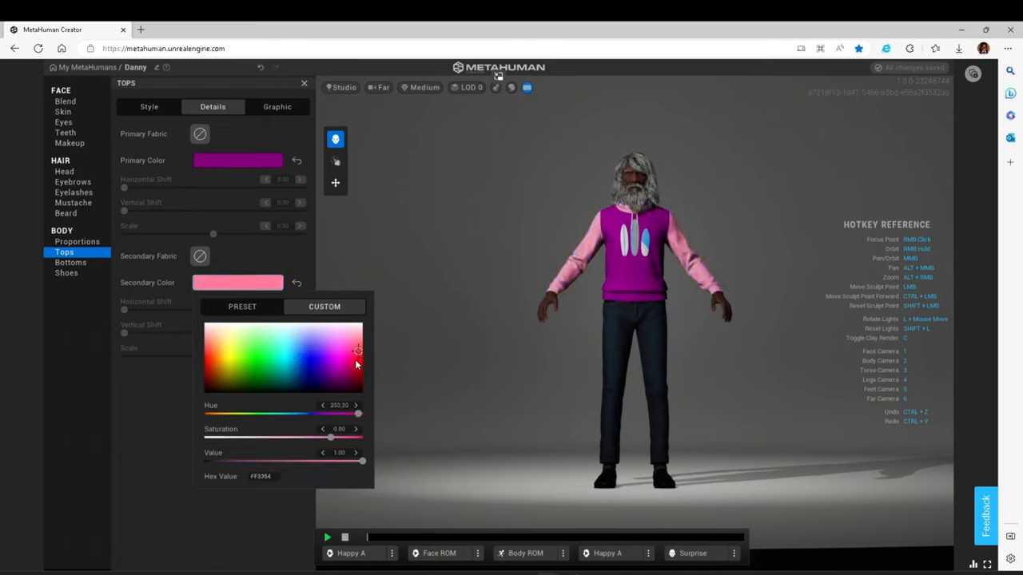
left_click_drag(358, 352, 361, 358)
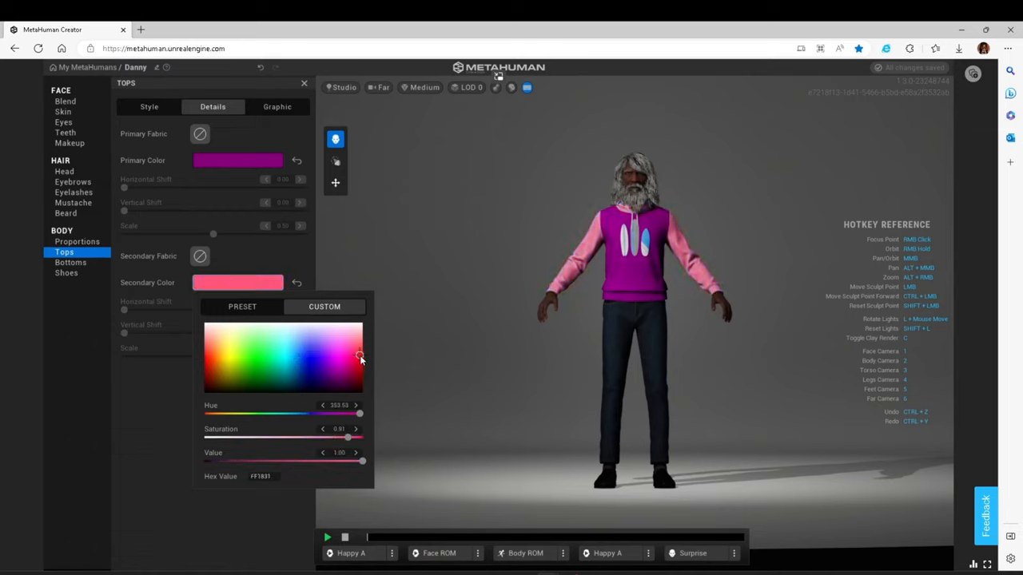
left_click_drag(361, 358, 358, 339)
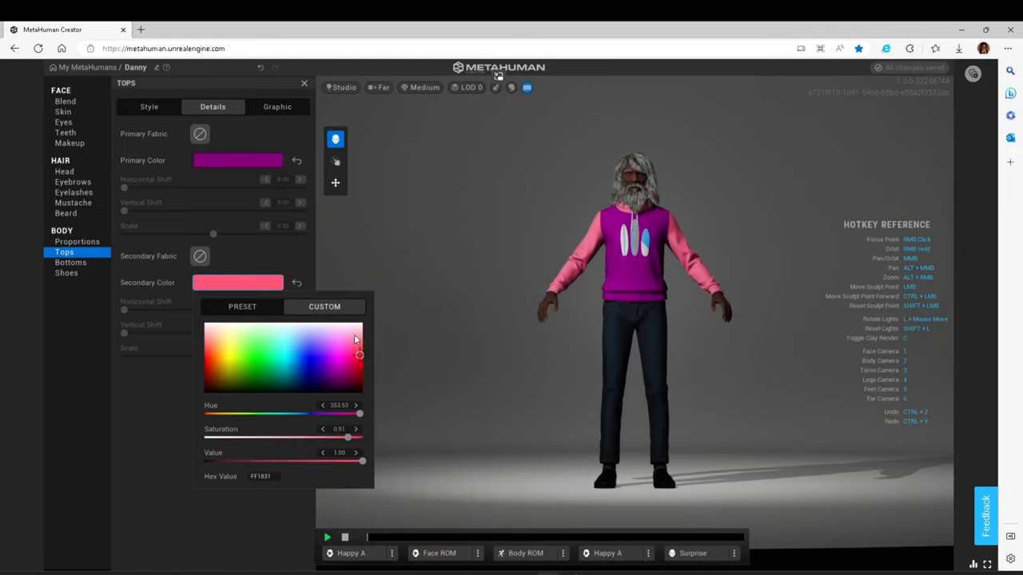
left_click_drag(358, 339, 358, 380)
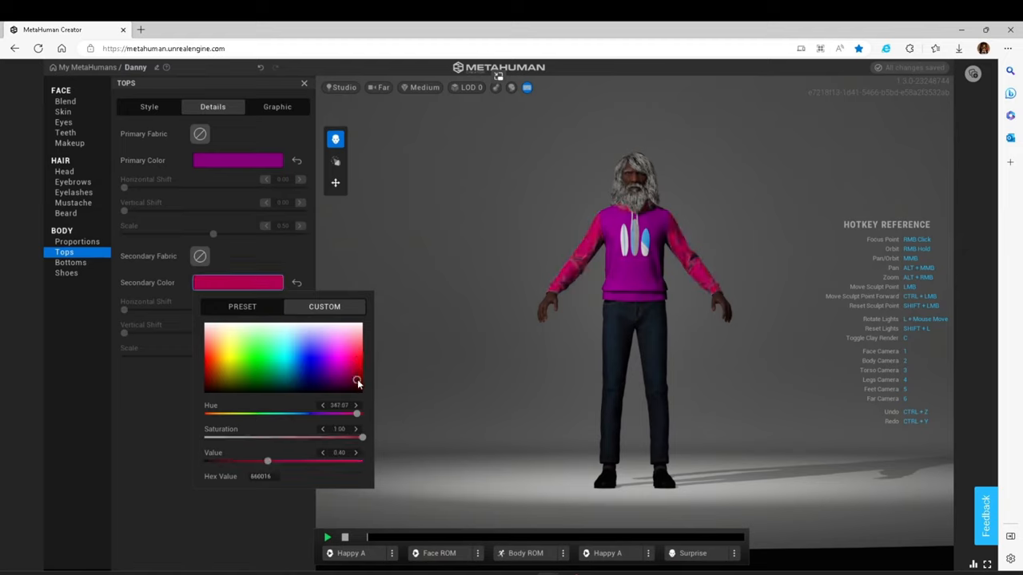
left_click_drag(358, 380, 345, 394)
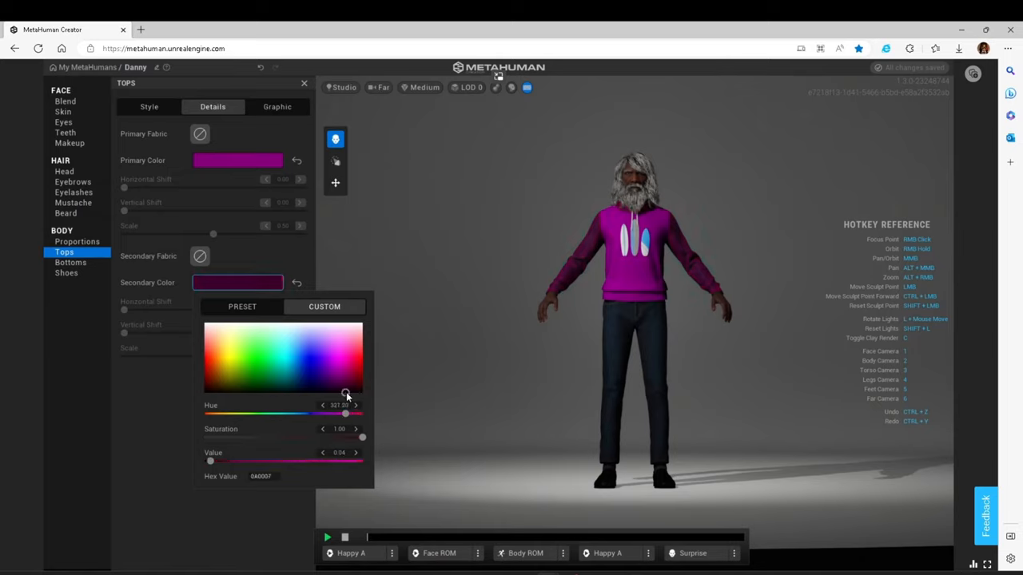
left_click_drag(345, 391, 224, 389)
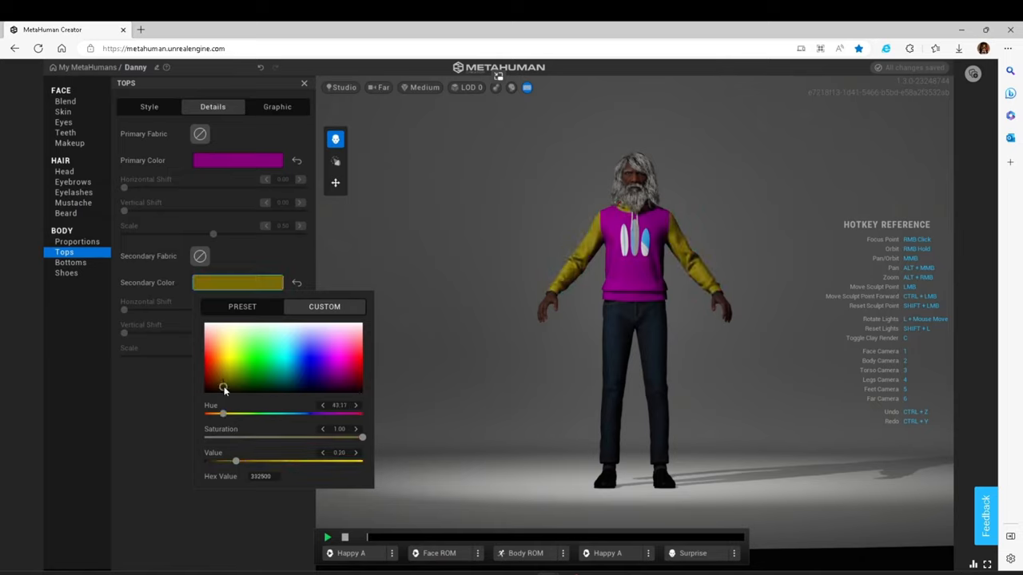
left_click(355, 345)
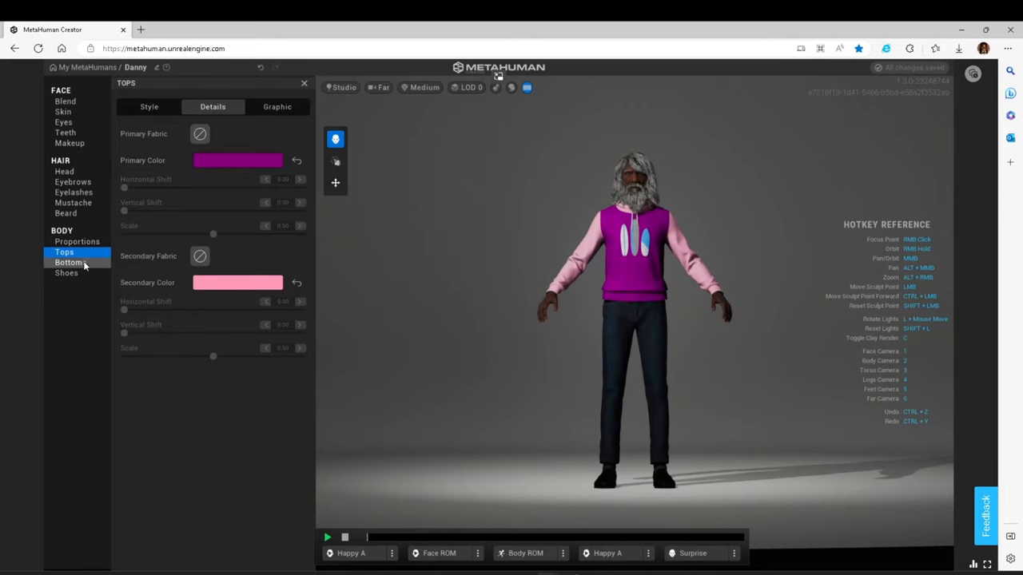
Review the Bottoms, Shoes and Proportions settings, then show the lighting environment presets.
left_click(70, 262)
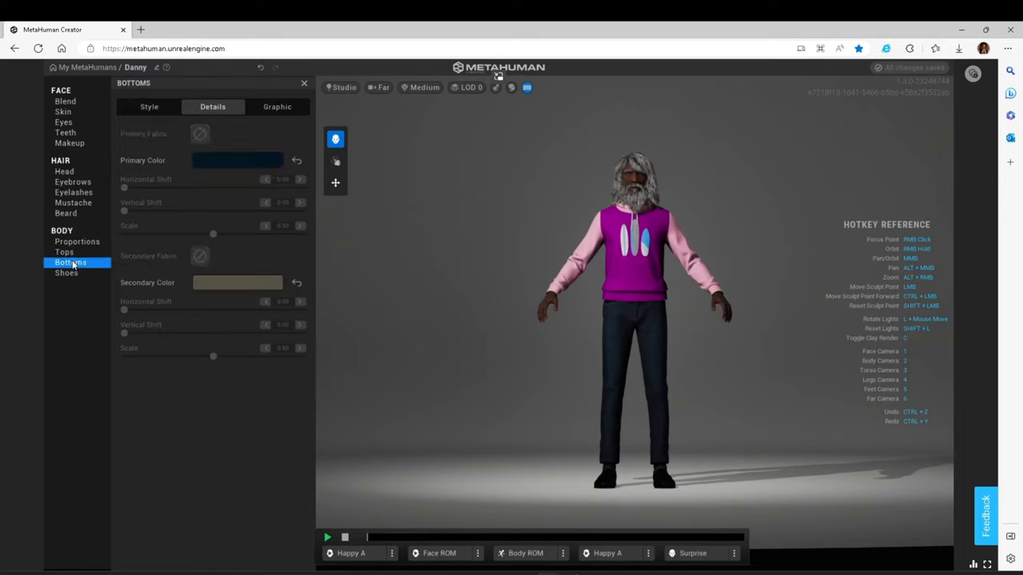
left_click(67, 272)
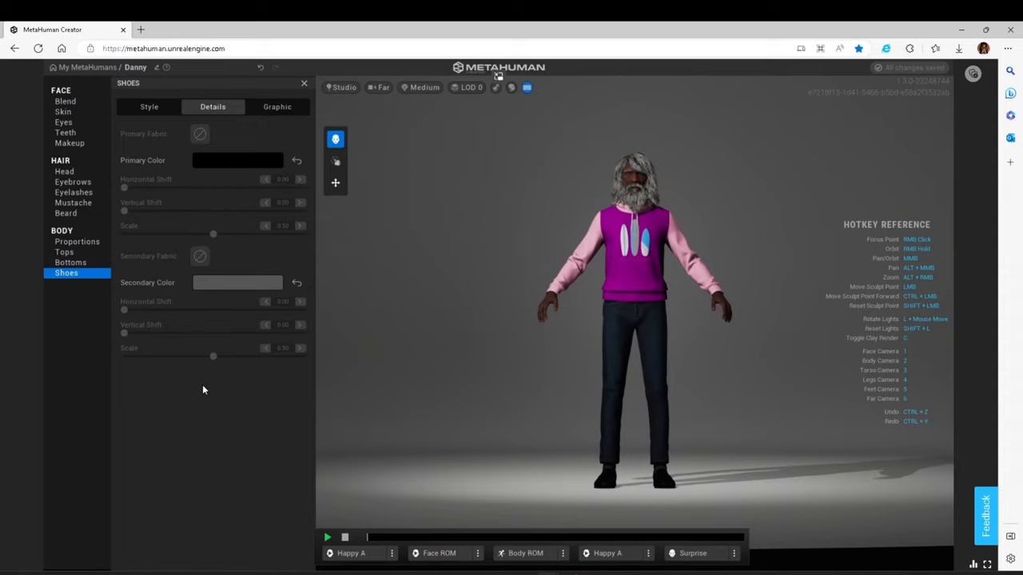
mouse_move(896, 75)
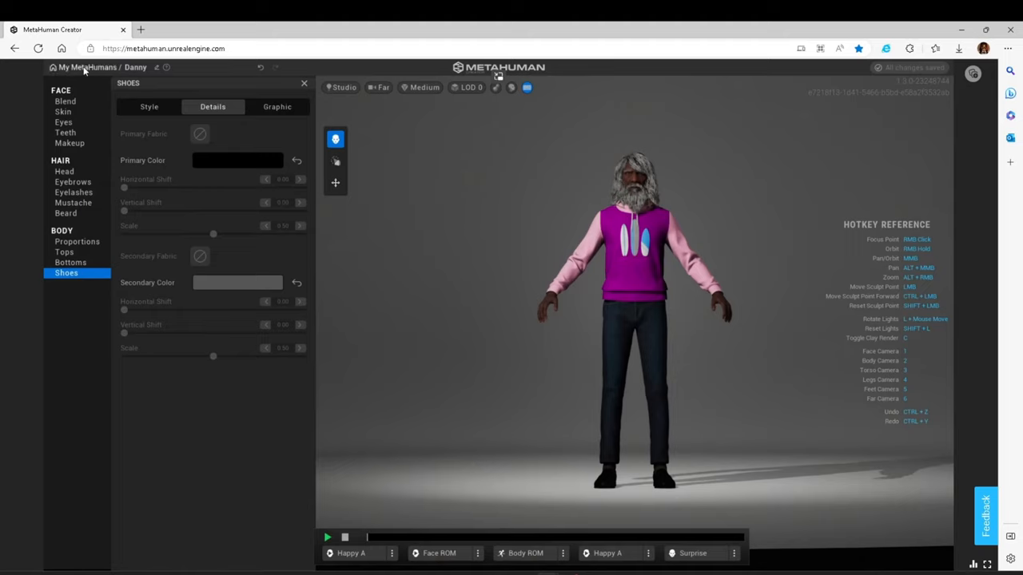
mouse_move(206, 126)
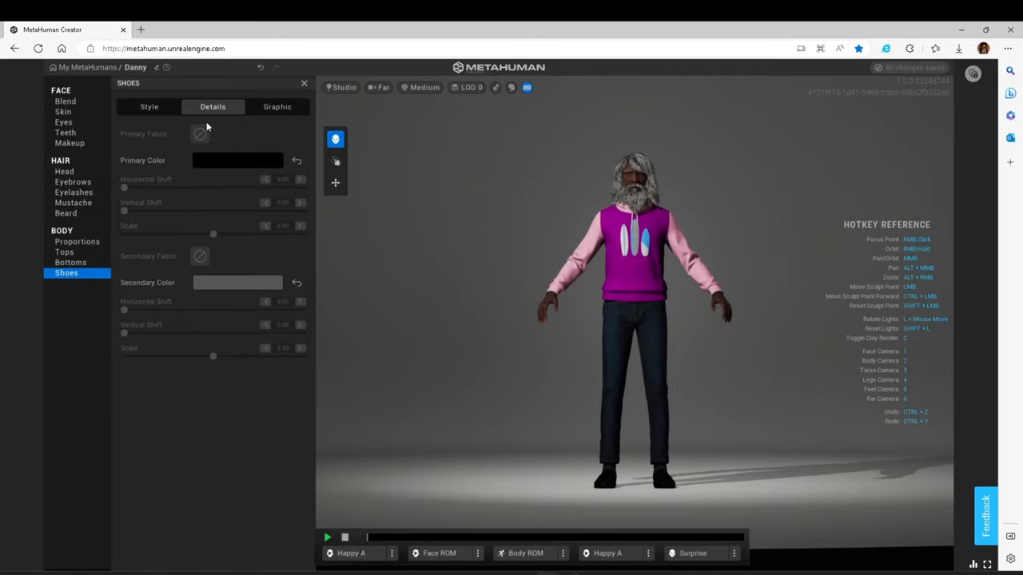
left_click(76, 241)
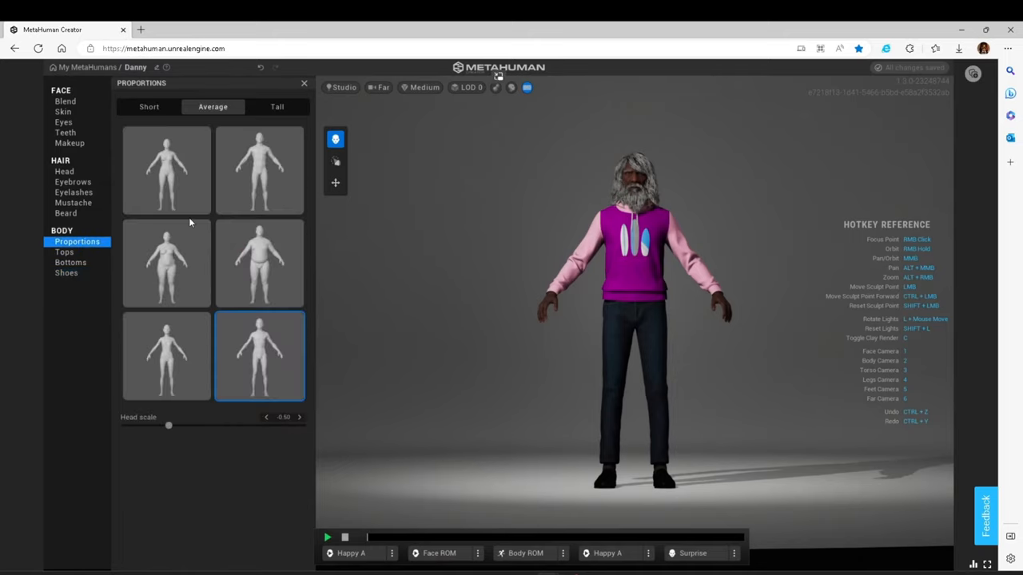
left_click(342, 86)
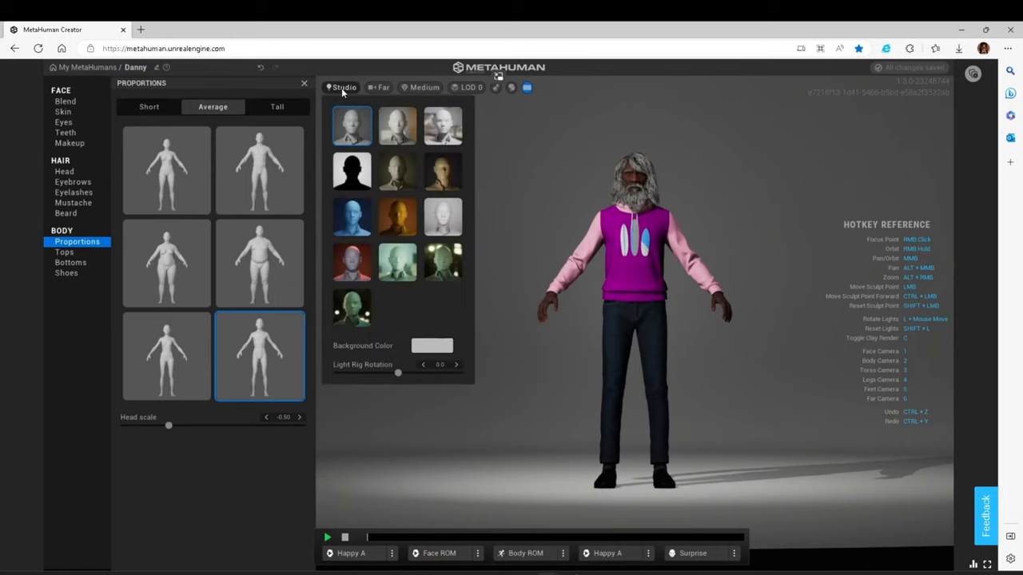
mouse_move(403, 91)
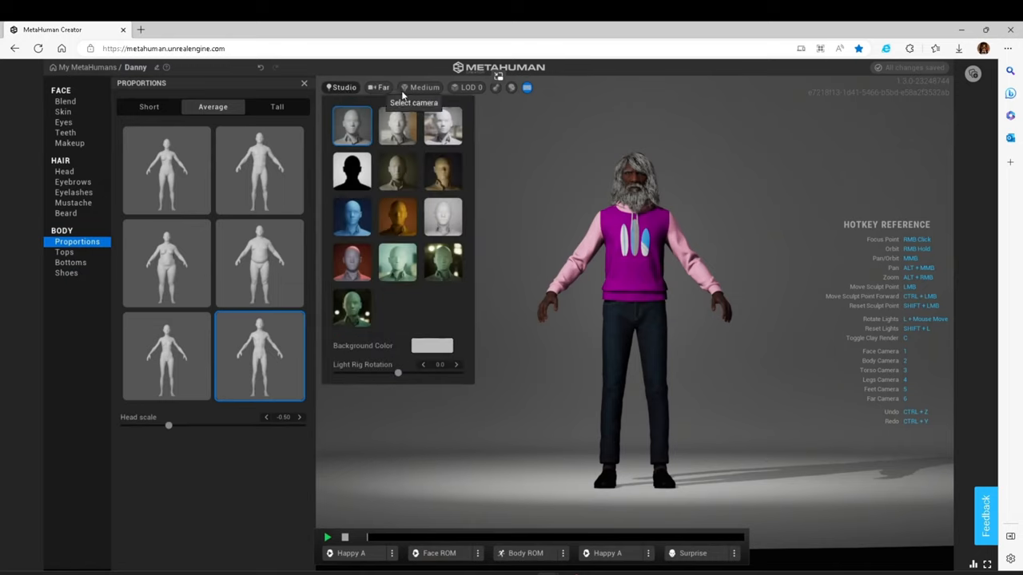
Try Fireside and Downtown Night lighting, settling on Underpass Night.
left_click(441, 171)
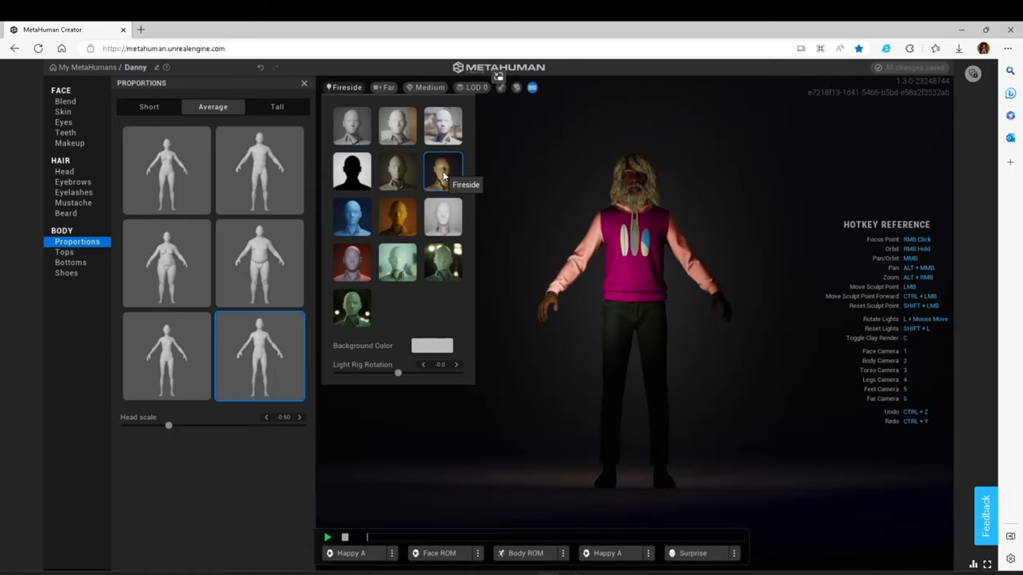
mouse_move(443, 262)
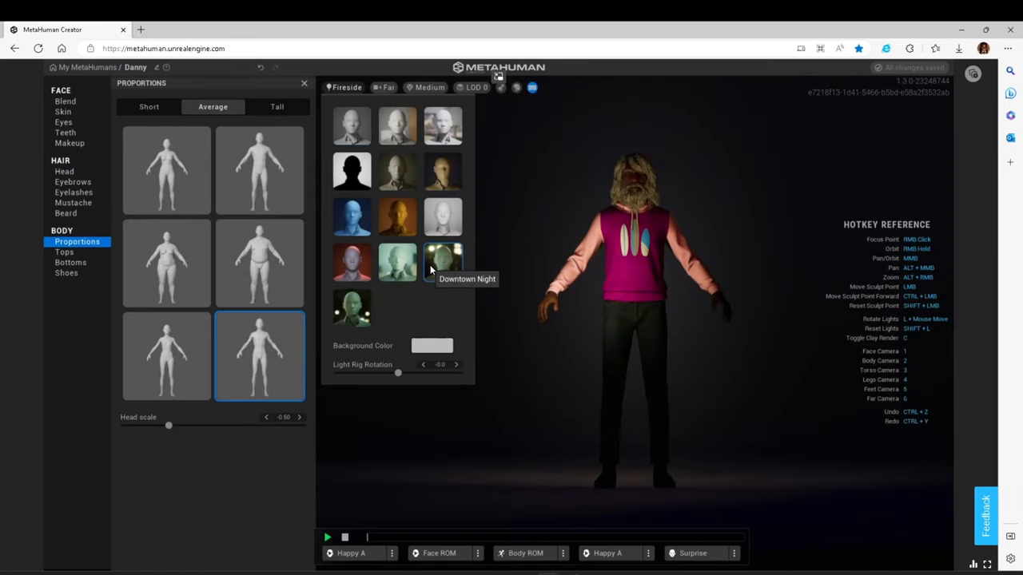
left_click(443, 262)
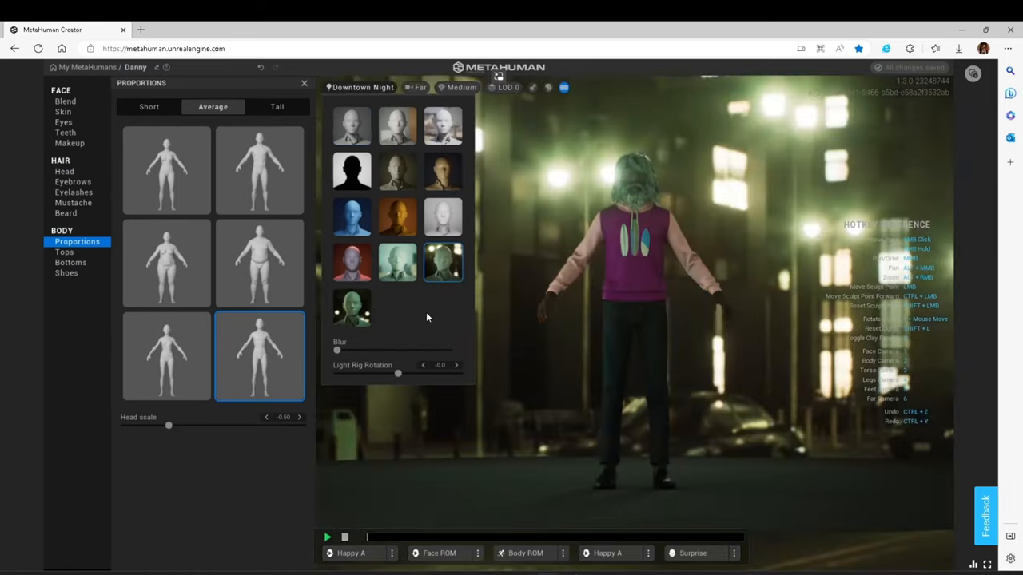
mouse_move(351, 306)
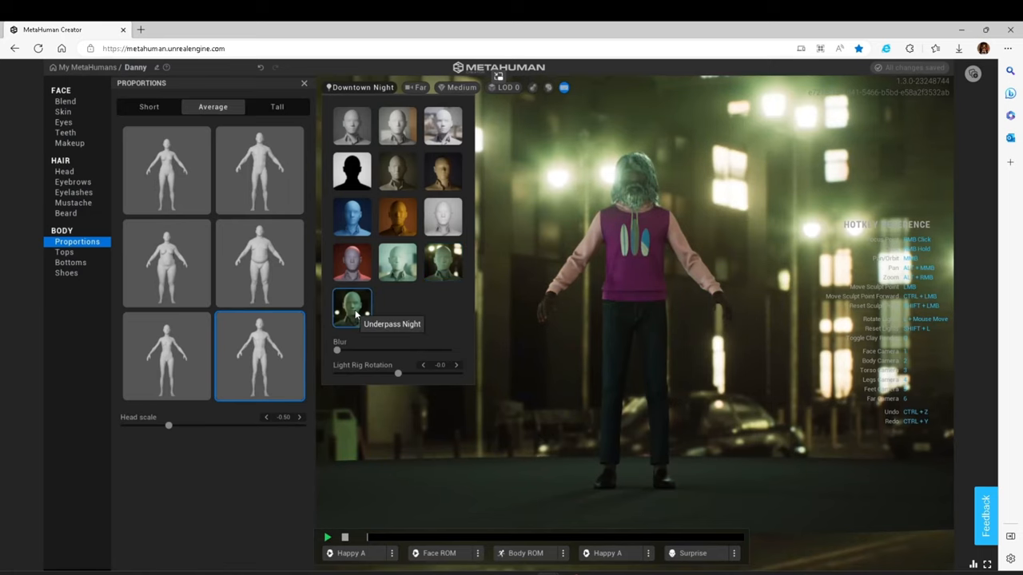
left_click(352, 307)
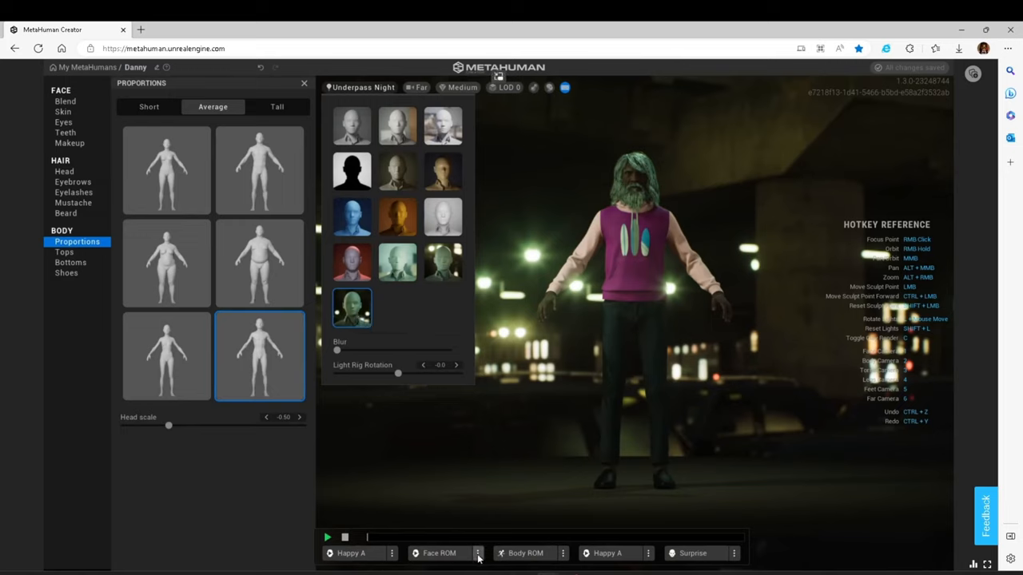
Have Danny strike the Peace body pose instead of the Face ROM animation.
left_click(478, 553)
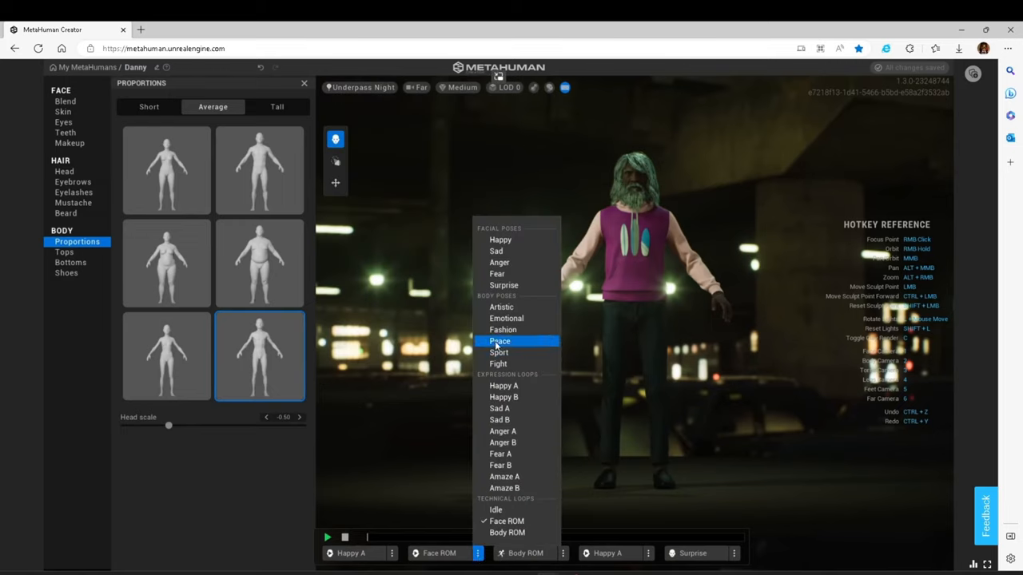
left_click(499, 342)
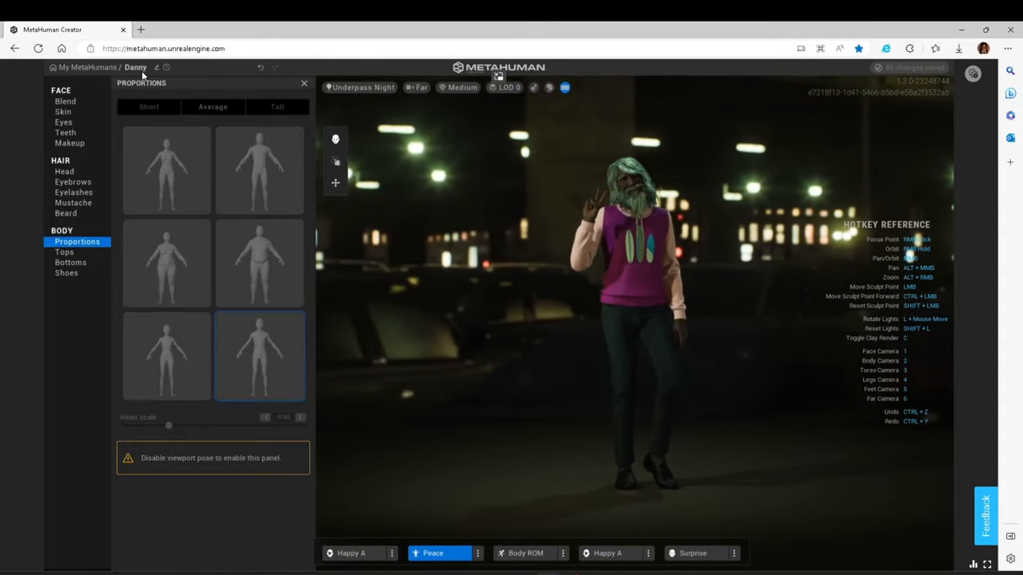
Preview Danny at LOD 7, then return him to full LOD 0 detail.
left_click(509, 86)
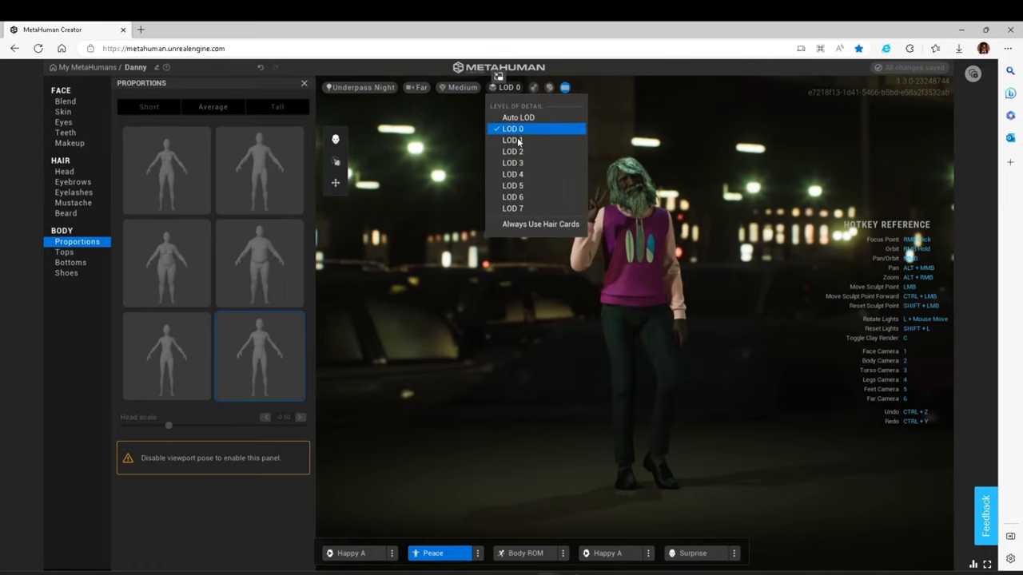
left_click(512, 208)
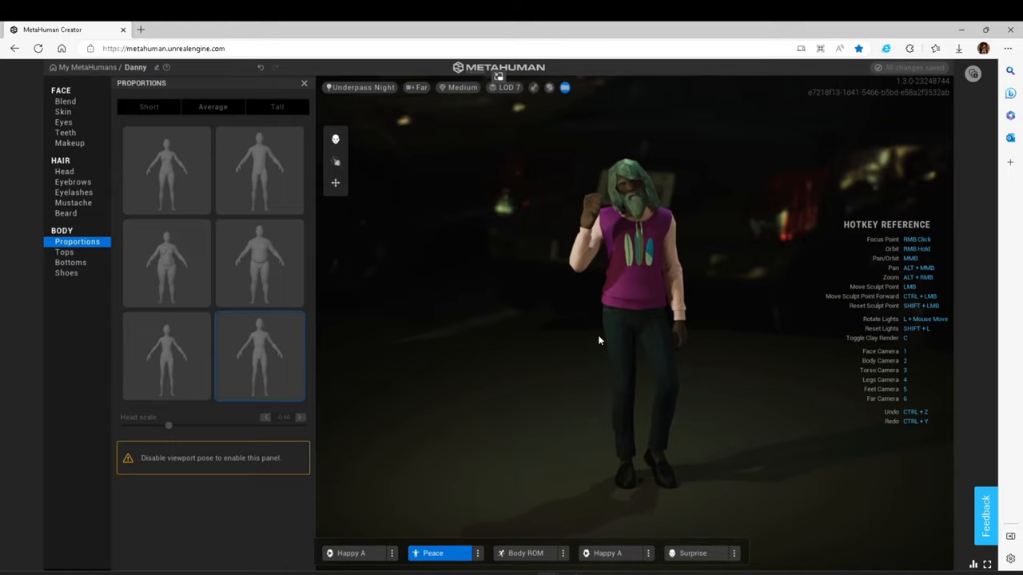
left_click(508, 86)
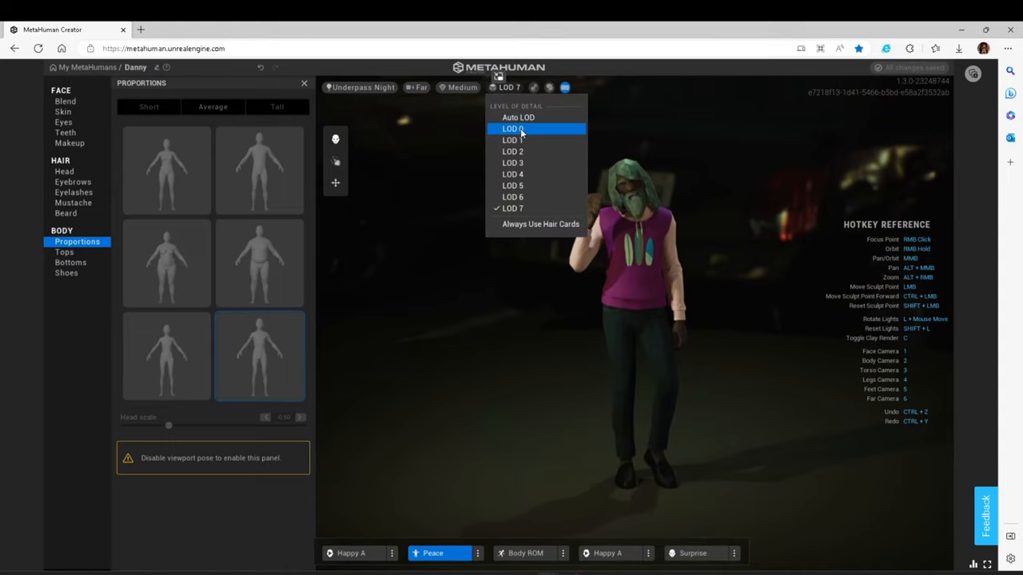
left_click(511, 127)
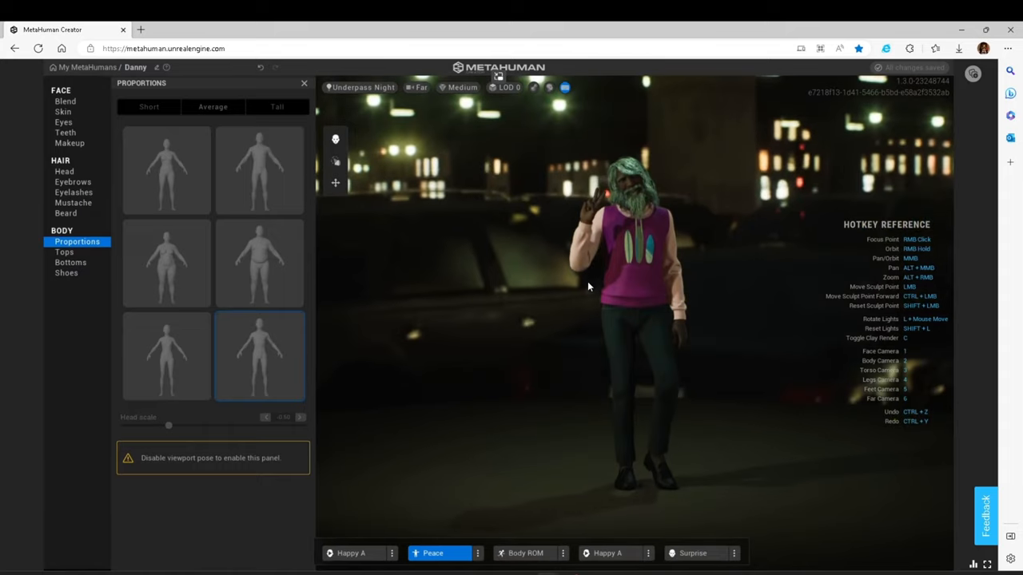
Set render quality to Epic (Ray Traced) and frame the camera on Danny's body.
left_click(462, 86)
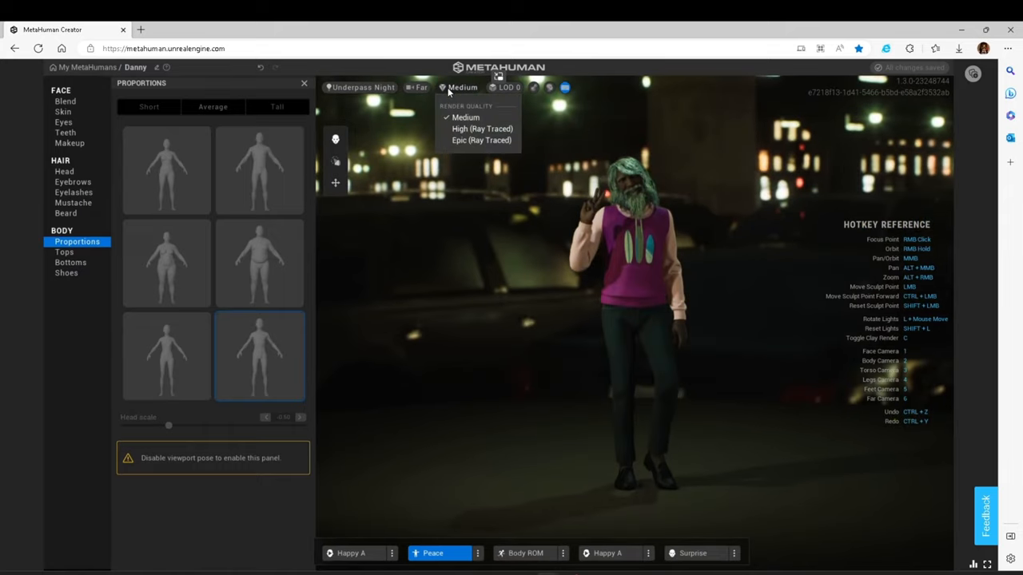
left_click(481, 140)
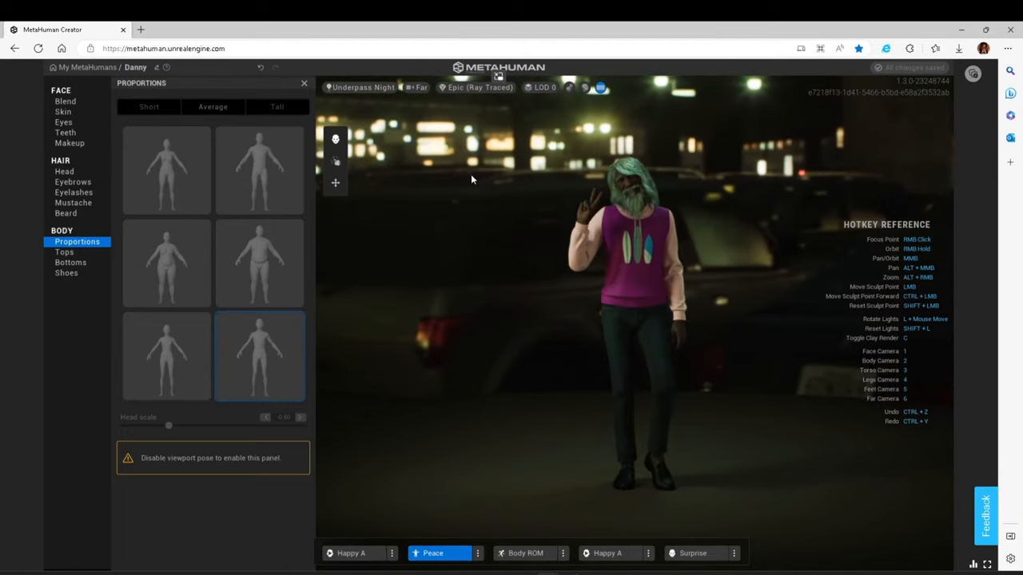
left_click(422, 86)
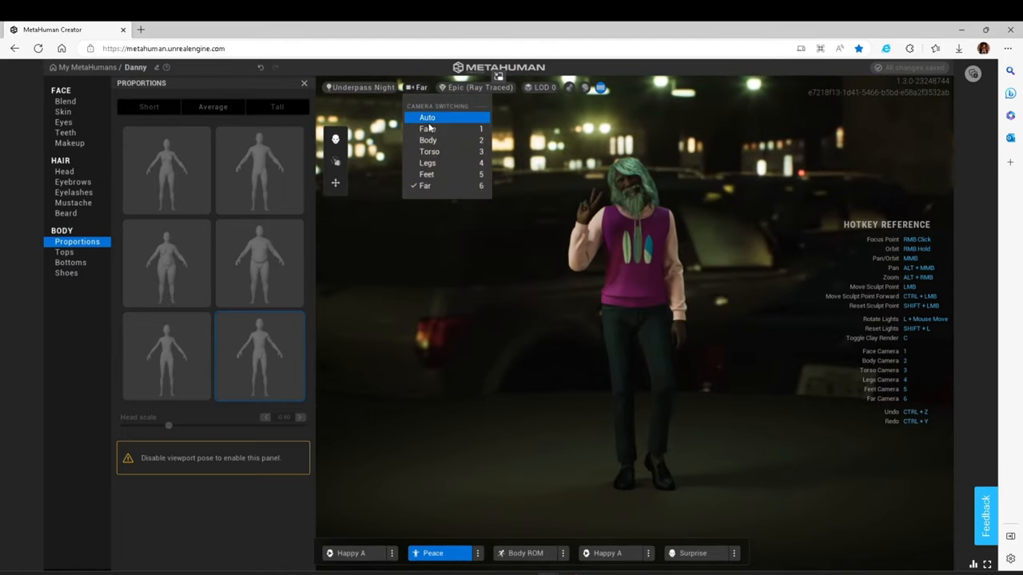
left_click(426, 128)
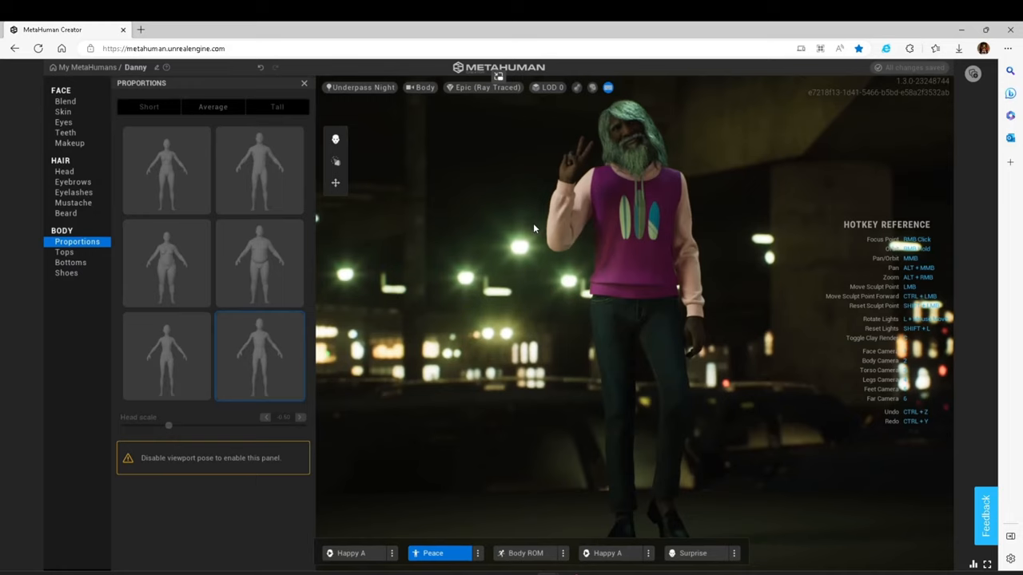
mouse_move(428, 248)
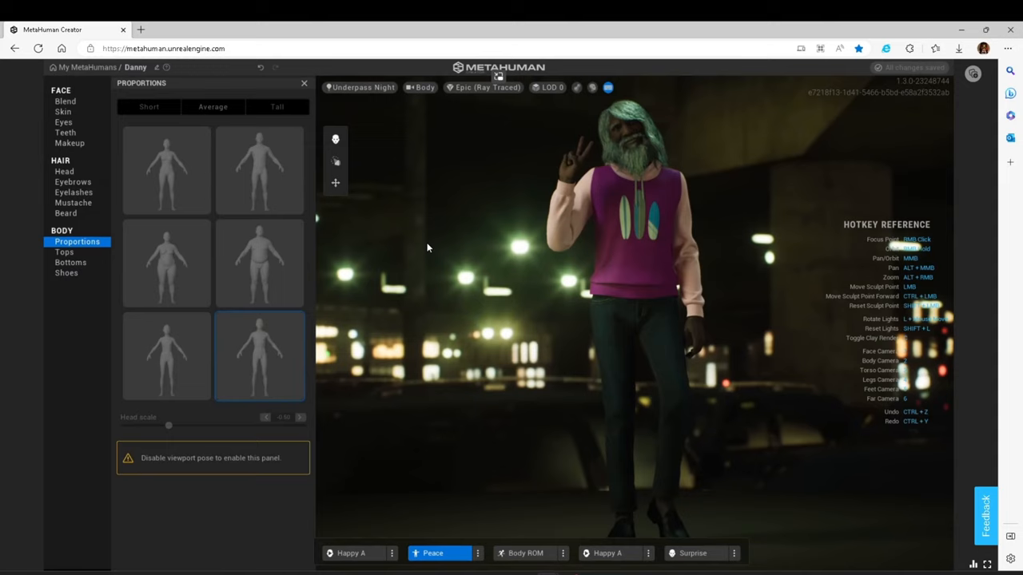
mouse_move(604, 243)
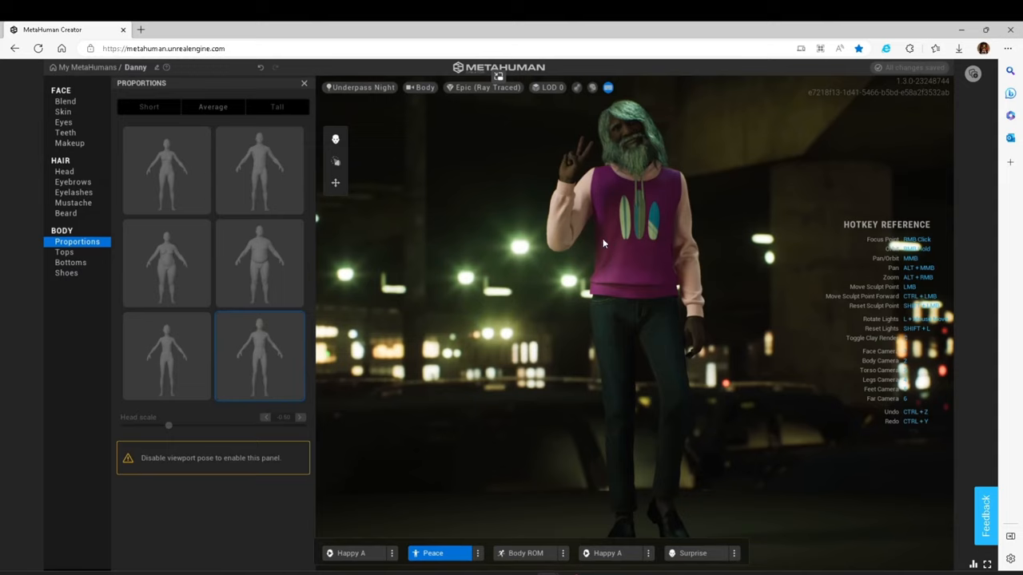
mouse_move(507, 272)
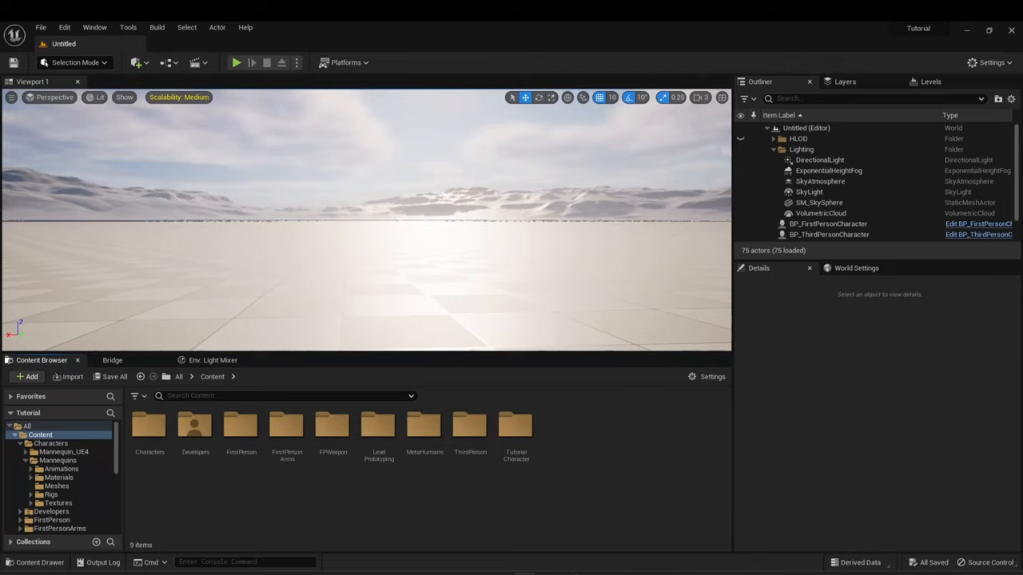
mouse_move(227, 178)
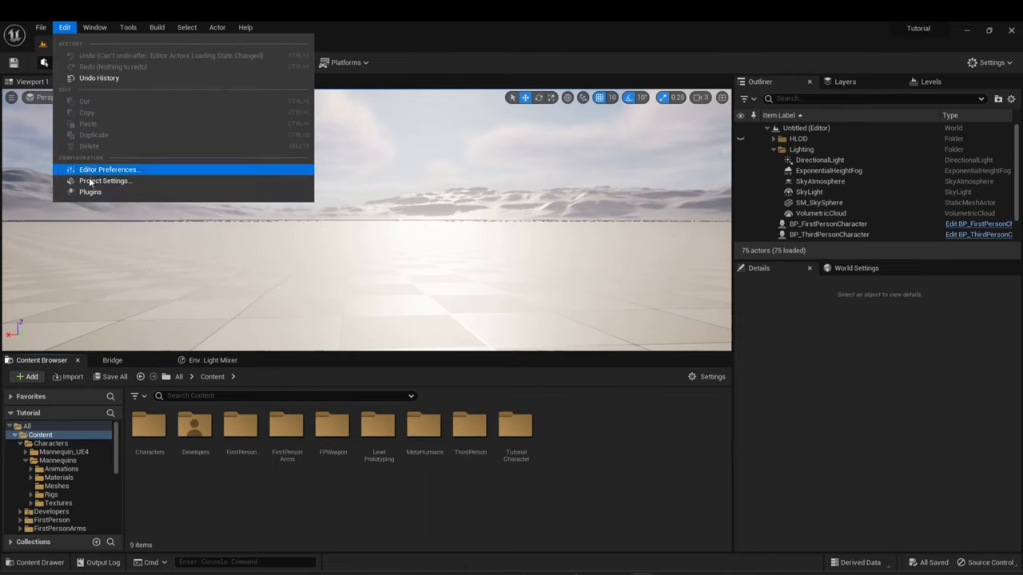
Filter the Plugins browser by 'Bridge' to confirm Quixel Bridge is enabled.
left_click(90, 192)
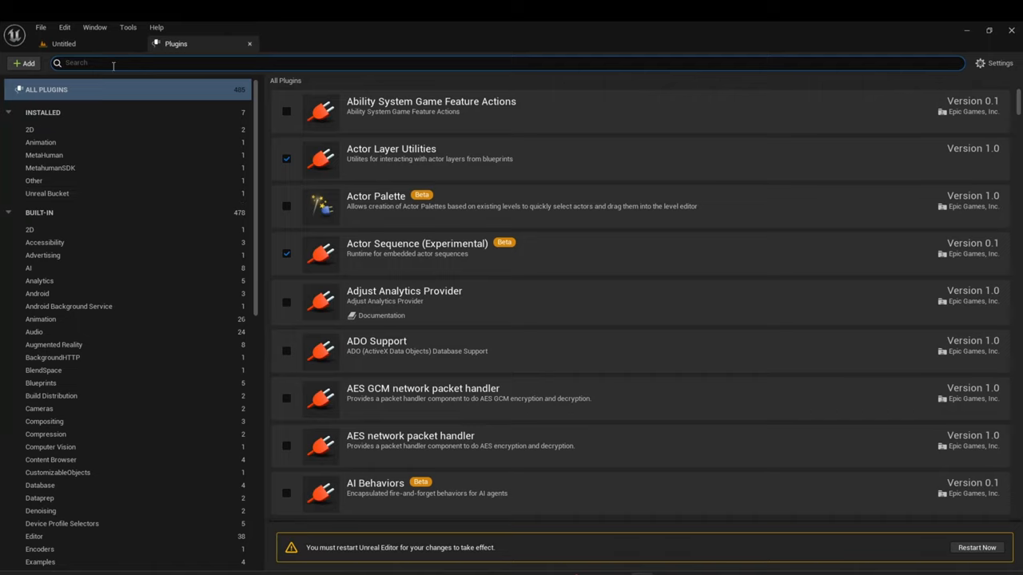
left_click(64, 27)
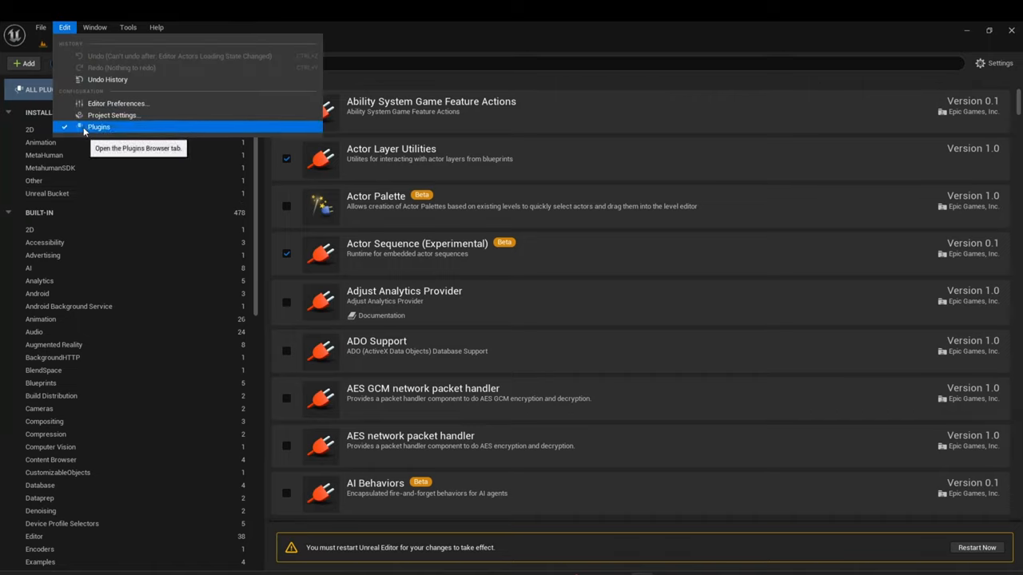
left_click(98, 128)
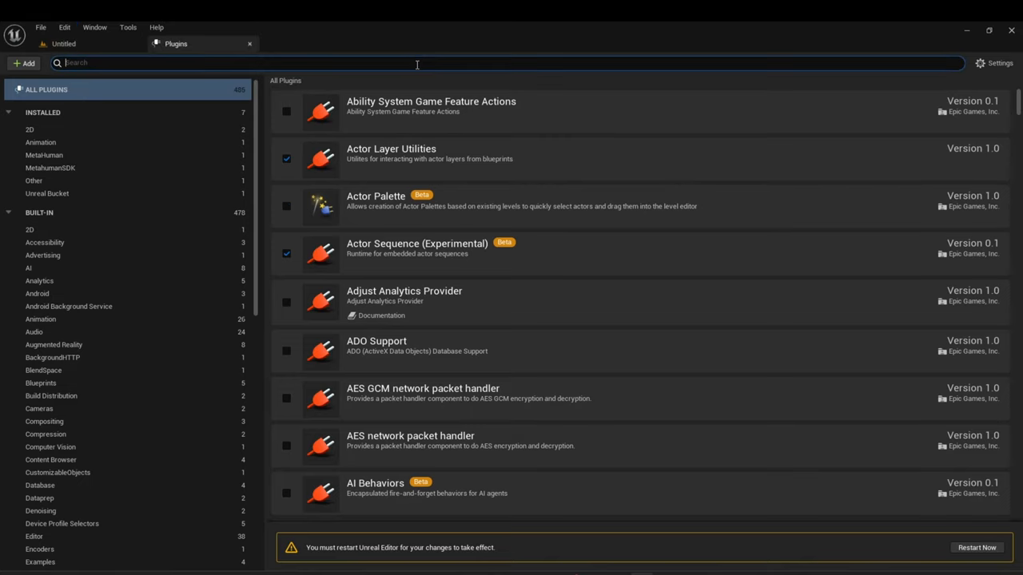
type("Bridge")
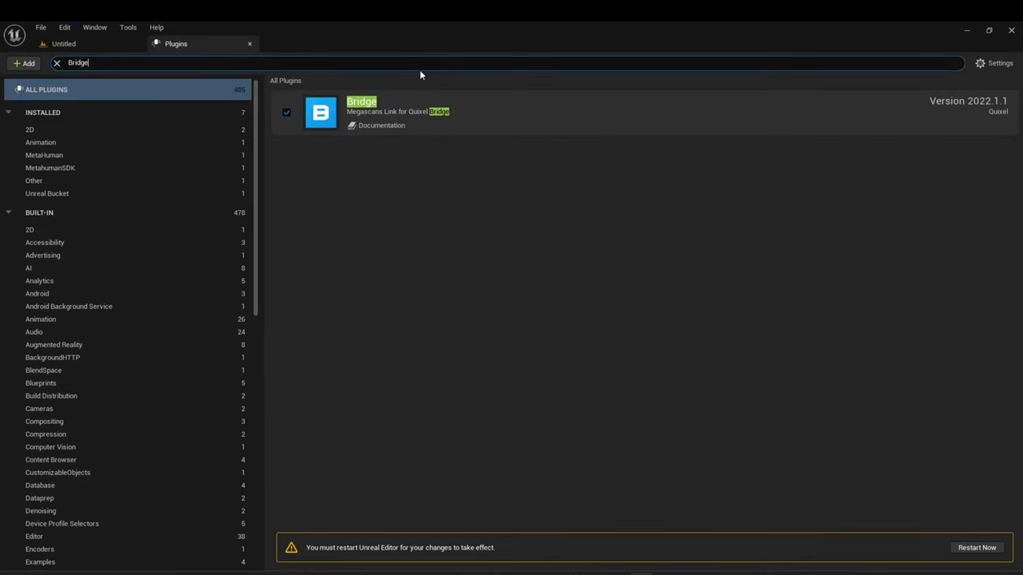
mouse_move(355, 130)
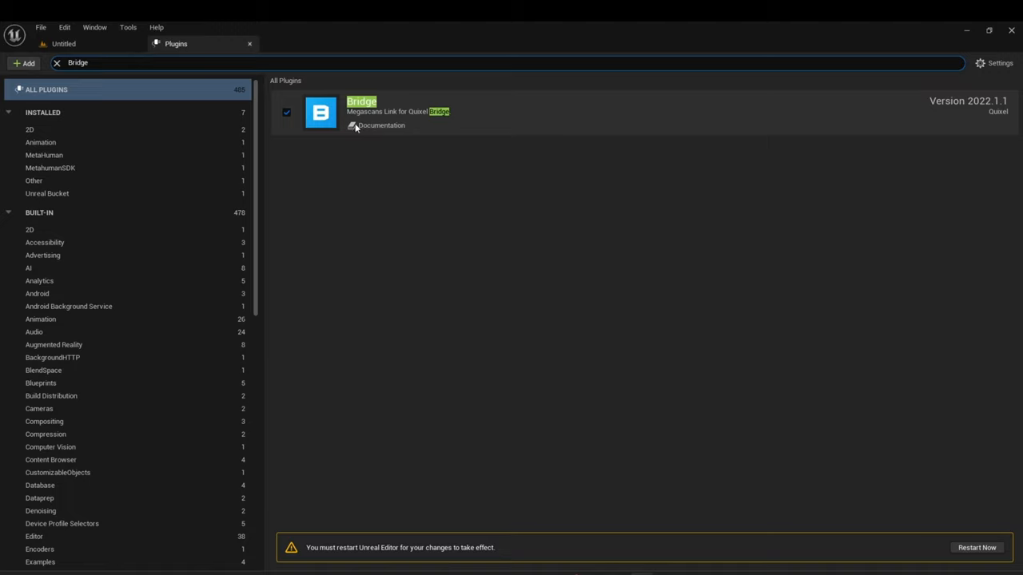
mouse_move(286, 112)
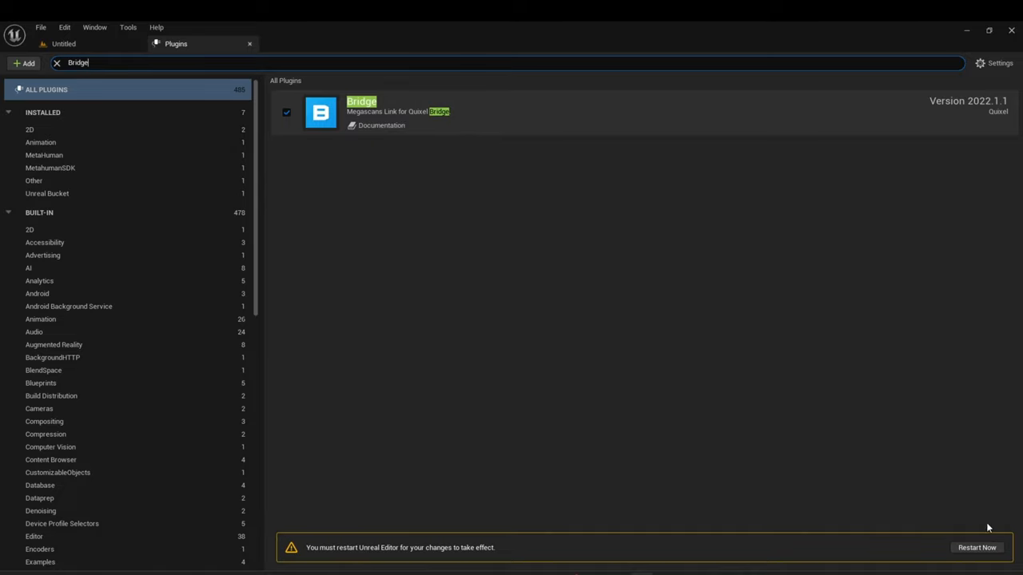
mouse_move(250, 38)
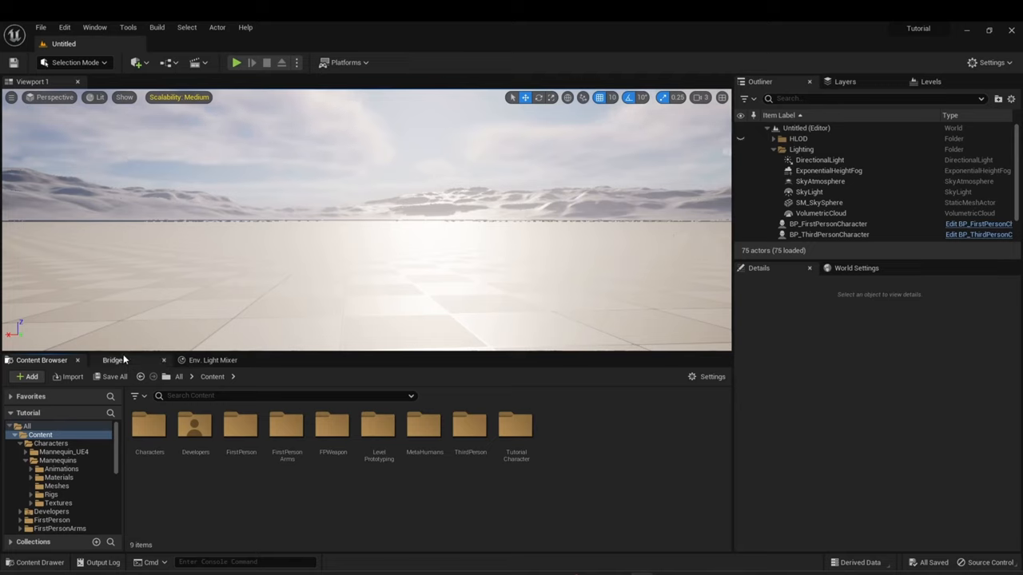
mouse_move(112, 360)
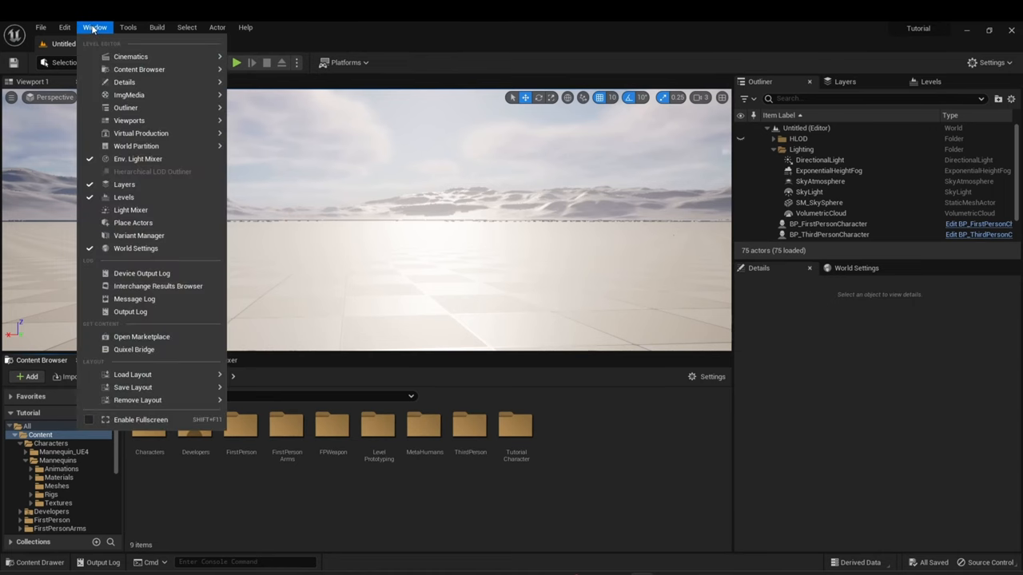
Bring up Quixel Bridge in the editor and show its MetaHumans categories.
left_click(134, 348)
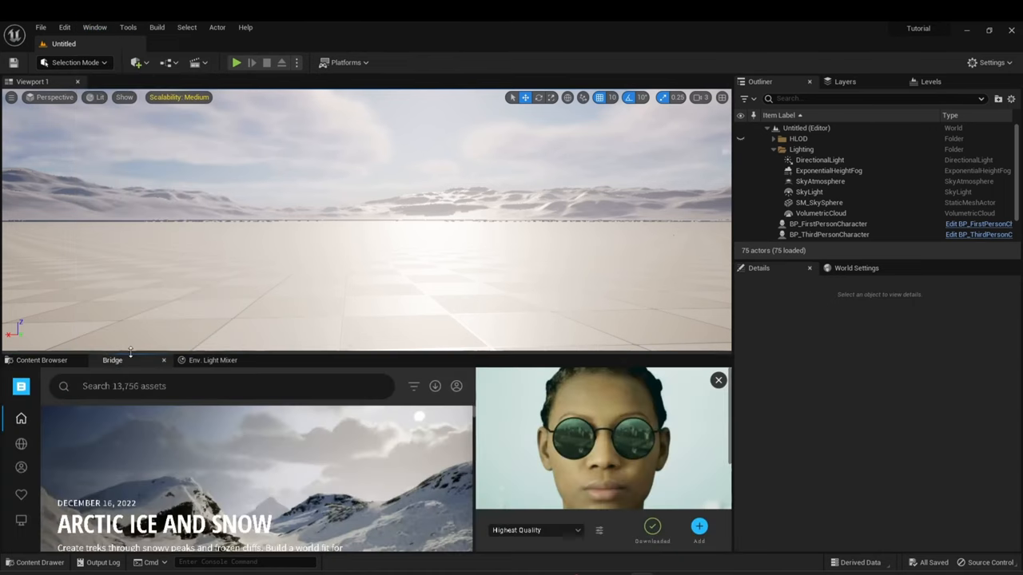
mouse_move(132, 368)
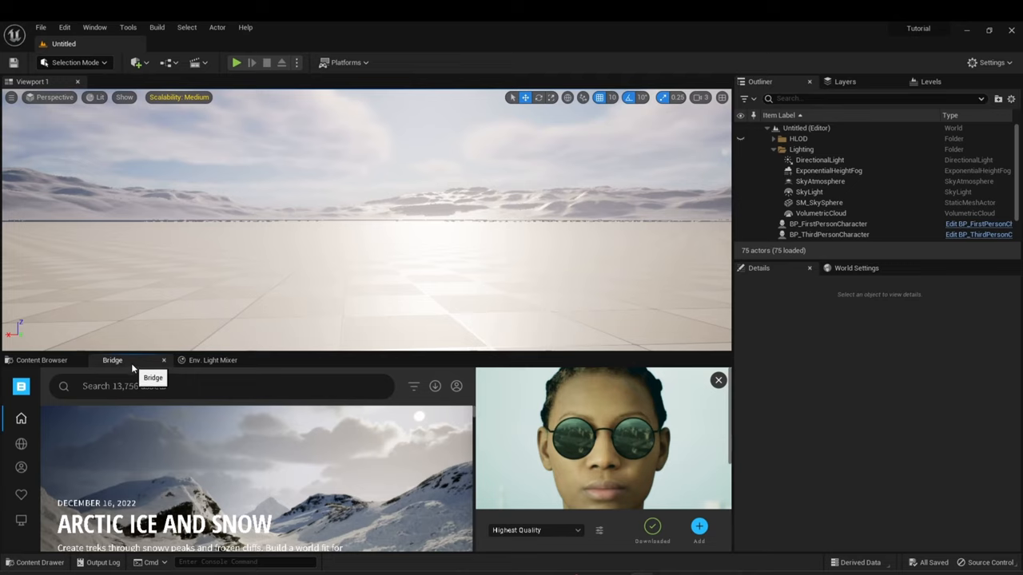
mouse_move(457, 385)
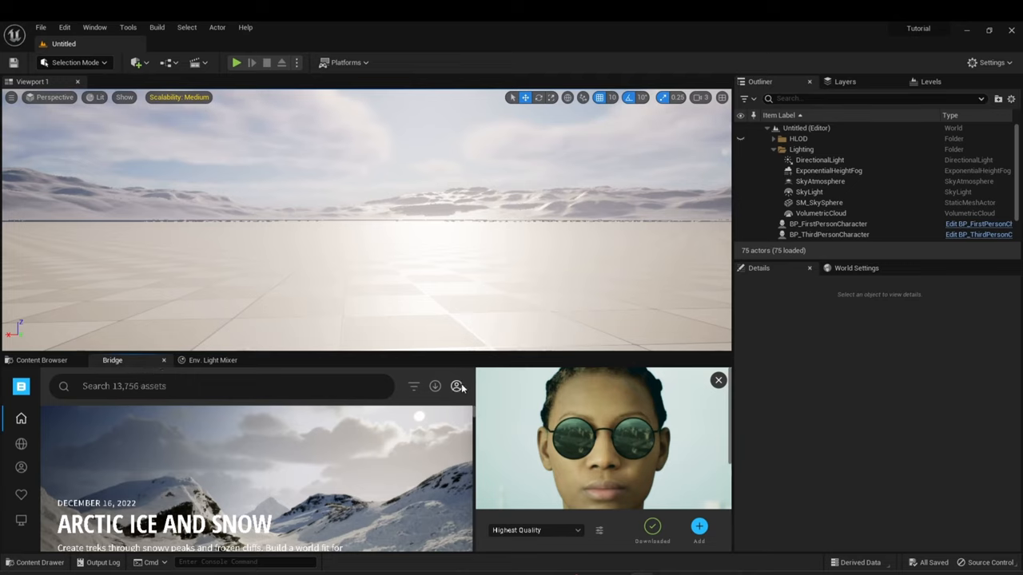
left_click(457, 385)
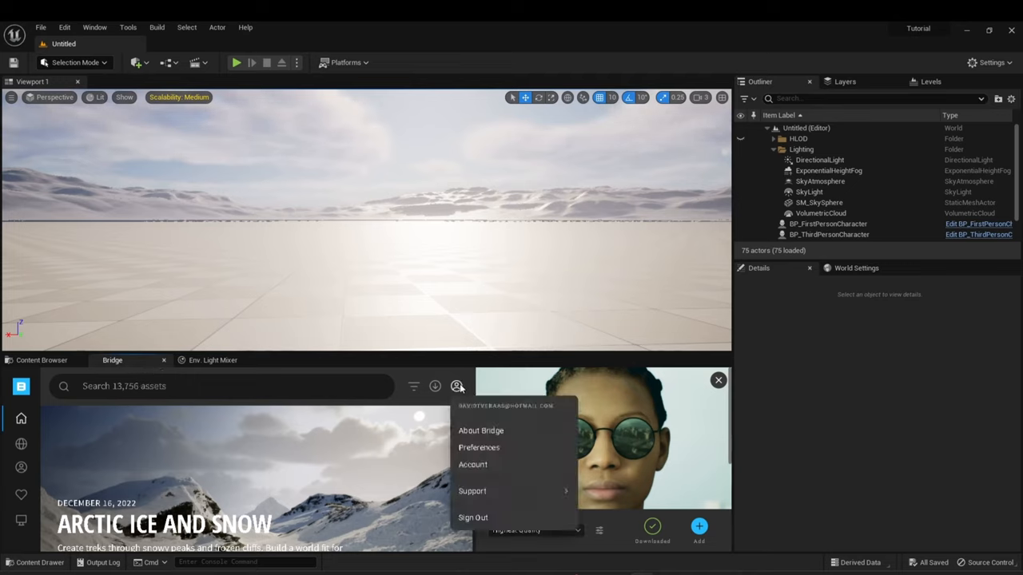
left_click(38, 425)
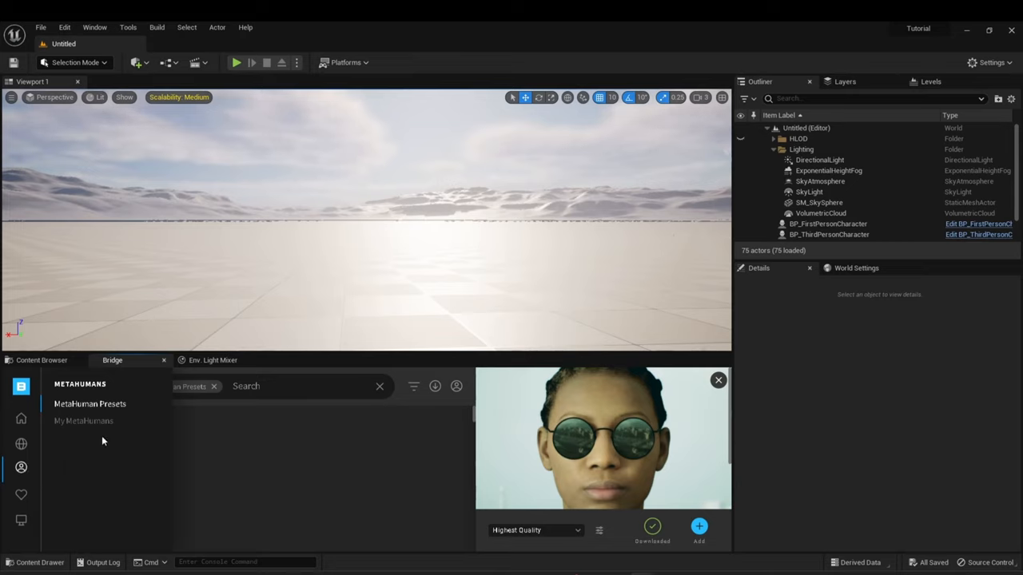
Pick Danny from the My MetaHumans library with Highest Quality selected.
left_click(89, 403)
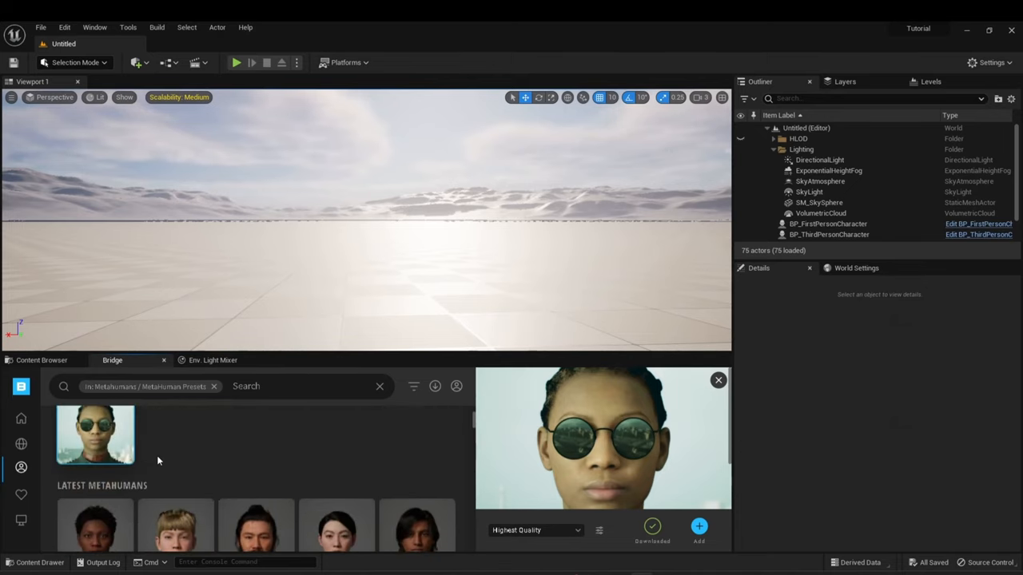
left_click(21, 466)
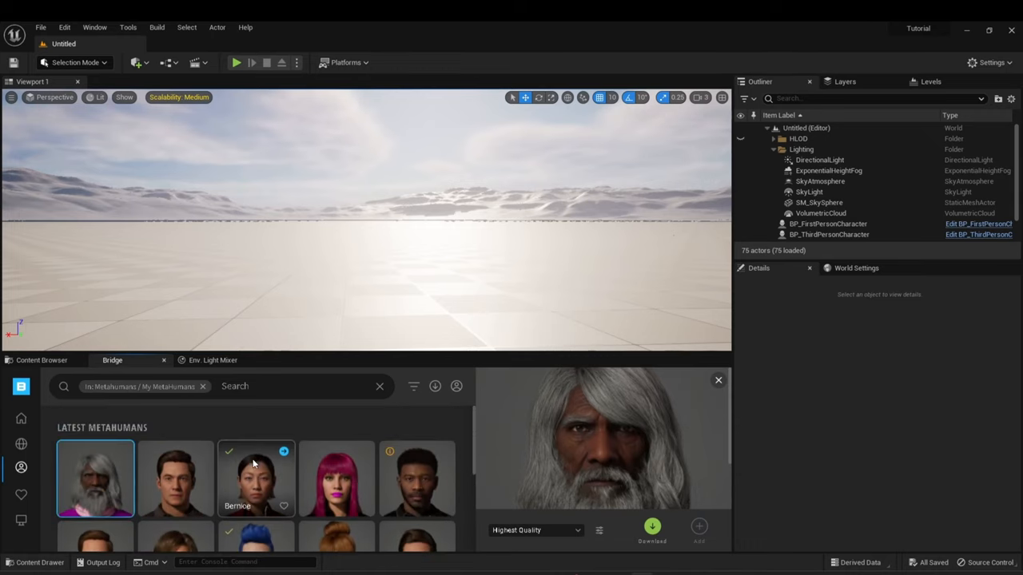
mouse_move(237, 449)
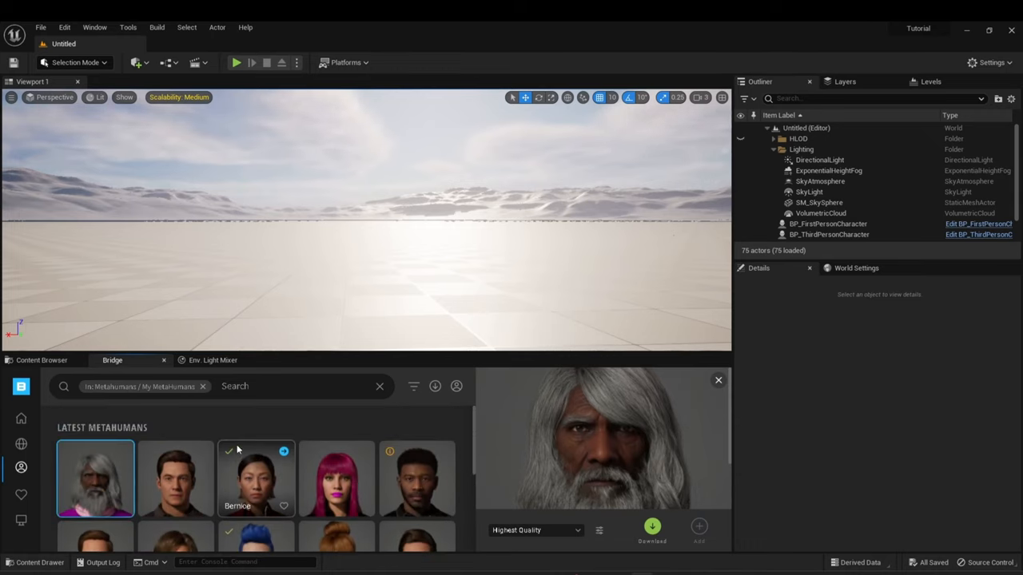
left_click(95, 478)
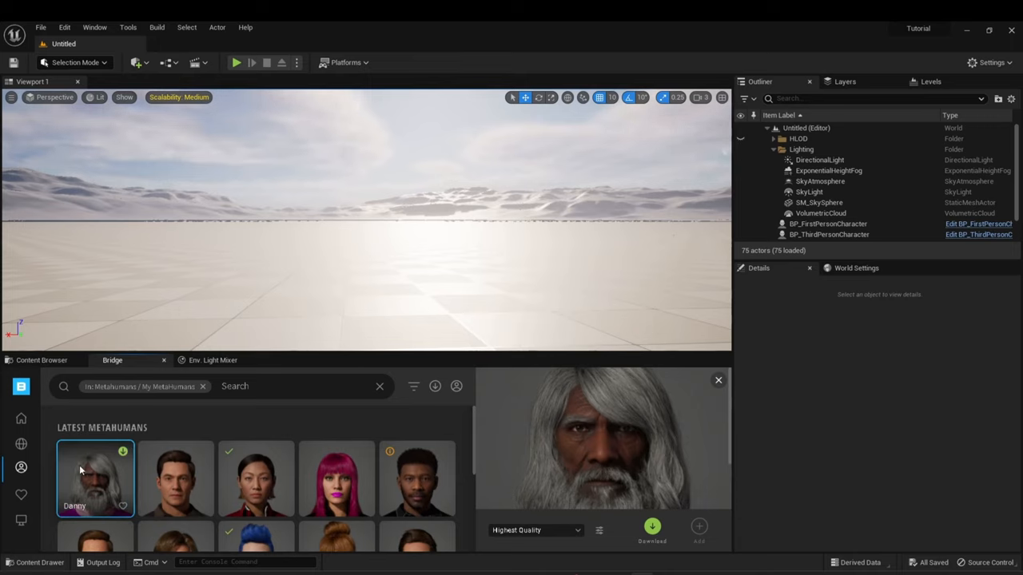
mouse_move(90, 451)
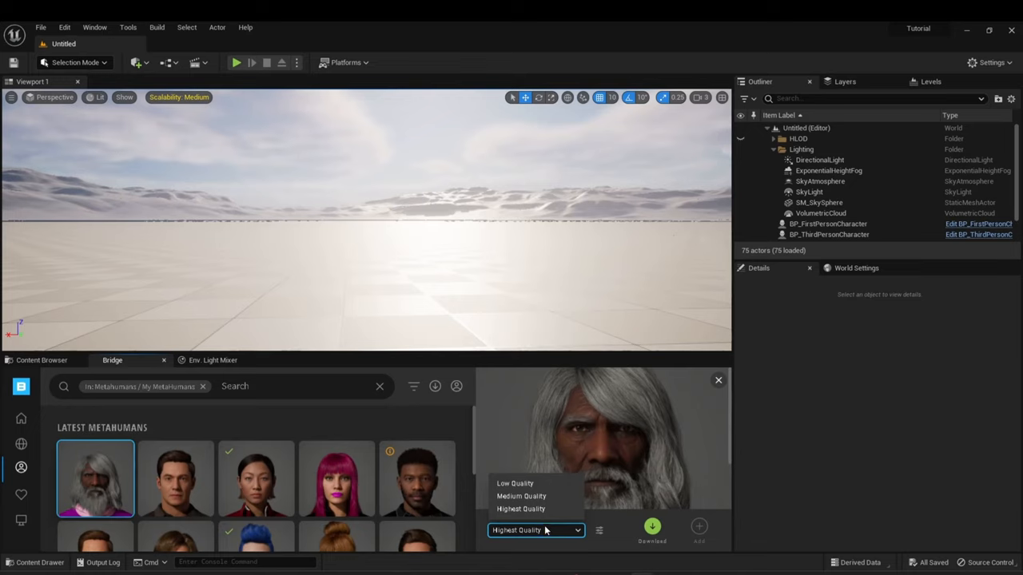
mouse_move(607, 531)
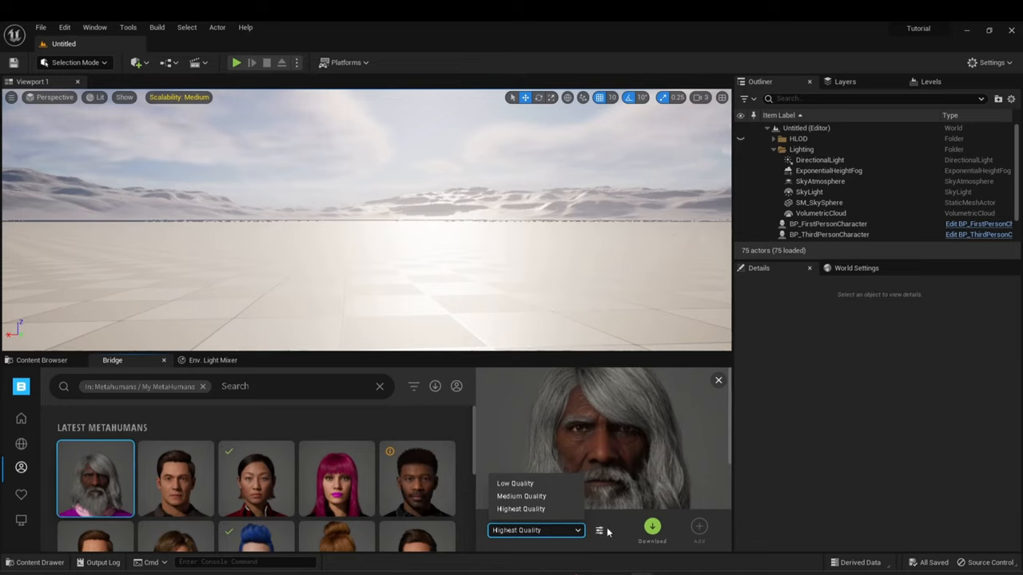
Check the Megascans settings and download Danny at Highest Quality.
left_click(598, 531)
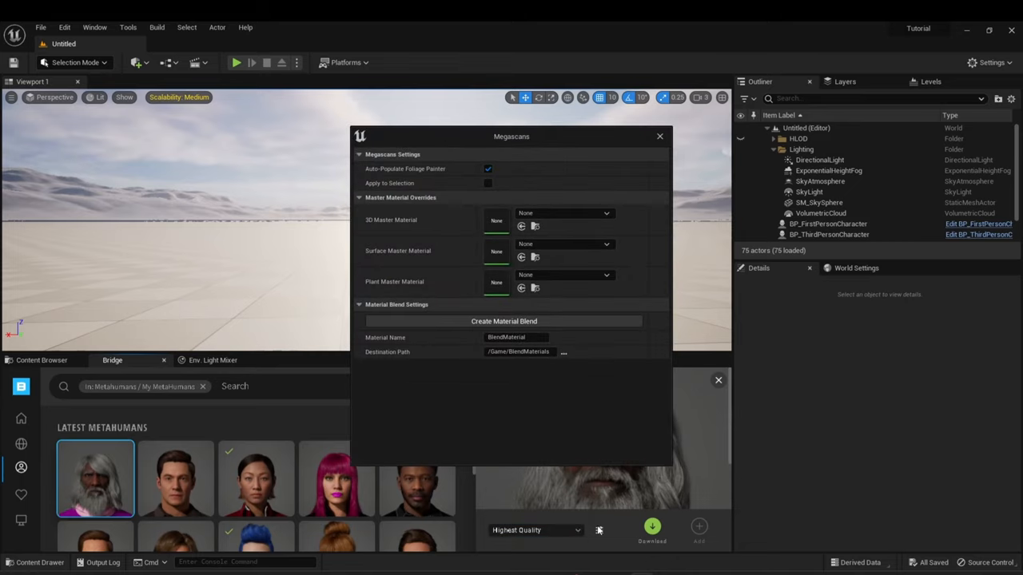
mouse_move(467, 144)
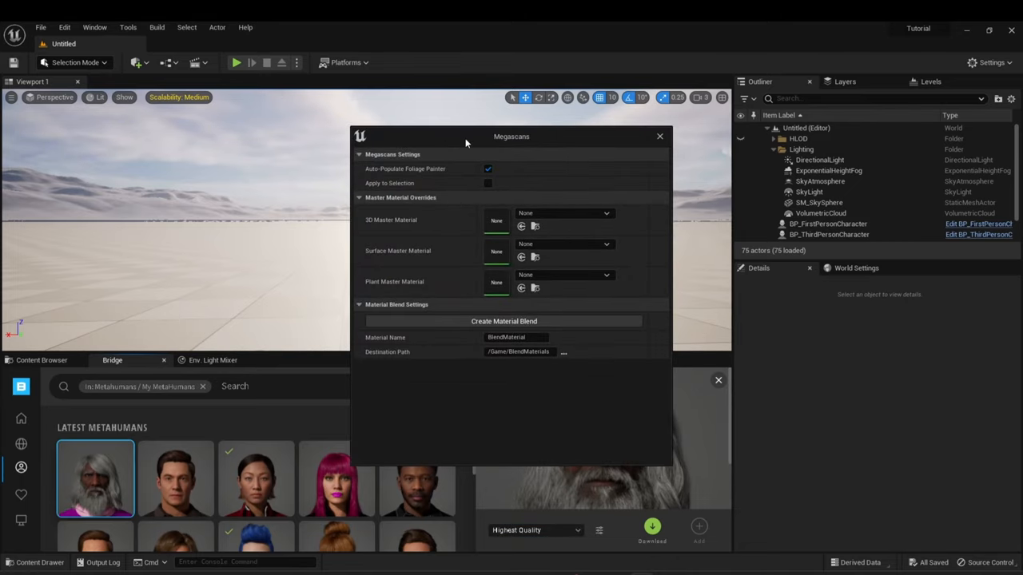
left_click(658, 136)
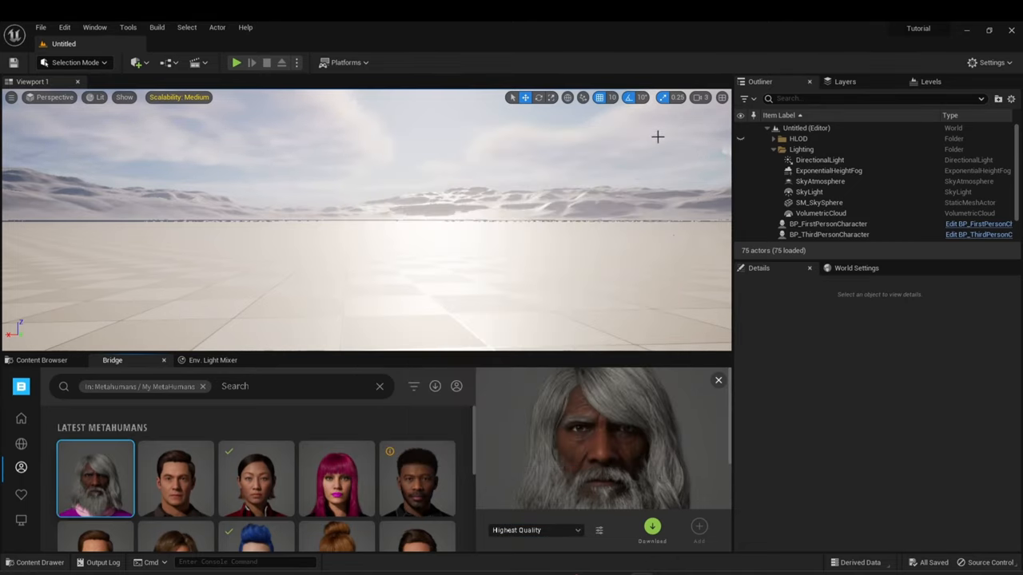
left_click(652, 526)
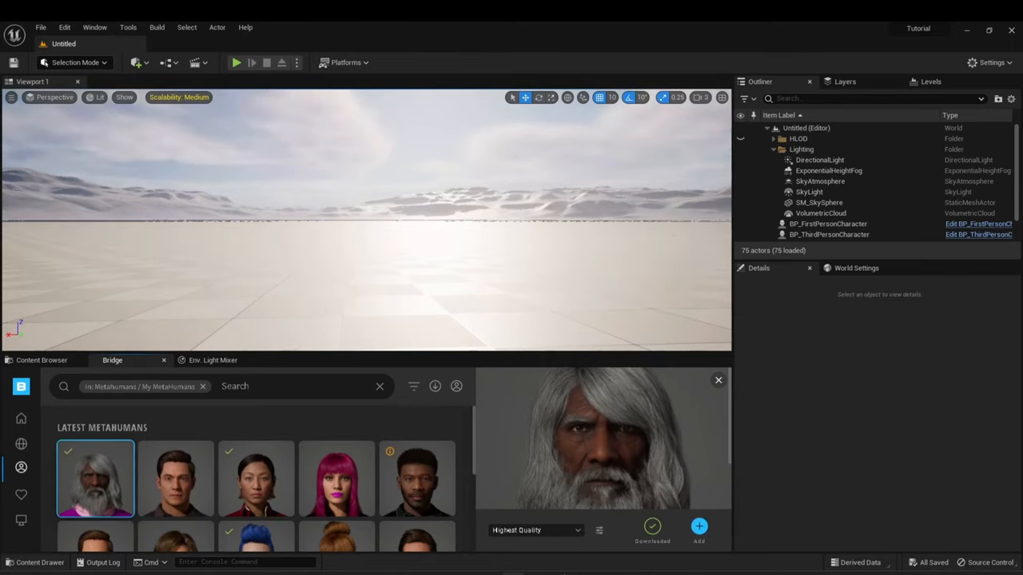
mouse_move(45, 409)
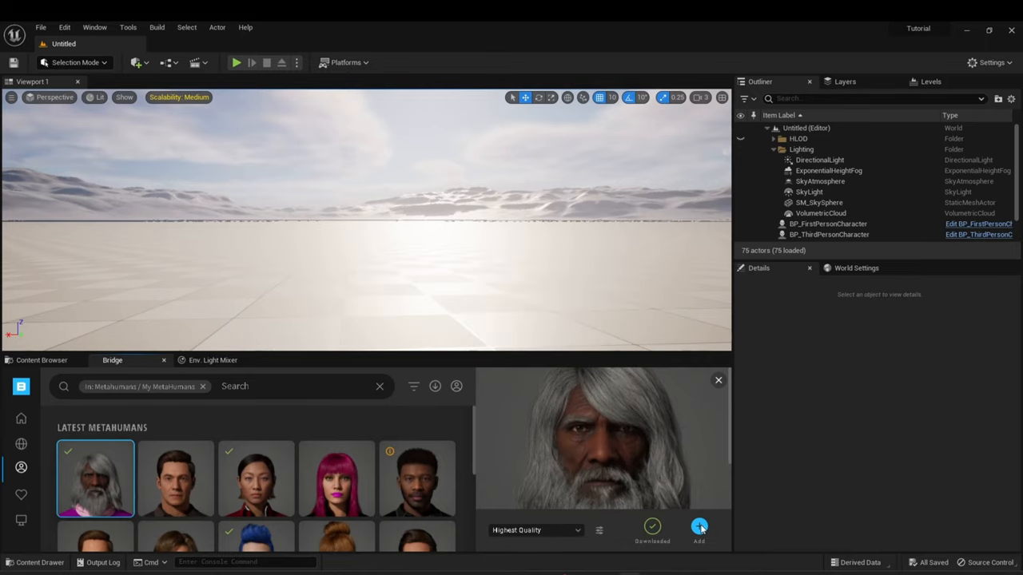
mouse_move(376, 254)
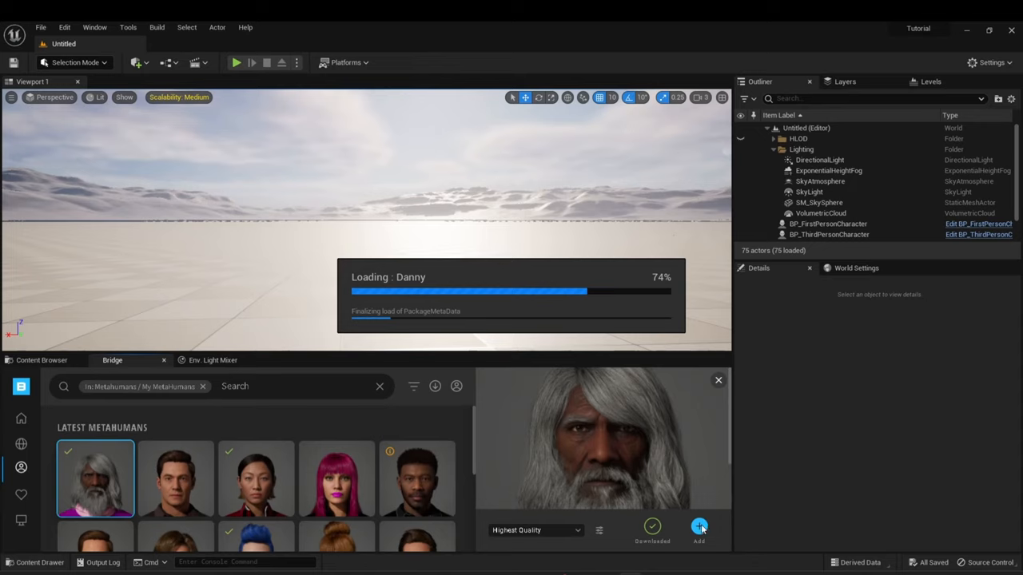
mouse_move(246, 396)
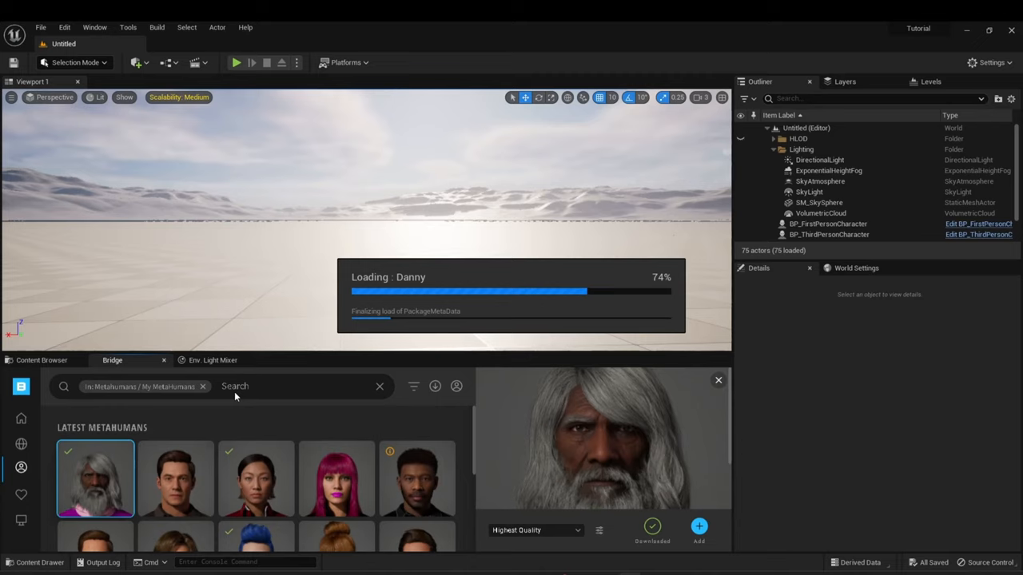
mouse_move(227, 393)
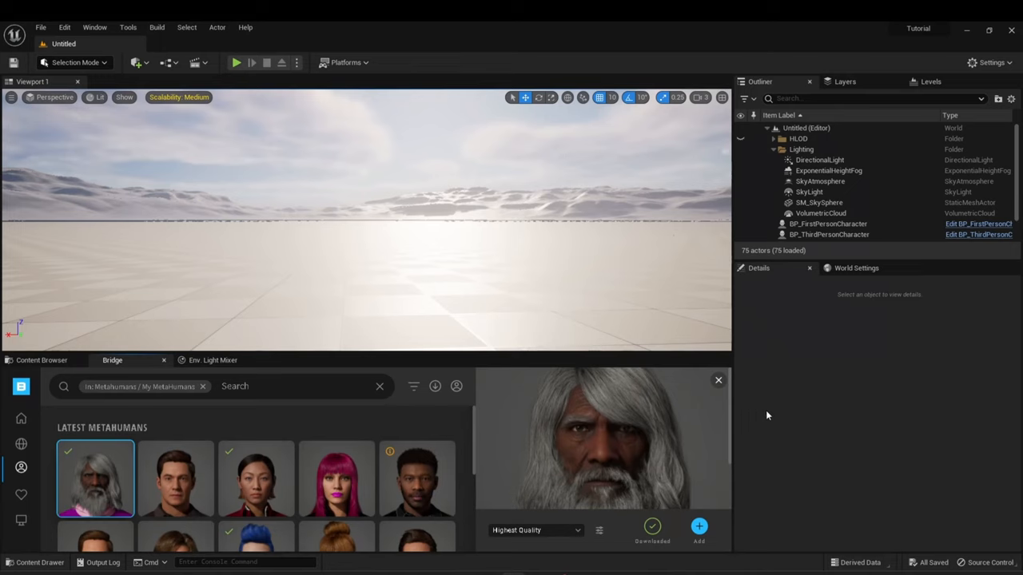
mouse_move(350, 291)
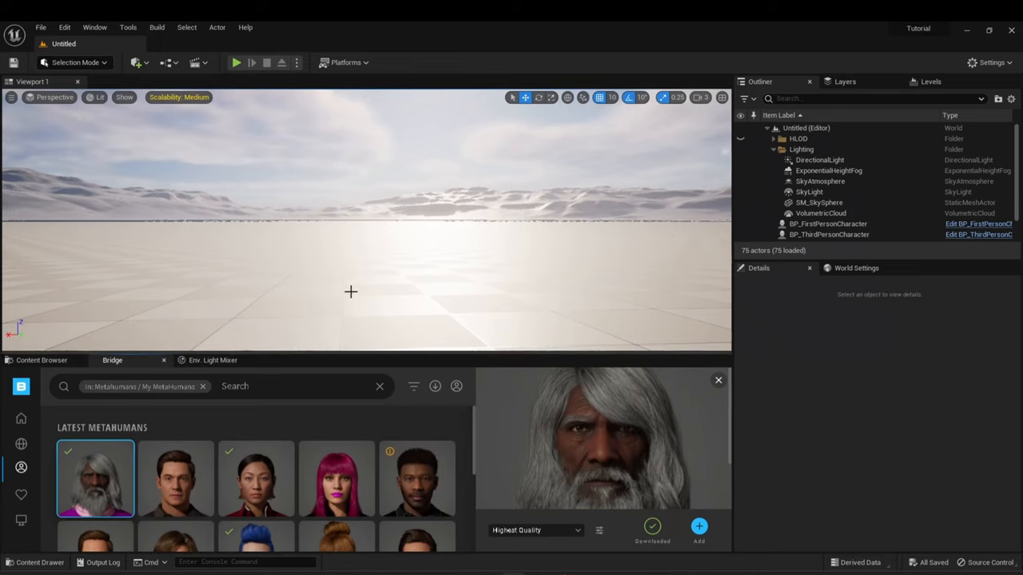
mouse_move(269, 307)
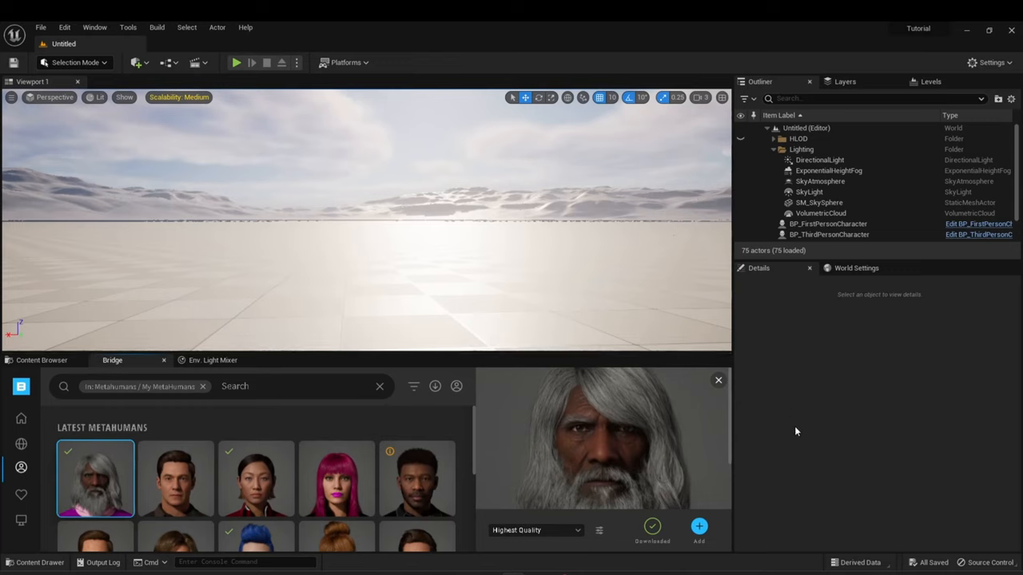
mouse_move(41, 359)
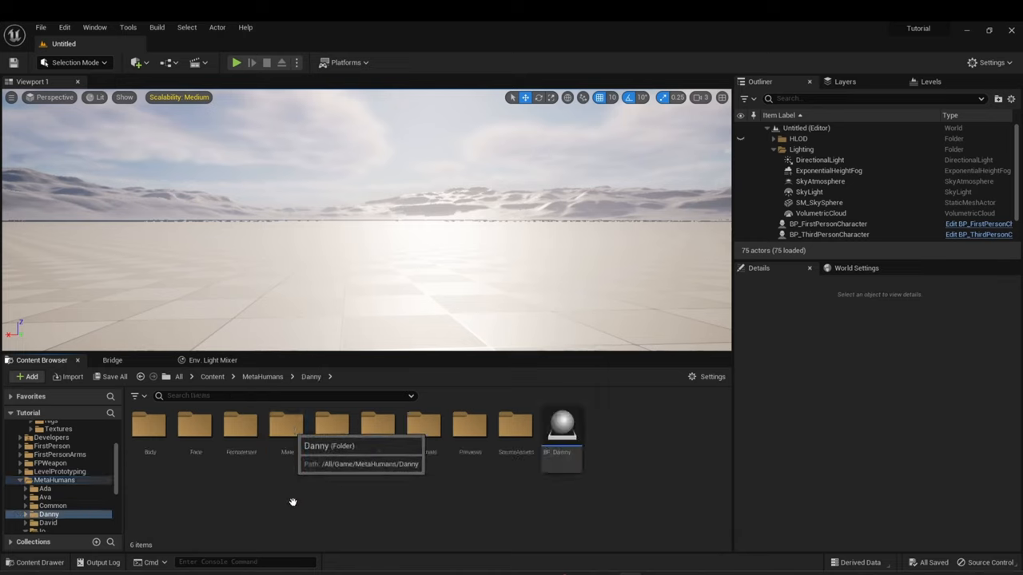
mouse_move(561, 425)
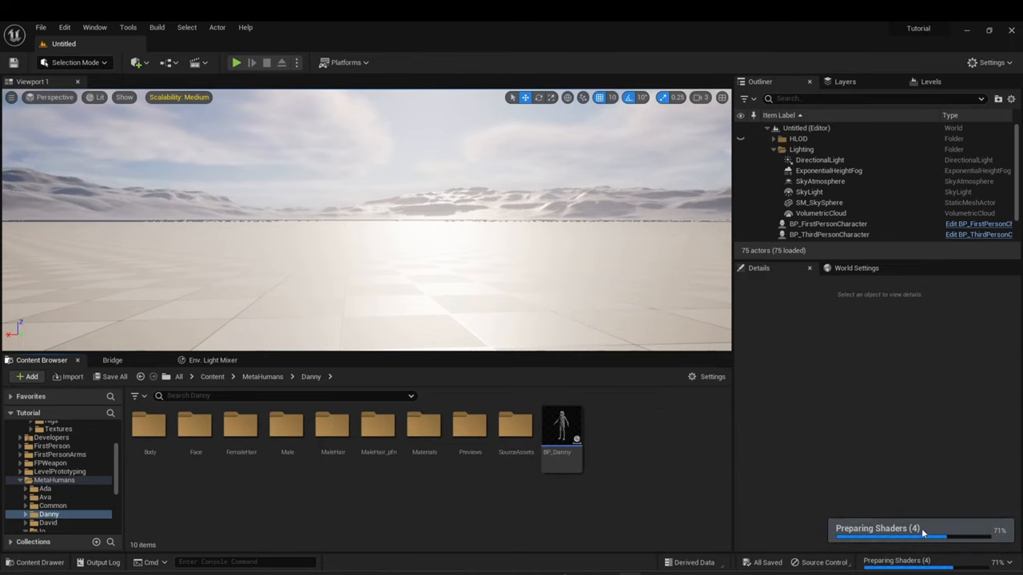
Open the BP_Danny blueprint from the MetaHumans > Danny folder.
left_click(561, 425)
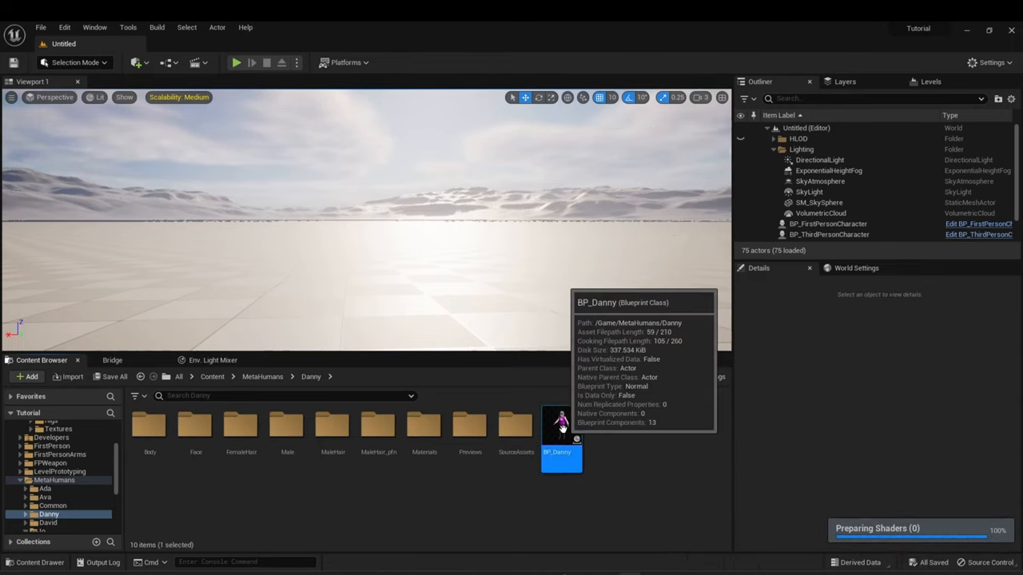
double_click(561, 425)
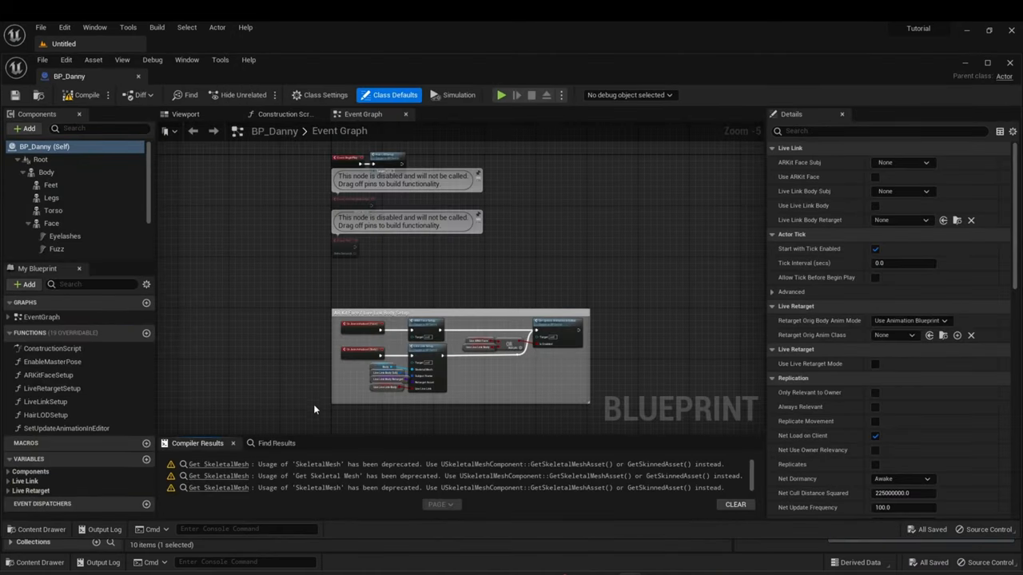
mouse_move(272, 312)
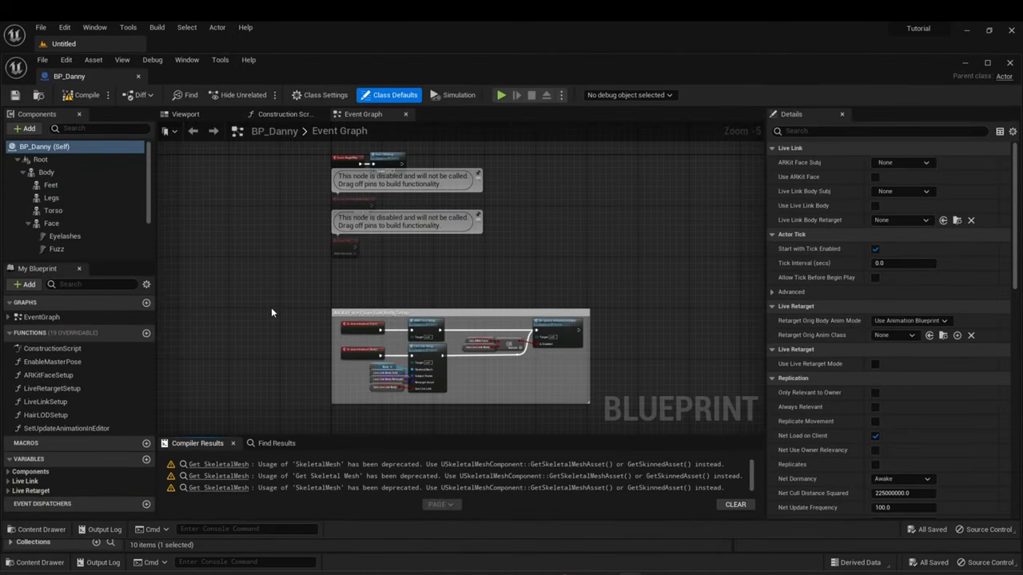
mouse_move(248, 298)
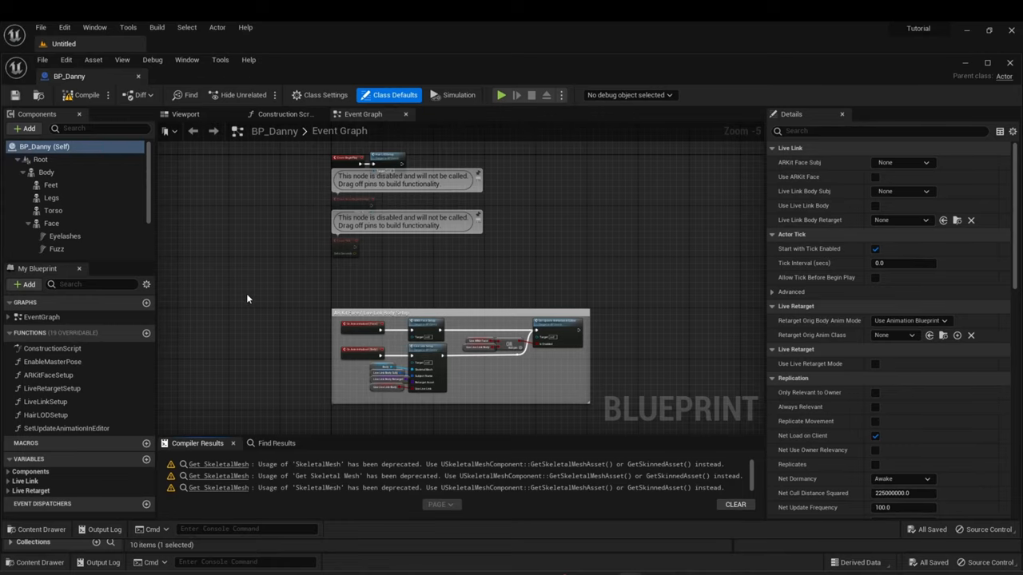
mouse_move(158, 106)
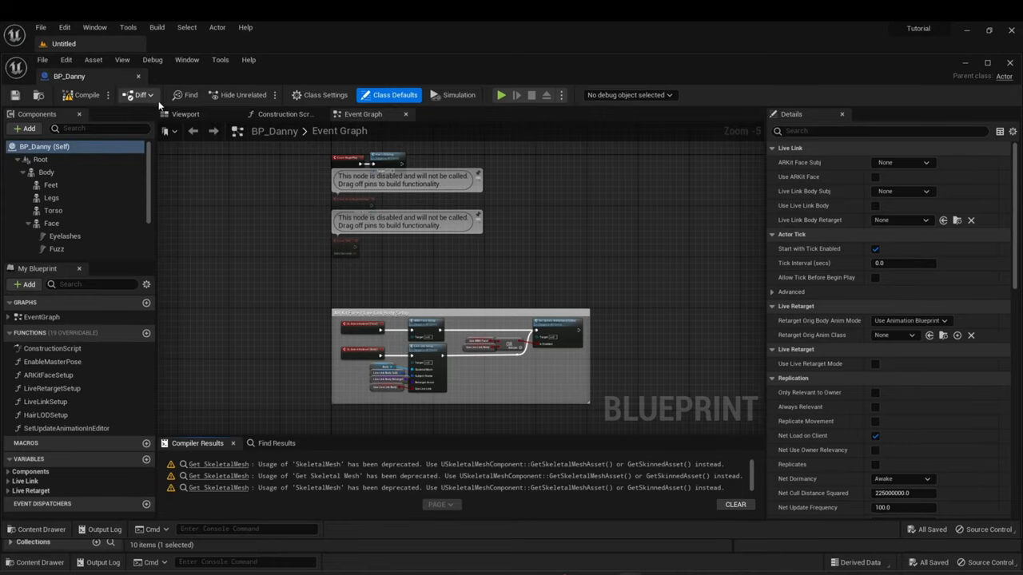
Switch back to the level editor with the Content folder listed.
left_click(186, 113)
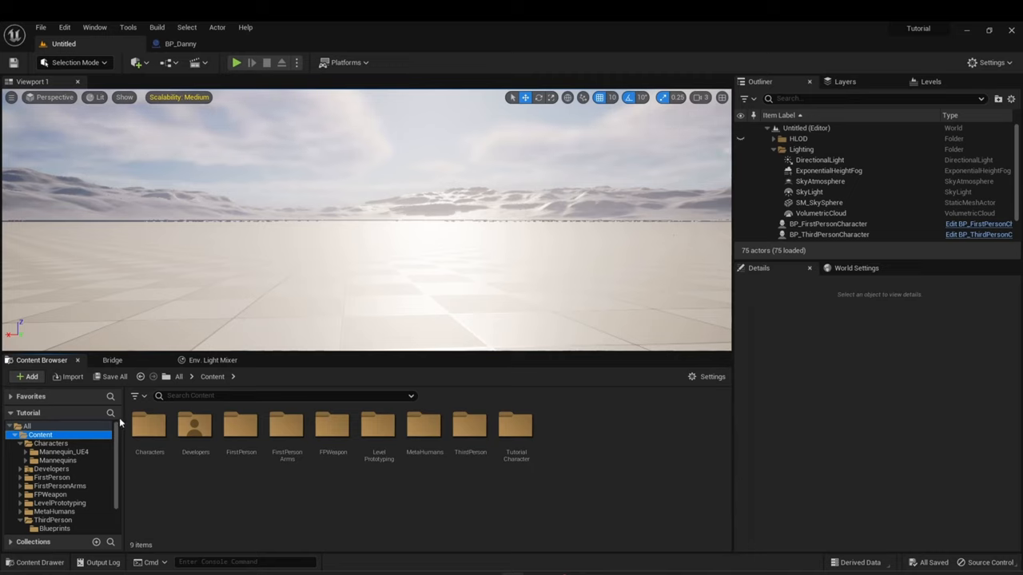
Choose the Third Person pack in the Add Feature or Content Pack chooser.
left_click(28, 377)
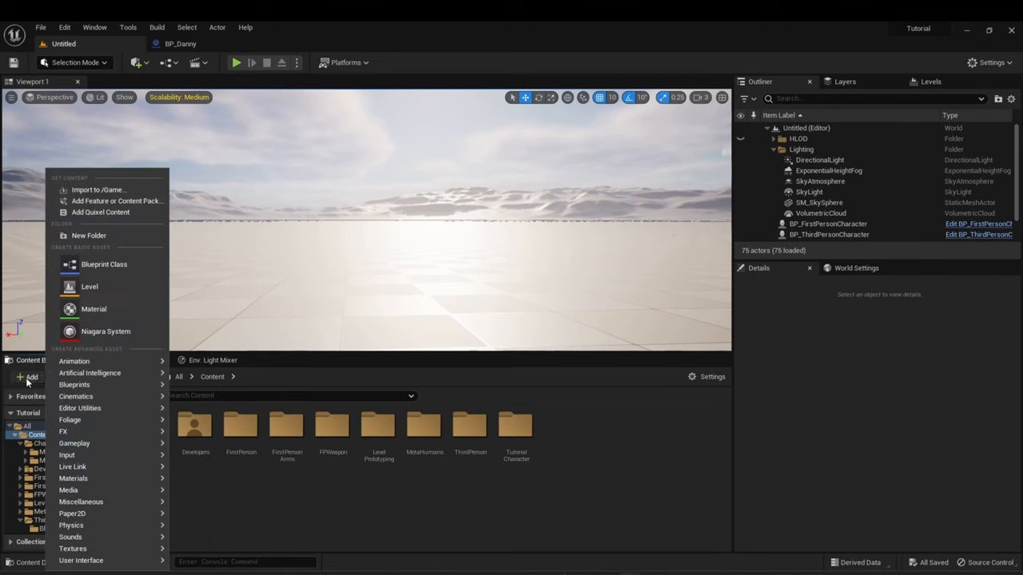
mouse_move(115, 202)
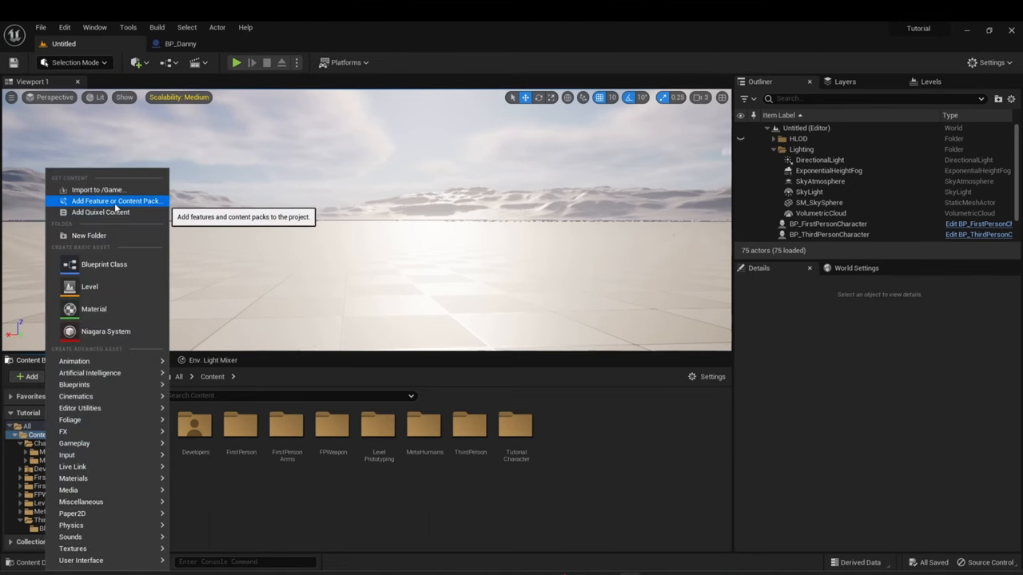
left_click(115, 201)
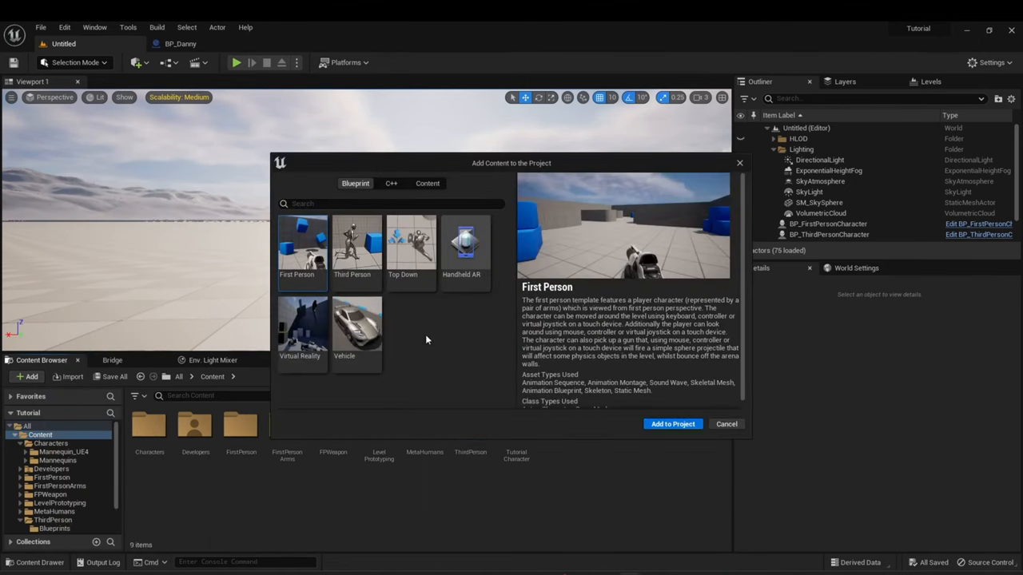
left_click(356, 248)
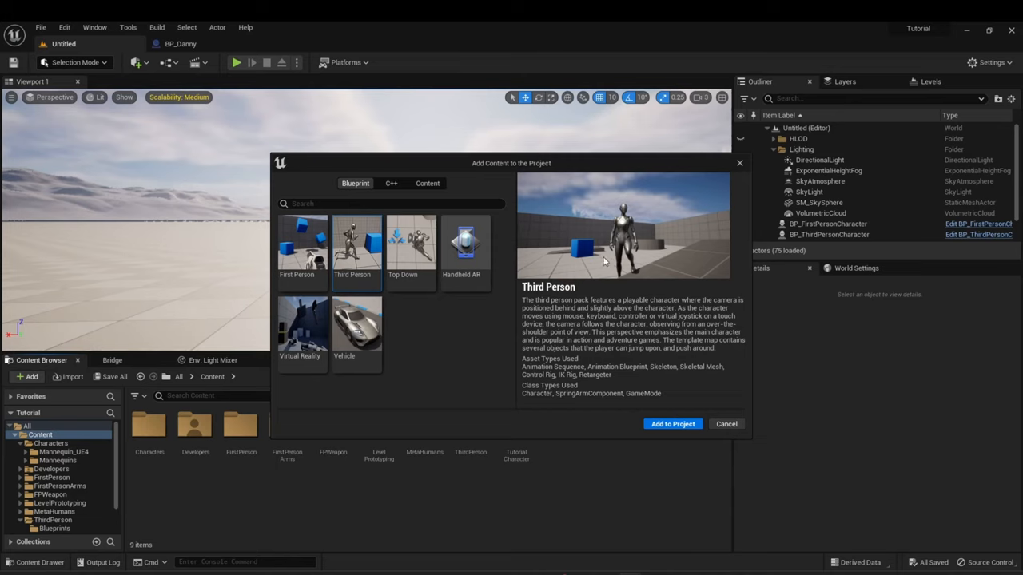
mouse_move(435, 302)
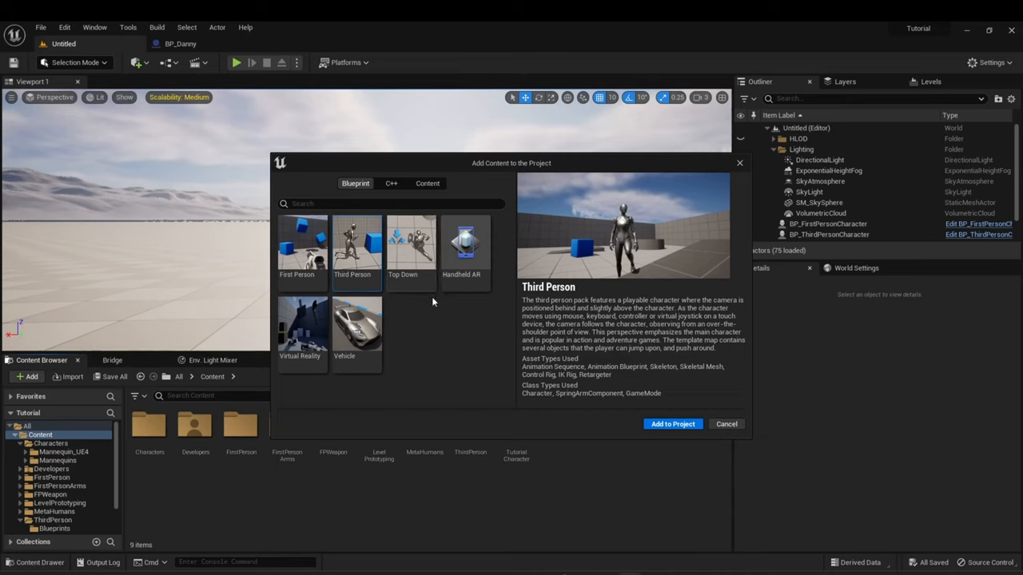
mouse_move(726, 423)
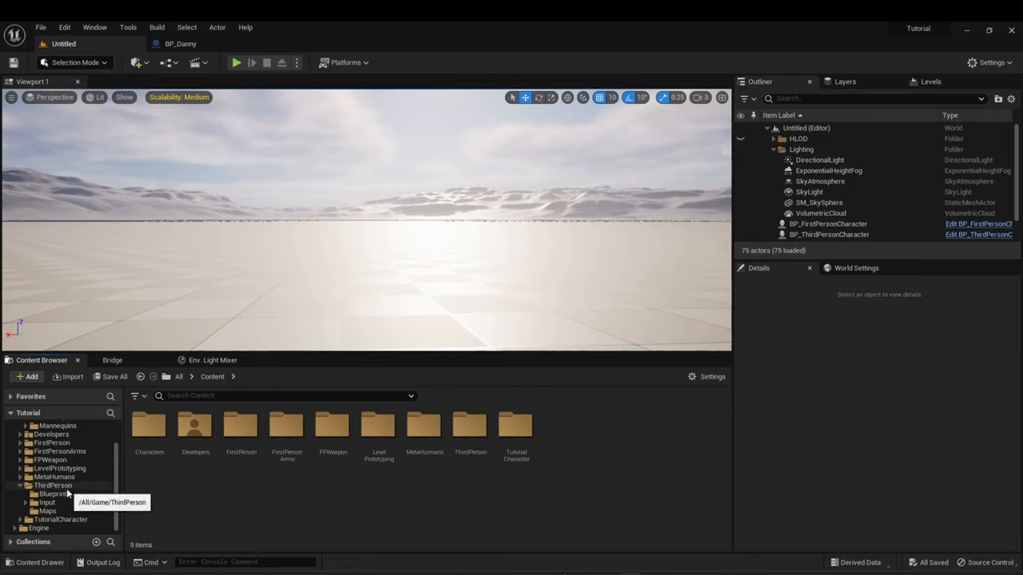
Browse into the ThirdPerson content folder.
left_click(53, 486)
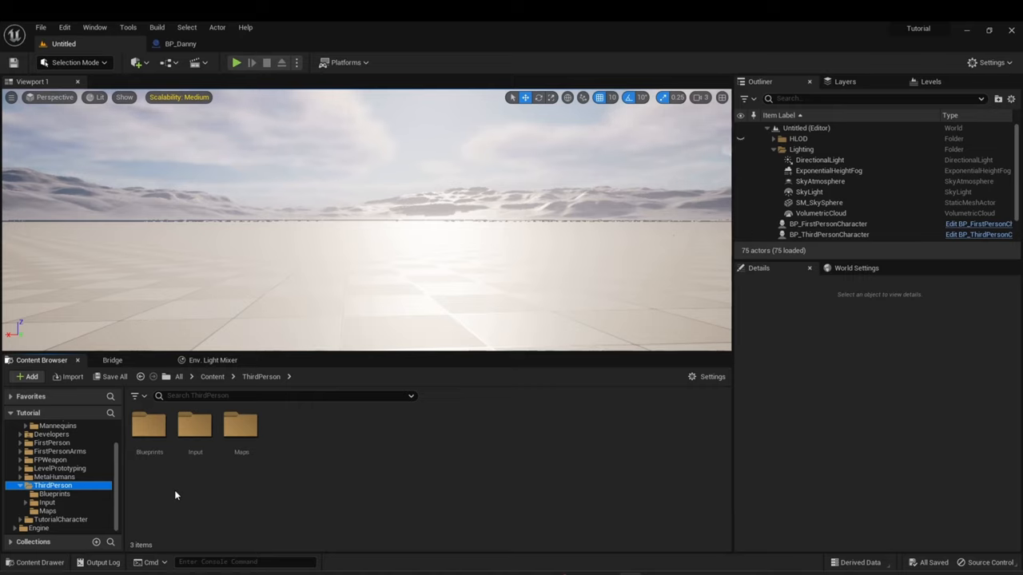
mouse_move(169, 479)
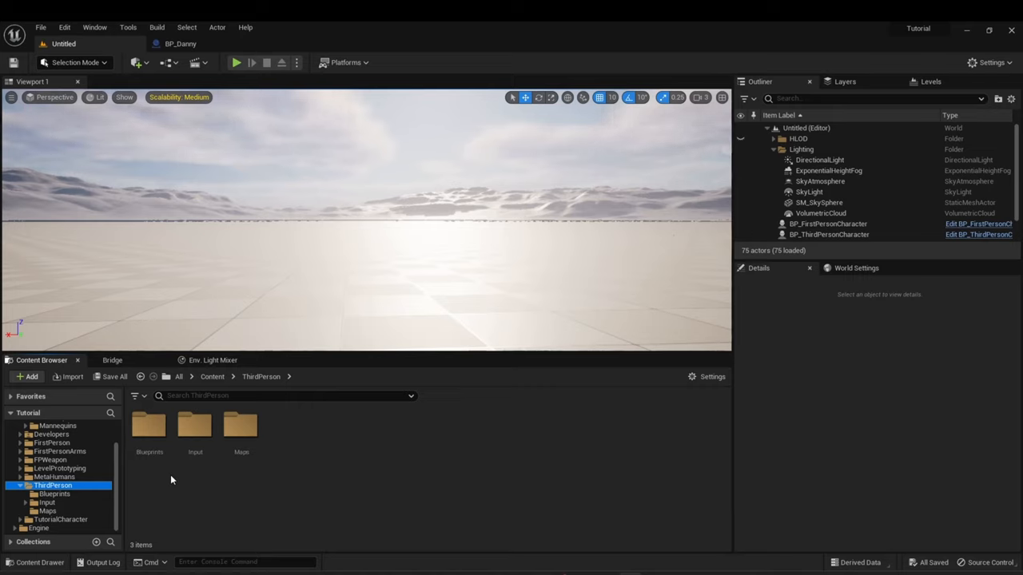
mouse_move(53, 486)
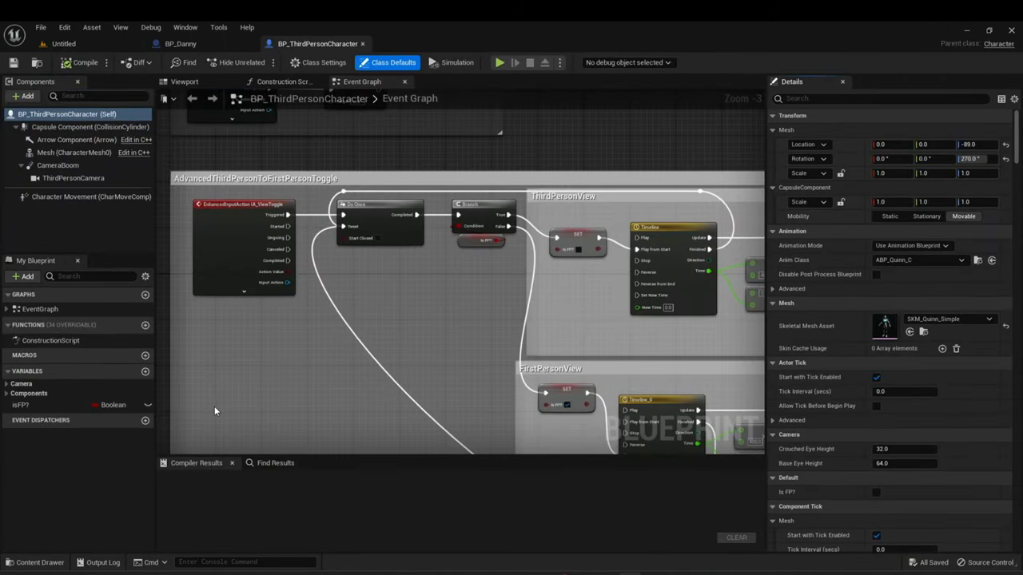
scroll("down", 3)
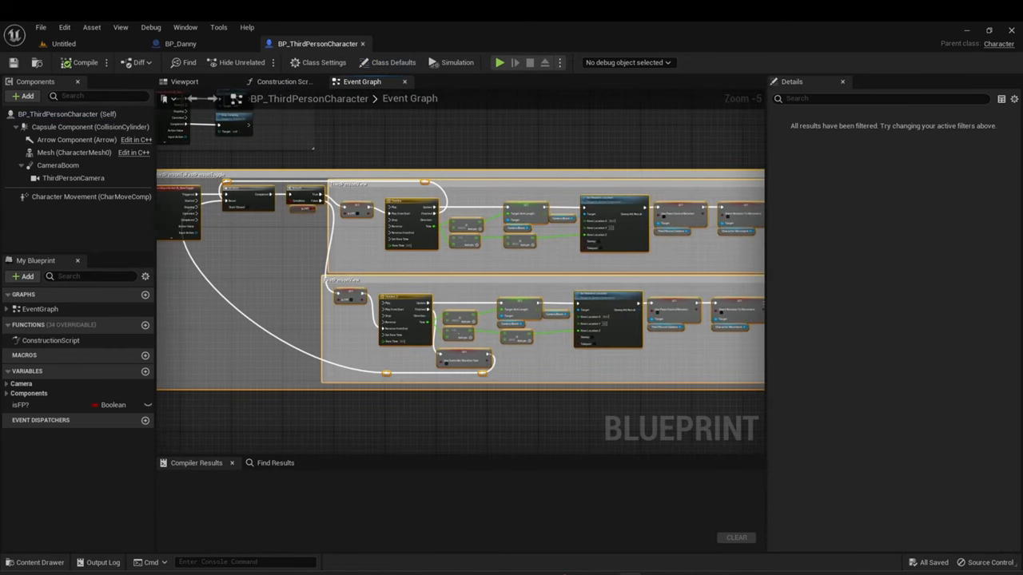
scroll("down", 3)
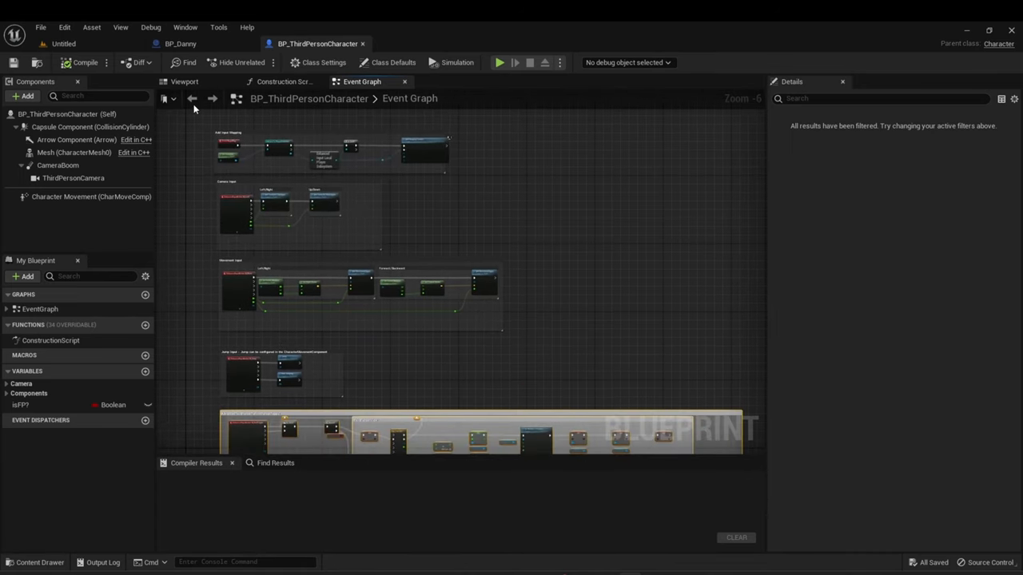
left_click_drag(177, 125, 519, 390)
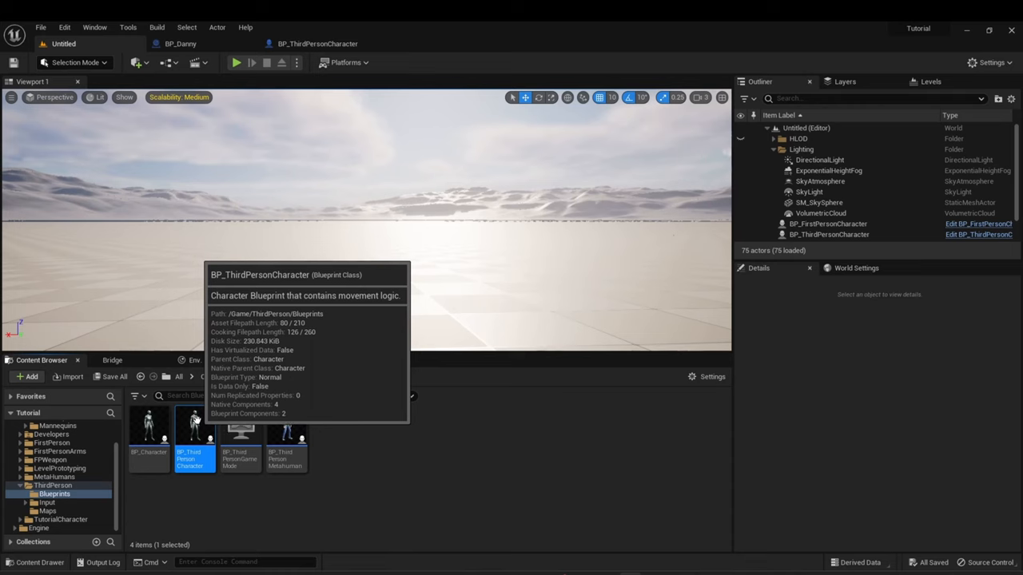
Duplicate BP_ThirdPersonCharacter as BP_MetaThirdPerson.
right_click(193, 432)
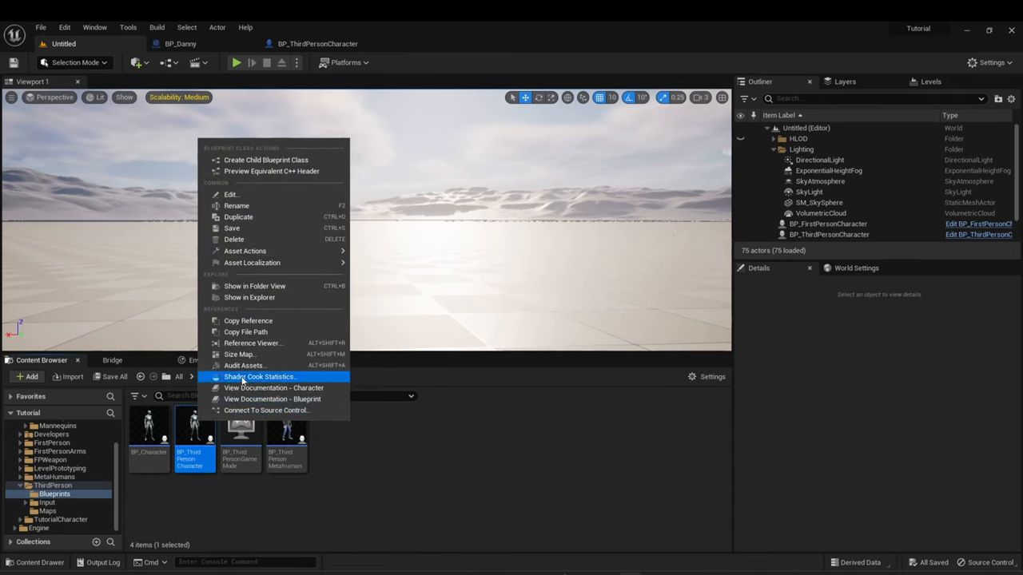
mouse_move(238, 217)
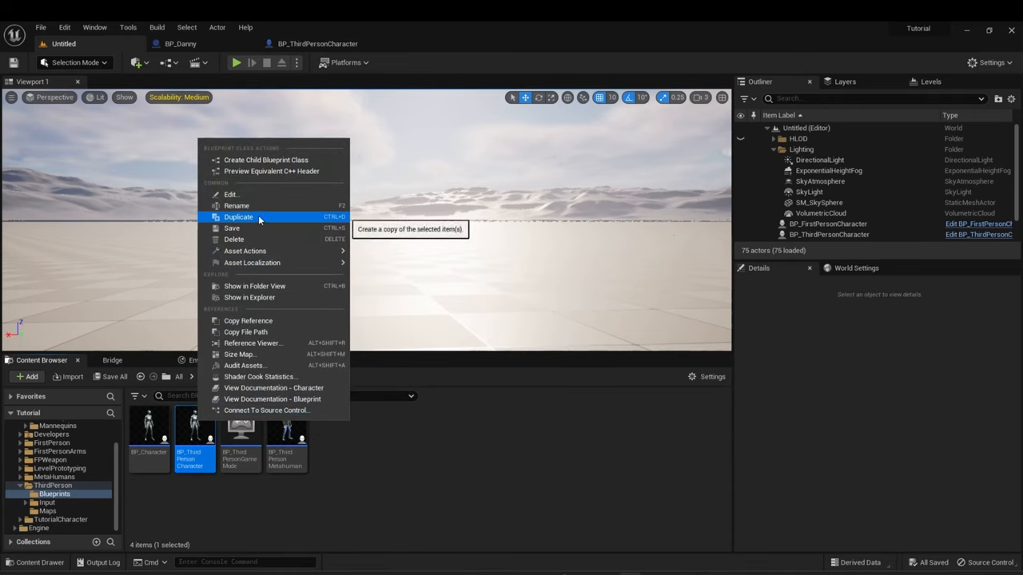
left_click(238, 217)
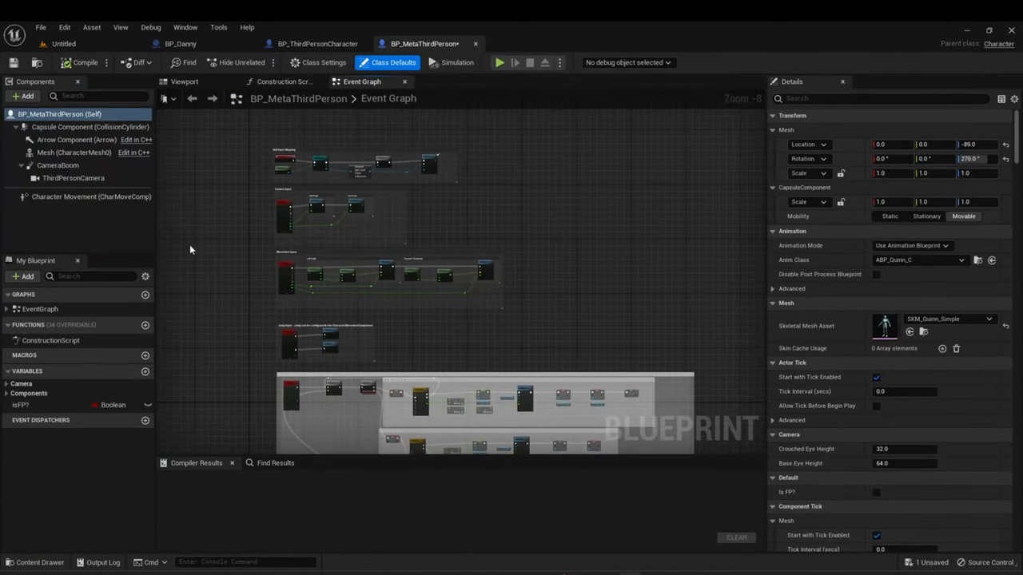
Return to the main level editor.
left_click(74, 152)
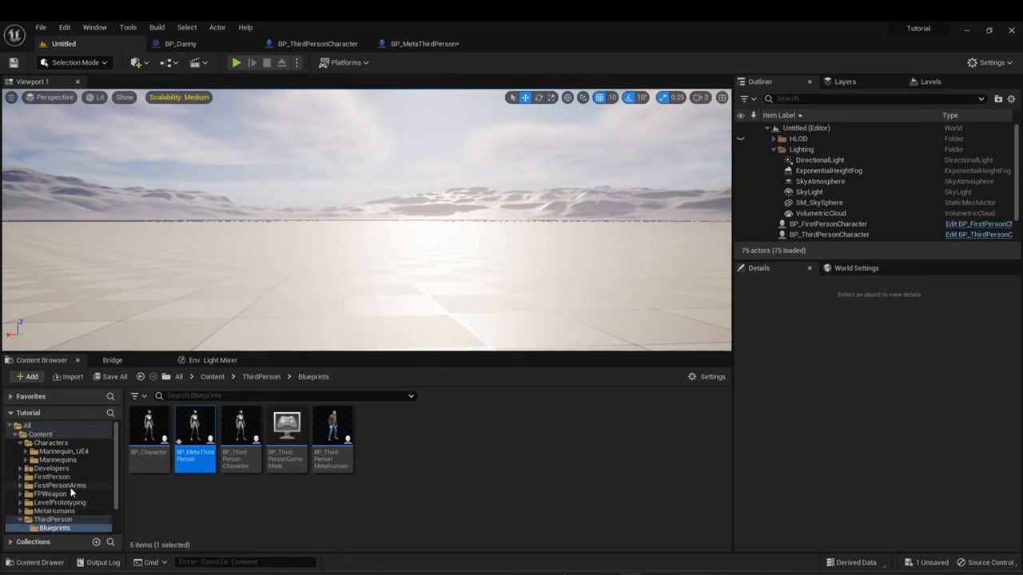
mouse_move(62, 486)
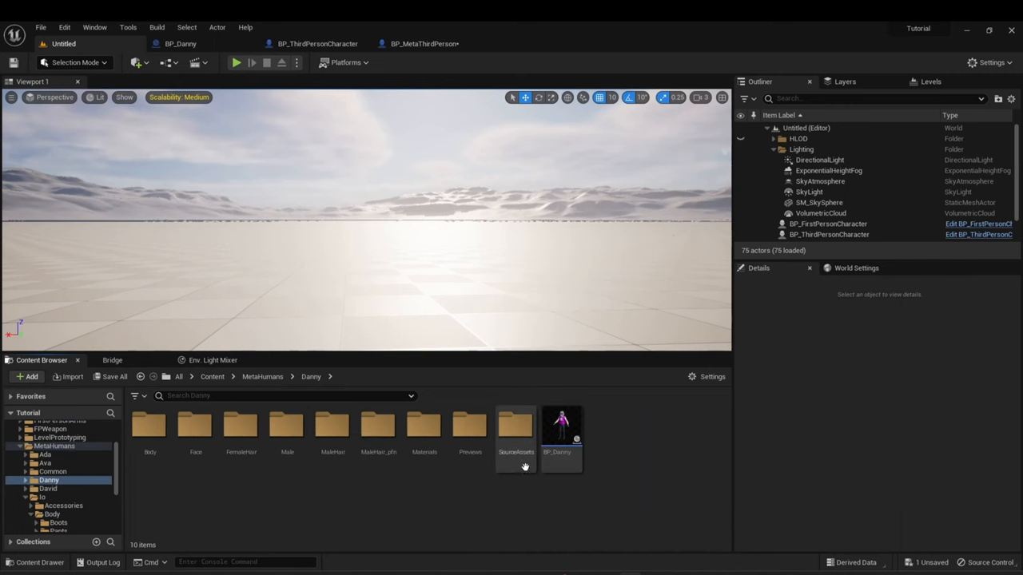
Inspect Danny's Body, Legs and Face mesh components, comparing with BP_MetaThirdPerson's Mesh.
double_click(561, 428)
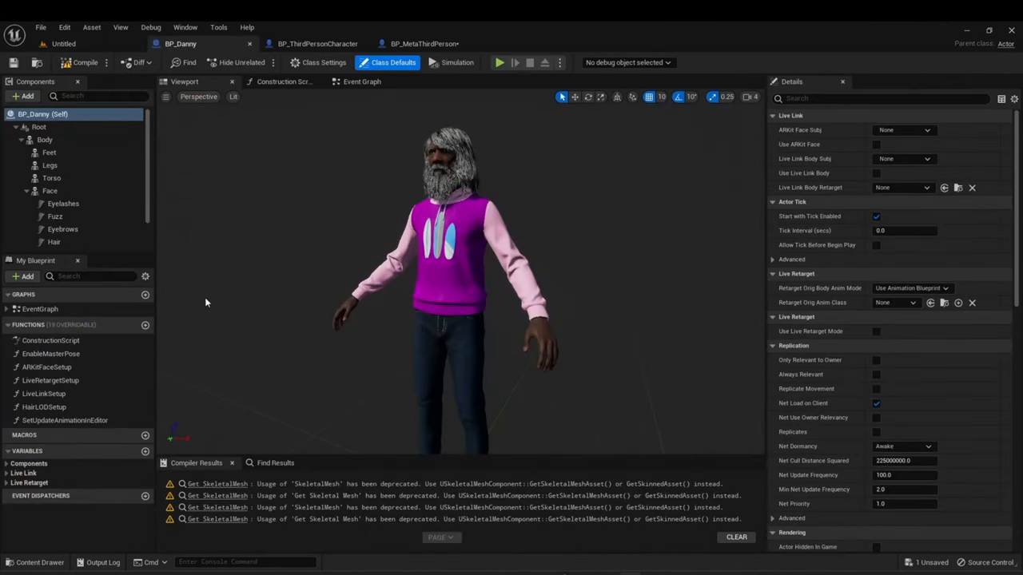
mouse_move(48, 154)
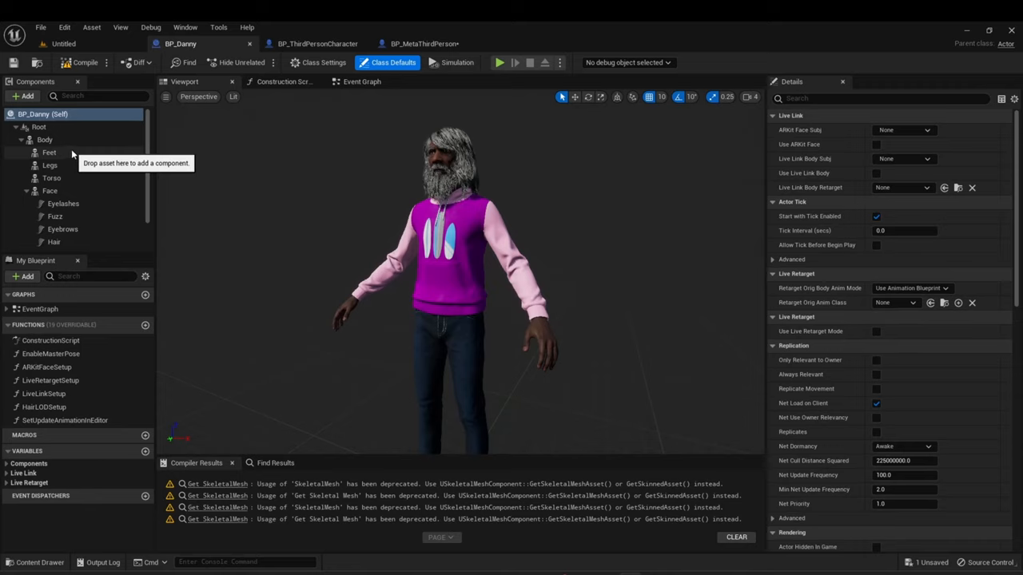
mouse_move(355, 214)
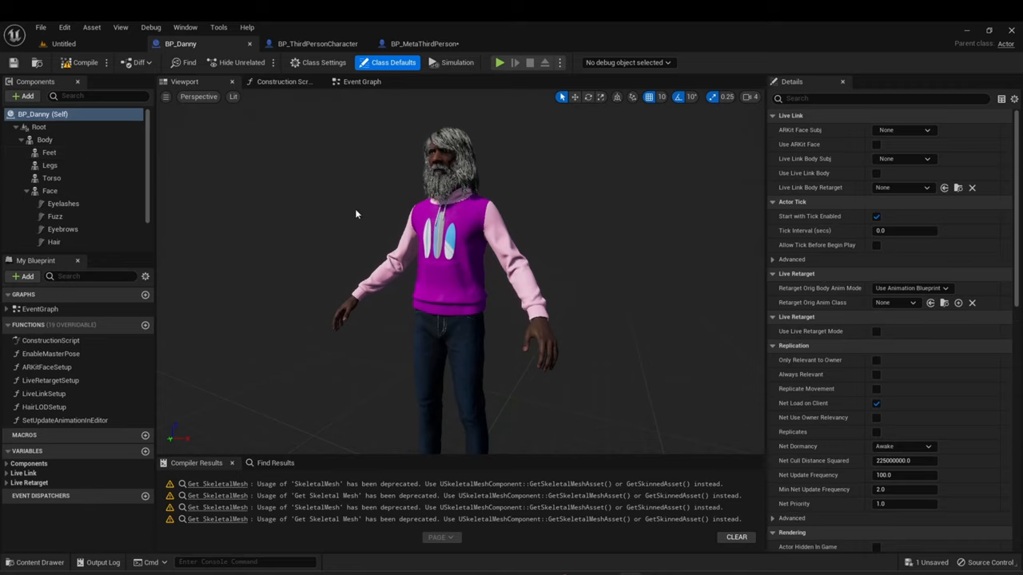
left_click(45, 139)
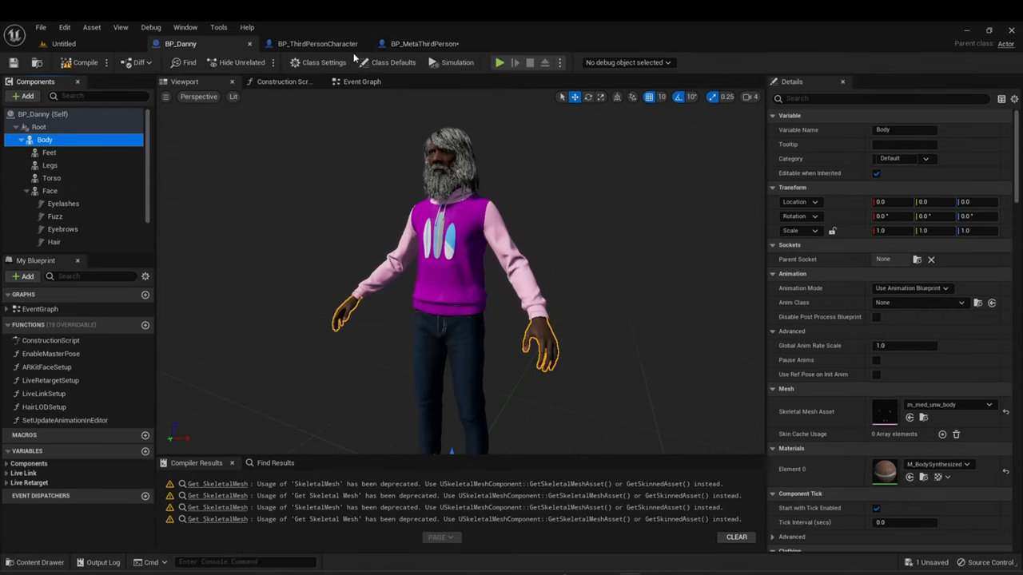
left_click(316, 43)
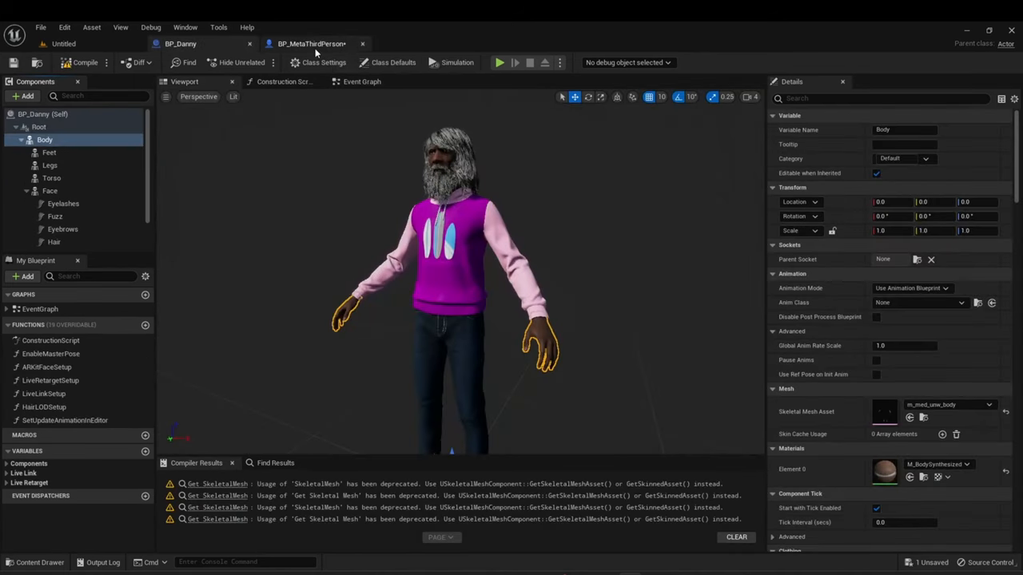
left_click(310, 43)
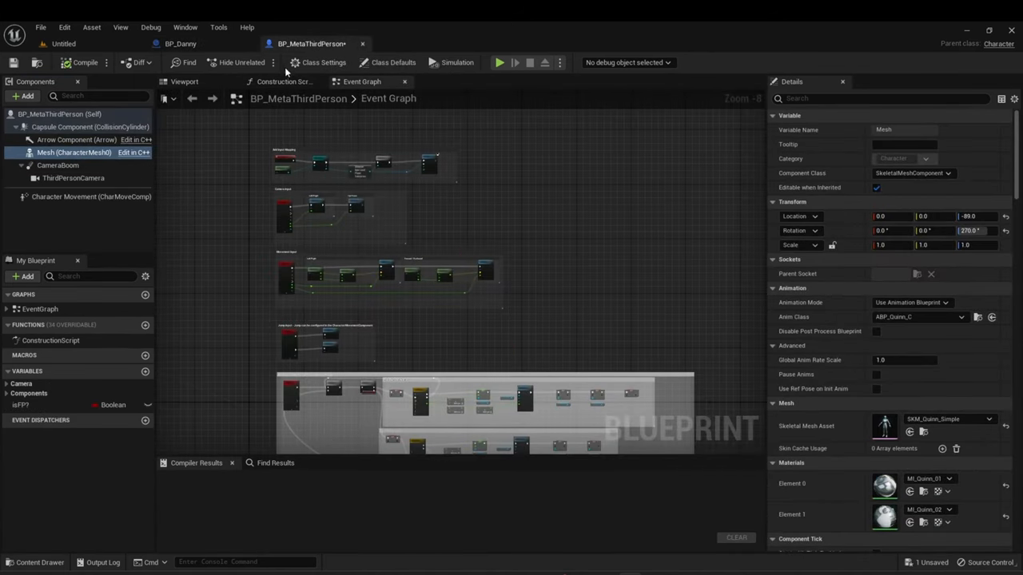
mouse_move(73, 152)
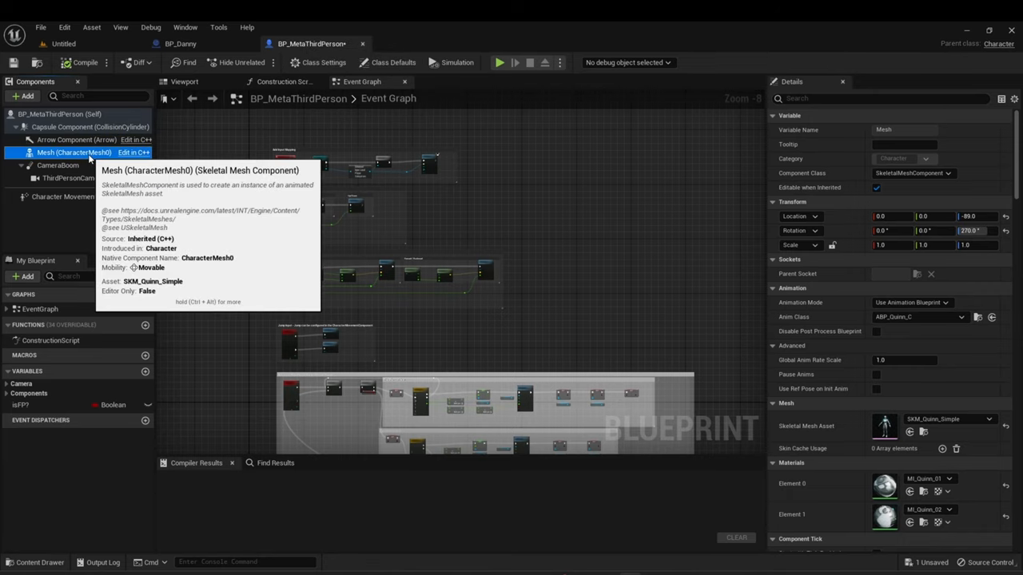
mouse_move(69, 182)
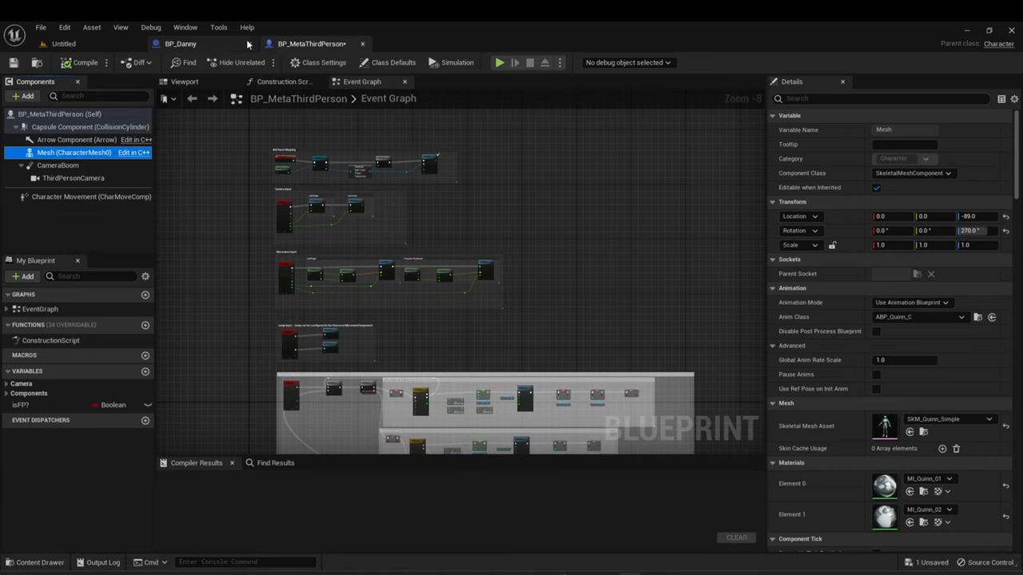
mouse_move(310, 43)
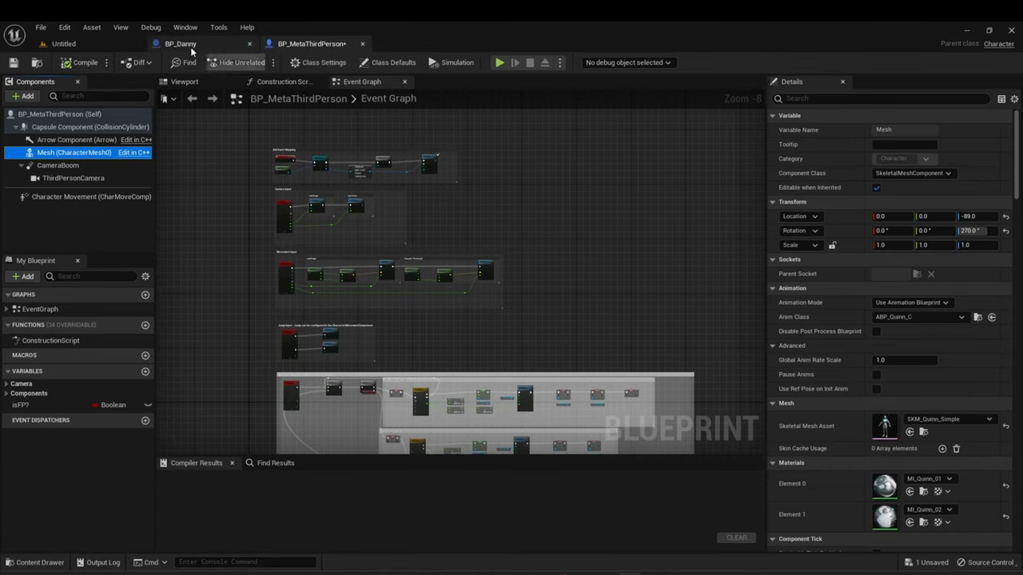
left_click(179, 43)
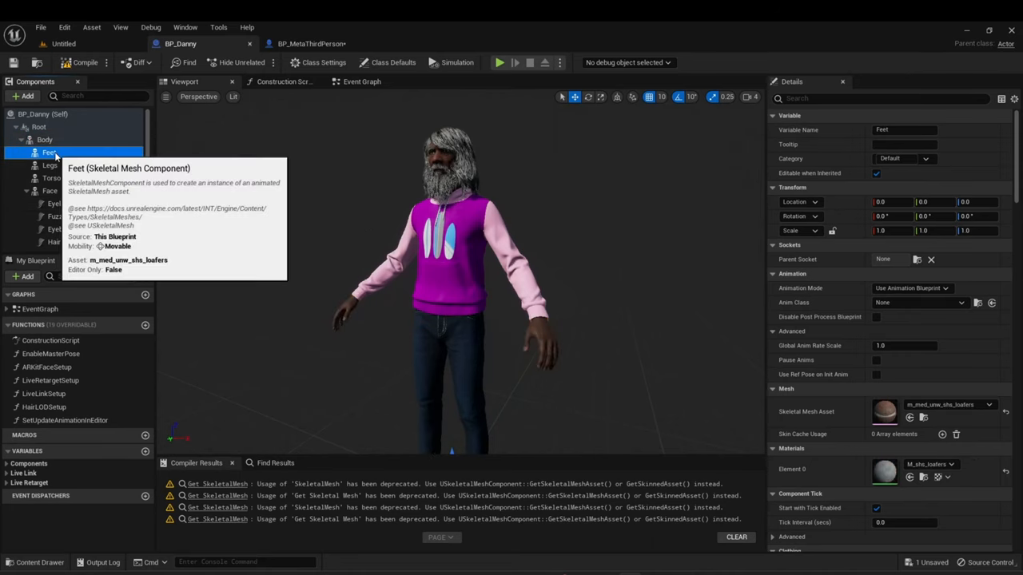
left_click(50, 165)
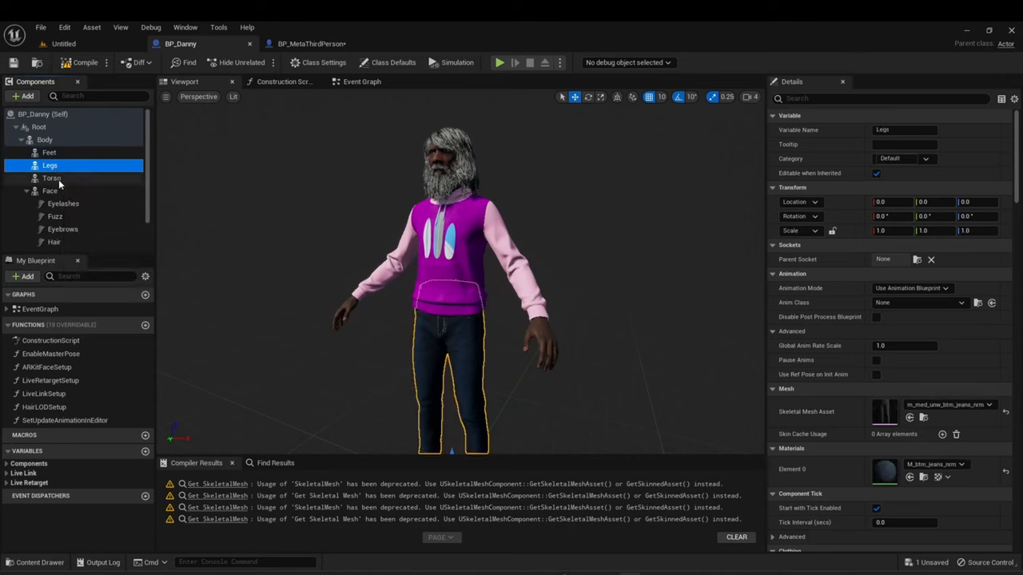
left_click(50, 191)
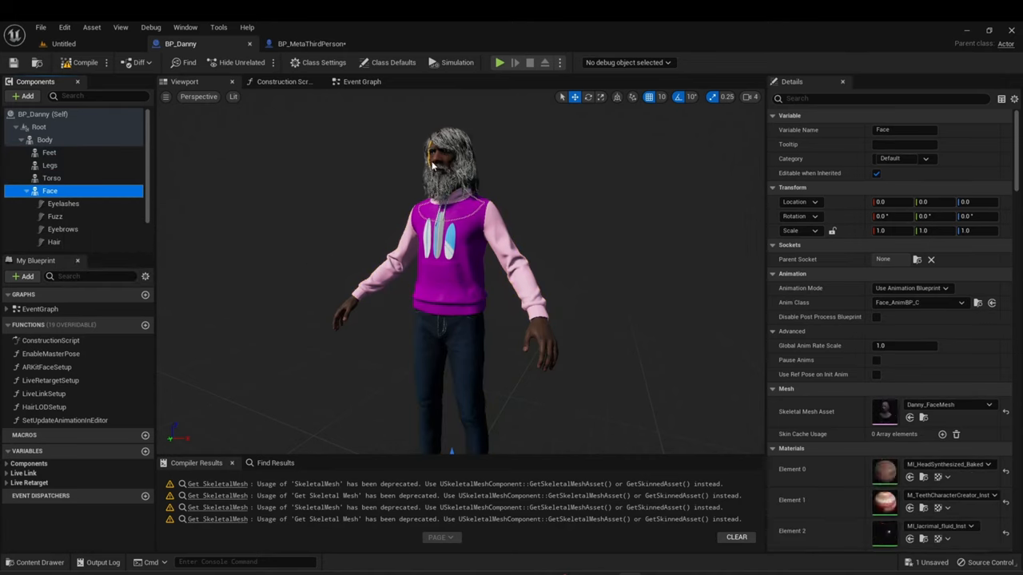
mouse_move(167, 356)
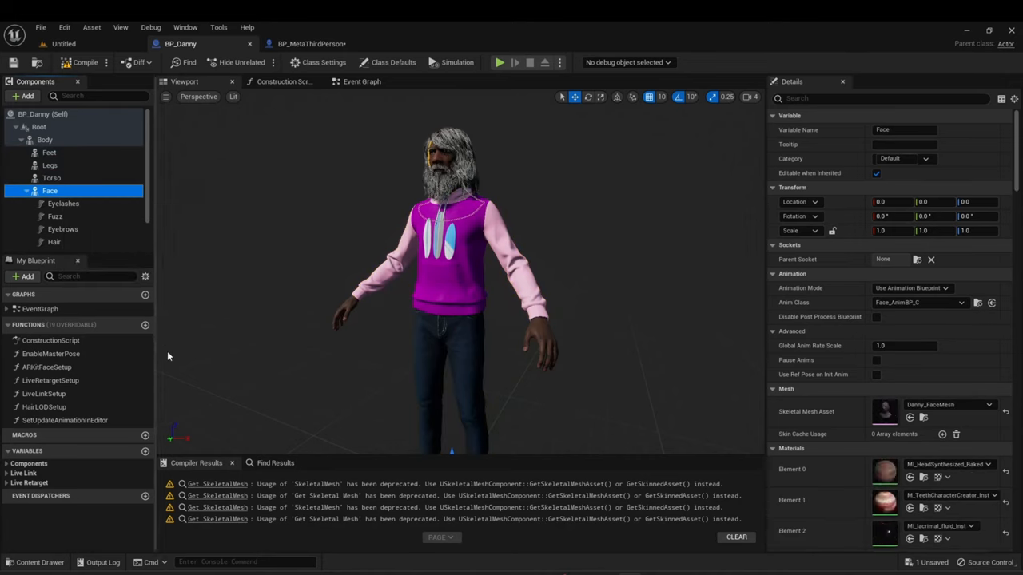
left_click(311, 43)
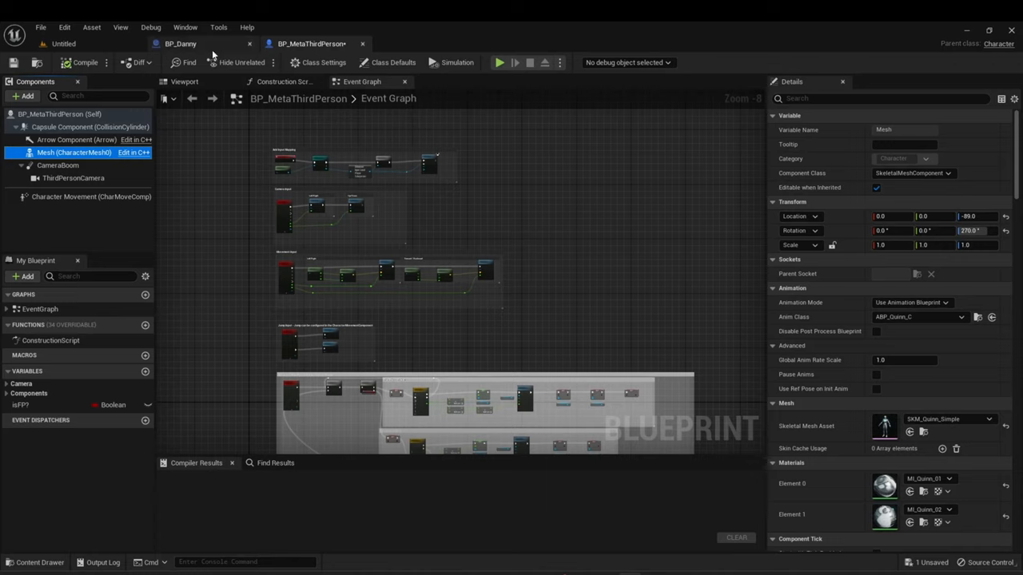
left_click(179, 43)
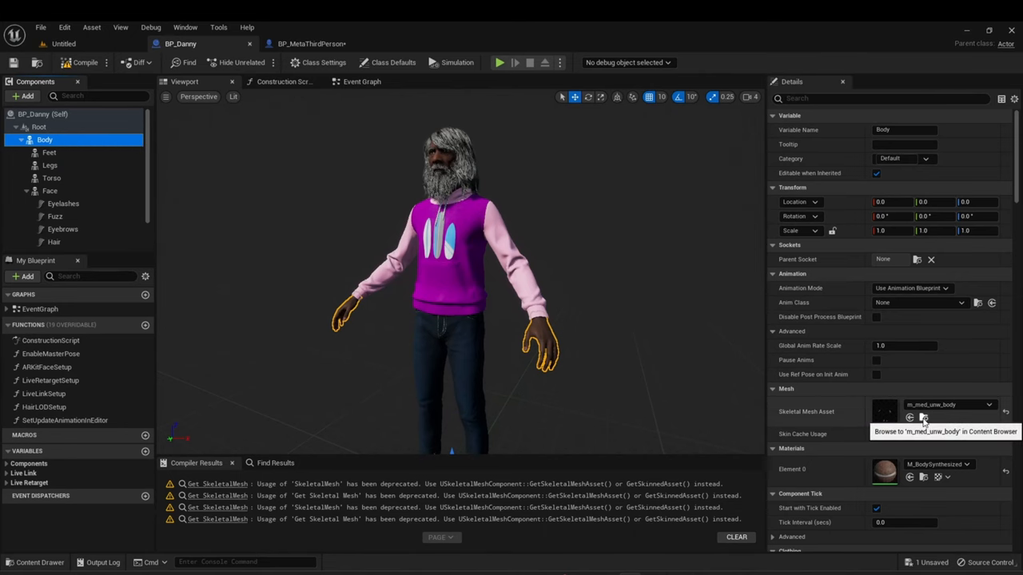
Inspect the m_med_unw_body skeletal mesh asset and switch to BP_MetaThirdPerson.
left_click(924, 419)
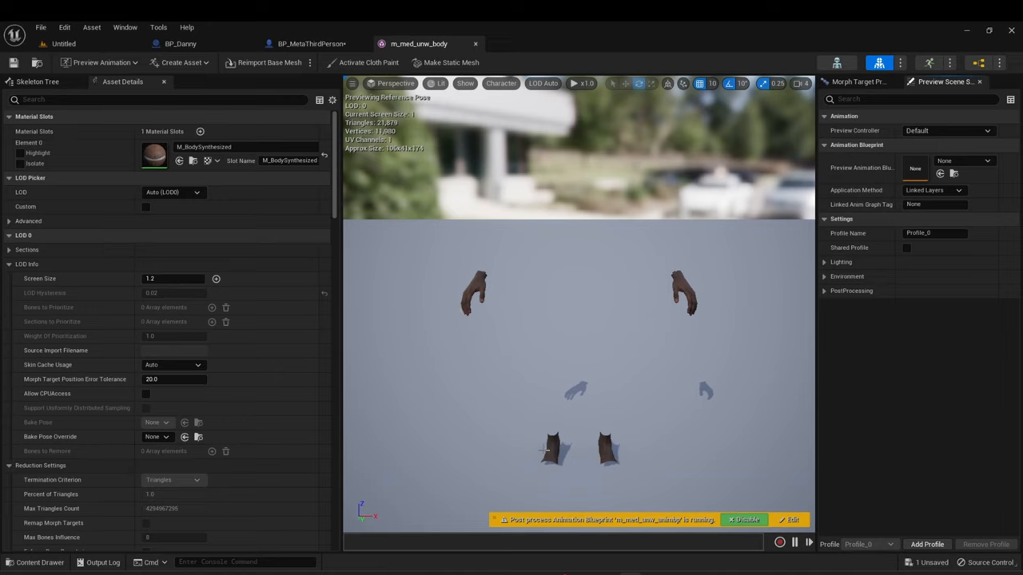
mouse_move(550, 448)
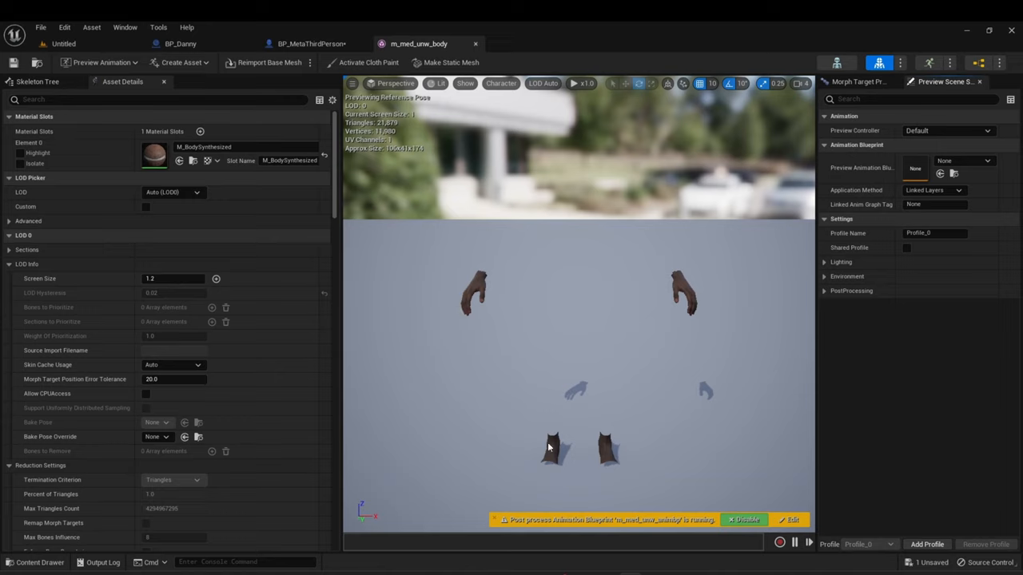
mouse_move(623, 438)
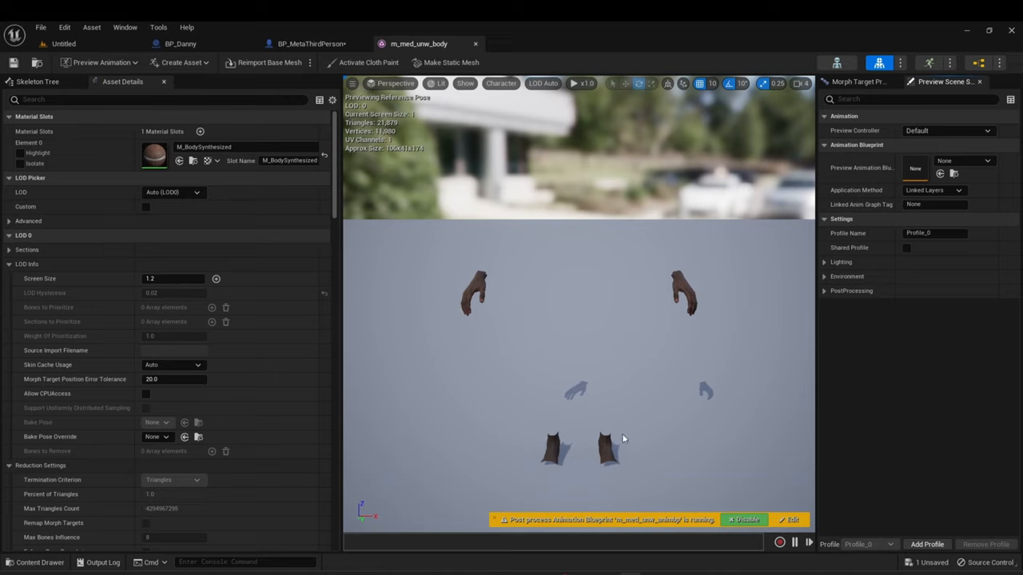
mouse_move(748, 304)
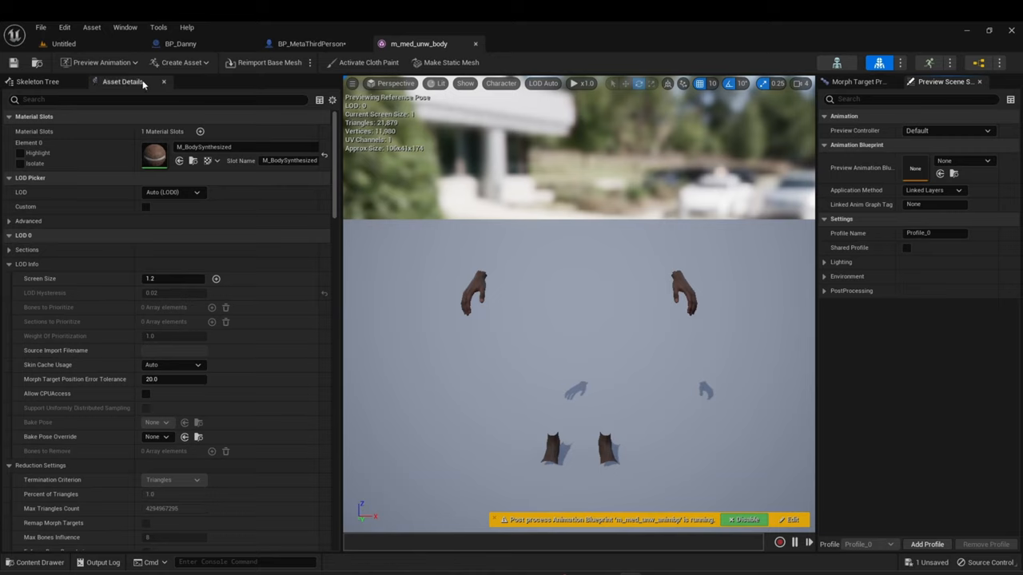
left_click(310, 43)
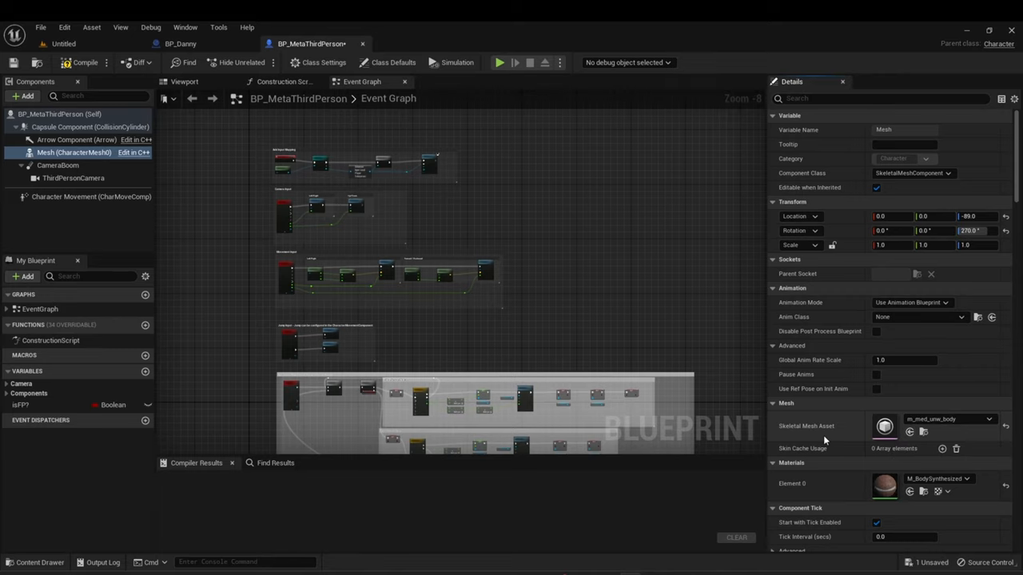
Show Danny's body mesh on the character in BP_MetaThirdPerson's viewport preview.
left_click(185, 81)
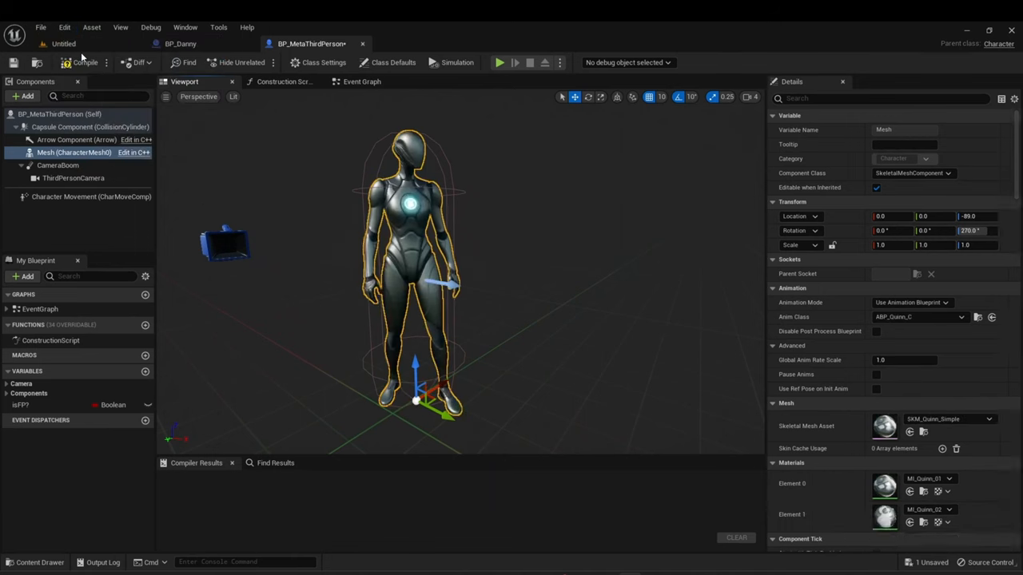
key("ctrl+z")
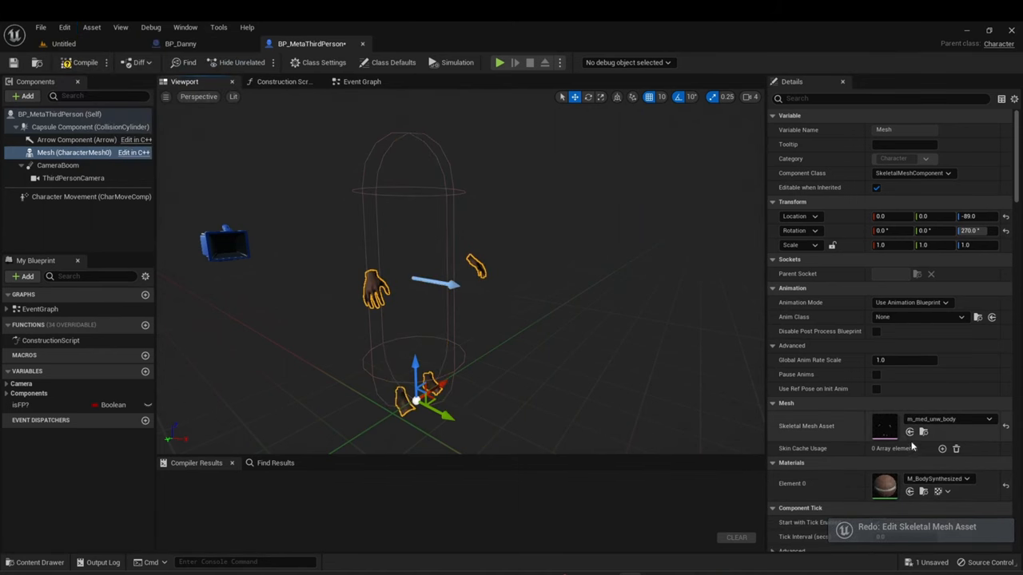
mouse_move(909, 432)
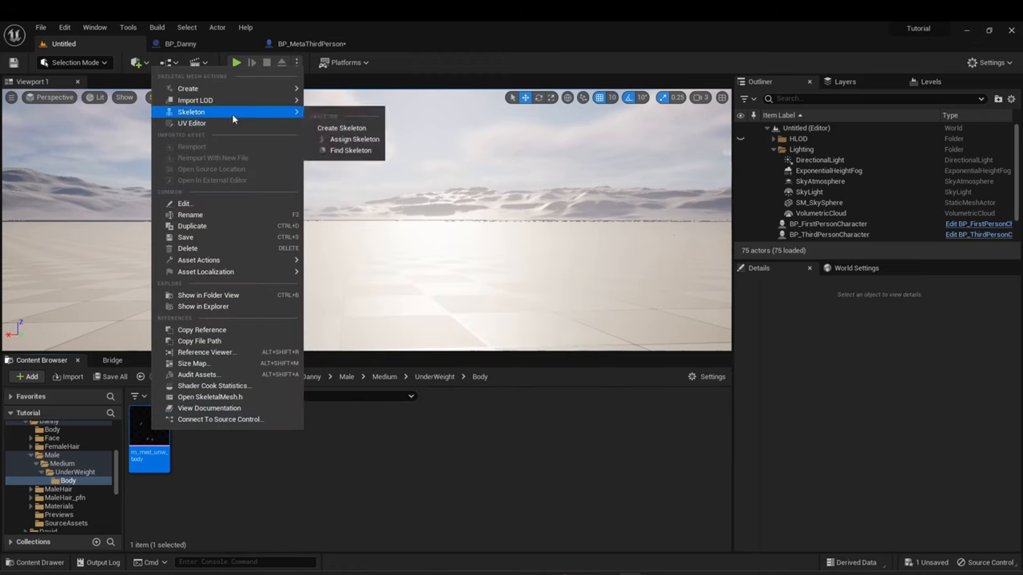
mouse_move(355, 139)
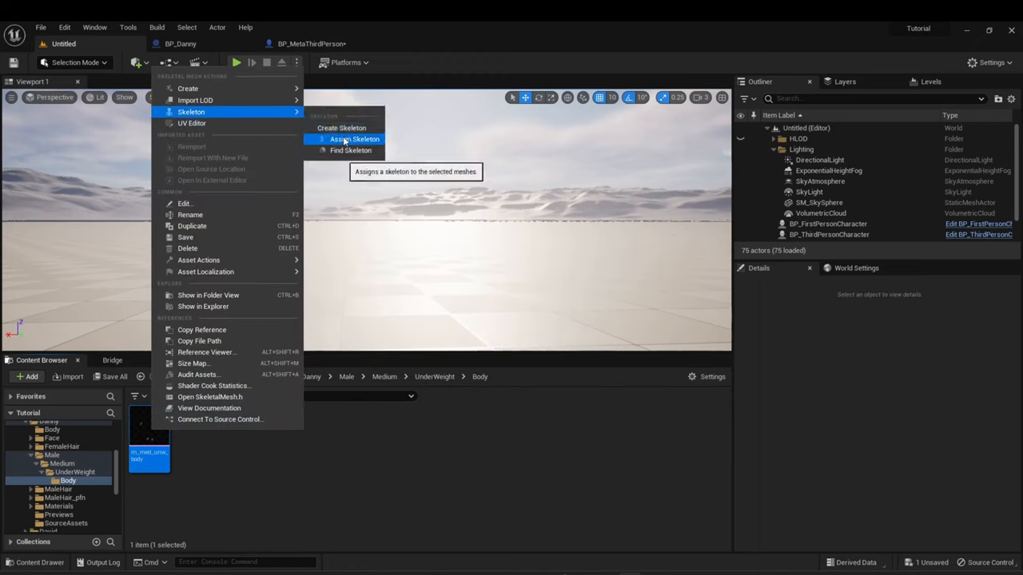
Search 'mann' and accept SK_Mannequin as the skeleton for Danny's body mesh.
left_click(355, 139)
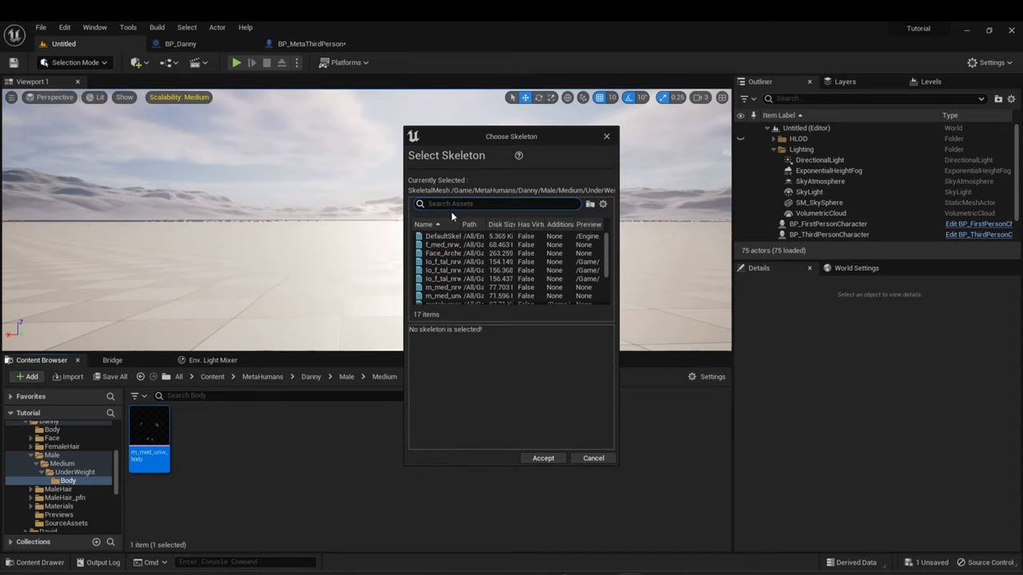
type("mann")
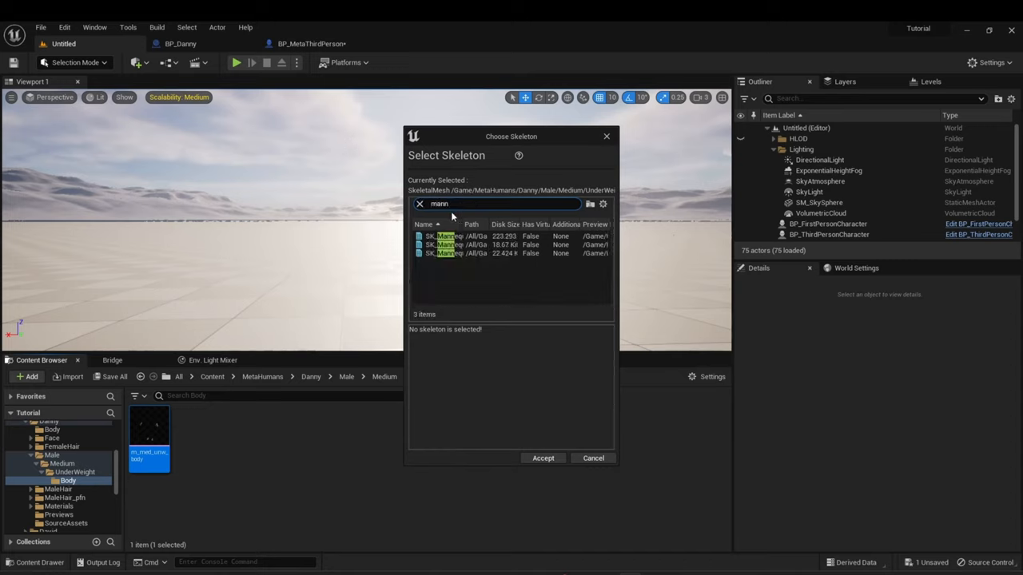
mouse_move(444, 237)
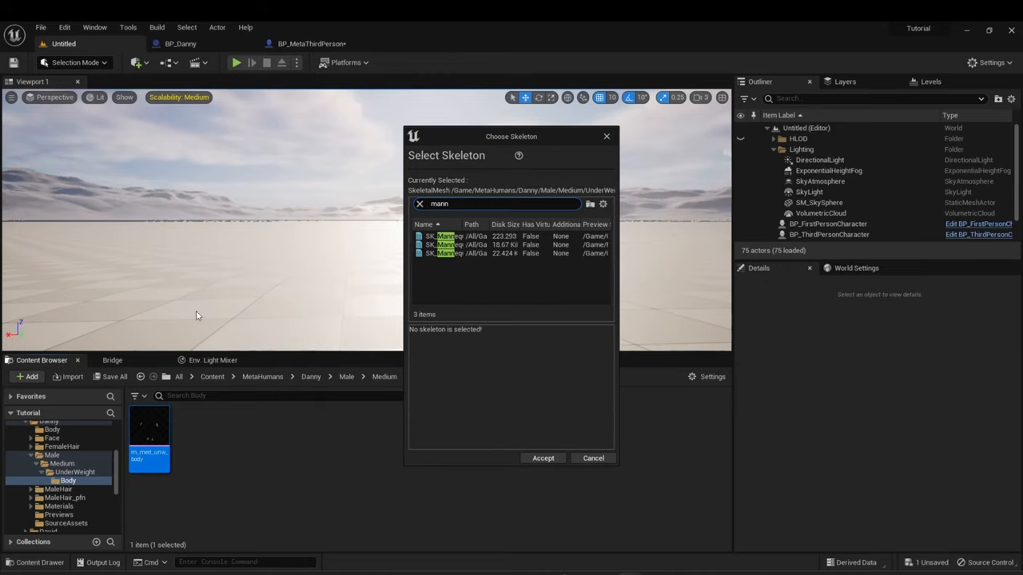
mouse_move(125, 463)
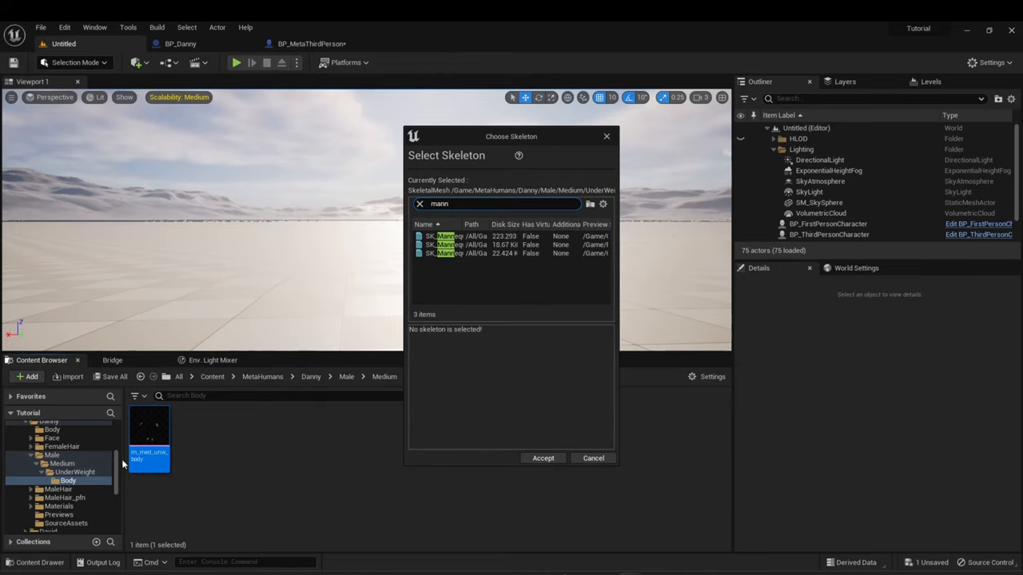
mouse_move(438, 235)
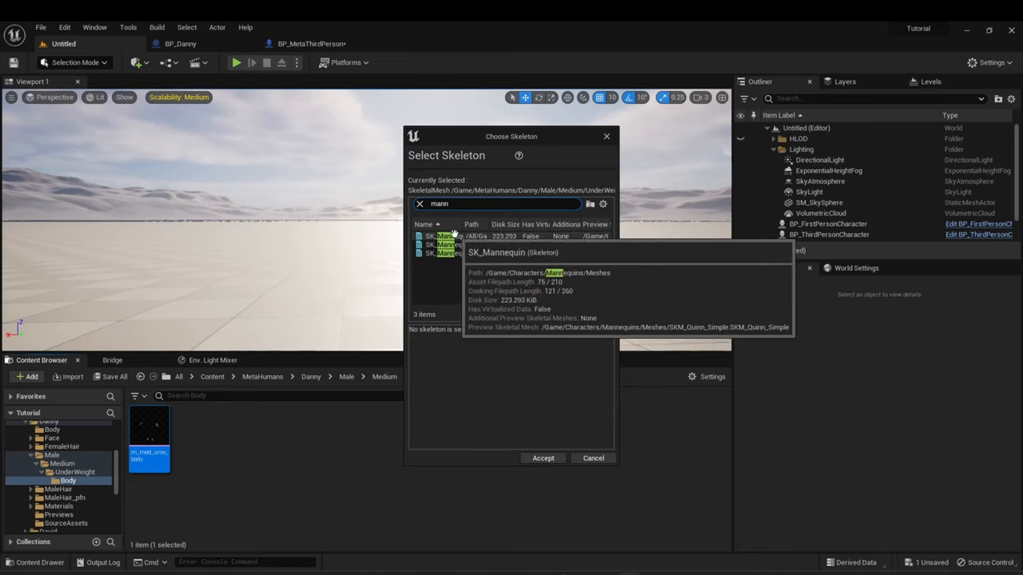
left_click(444, 236)
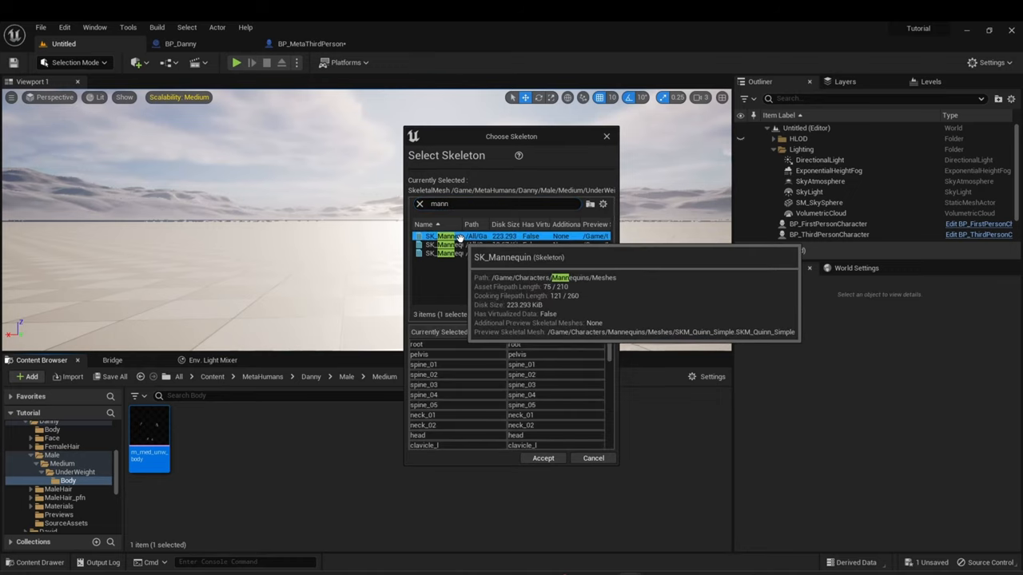
left_click(544, 457)
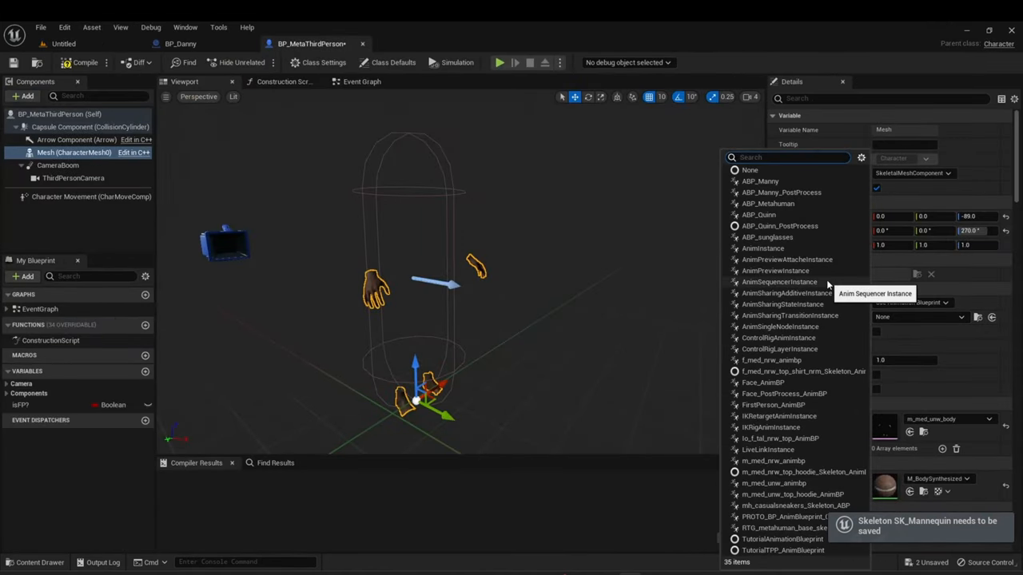
mouse_move(761, 182)
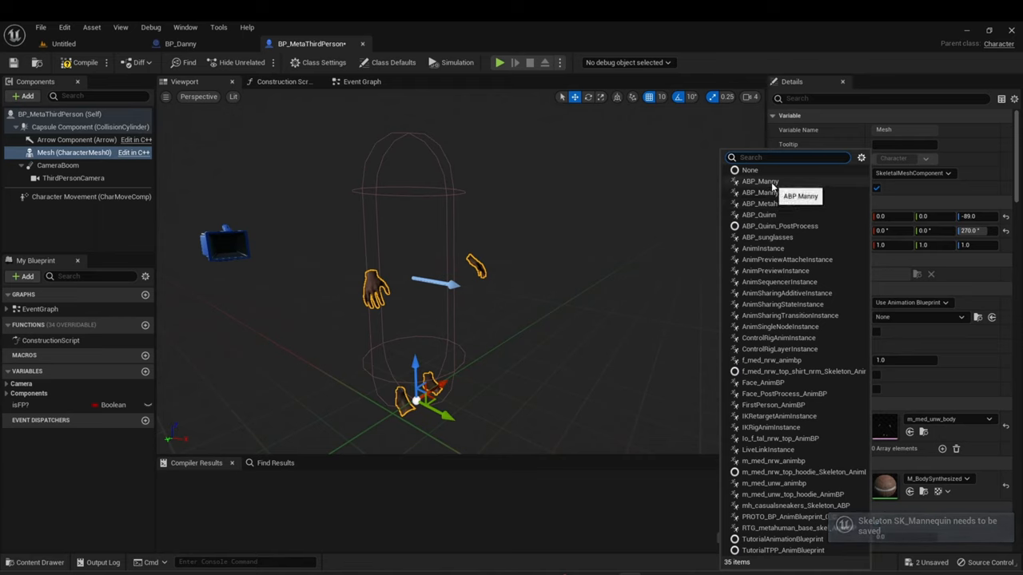
Assign ABP_Manny as the animation class of BP_MetaThirdPerson's Mesh.
left_click(761, 180)
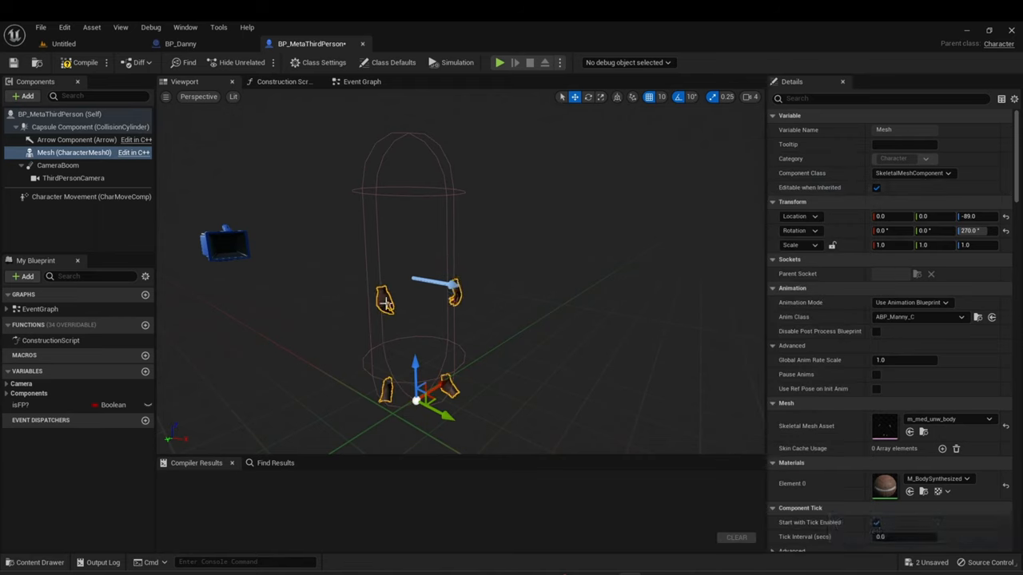
mouse_move(435, 323)
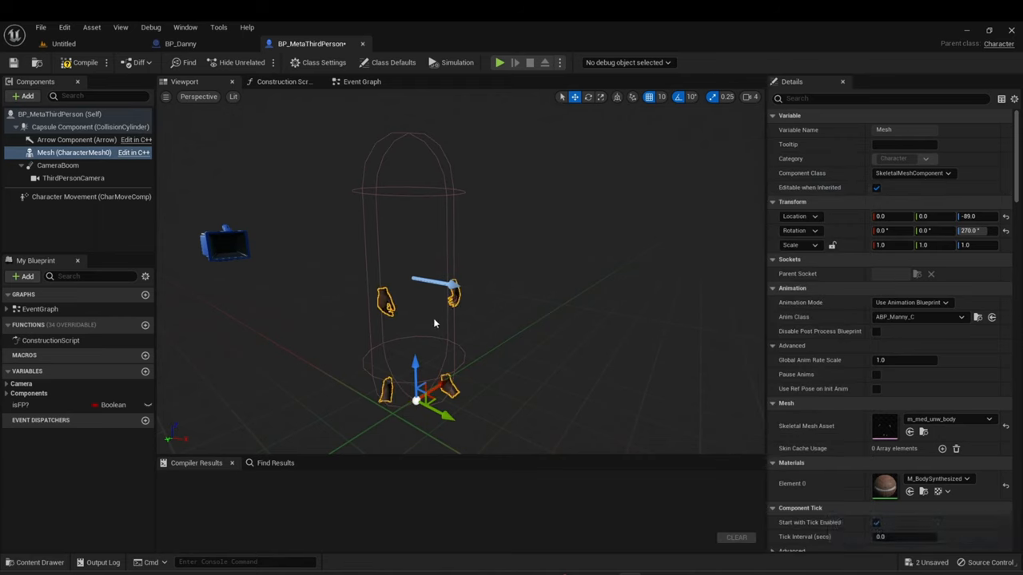
mouse_move(446, 295)
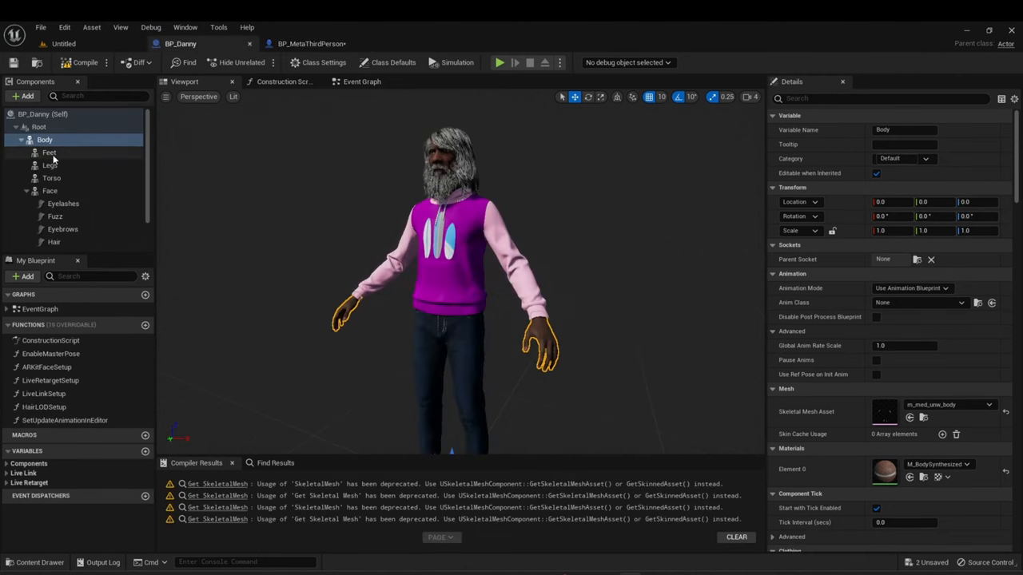
Select Danny's Feet through Beard components and bring up their context menu for copying.
left_click(50, 164)
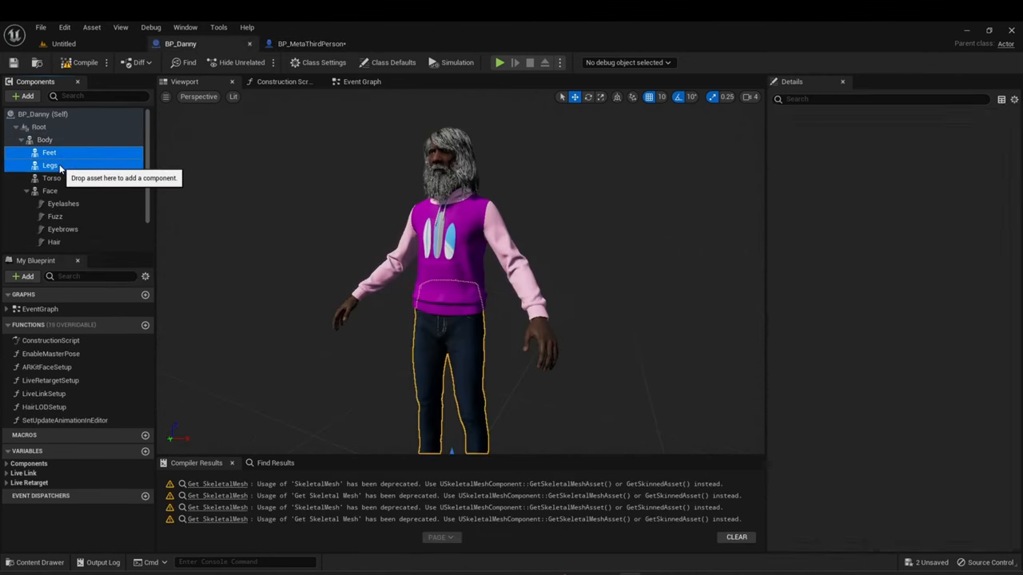
left_click(49, 190)
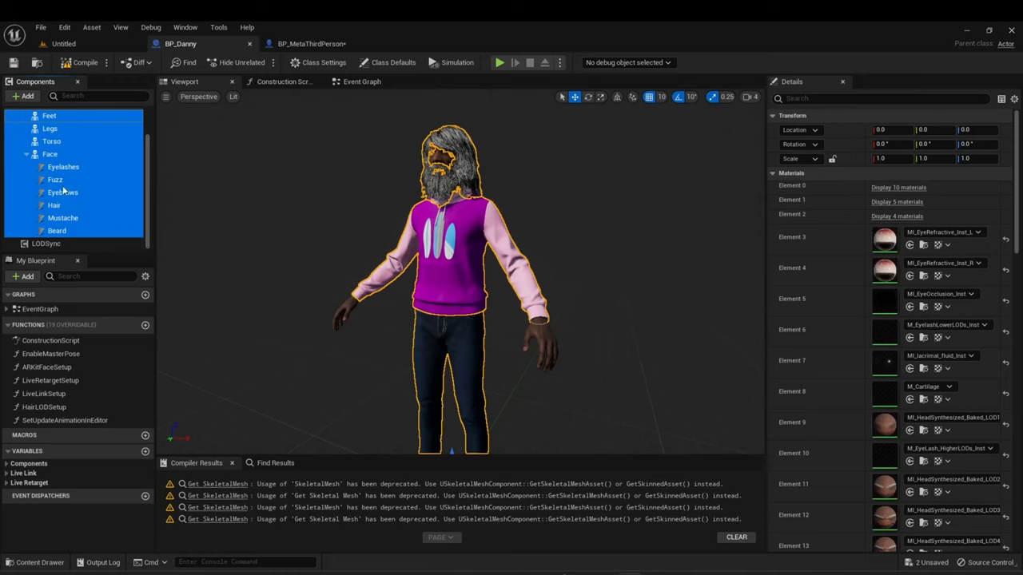
right_click(50, 154)
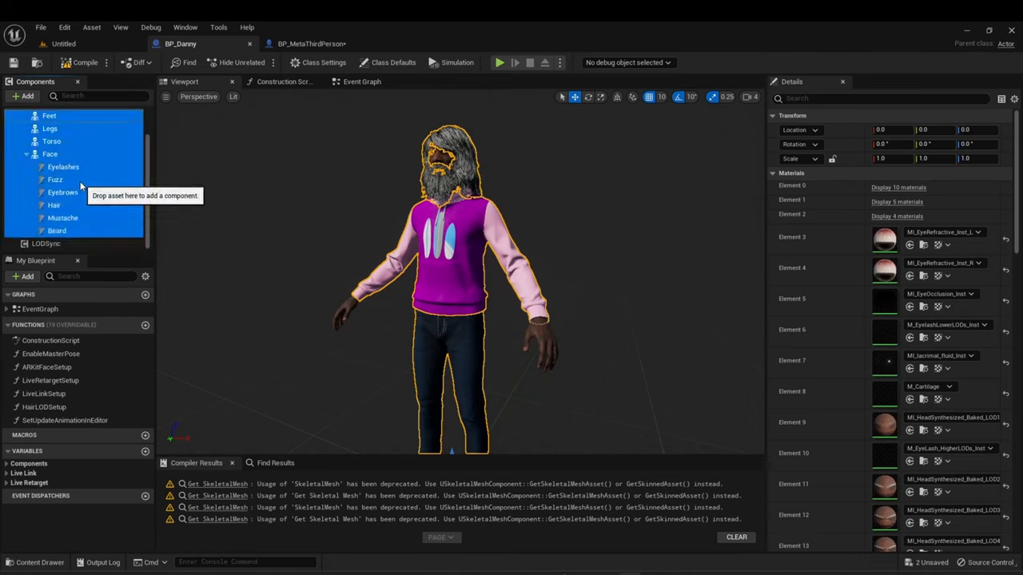
left_click(44, 243)
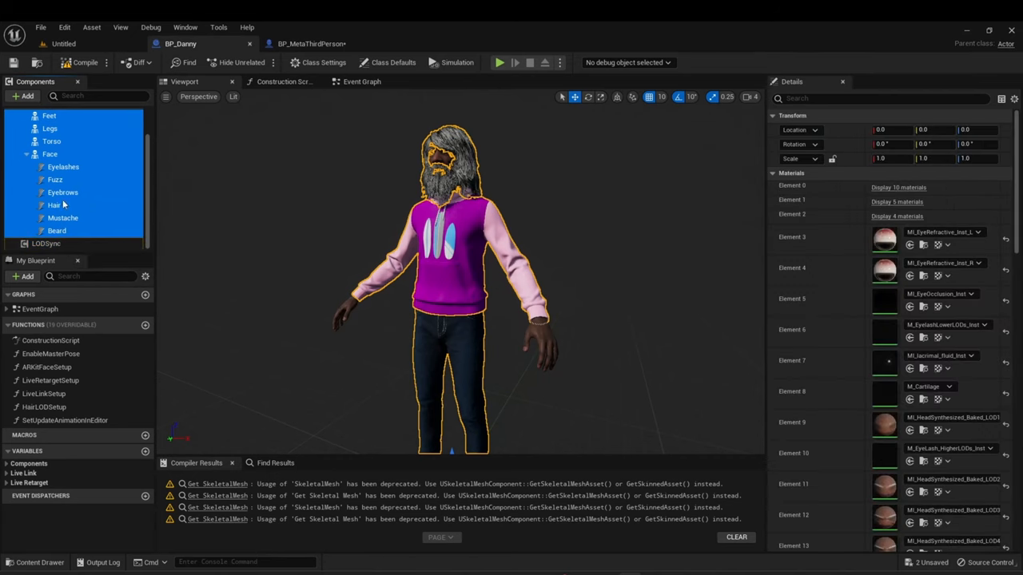
right_click(48, 152)
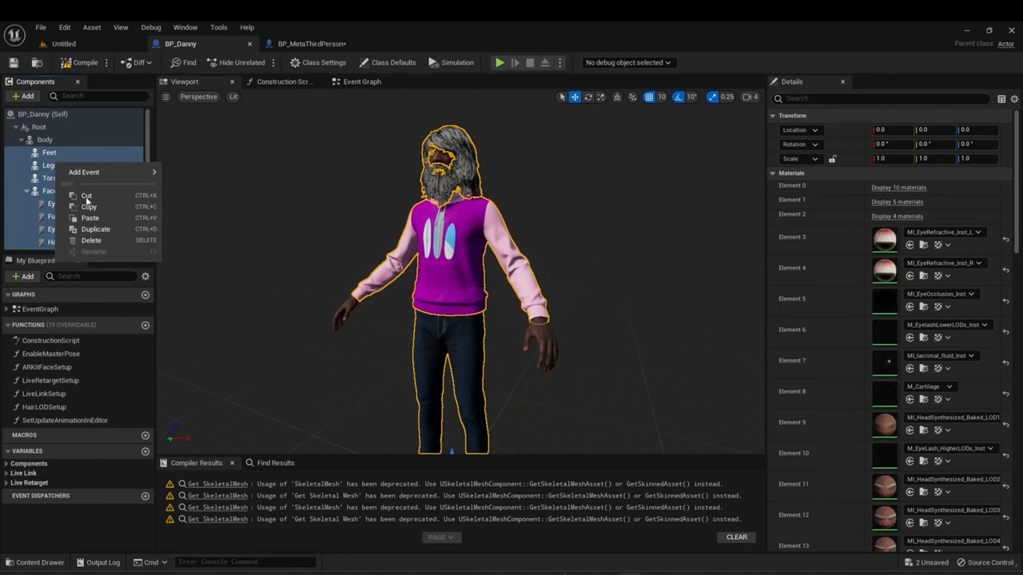
Copy Danny's part components and paste them under BP_MetaThirdPerson's Mesh.
left_click(310, 43)
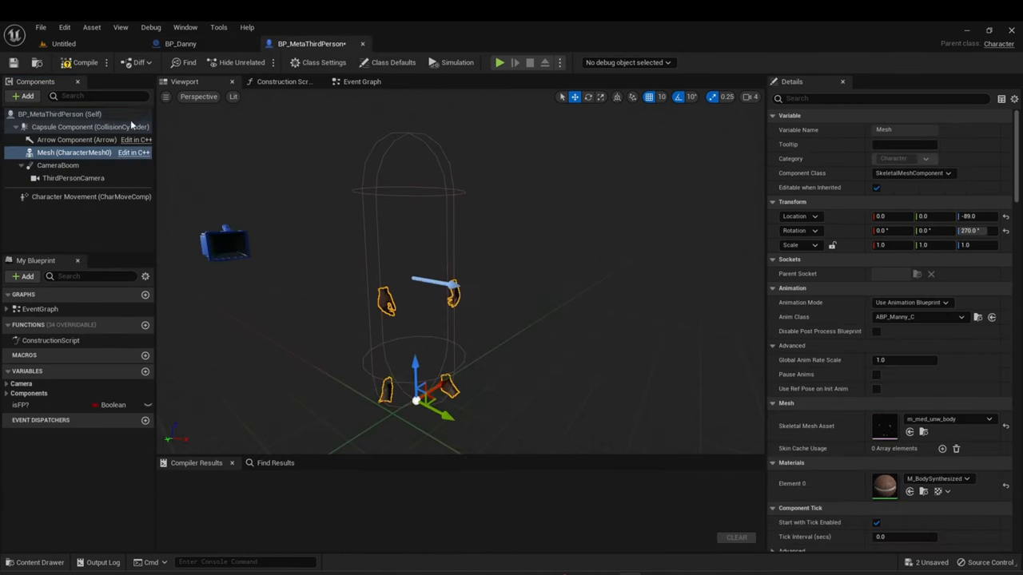
mouse_move(72, 153)
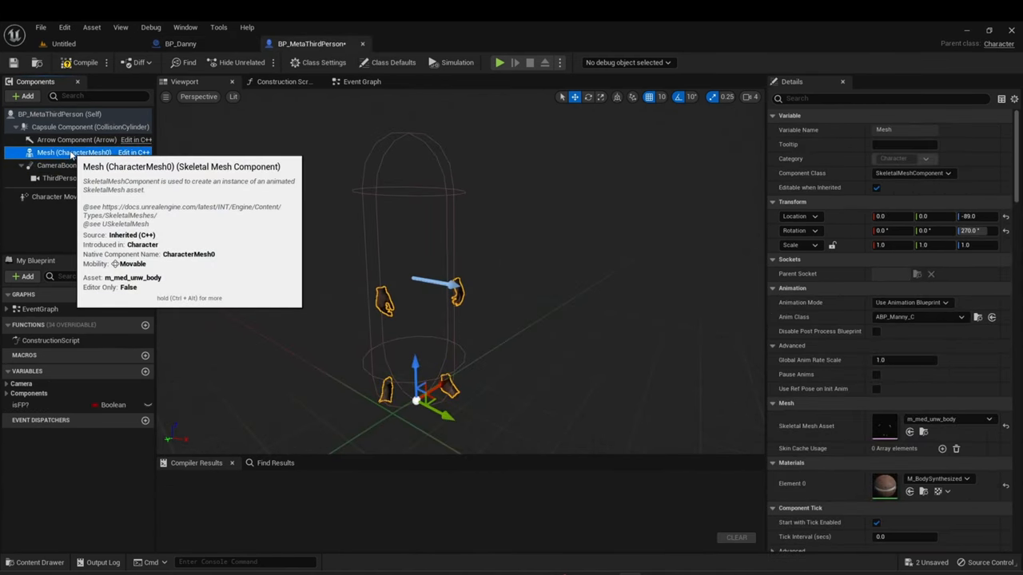
right_click(72, 152)
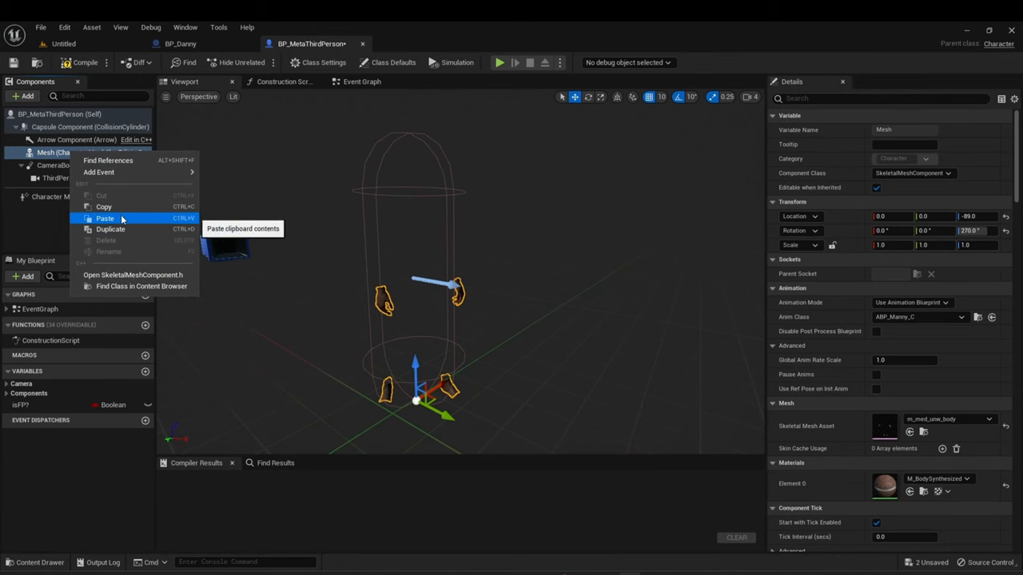
left_click(105, 217)
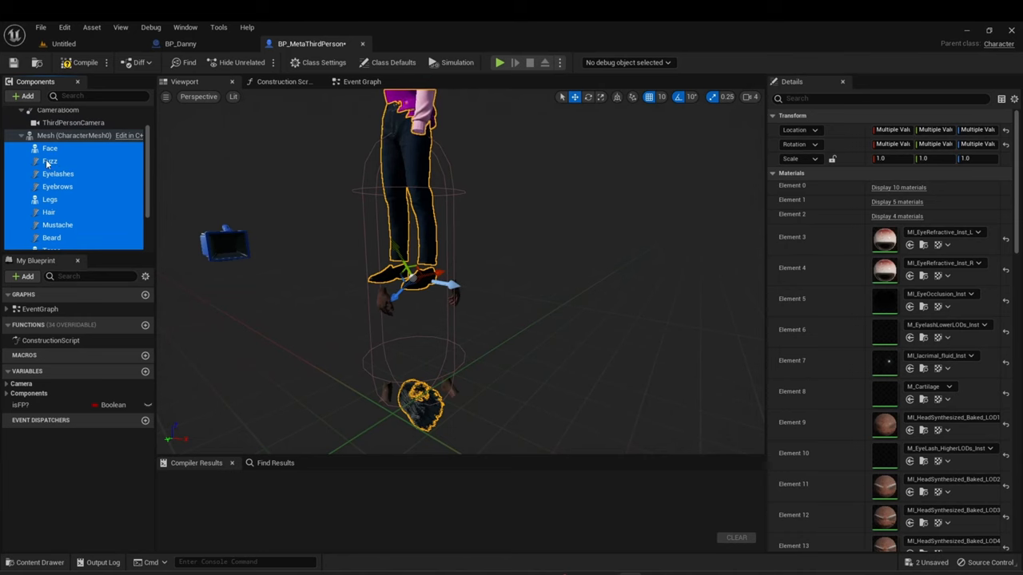
left_click(57, 173)
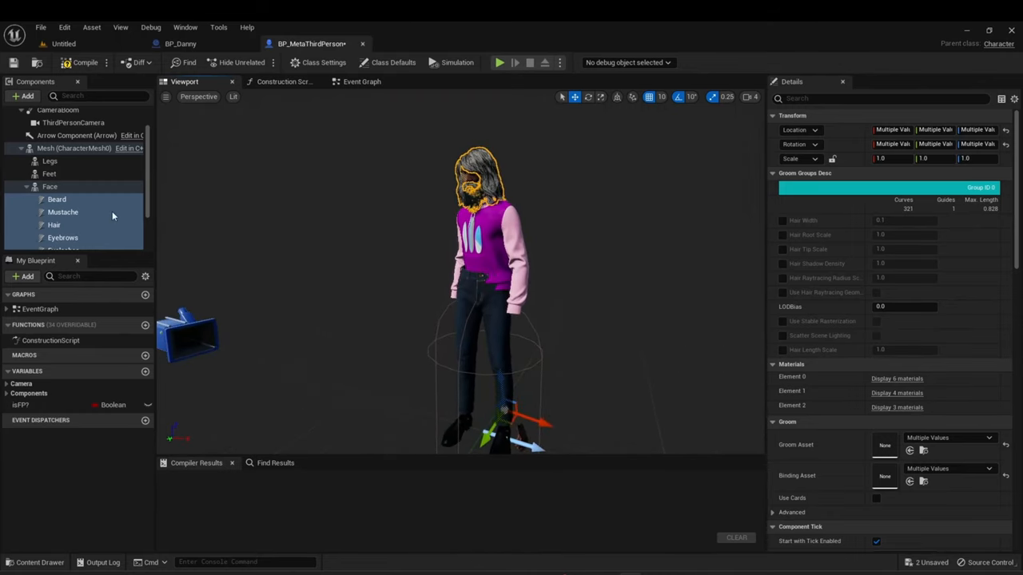
Set the pasted Torso part's Location Z offset to 0 so it sits inside the capsule.
left_click(50, 110)
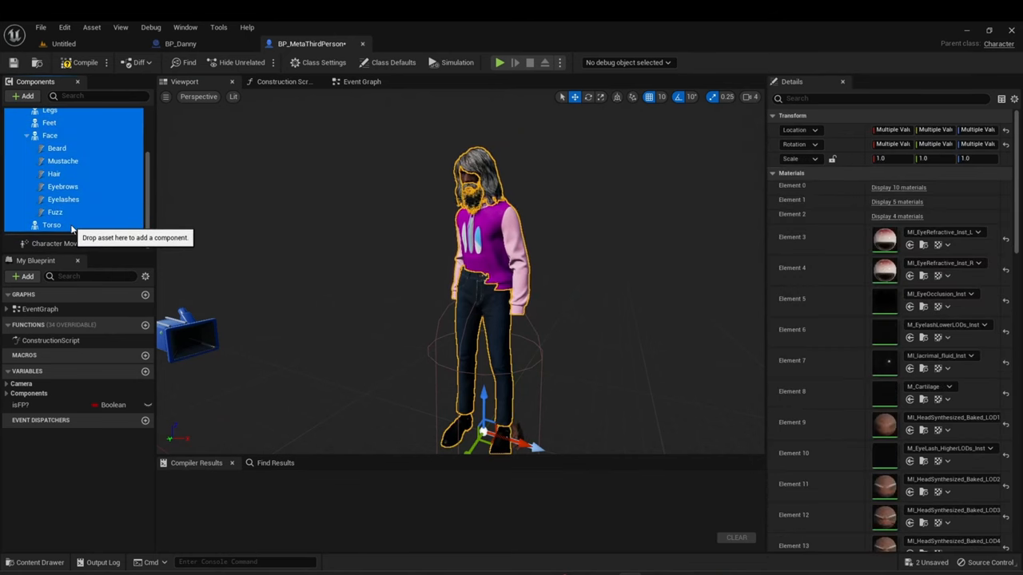
left_click(51, 223)
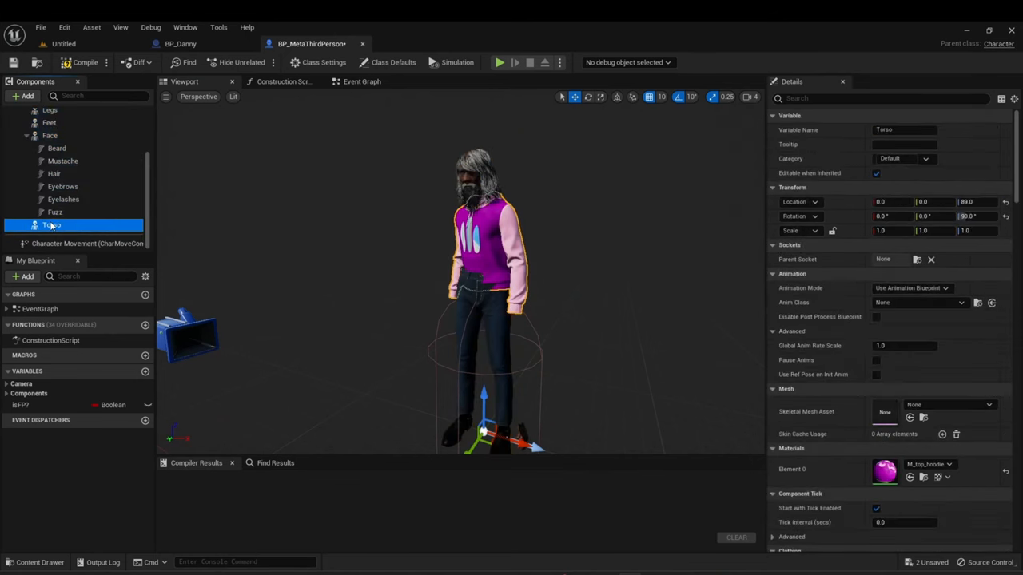
left_click(49, 169)
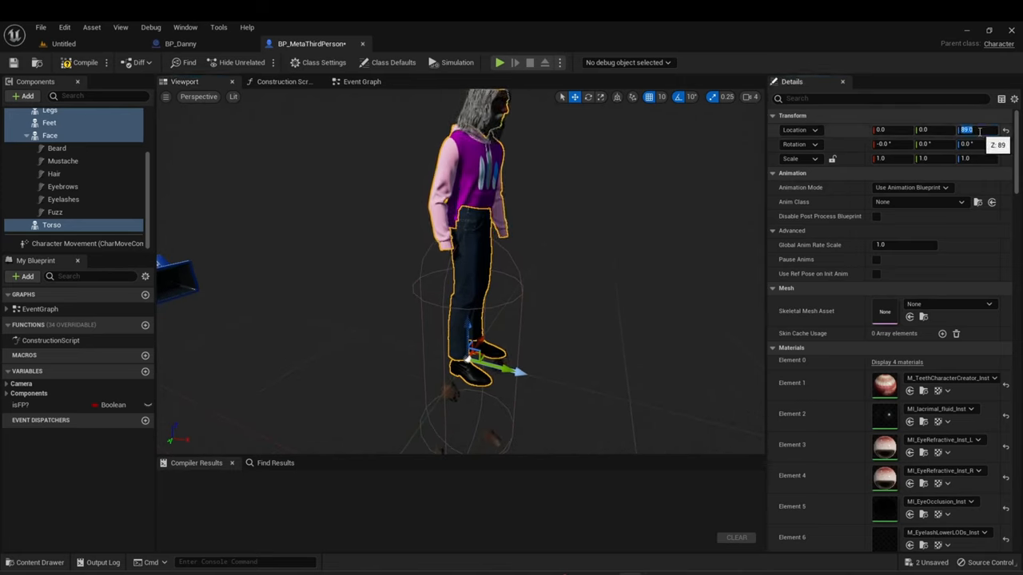
type("0")
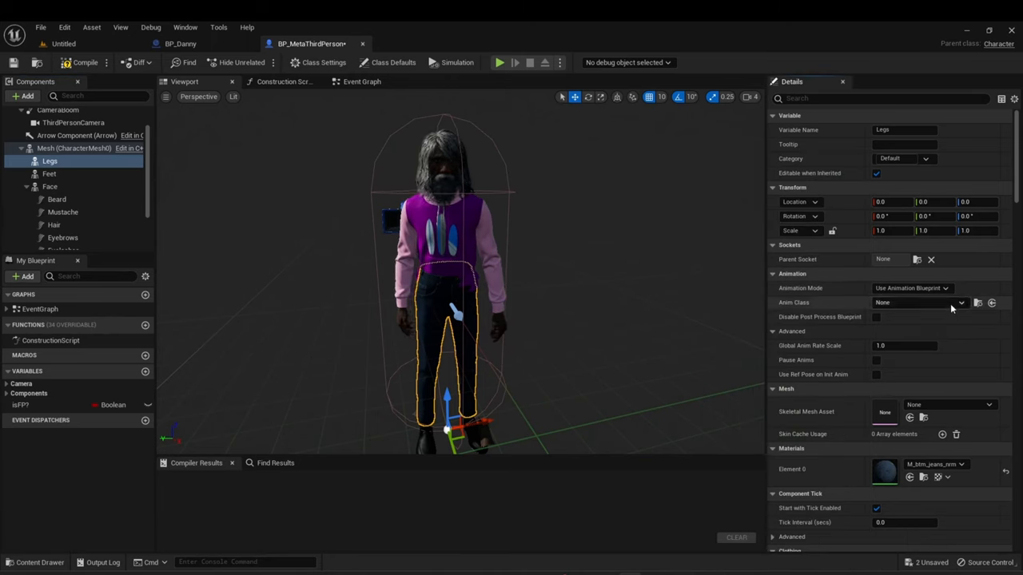
Give Legs and Torso the AnimPreviewAttachInstance animation class, leaving Face on Face_AnimBP.
left_click(963, 302)
type("preview")
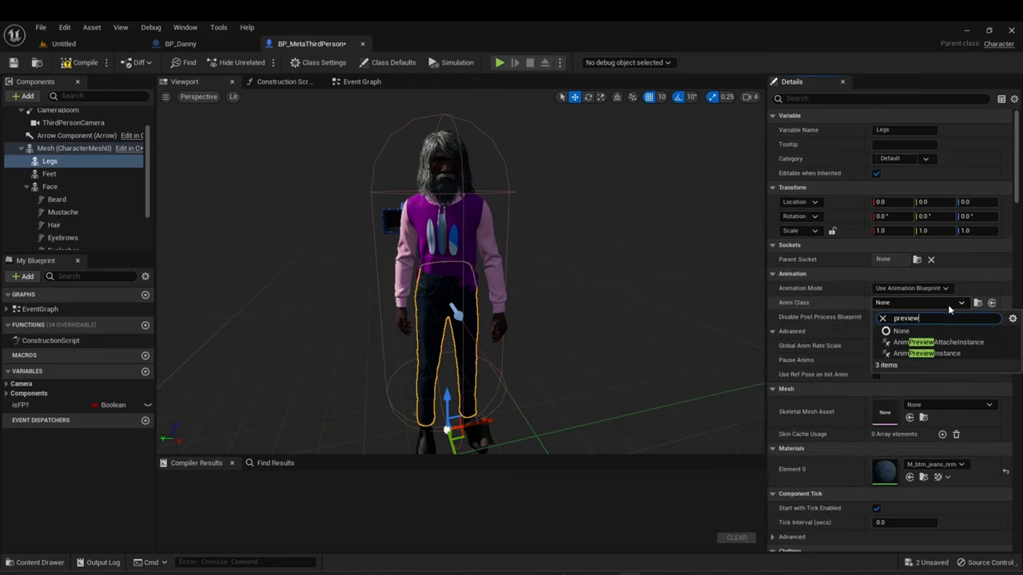
left_click(940, 342)
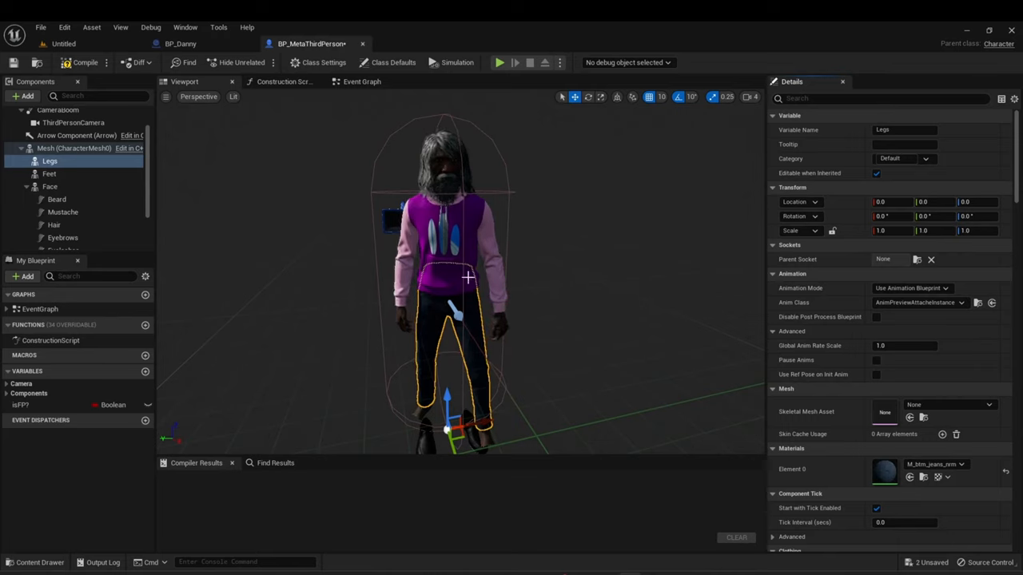
left_click(48, 173)
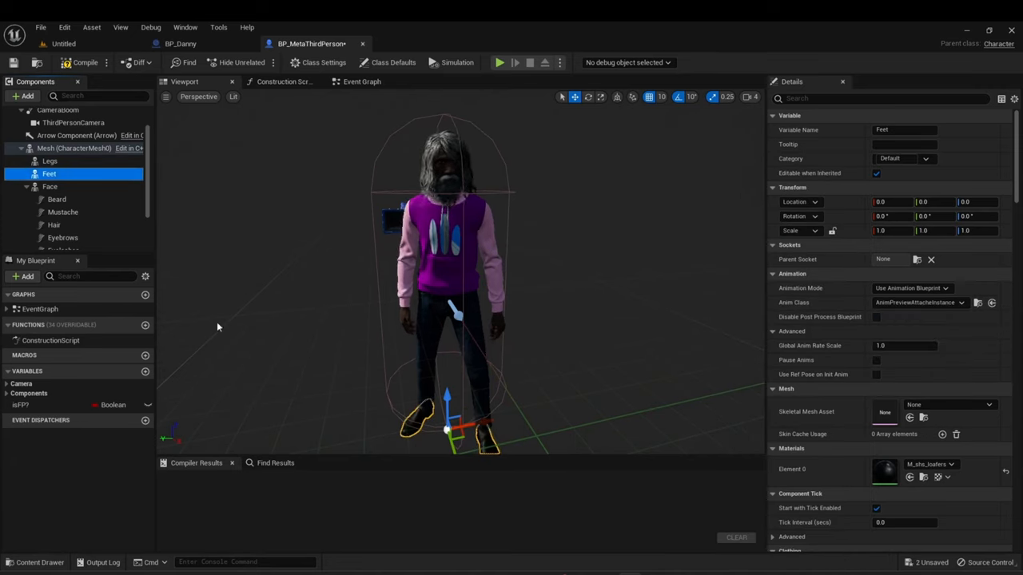
left_click(50, 186)
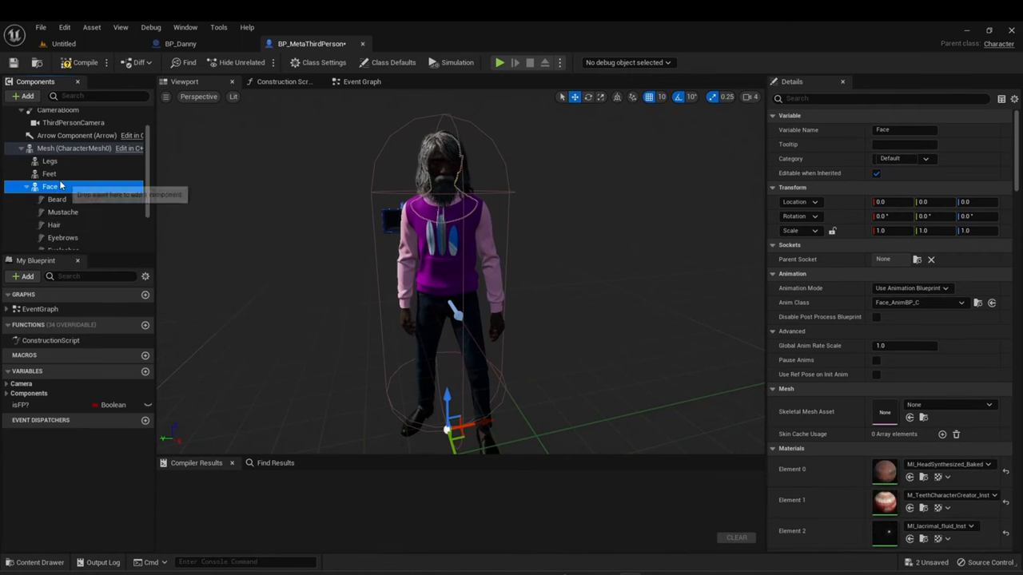
mouse_move(50, 185)
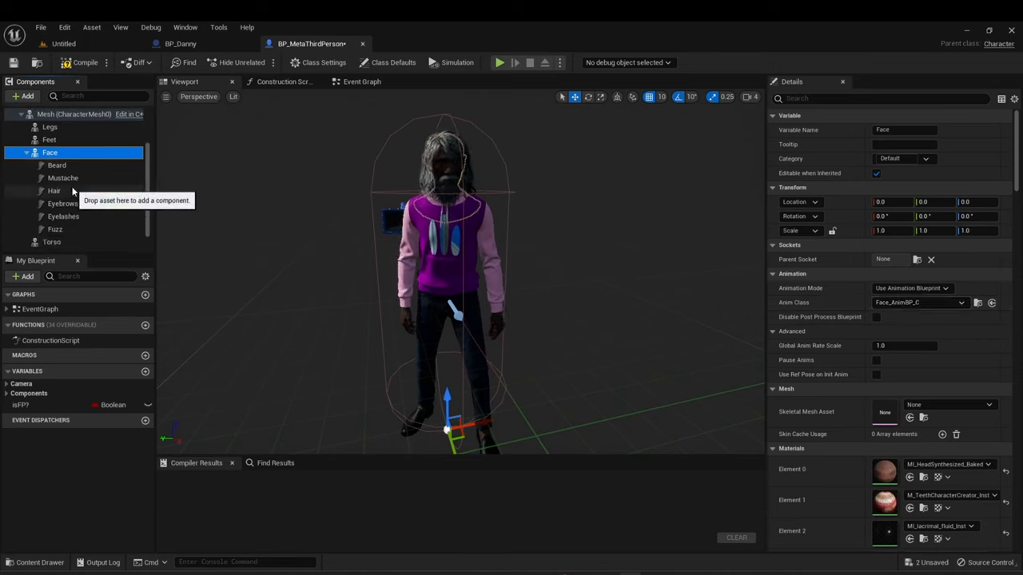
left_click(51, 241)
type("lpre")
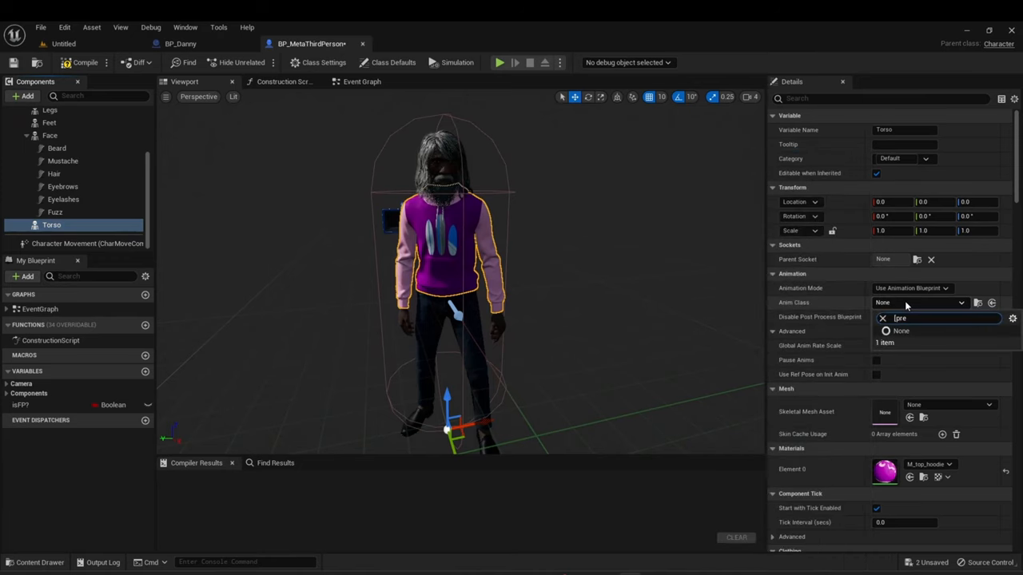
left_click(962, 302)
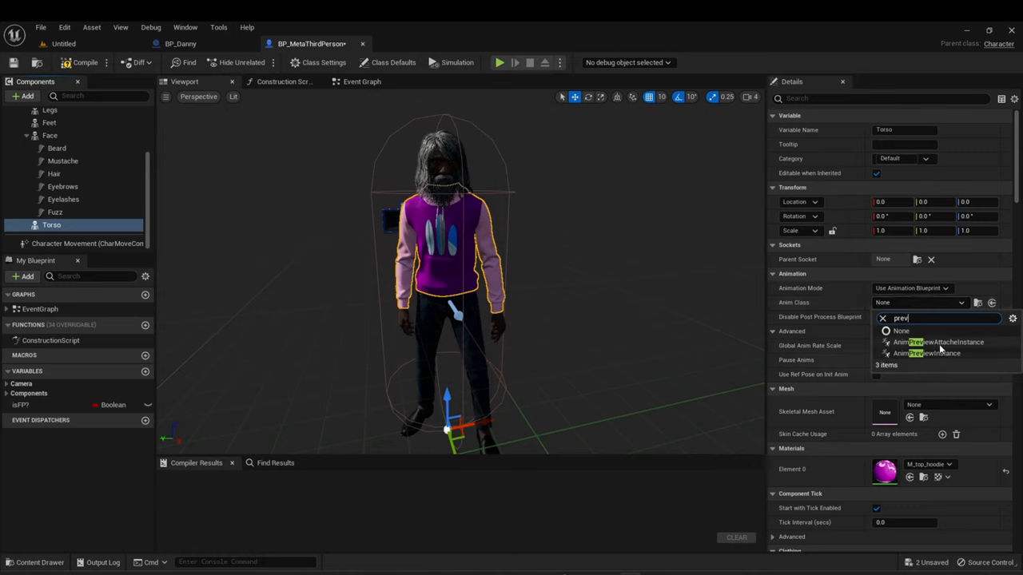
left_click(936, 342)
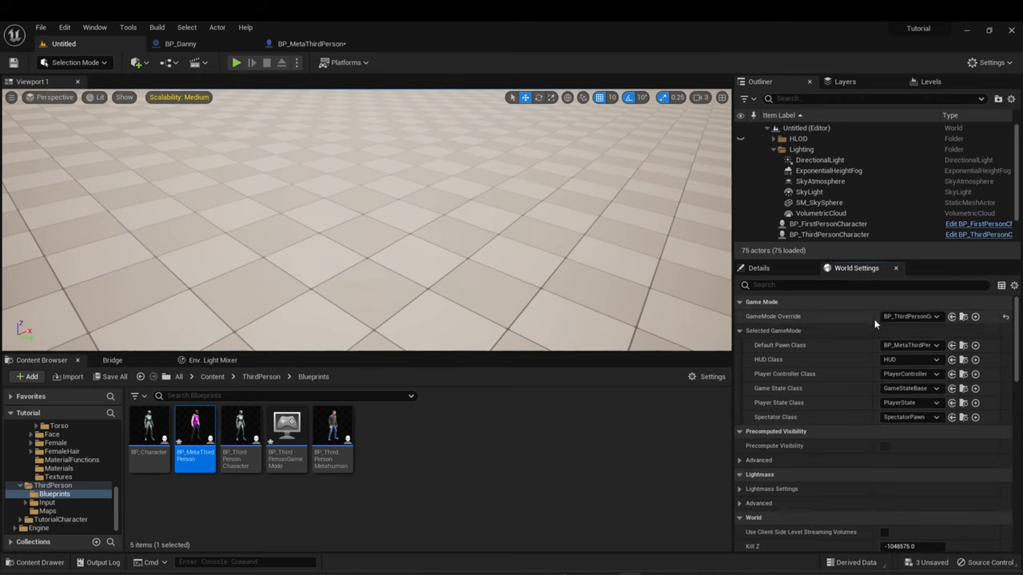
mouse_move(819, 345)
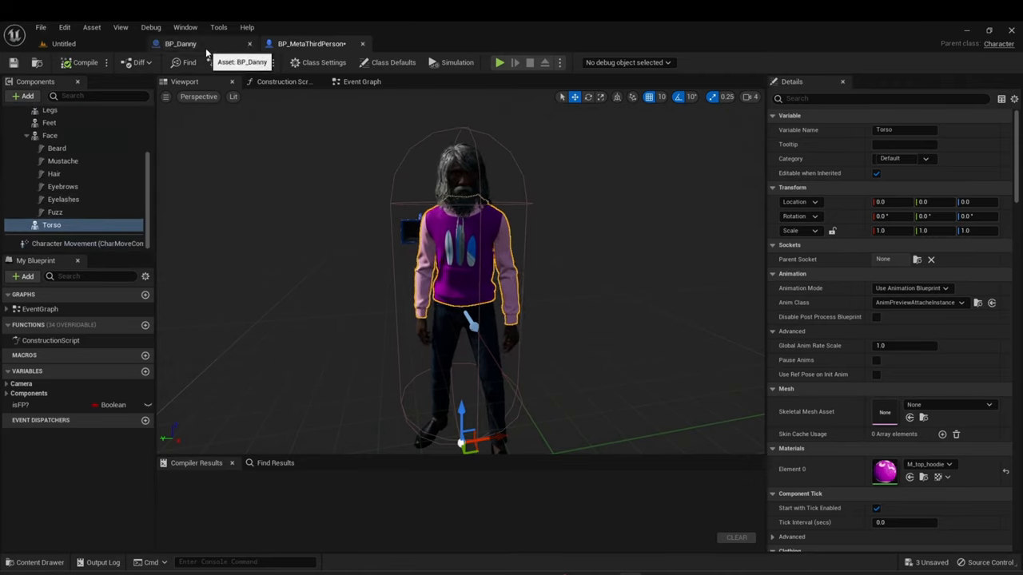
Compile BP_Danny and select its LODSync component for copying.
left_click(64, 203)
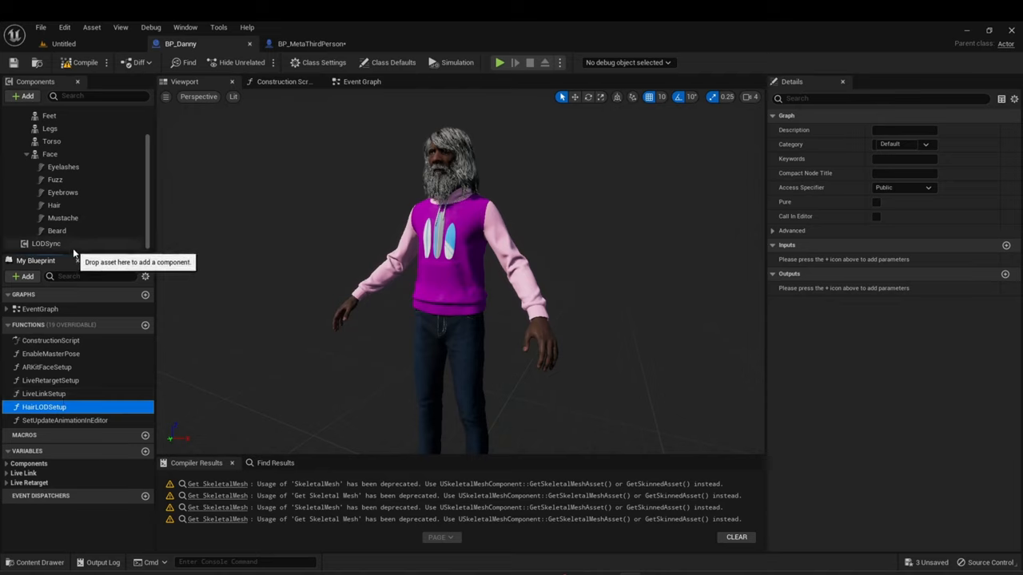
left_click(45, 243)
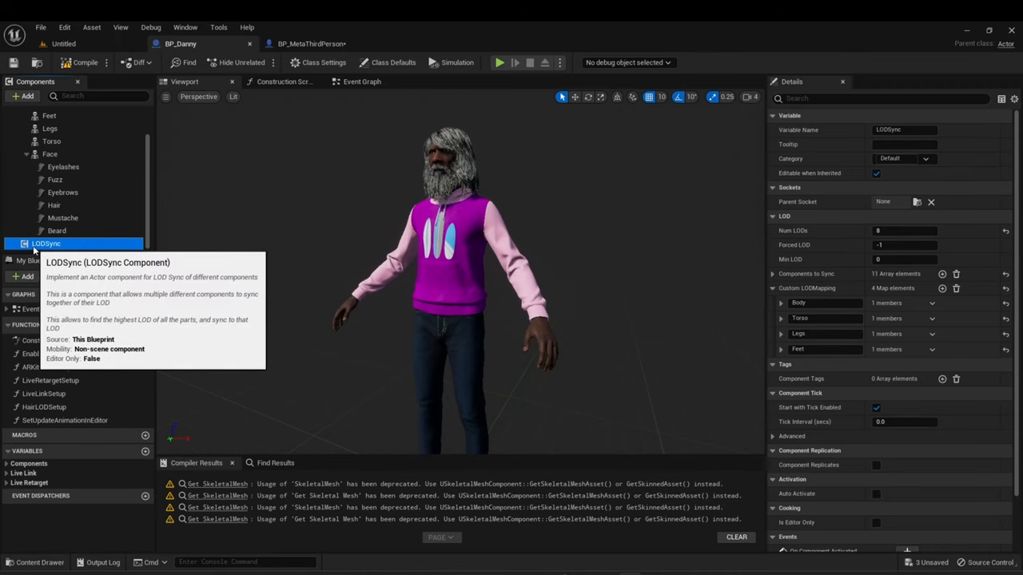
right_click(45, 243)
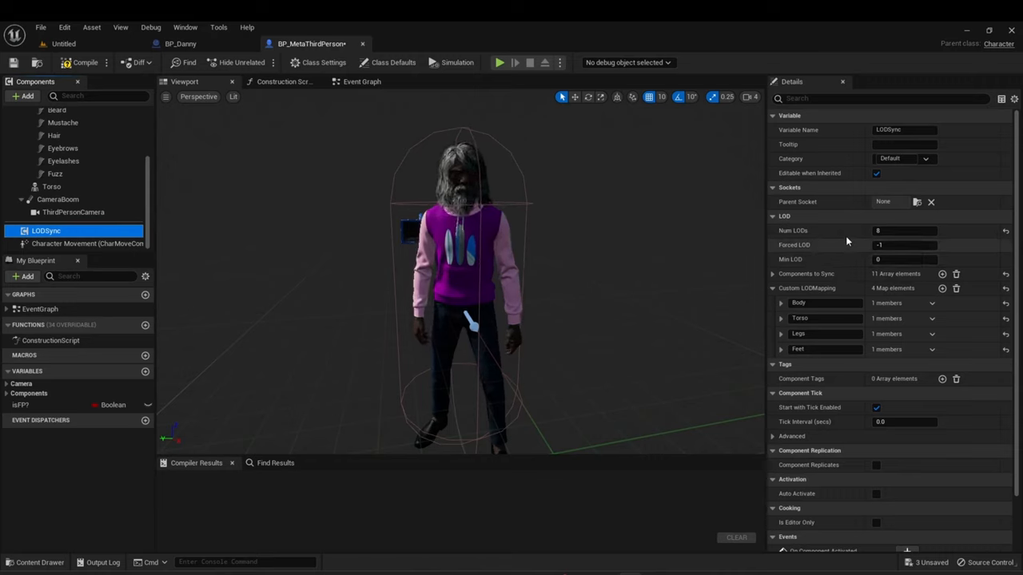
Review the pasted LODSync component's LOD settings in BP_MetaThirdPerson.
left_click(903, 245)
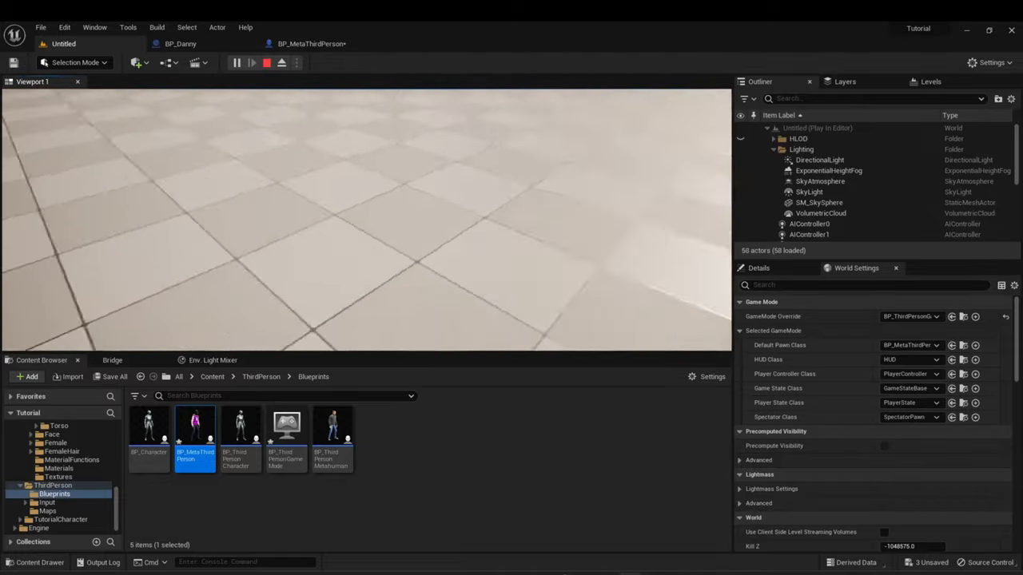
Take control of the running Play In Editor session to test the character.
left_click(237, 62)
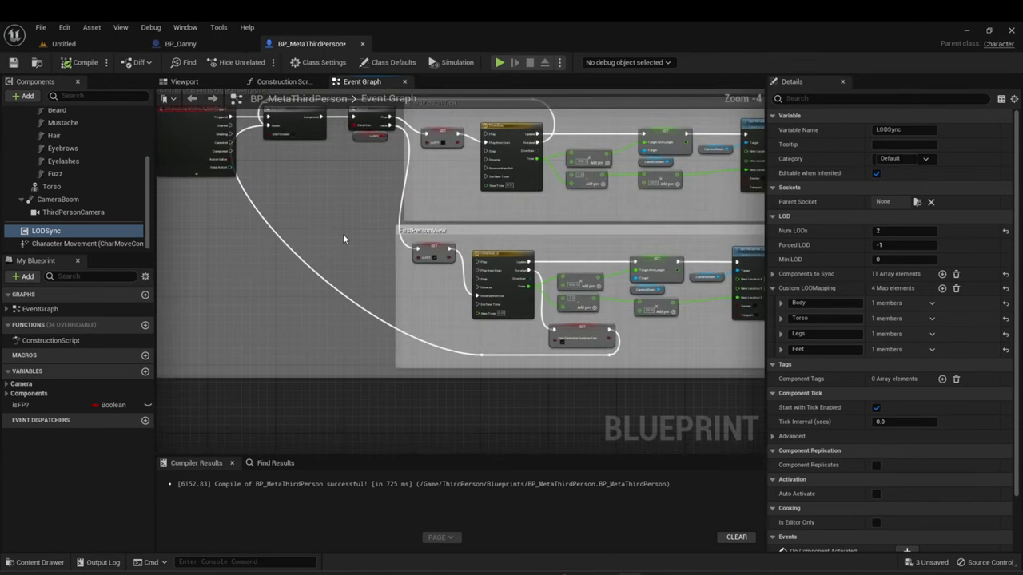
Inspect the ThirdPersonCamera and CameraBoom offset settings.
left_click(73, 211)
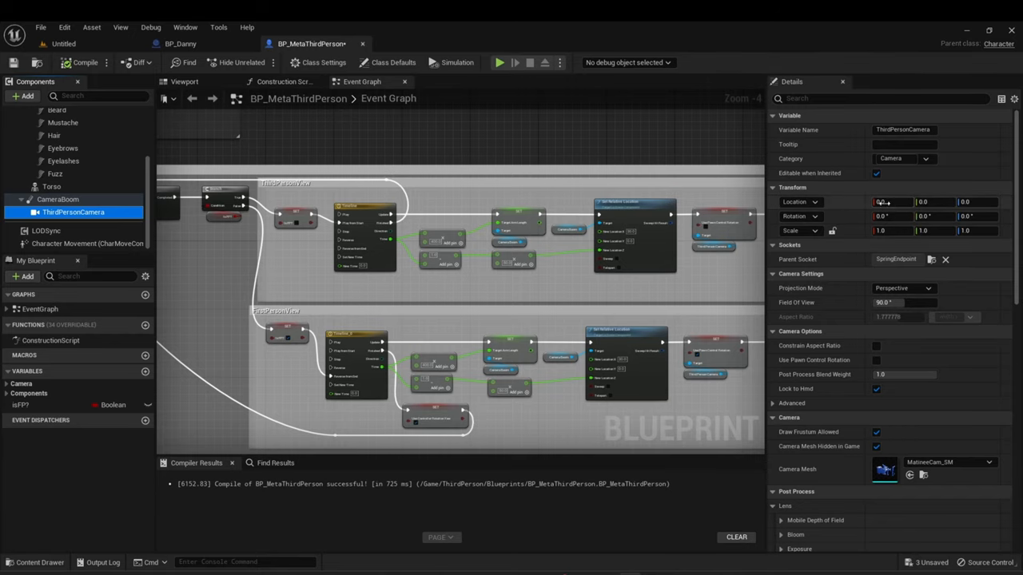
scroll("up", 3)
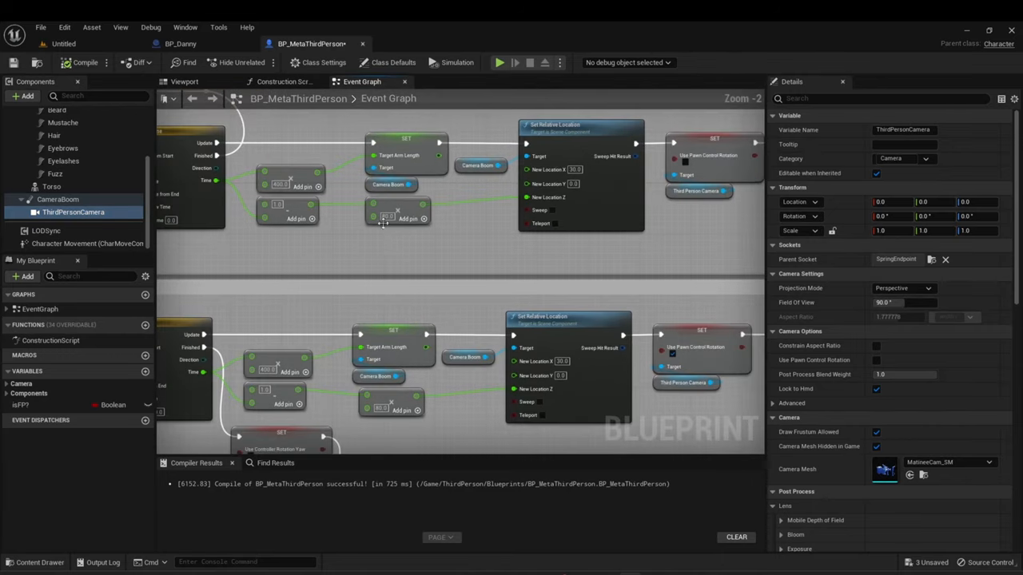
mouse_move(382, 217)
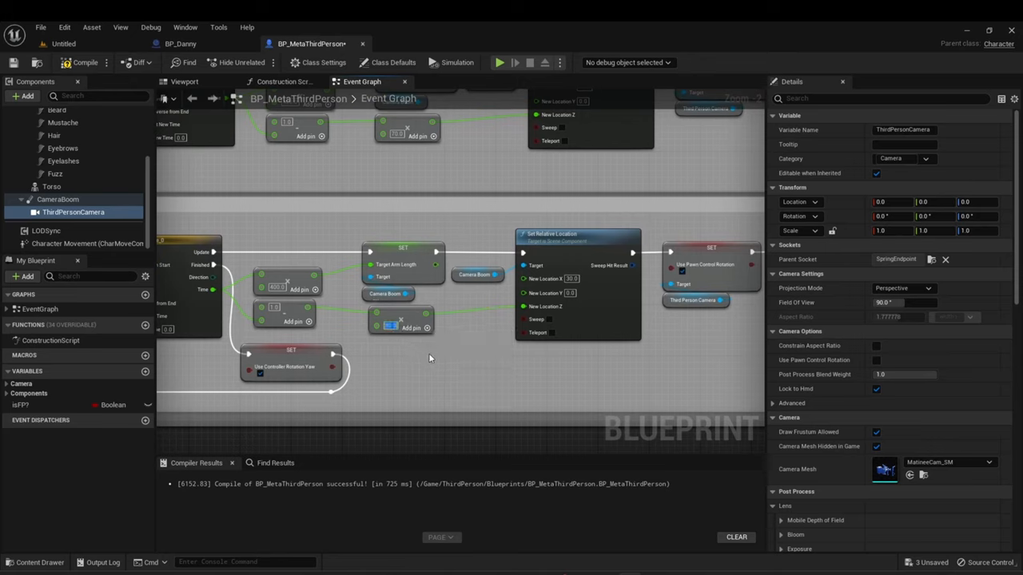
triple_click(390, 326)
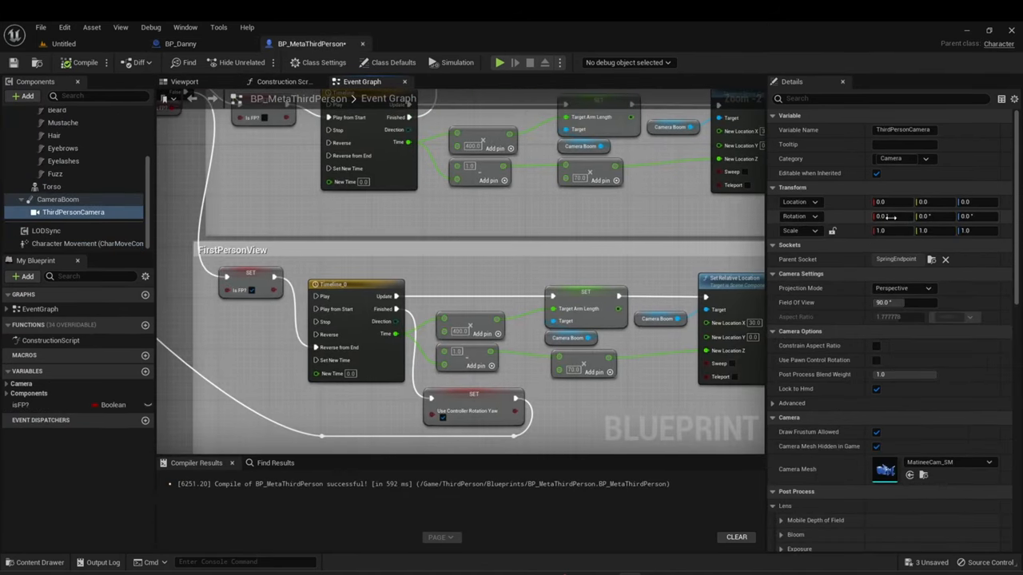
left_click(57, 198)
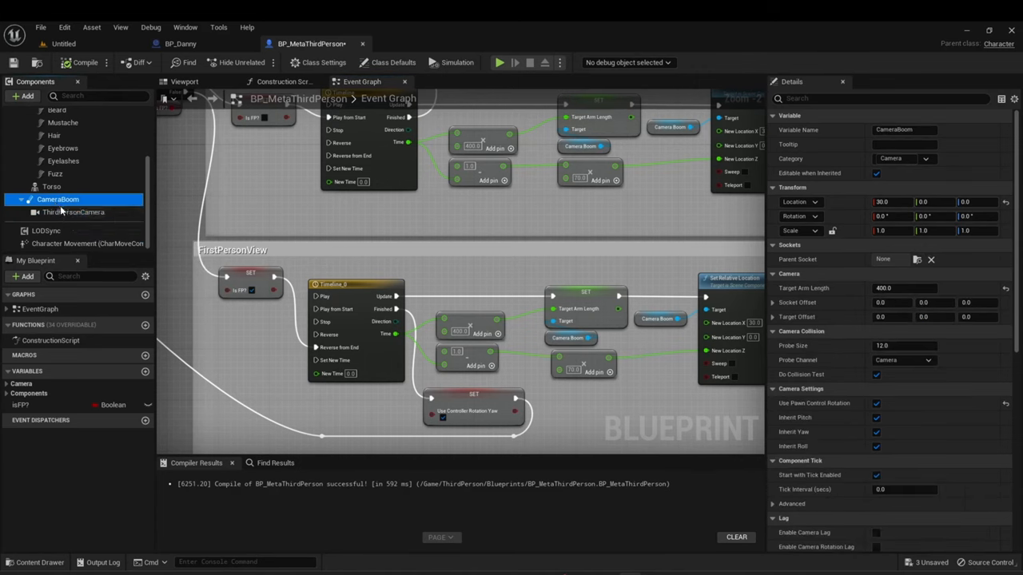
left_click(73, 211)
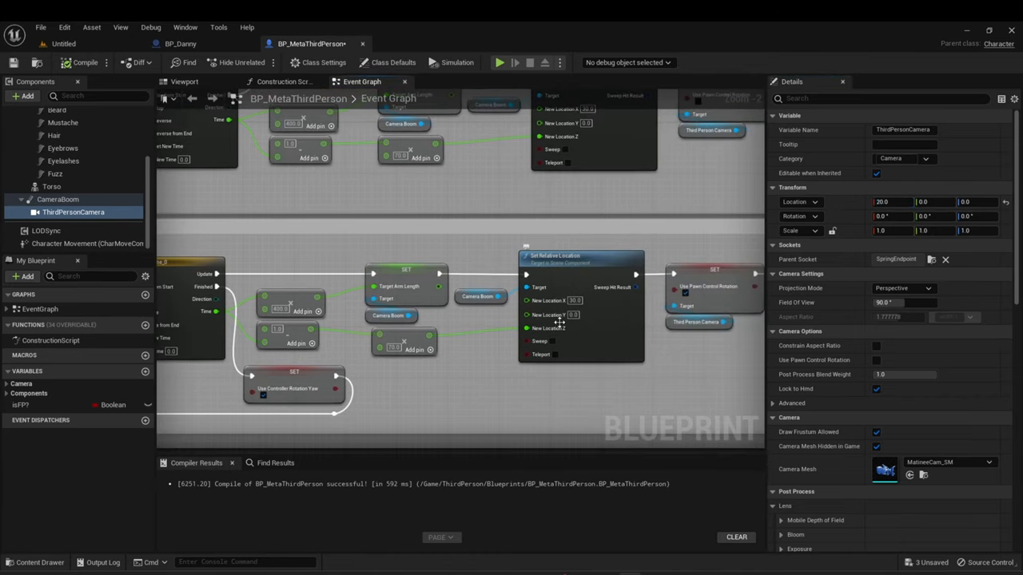
mouse_move(559, 322)
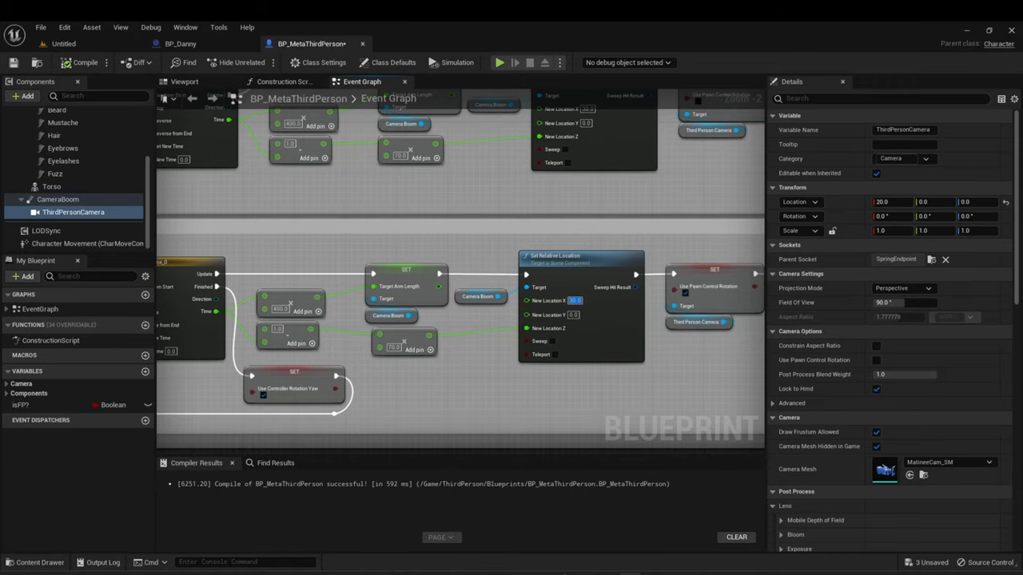
Set the ThirdPersonCamera's Location X to 30.
triple_click(892, 201)
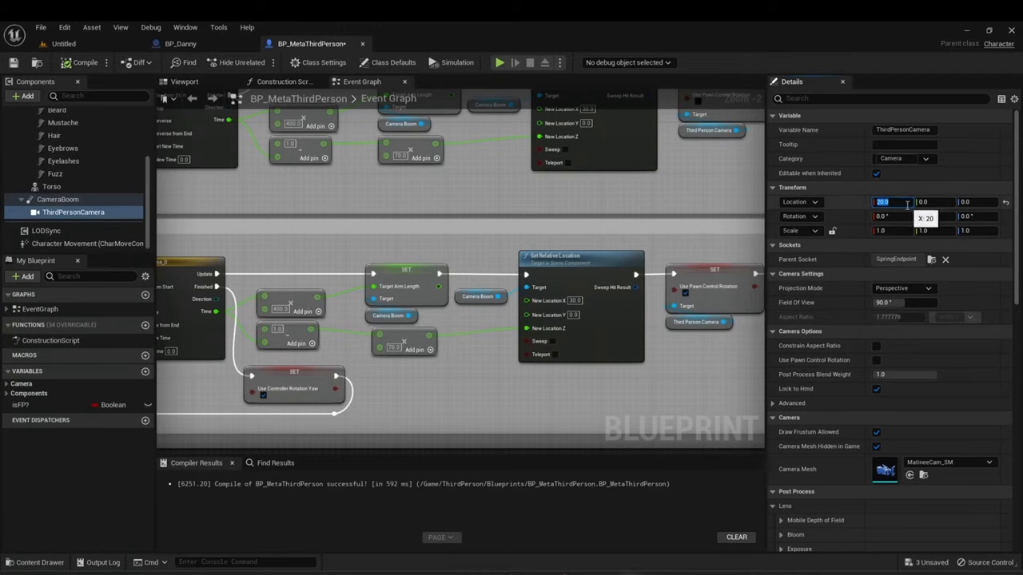
type("30")
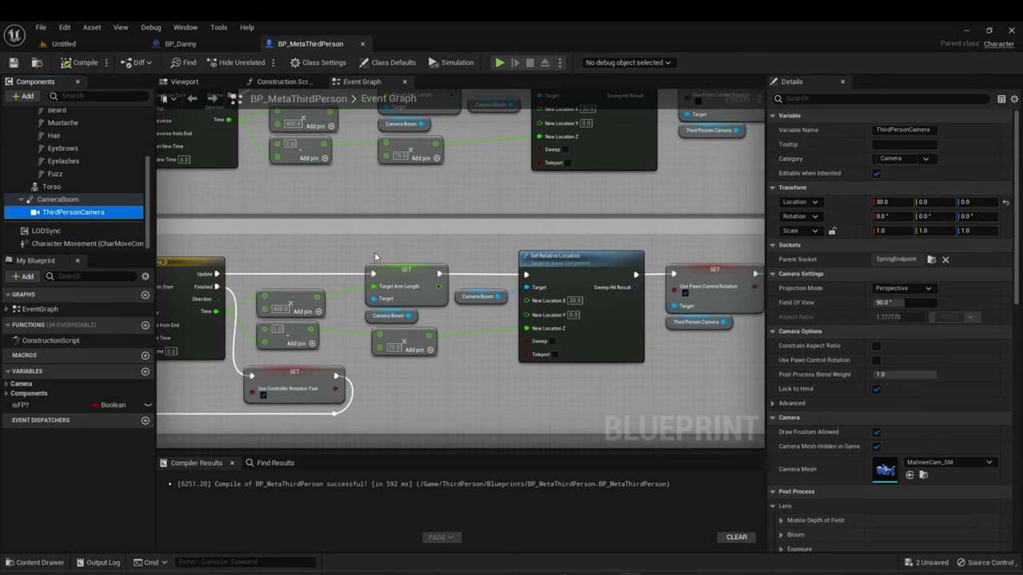
mouse_move(288, 159)
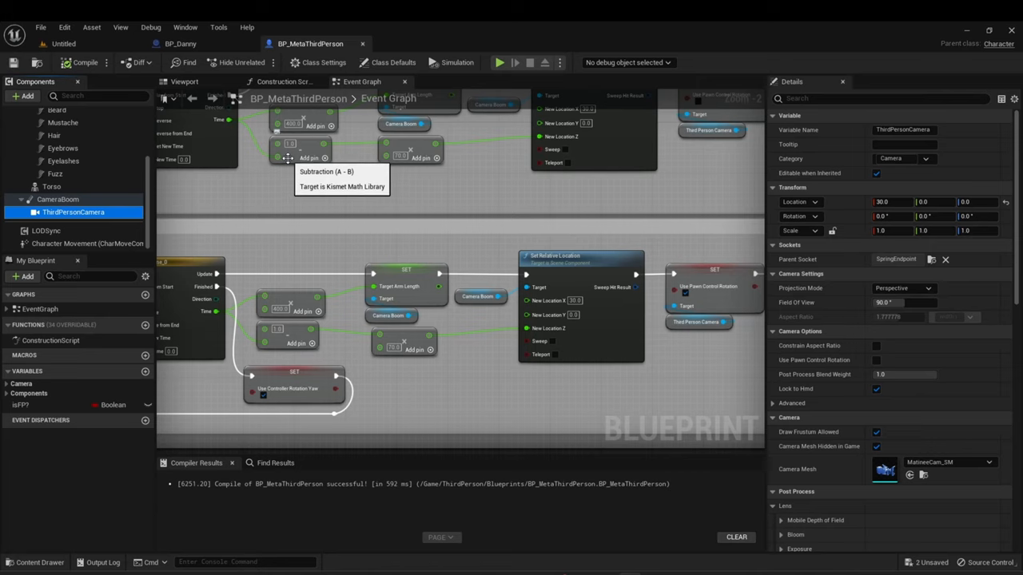
mouse_move(89, 44)
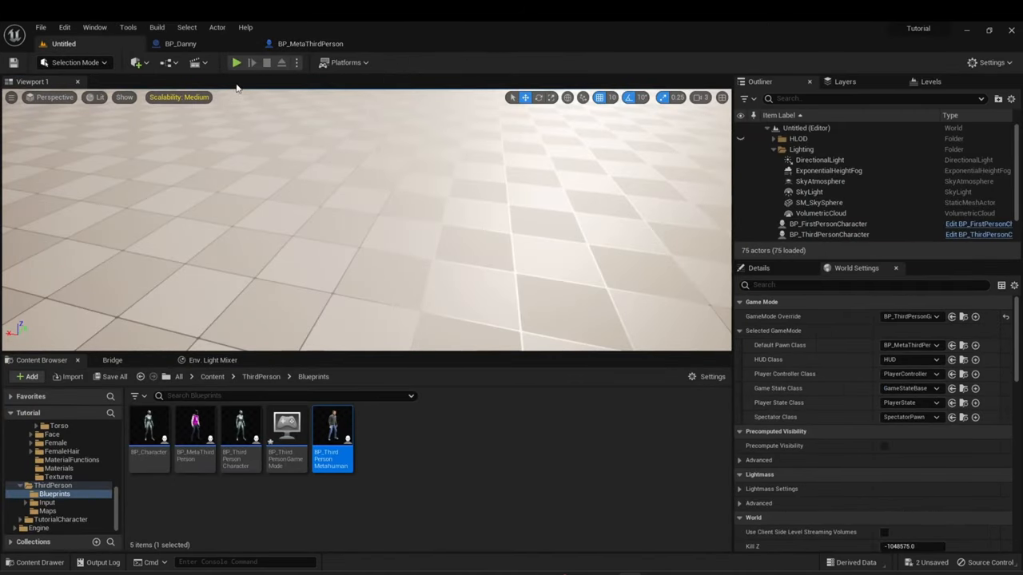
left_click(237, 62)
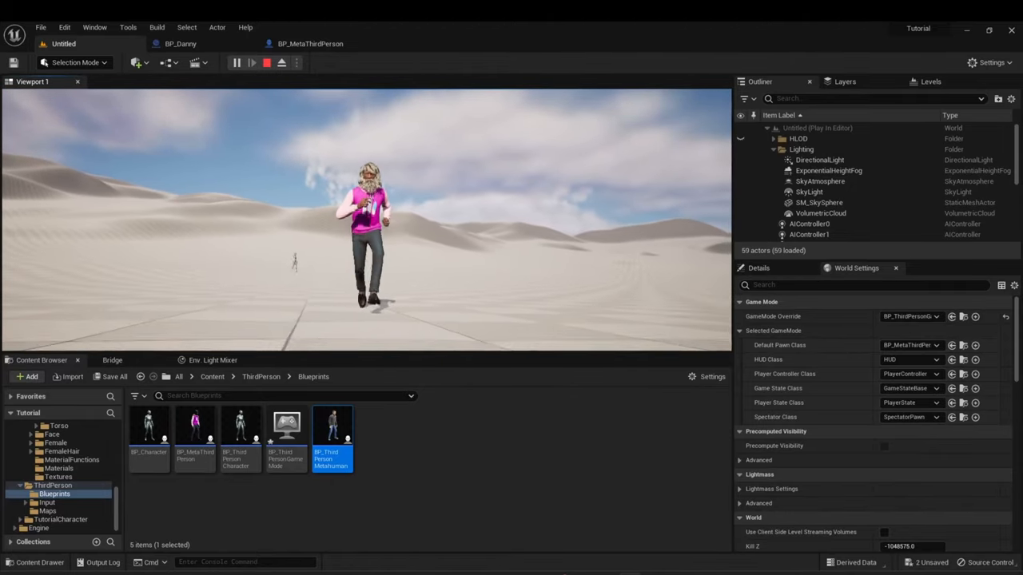
left_click(265, 63)
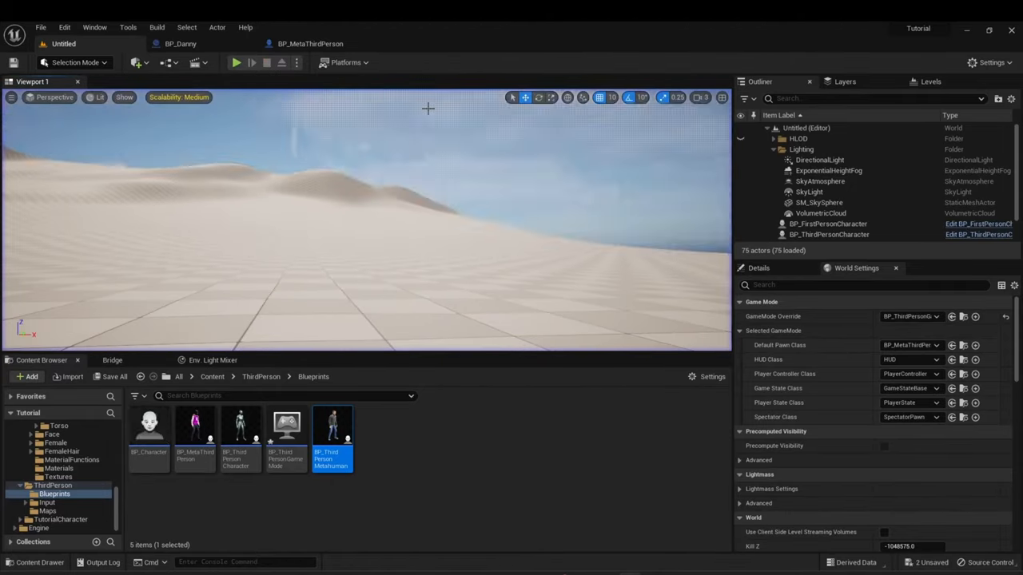